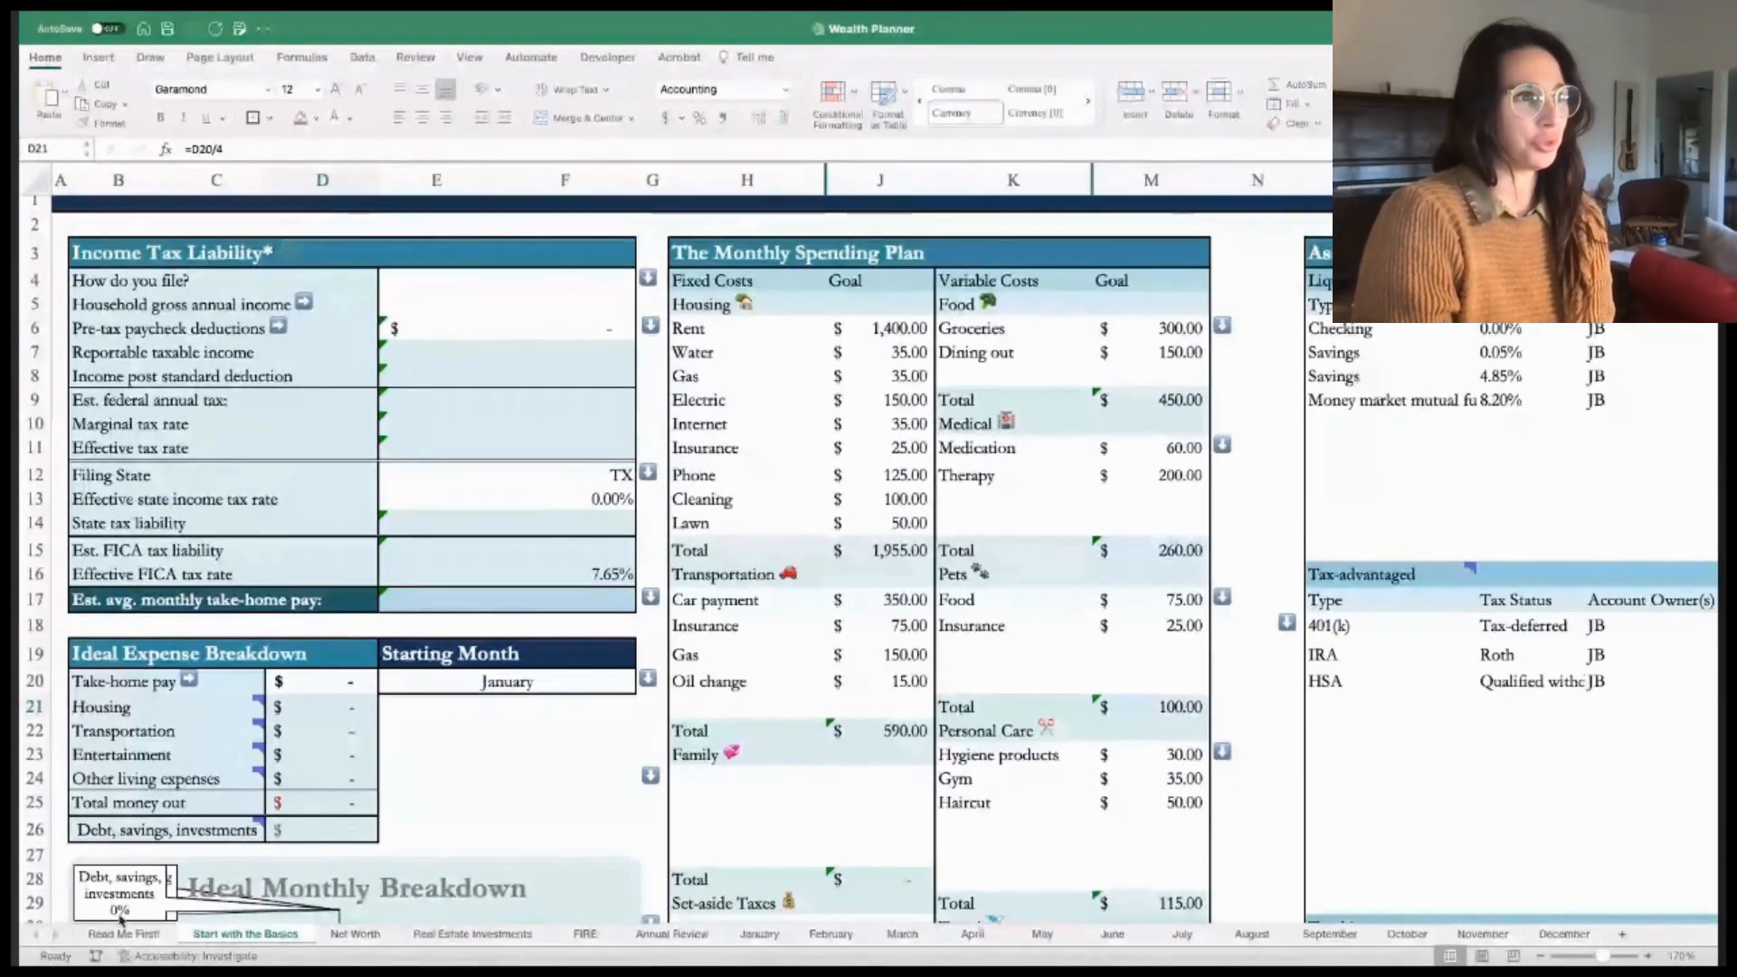
# - Open the Read Me First! sheet to see the welcome and Step 1 instructions
pyautogui.click(124, 932)
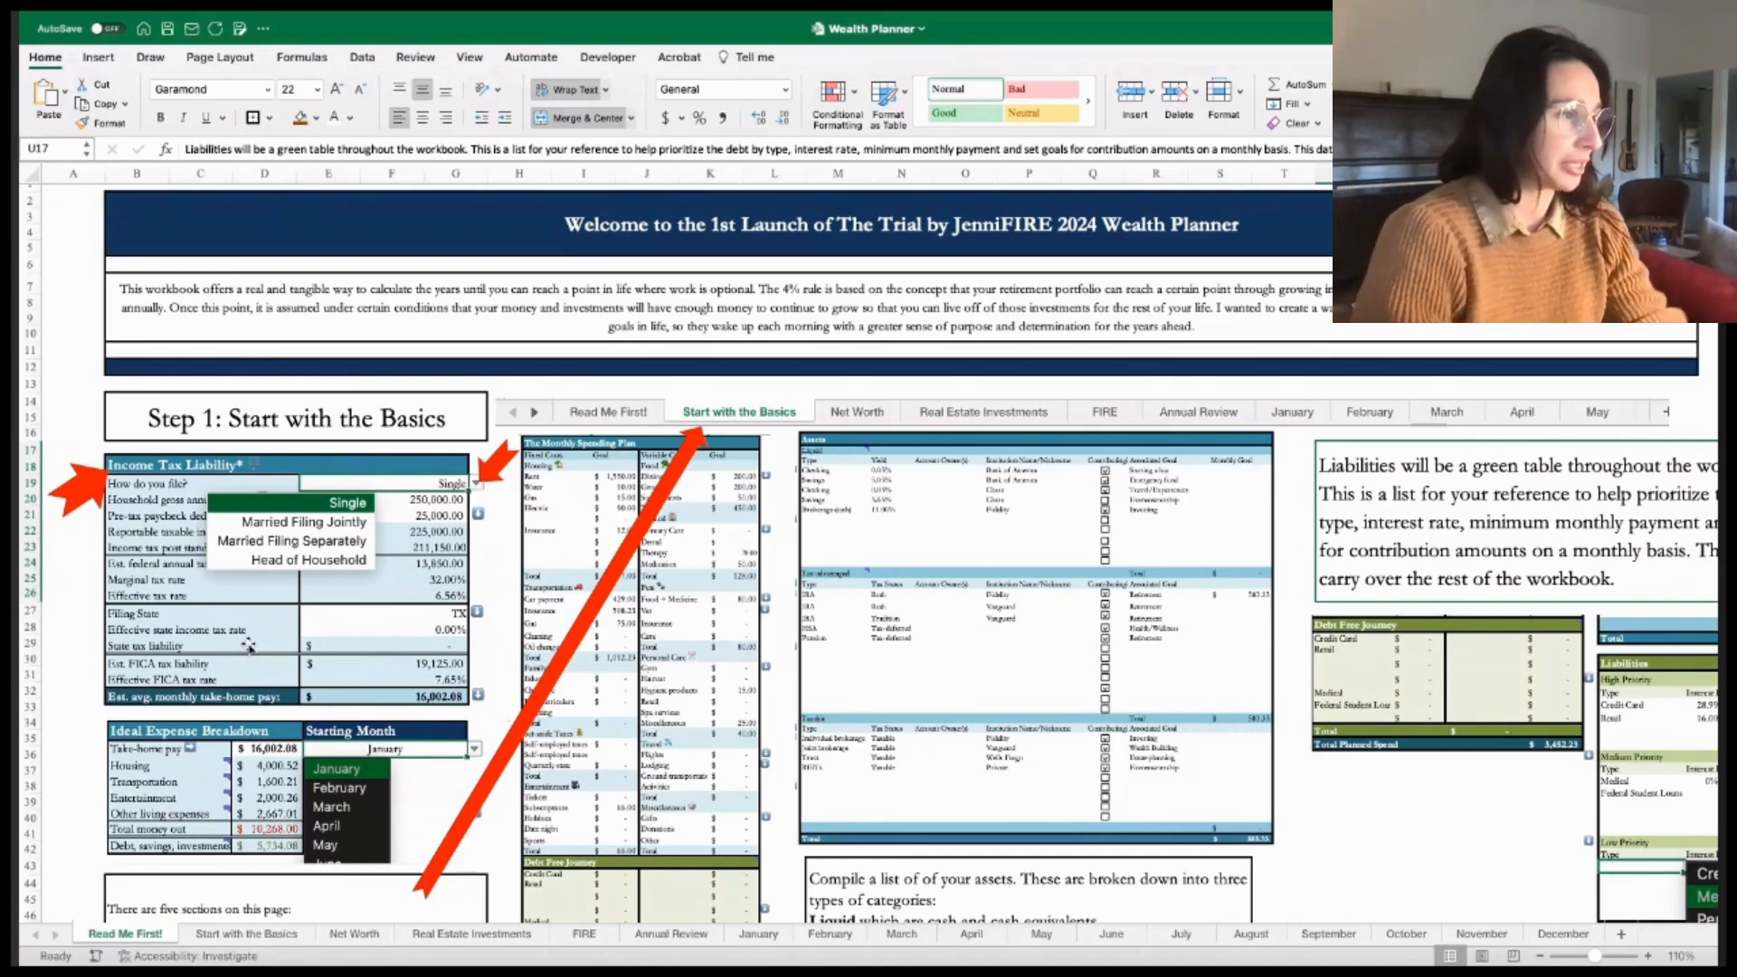
pyautogui.moveTo(86, 825)
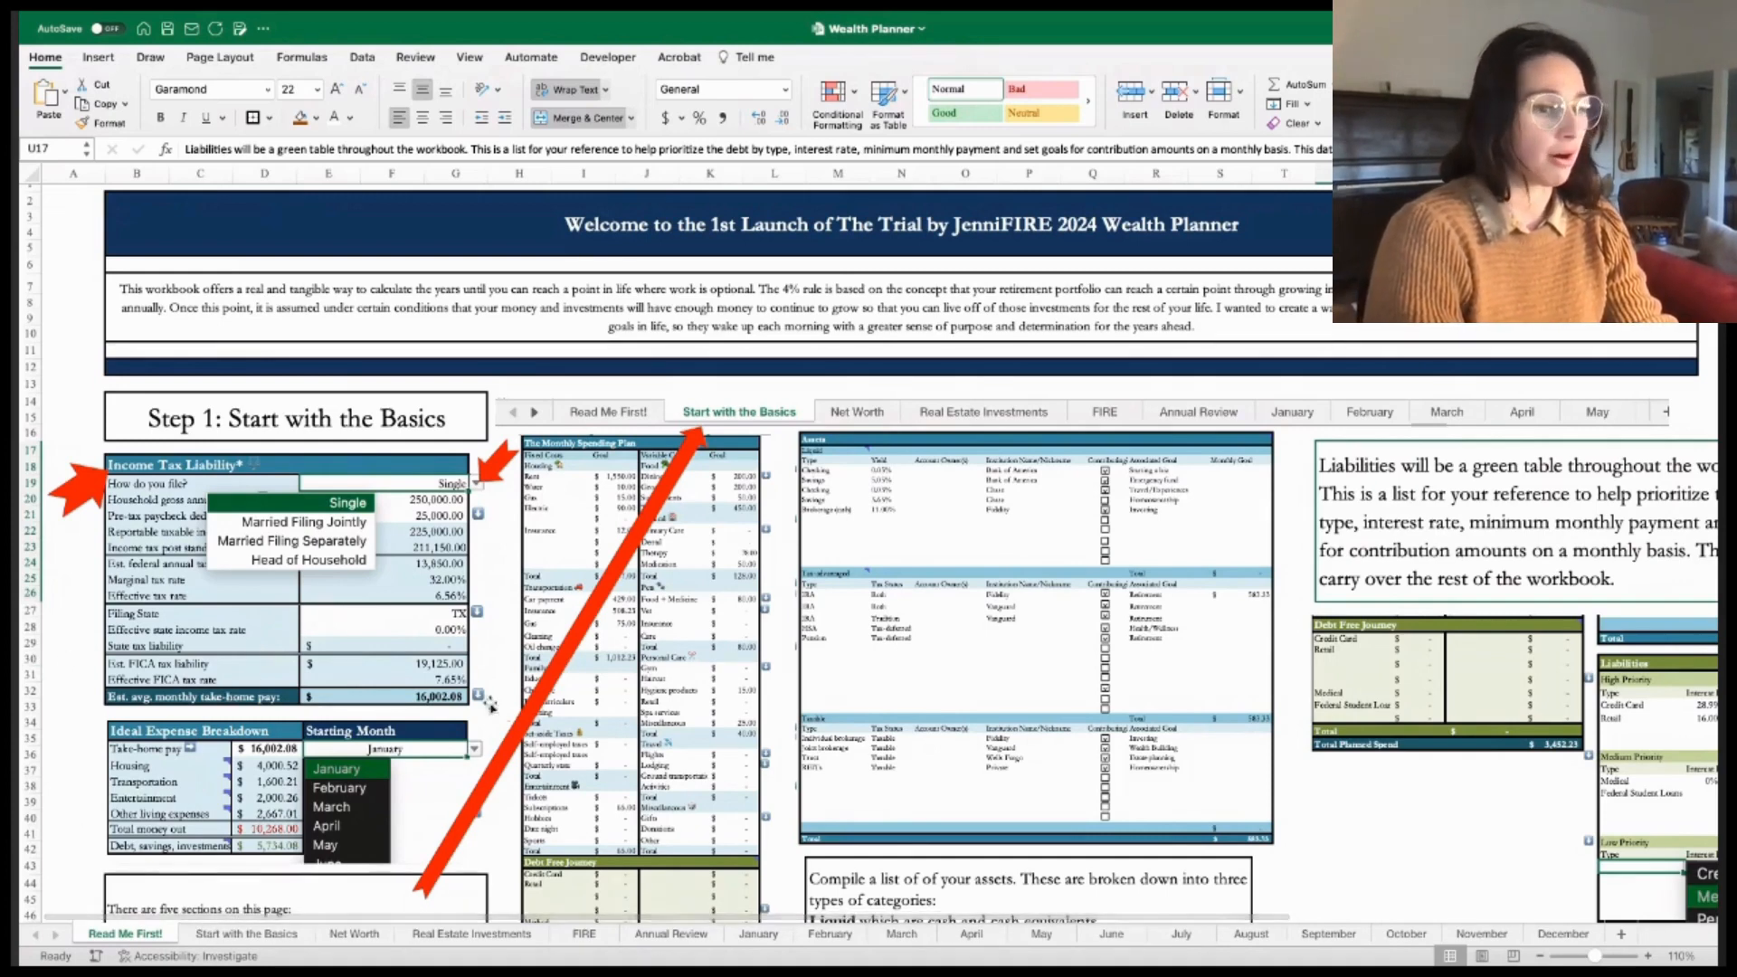
pyautogui.moveTo(197, 942)
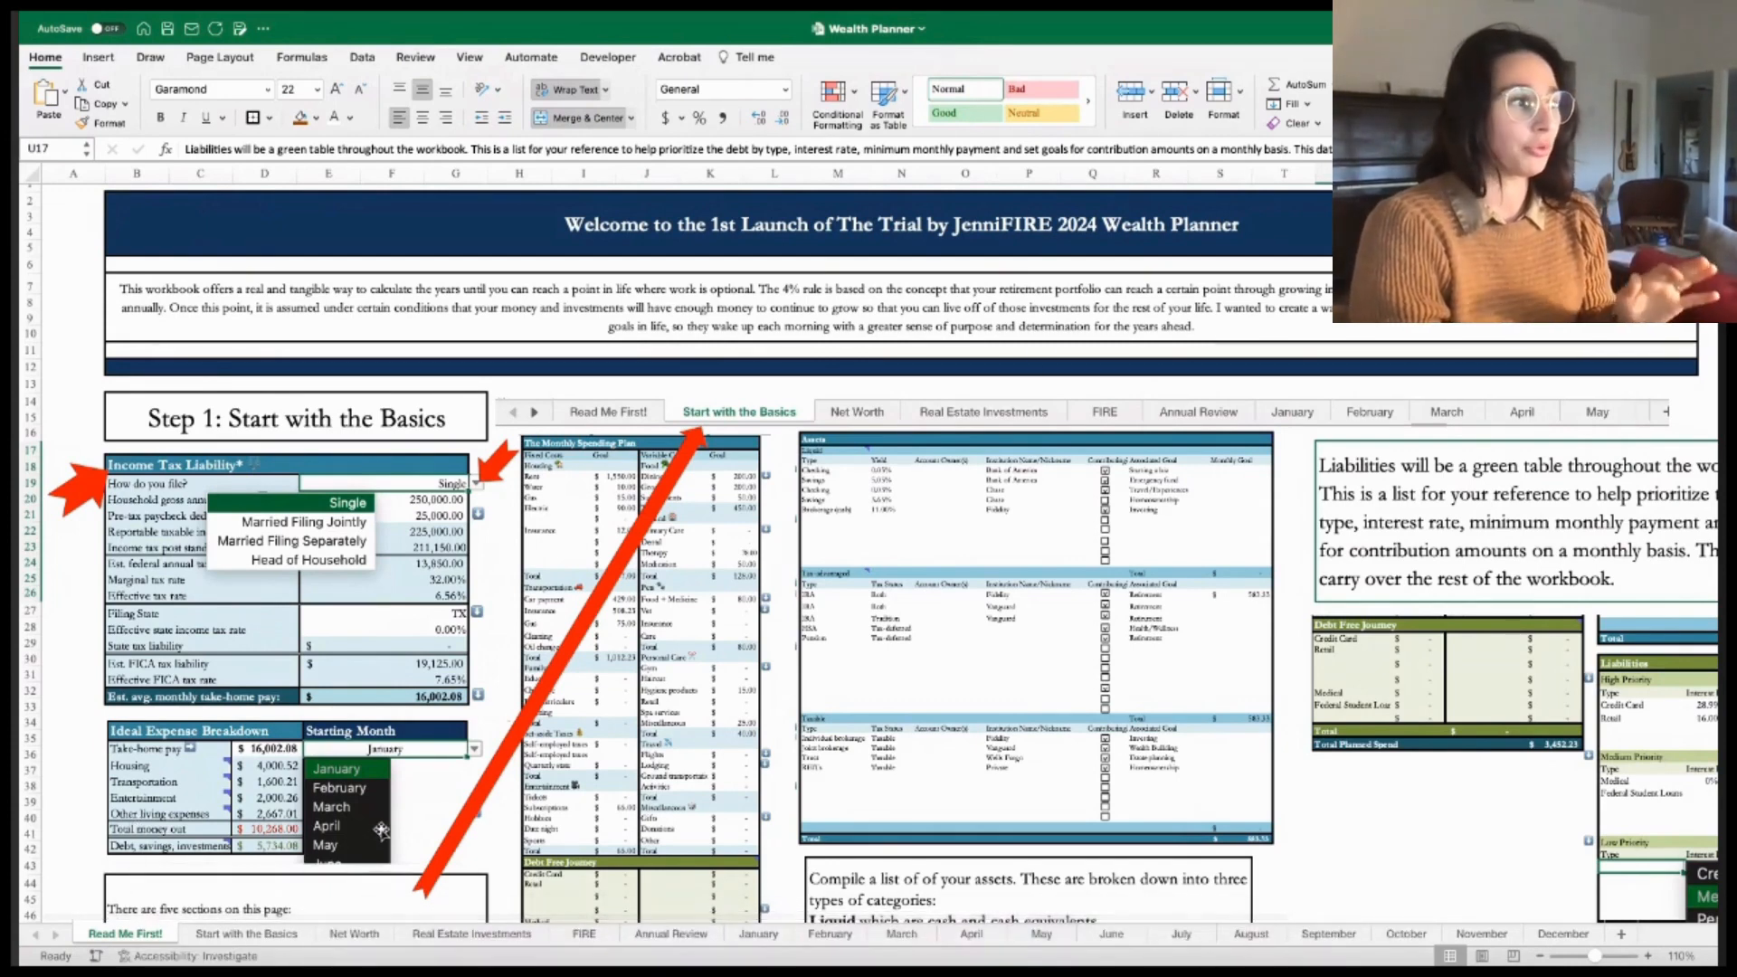
pyautogui.scroll(-3)
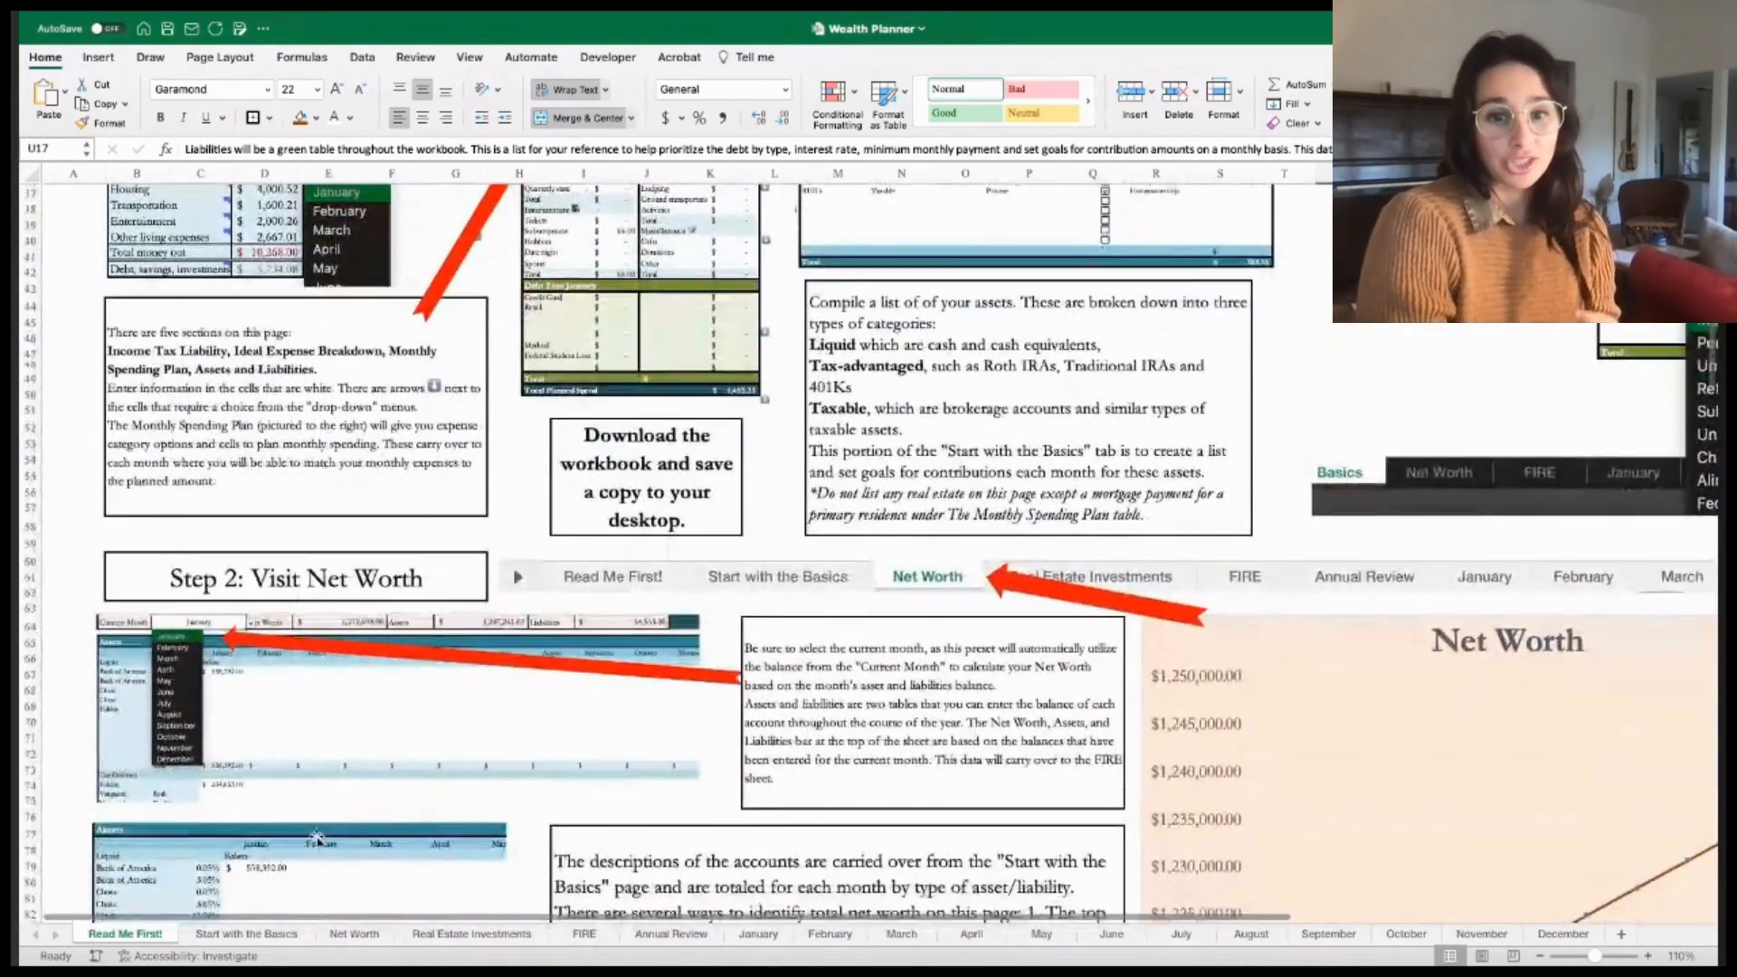
pyautogui.scroll(-3)
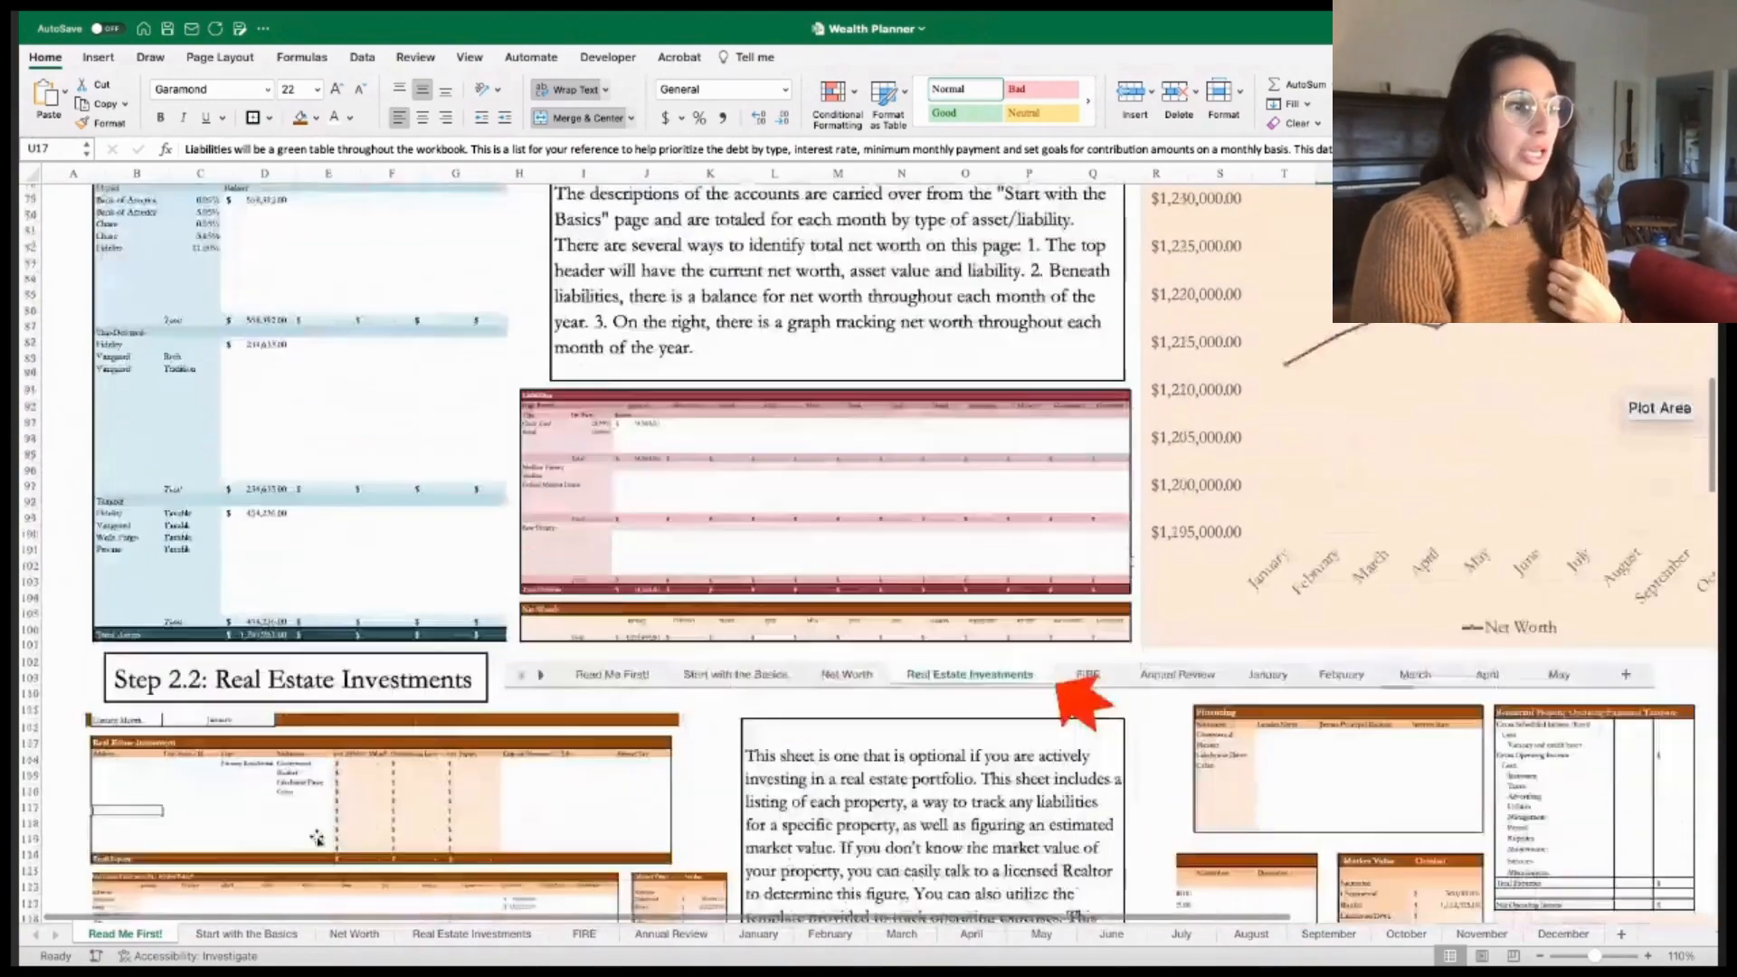
pyautogui.scroll(-3)
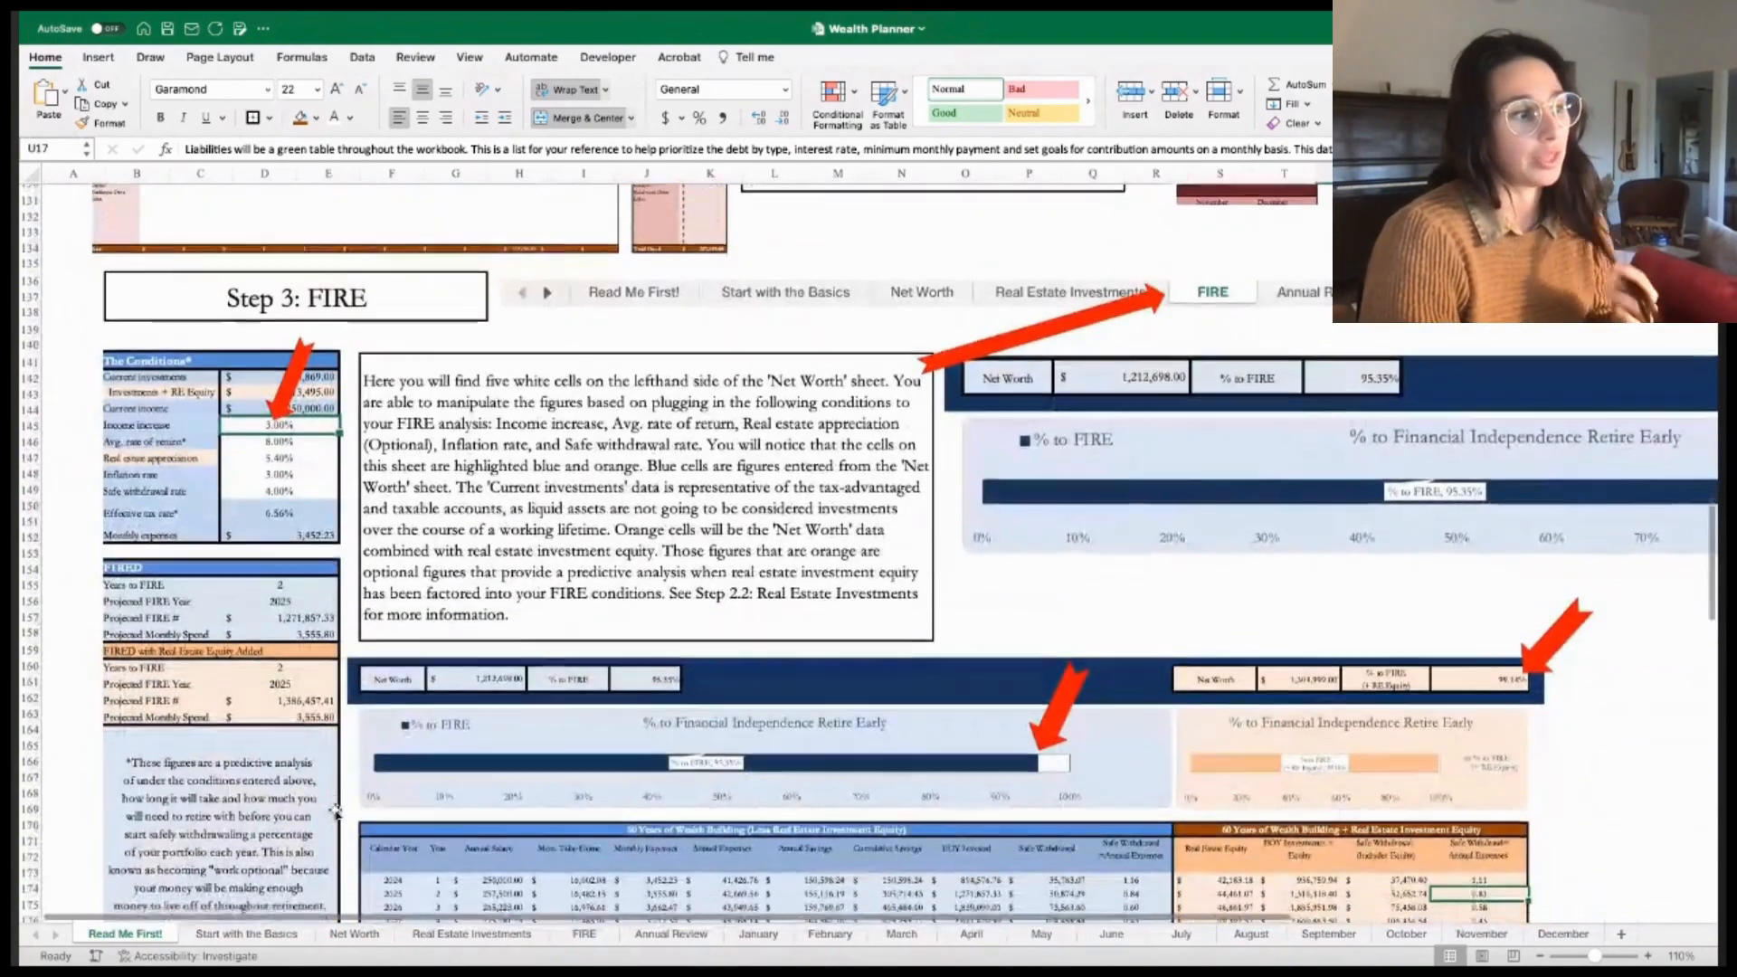
pyautogui.scroll(-3)
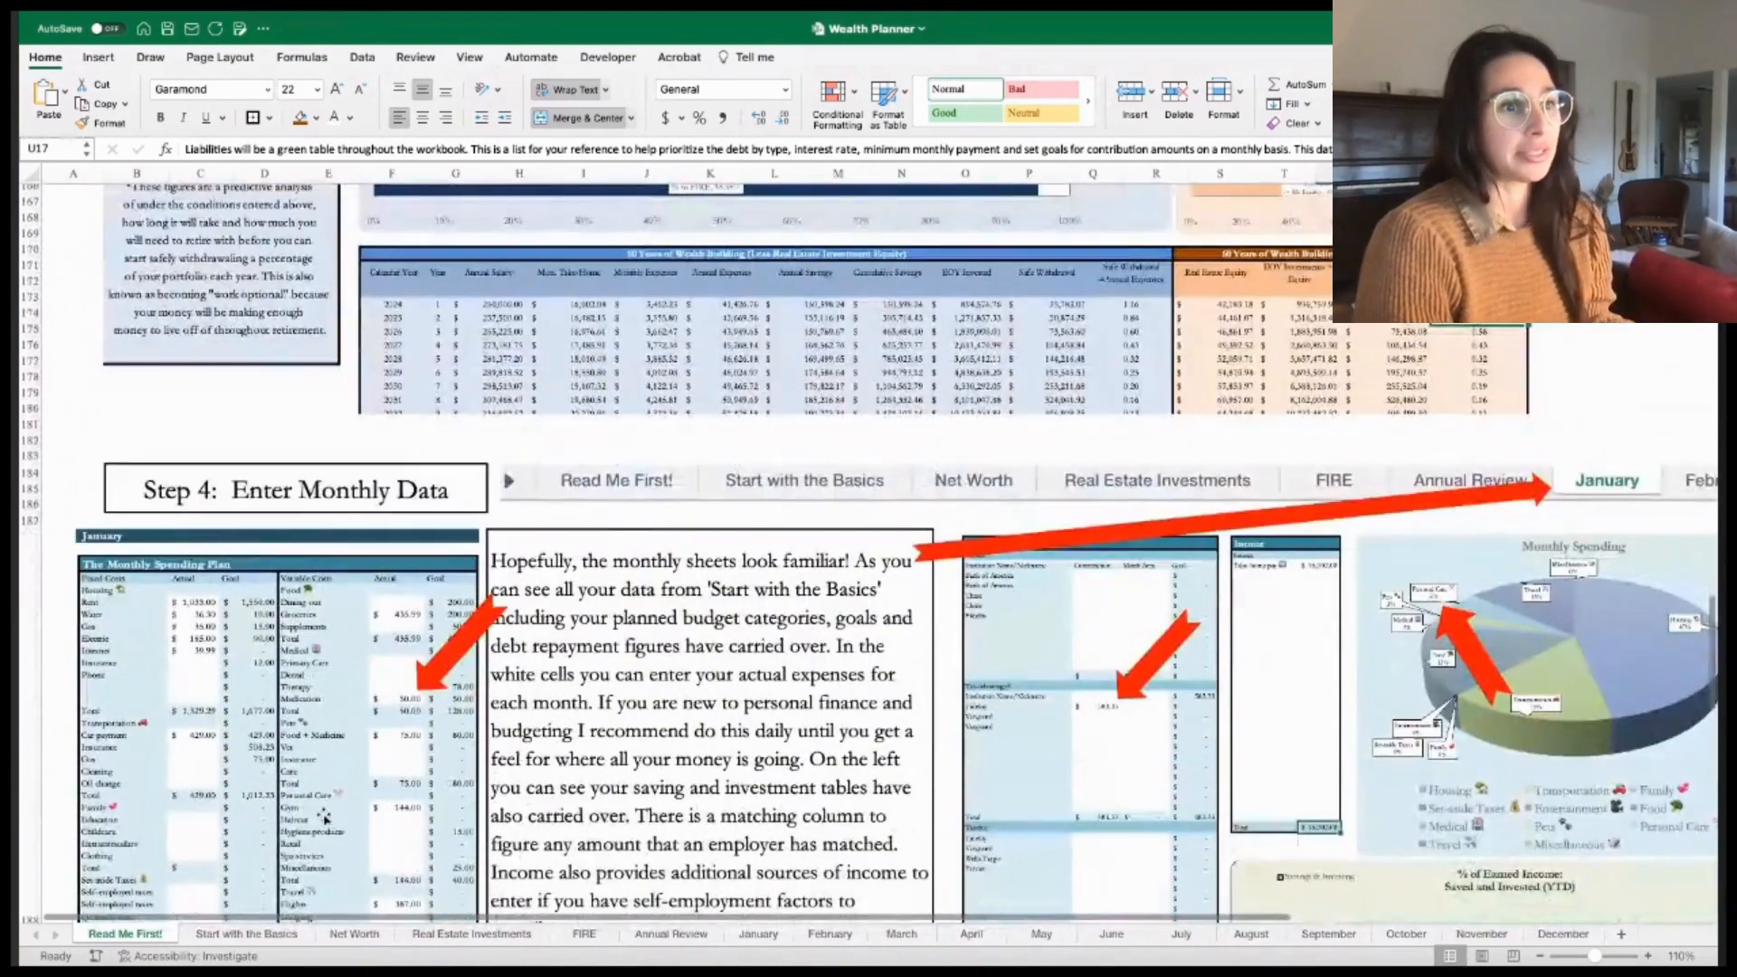
pyautogui.scroll(-3)
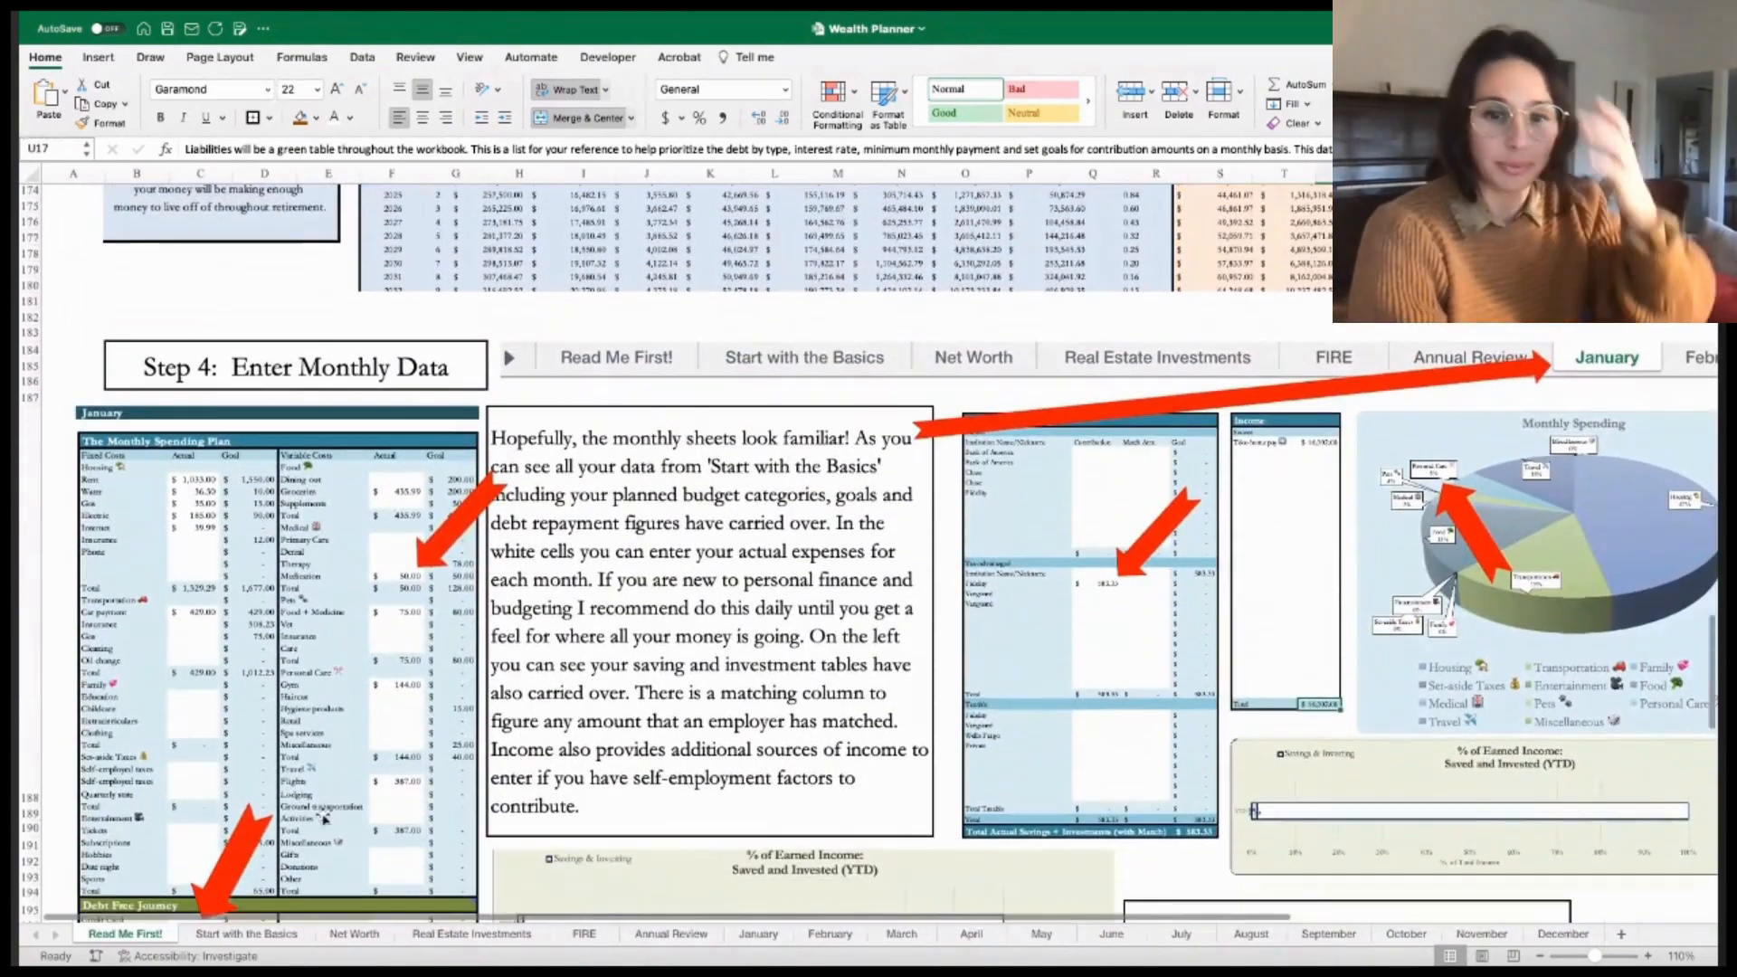
pyautogui.scroll(-3)
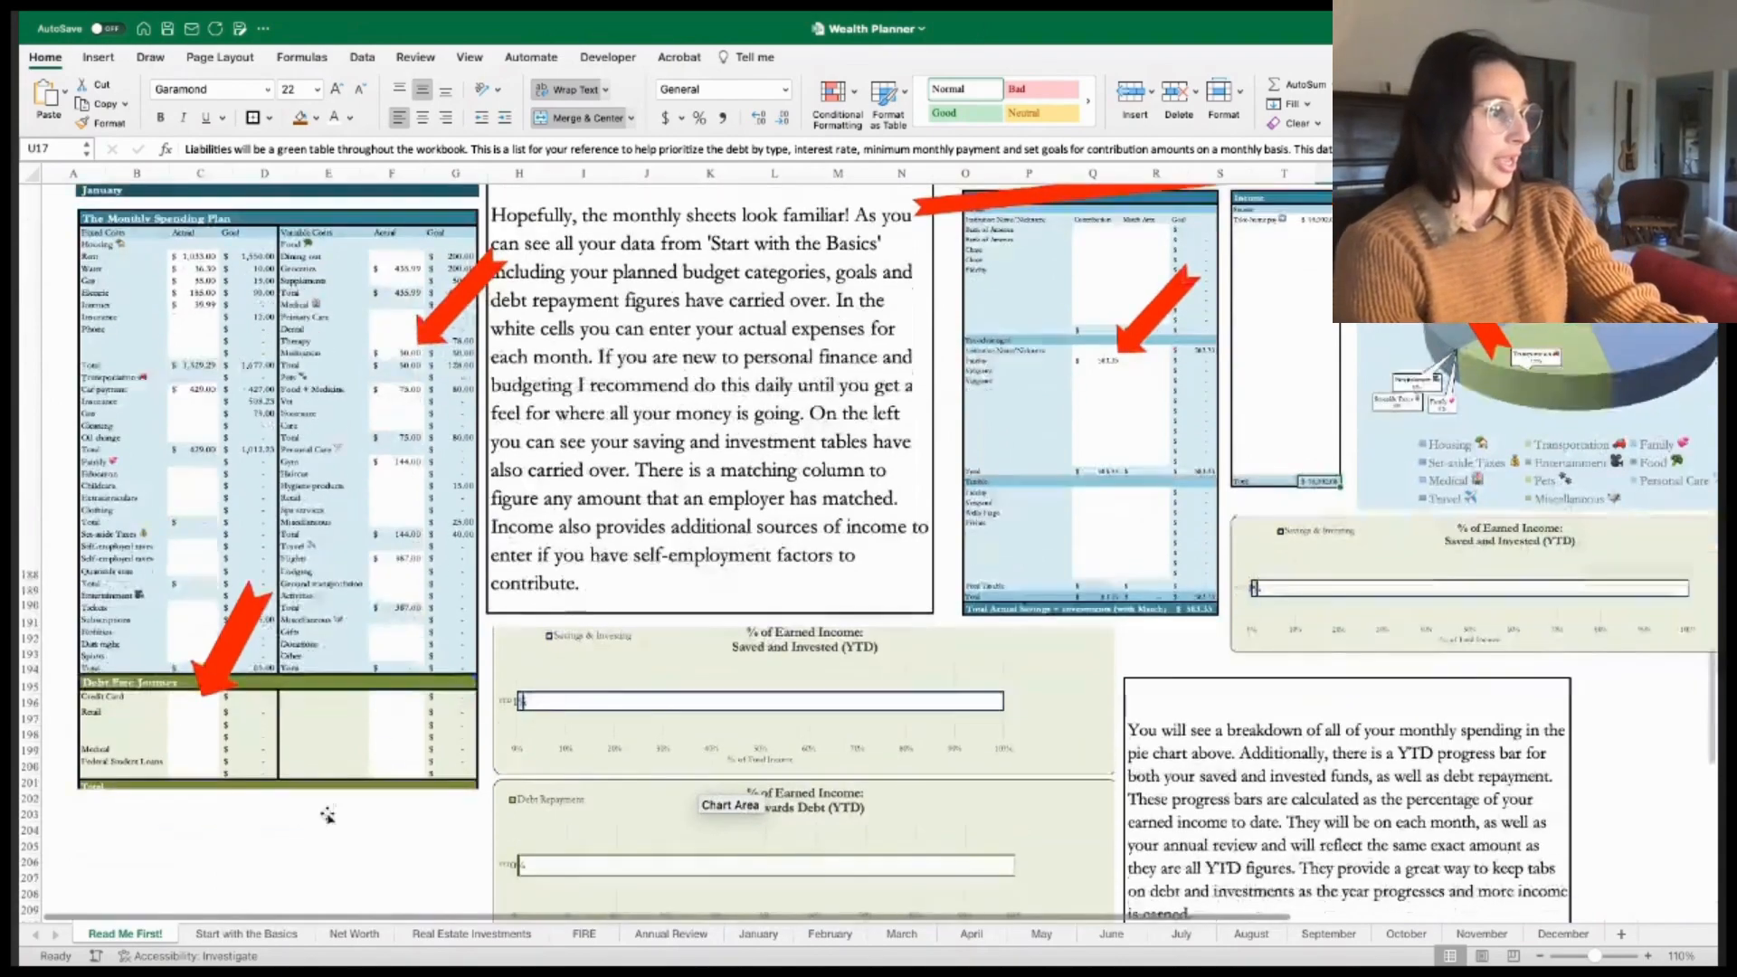
pyautogui.scroll(-3)
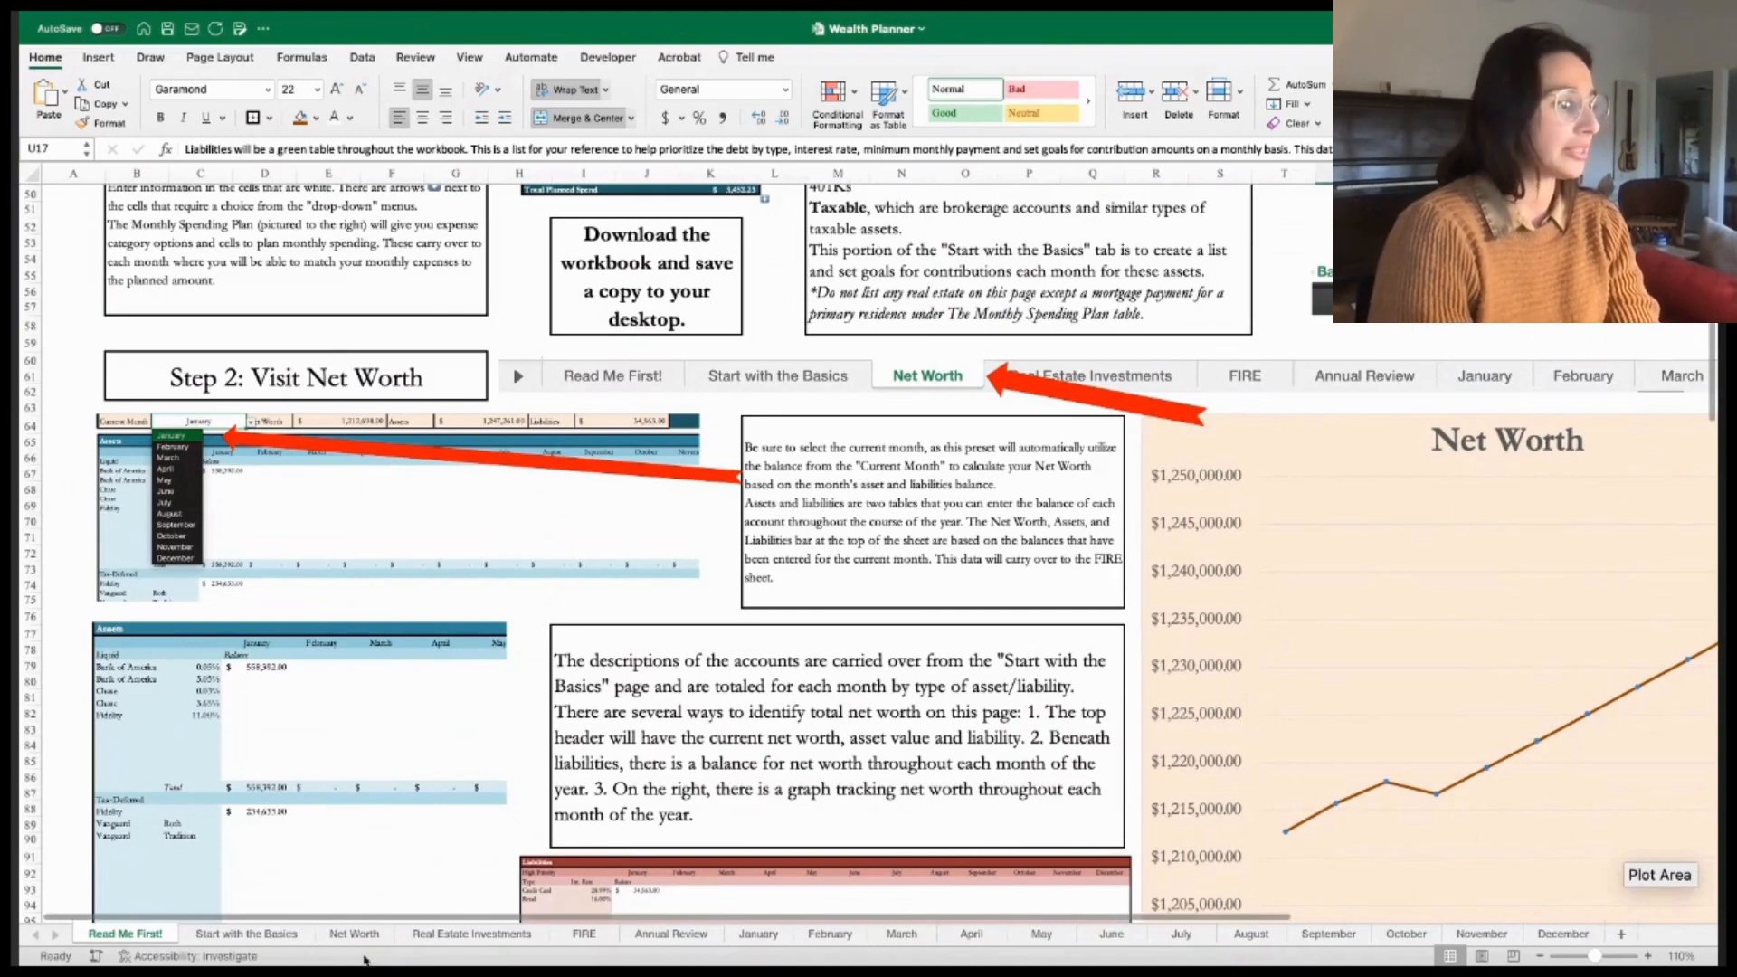
# - Open the Start with the Basics sheet and scroll through its income tax and spending tables
pyautogui.click(246, 933)
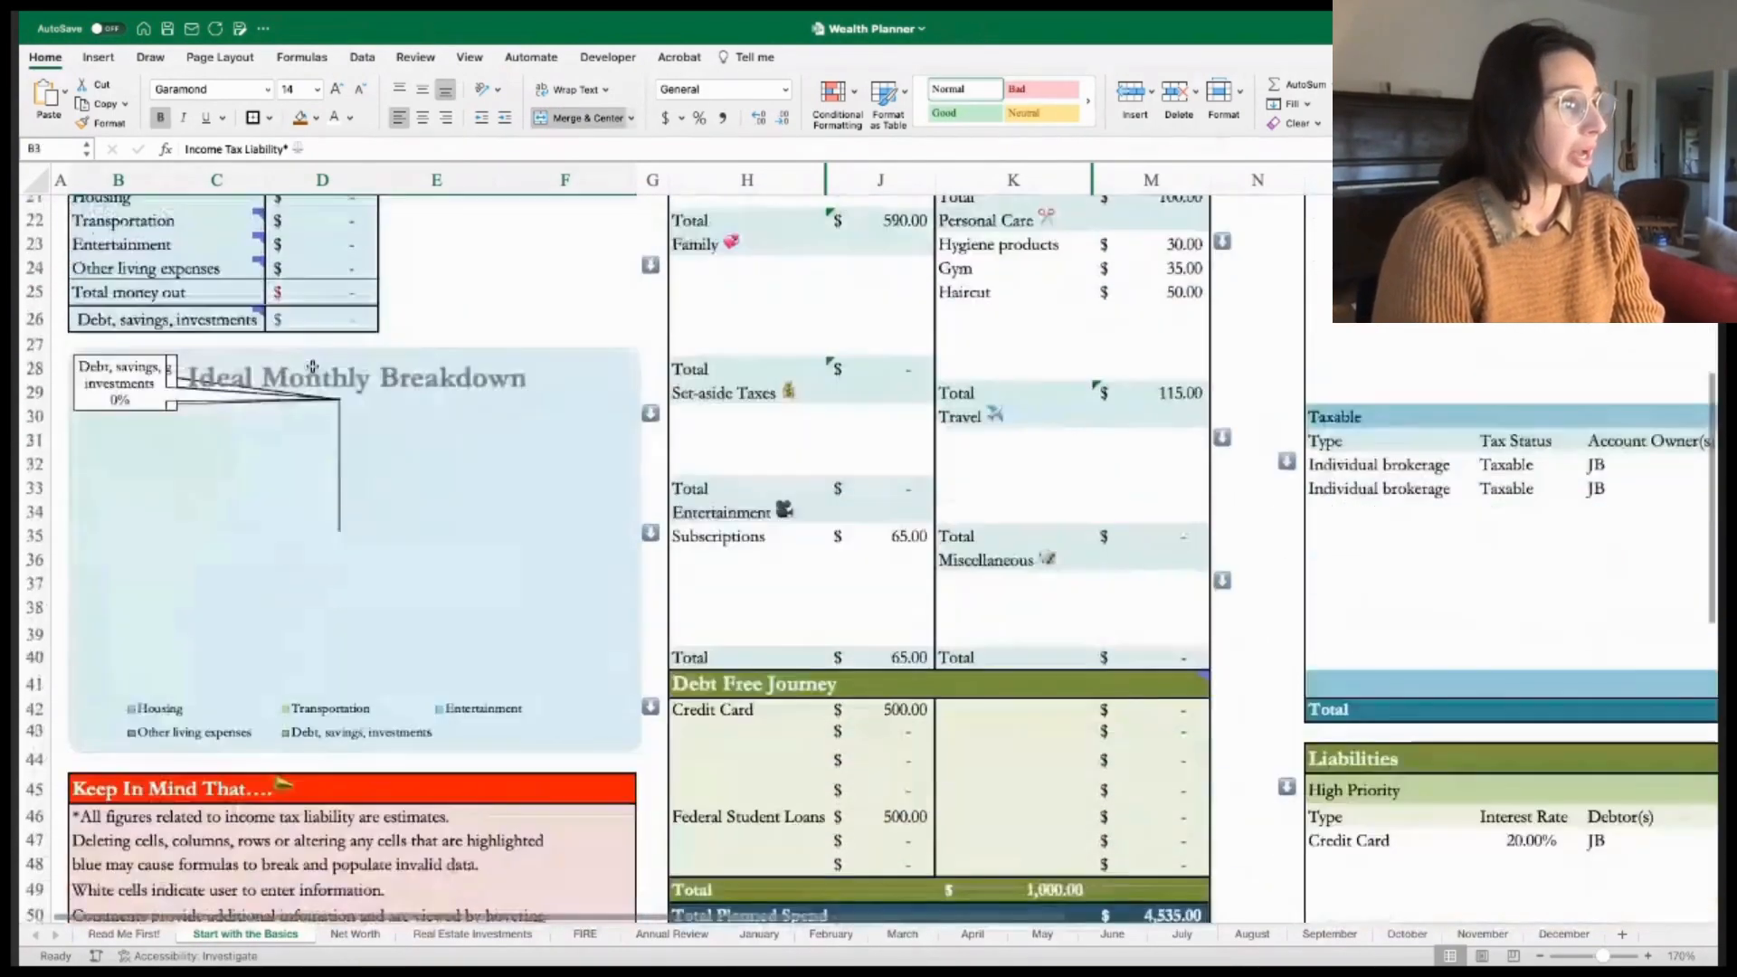
pyautogui.scroll(-3)
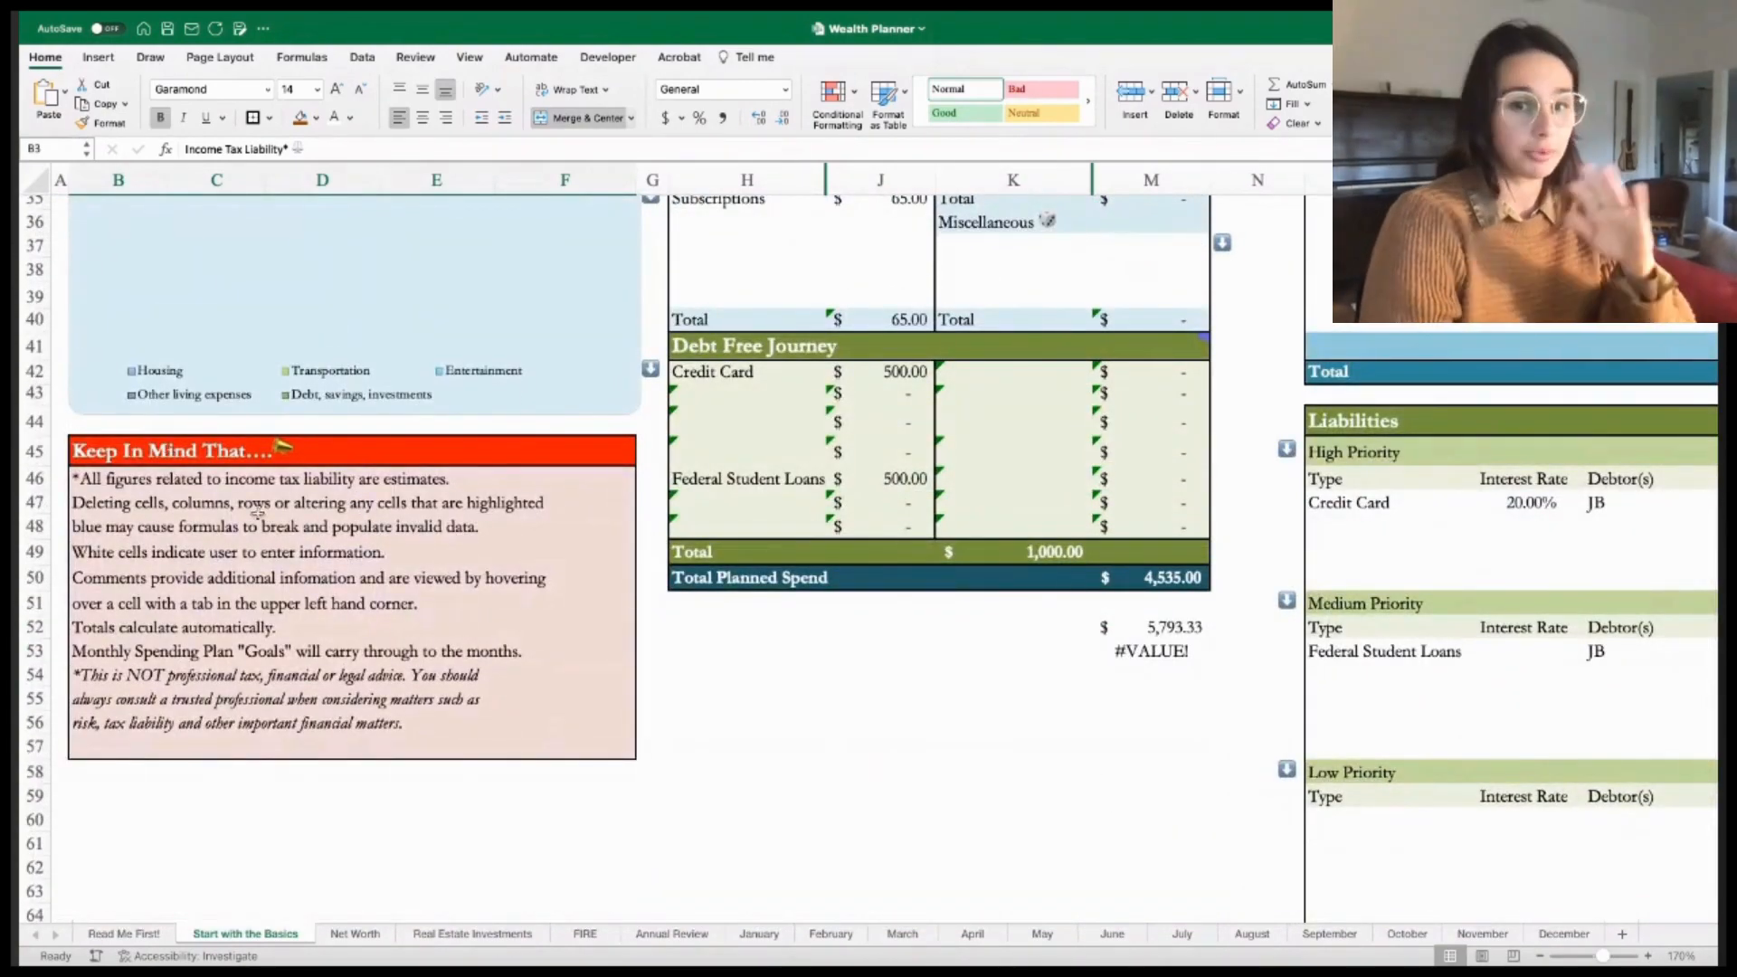
pyautogui.moveTo(542, 618)
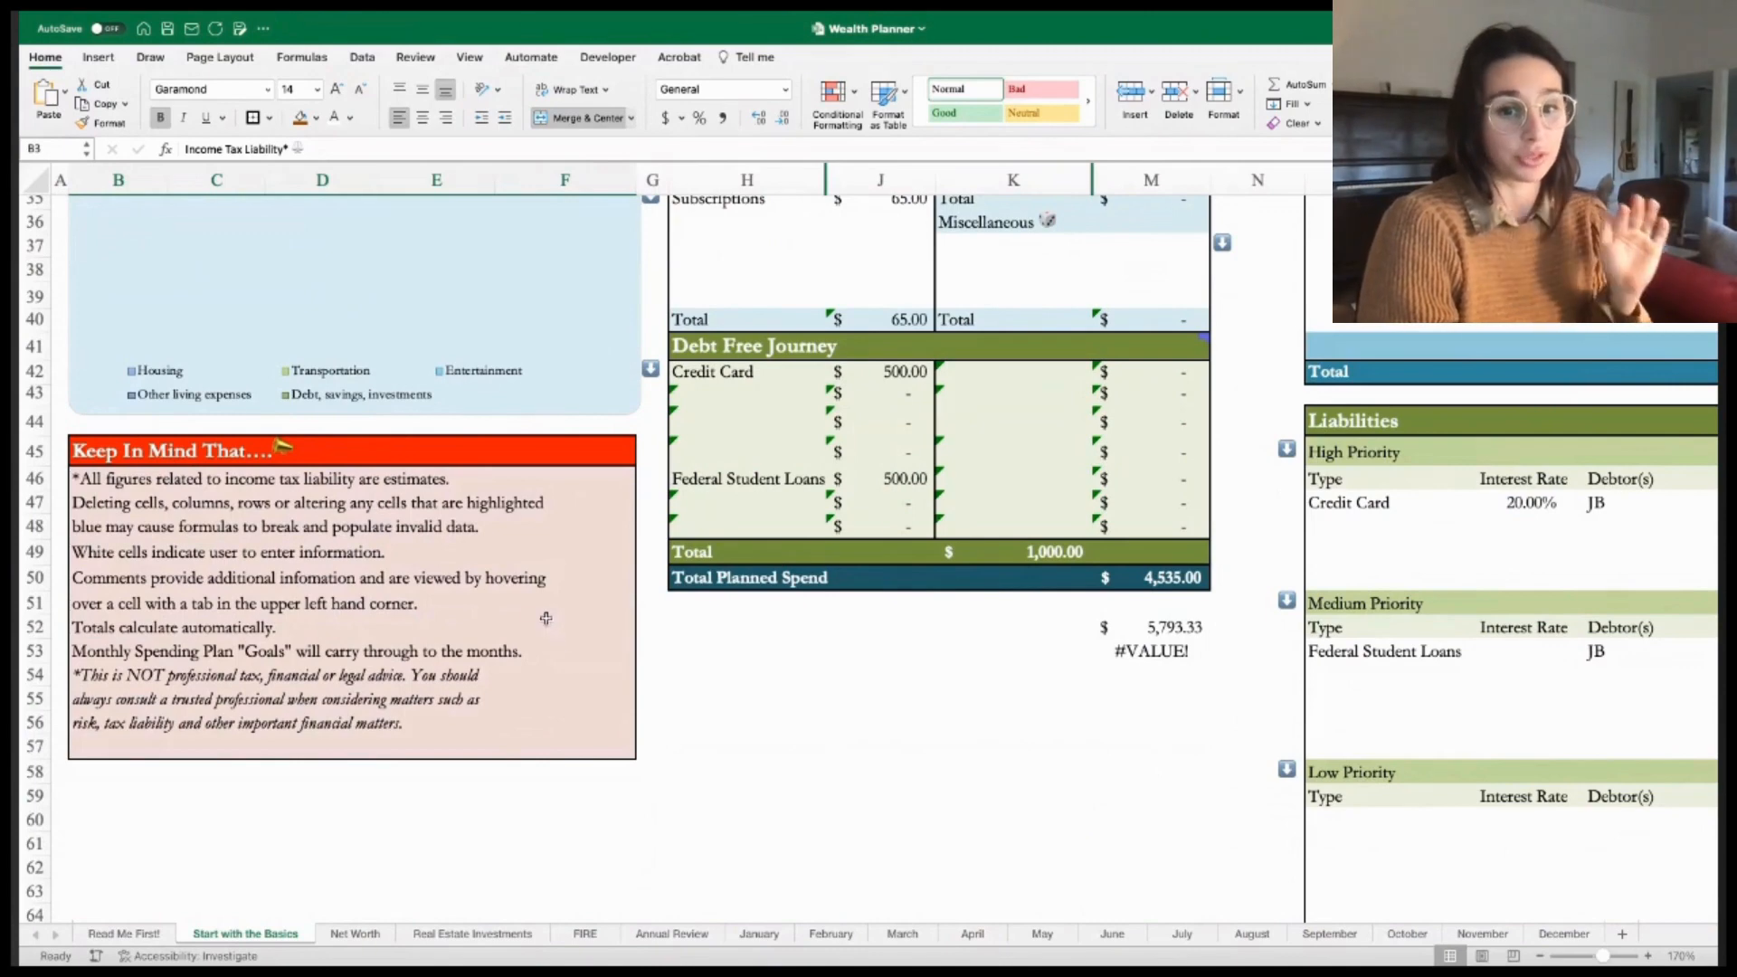
pyautogui.moveTo(581, 623)
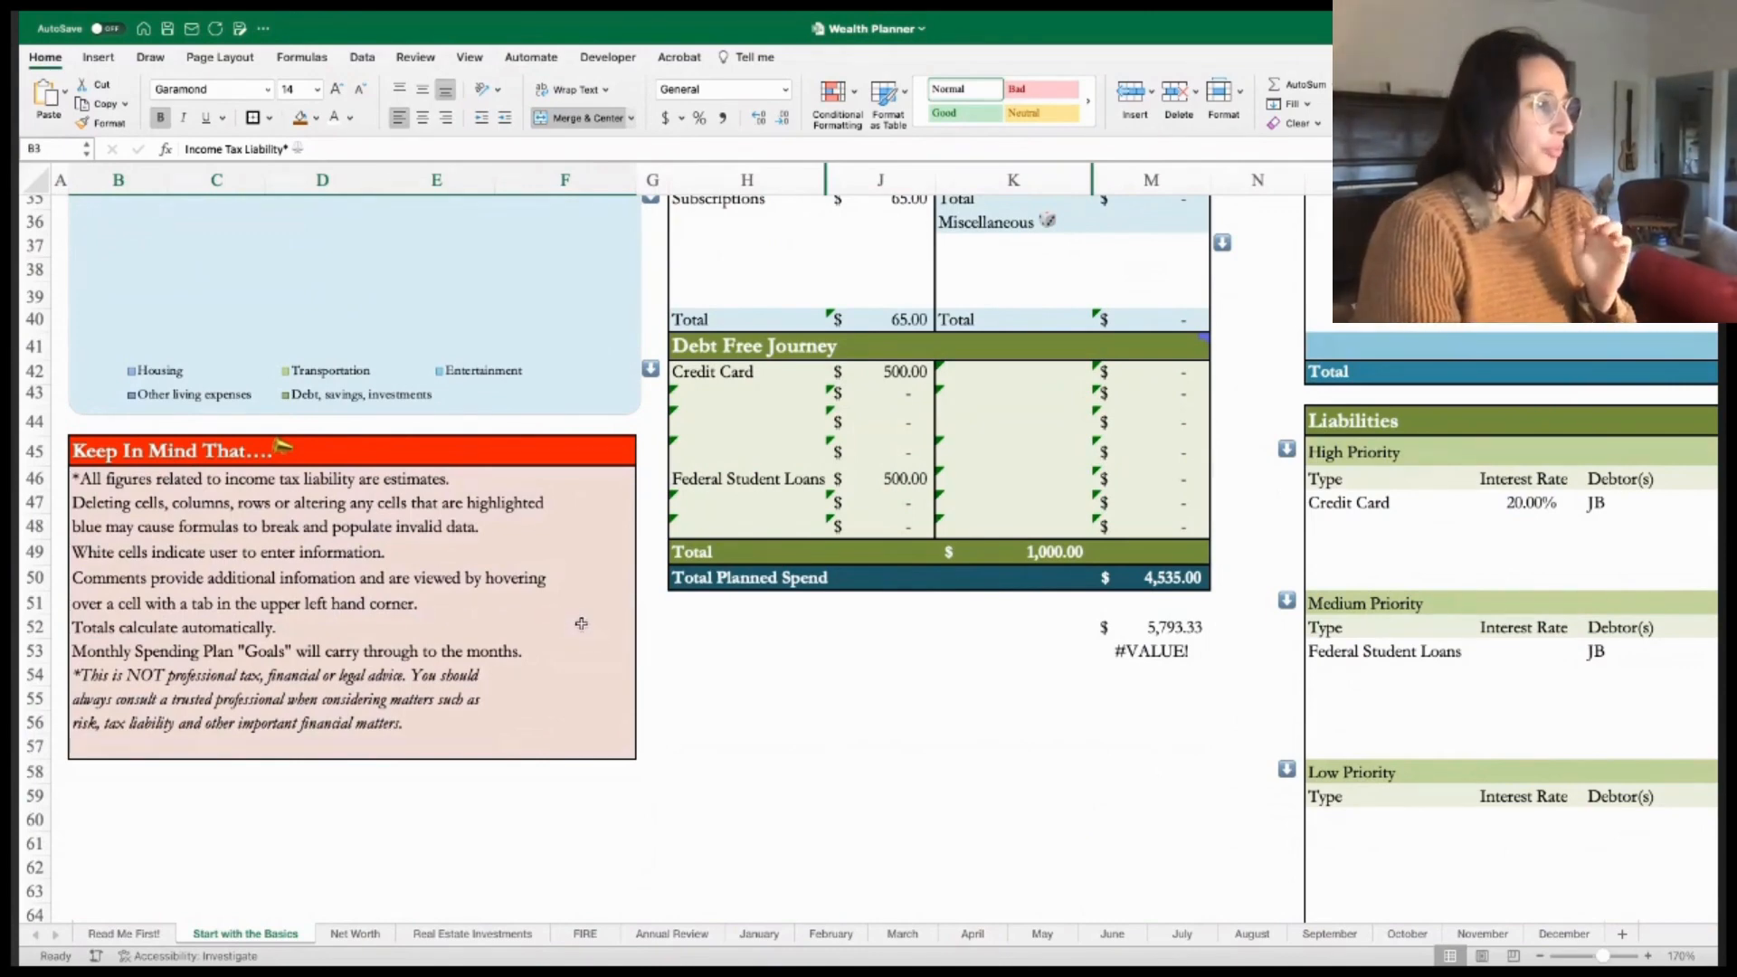
pyautogui.moveTo(547, 633)
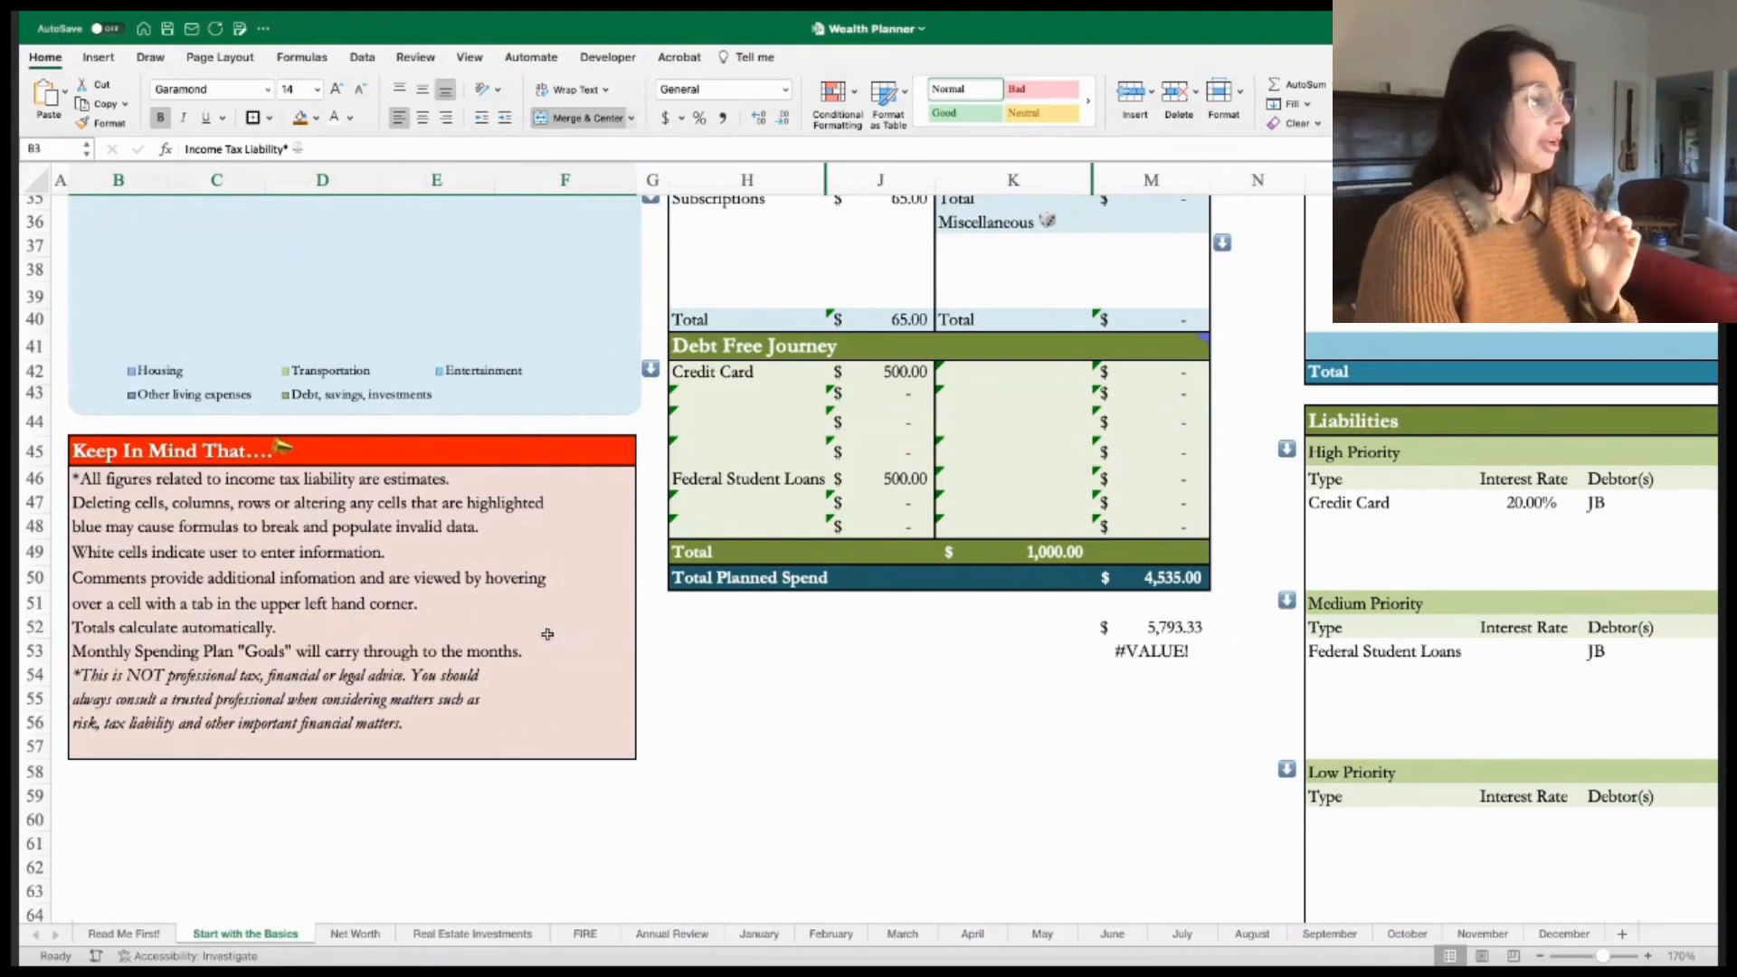
pyautogui.scroll(-3)
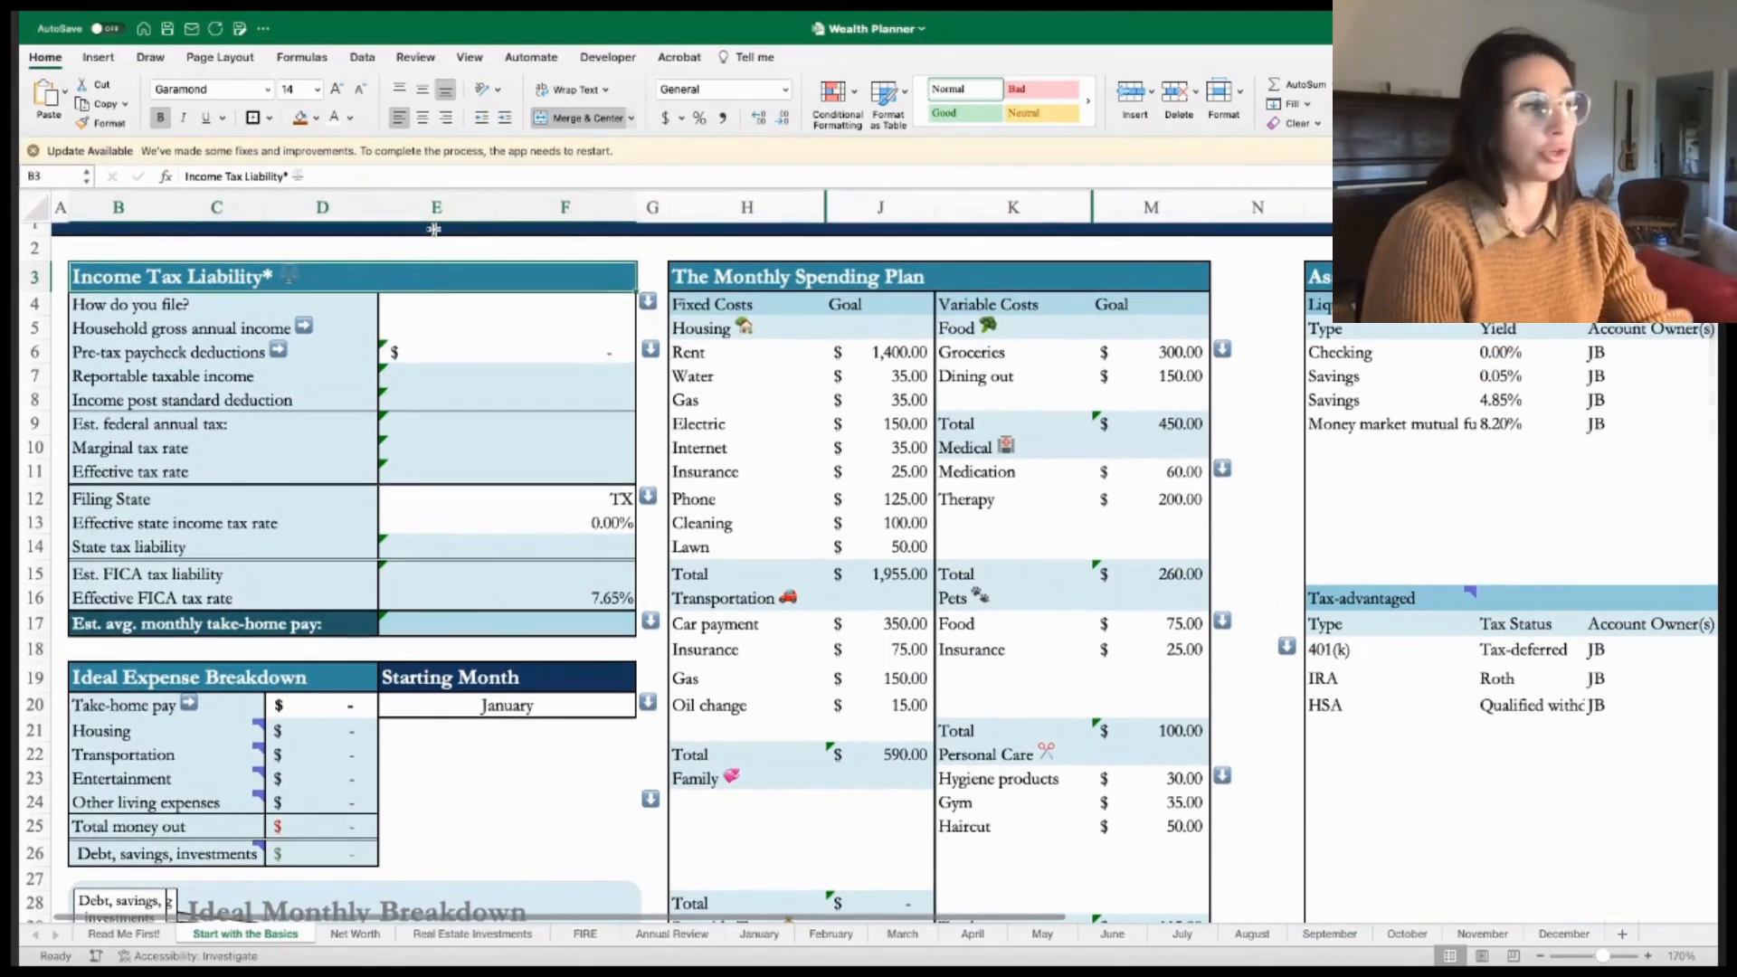
# - Select the How do you file? answer cell E4 and open the Edit menu
pyautogui.click(498, 374)
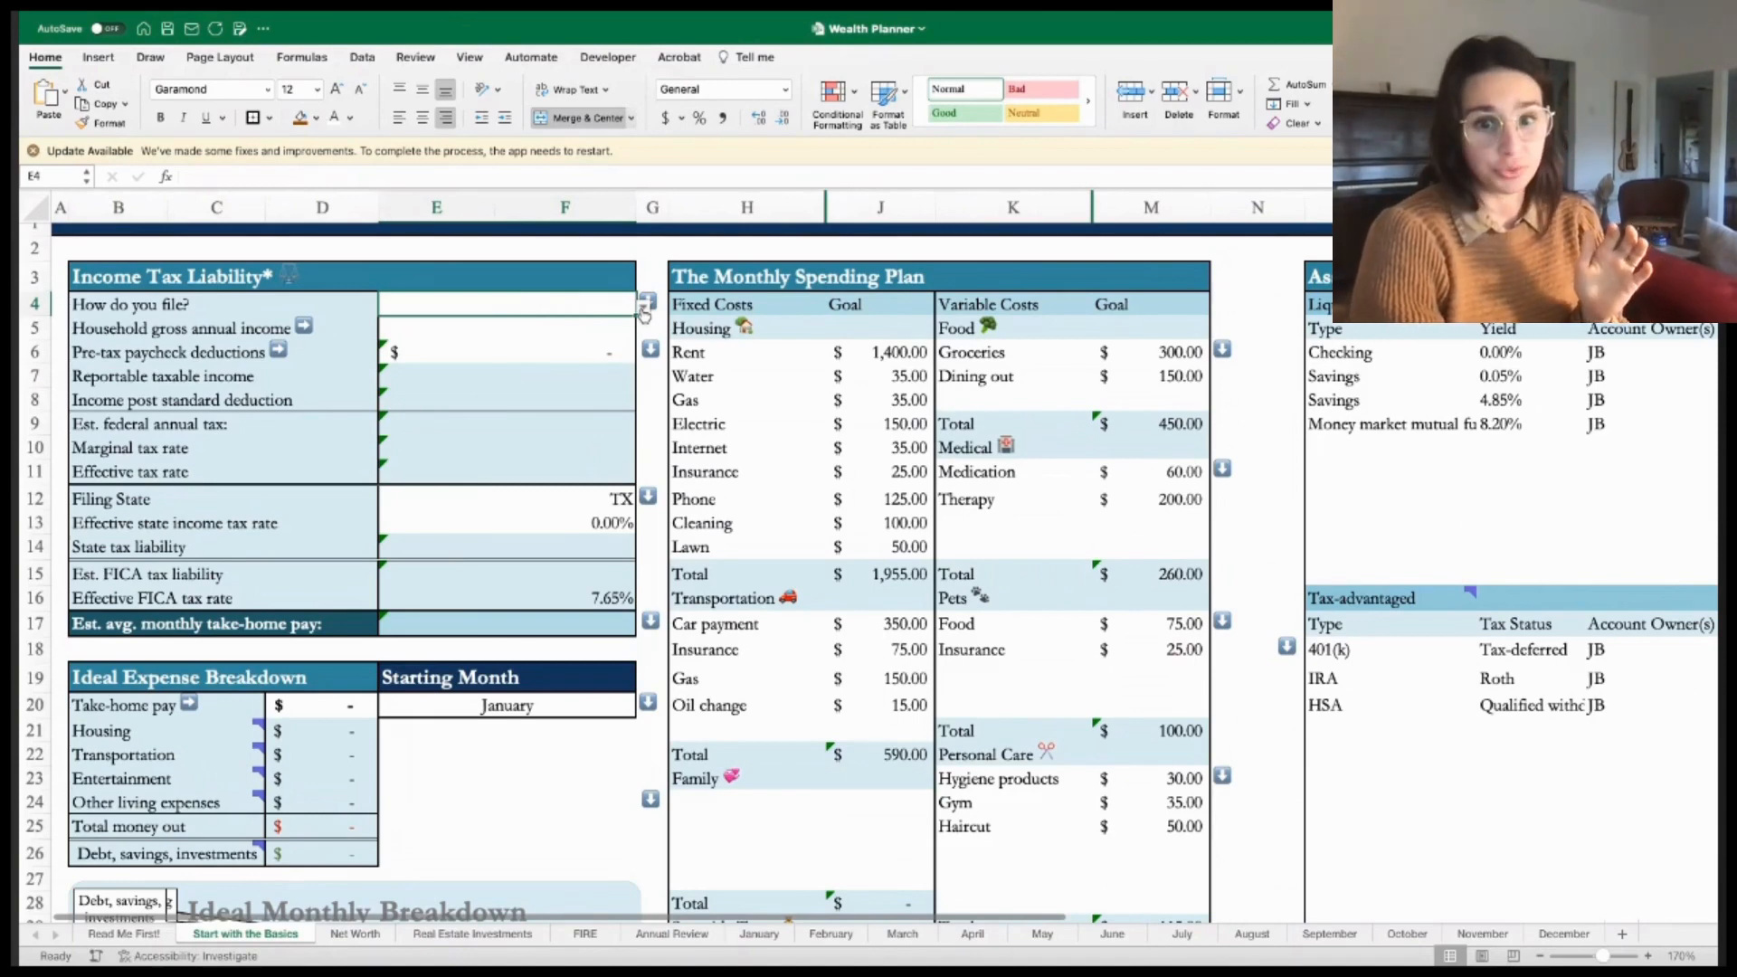
pyautogui.click(229, 20)
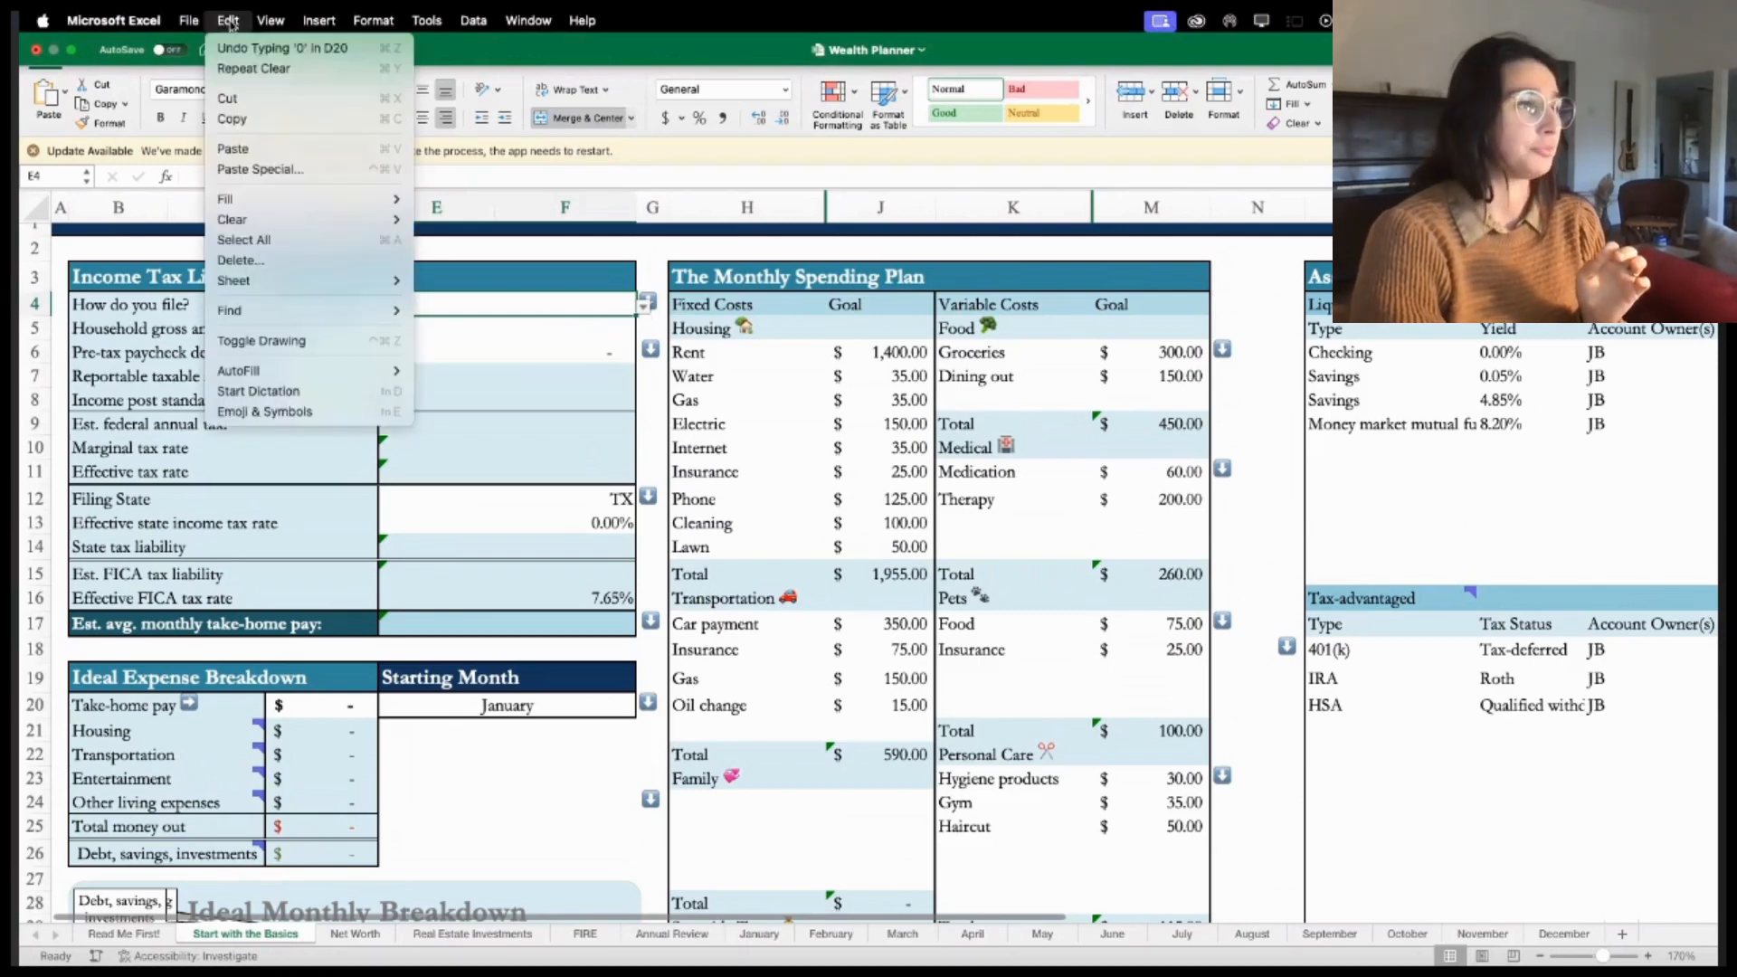
pyautogui.moveTo(282, 48)
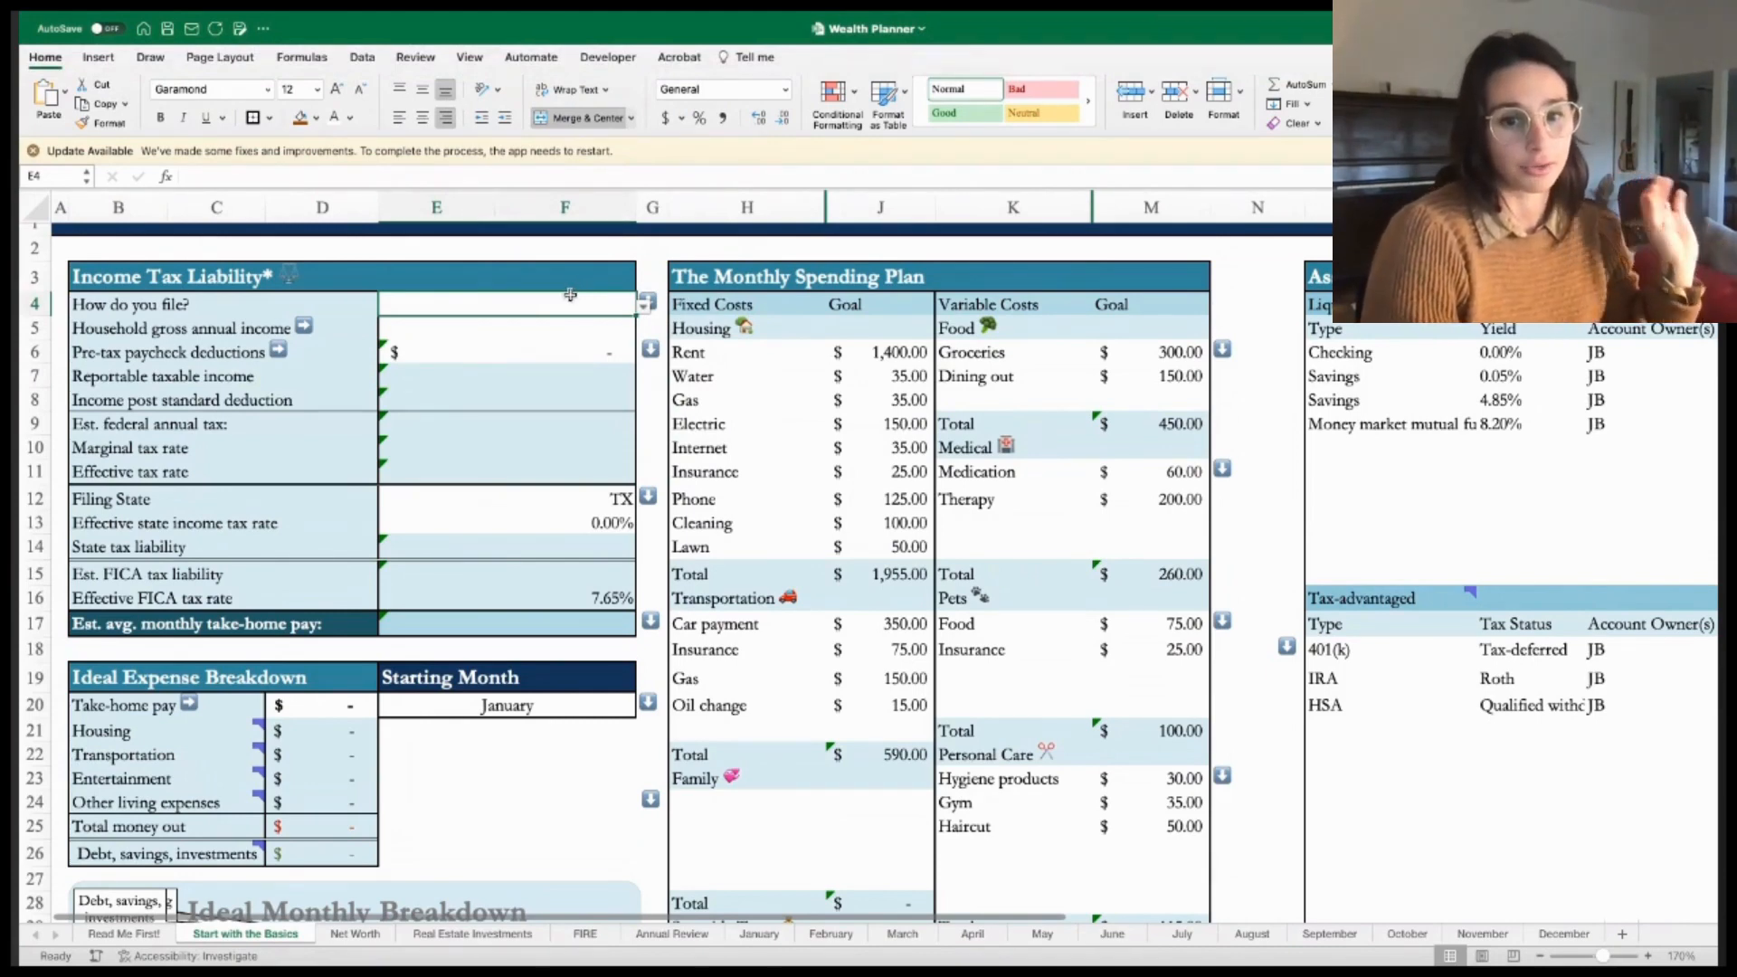
pyautogui.moveTo(561, 305)
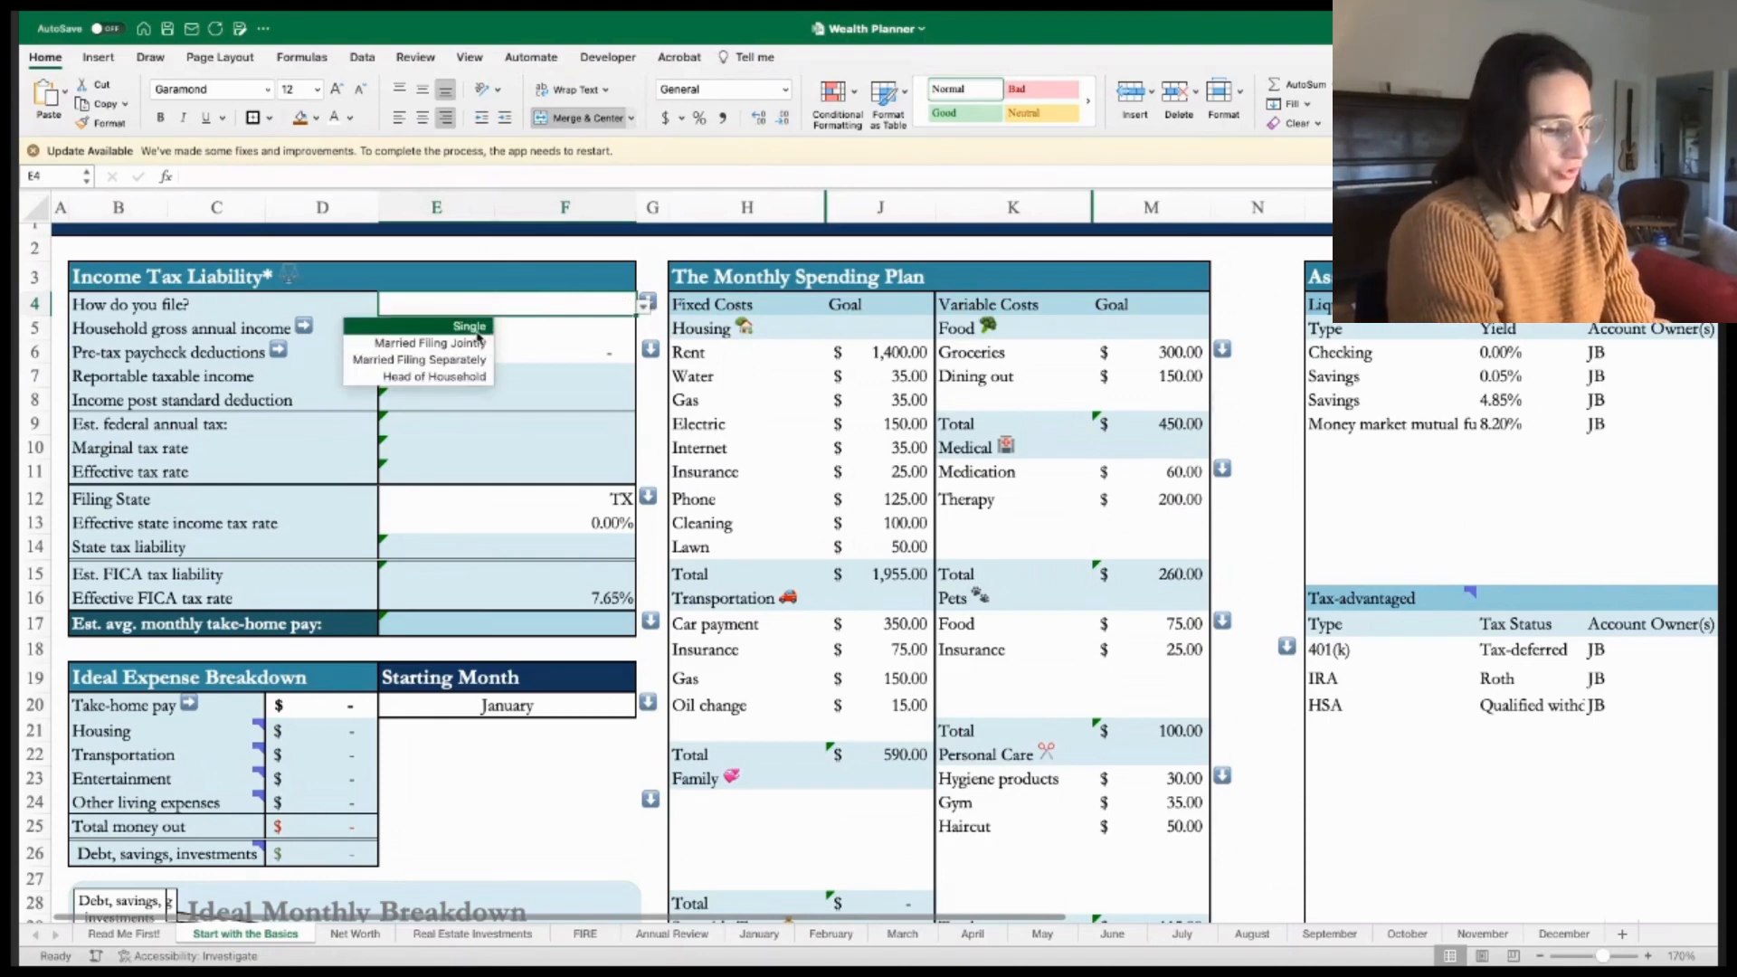
# - Set filing status to Single and income to 180,000, then review the resulting 10,448.33 take-home
pyautogui.click(470, 325)
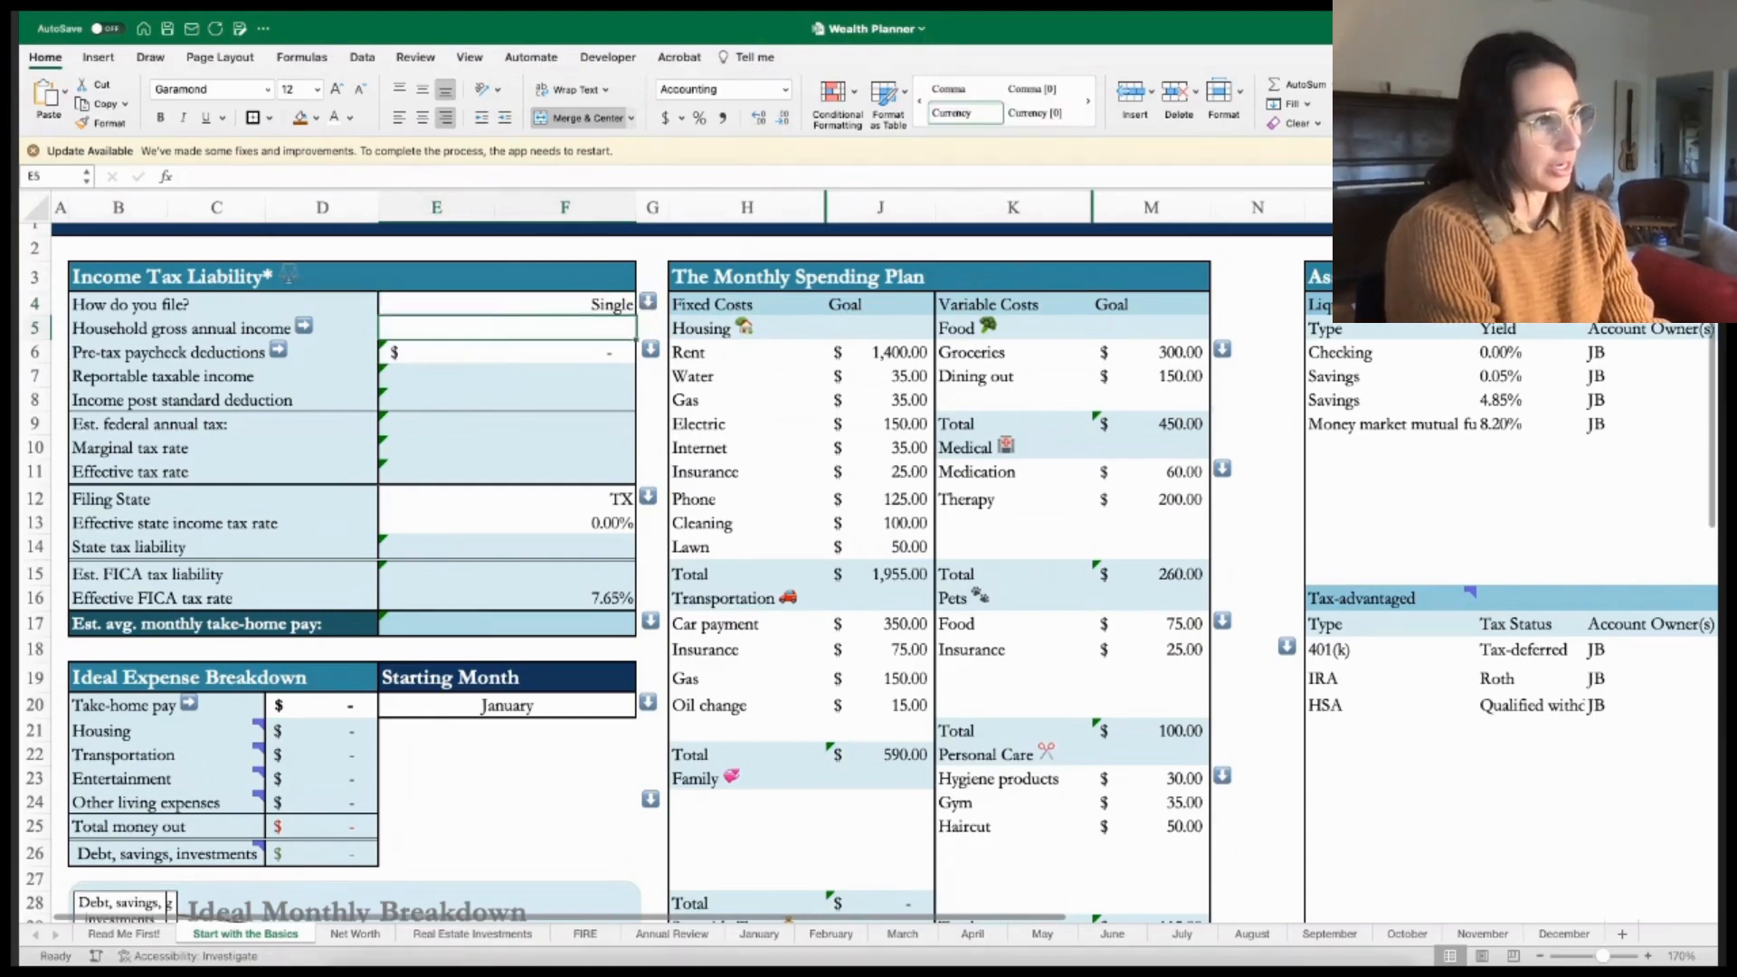
pyautogui.write('1800')
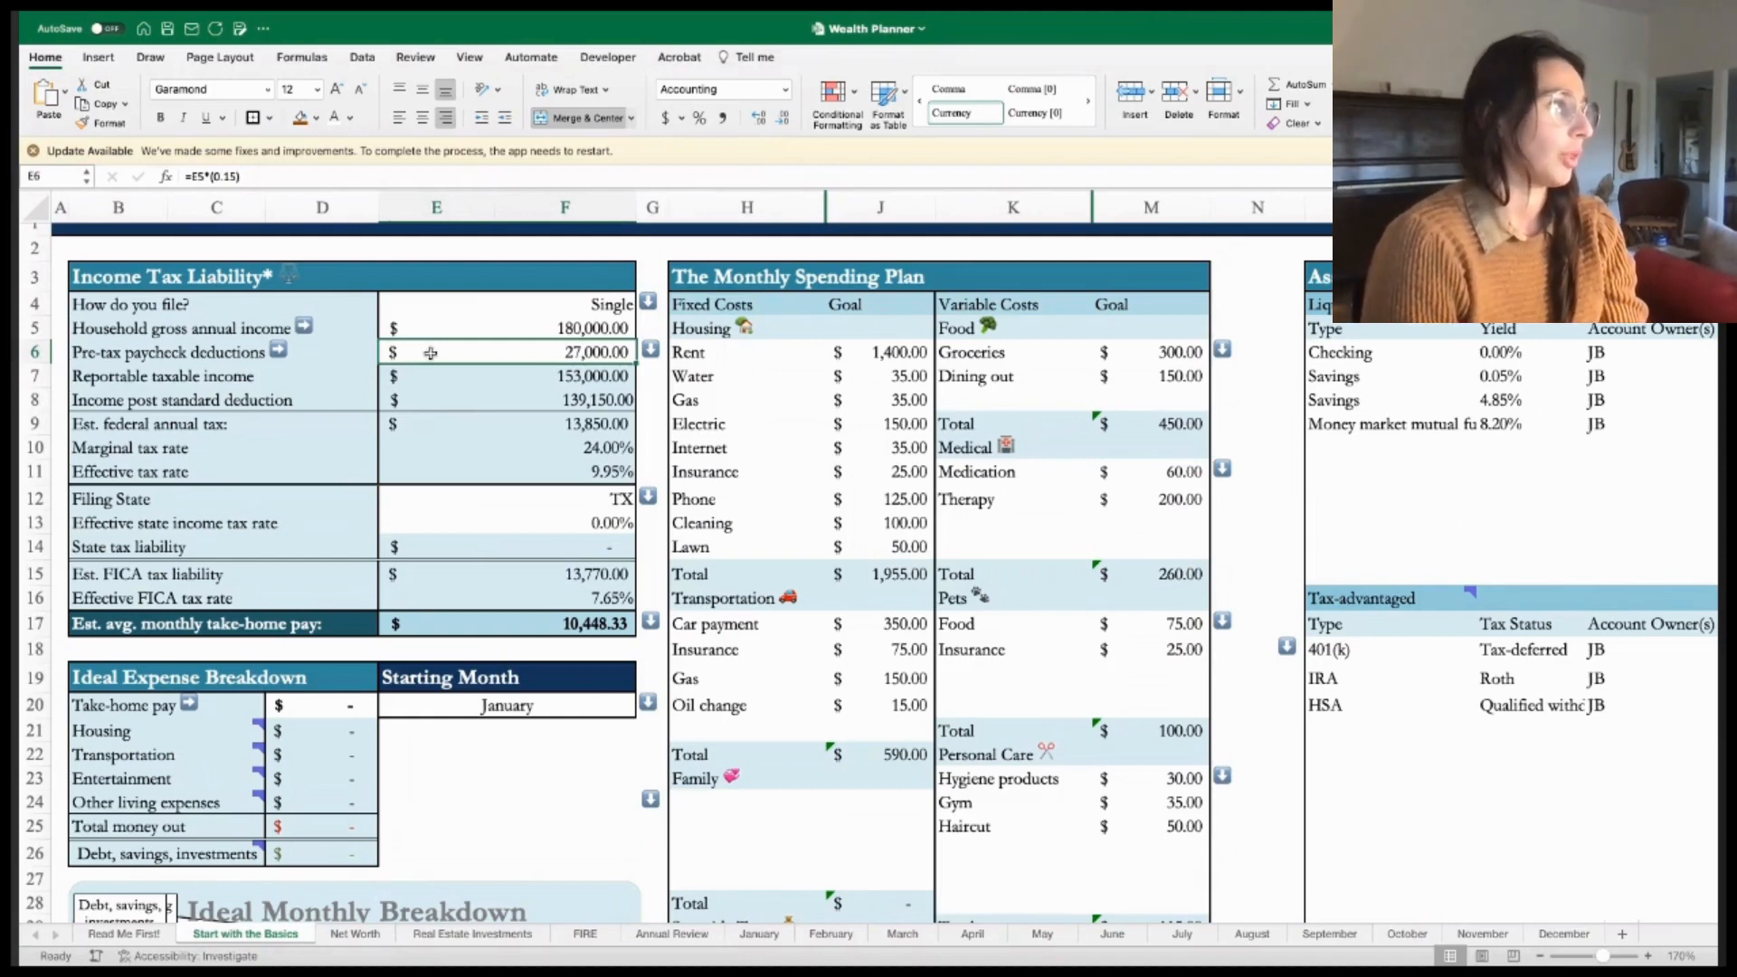
pyautogui.click(494, 376)
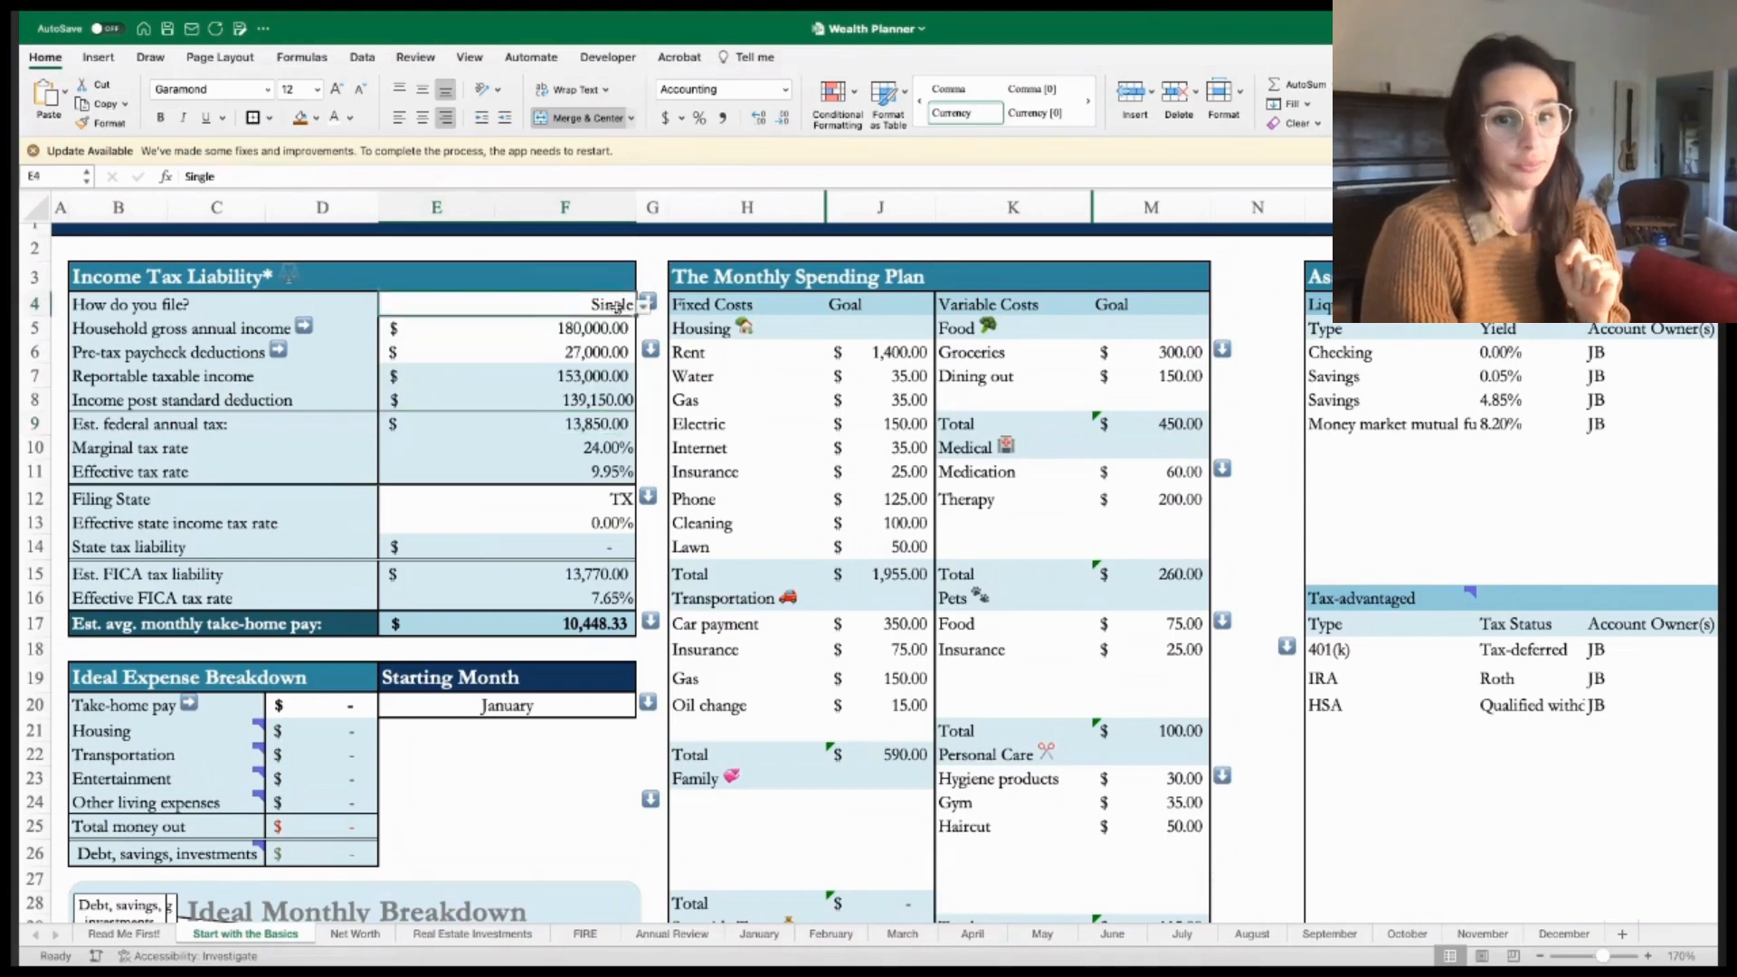
pyautogui.click(504, 328)
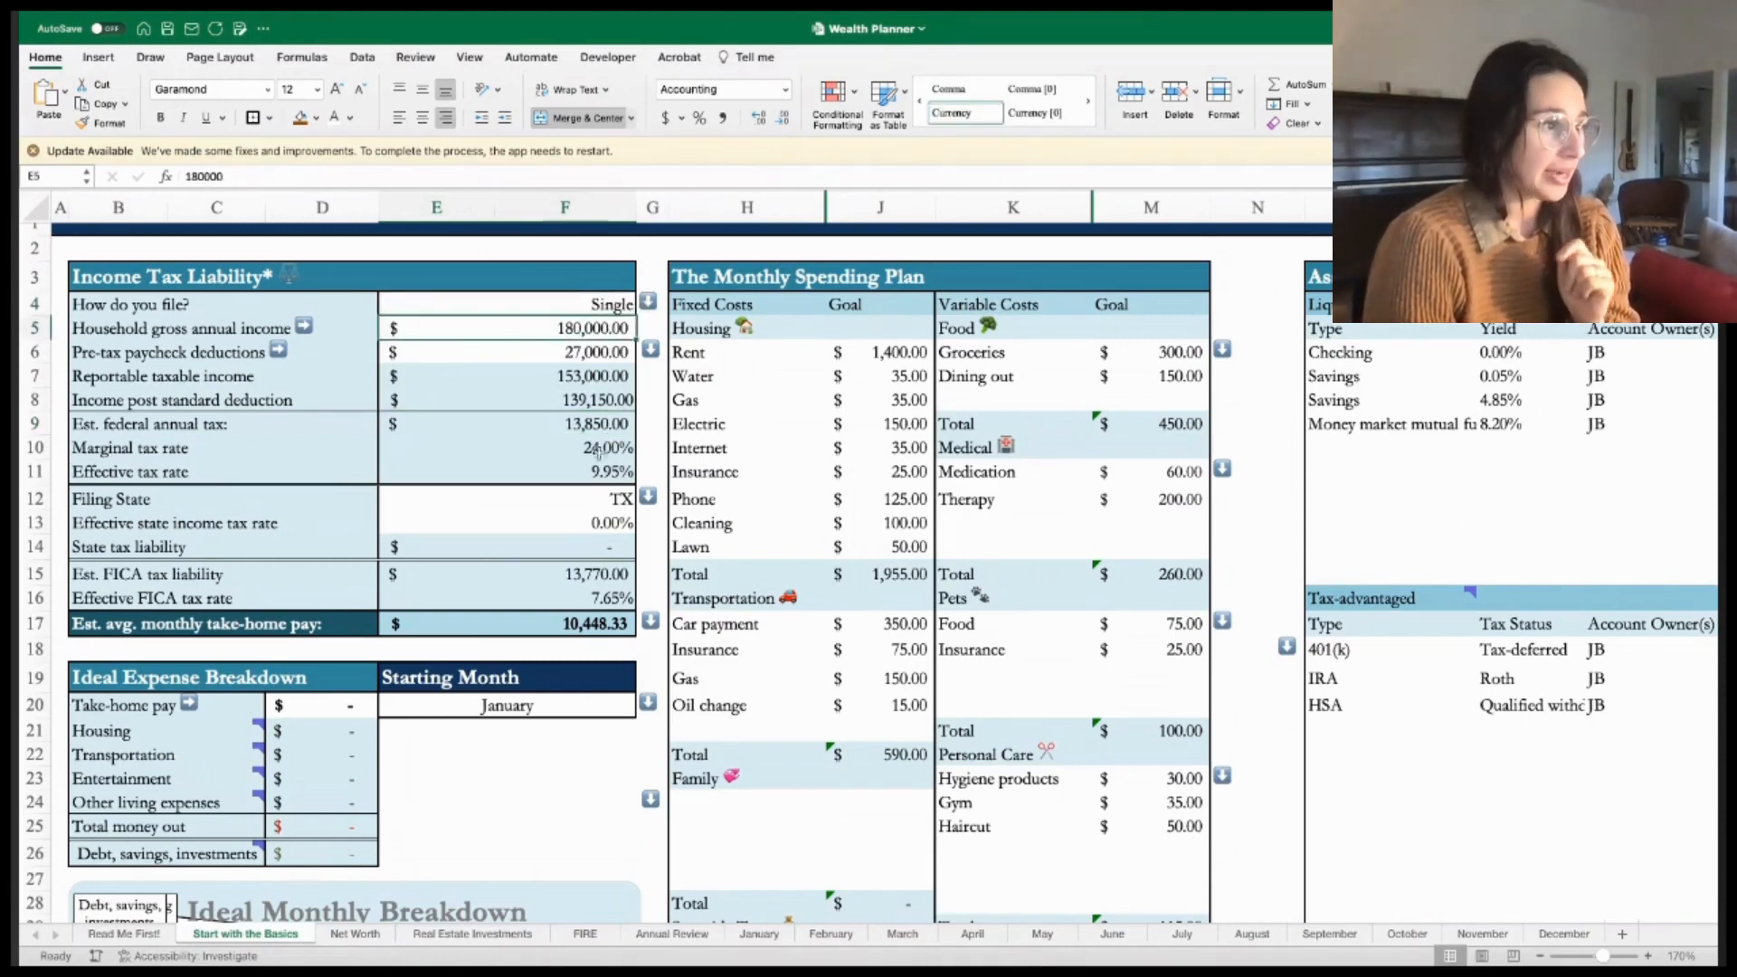
pyautogui.click(507, 498)
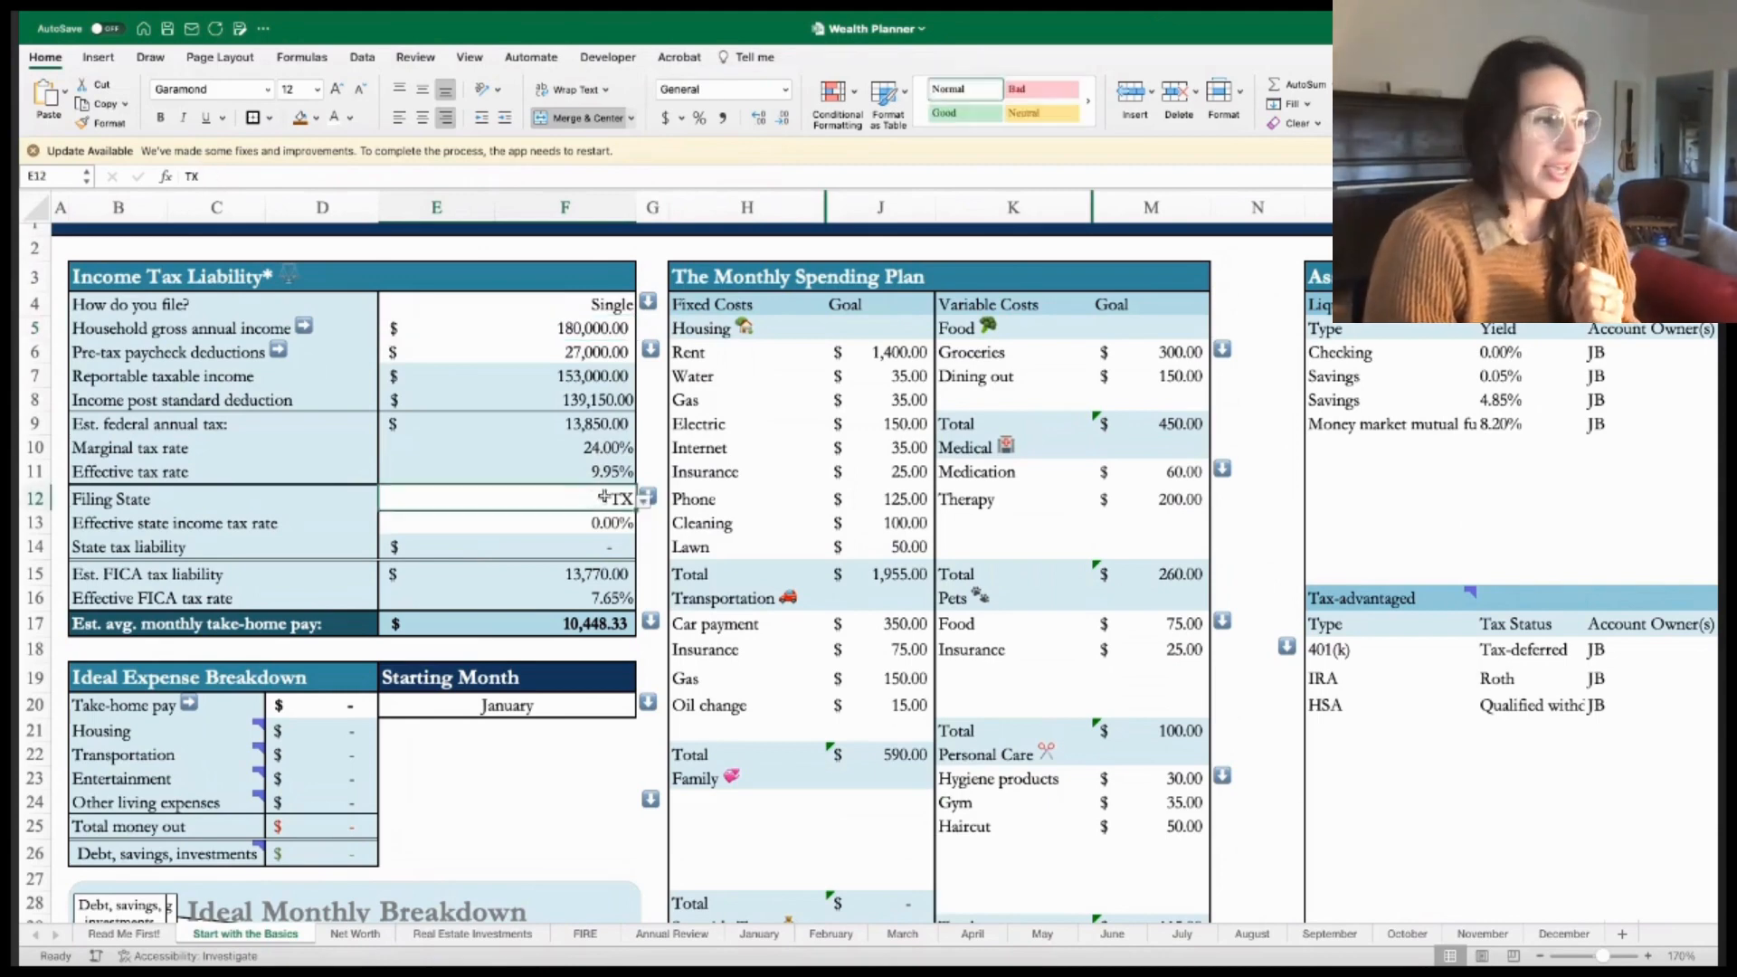
pyautogui.click(647, 498)
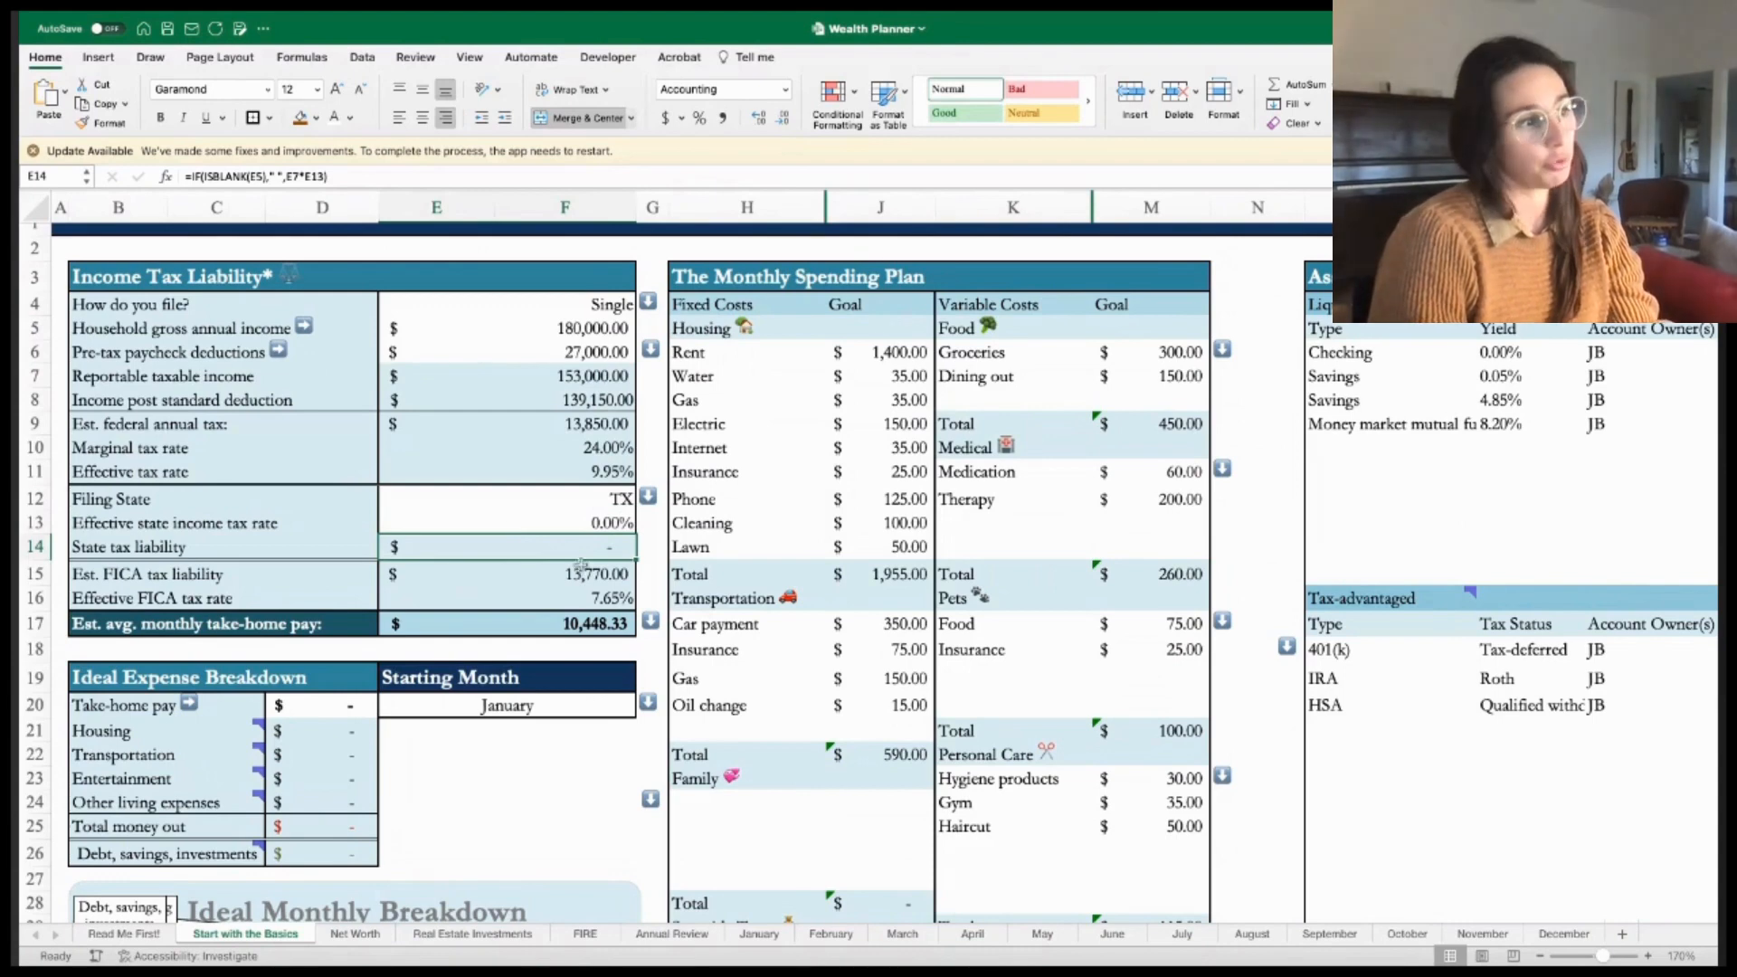
pyautogui.scroll(-3)
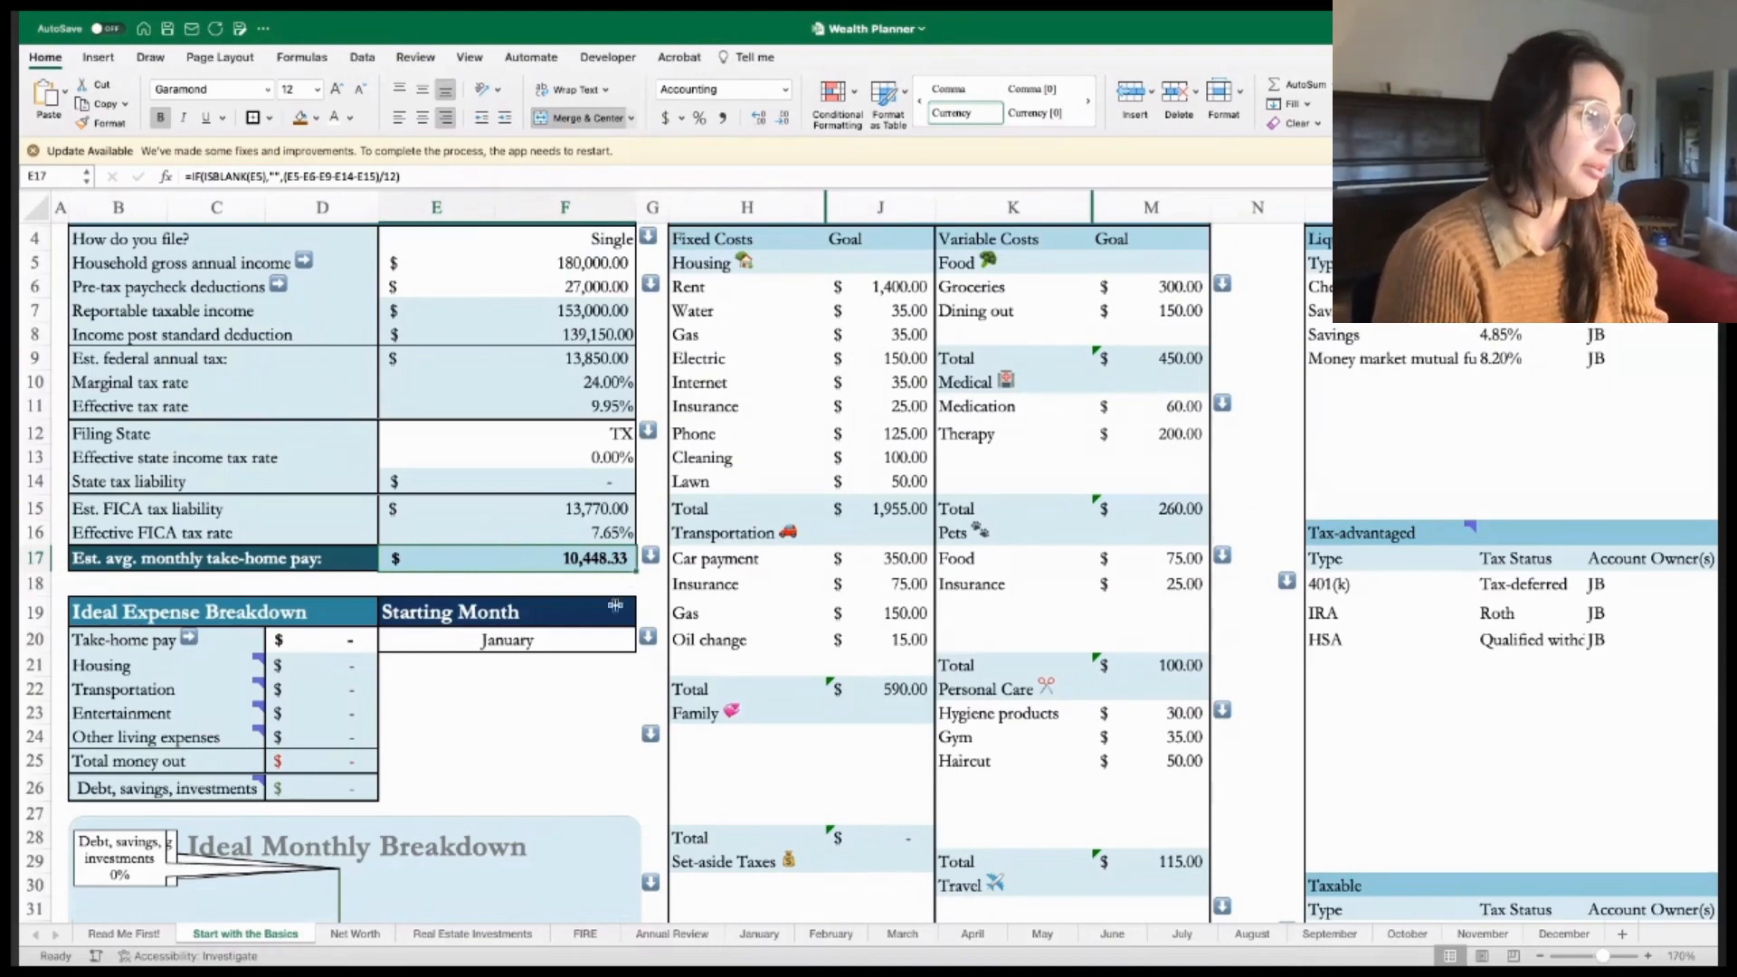
pyautogui.click(646, 639)
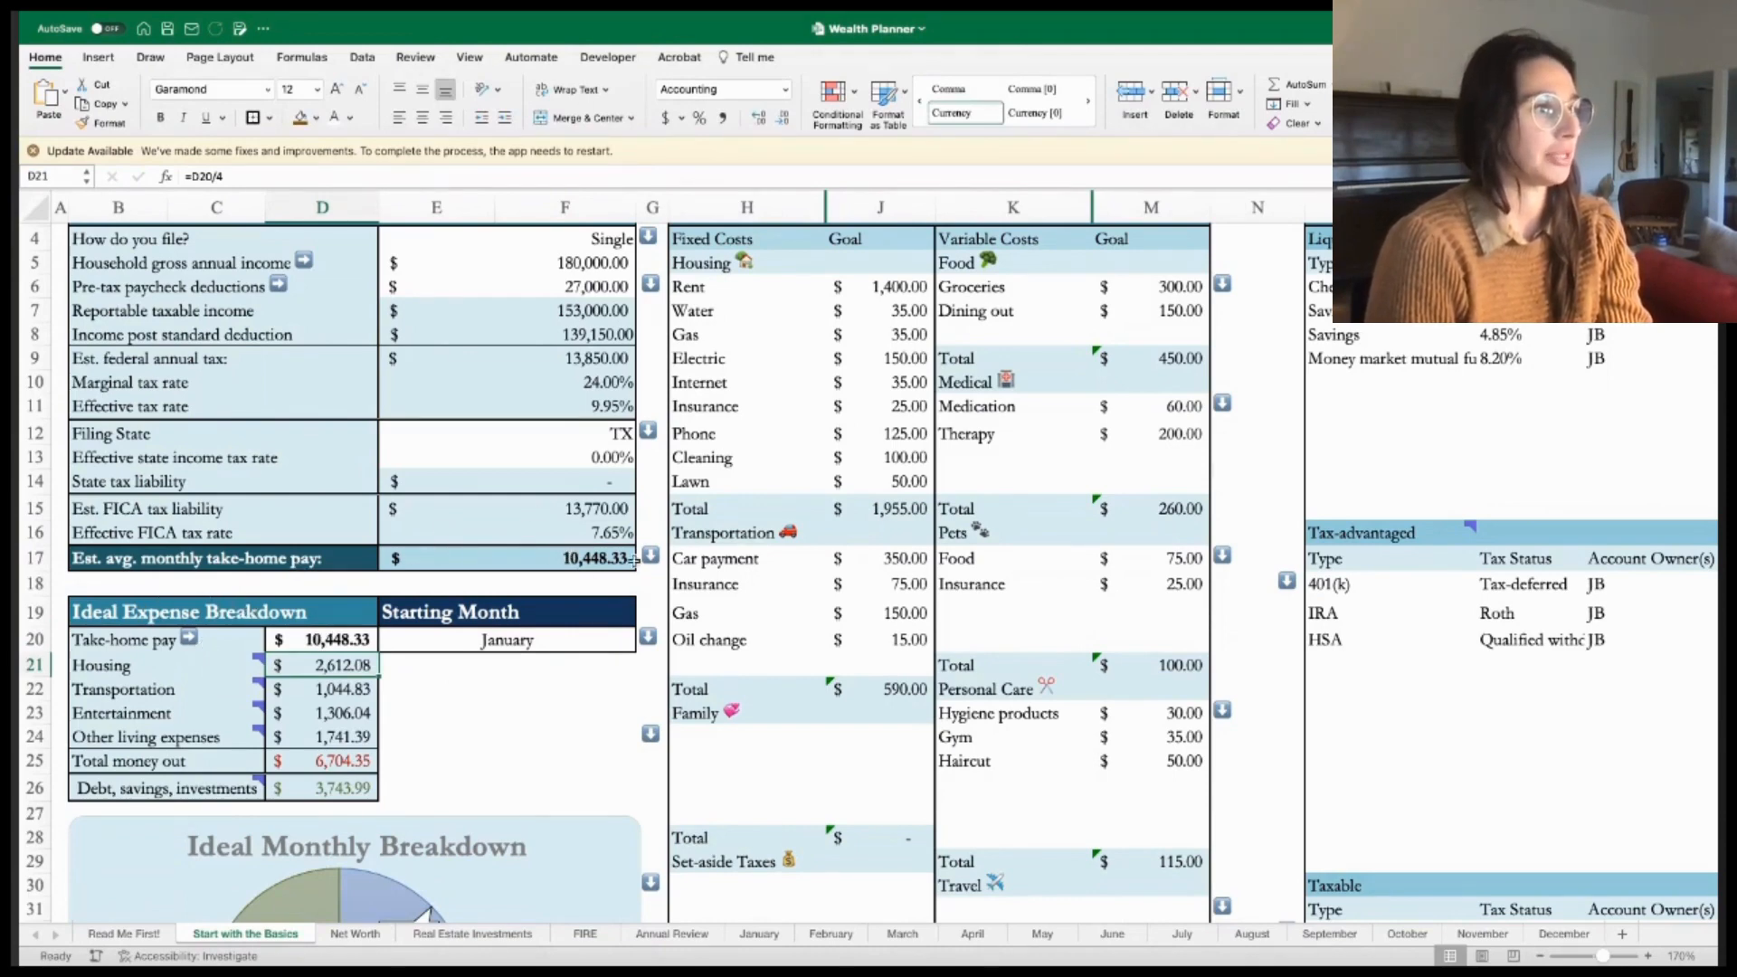
pyautogui.scroll(-3)
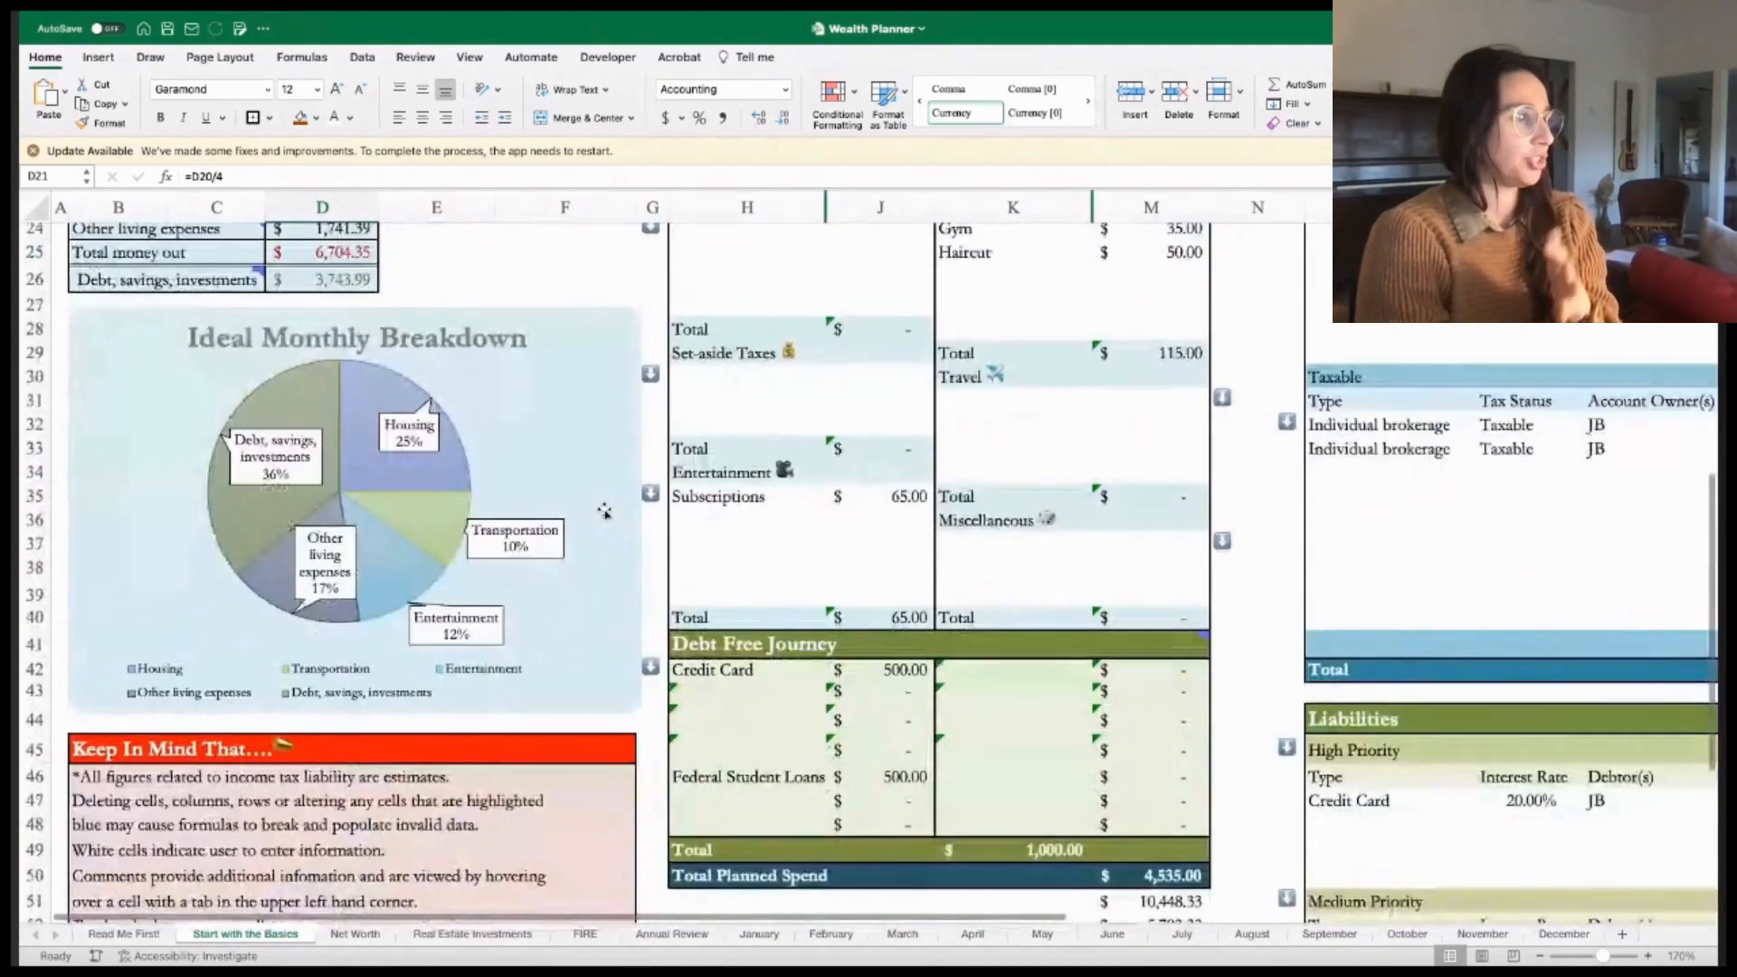
pyautogui.scroll(-3)
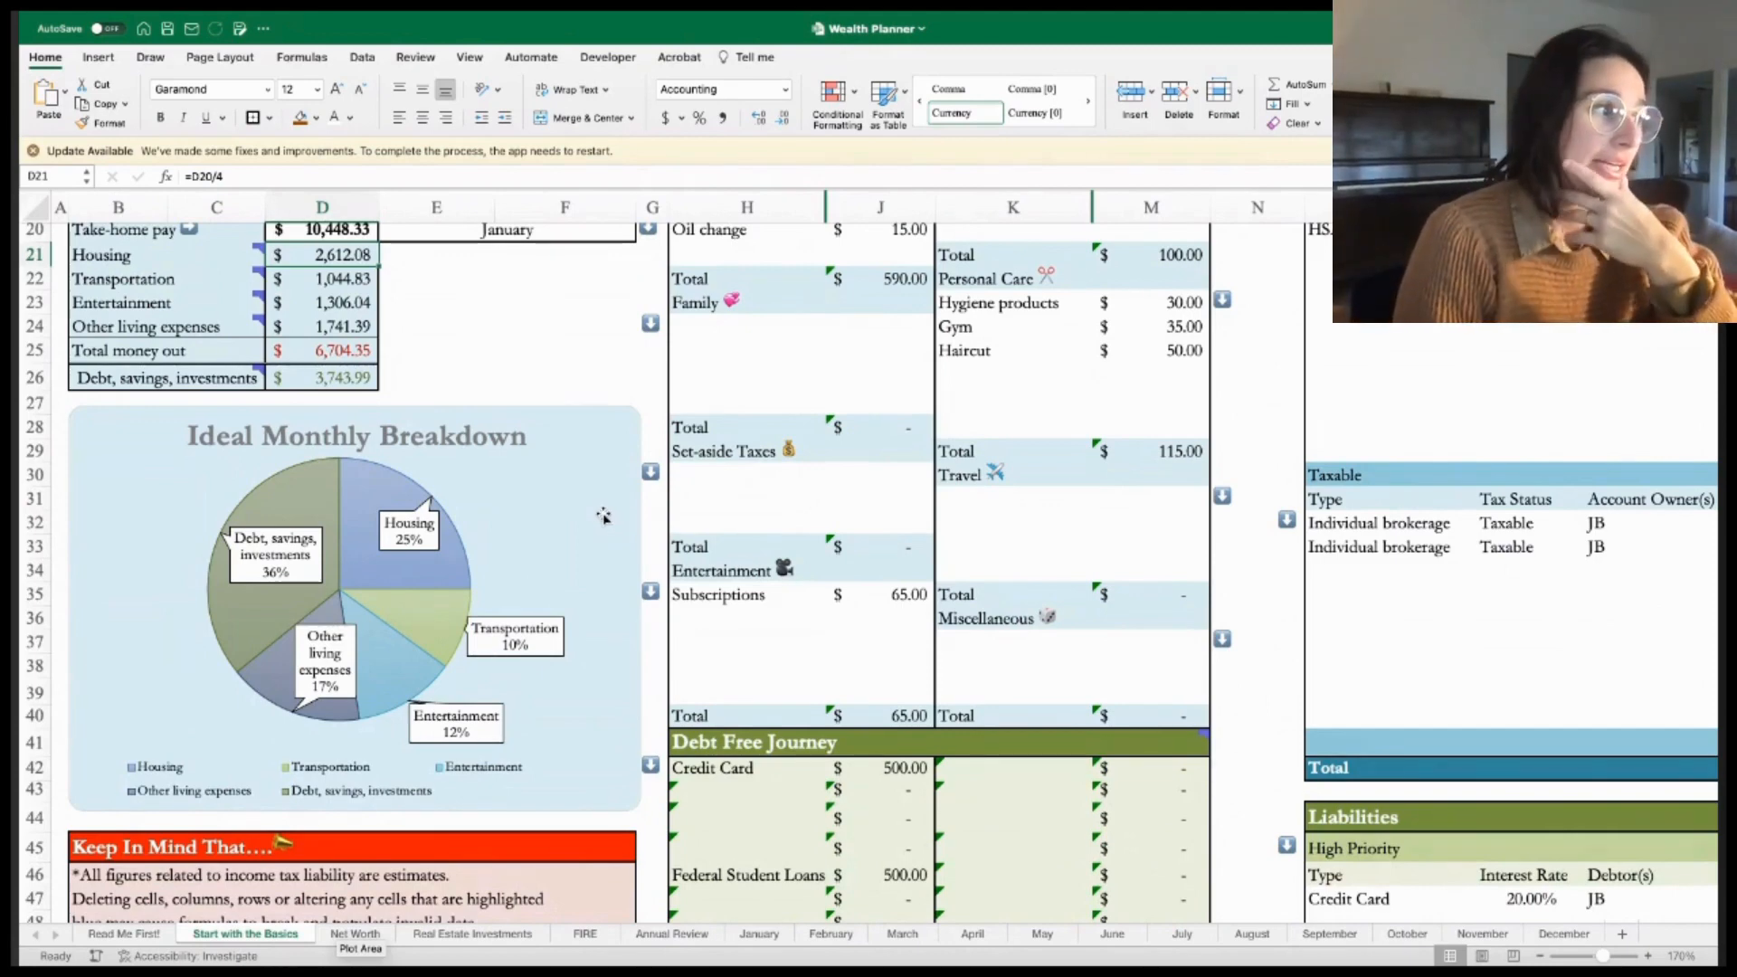
pyautogui.moveTo(711, 523)
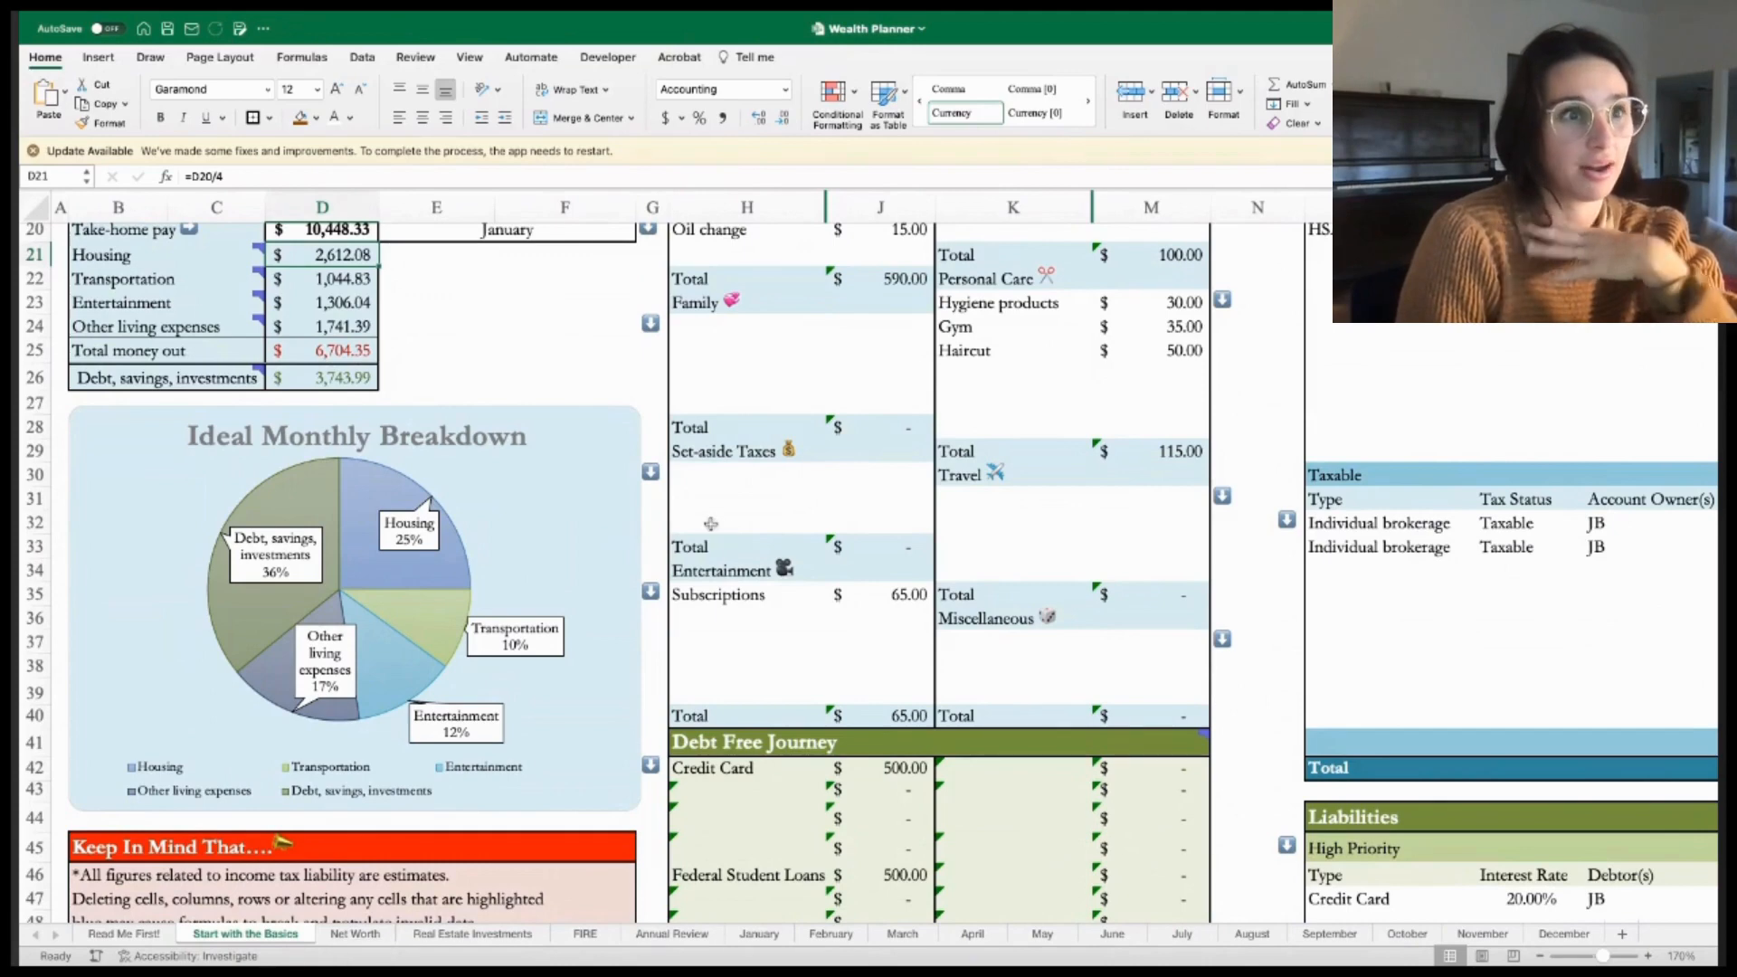
pyautogui.moveTo(715, 517)
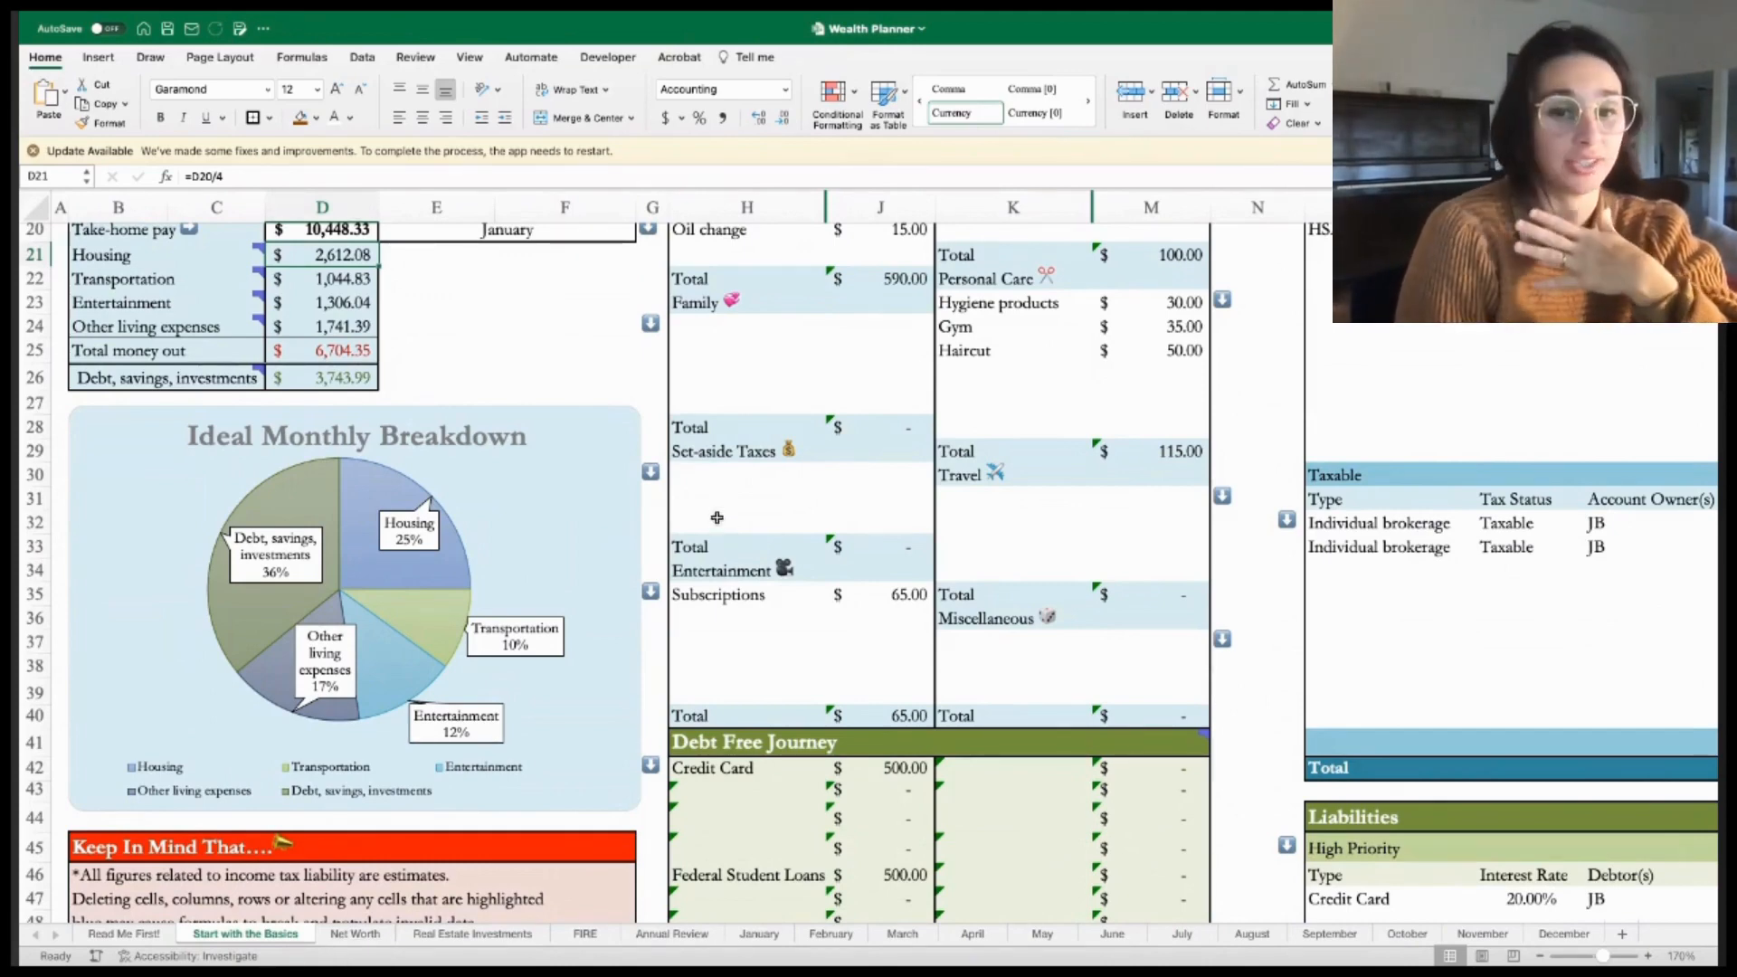
pyautogui.moveTo(729, 529)
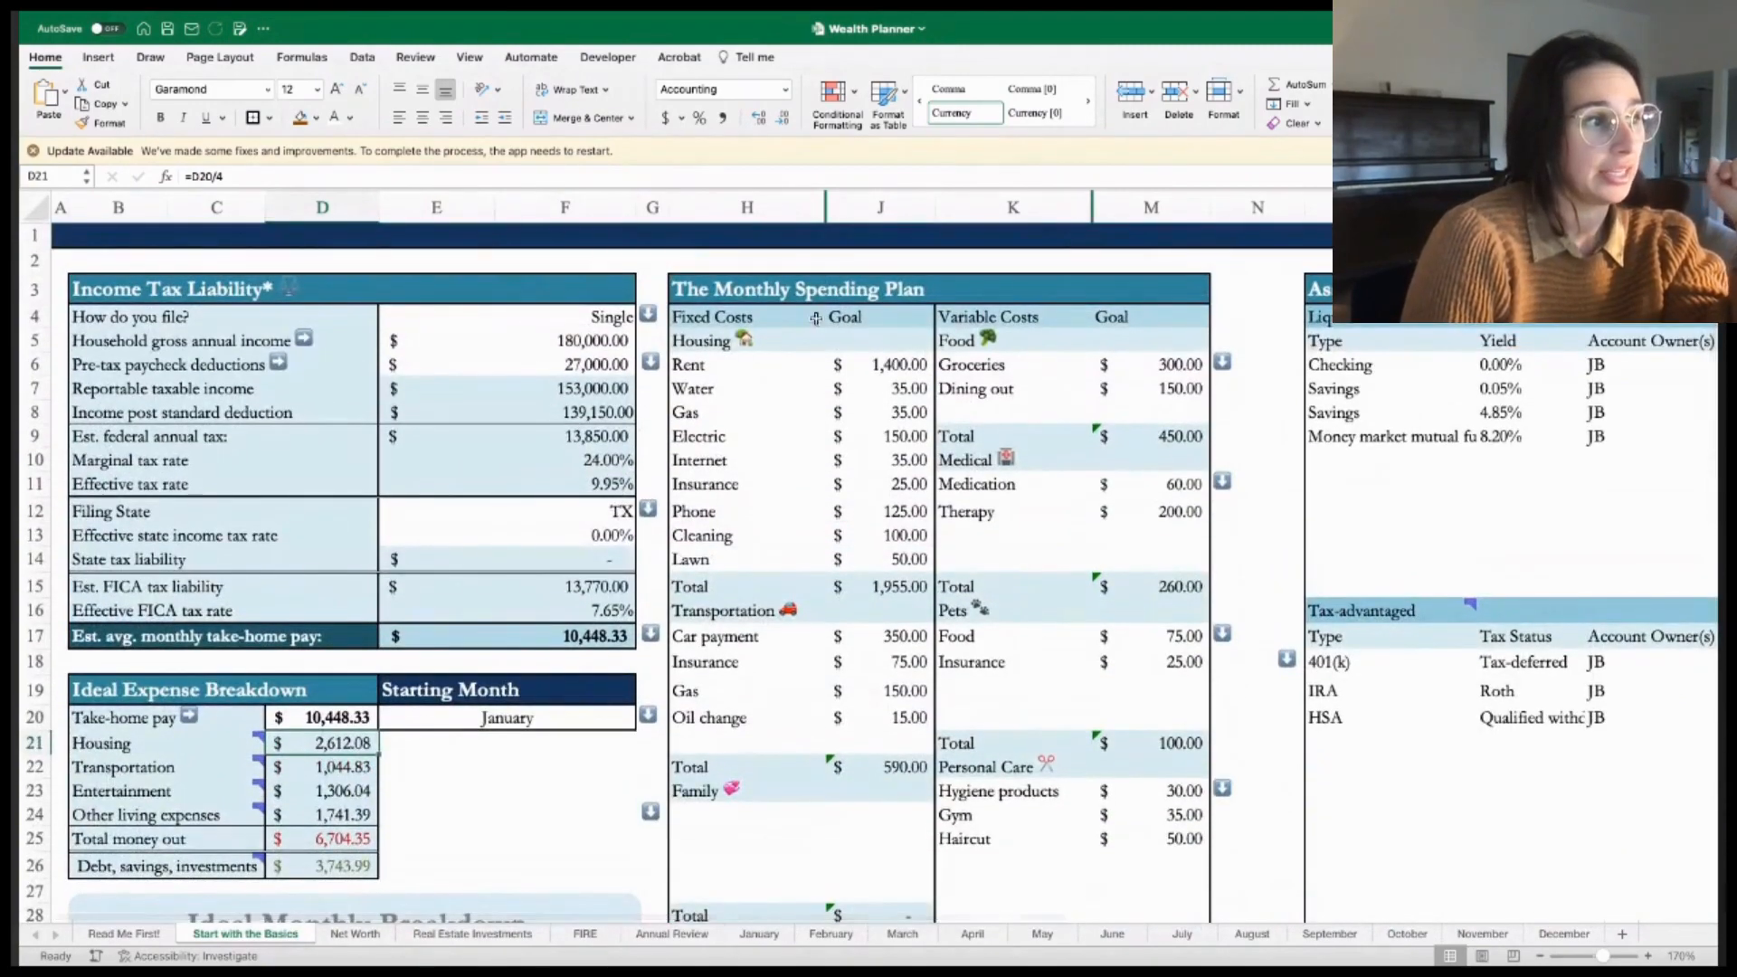
pyautogui.click(798, 287)
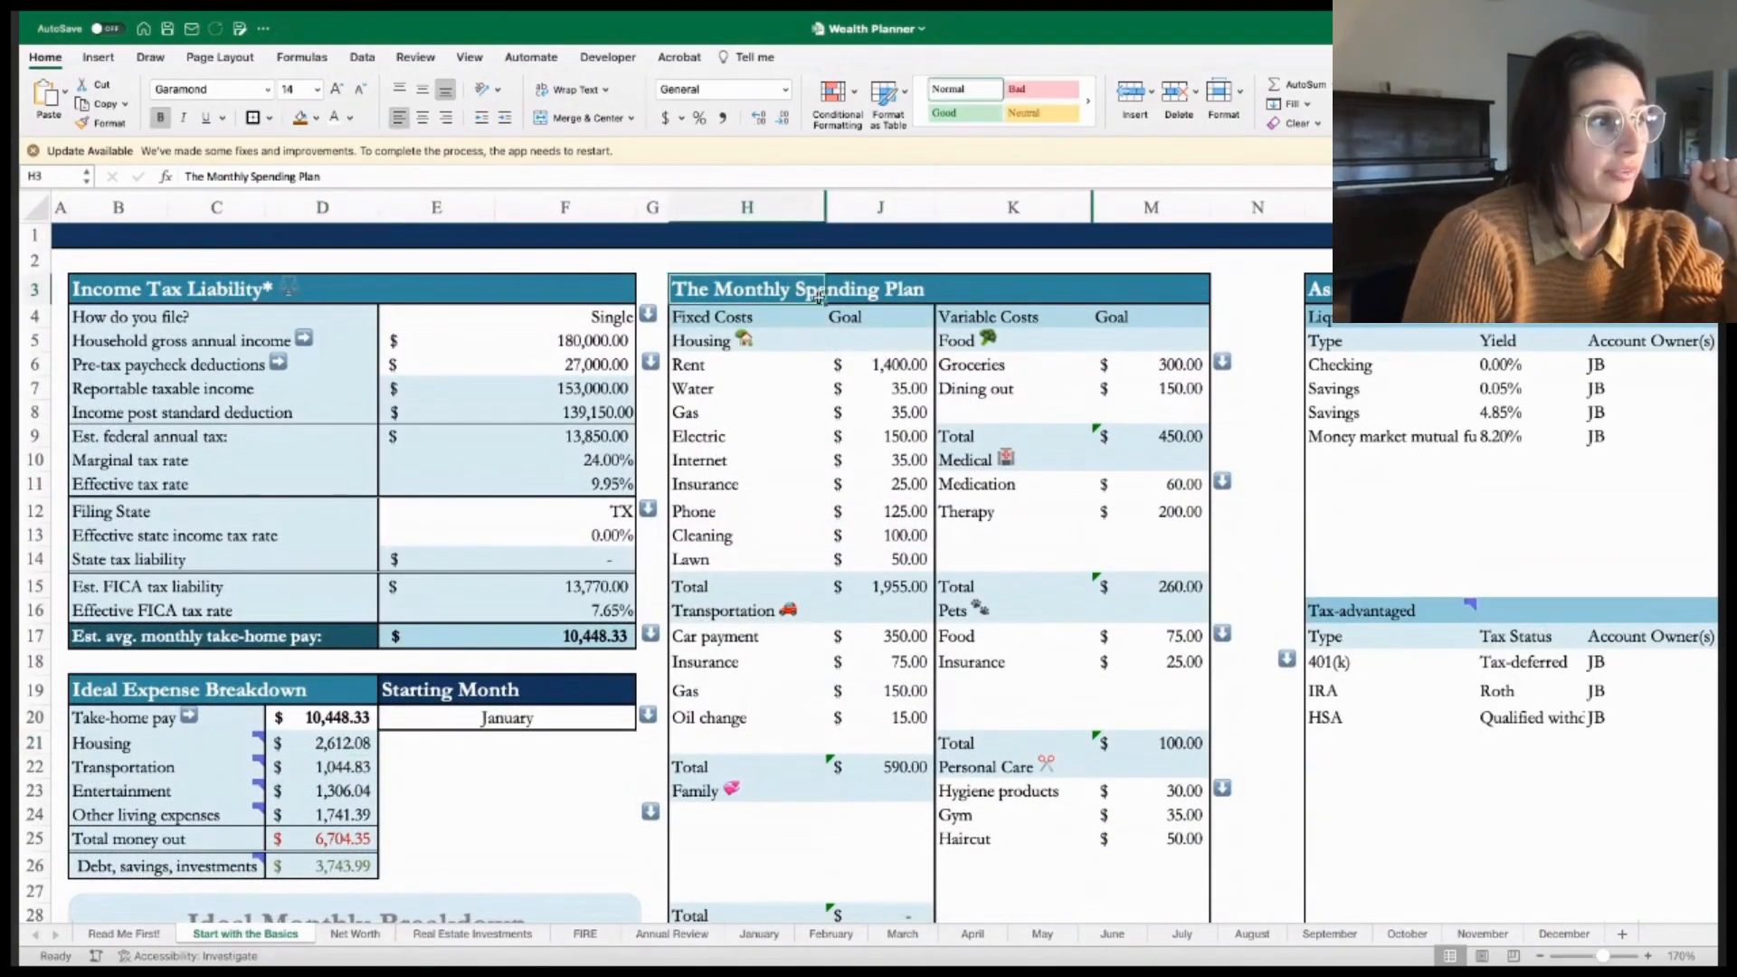
pyautogui.click(746, 365)
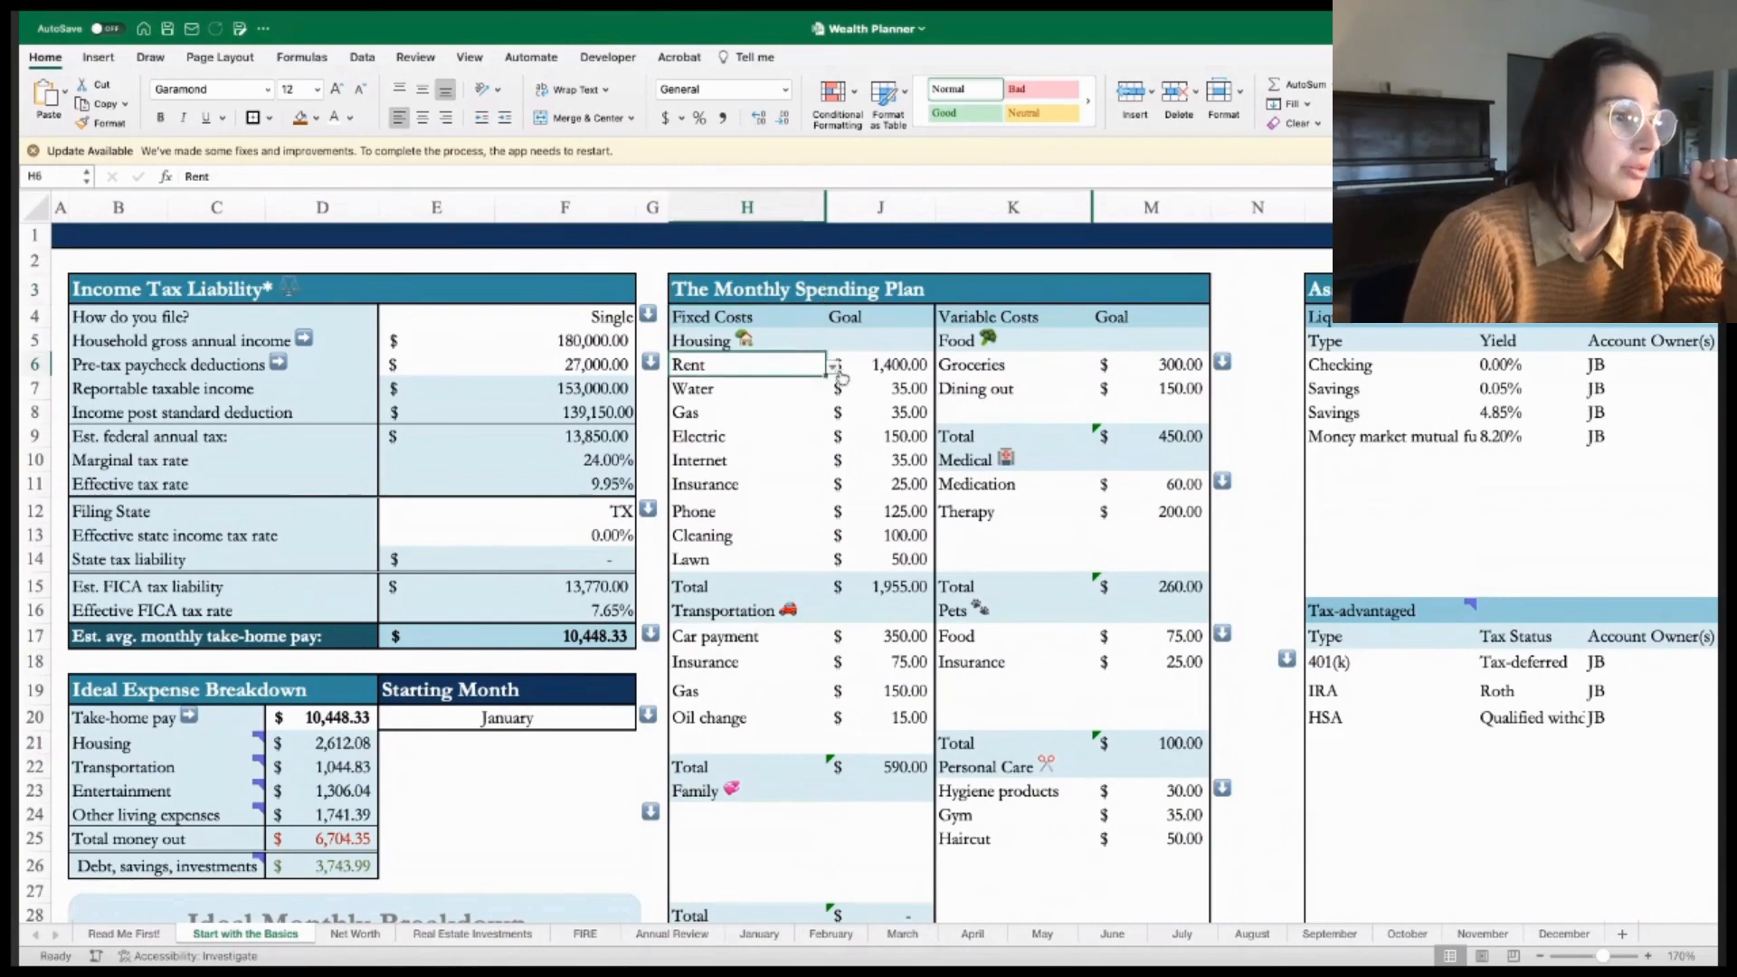
pyautogui.click(1012, 340)
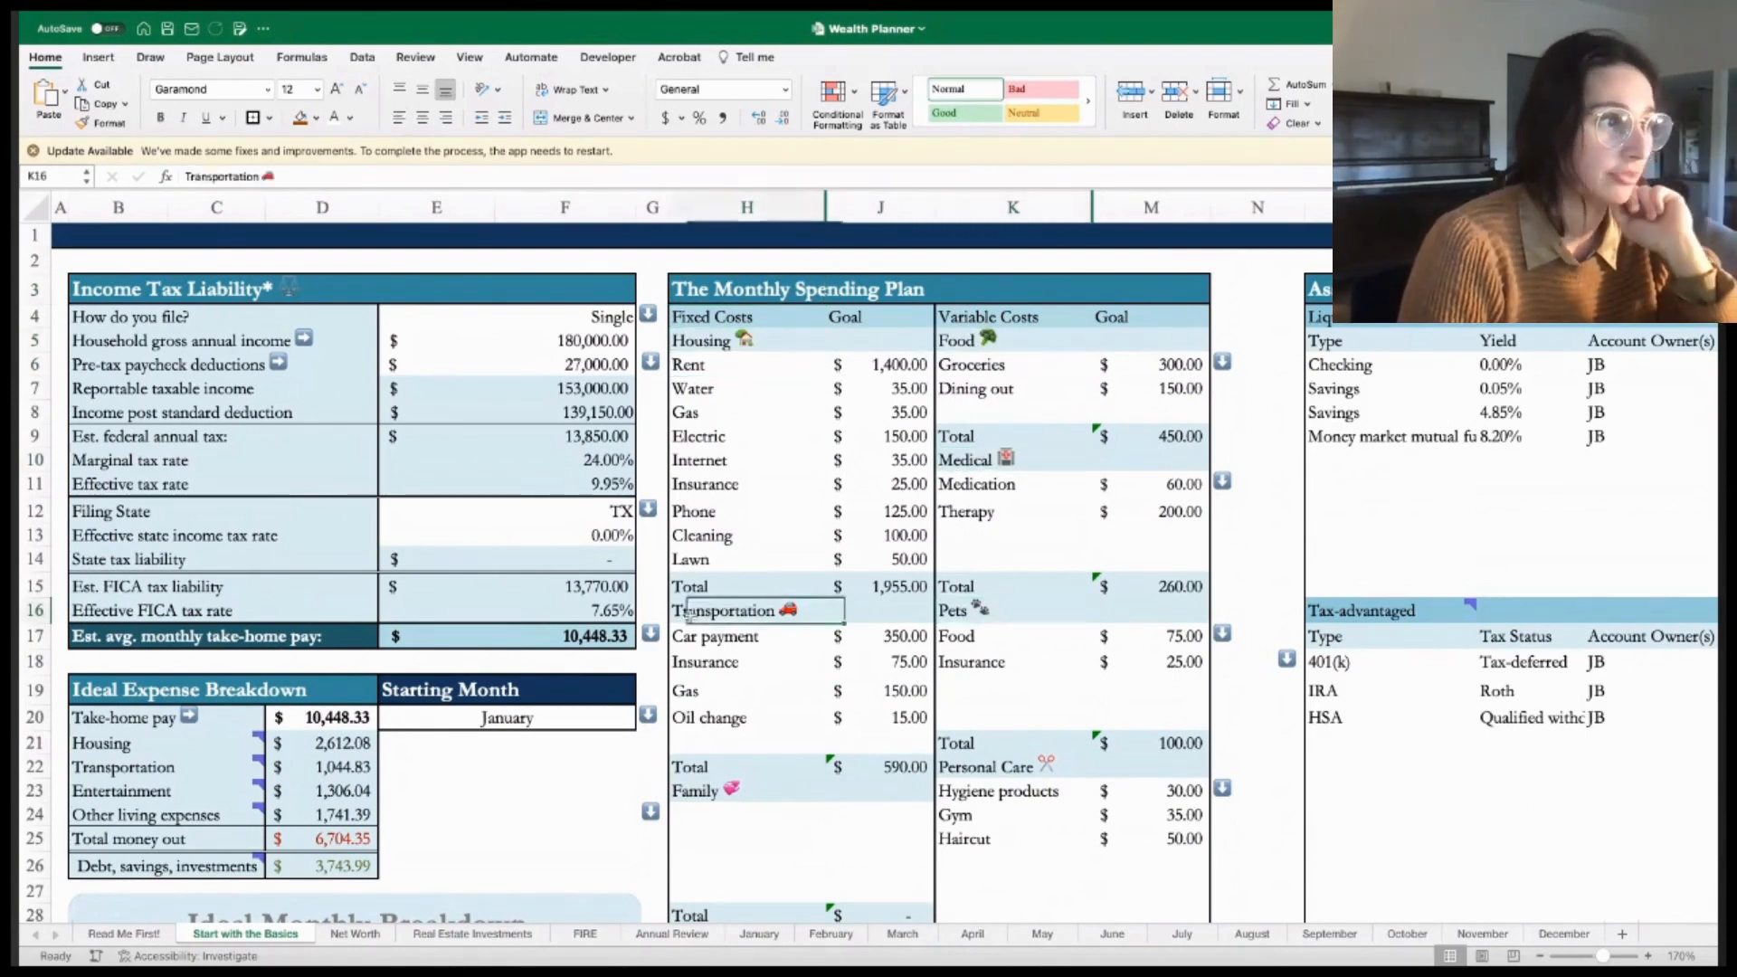
pyautogui.click(1012, 765)
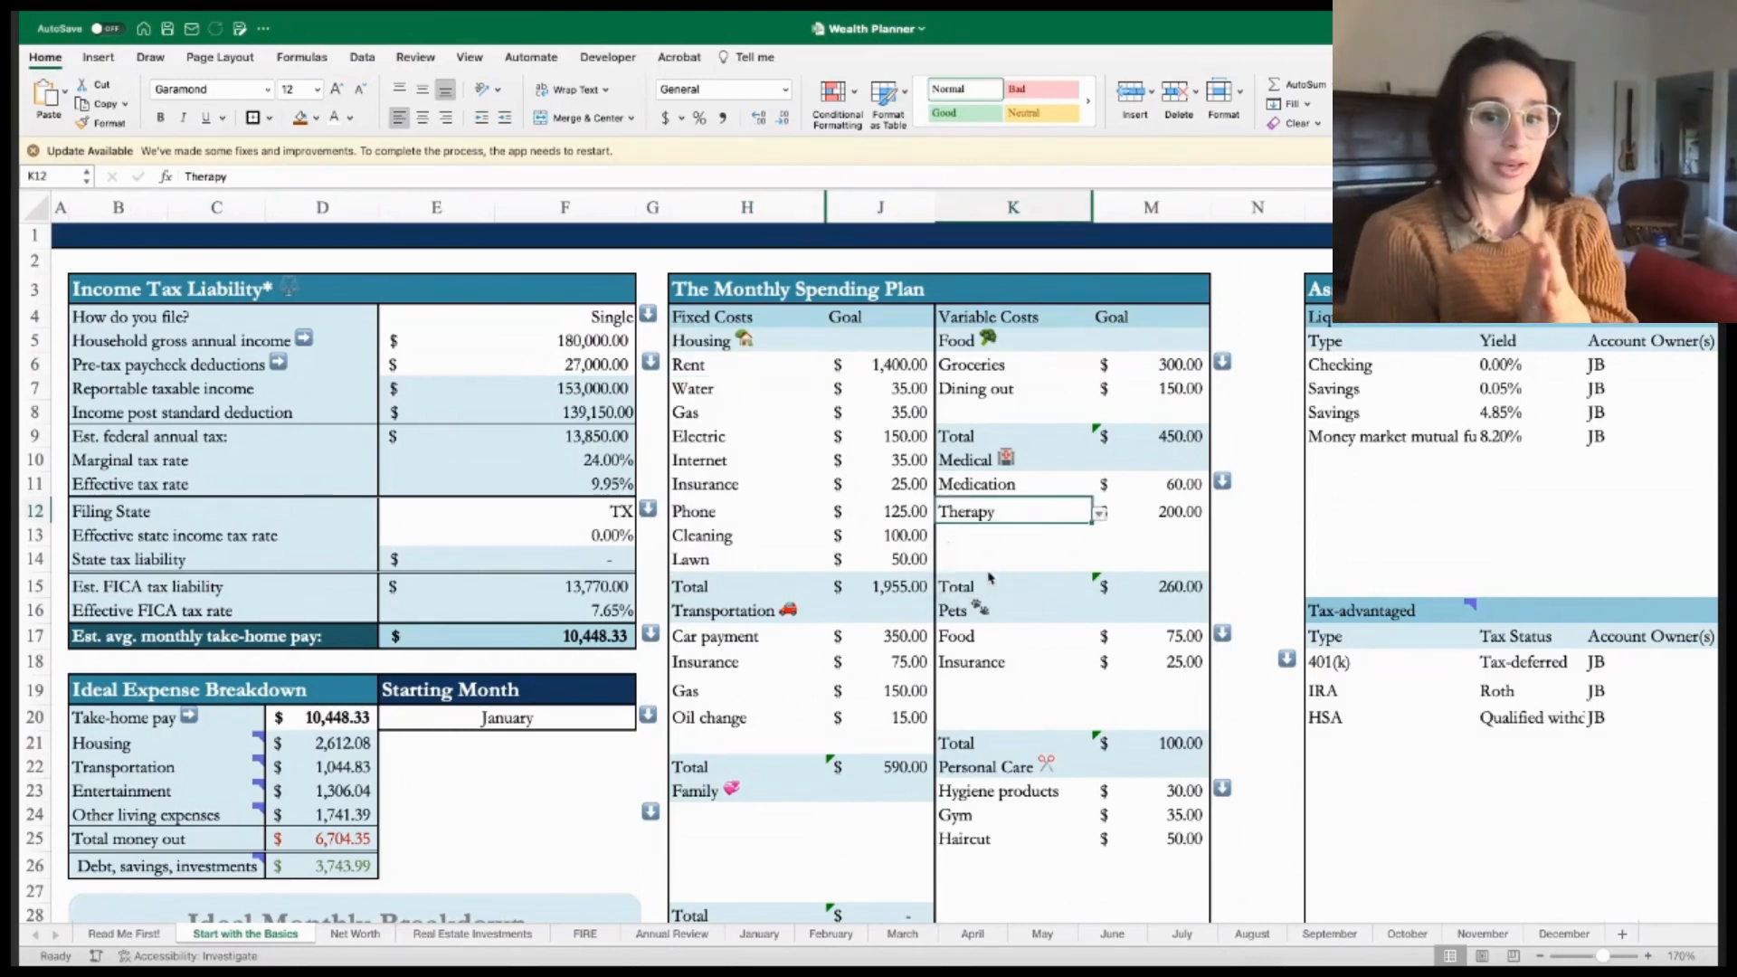
pyautogui.moveTo(996, 542)
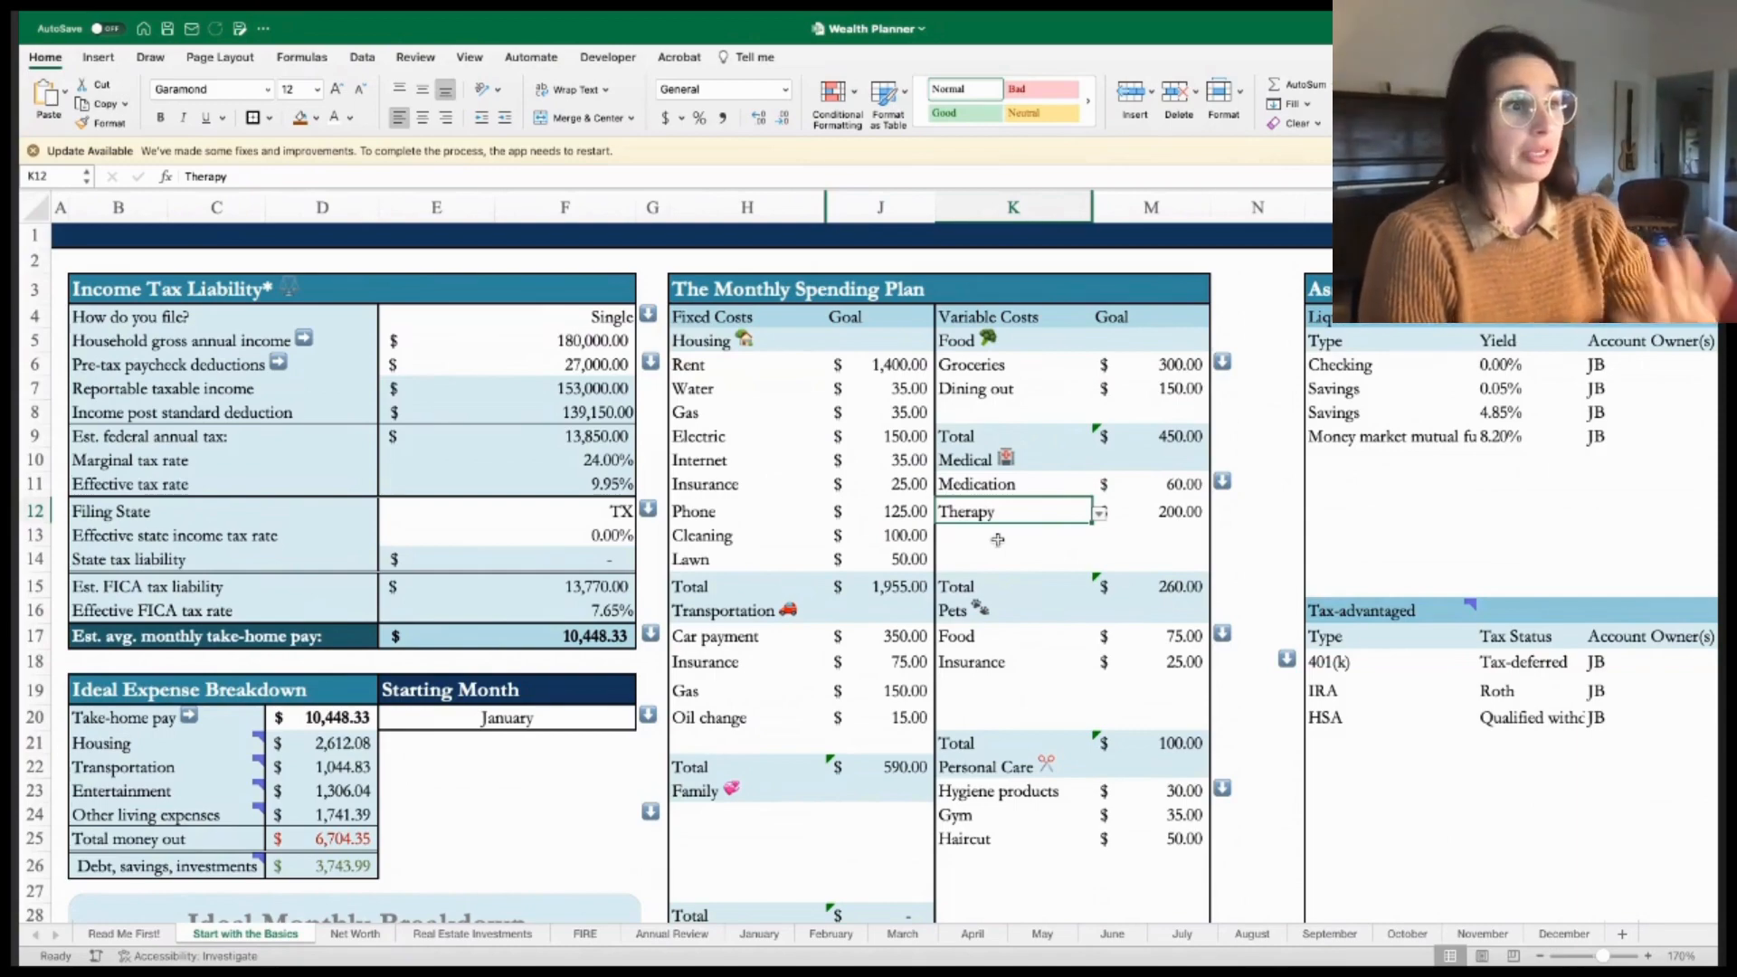
pyautogui.scroll(-3)
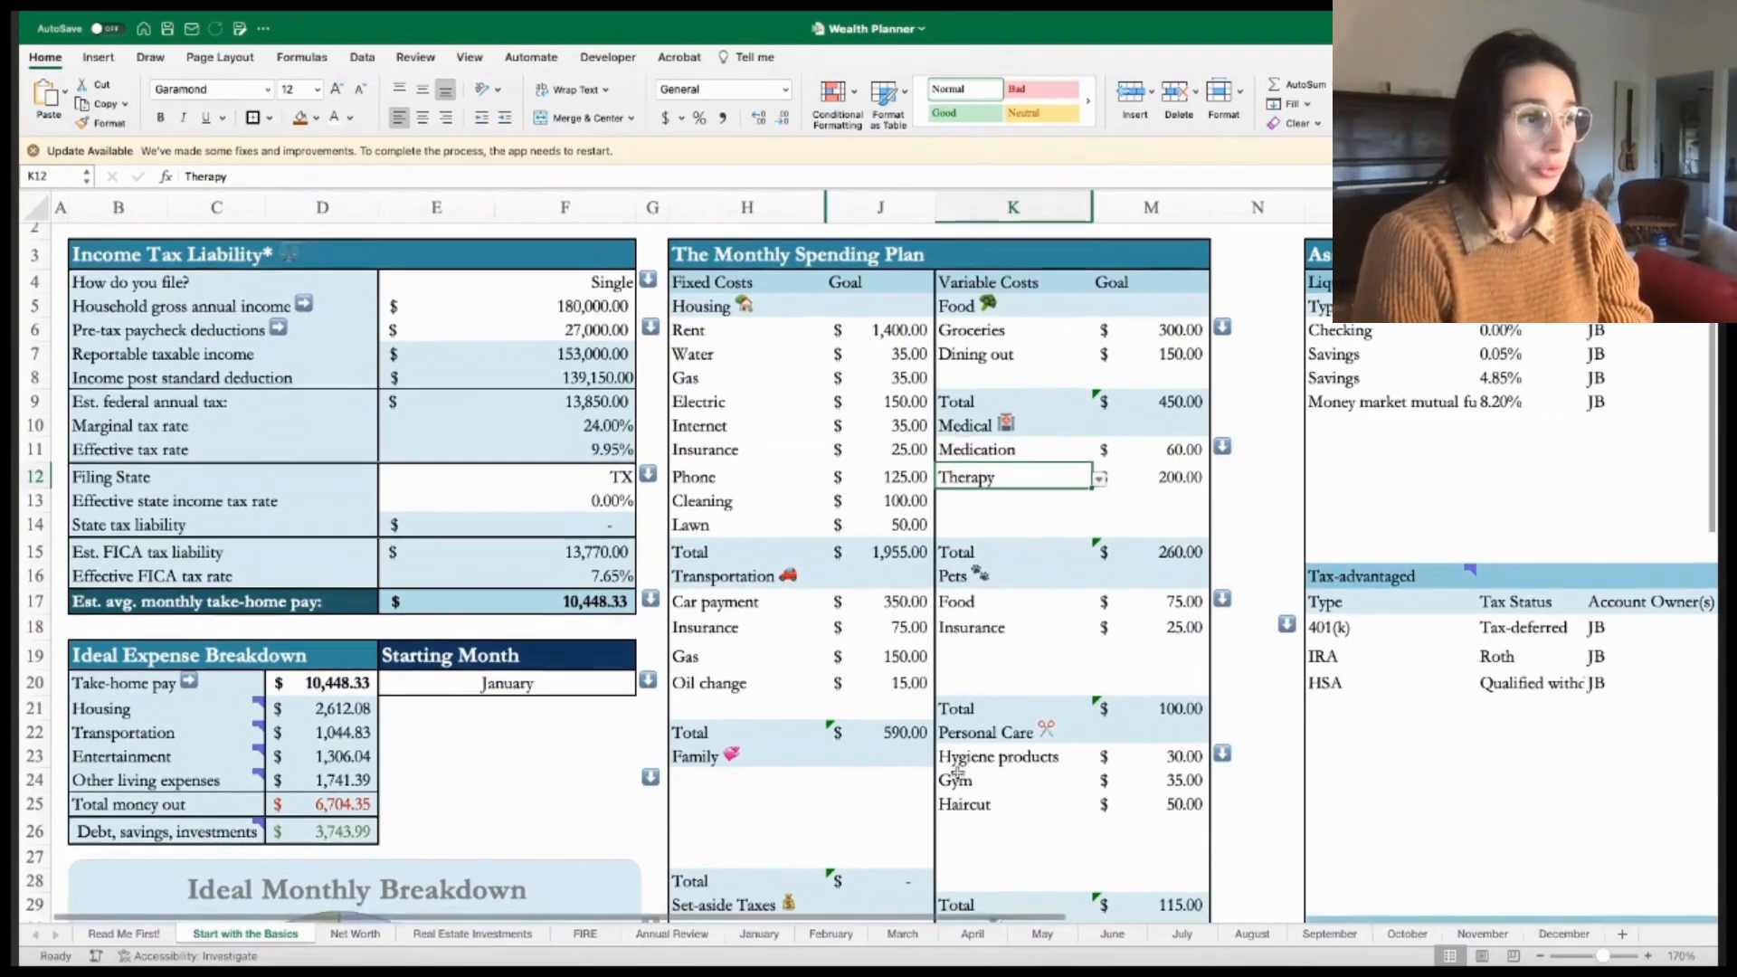
pyautogui.scroll(-3)
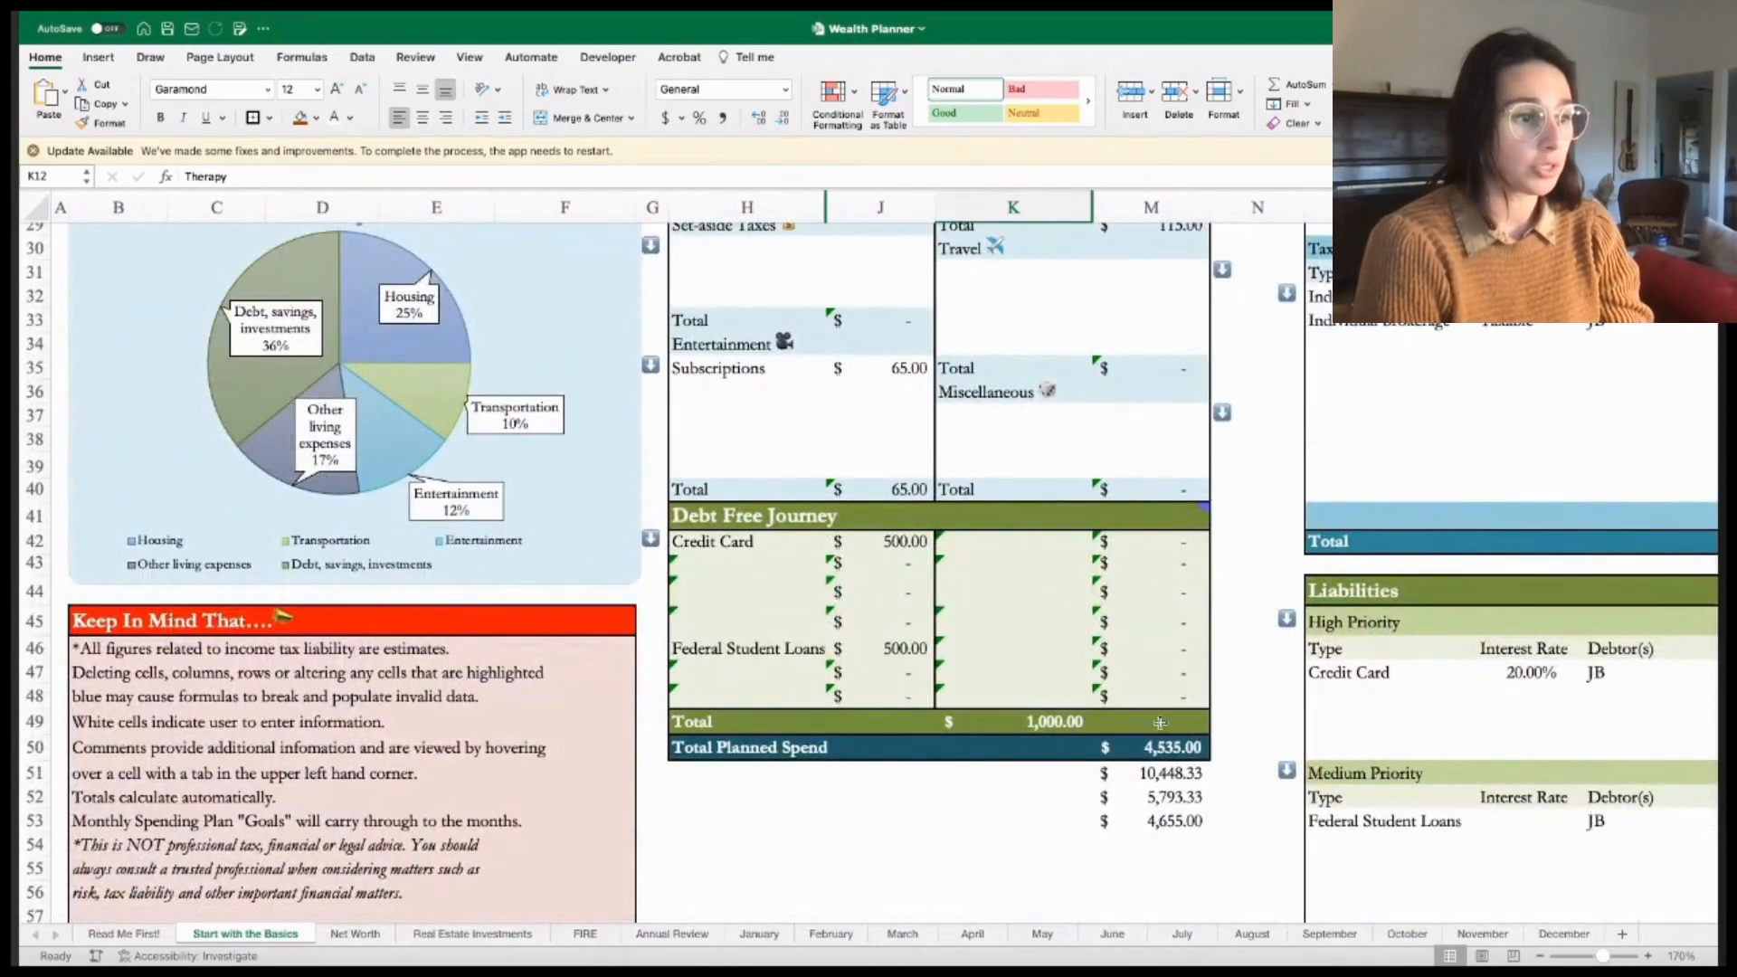
pyautogui.click(1150, 746)
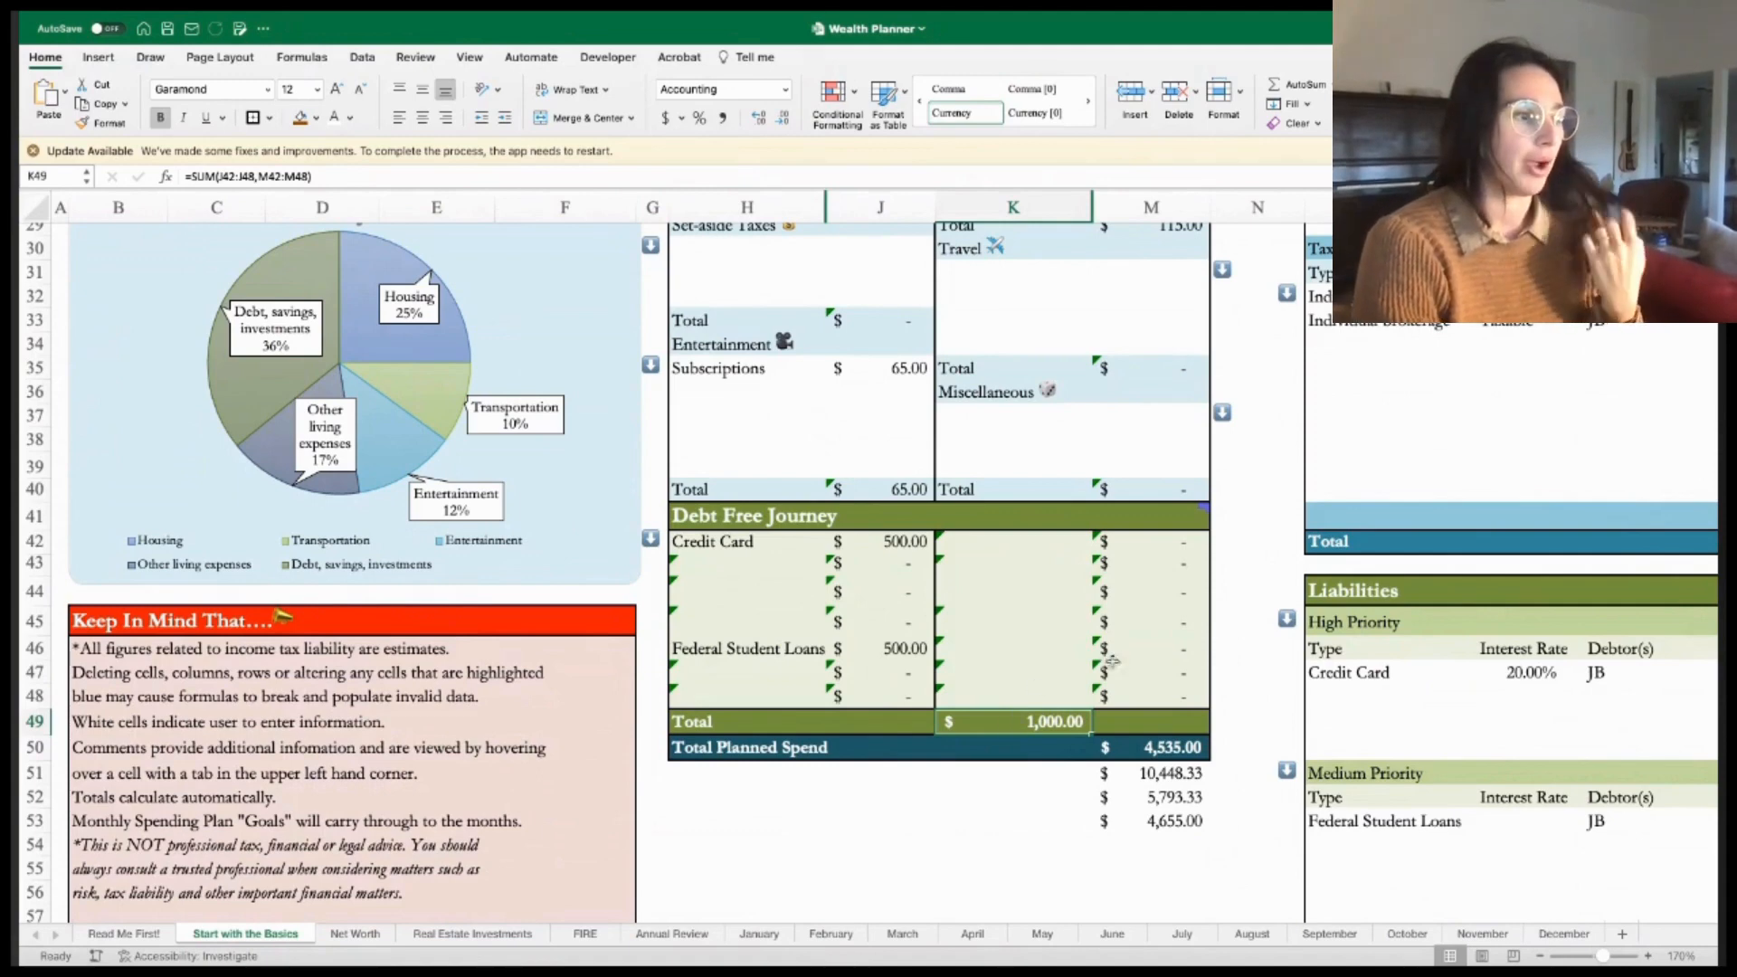
pyautogui.moveTo(941, 631)
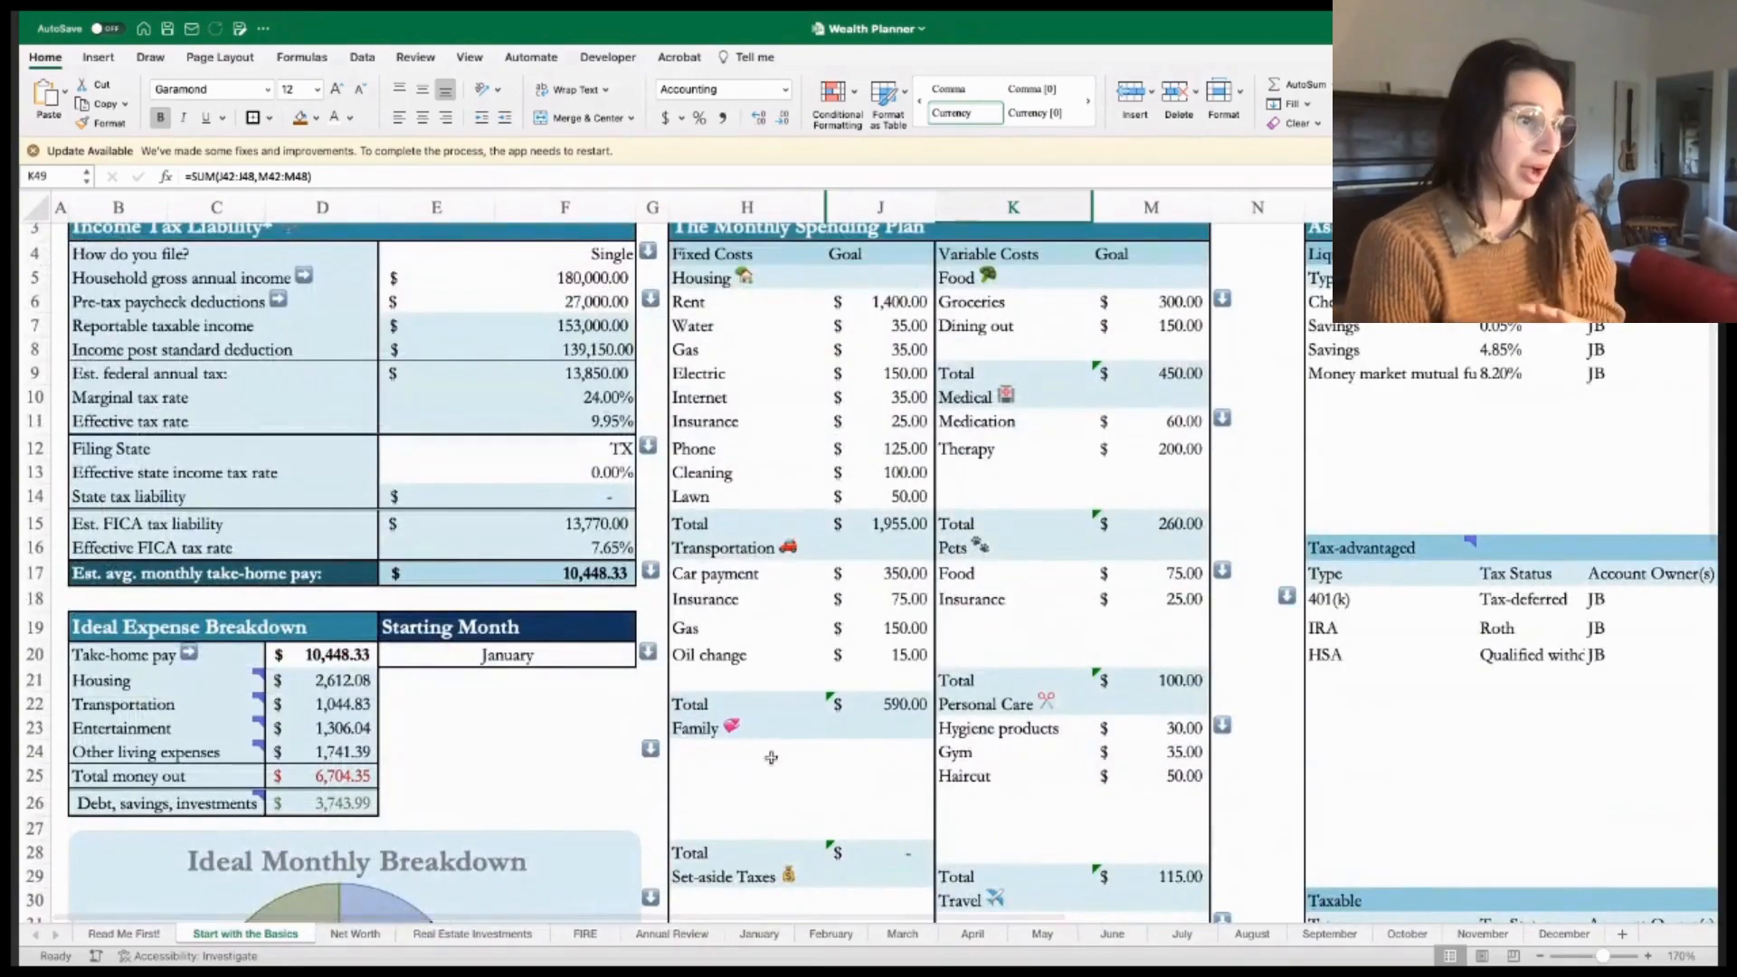
pyautogui.scroll(-3)
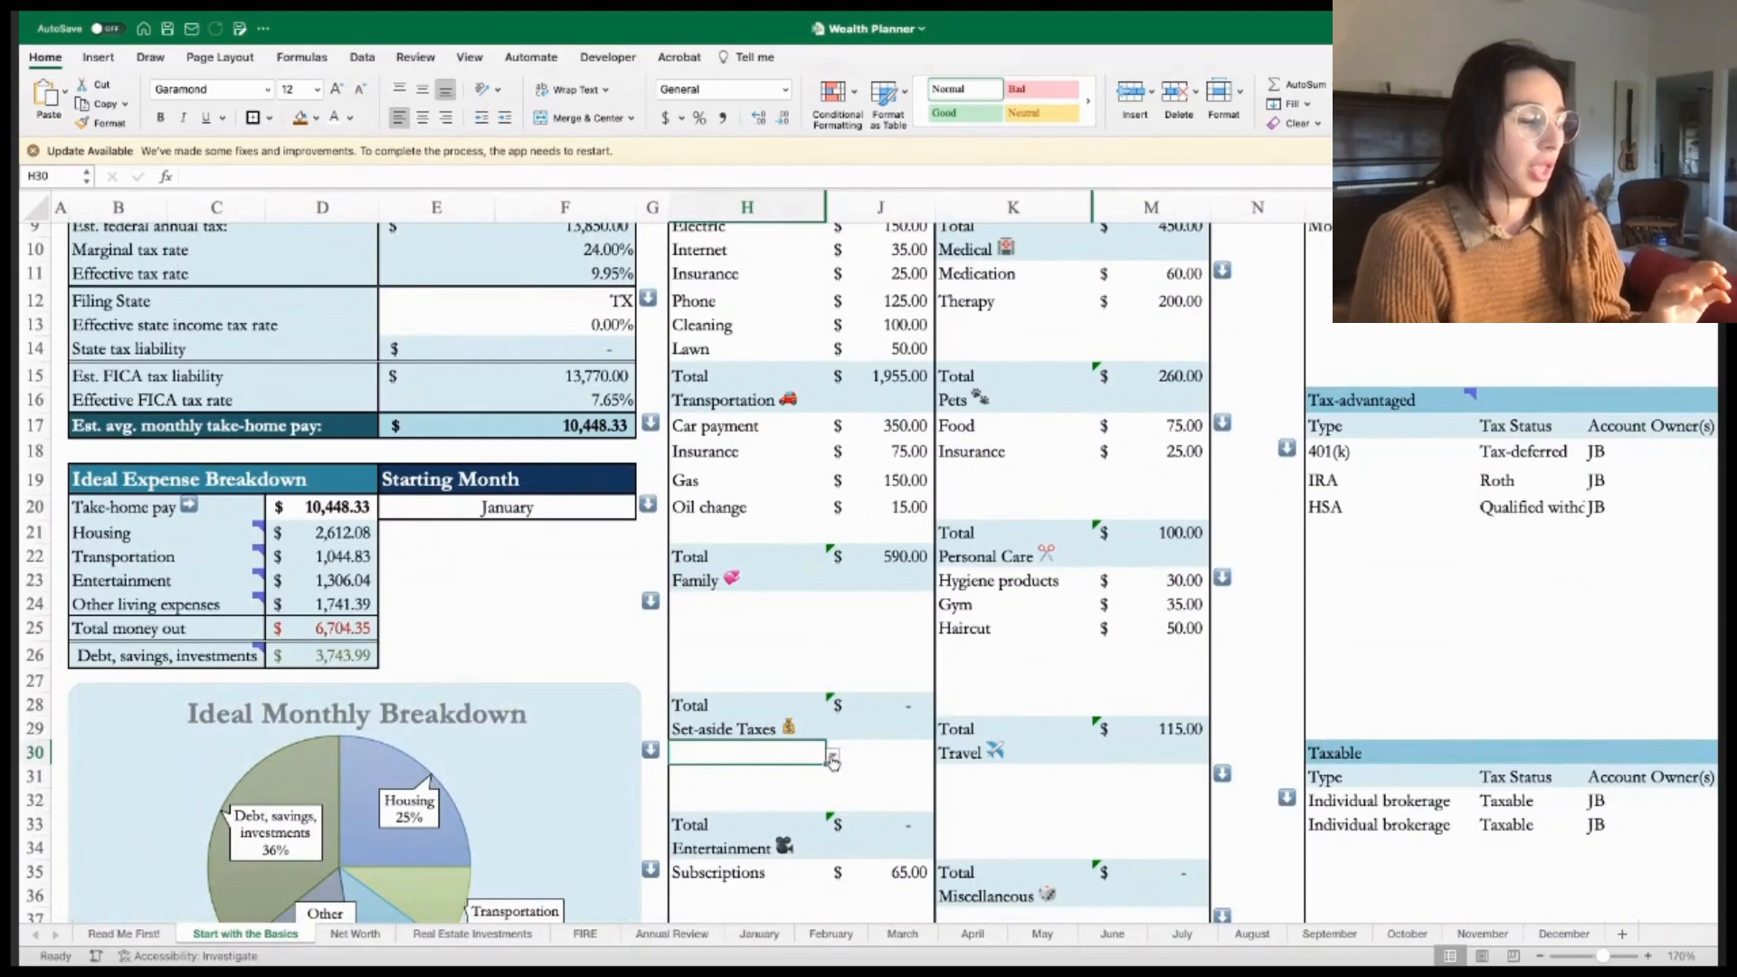
pyautogui.click(832, 759)
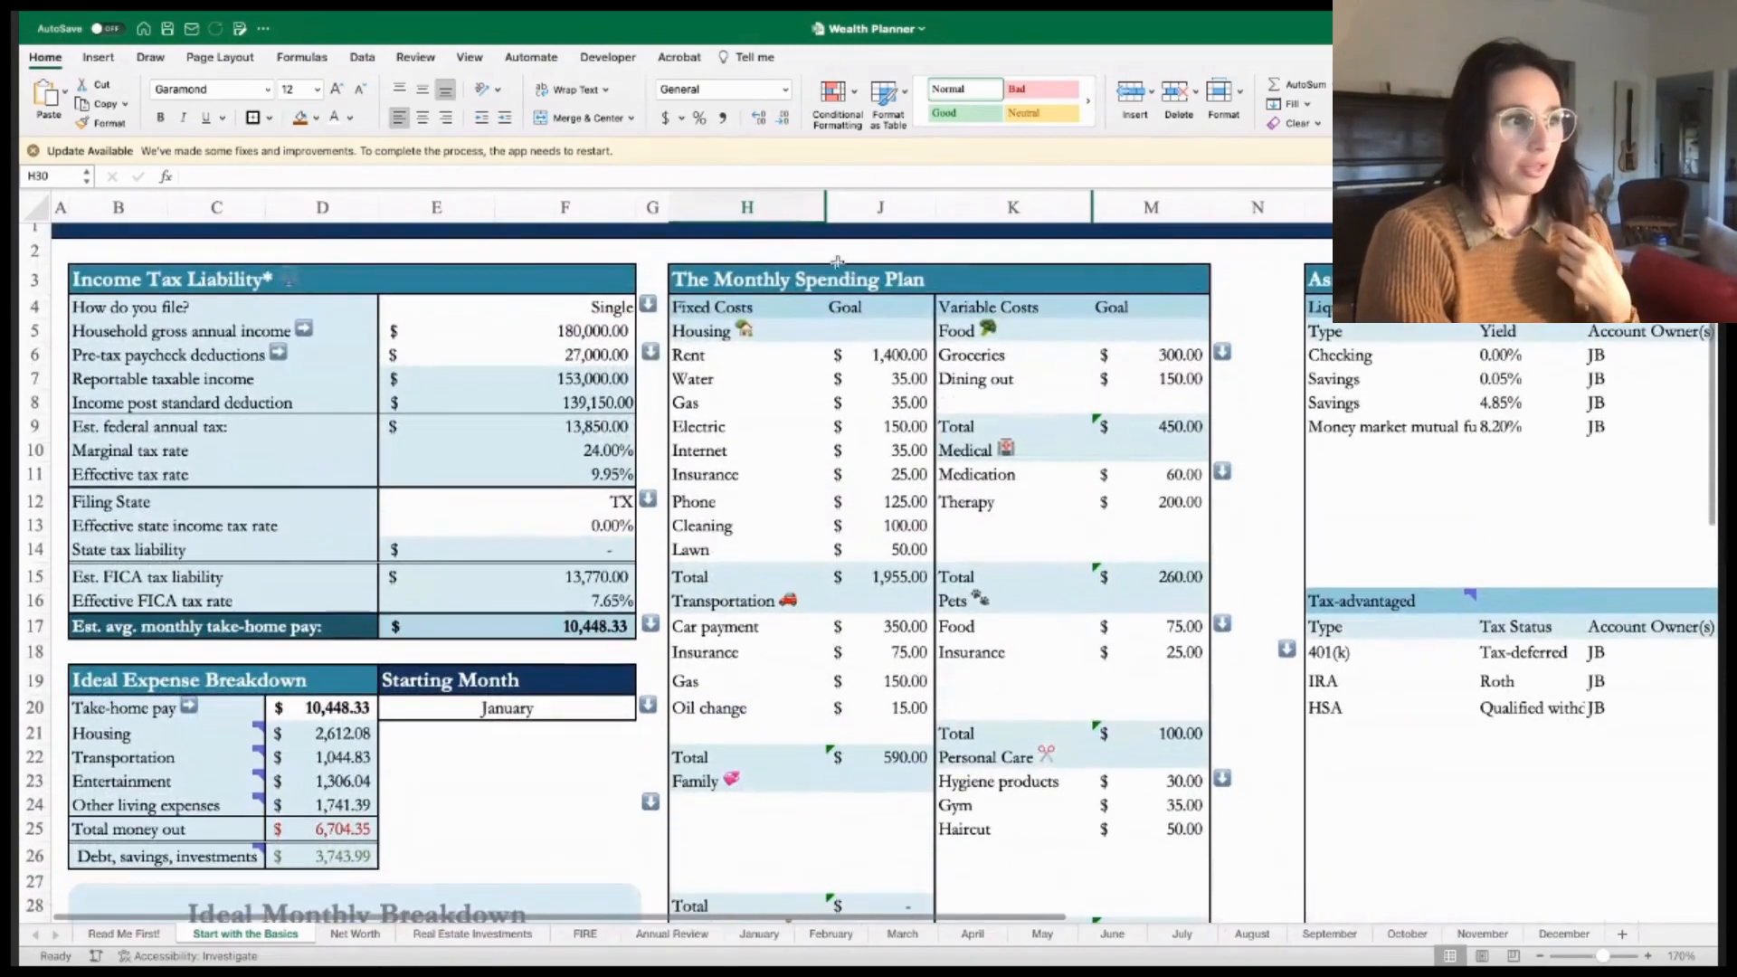
pyautogui.scroll(-3)
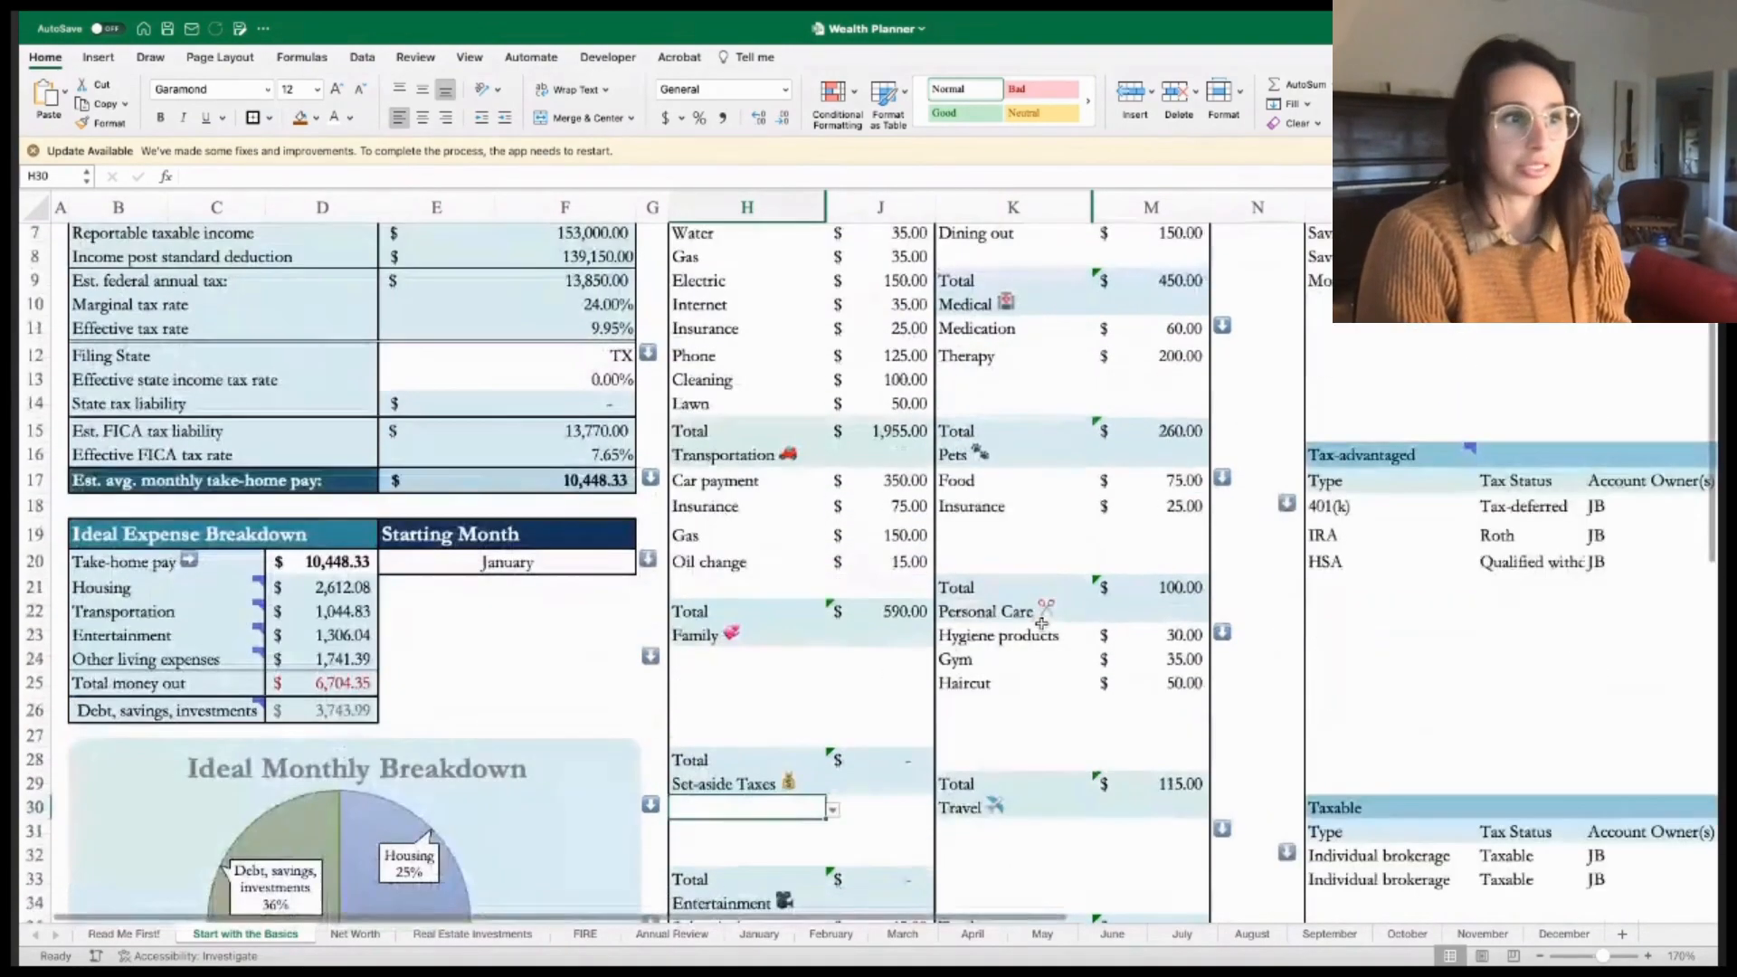
pyautogui.scroll(-3)
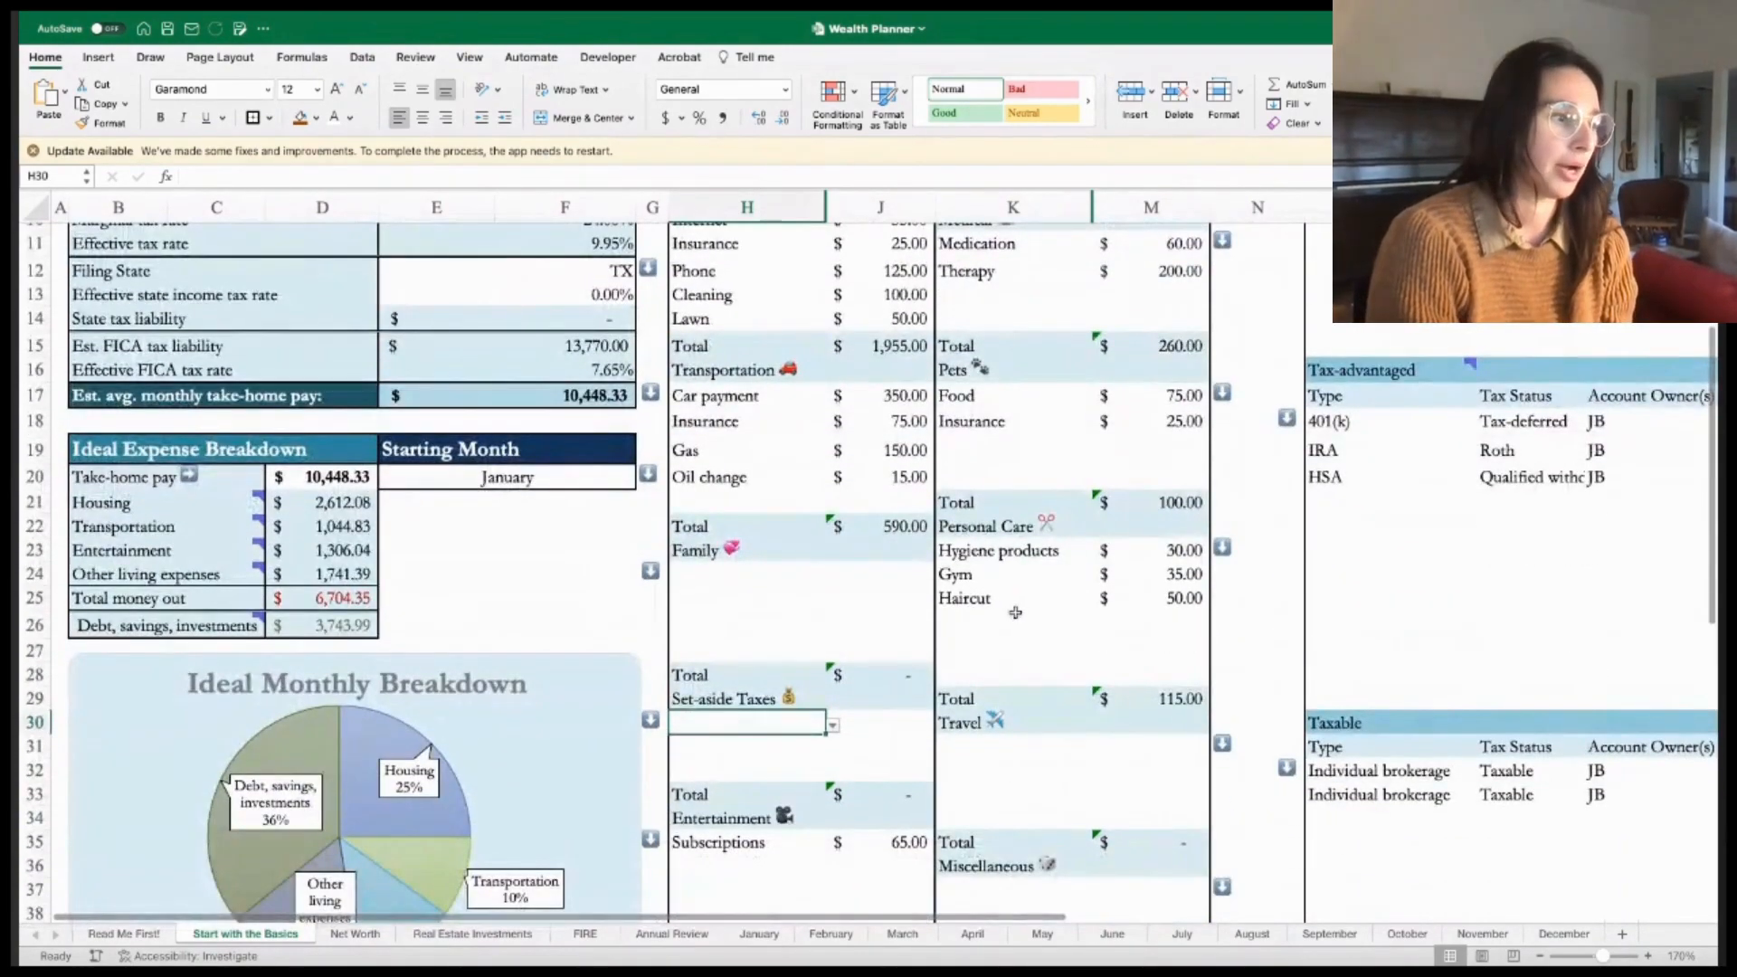
pyautogui.scroll(-3)
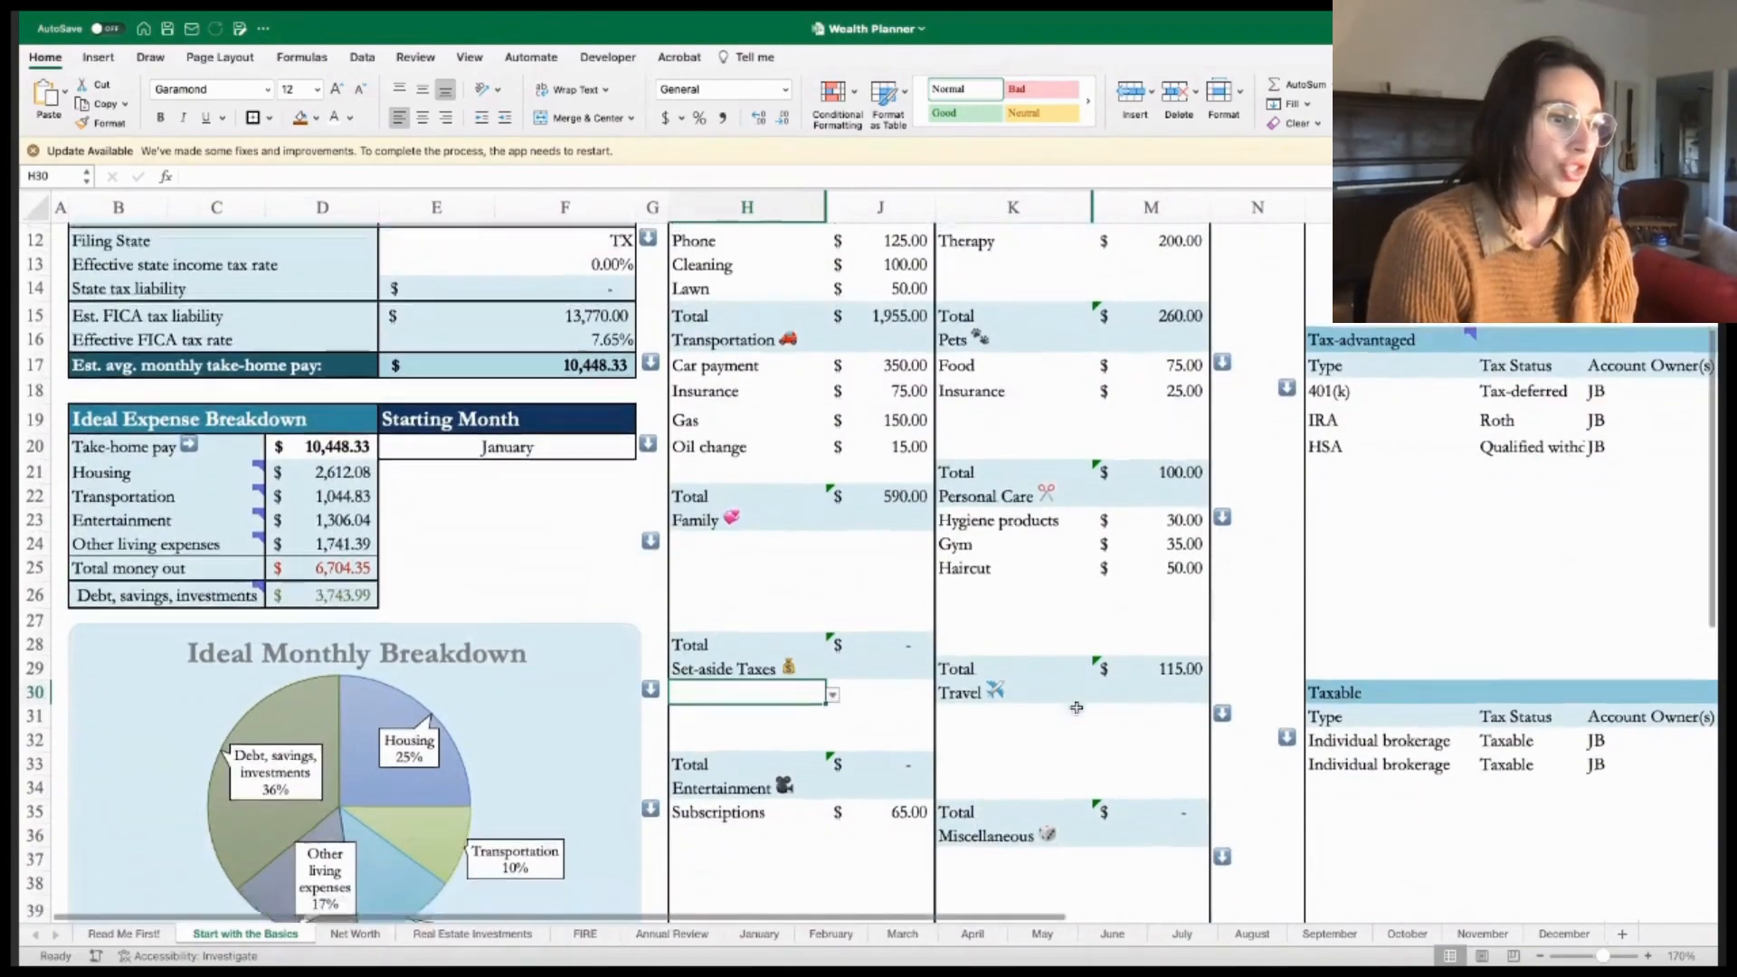
pyautogui.scroll(-3)
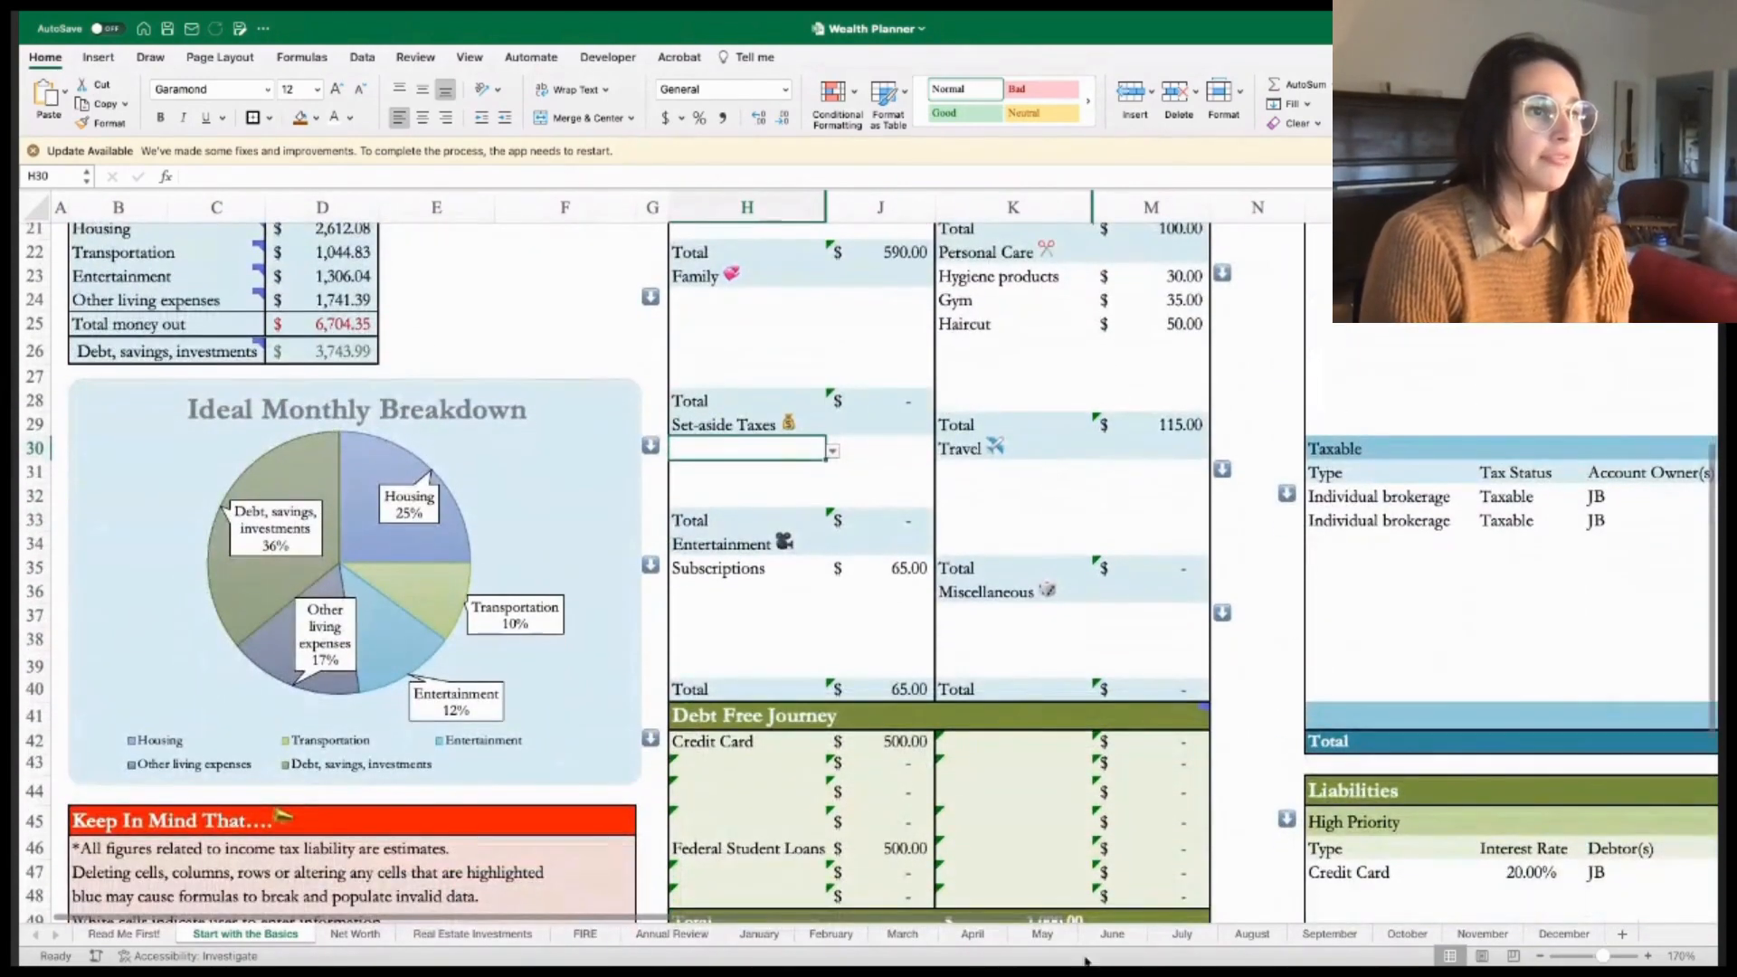
pyautogui.hscroll(3)
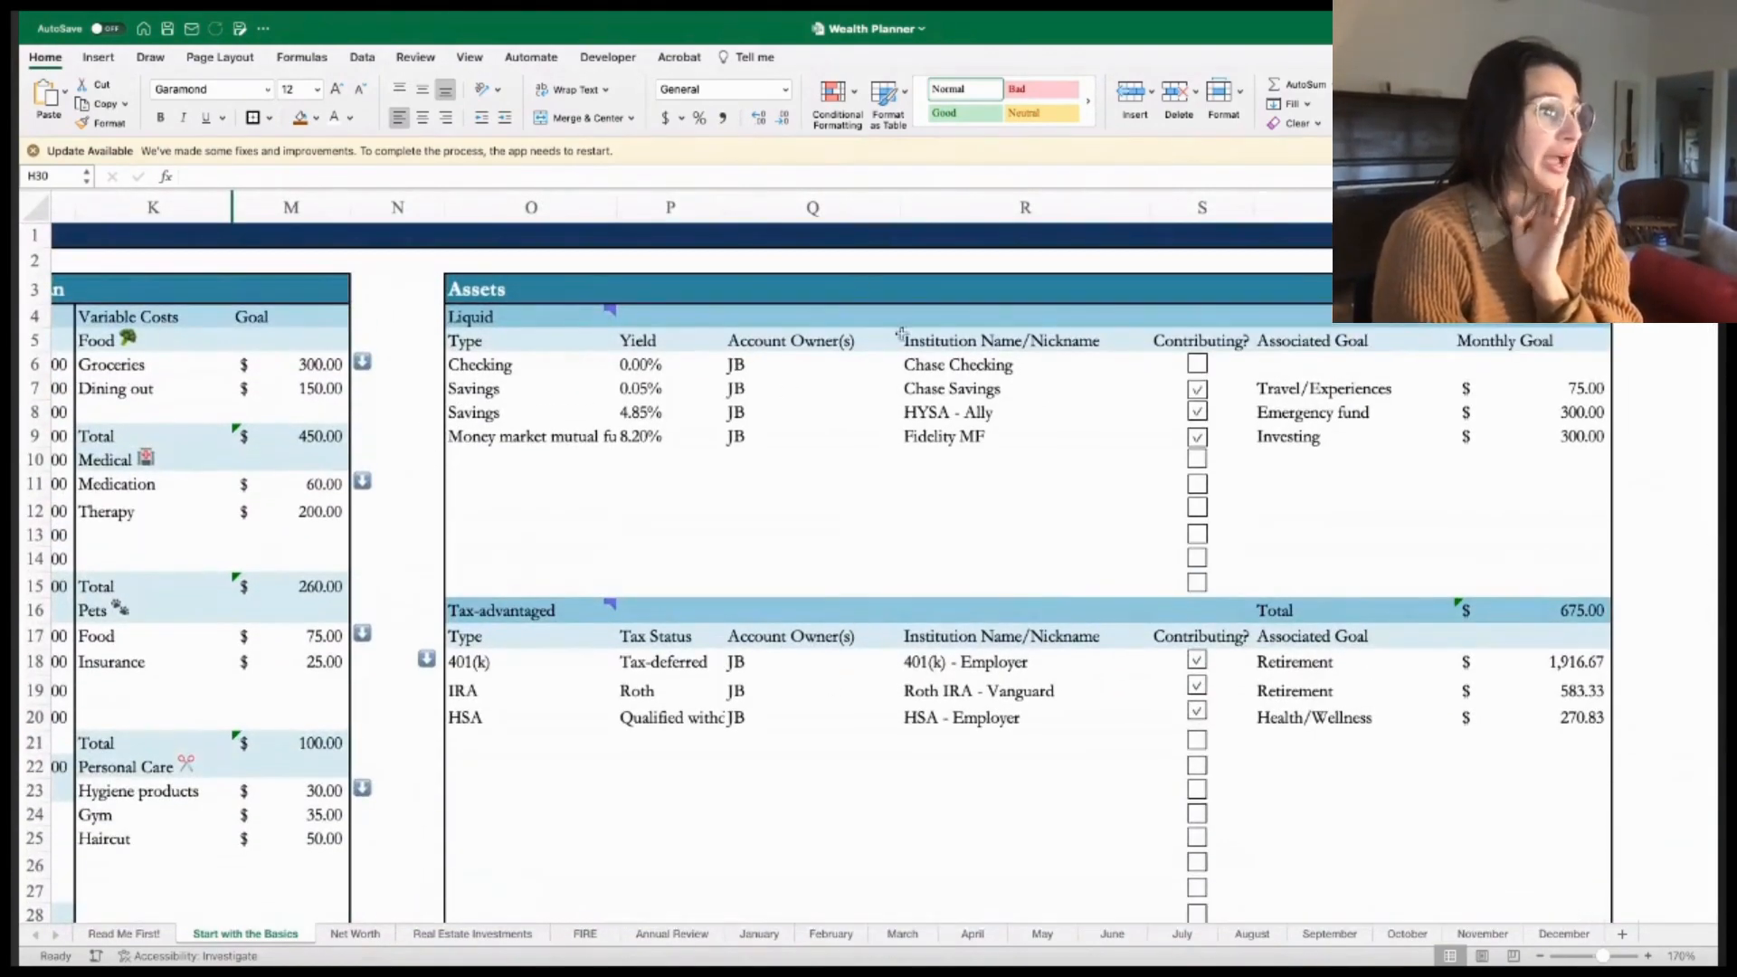
pyautogui.moveTo(540, 355)
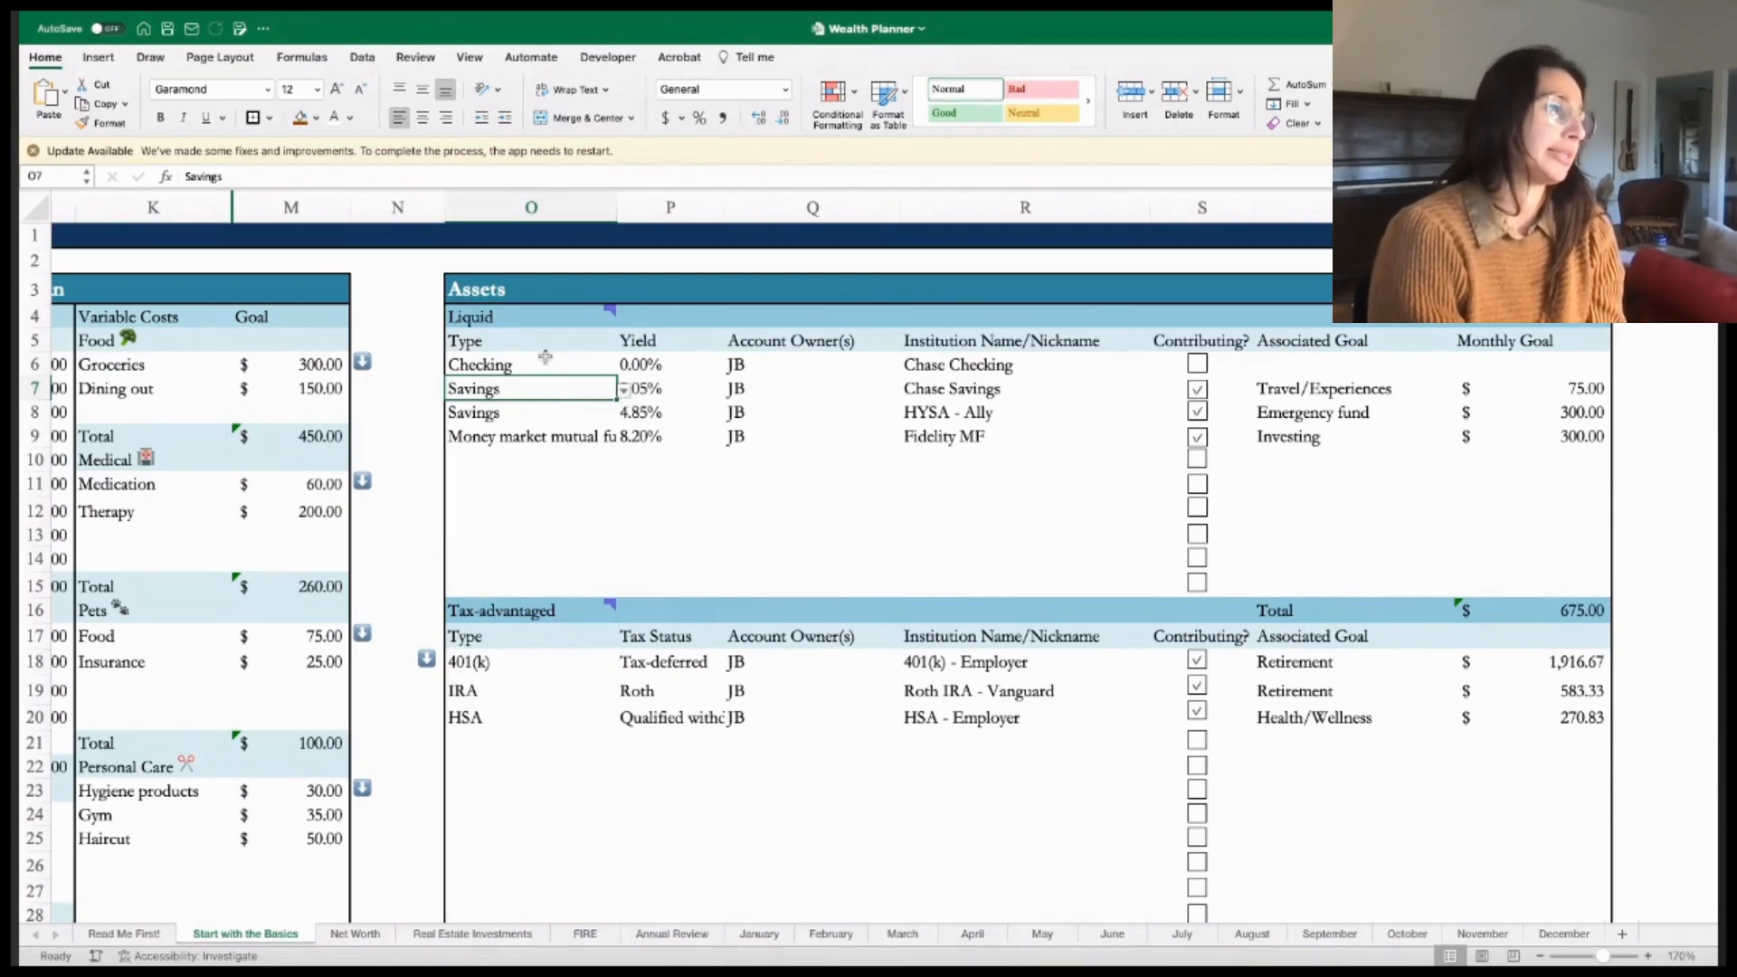
# - Inspect the Assets table's Savings account types and the 0.05% savings yield
pyautogui.click(500, 611)
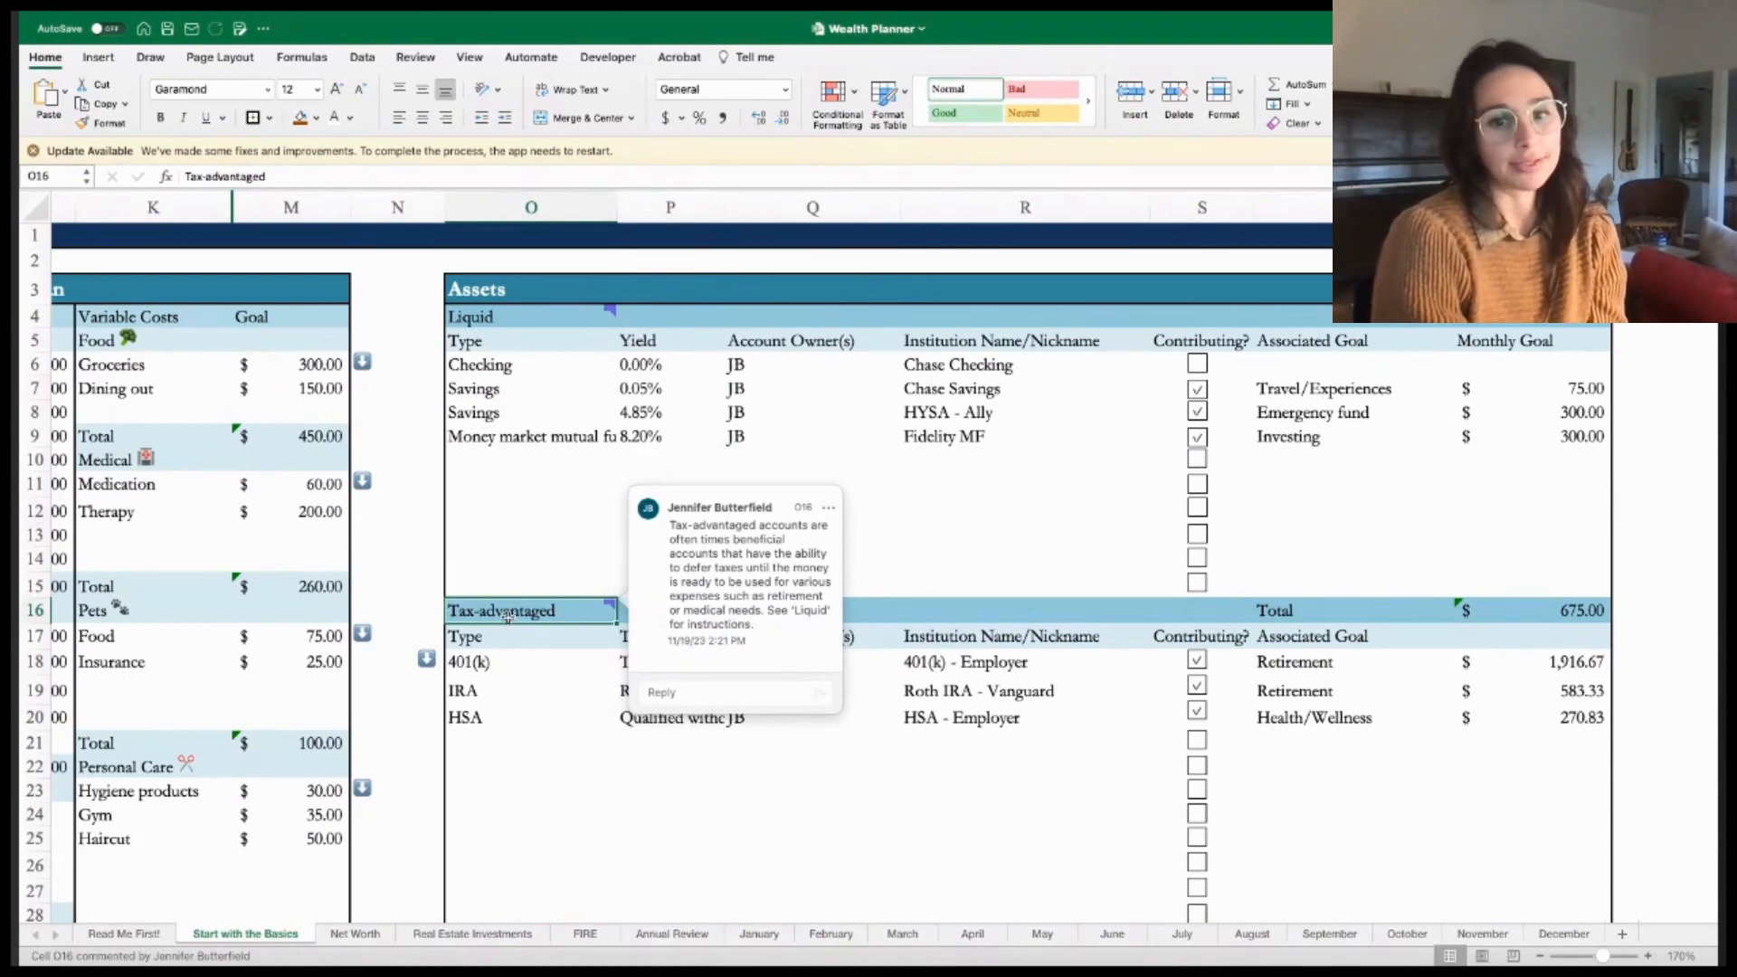
pyautogui.scroll(-3)
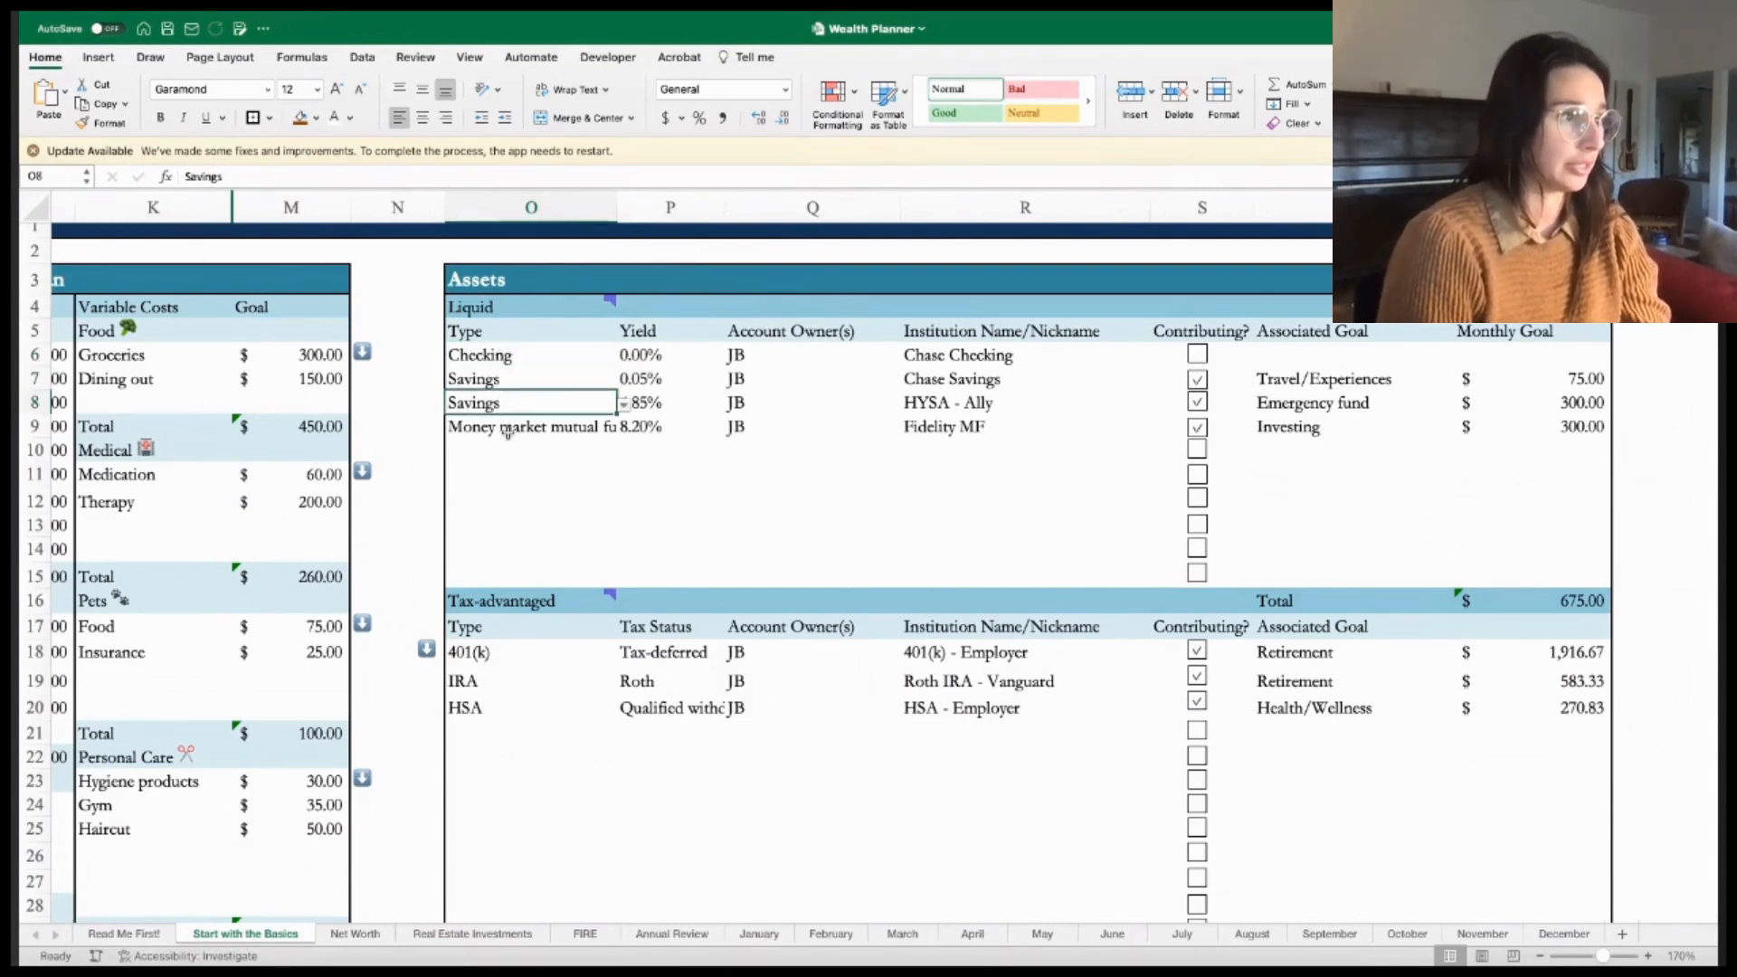
pyautogui.click(531, 426)
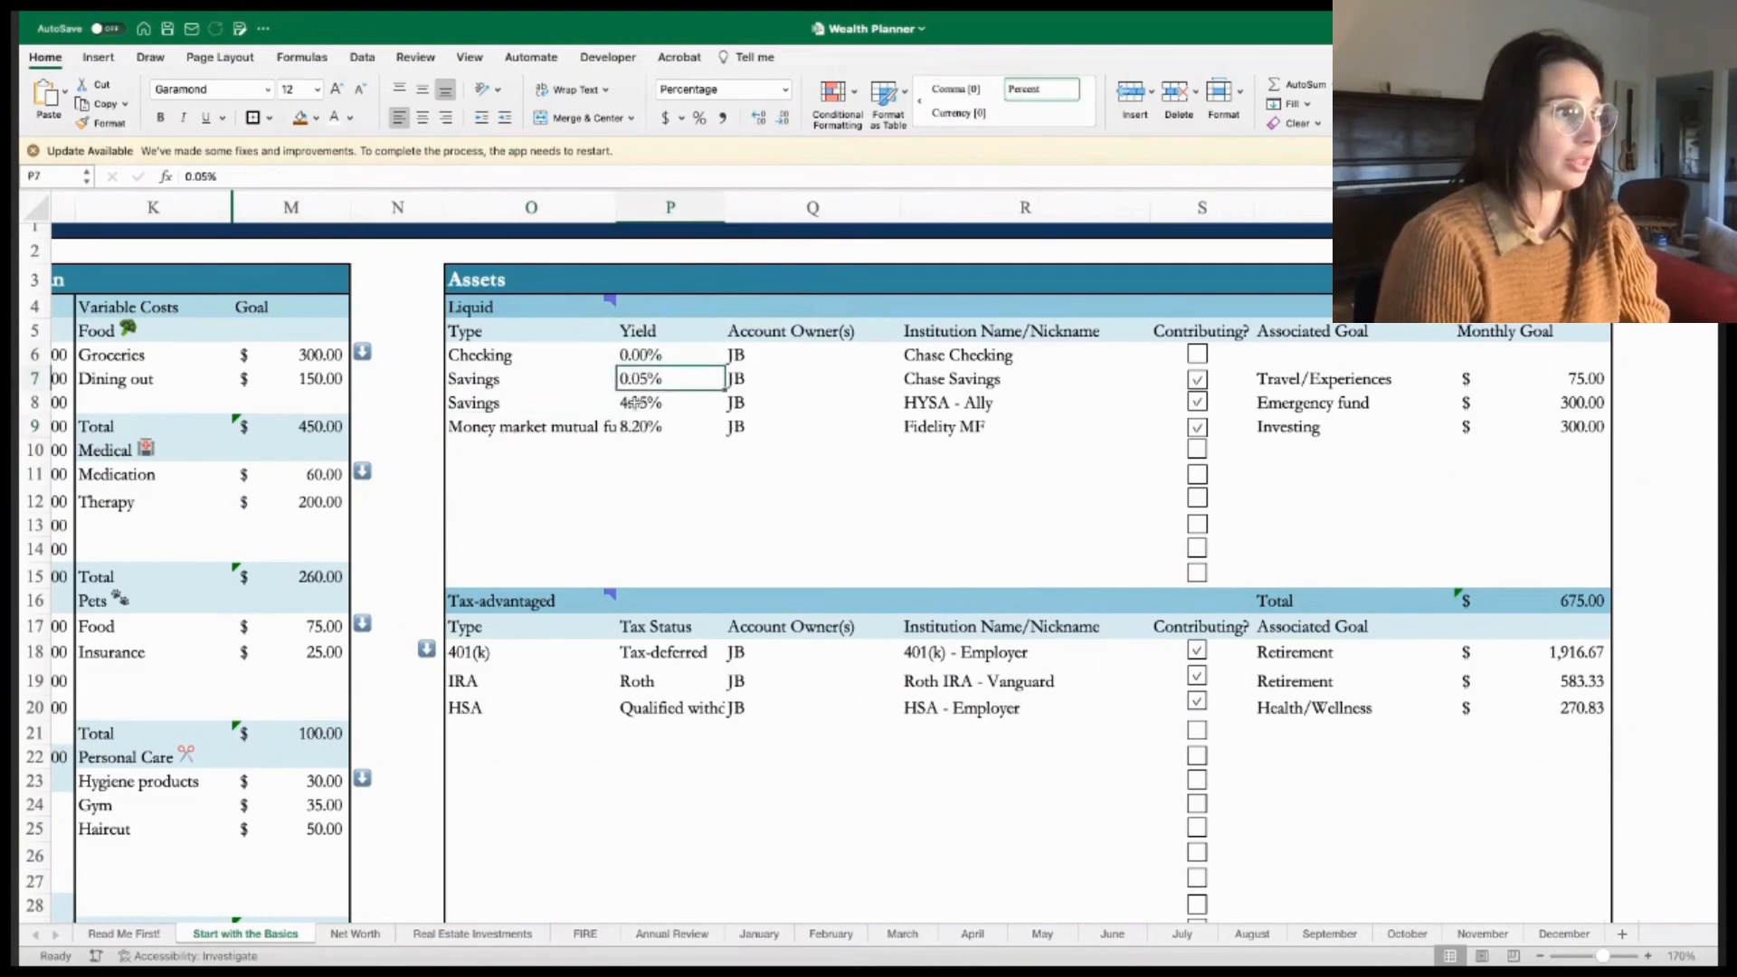
pyautogui.click(669, 426)
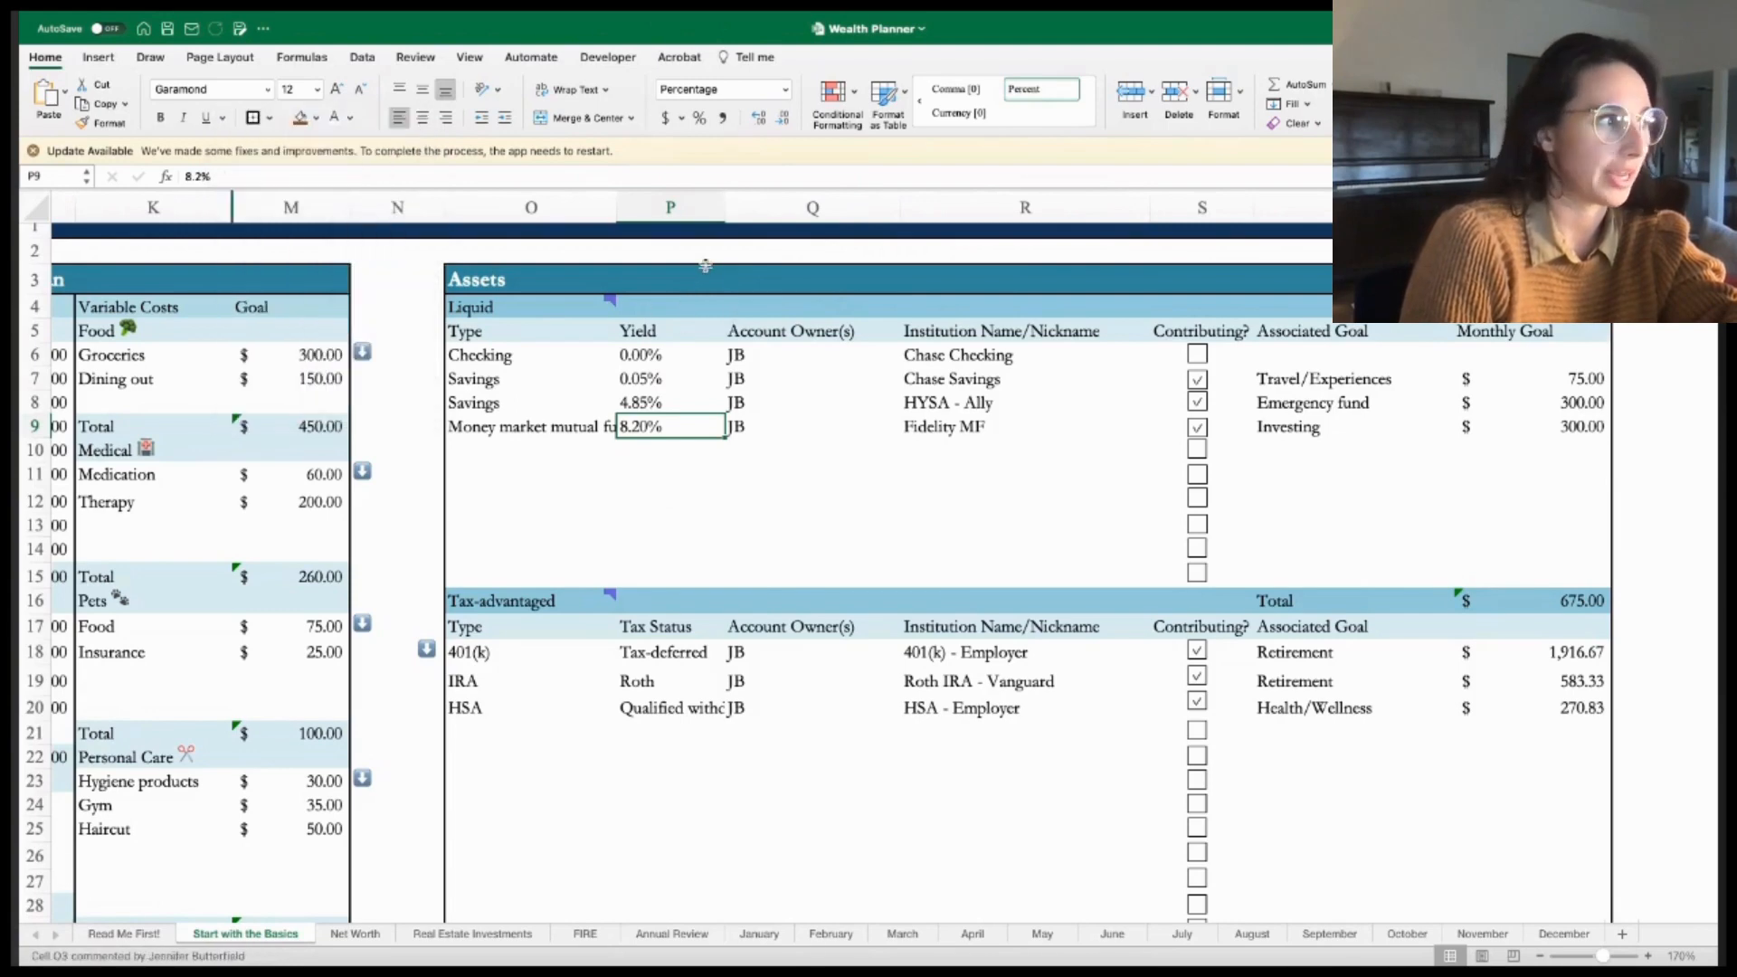
pyautogui.click(531, 355)
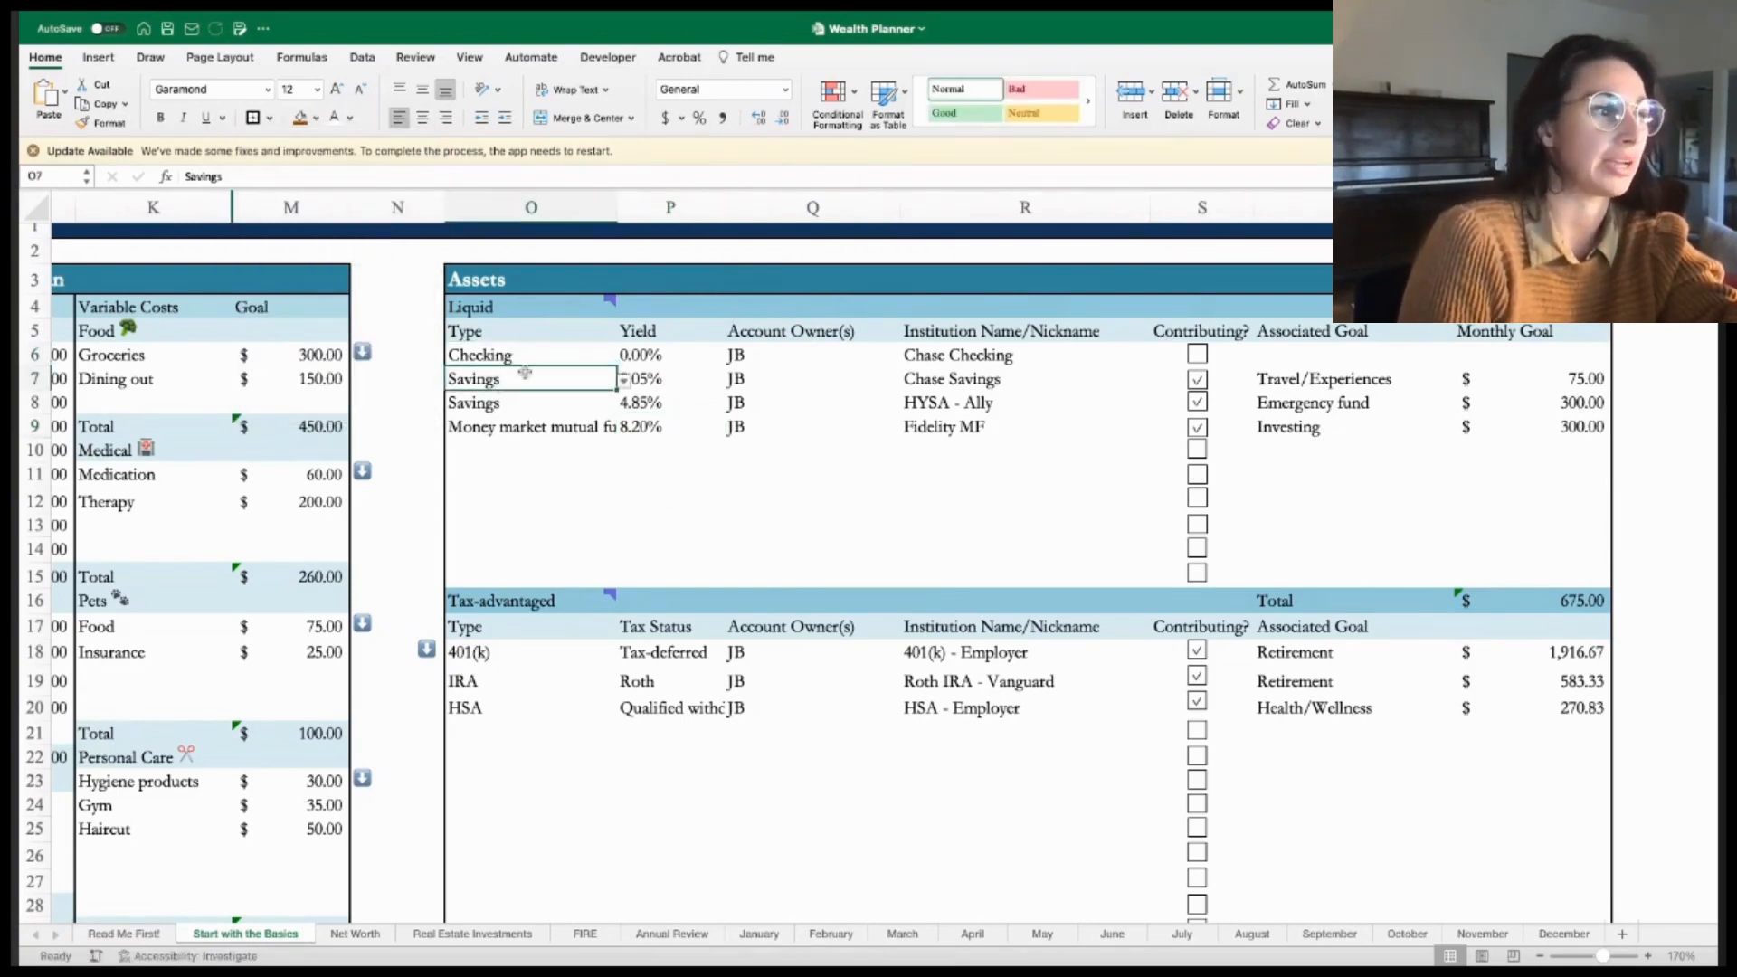
pyautogui.moveTo(543, 435)
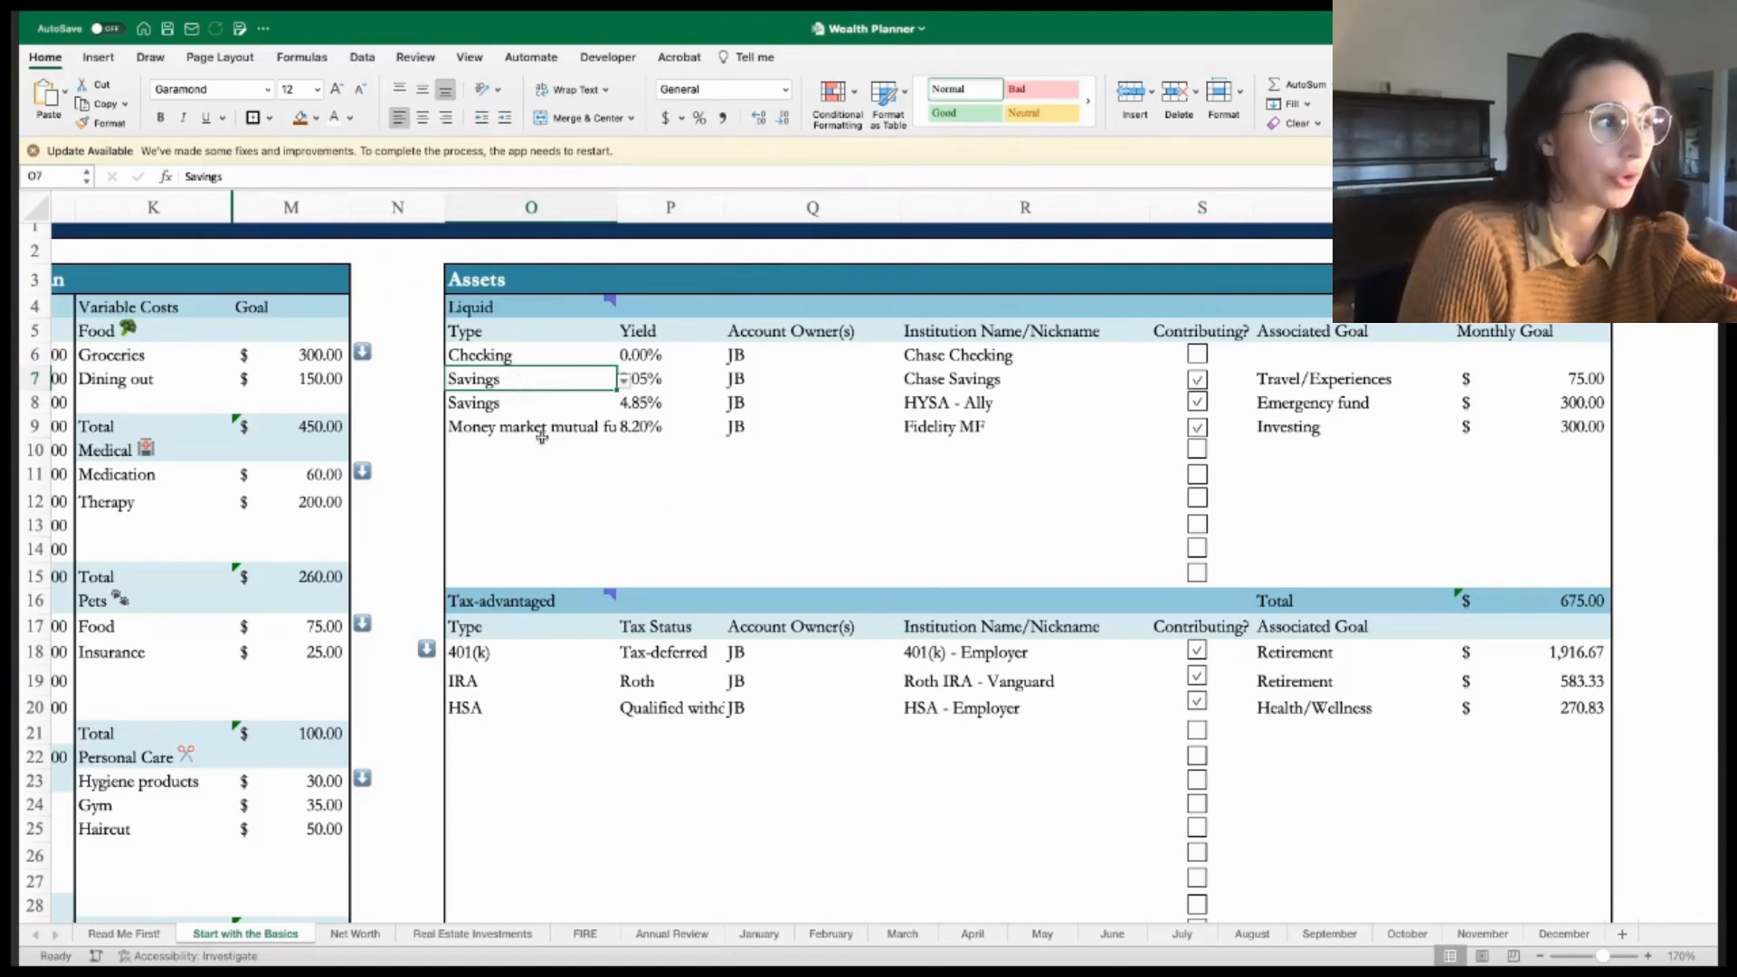
pyautogui.moveTo(903, 396)
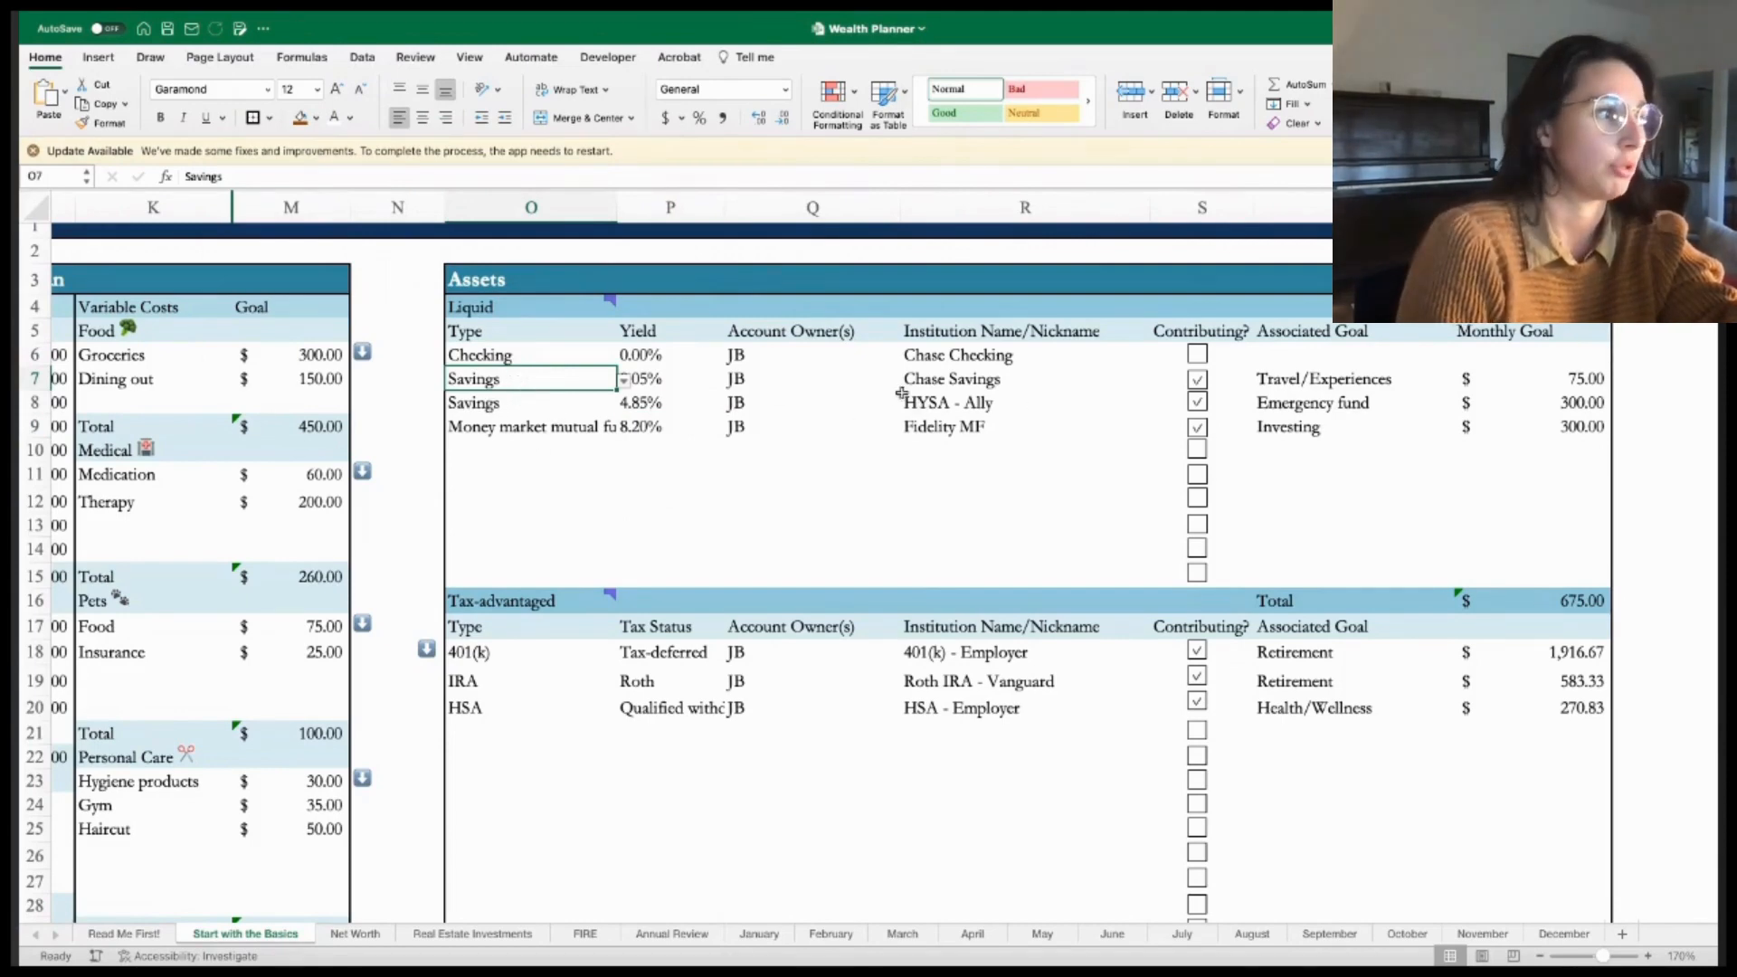
pyautogui.click(532, 426)
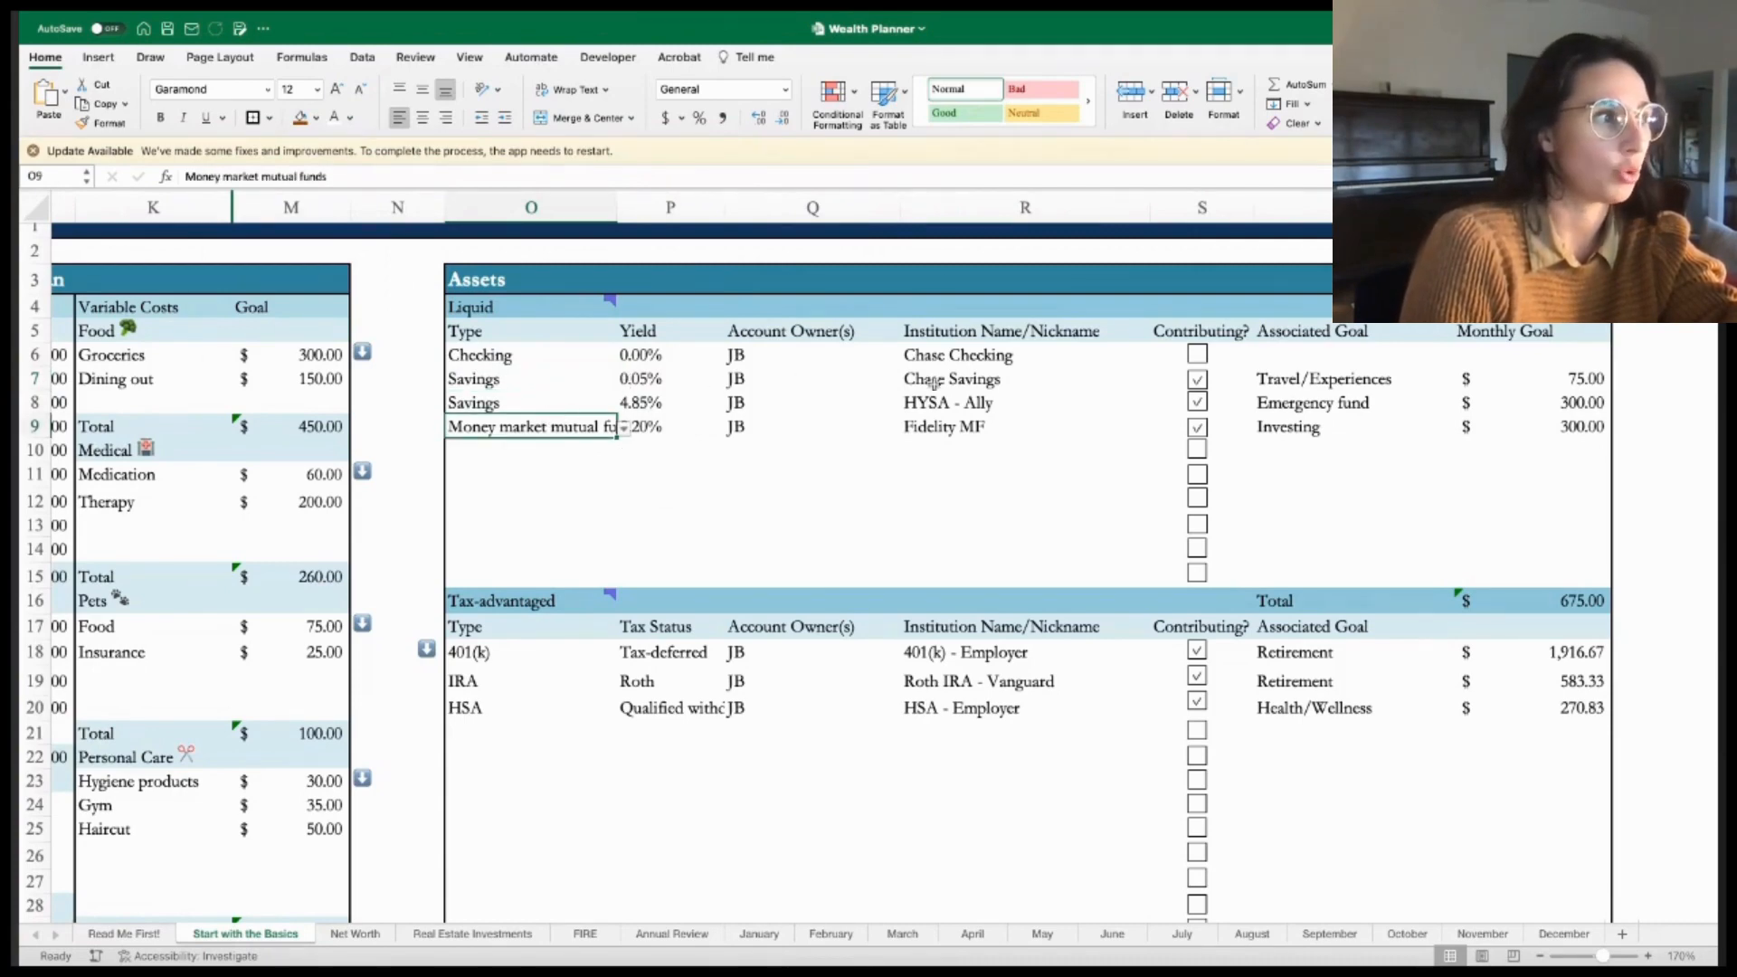
pyautogui.click(1351, 426)
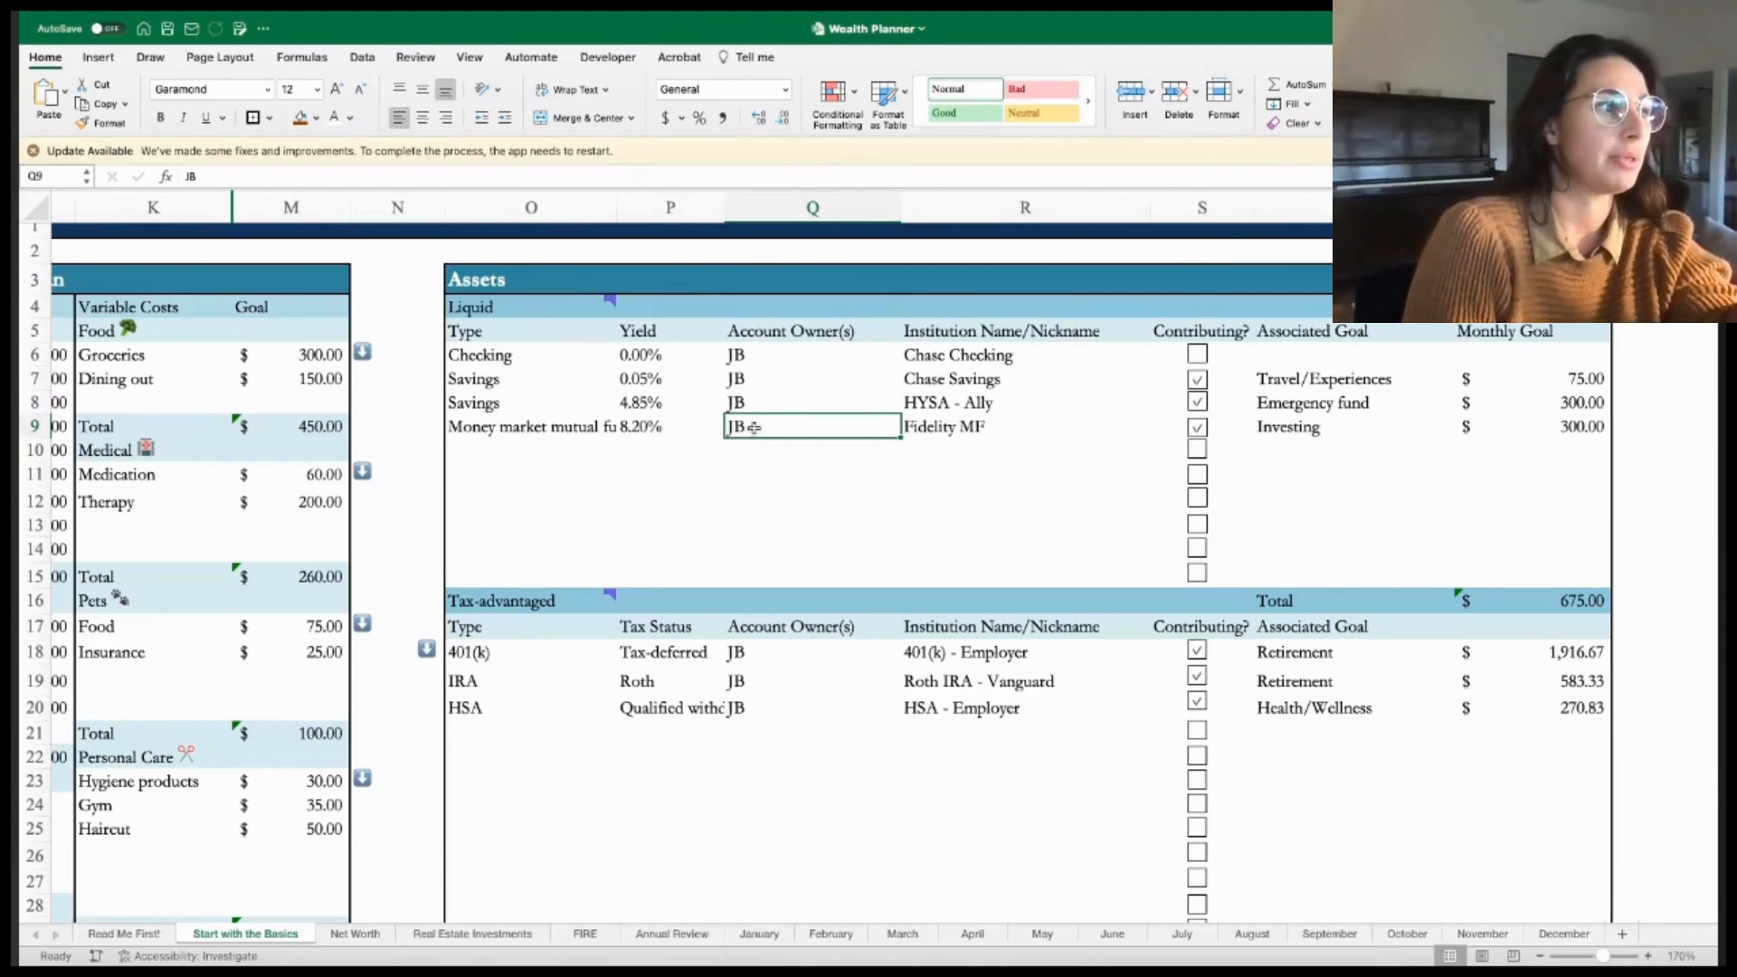
pyautogui.moveTo(753, 426)
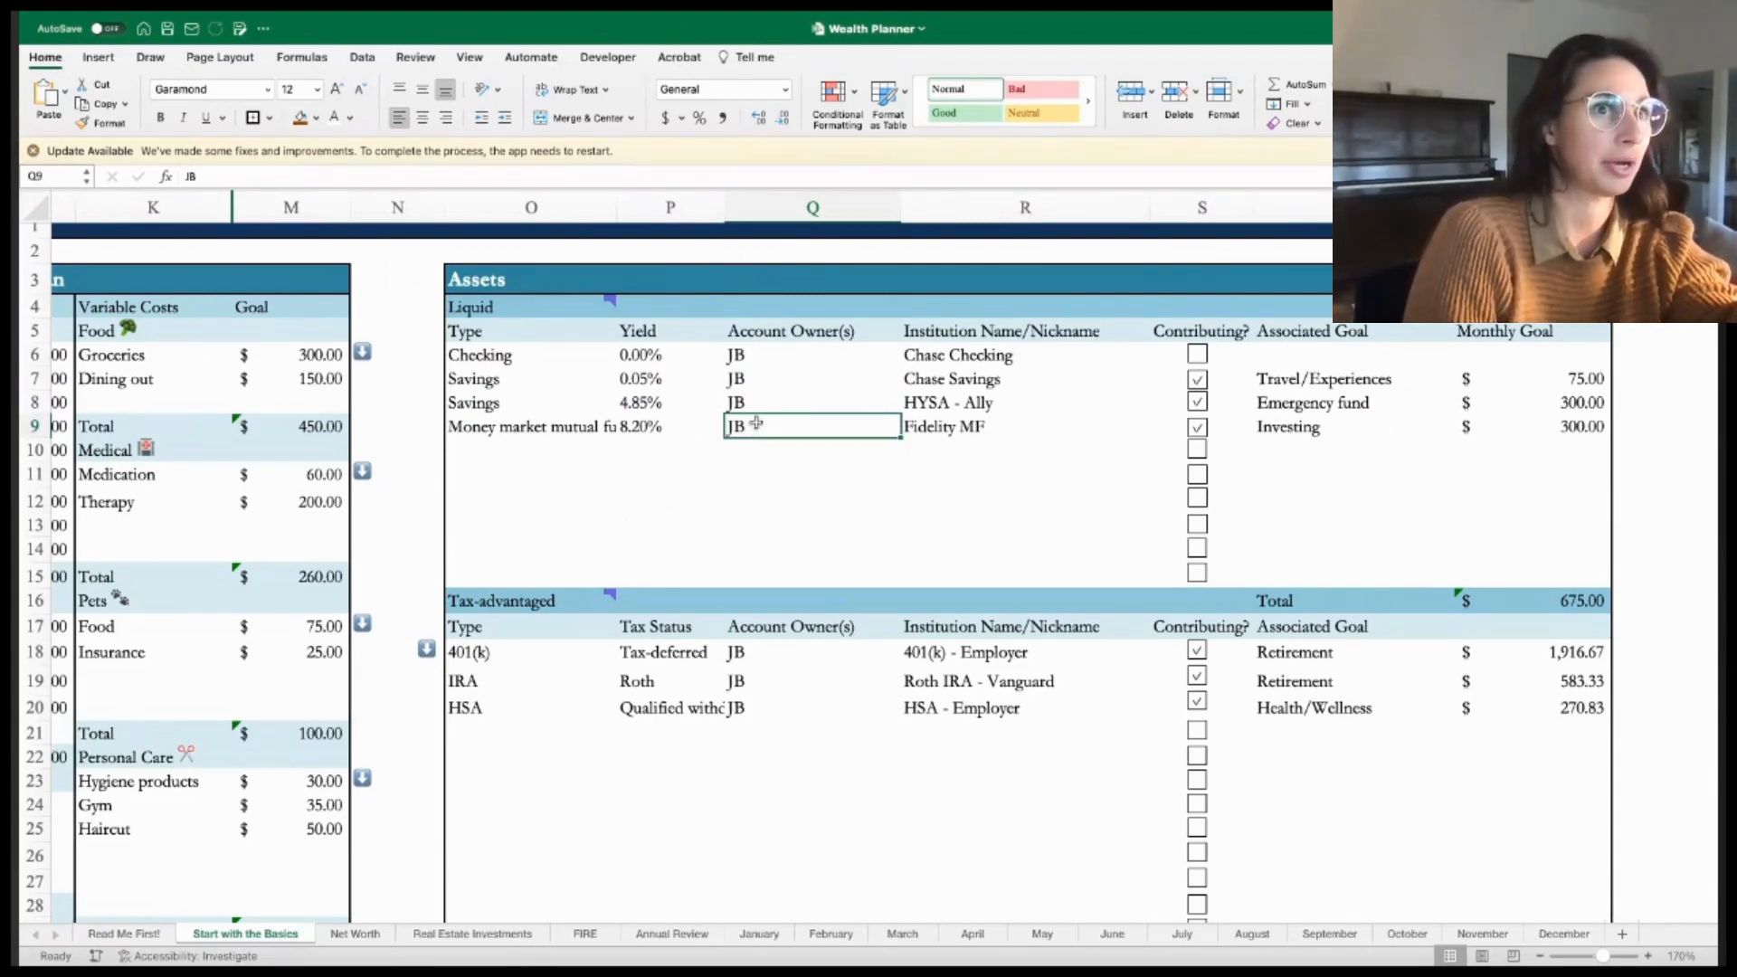
pyautogui.moveTo(783, 380)
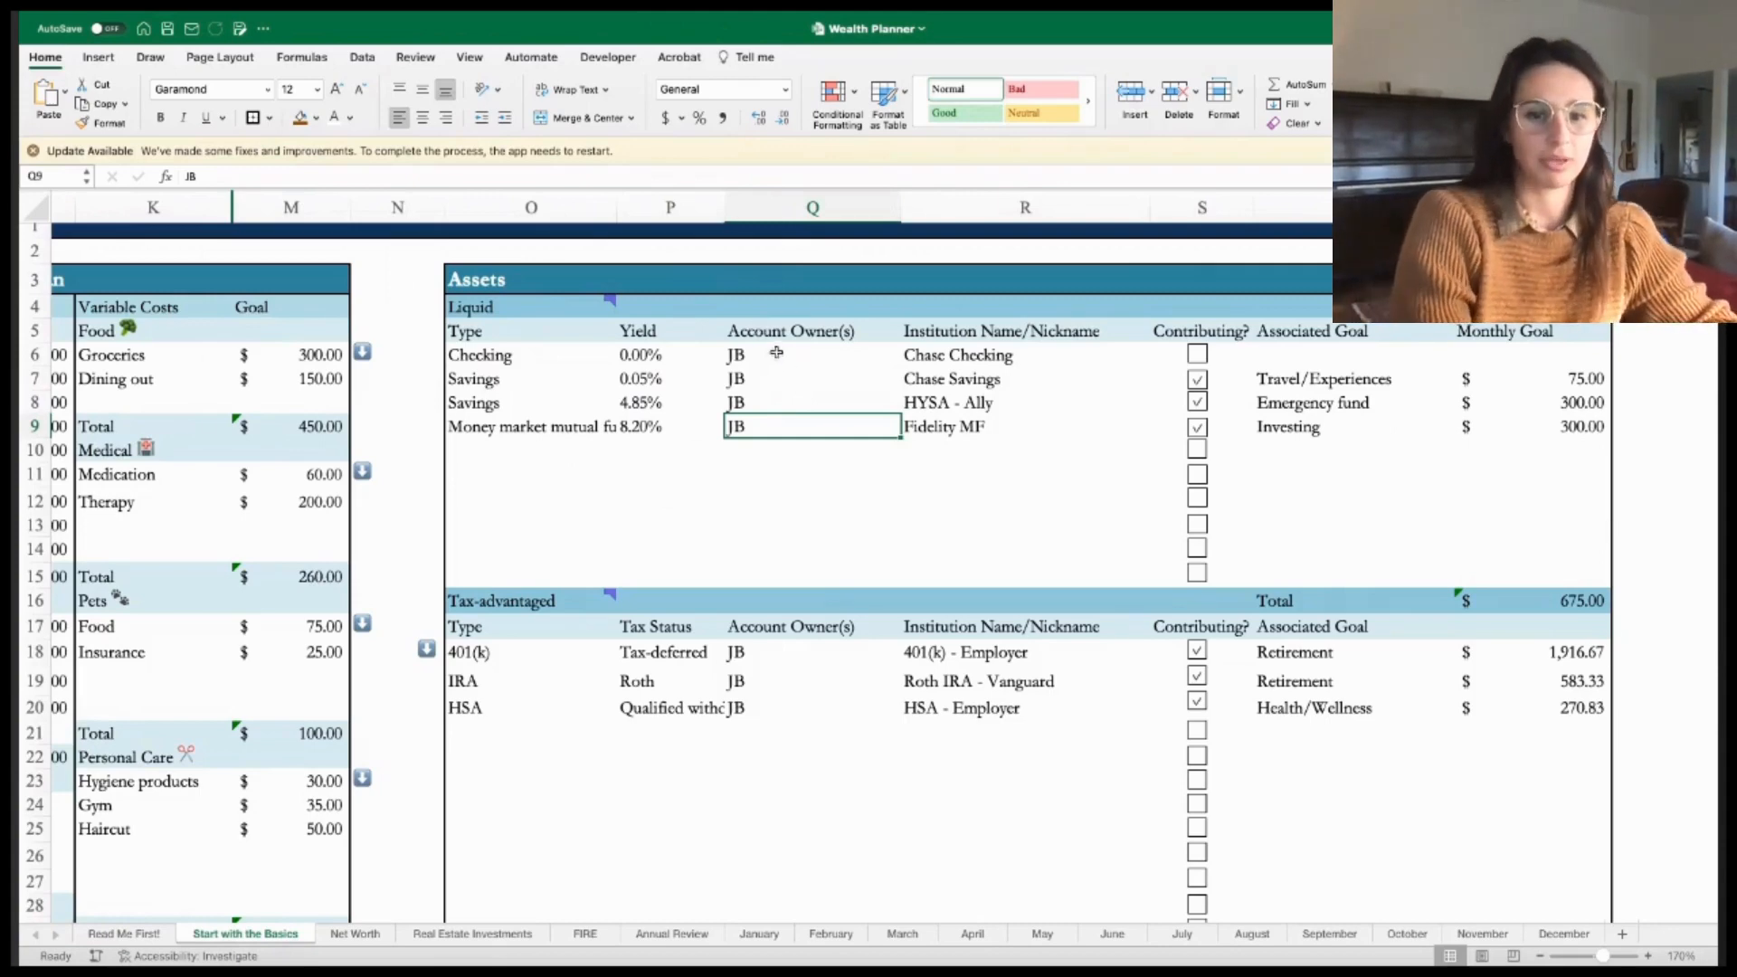
pyautogui.moveTo(774, 346)
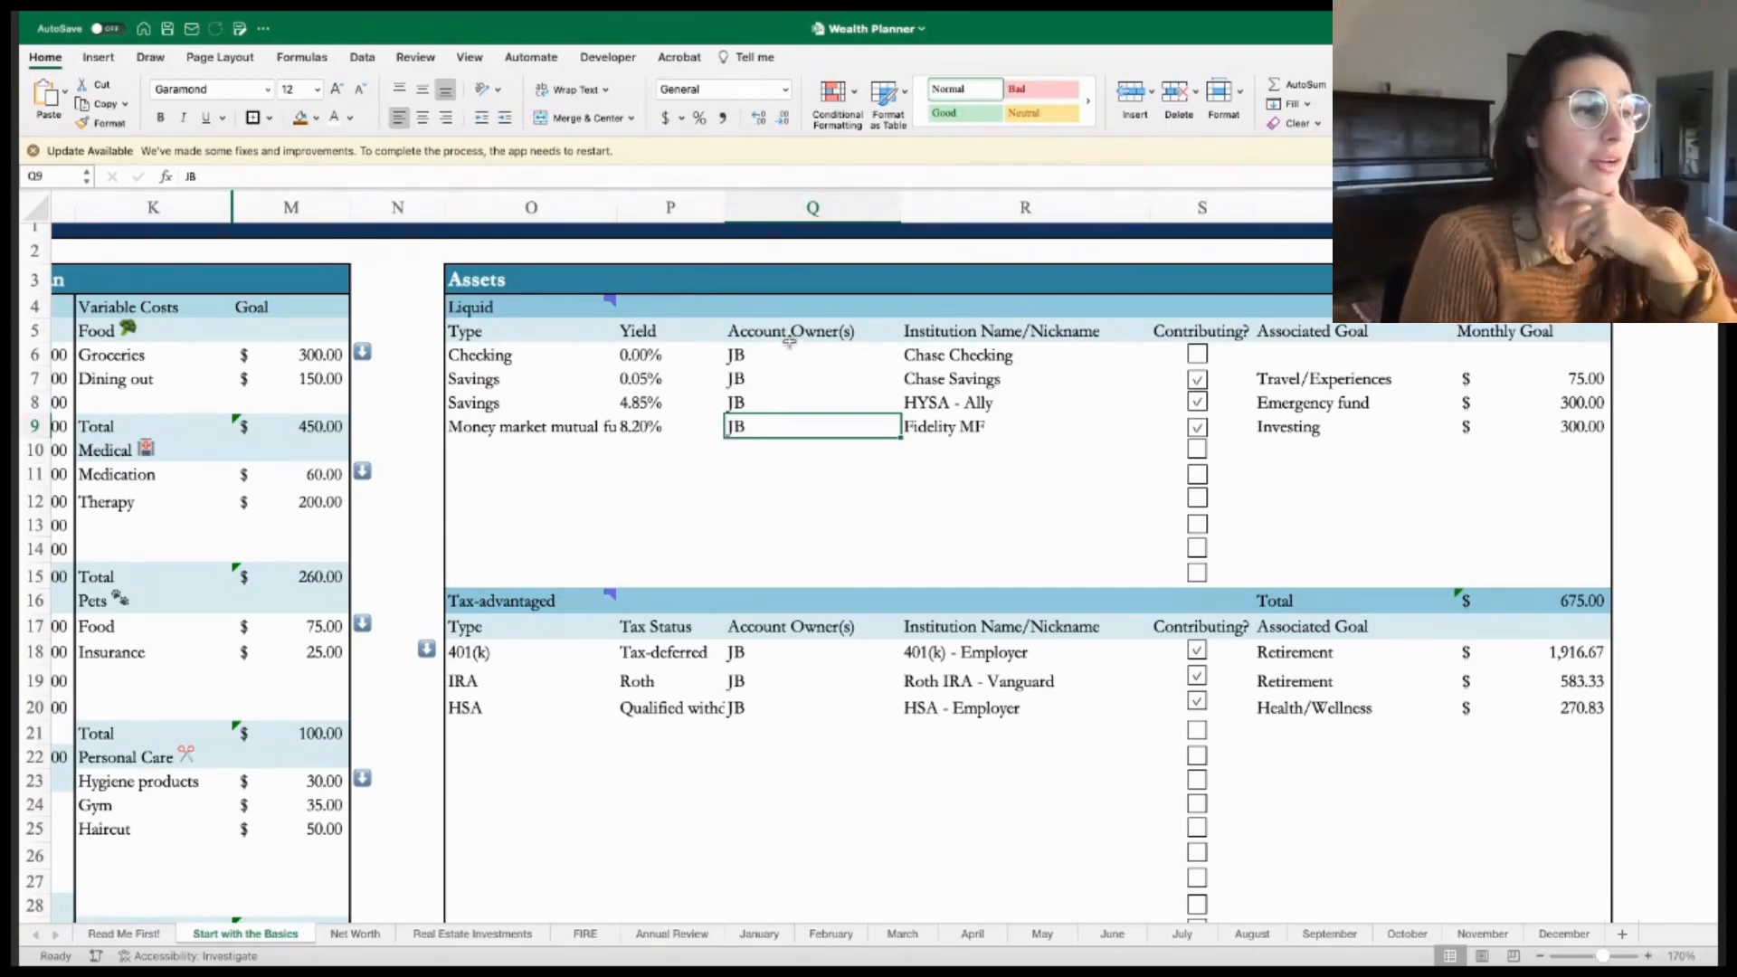
pyautogui.click(1023, 354)
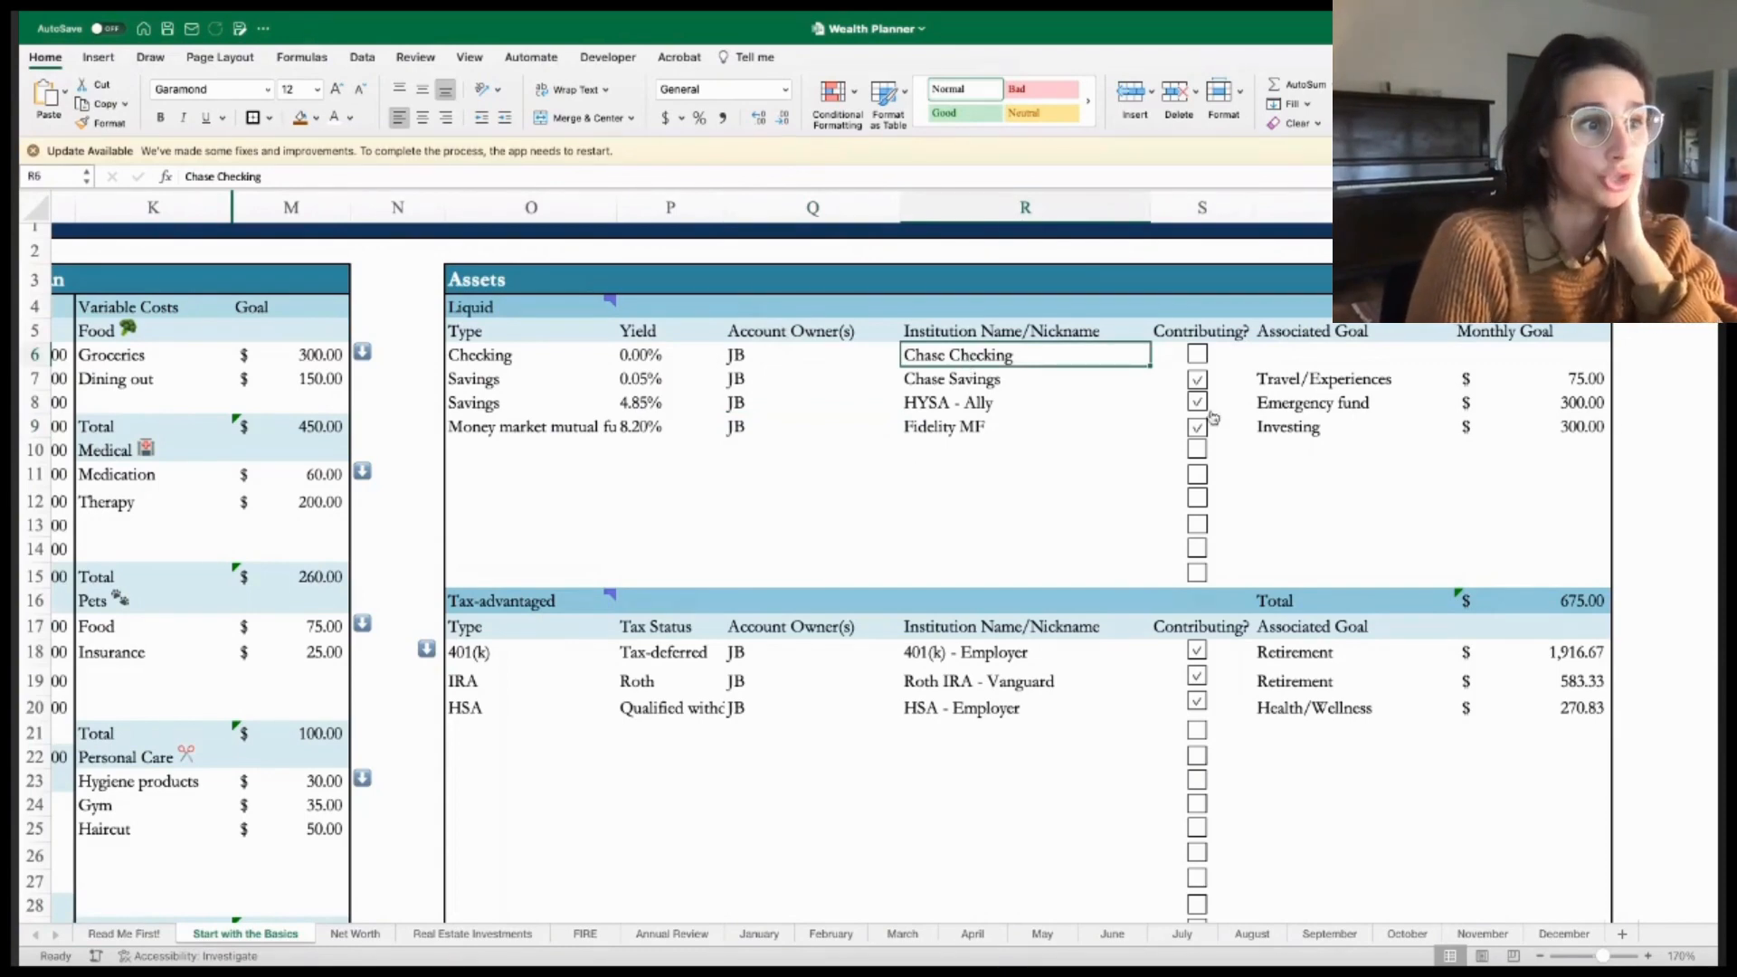
pyautogui.click(1198, 401)
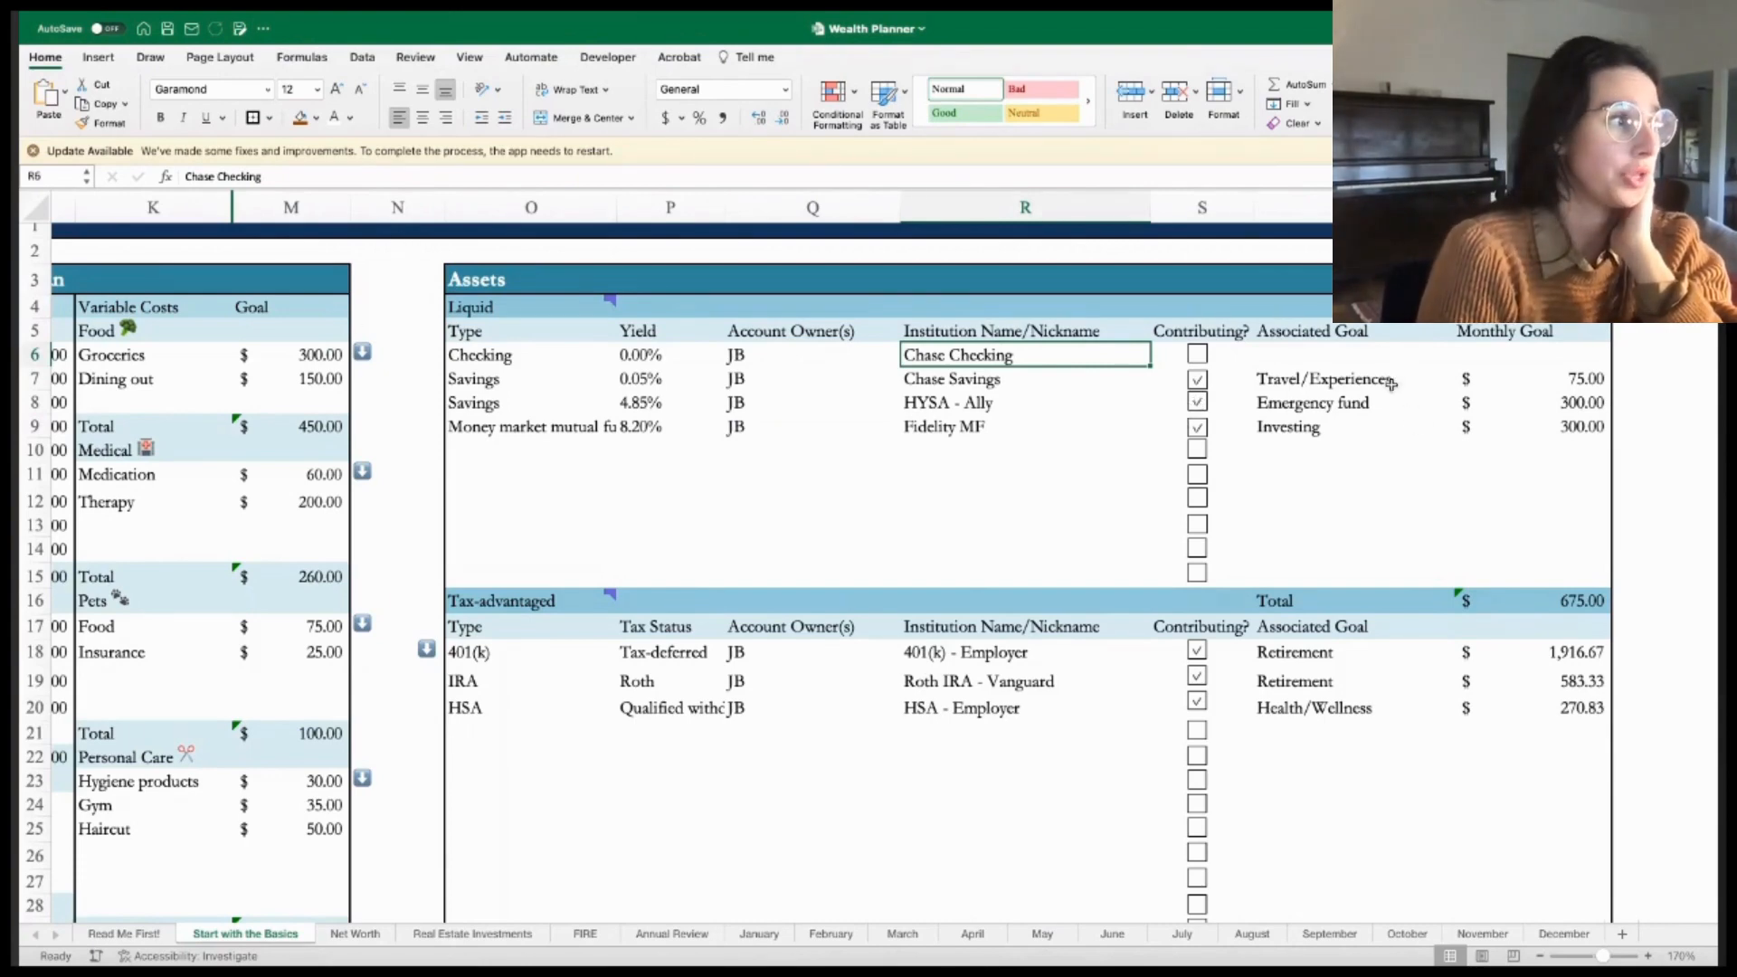
pyautogui.click(1460, 379)
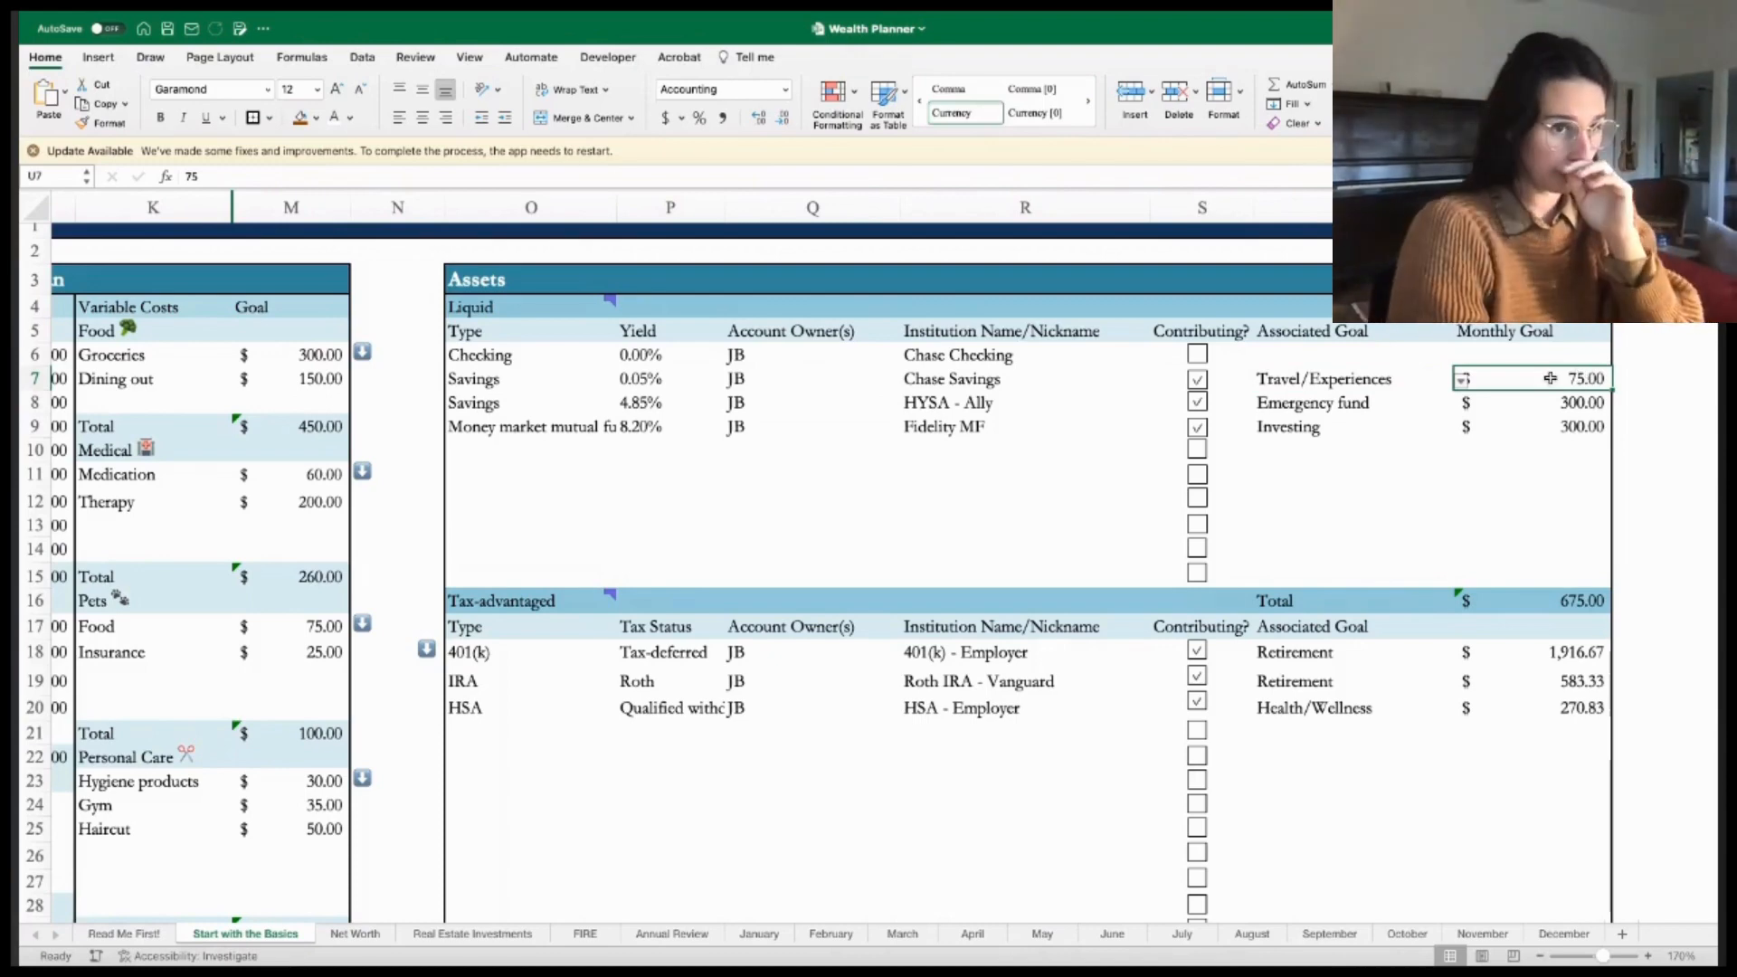
pyautogui.moveTo(1487, 361)
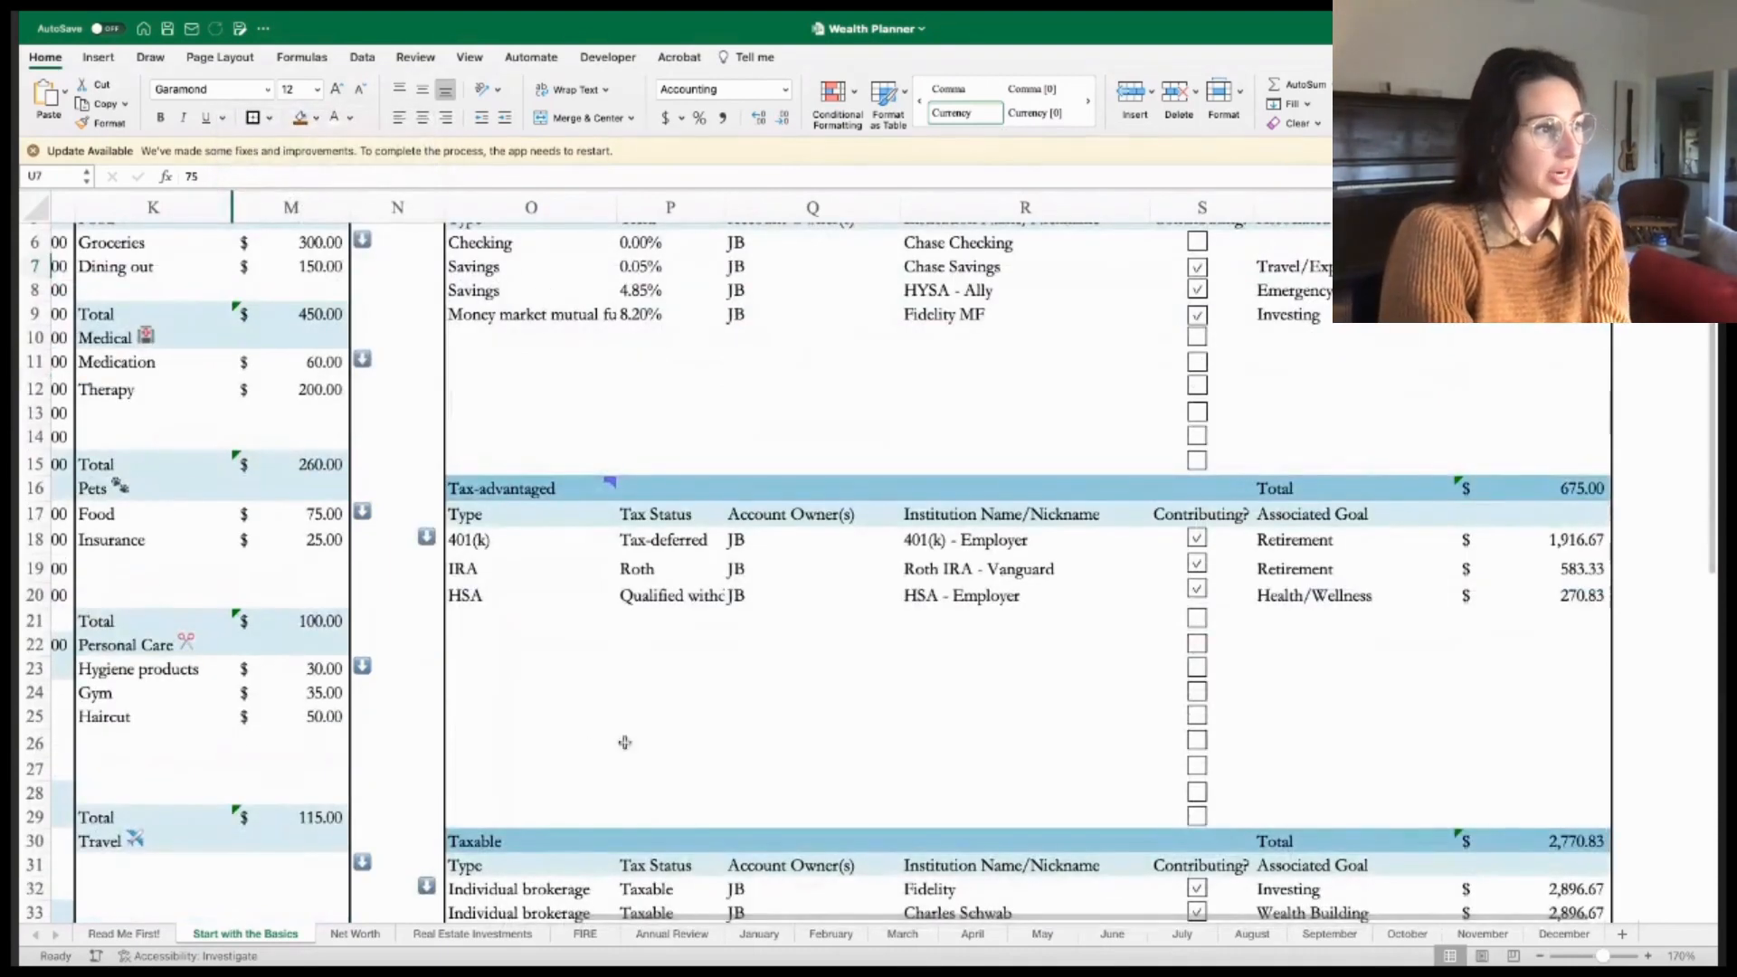
pyautogui.scroll(-3)
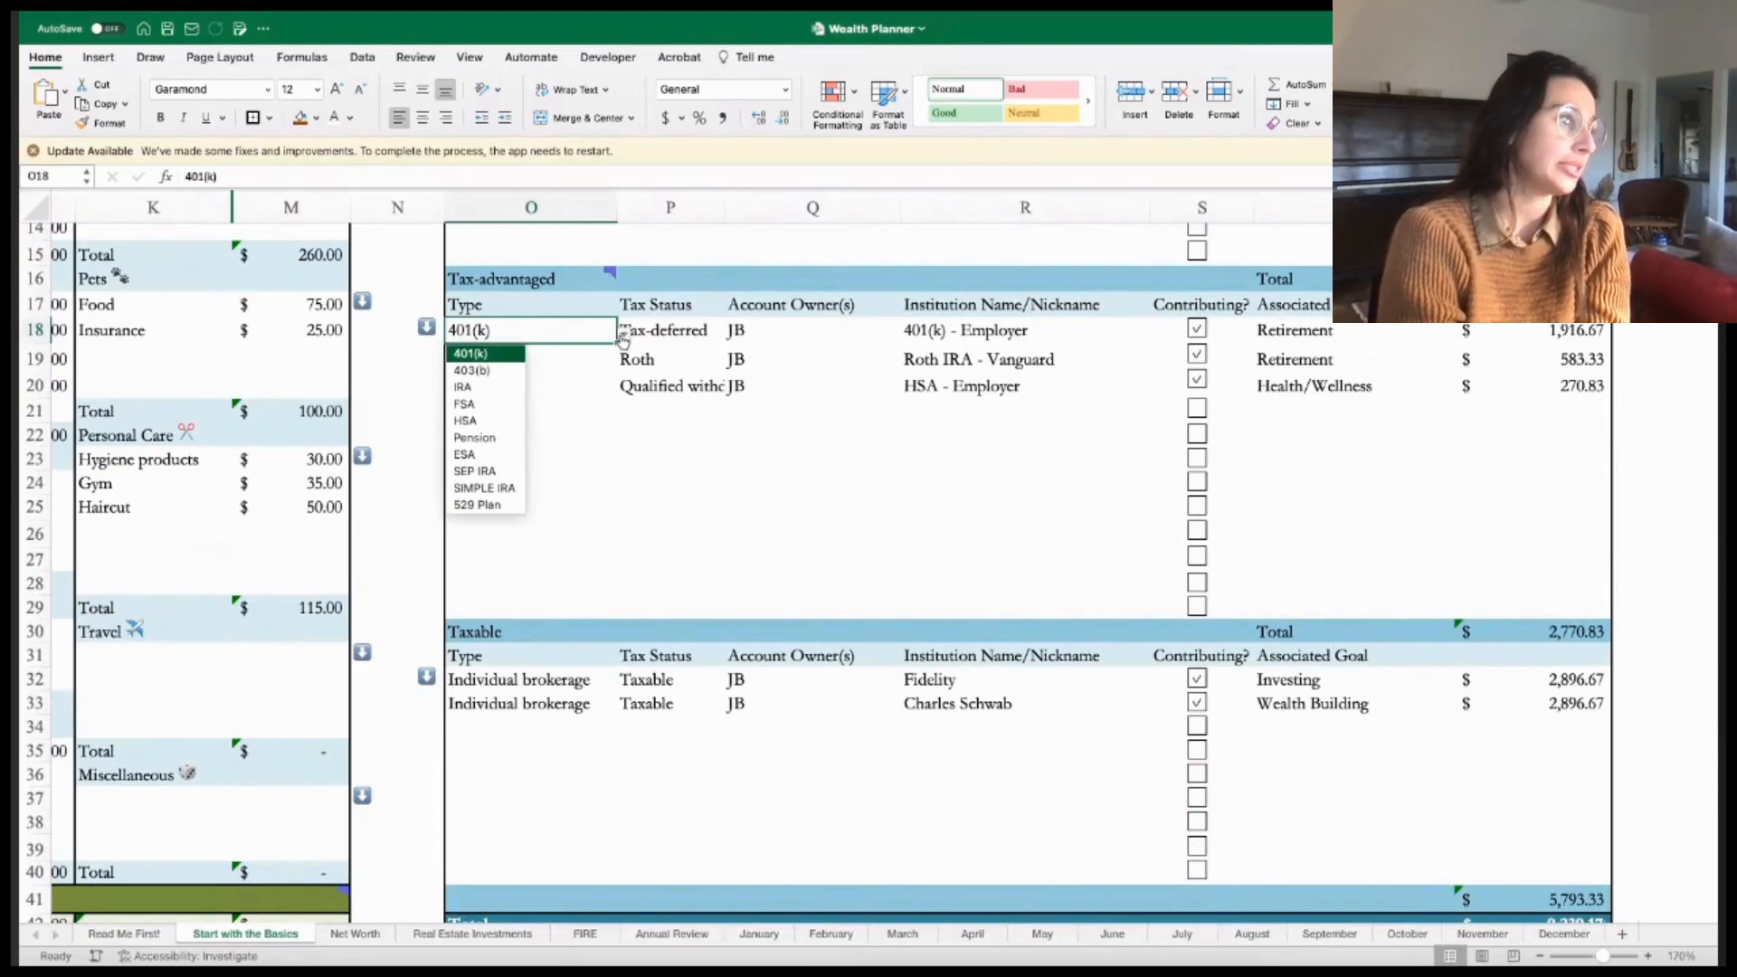
pyautogui.moveTo(484, 488)
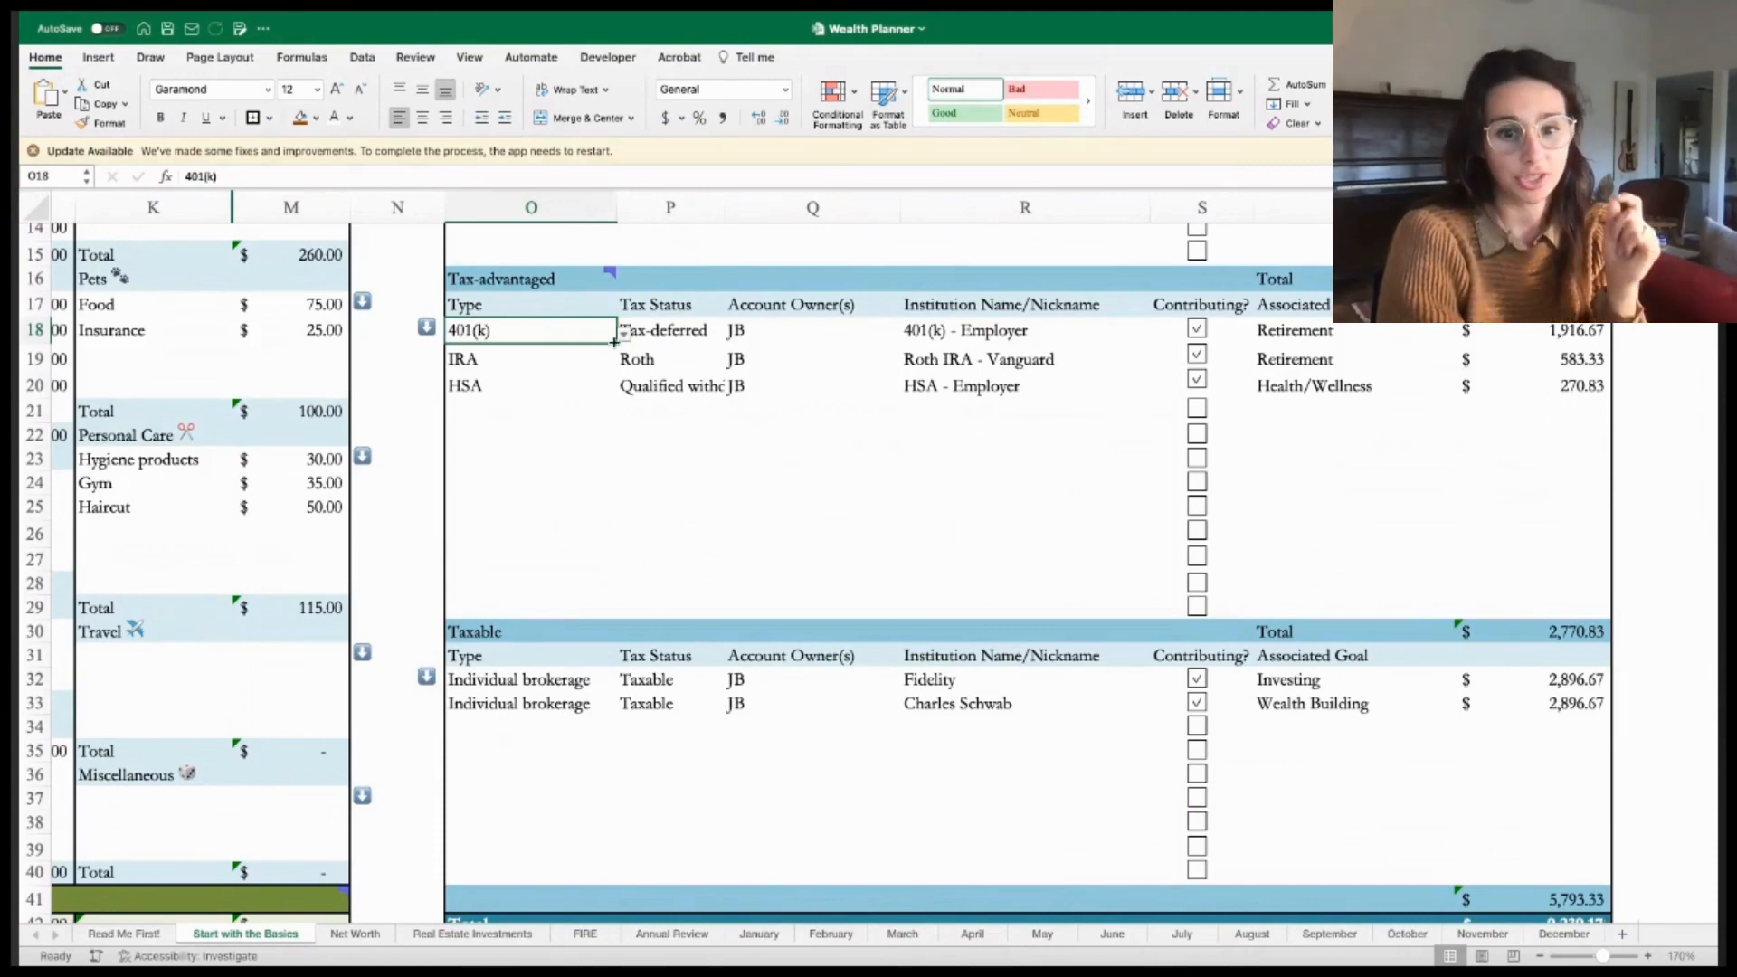
pyautogui.moveTo(897, 350)
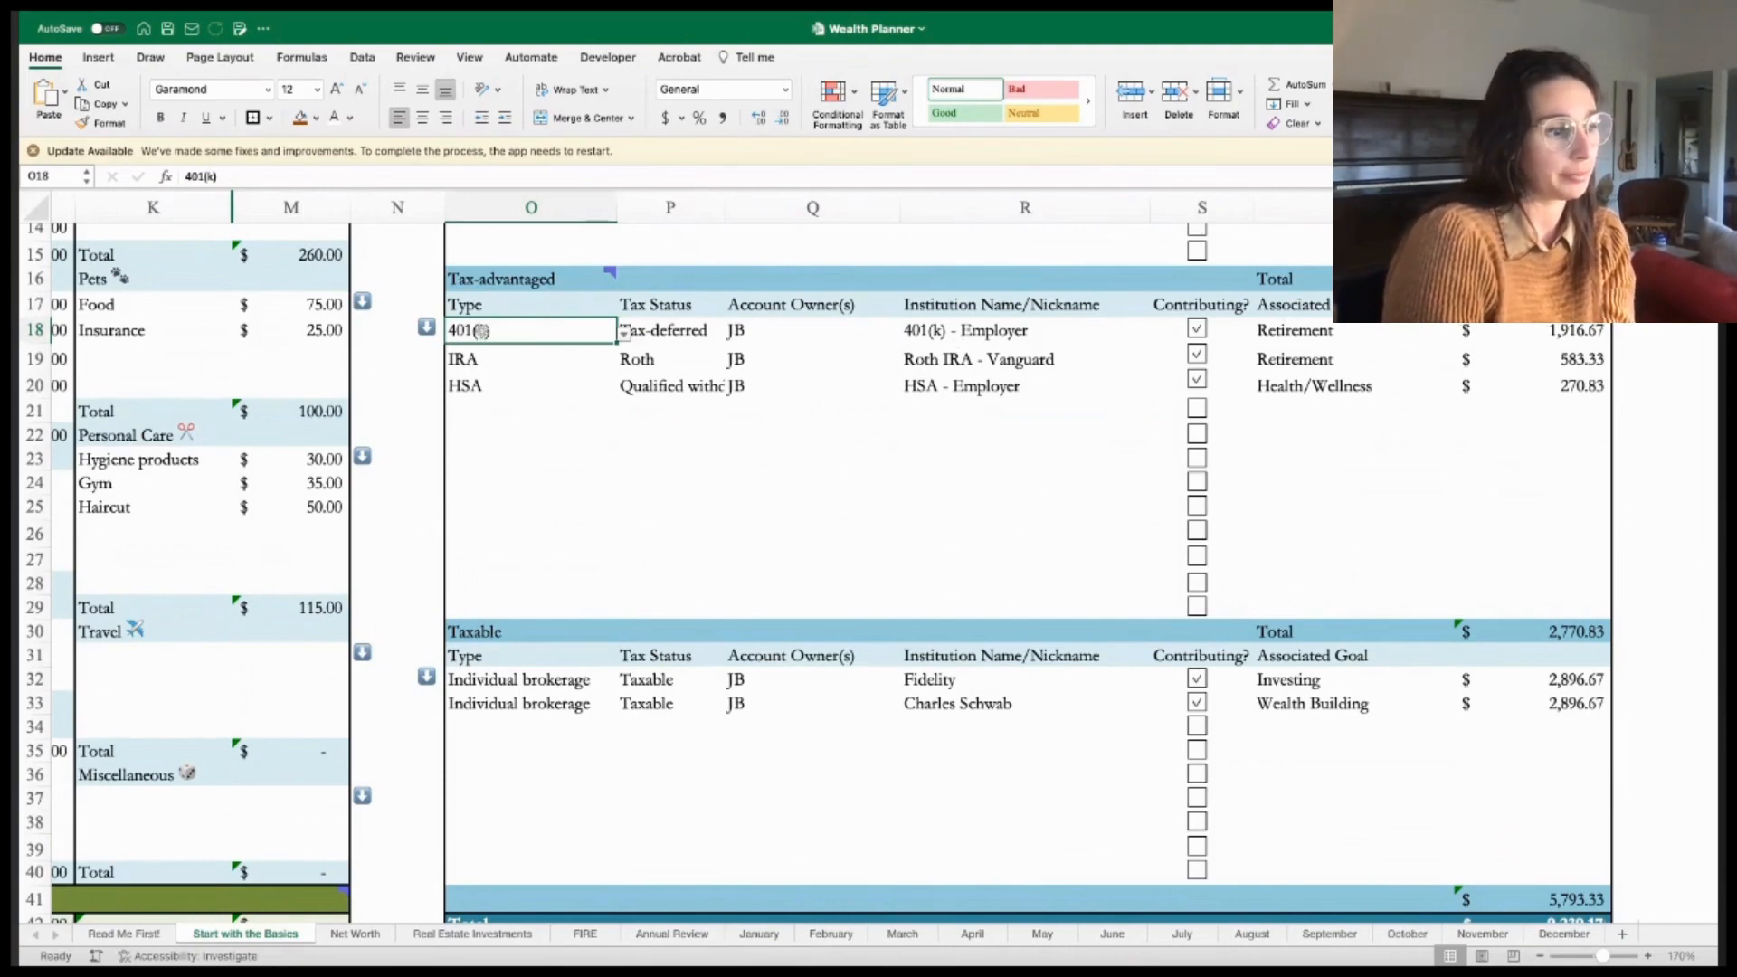
pyautogui.click(529, 385)
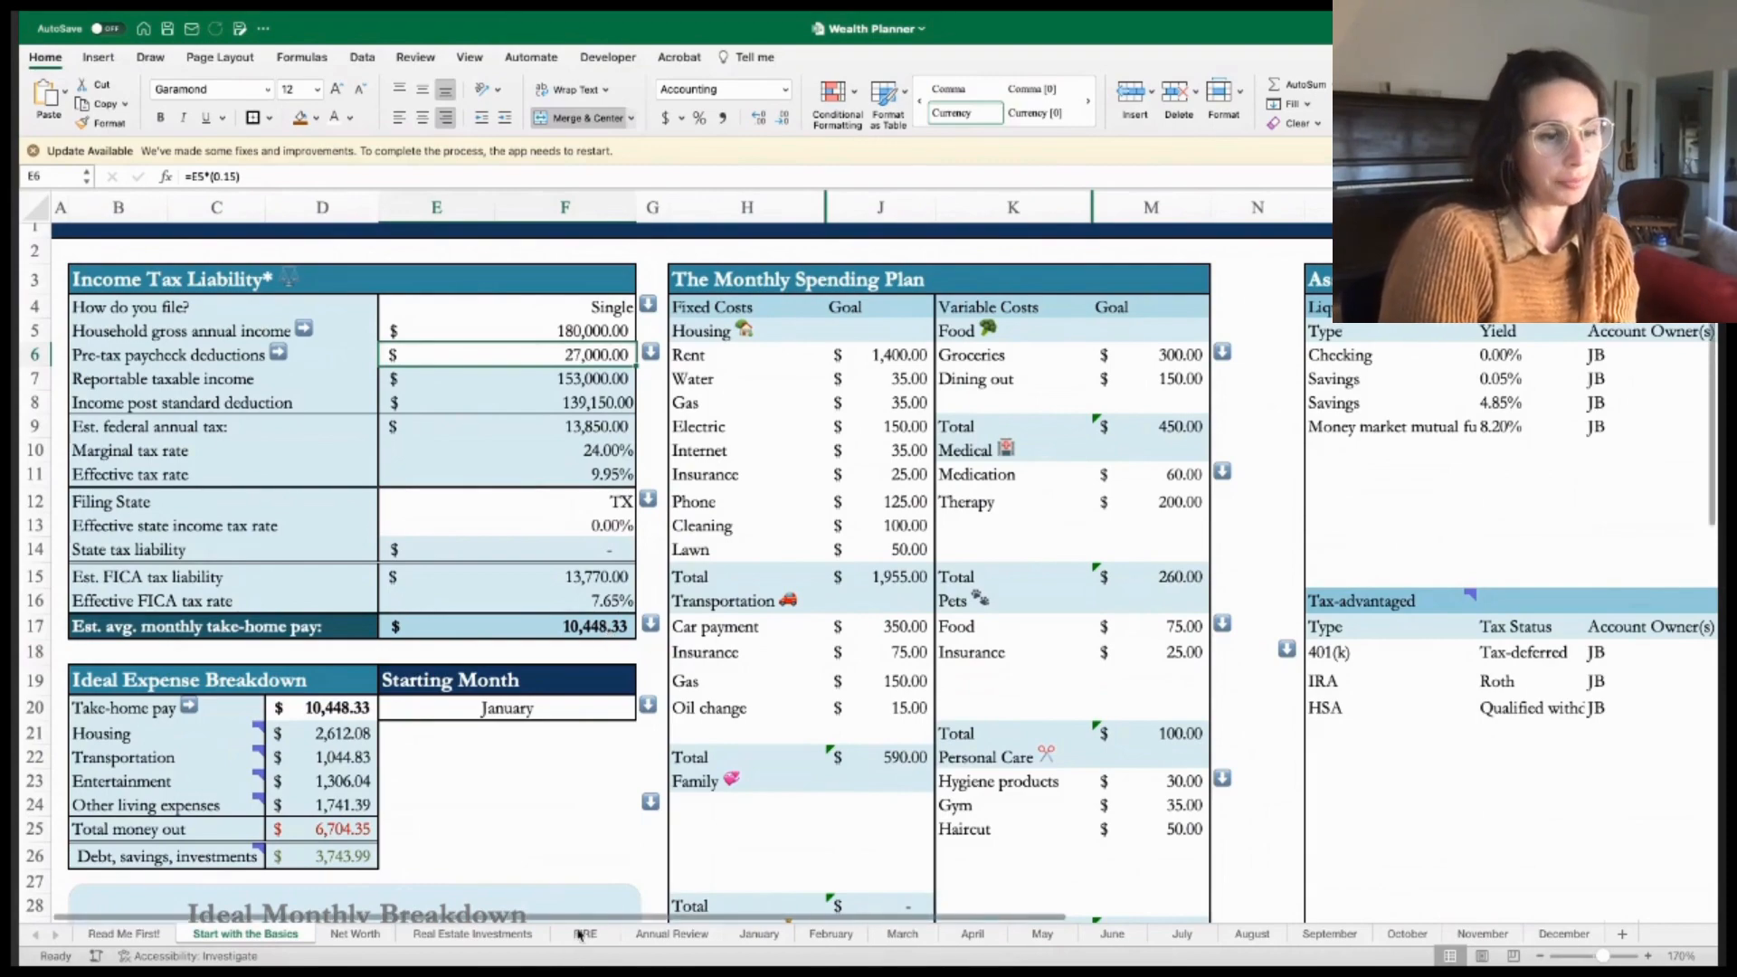
pyautogui.hscroll(3)
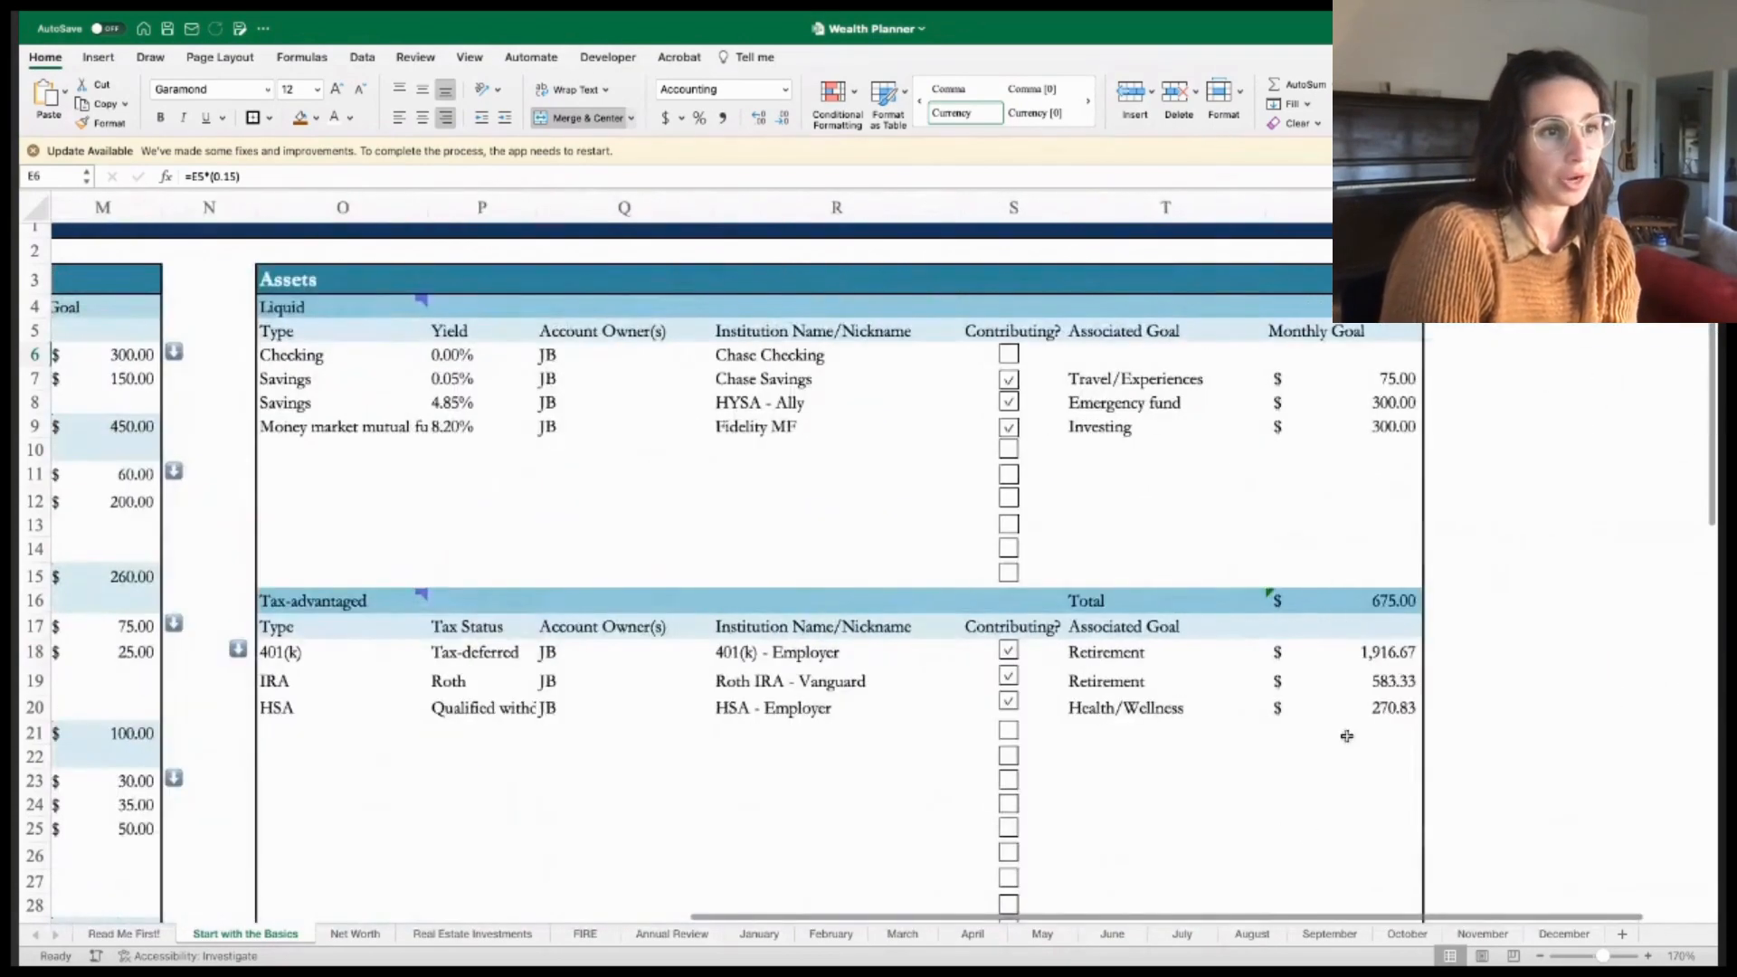
pyautogui.scroll(-3)
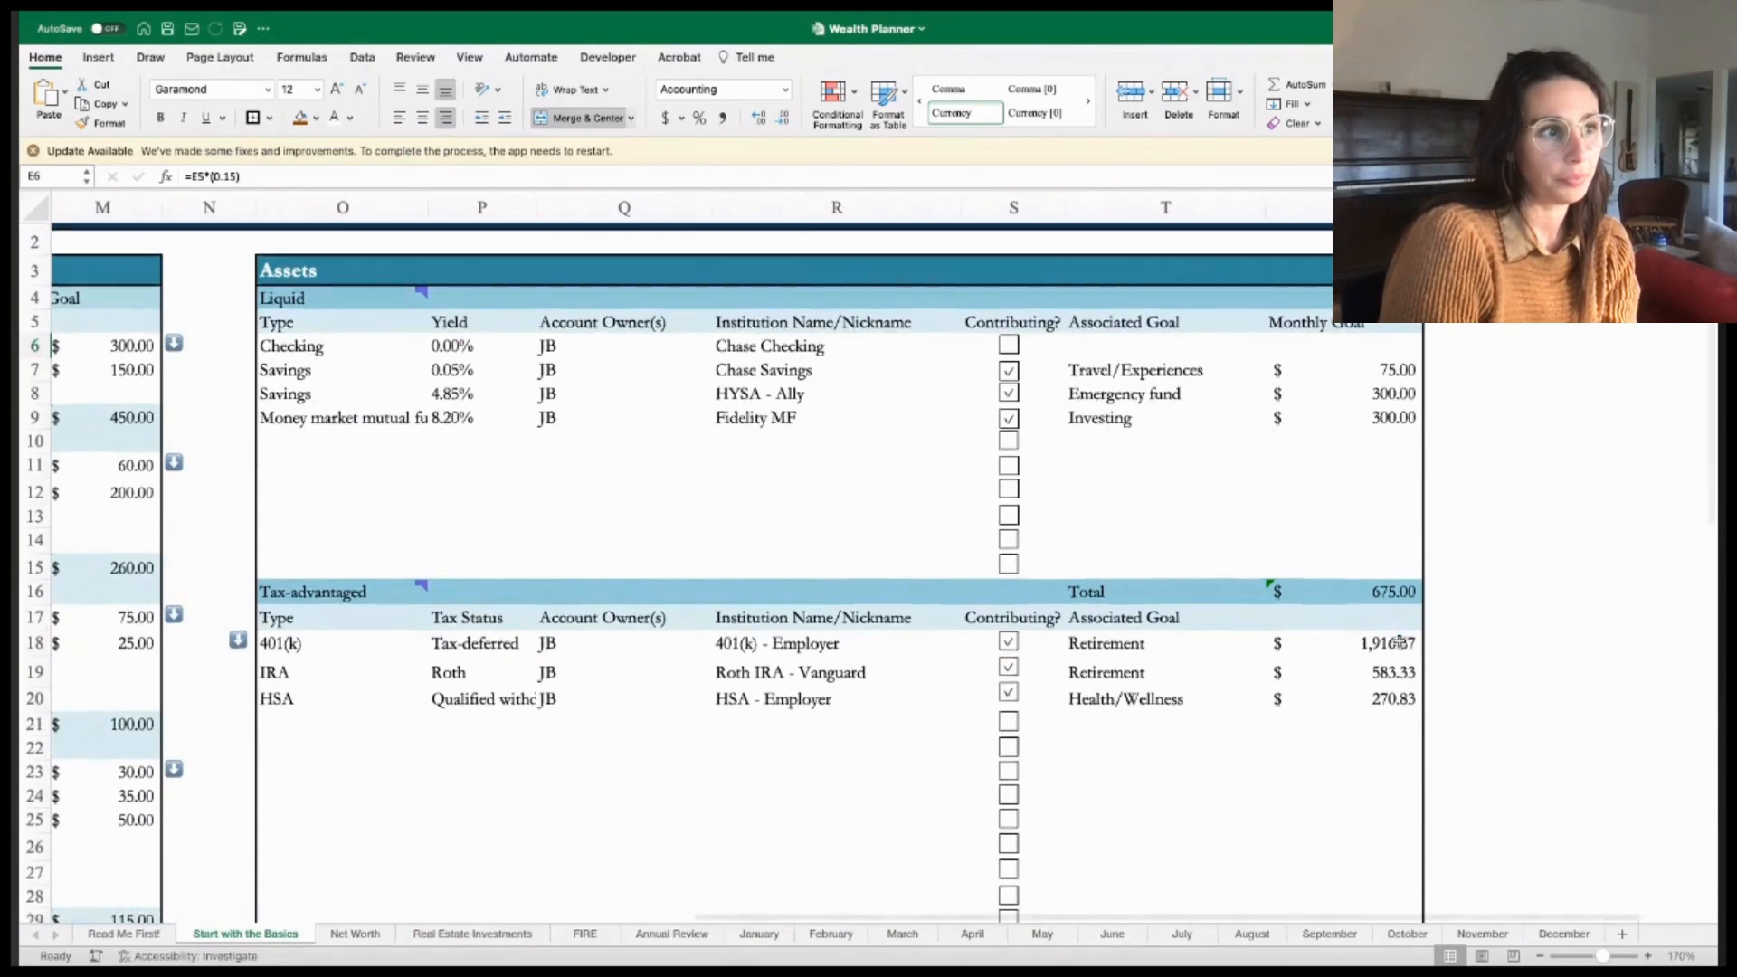
pyautogui.scroll(-3)
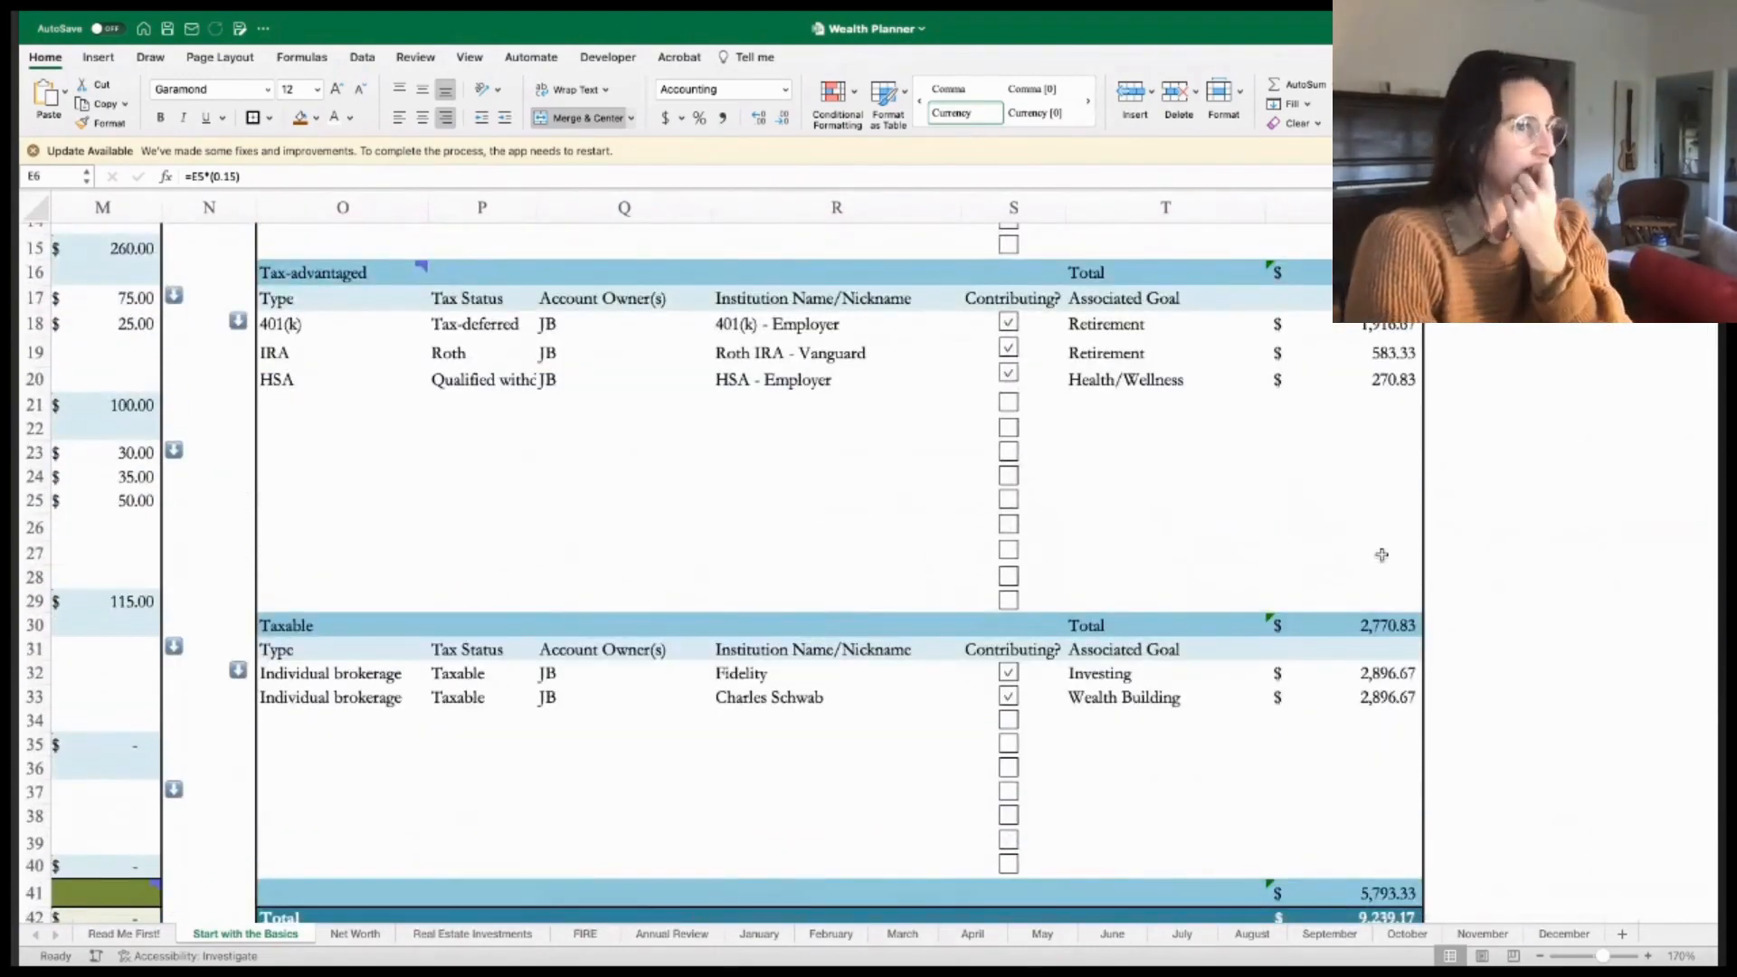
pyautogui.moveTo(1184, 522)
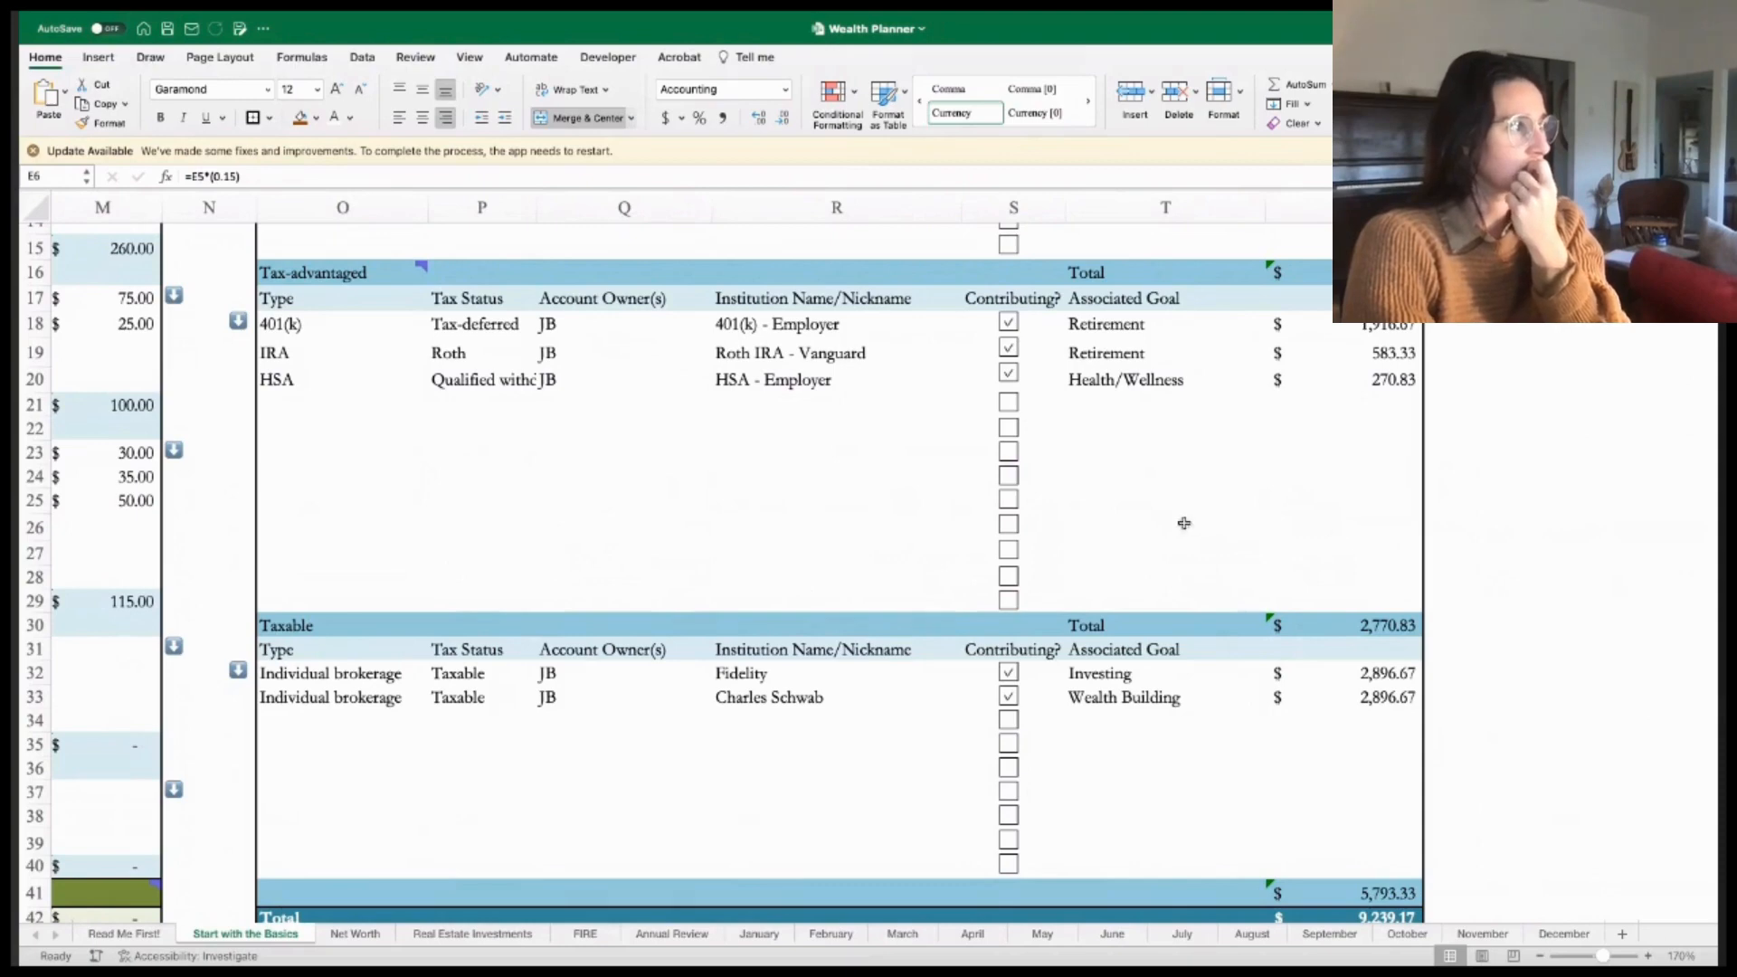
pyautogui.moveTo(978, 546)
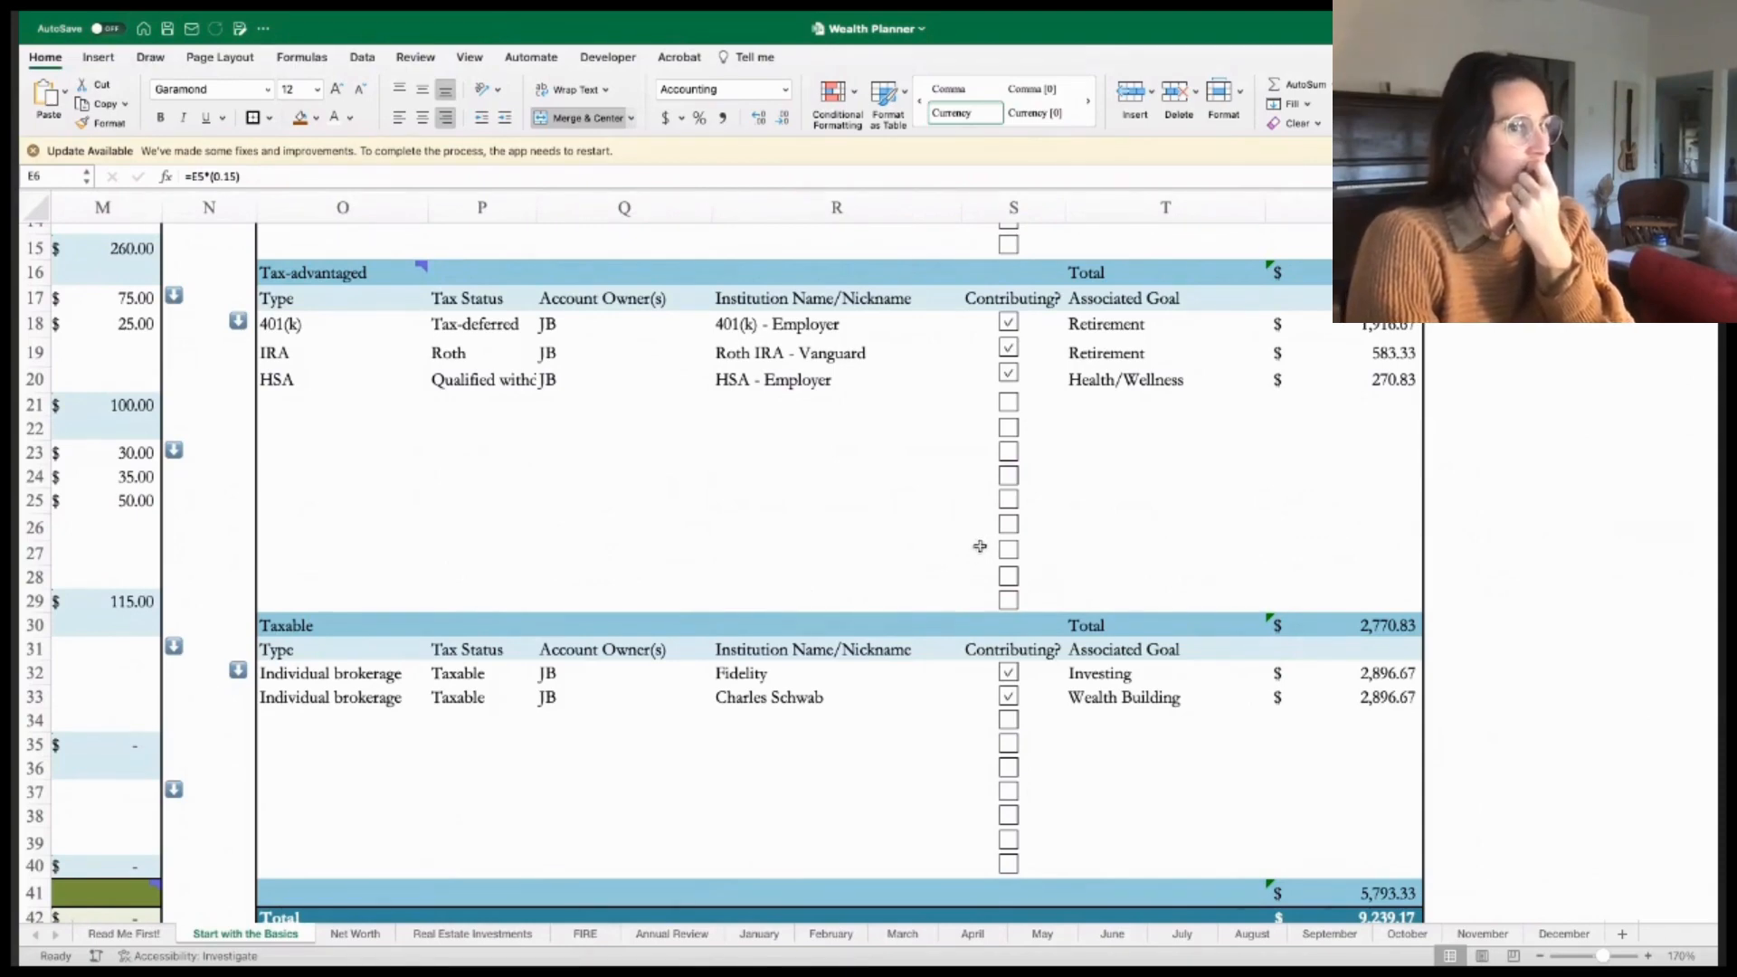
pyautogui.moveTo(1067, 510)
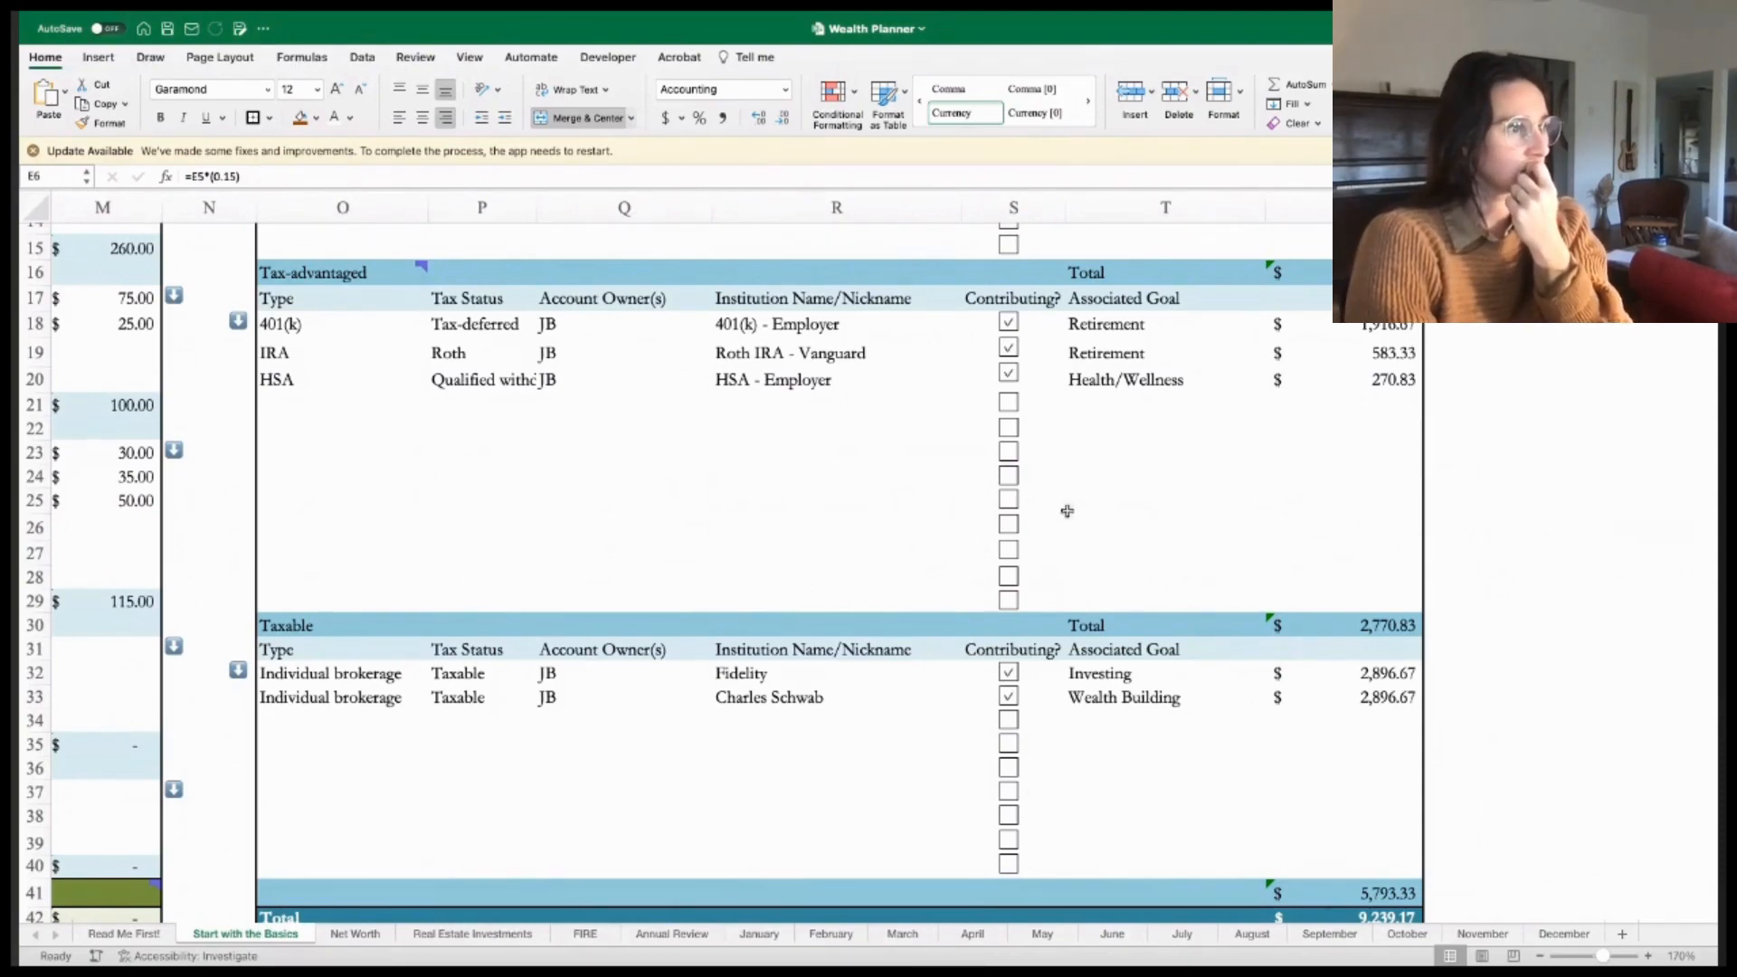
pyautogui.moveTo(1094, 544)
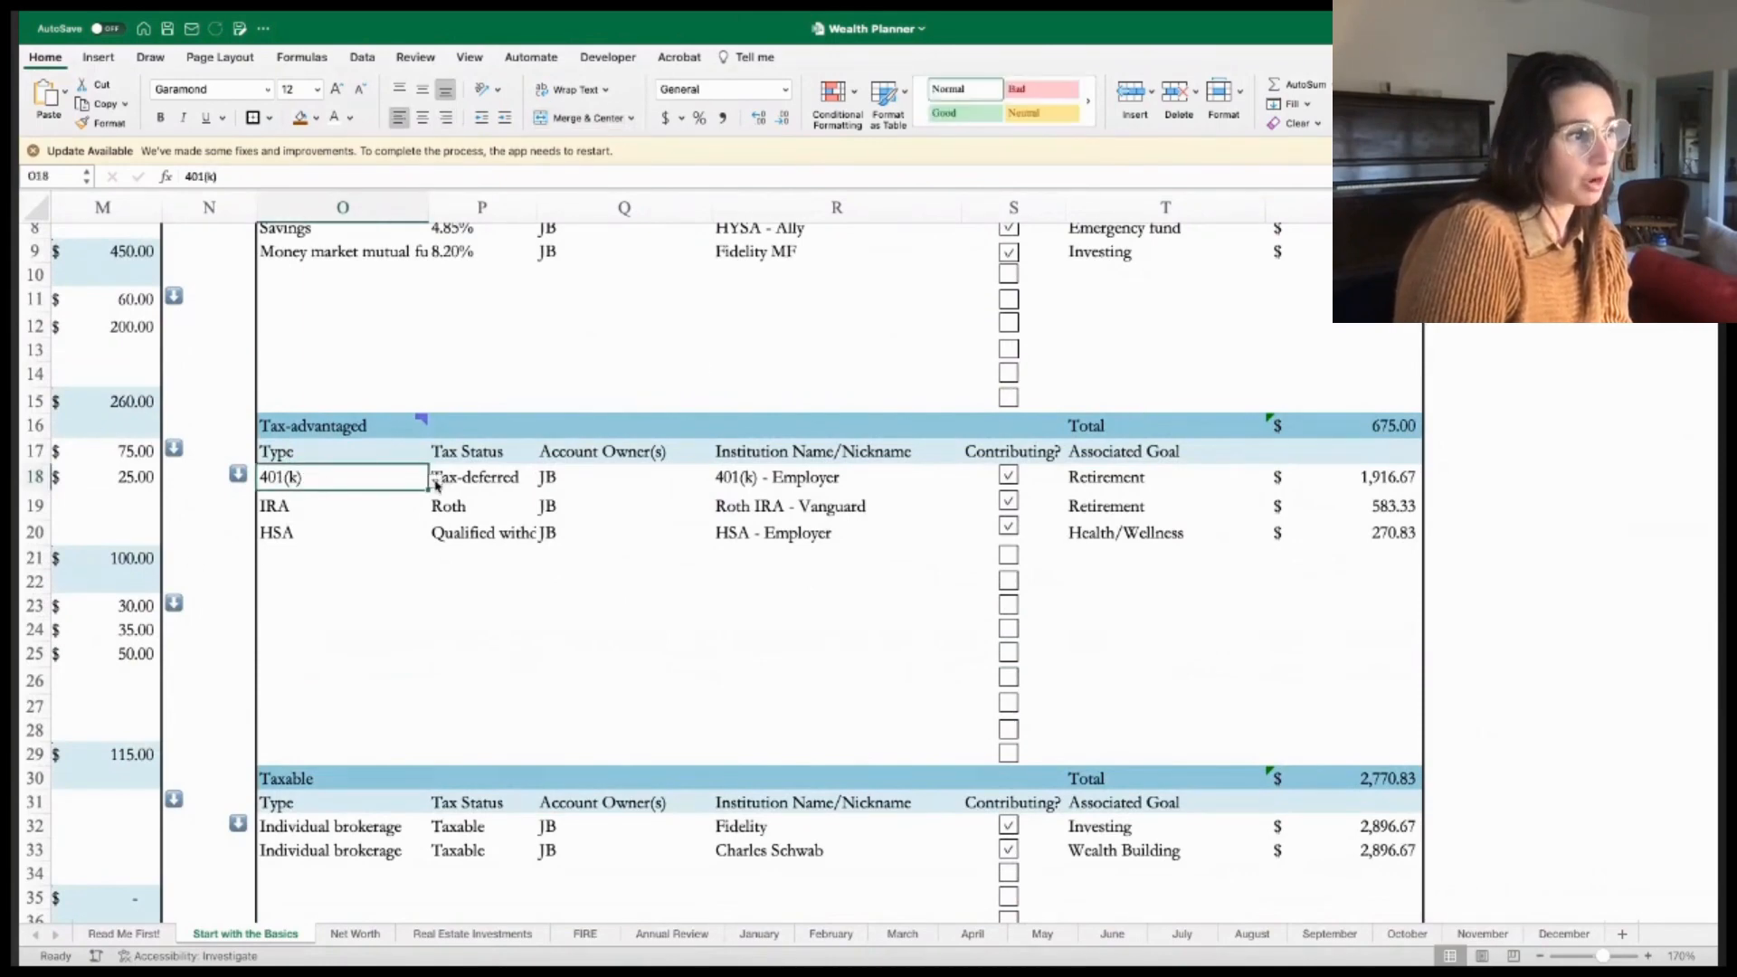
pyautogui.click(341, 505)
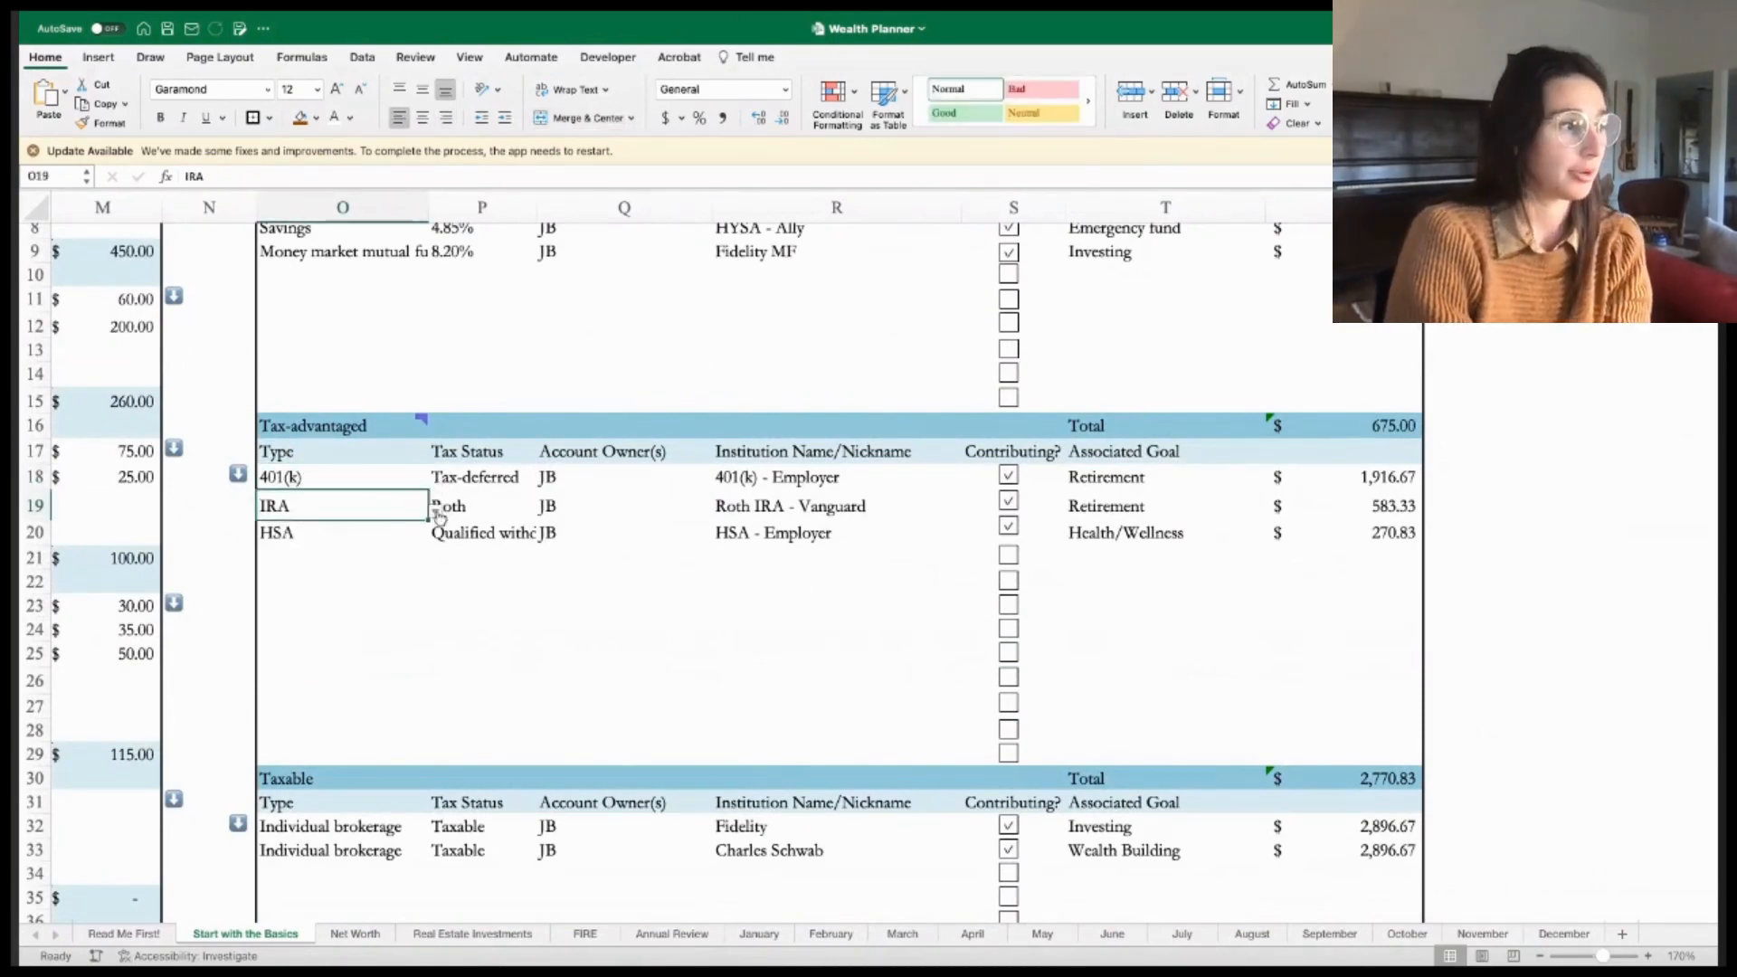
pyautogui.click(480, 505)
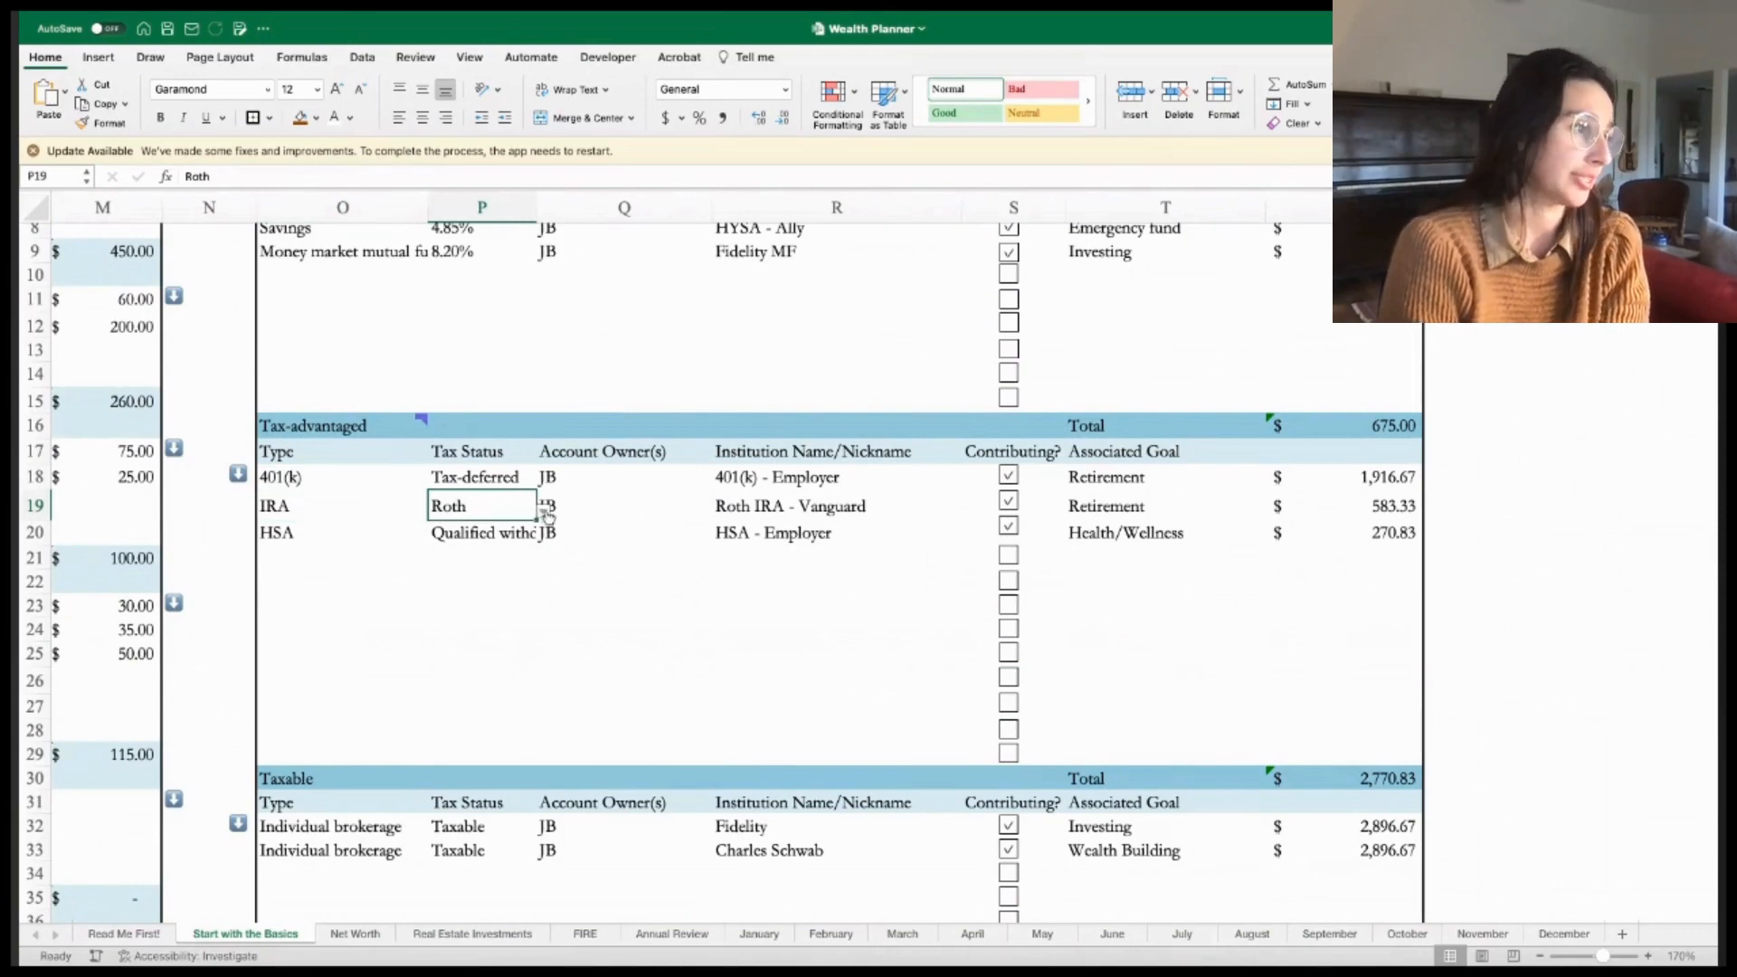
pyautogui.click(544, 512)
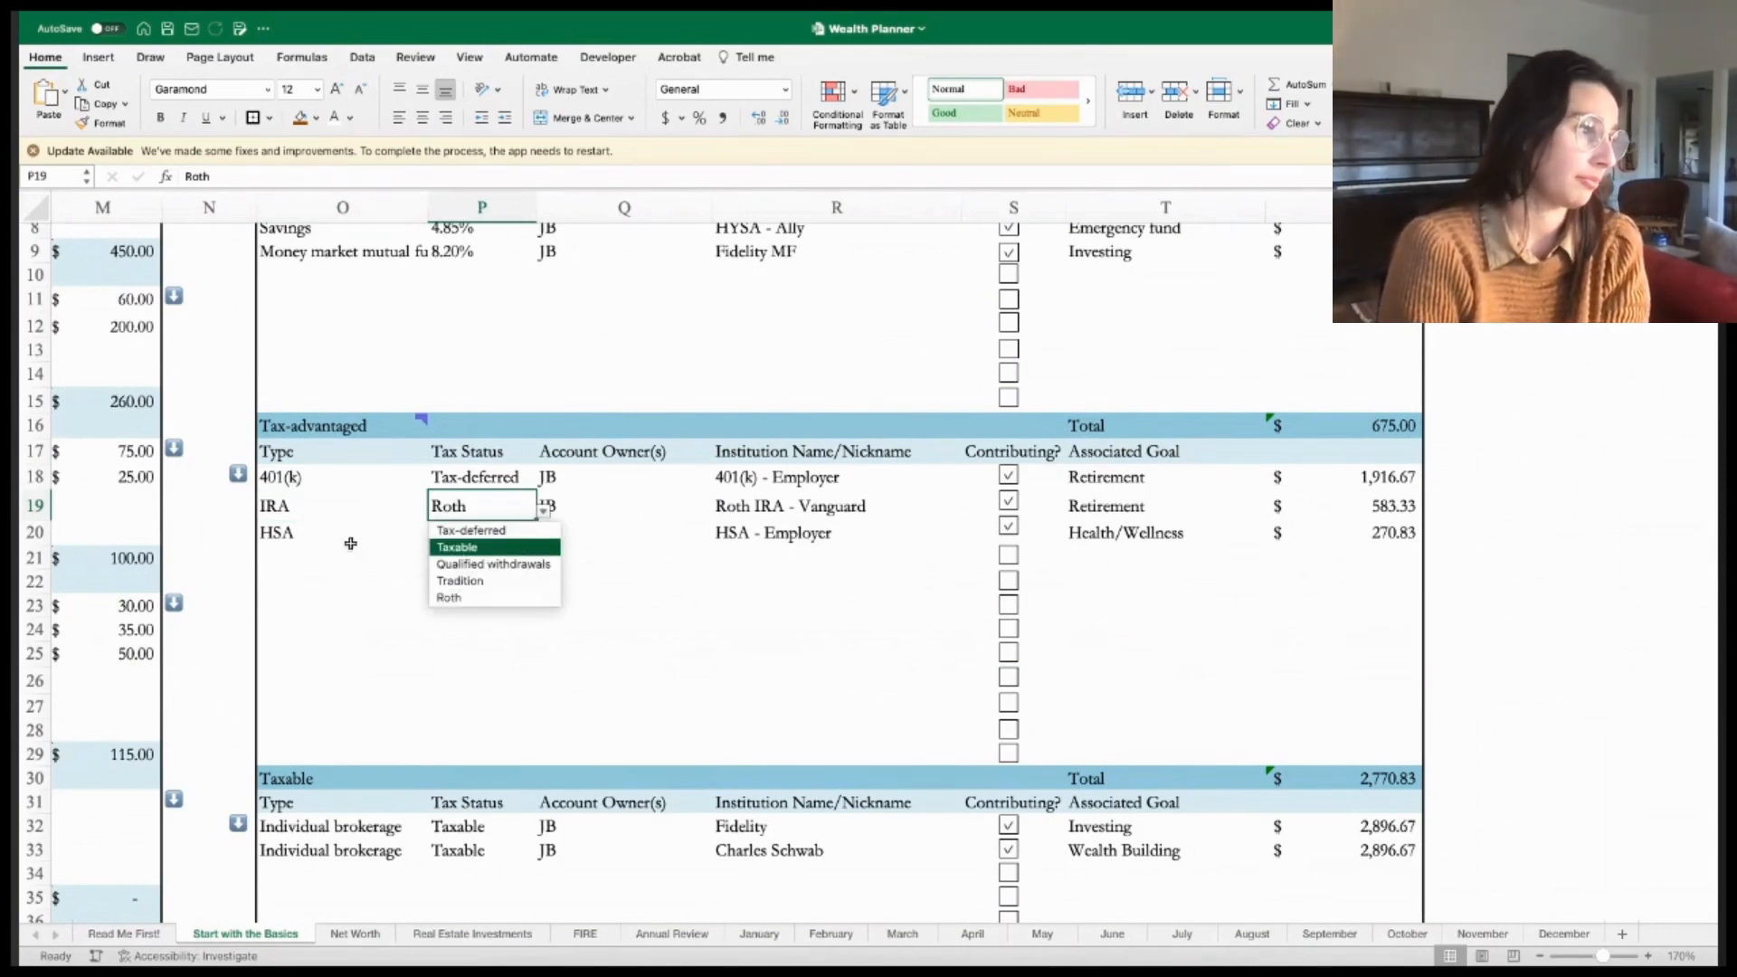
pyautogui.click(493, 563)
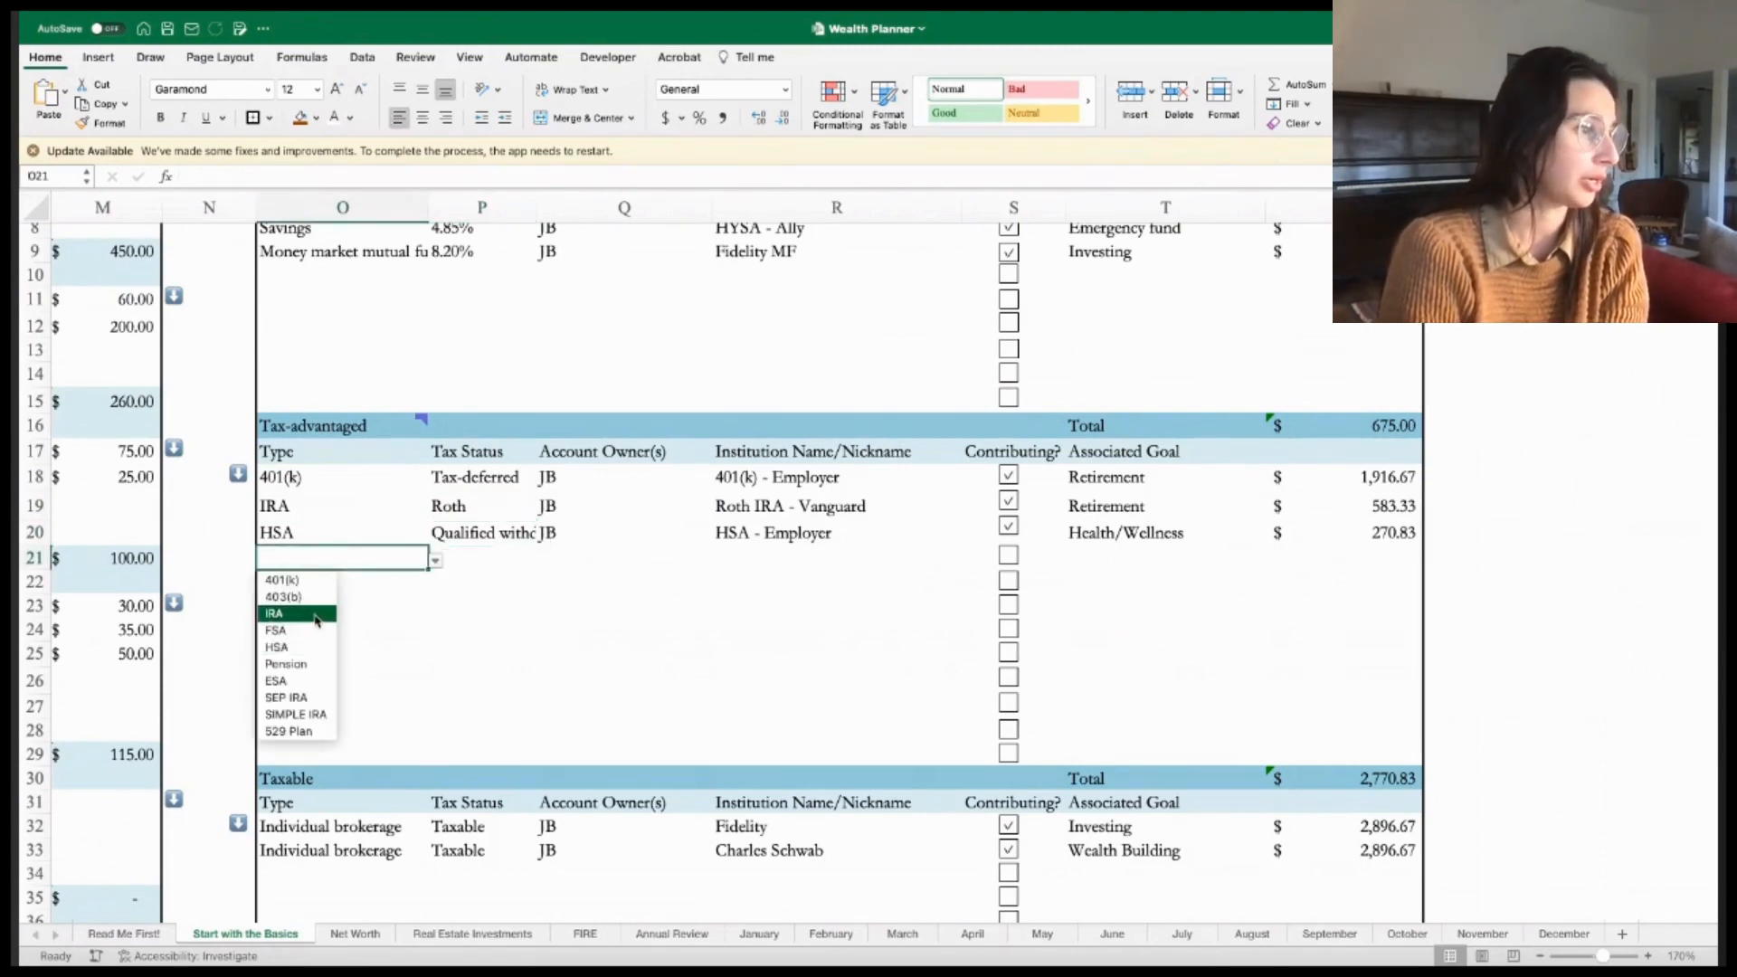
pyautogui.moveTo(295, 730)
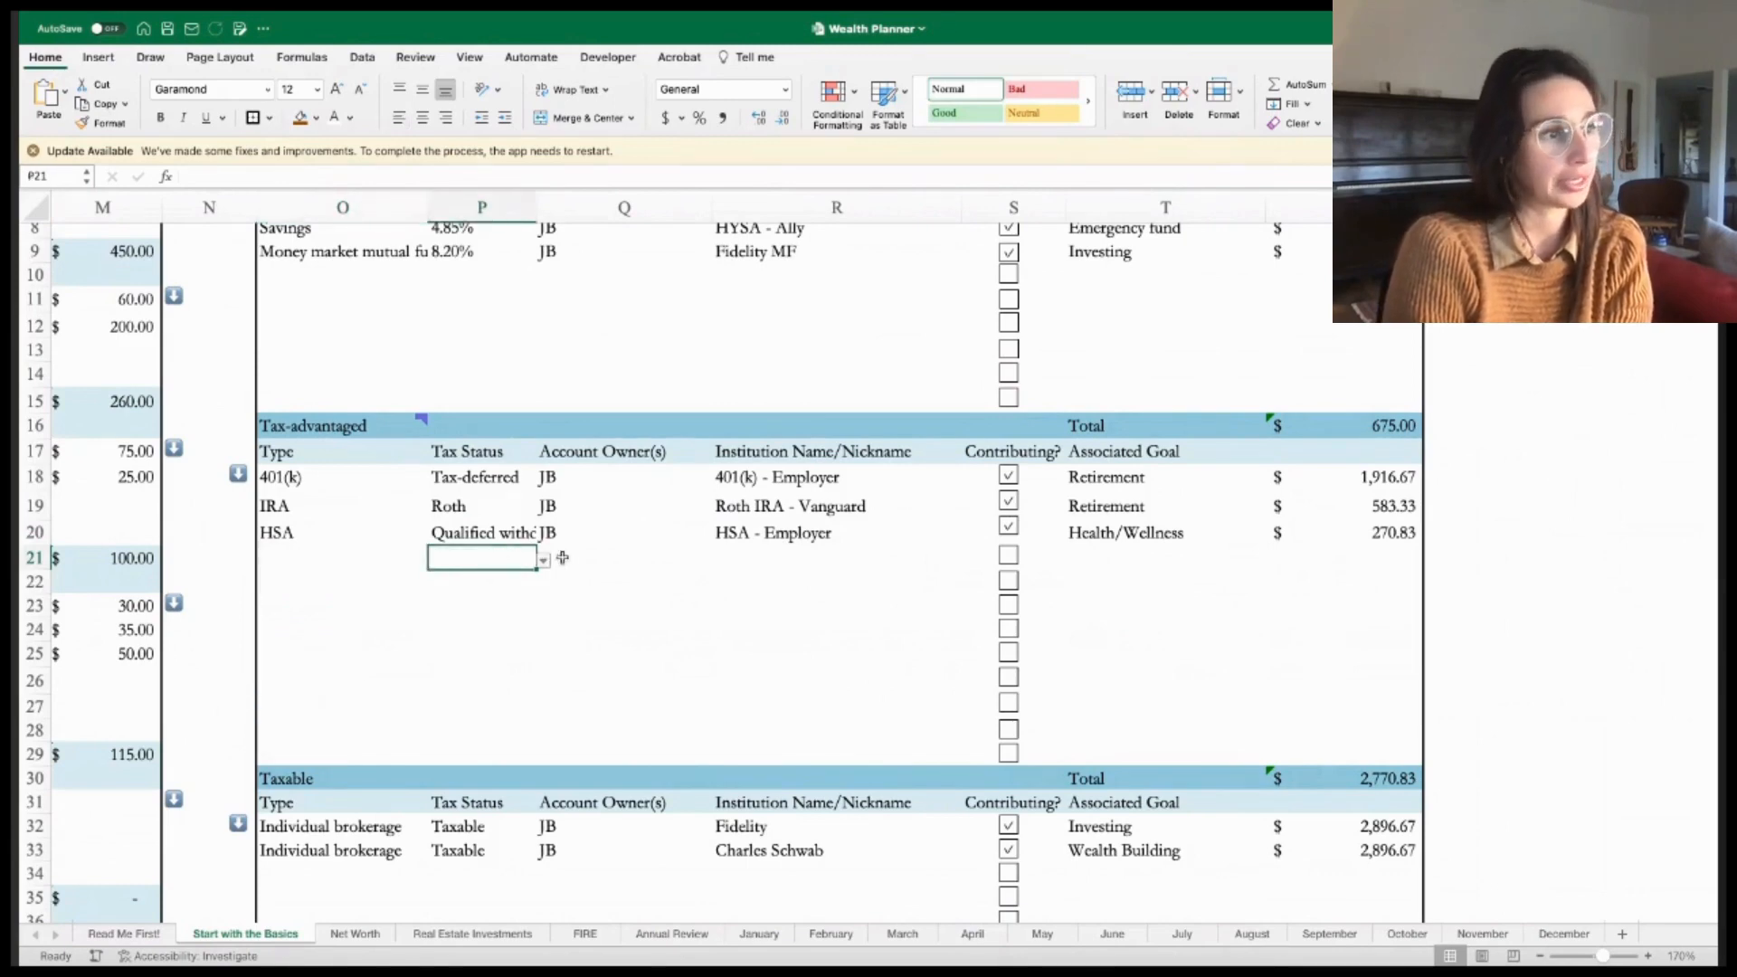
pyautogui.click(623, 557)
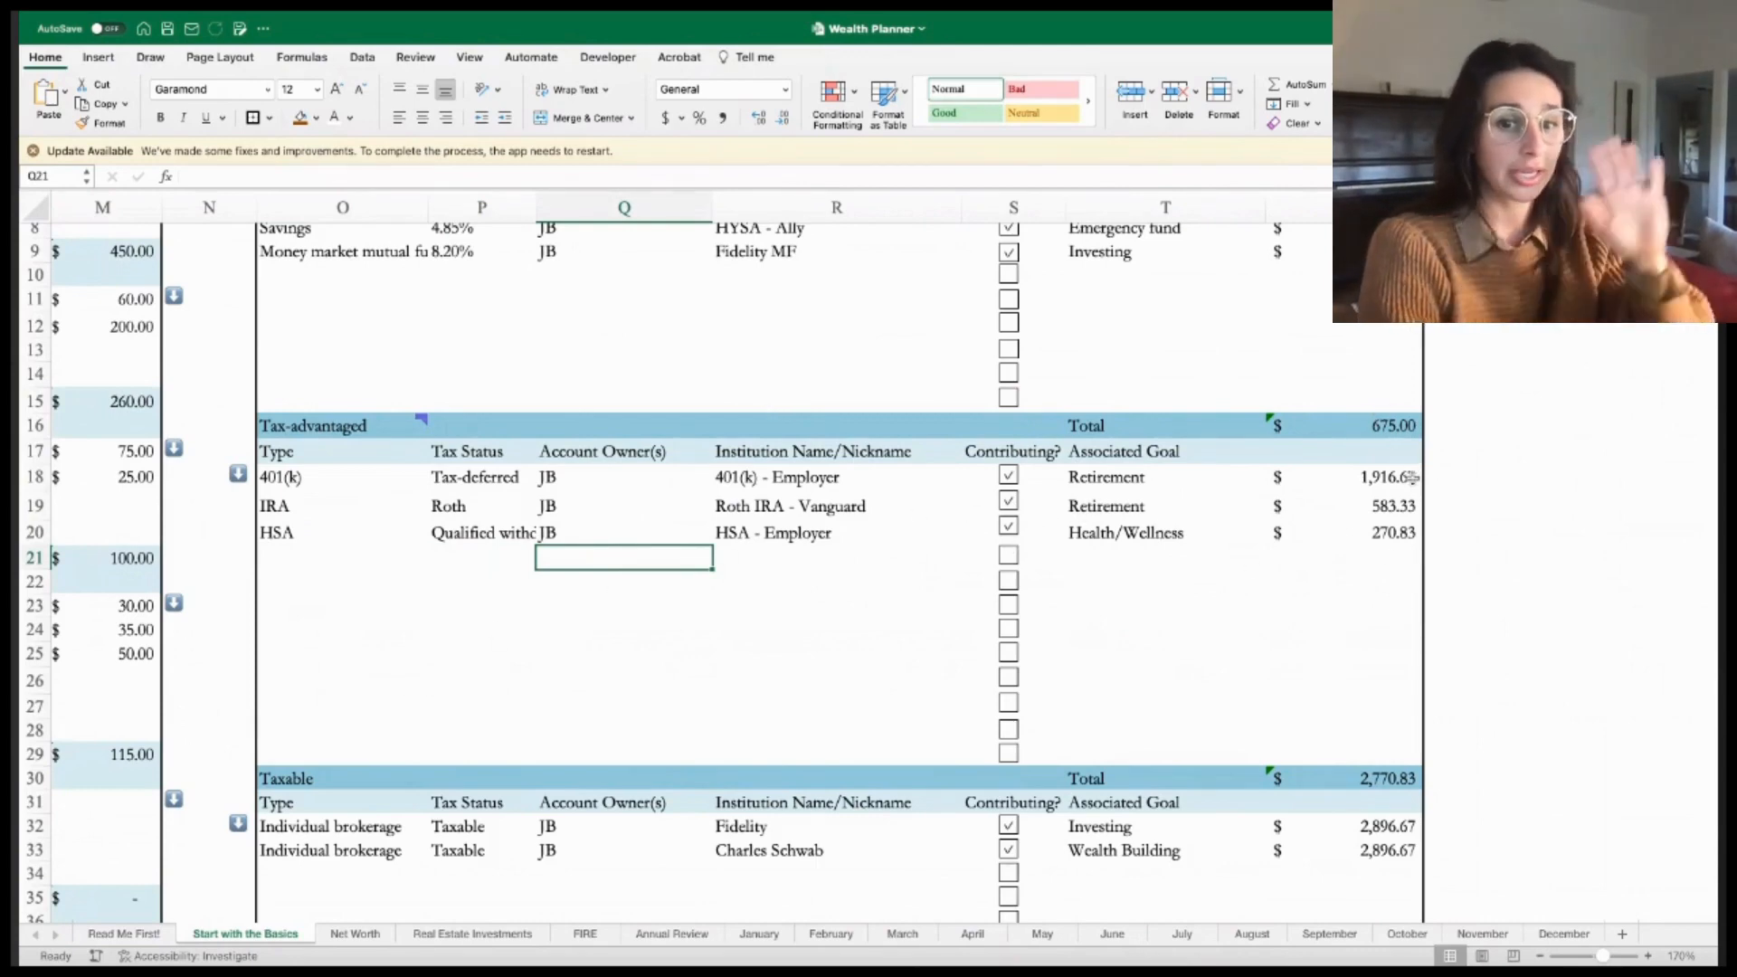
pyautogui.scroll(-3)
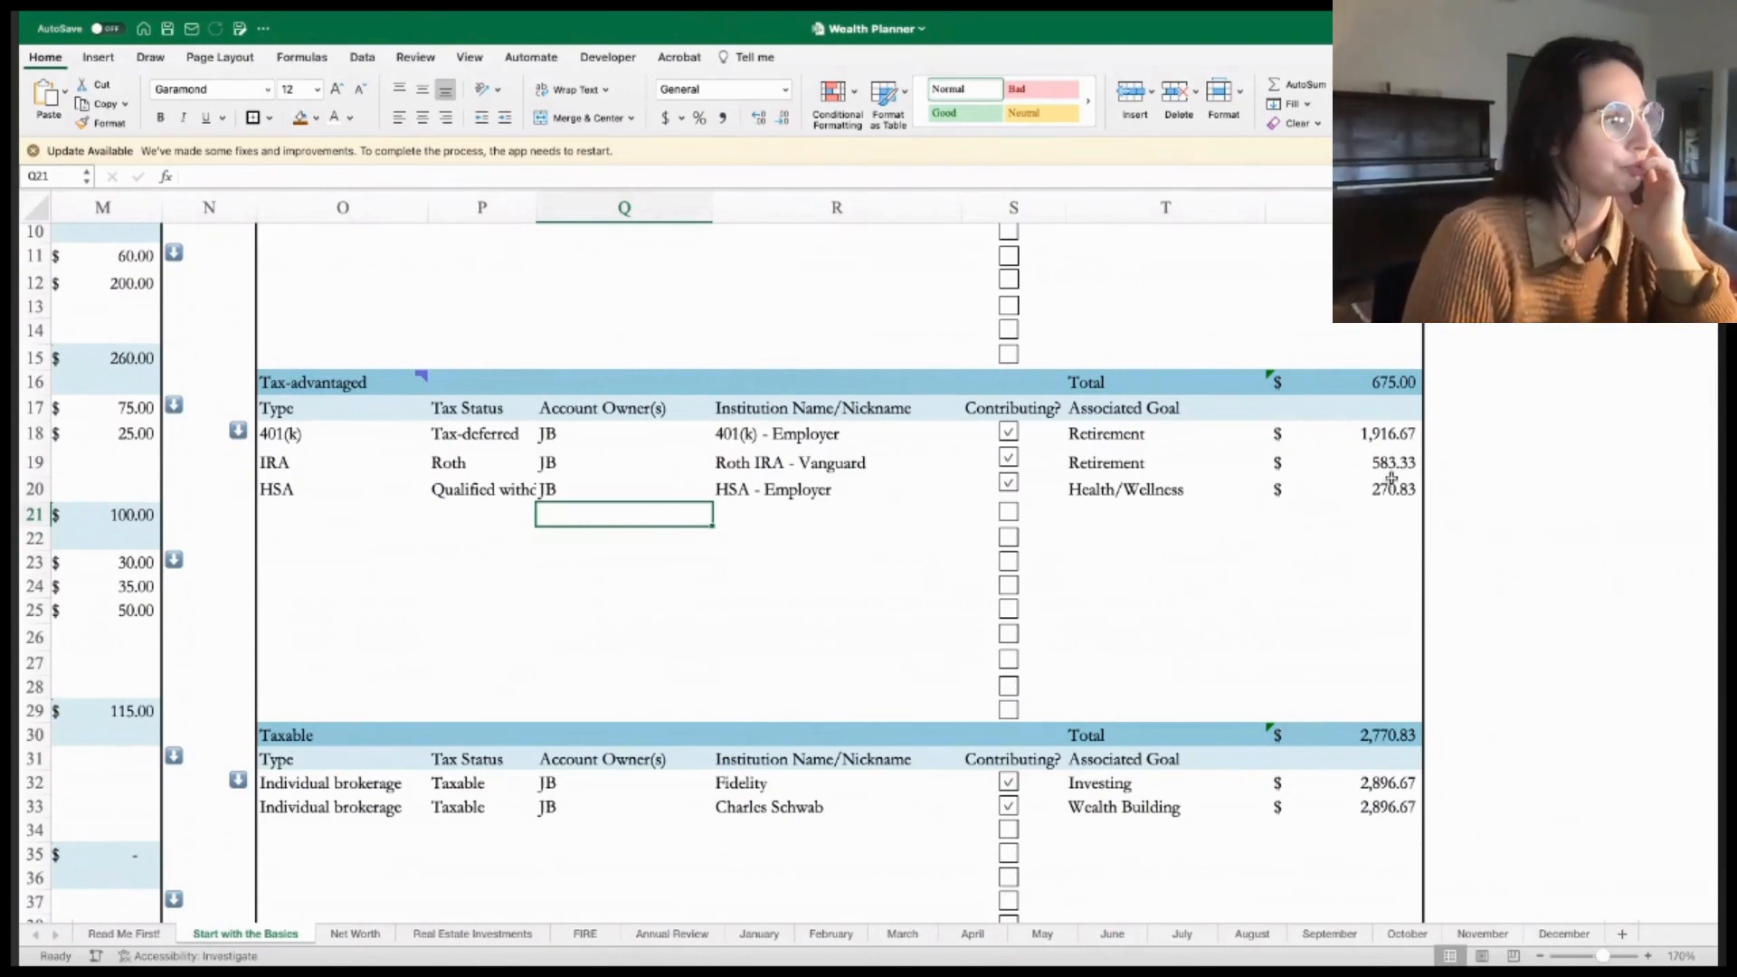
pyautogui.scroll(-3)
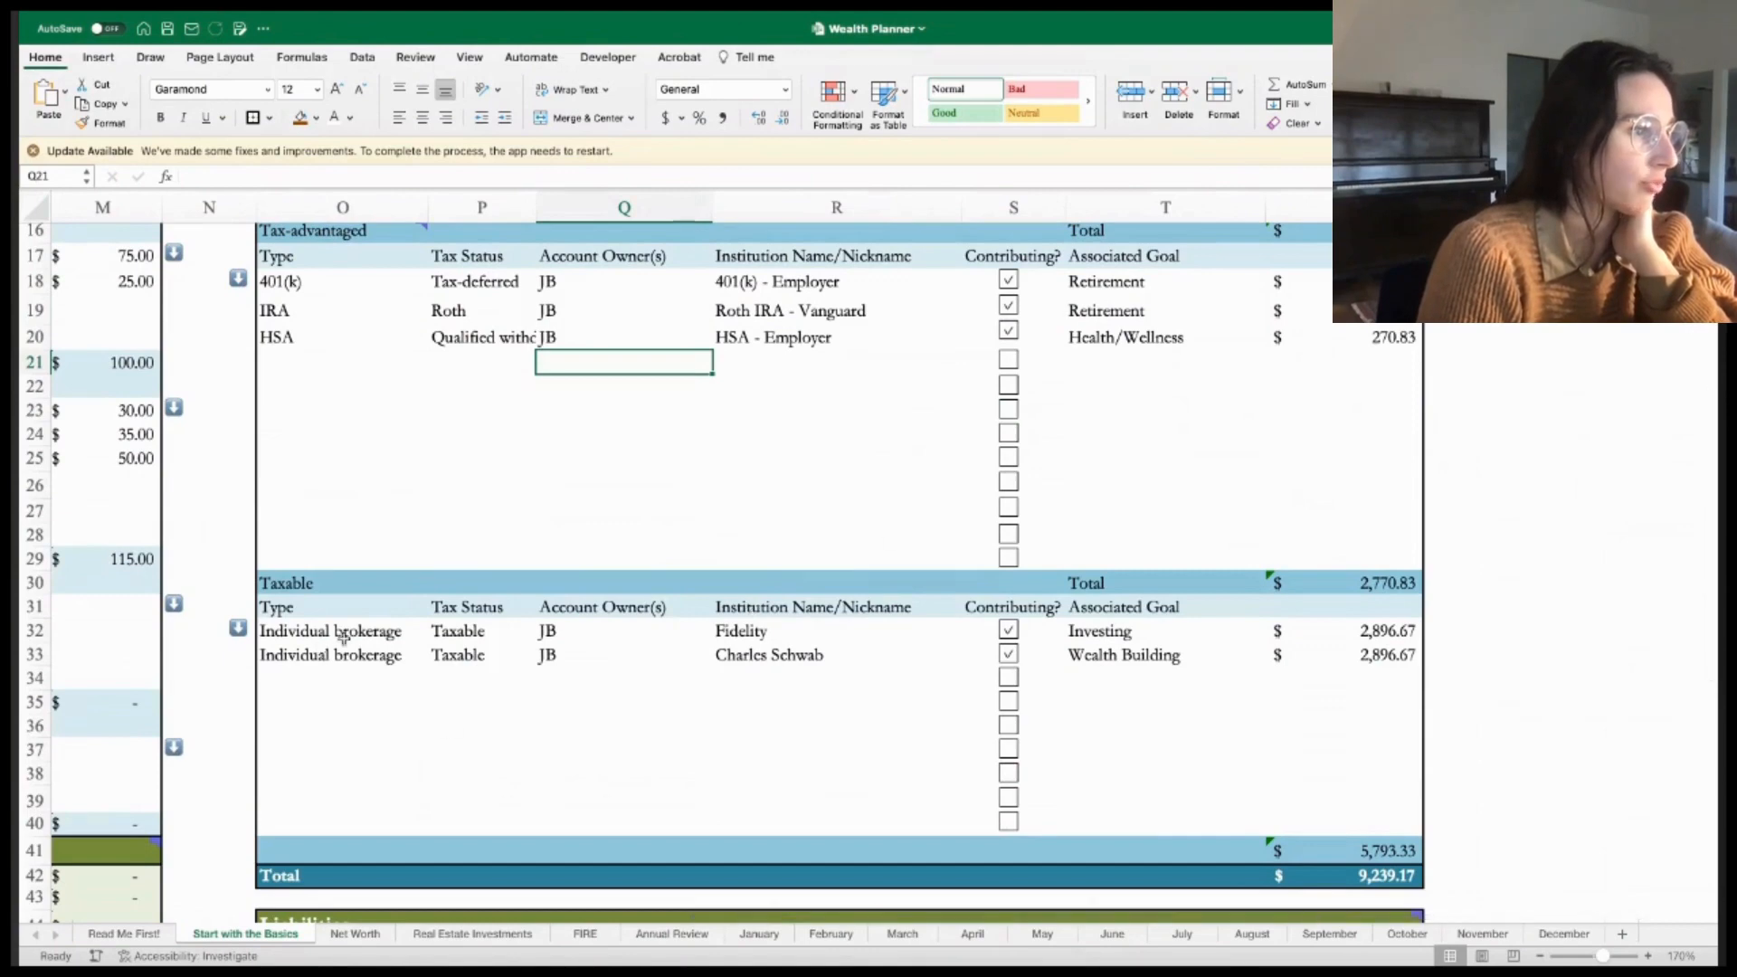
pyautogui.click(342, 655)
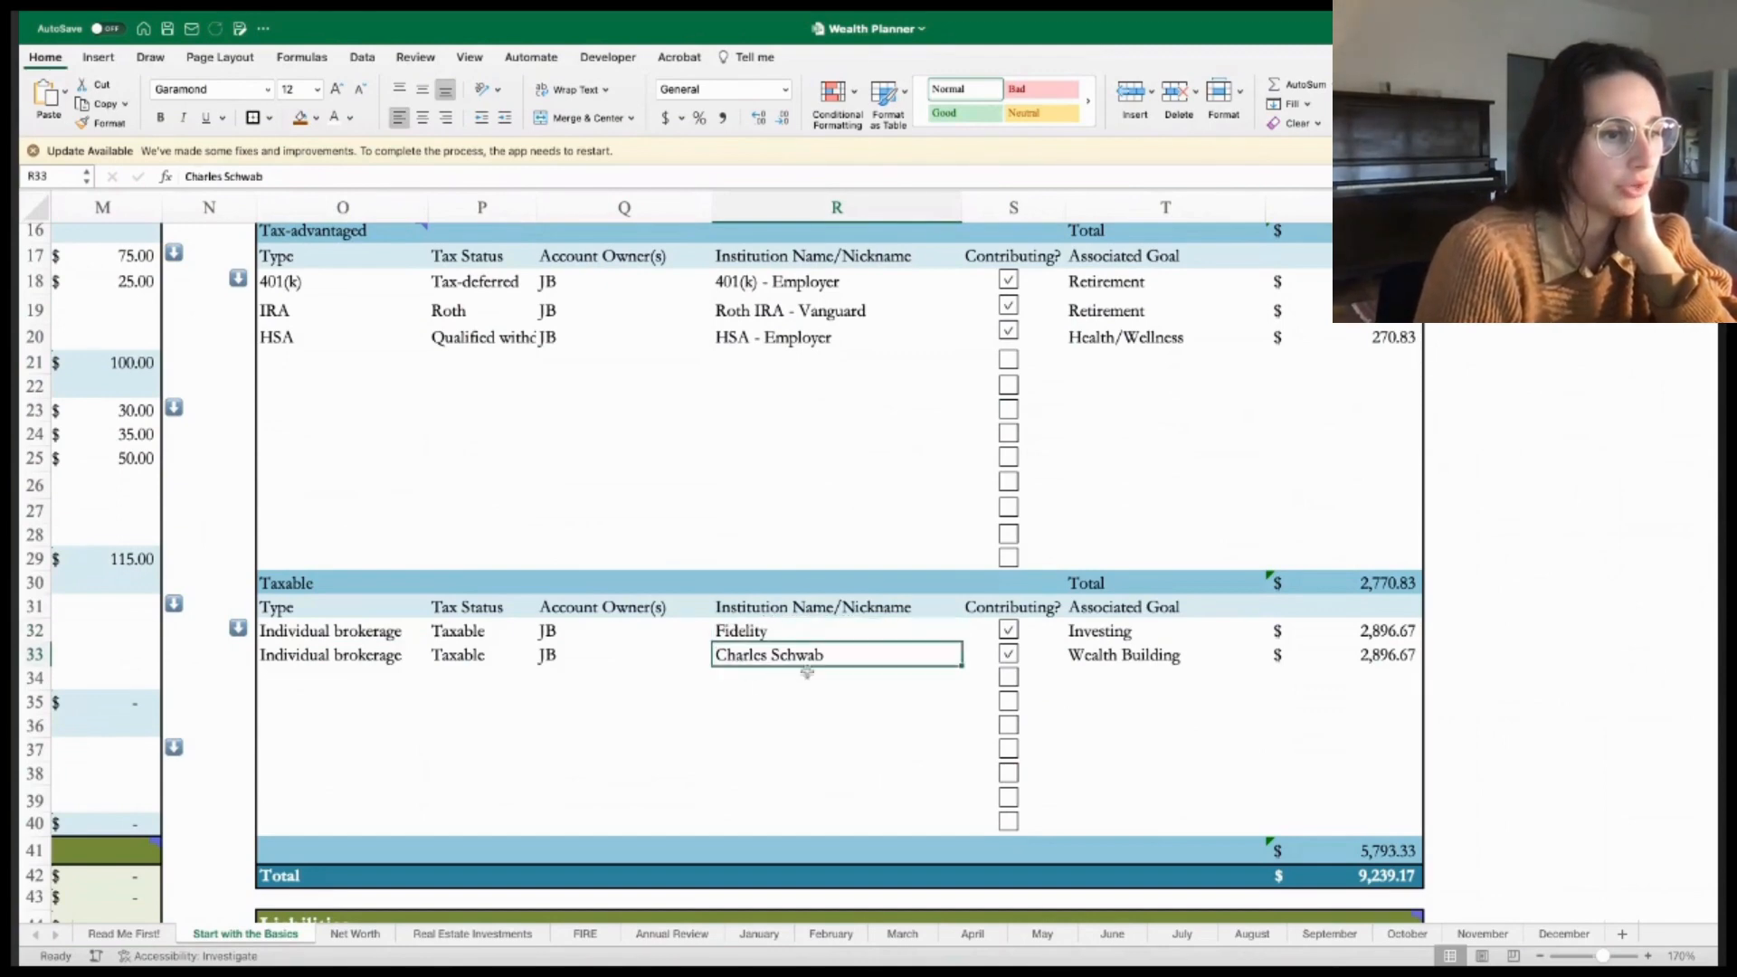
pyautogui.click(1164, 630)
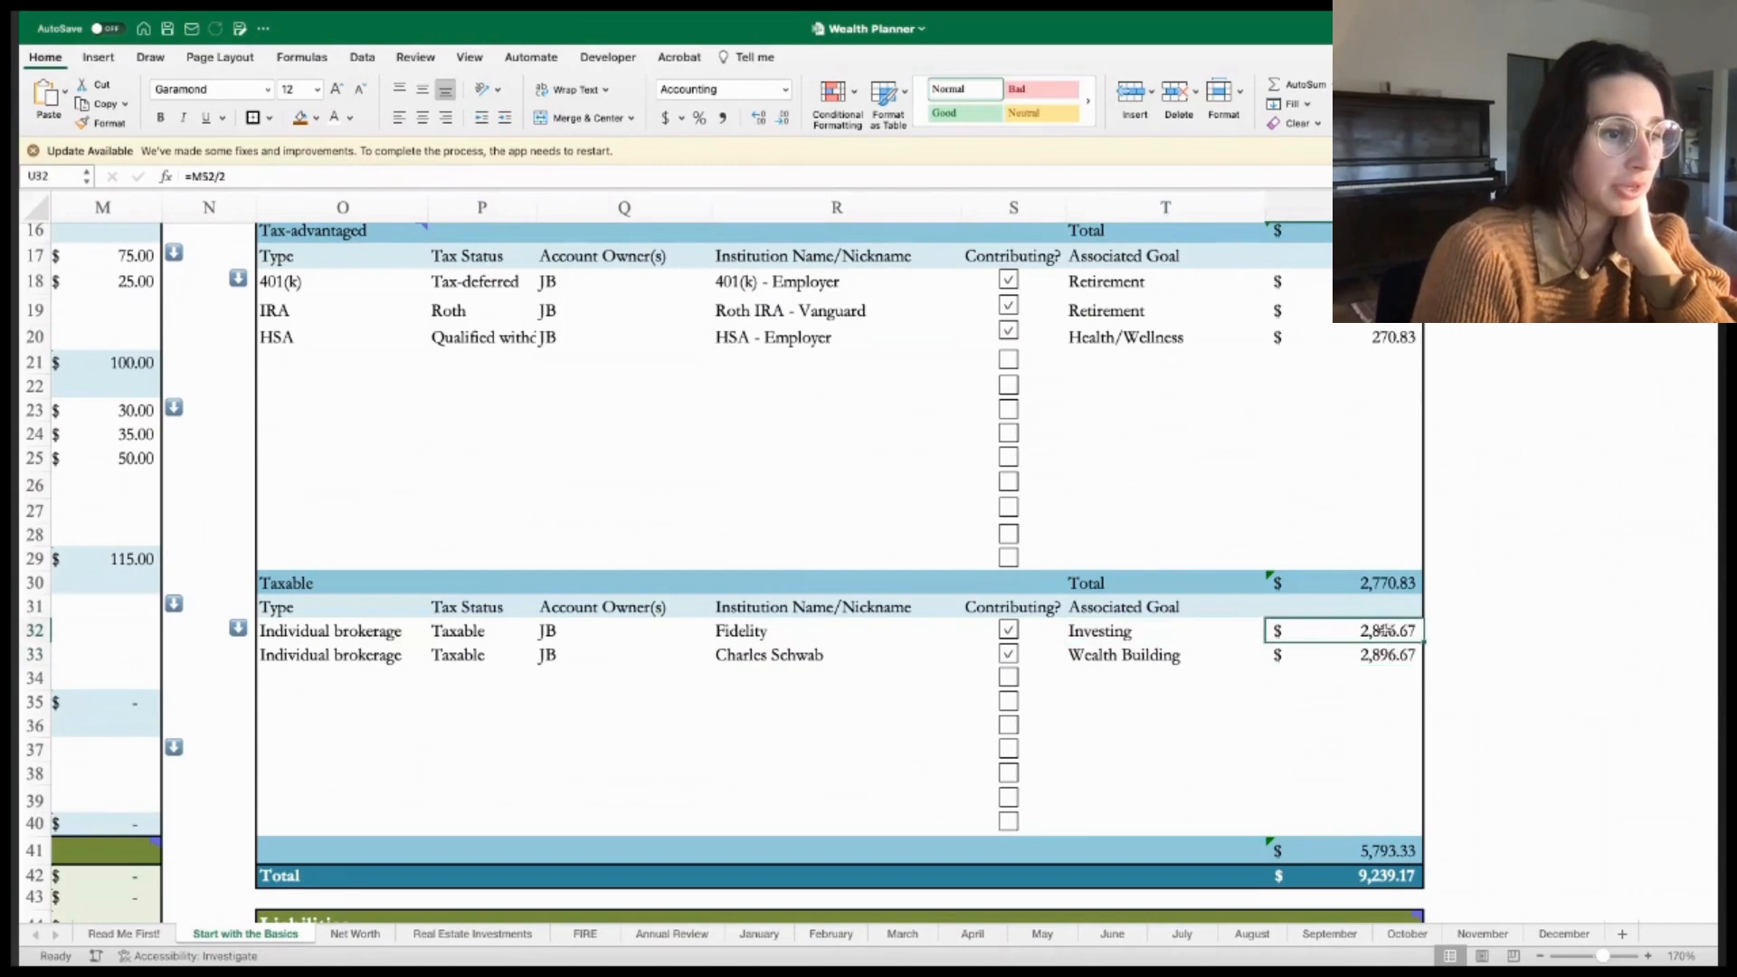
pyautogui.click(1163, 631)
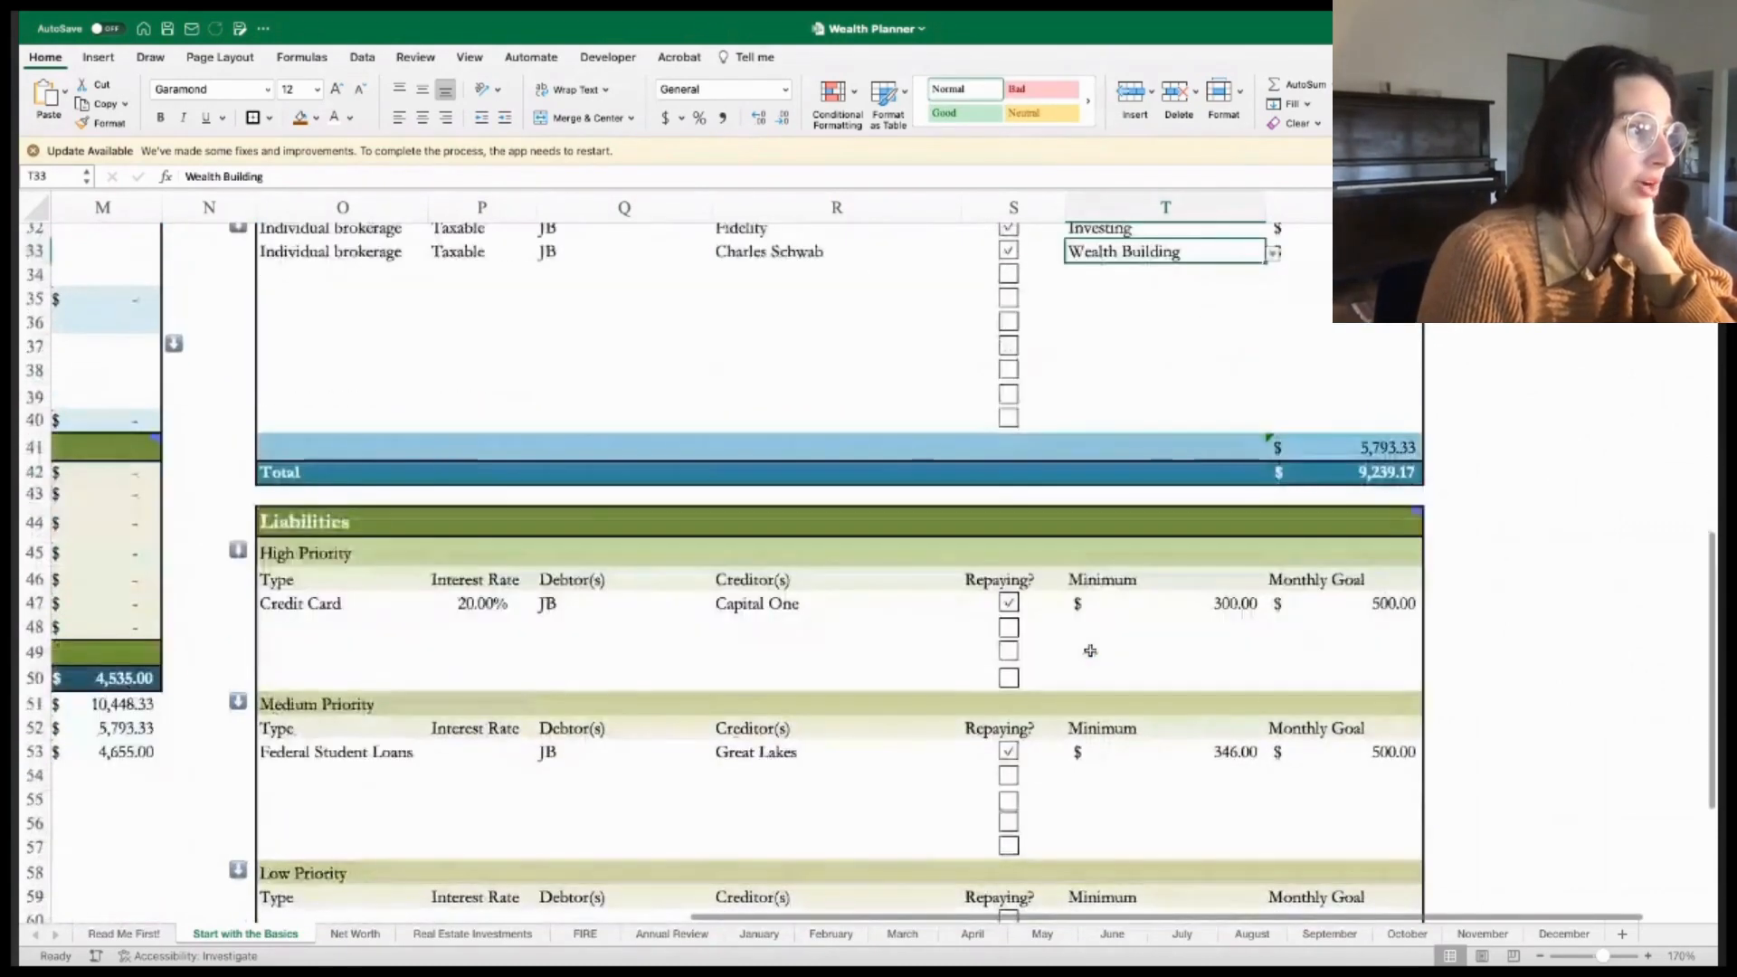
# - Check the Credit Card liability's rate, minimum payment and 500 goal, then go to January
pyautogui.scroll(-3)
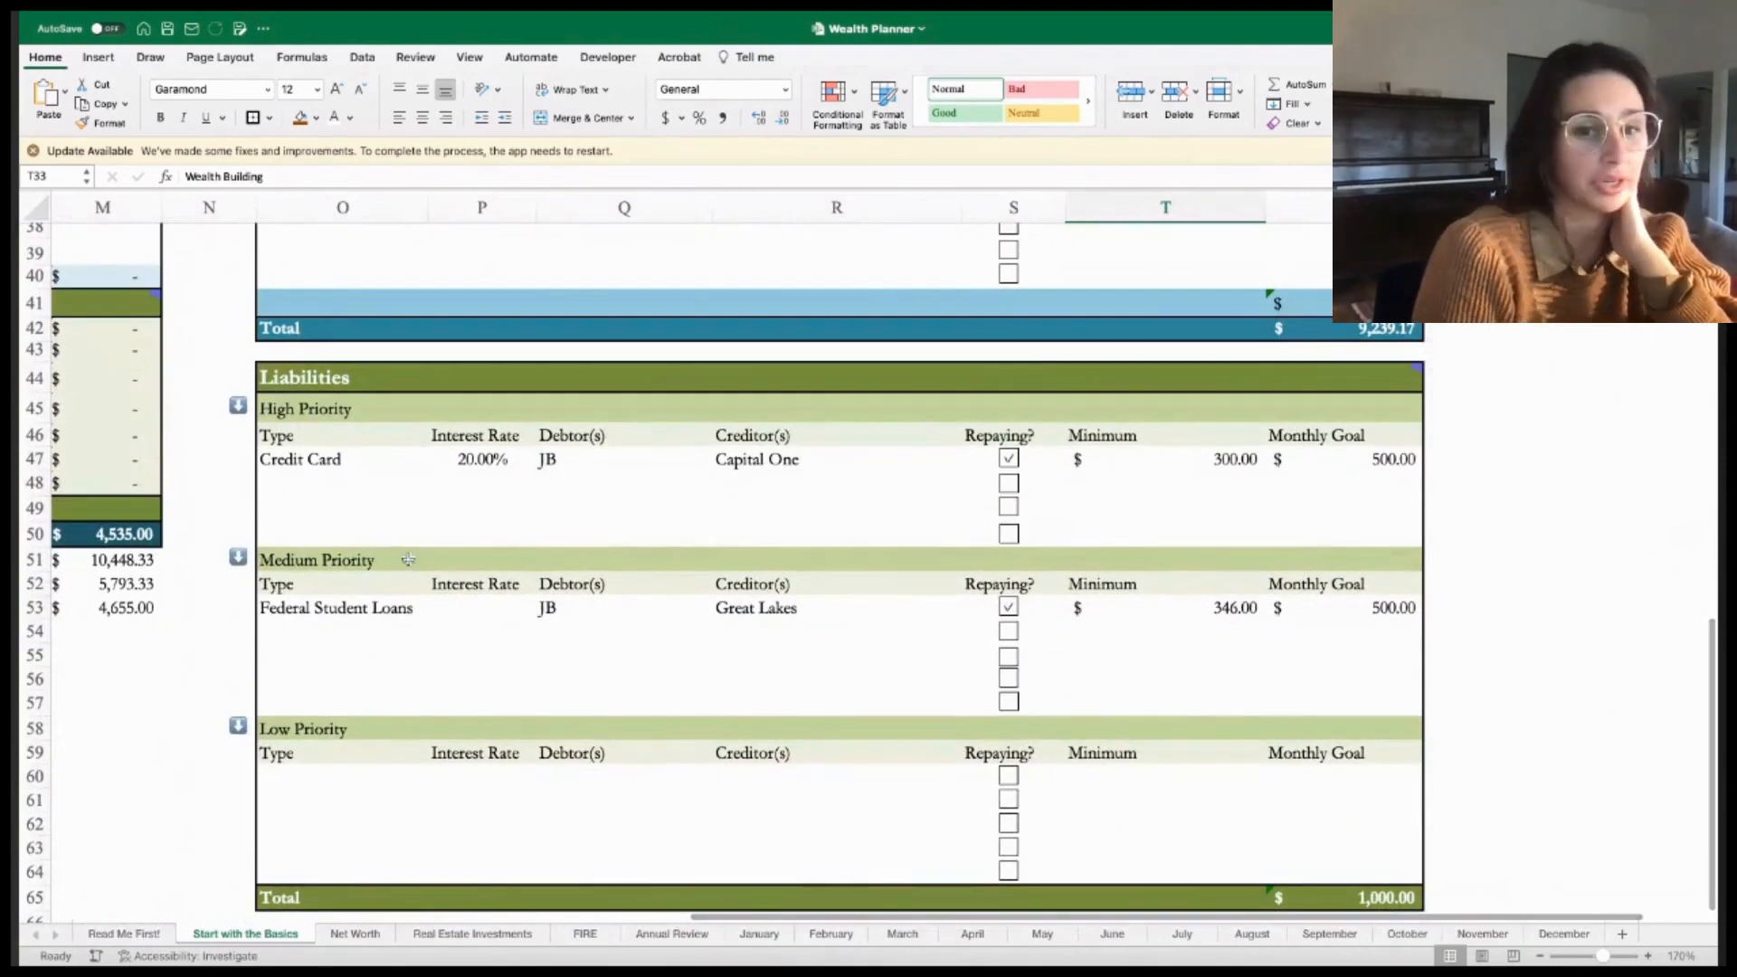
pyautogui.click(299, 459)
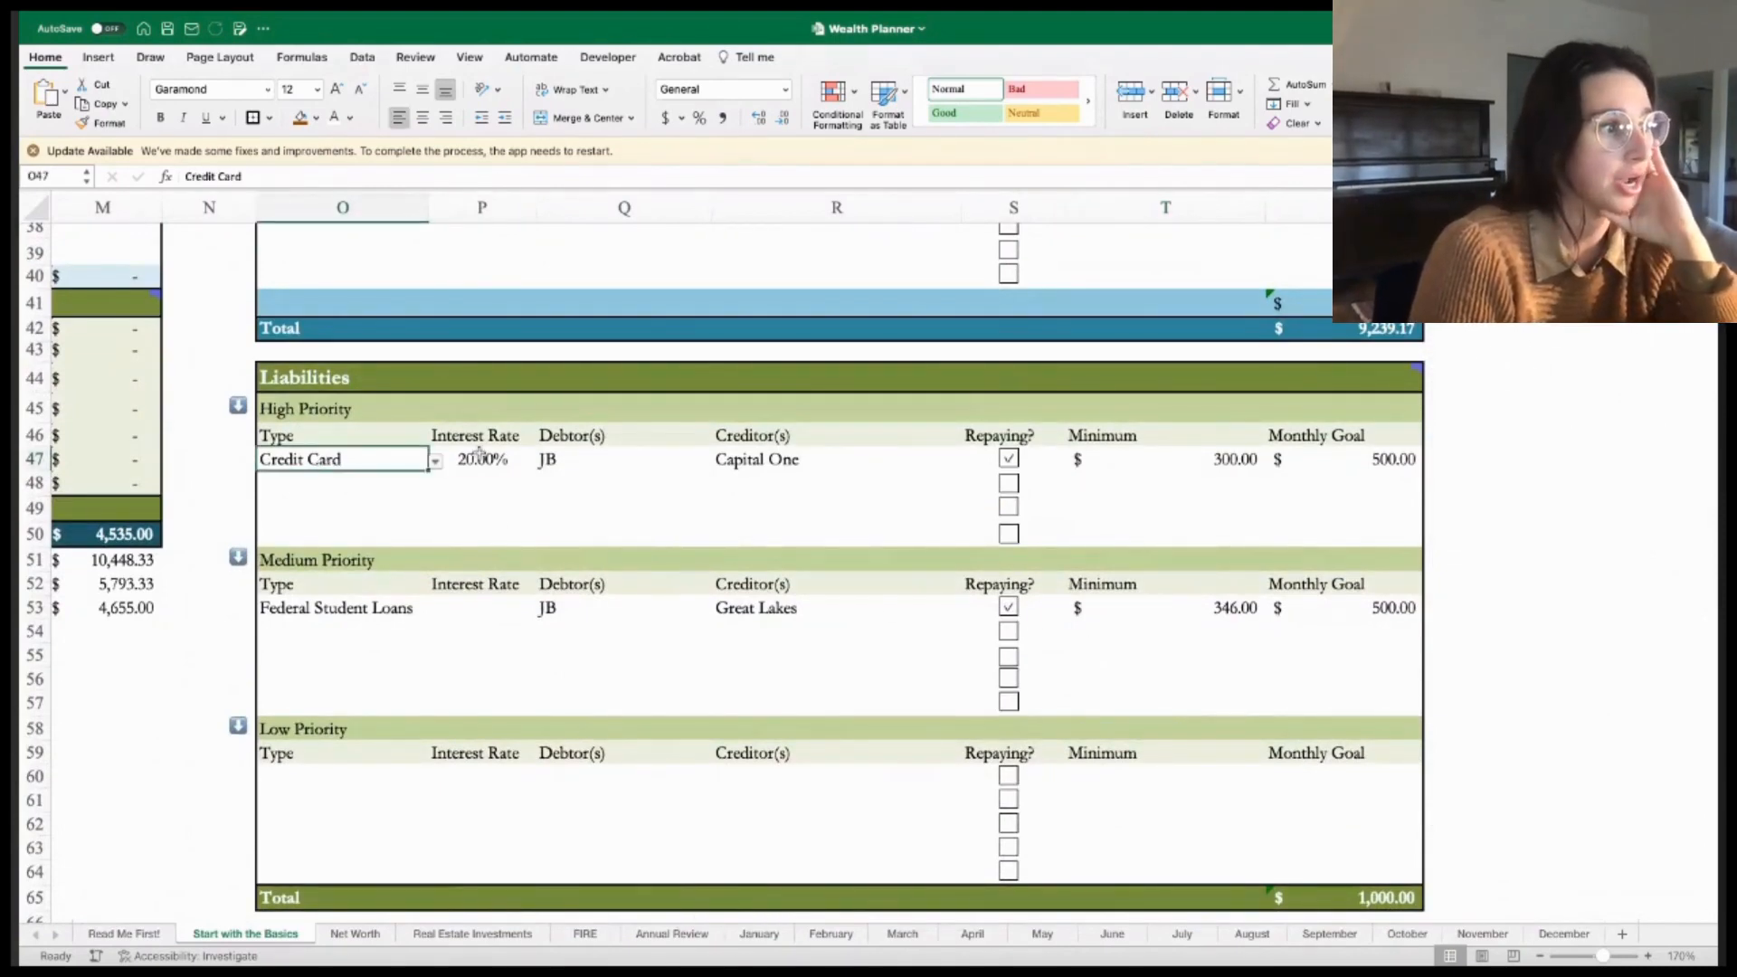
pyautogui.click(480, 458)
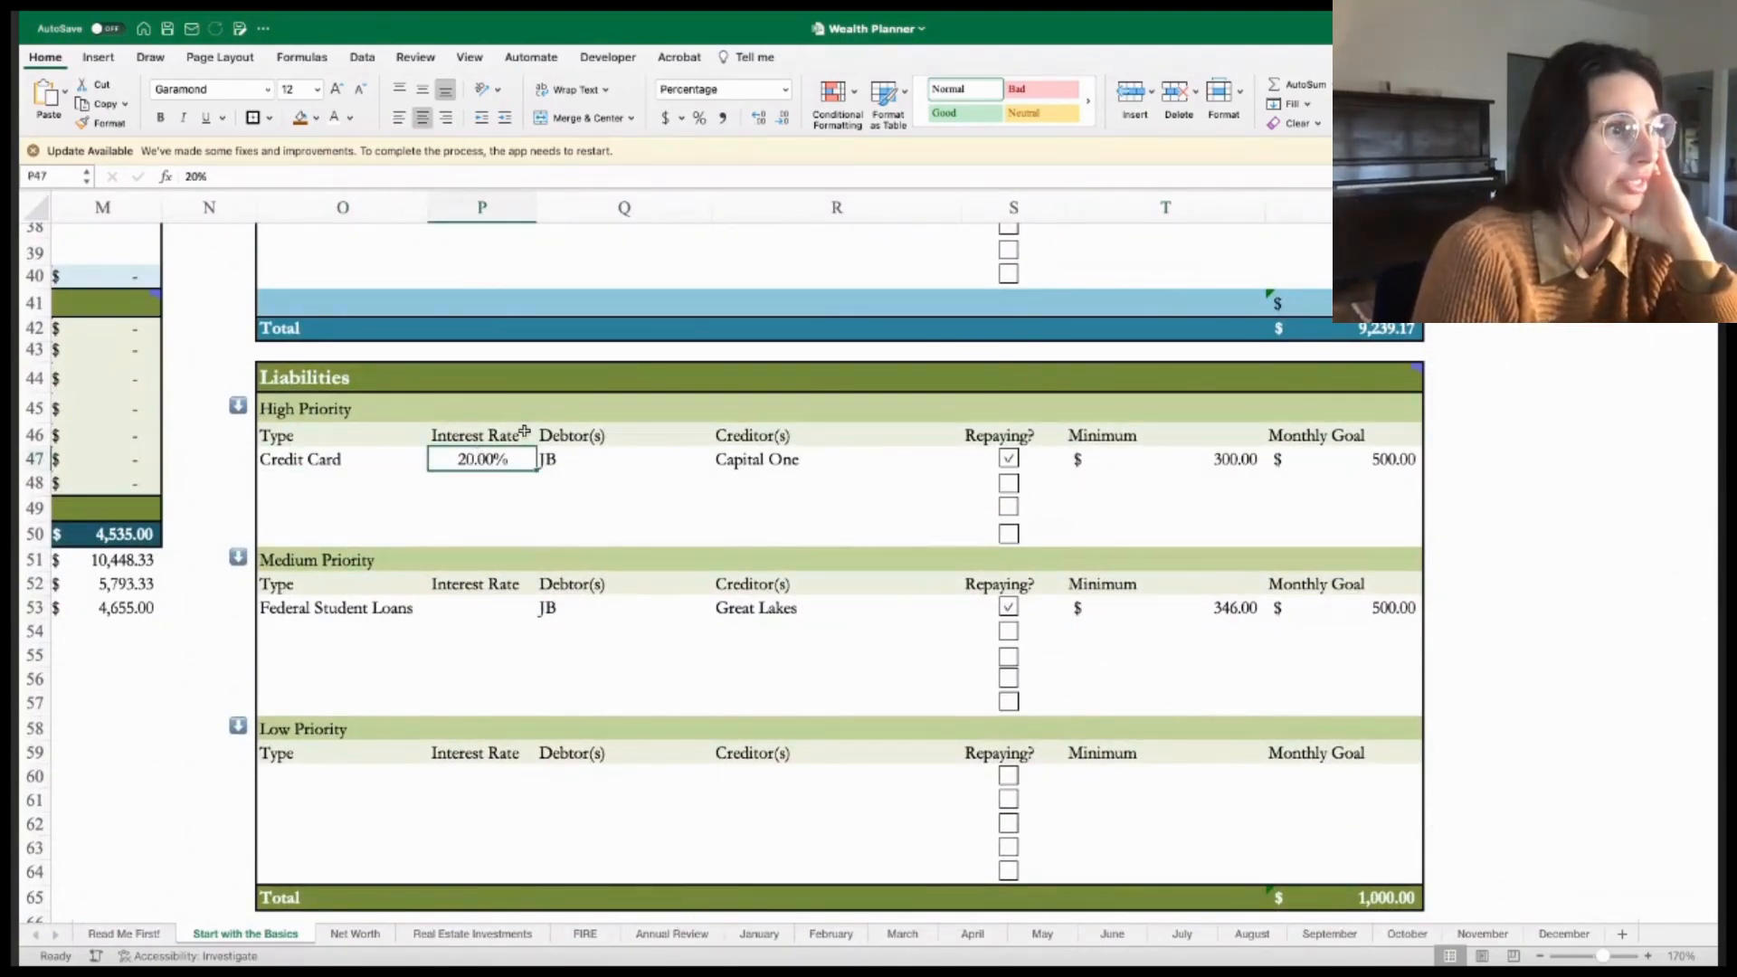
pyautogui.click(836, 458)
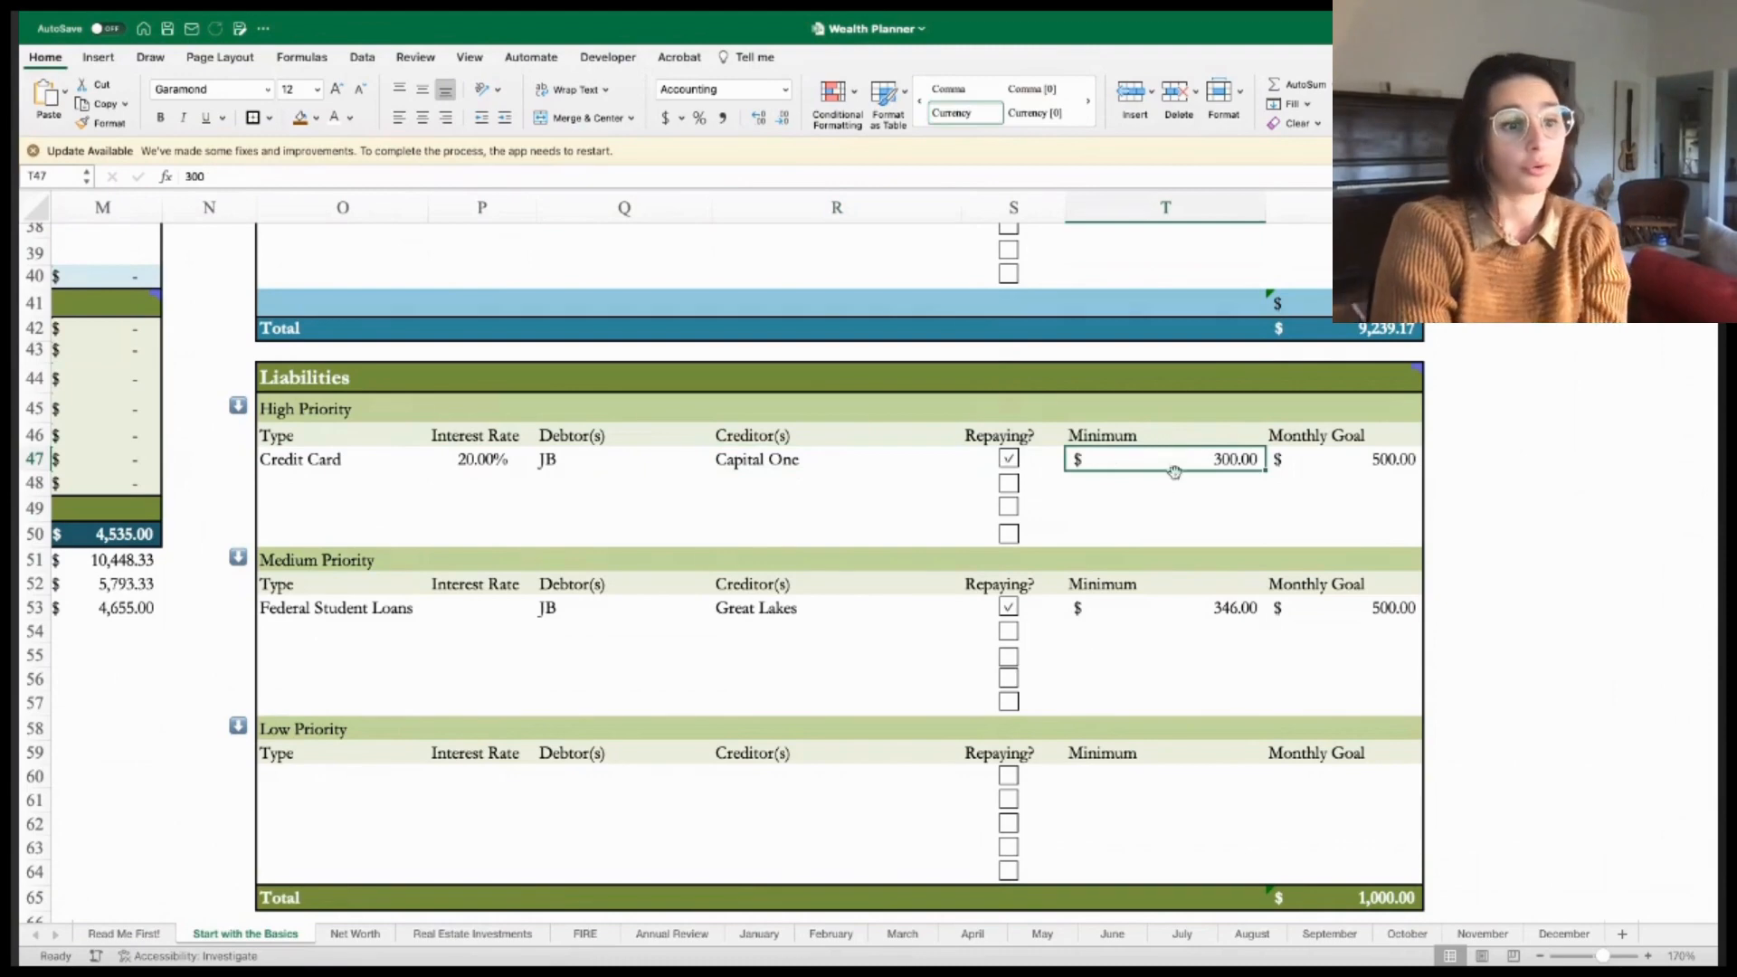
pyautogui.click(1344, 459)
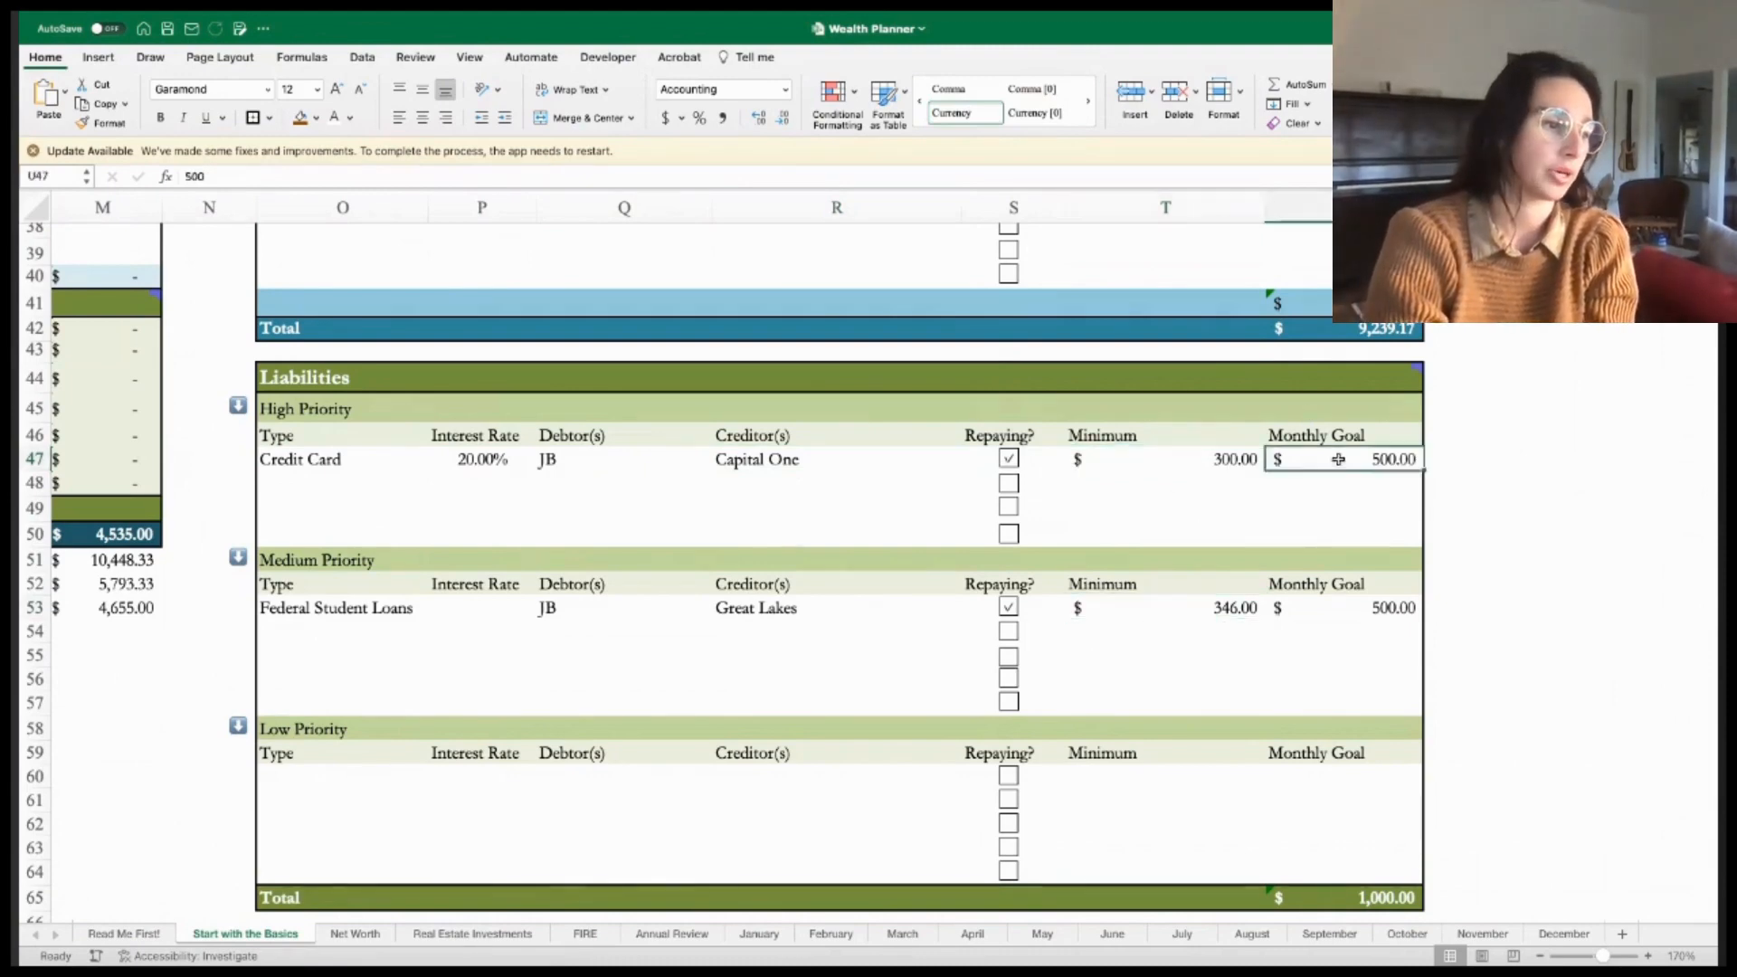
pyautogui.click(1343, 607)
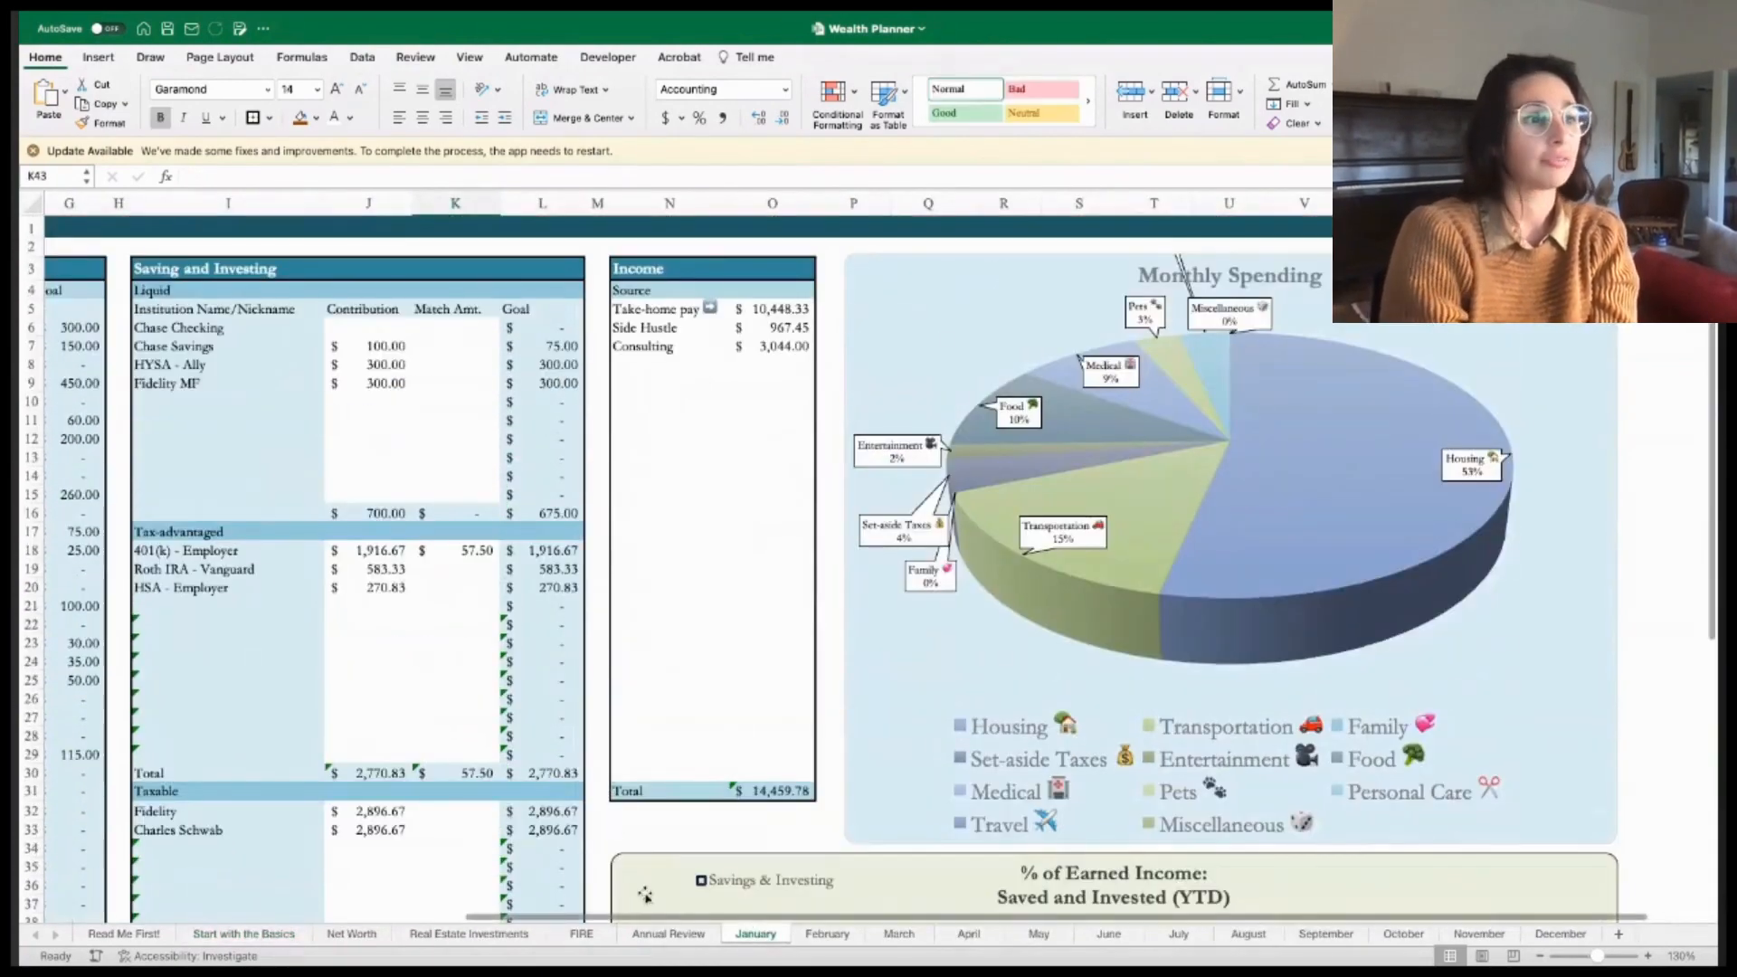
pyautogui.hscroll(-3)
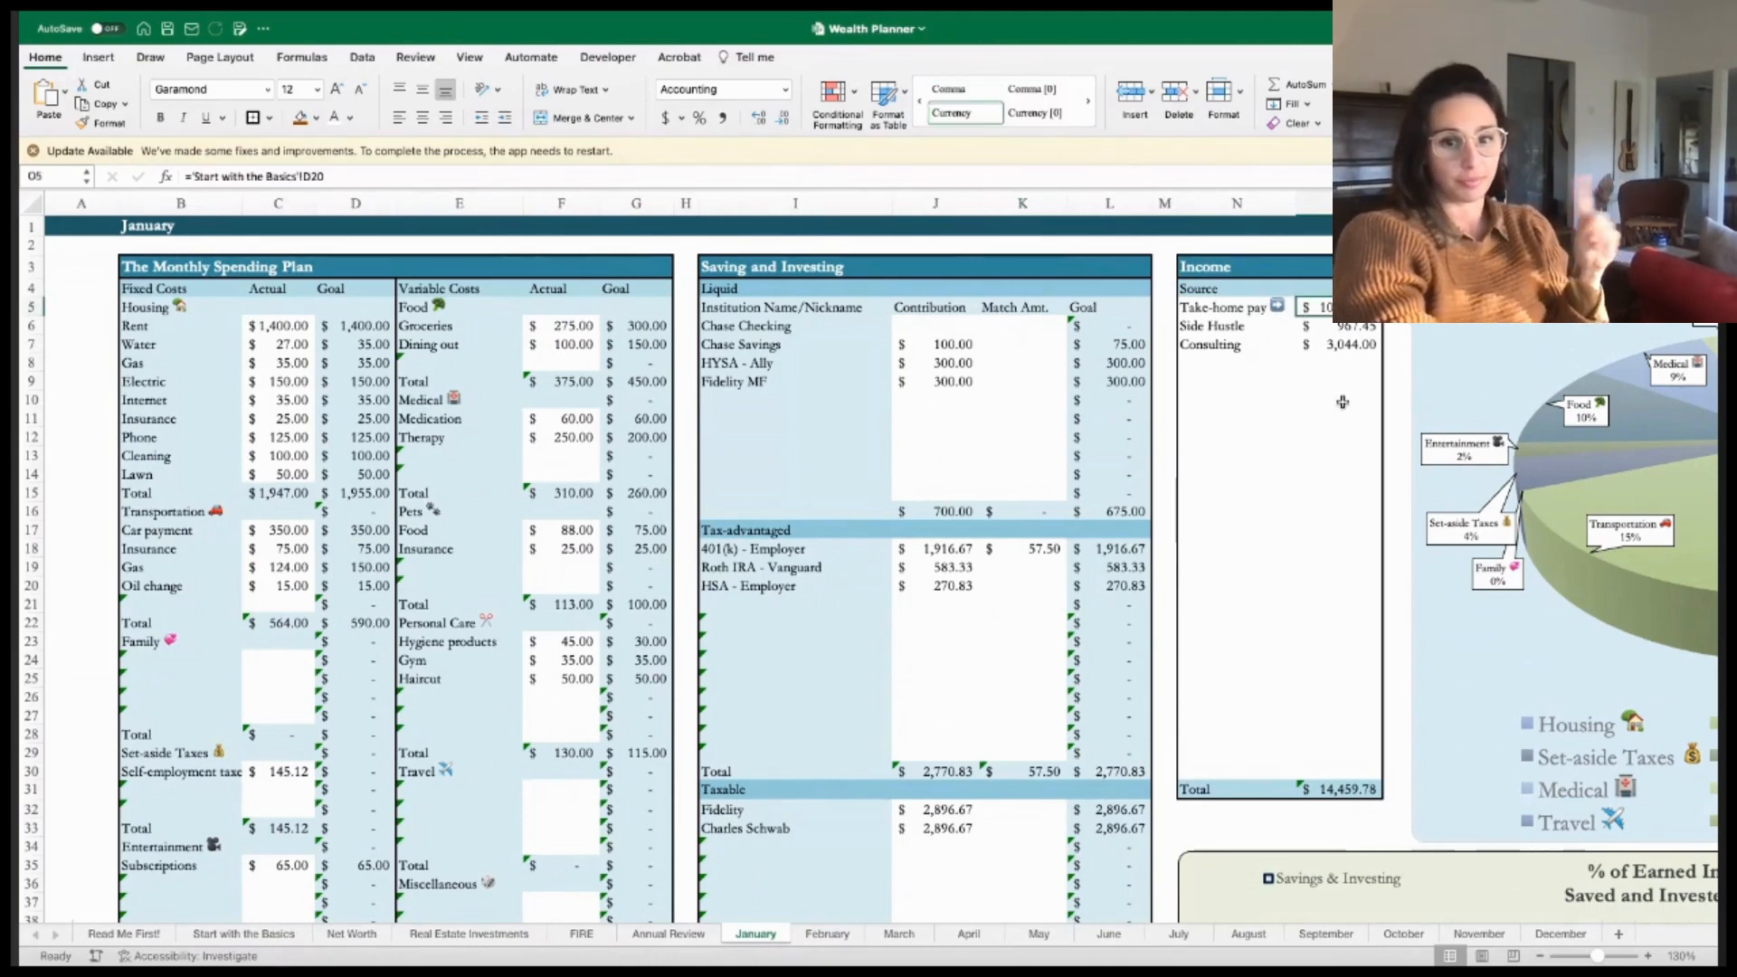
pyautogui.click(1340, 399)
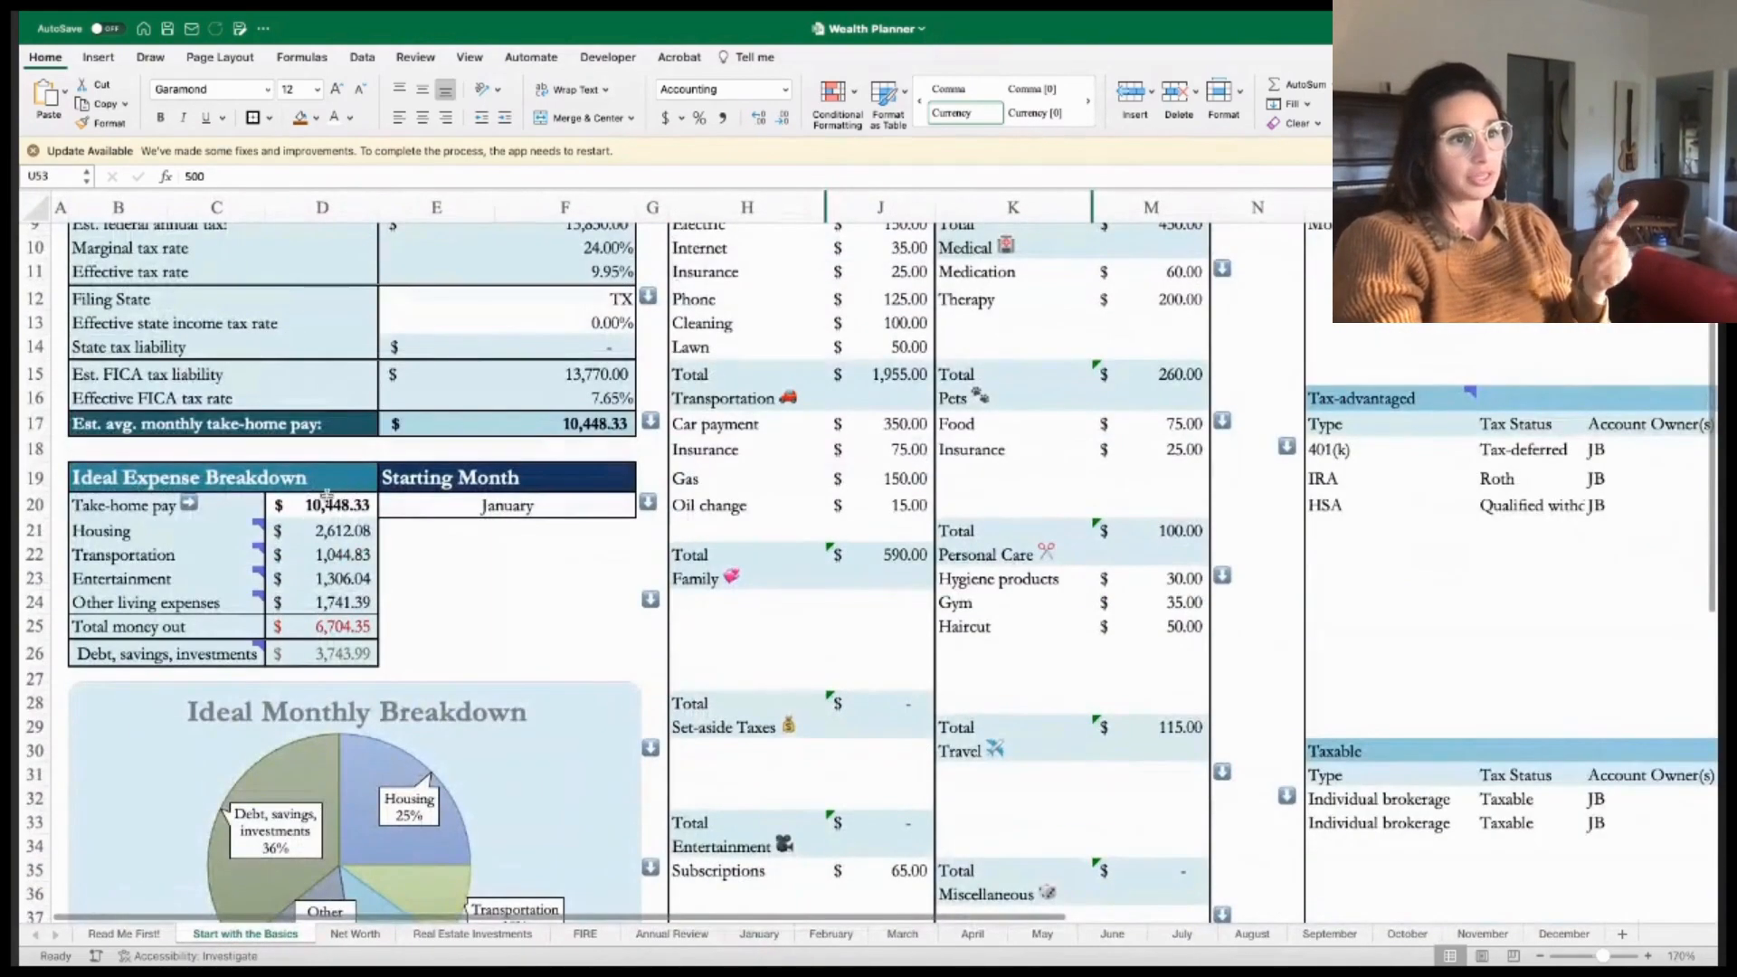
pyautogui.click(758, 933)
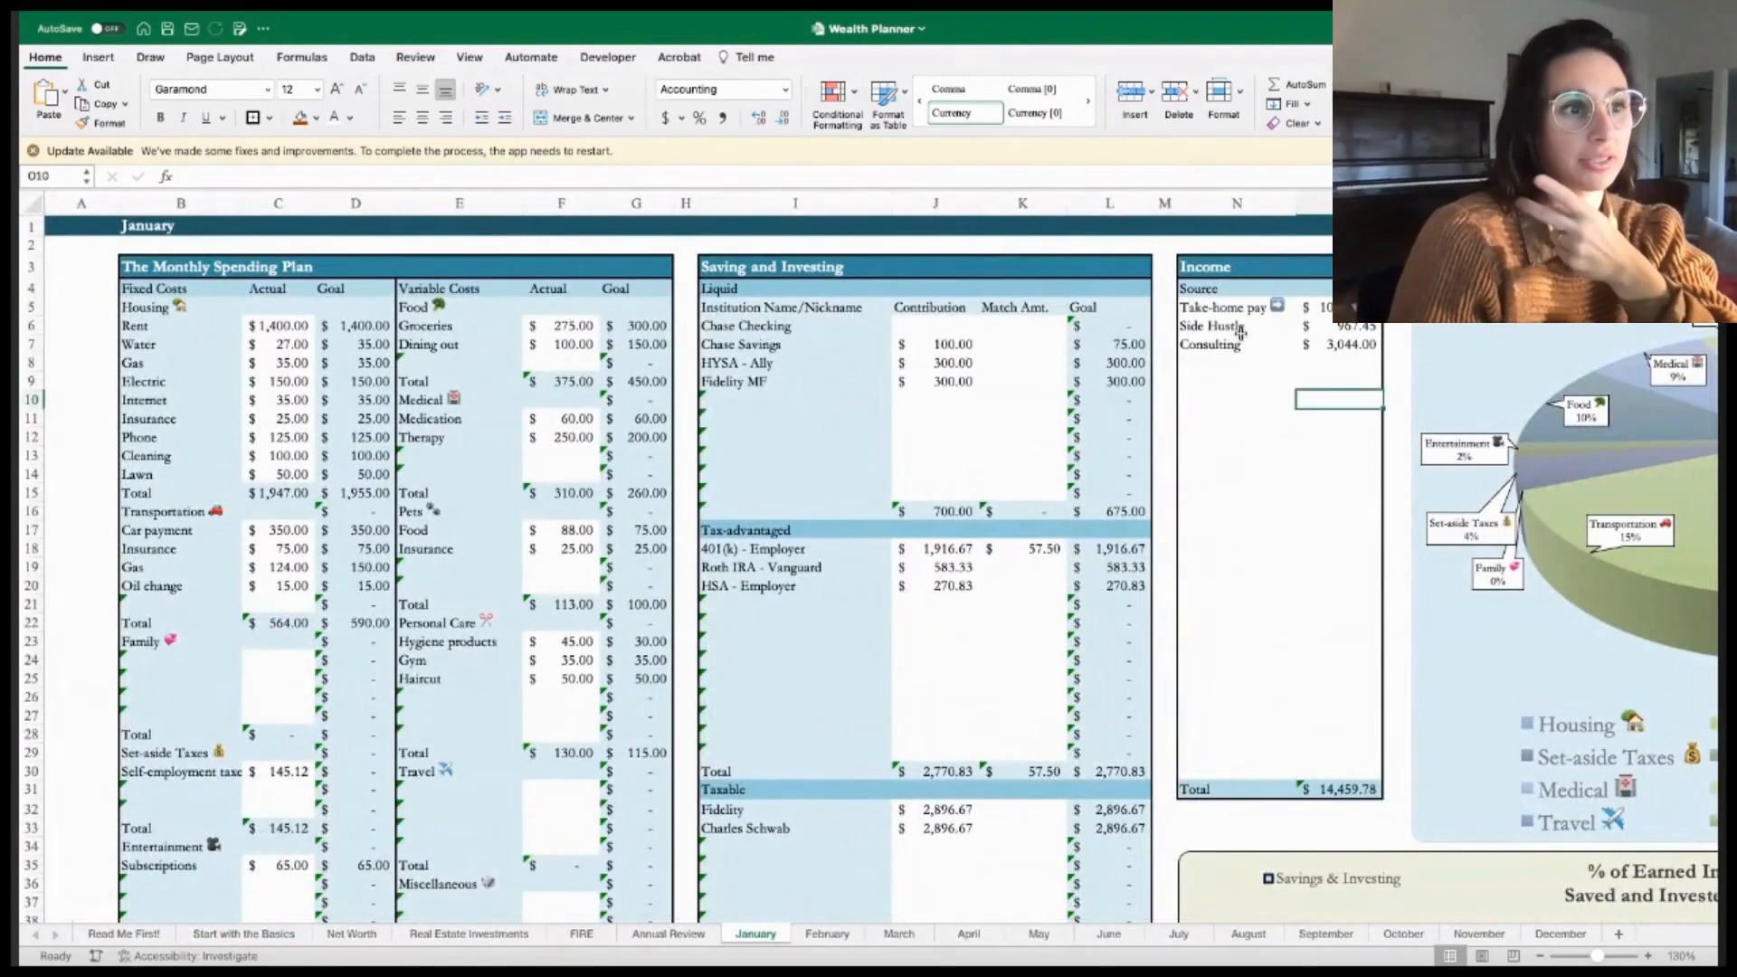
pyautogui.moveTo(1224, 406)
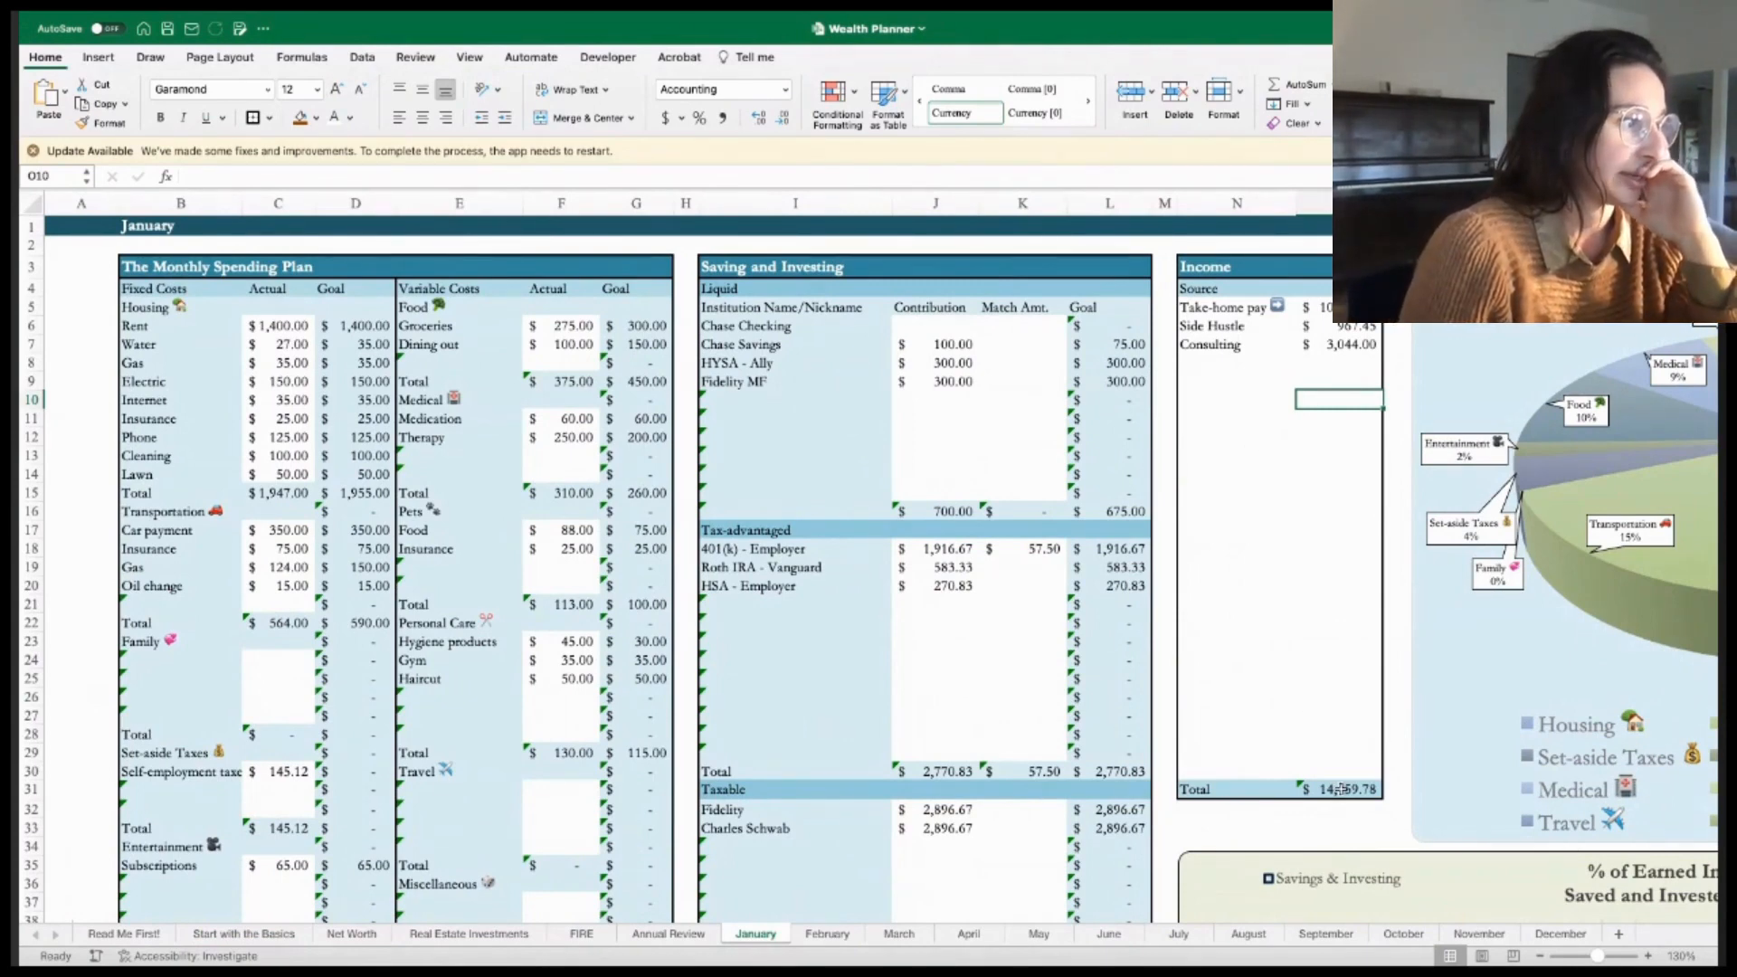
pyautogui.scroll(-3)
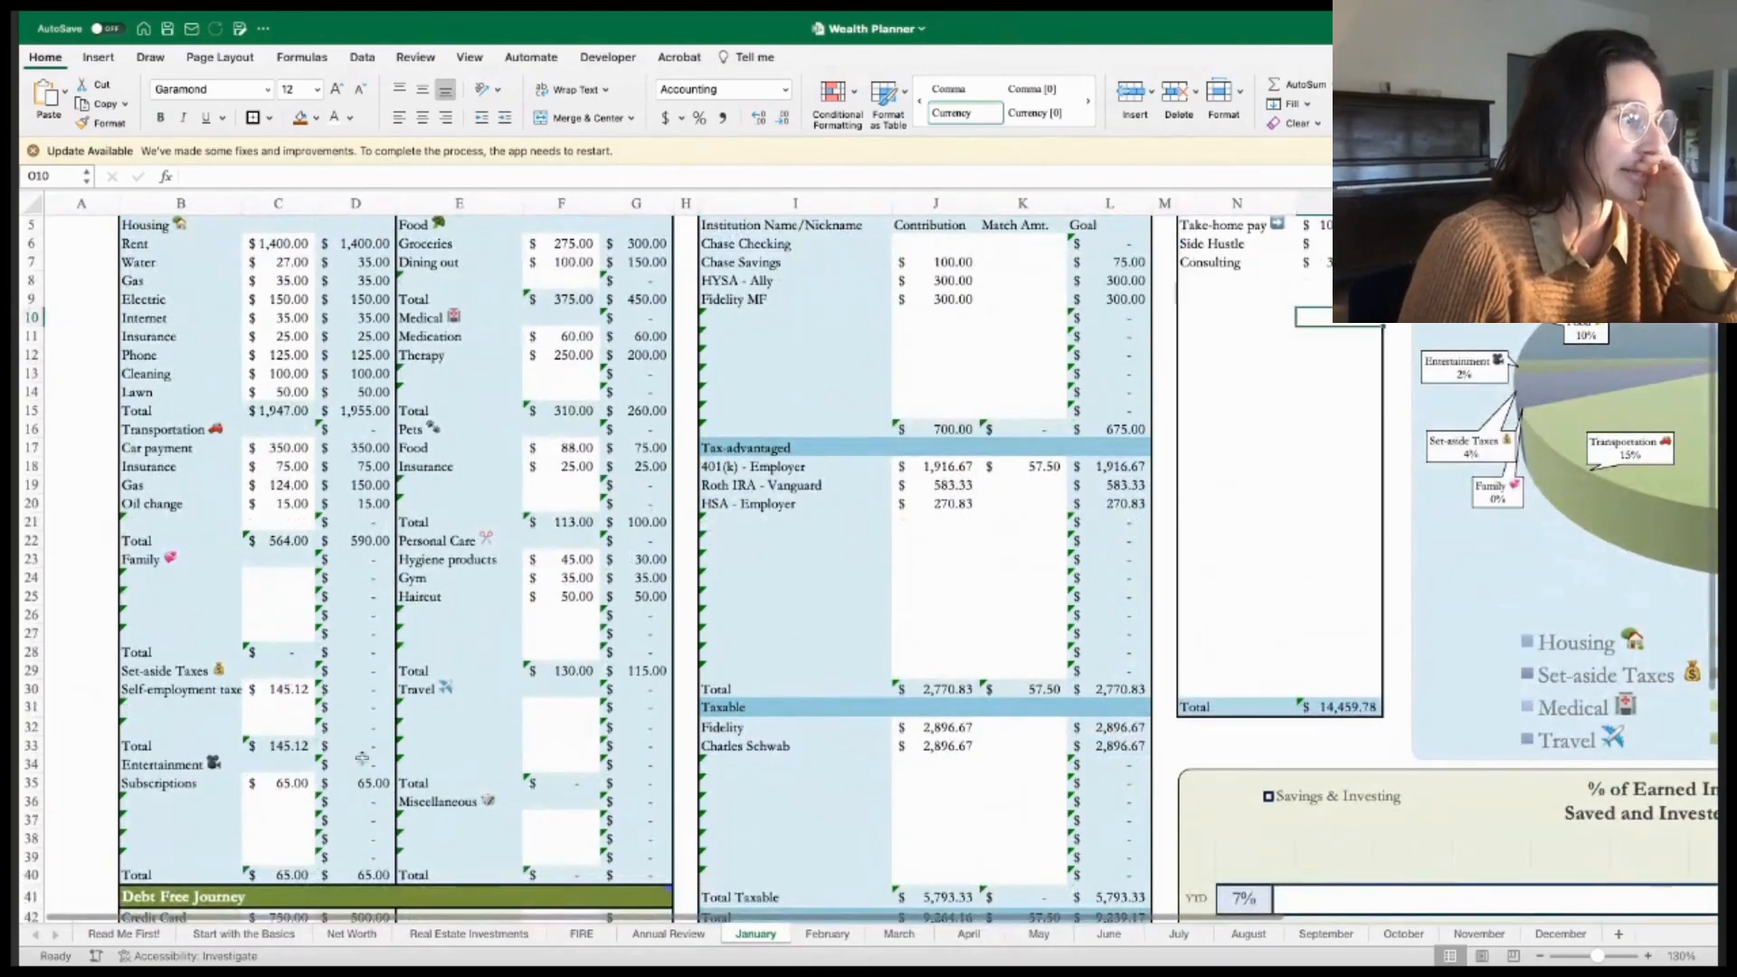
pyautogui.click(277, 689)
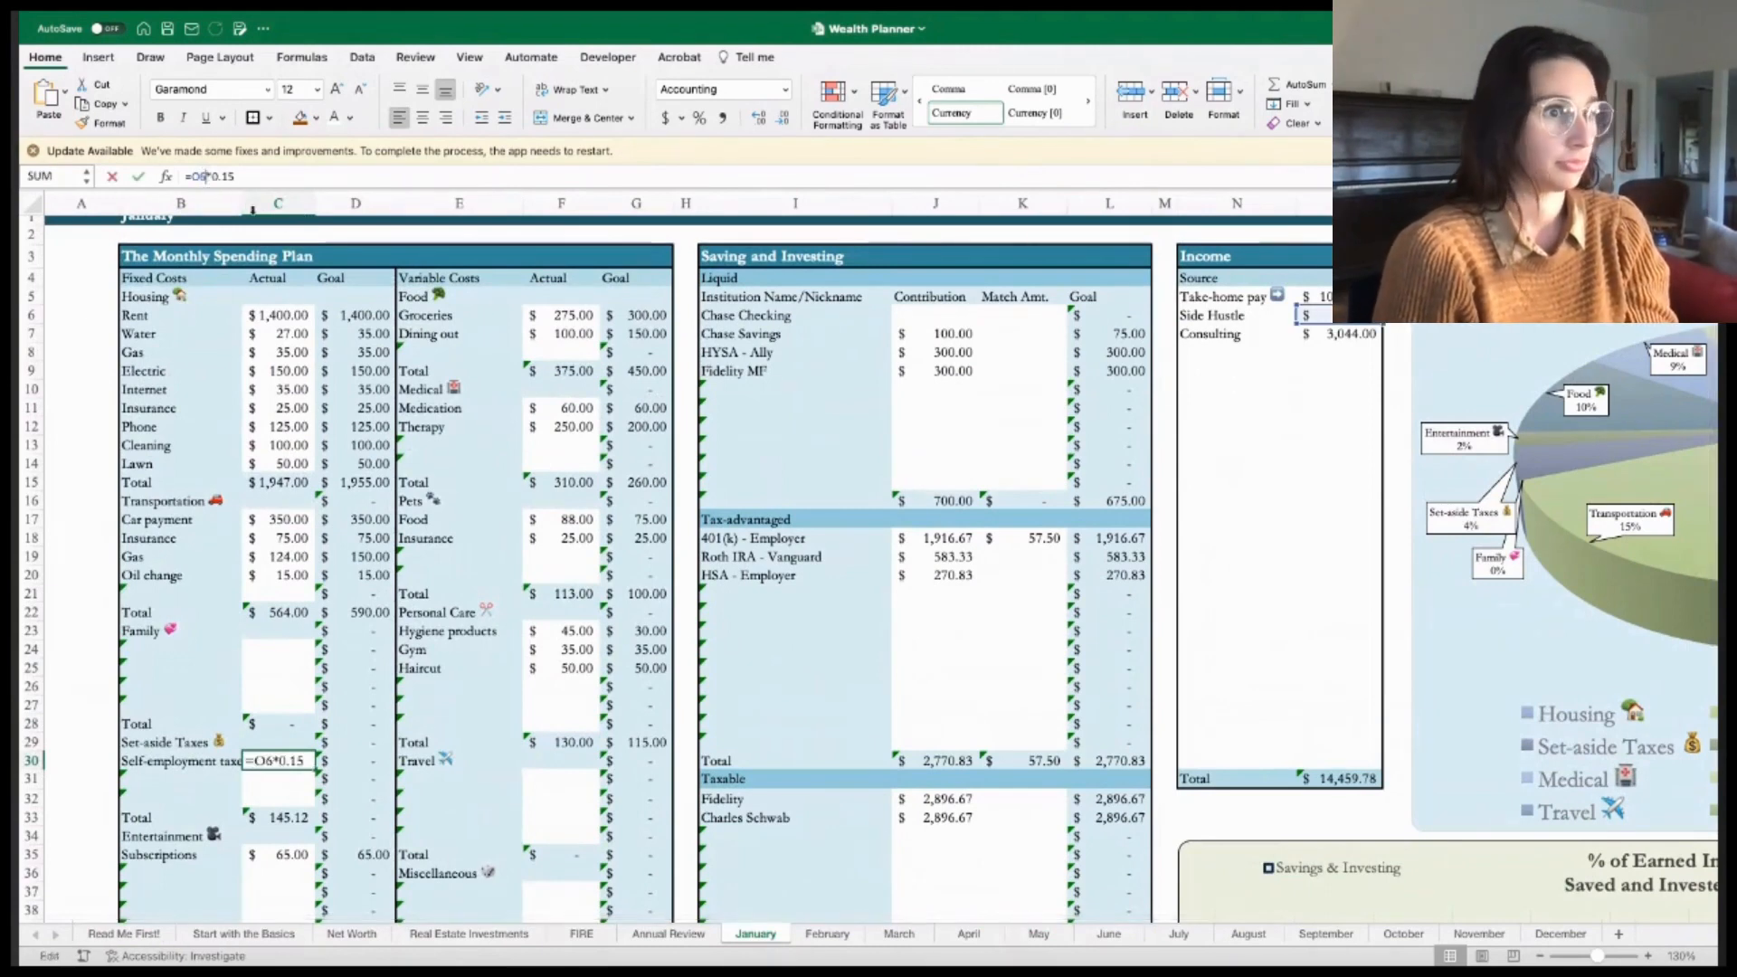
pyautogui.moveTo(1005, 484)
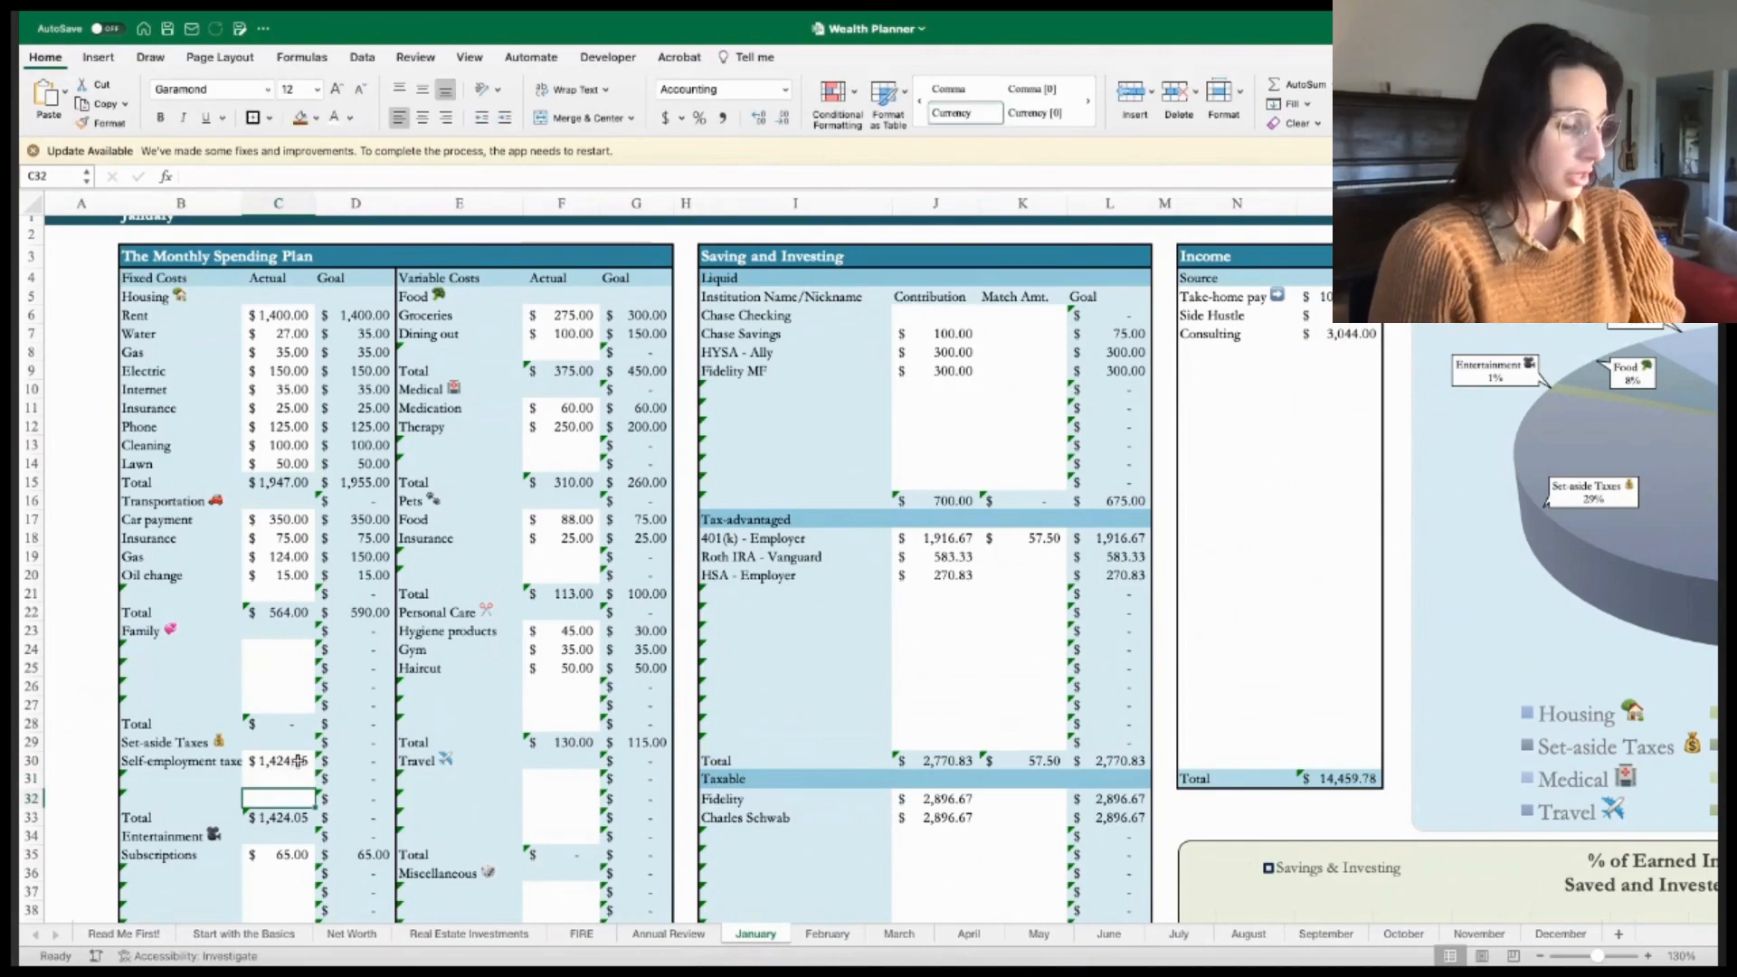
# - Enter =(O6+O7)*0.15 as January's self-employment tax in C30, giving 601.72
pyautogui.write('=O6+O7)*0.15')
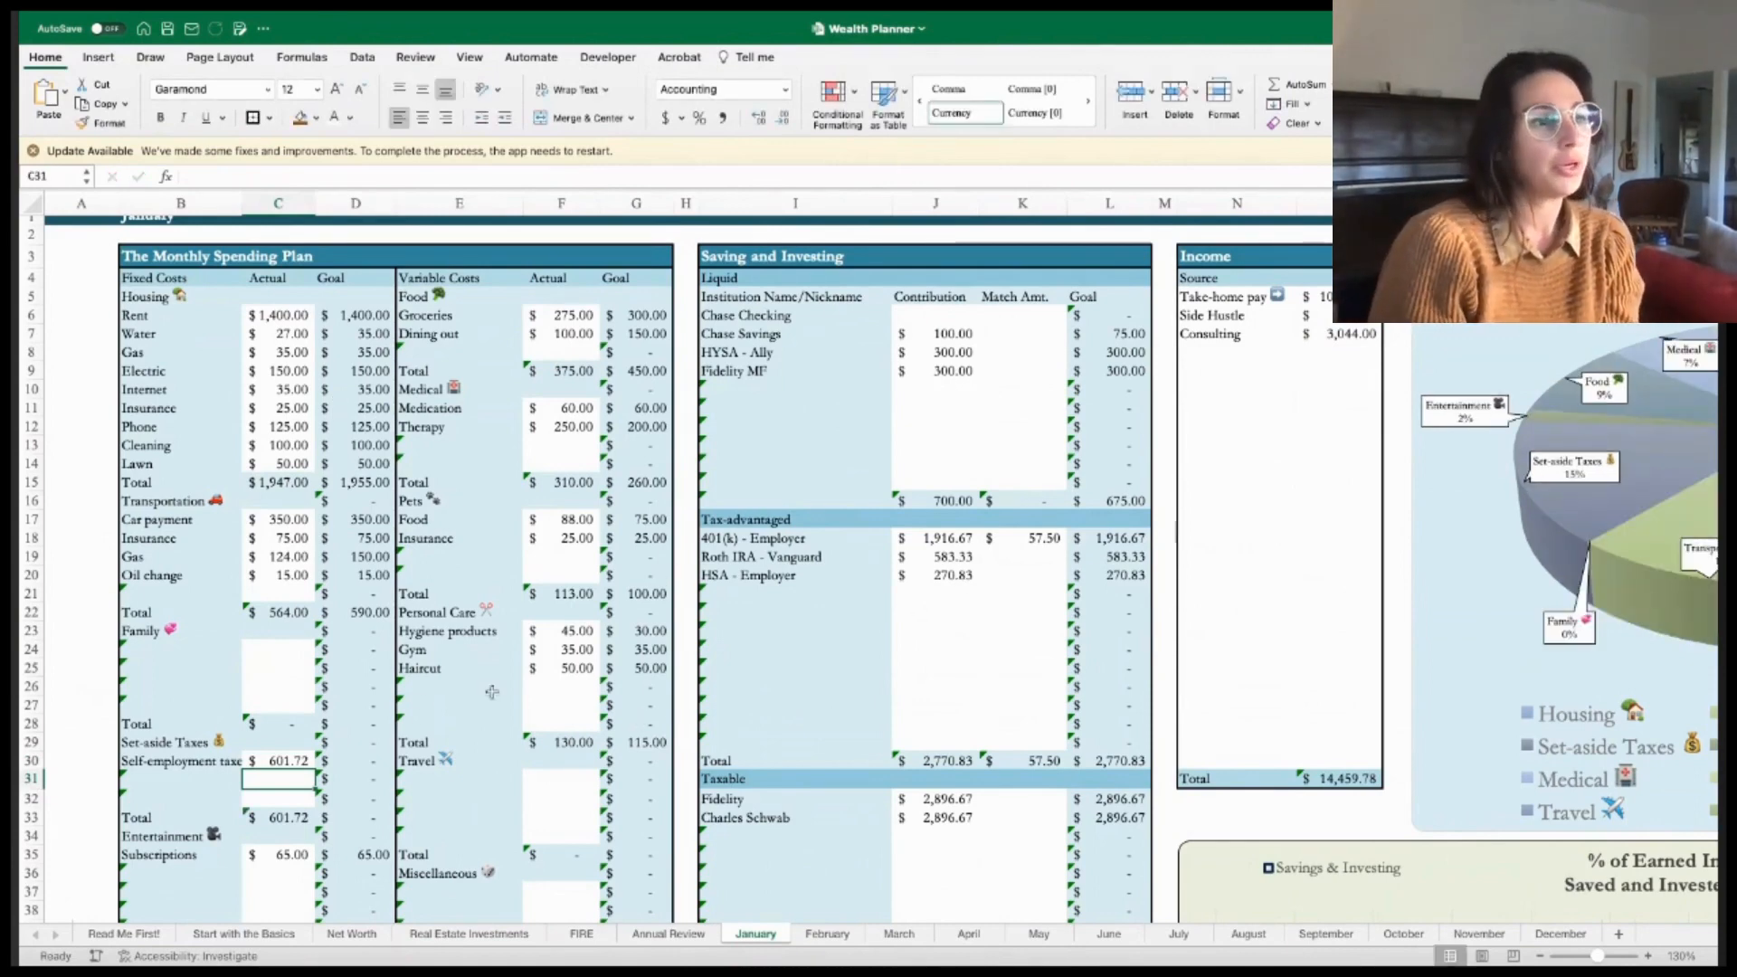
pyautogui.click(278, 761)
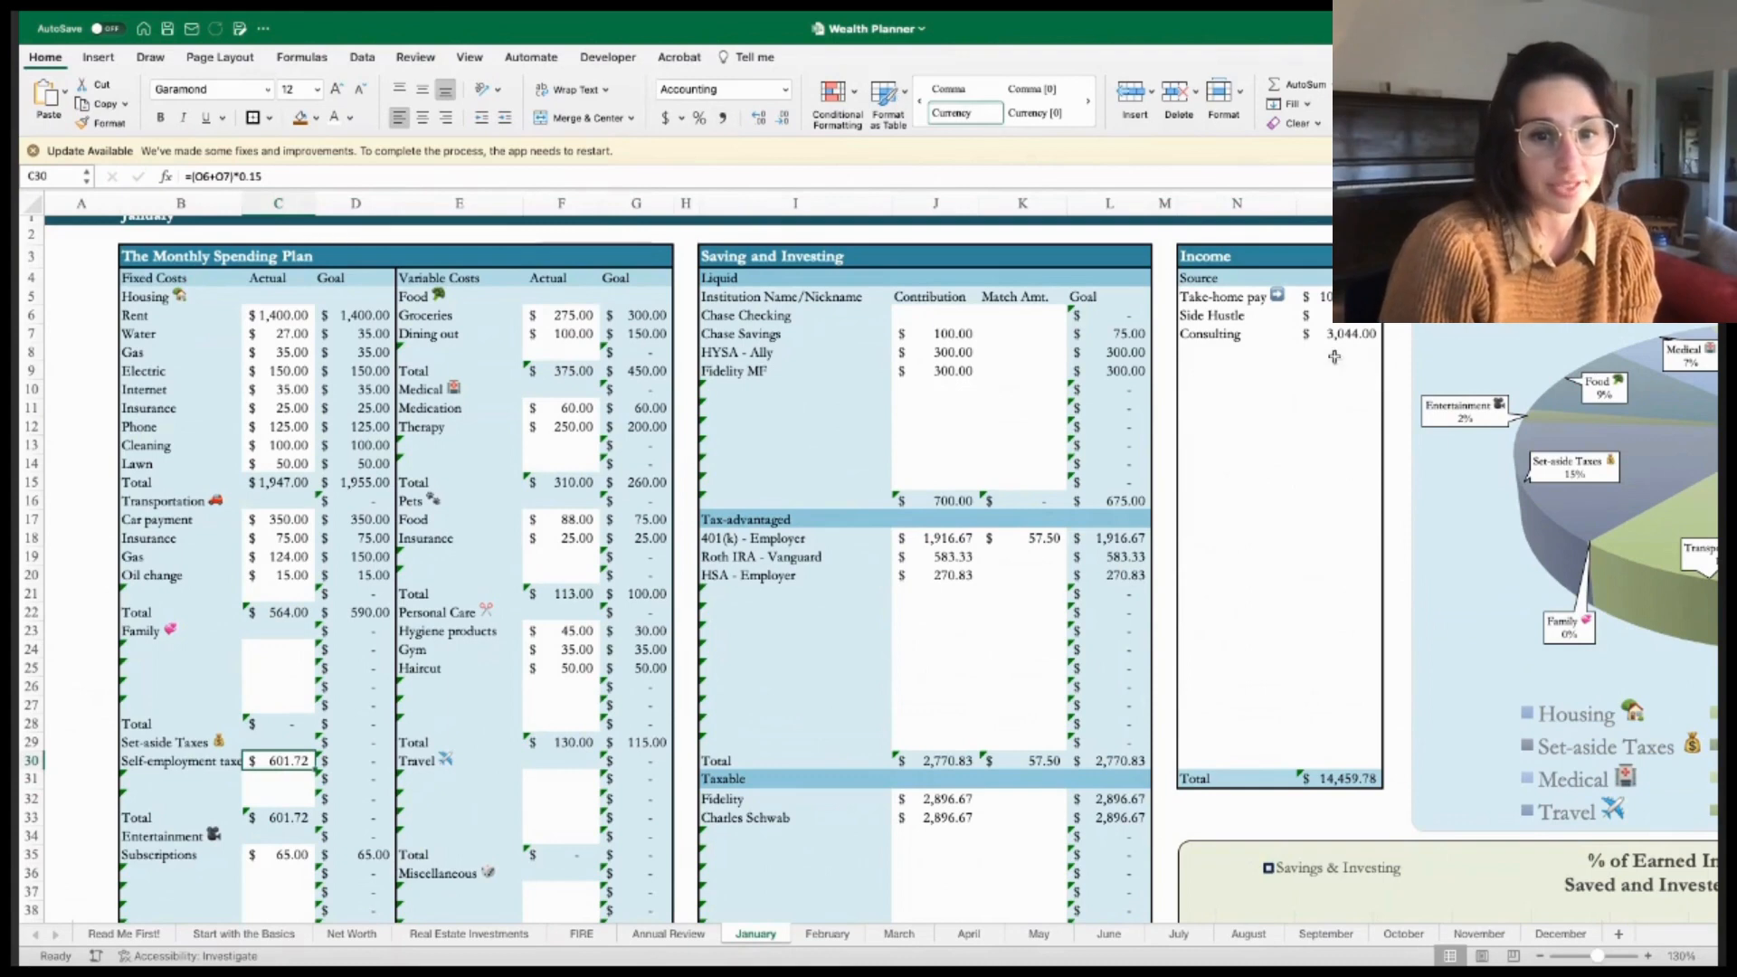
pyautogui.click(1340, 334)
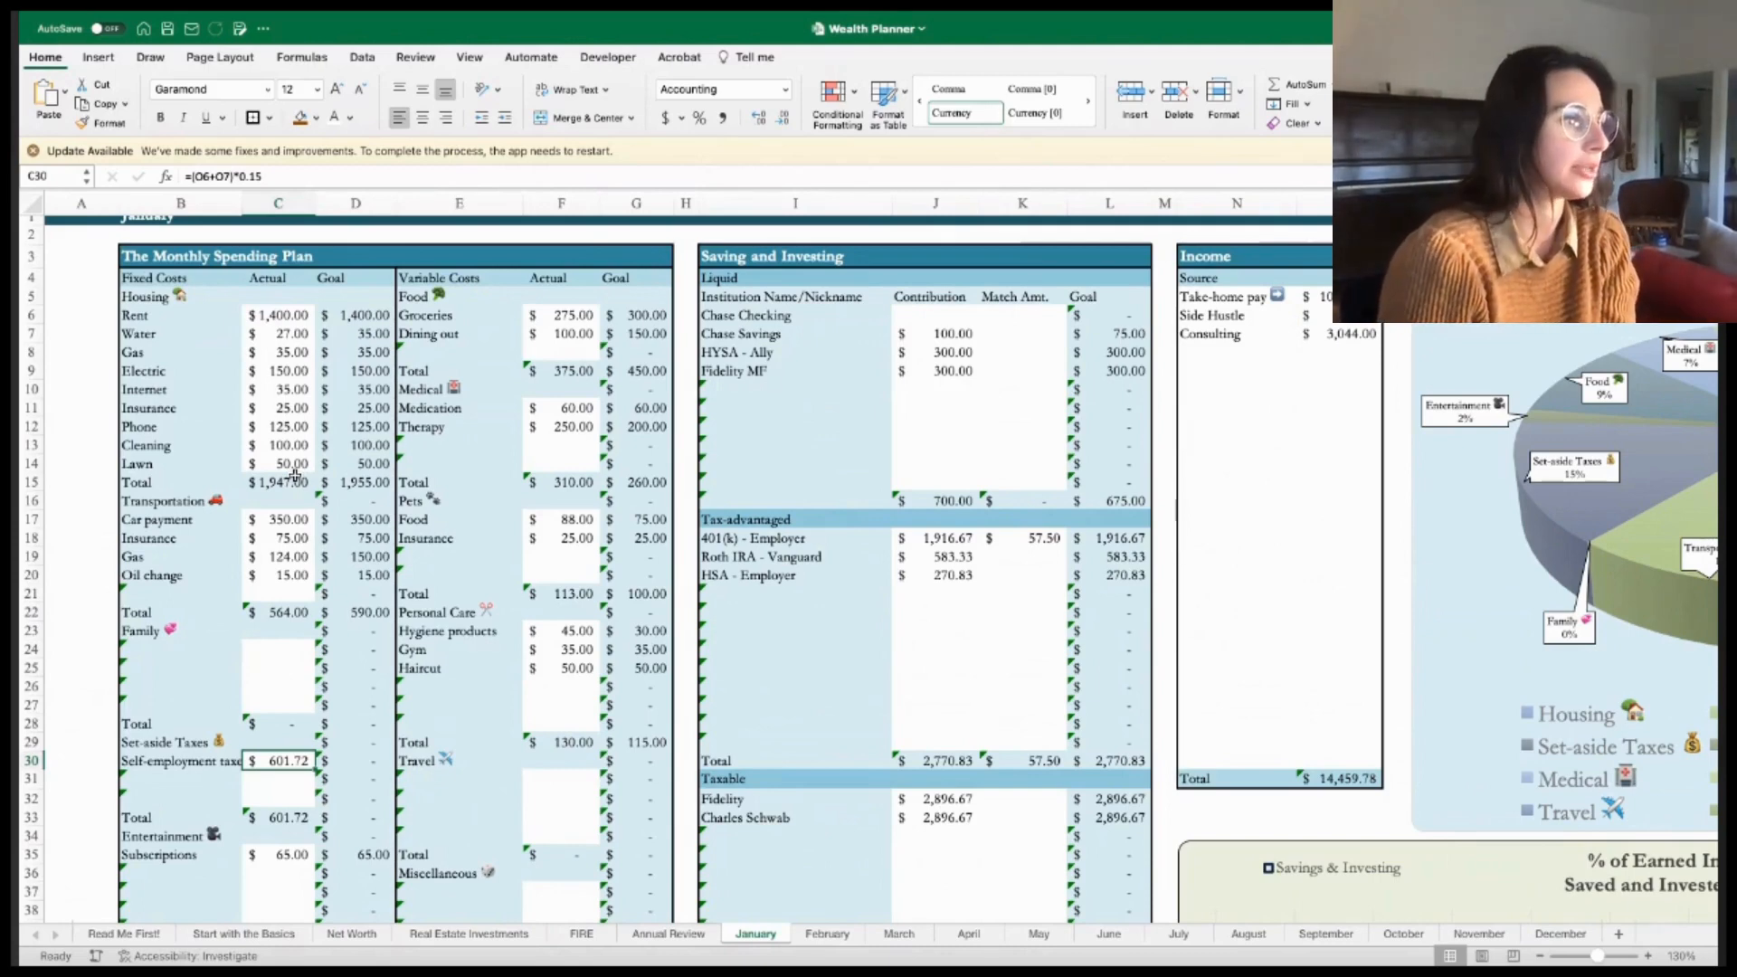
pyautogui.scroll(-3)
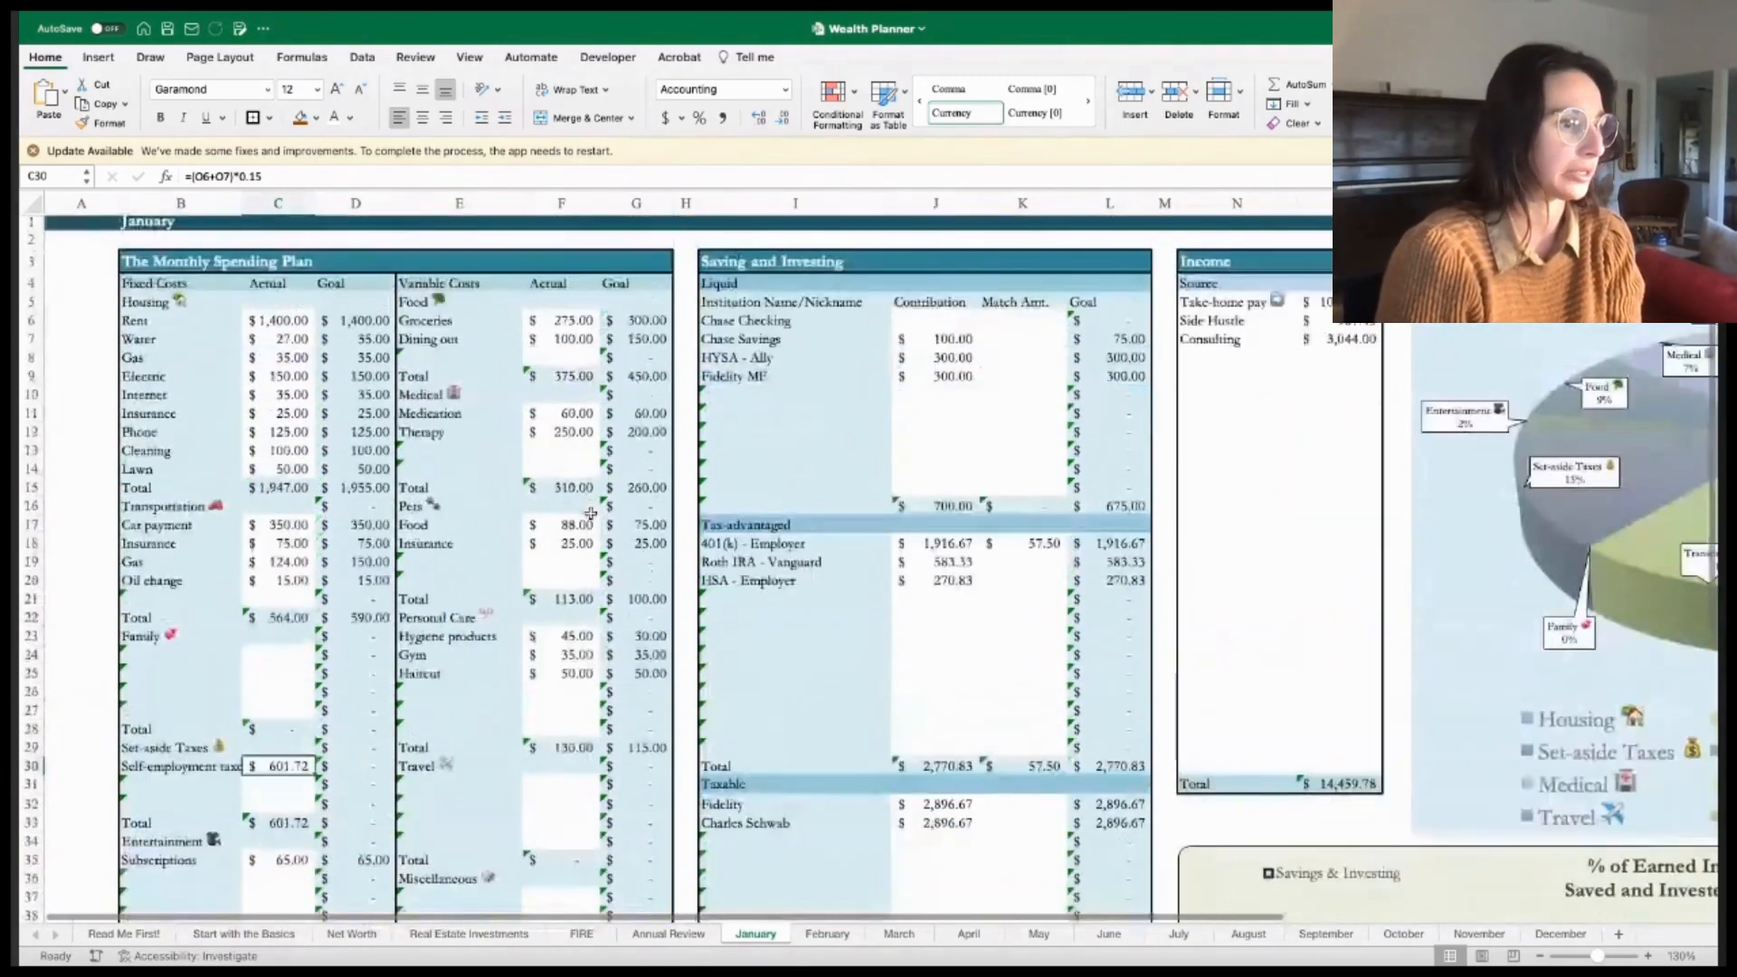
pyautogui.scroll(-3)
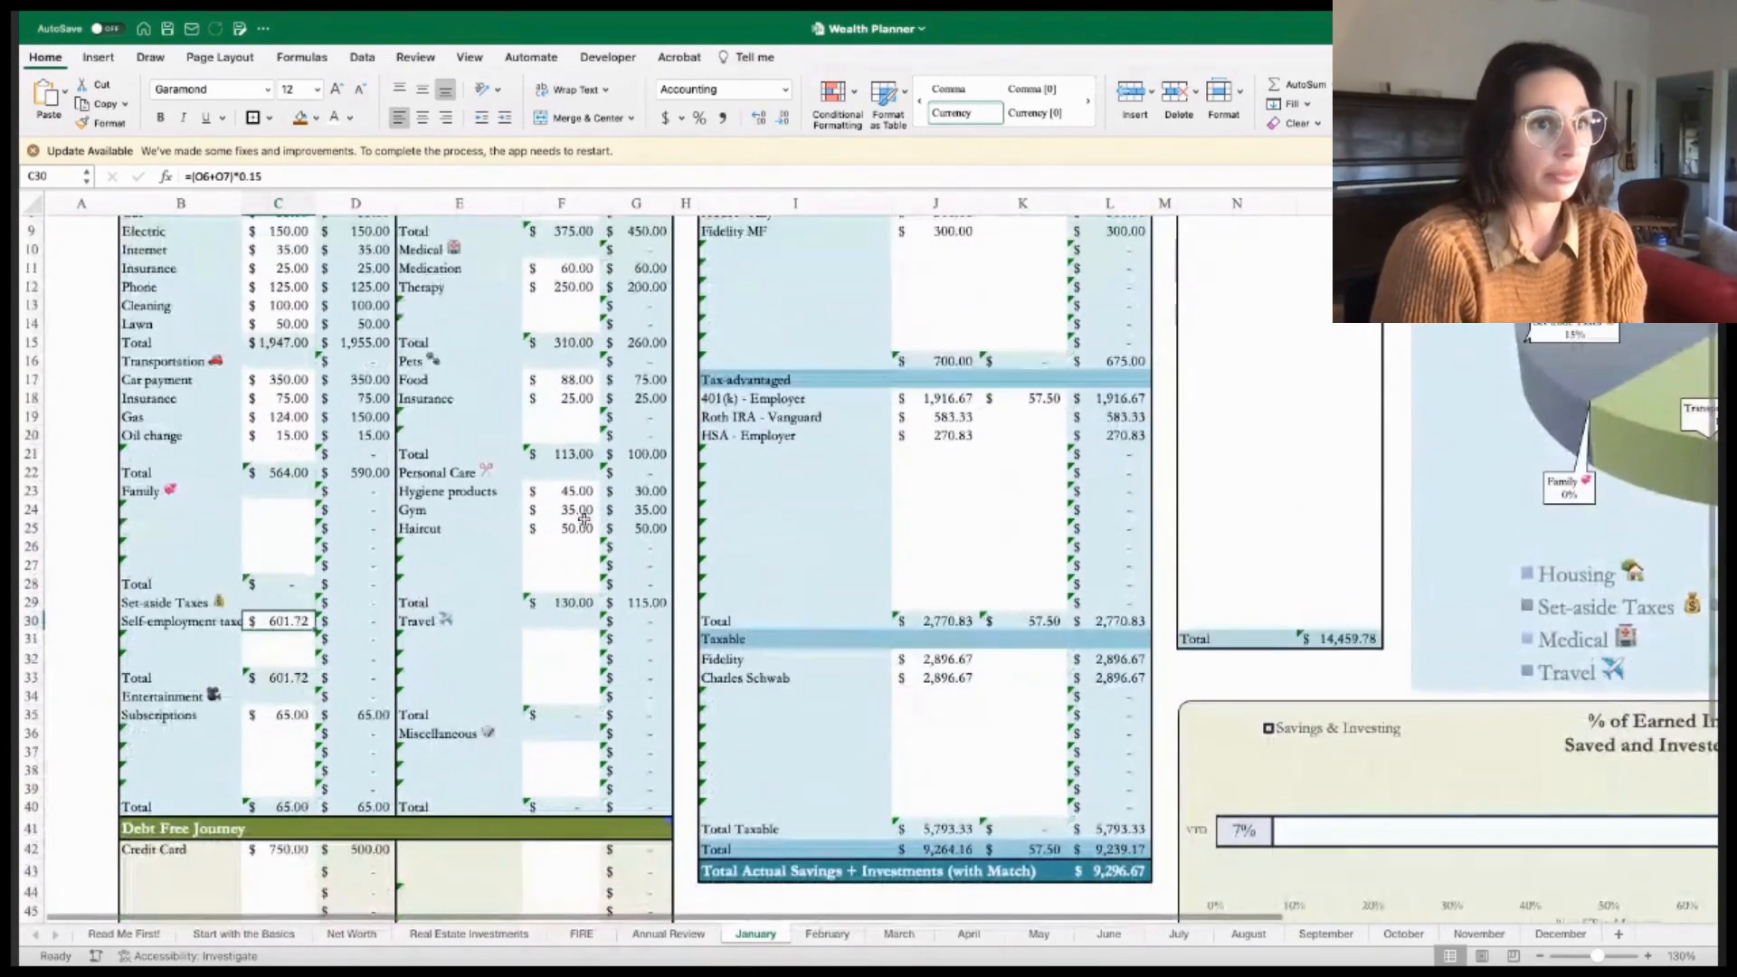
pyautogui.scroll(-3)
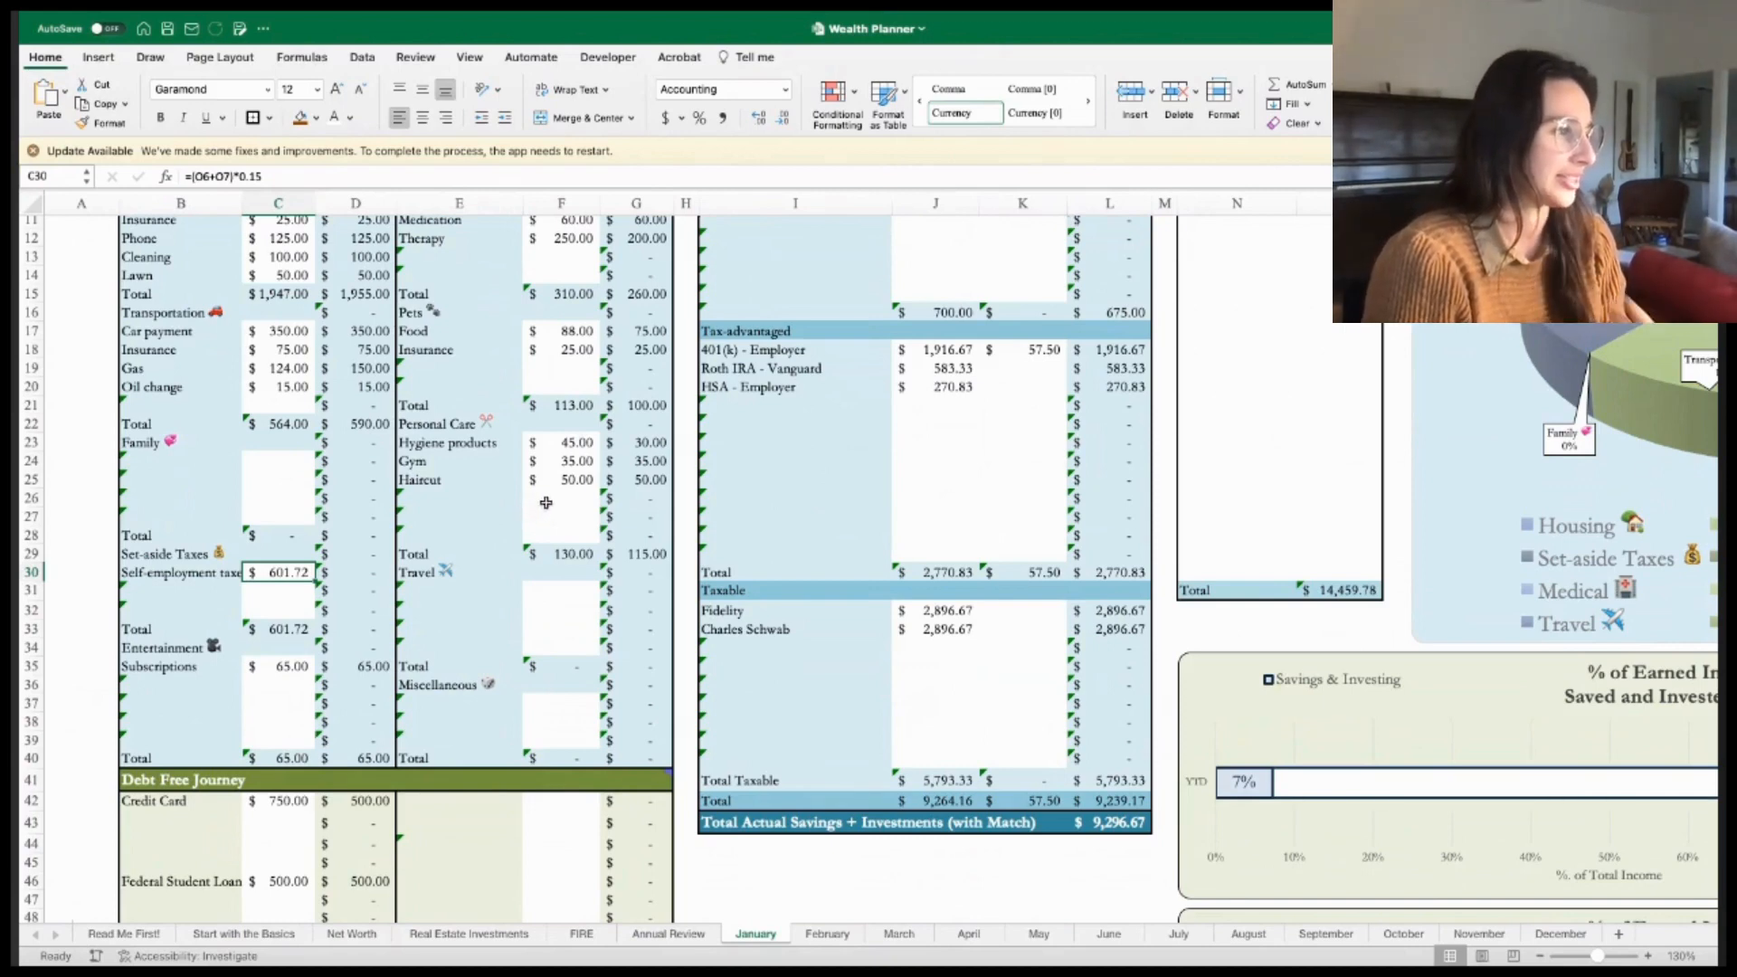
pyautogui.scroll(-3)
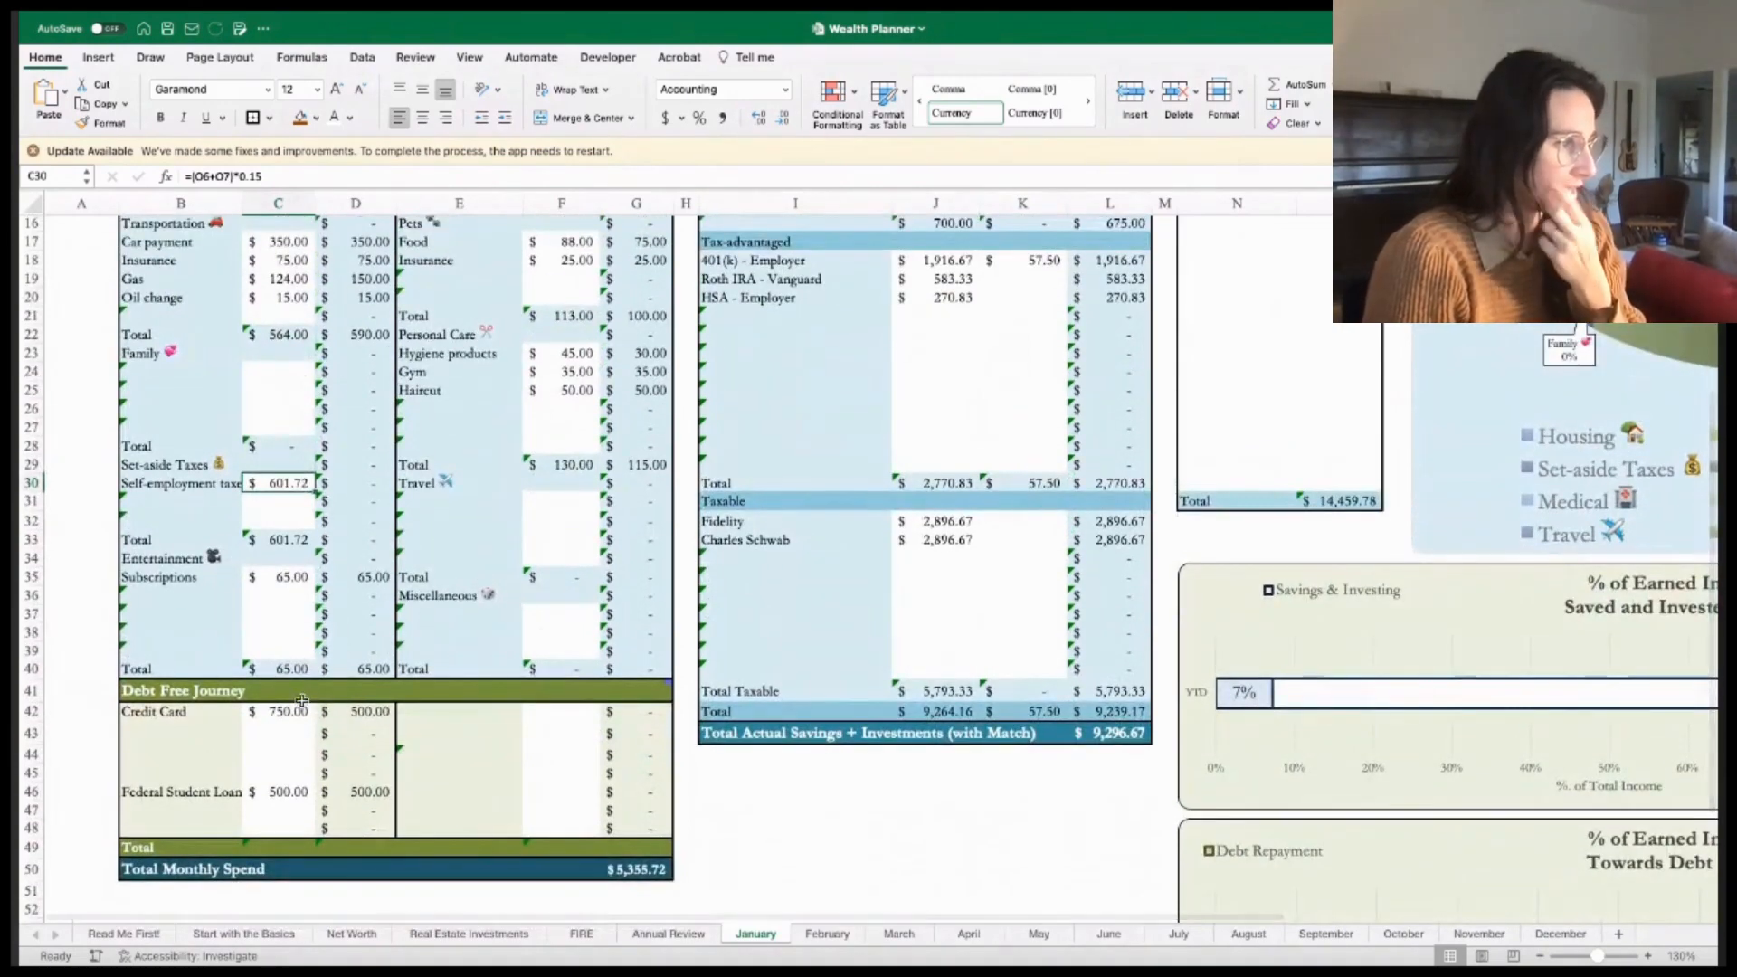
pyautogui.click(282, 711)
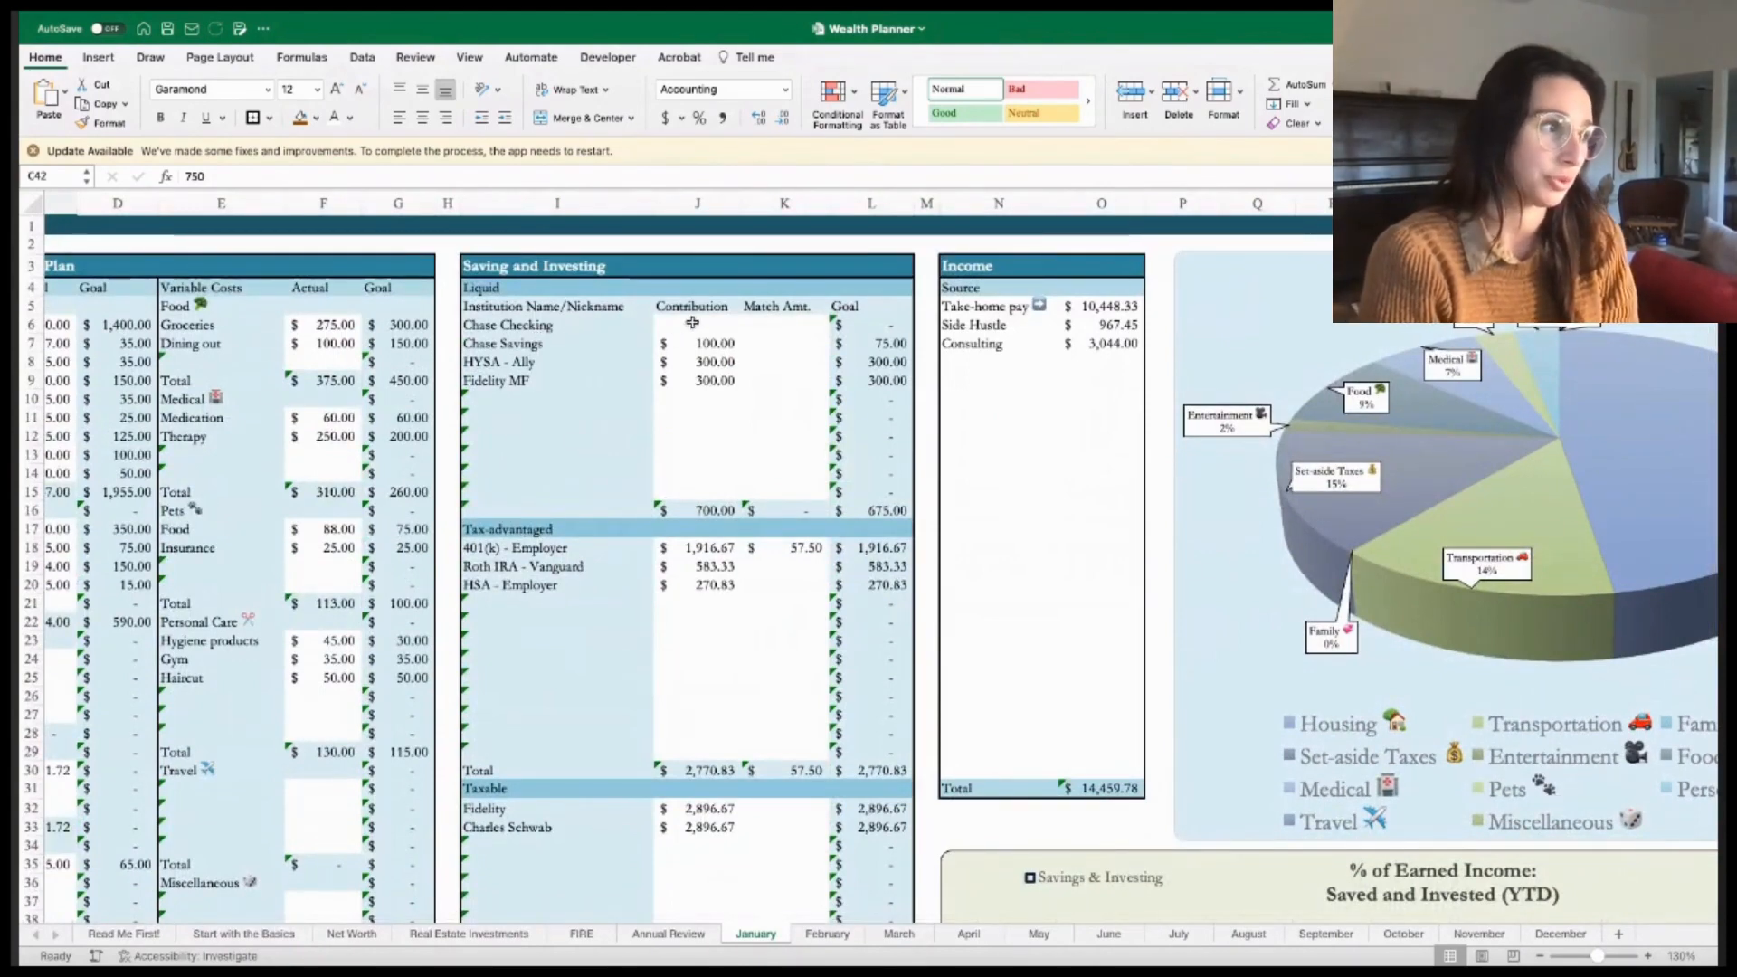
pyautogui.click(697, 342)
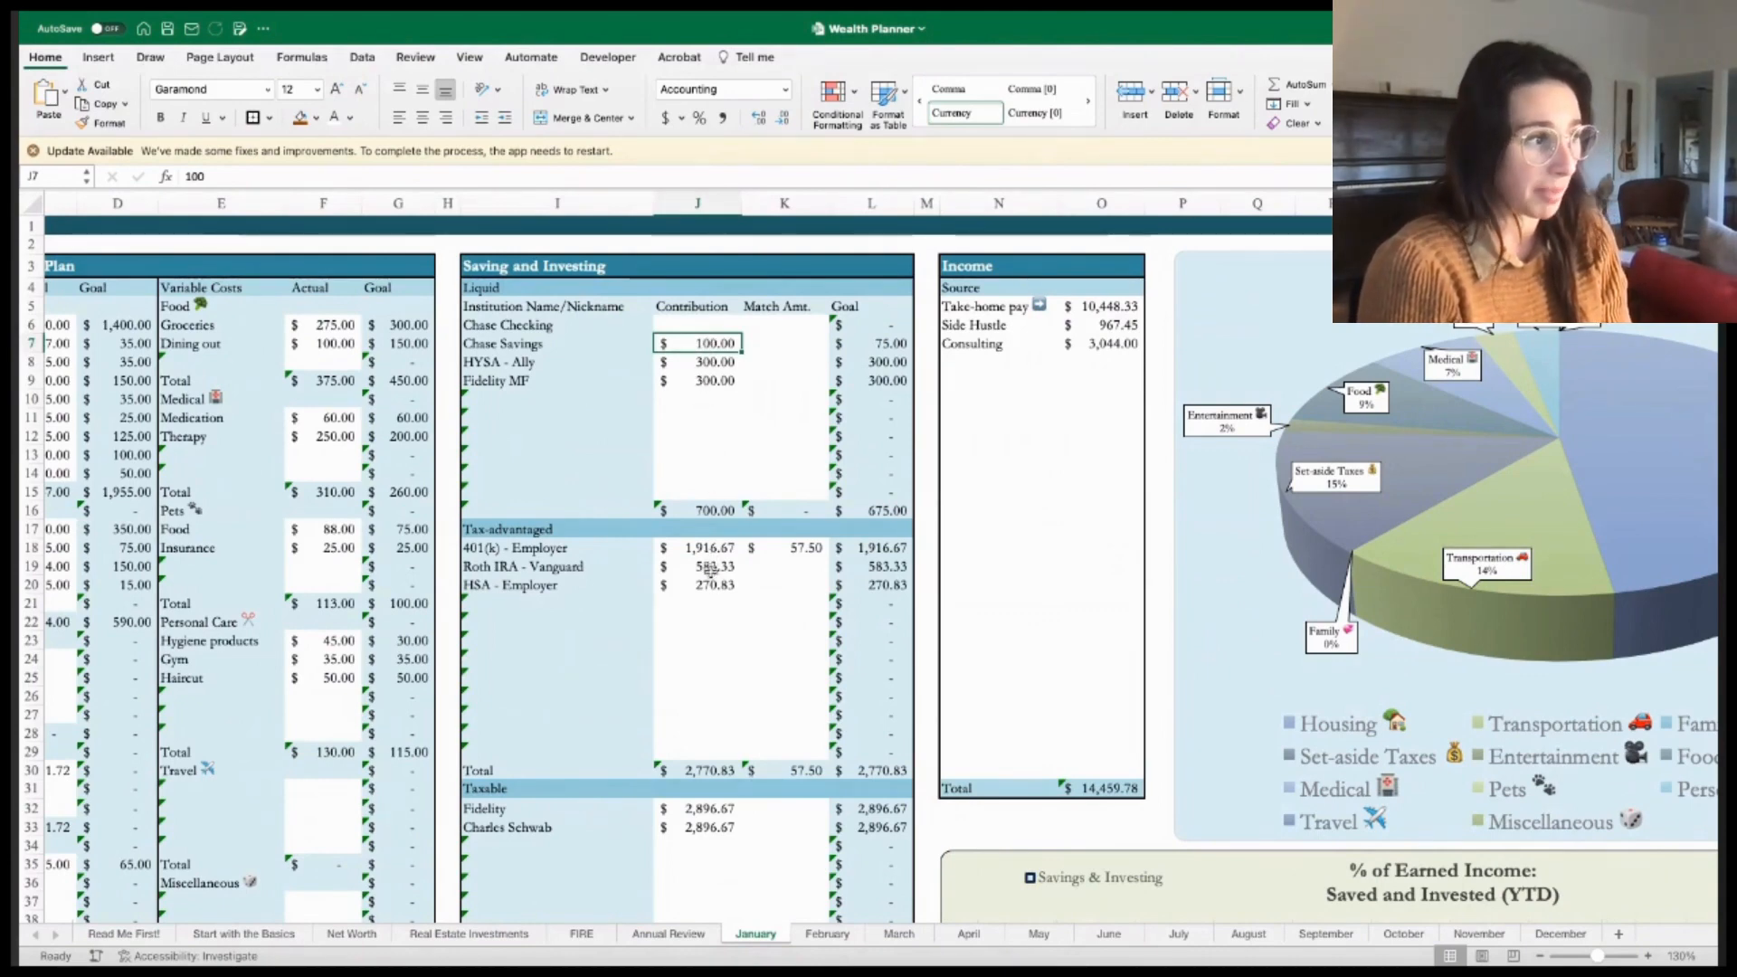
pyautogui.click(785, 548)
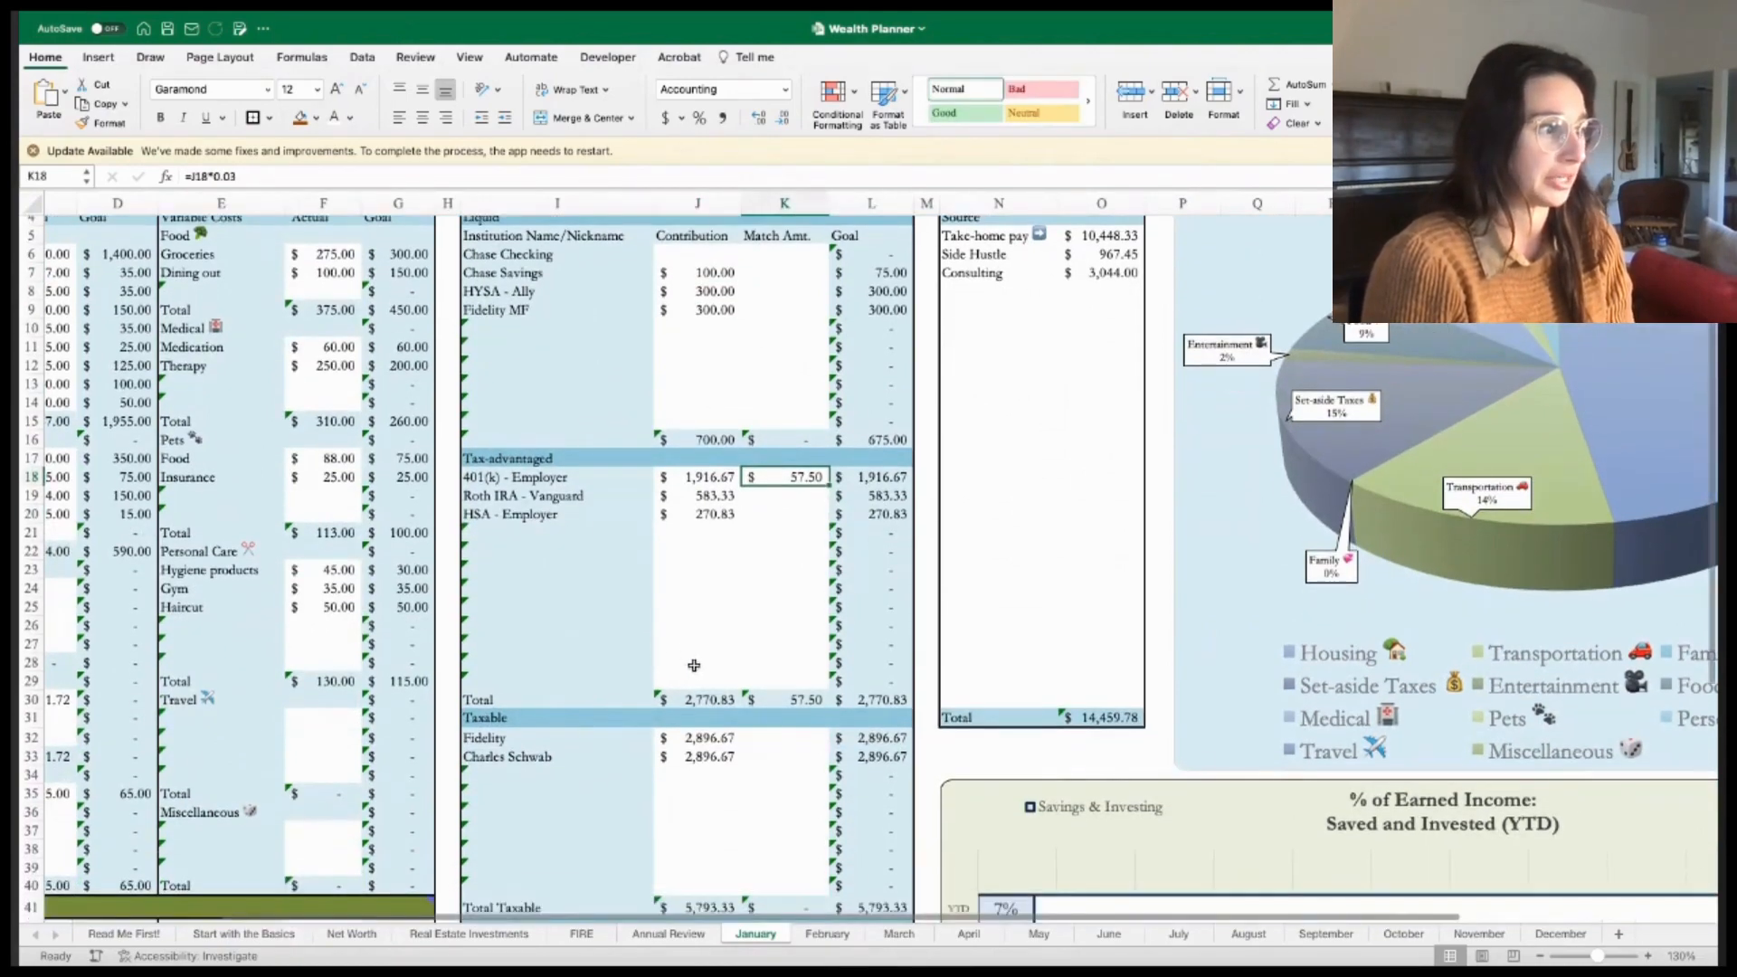
pyautogui.scroll(-3)
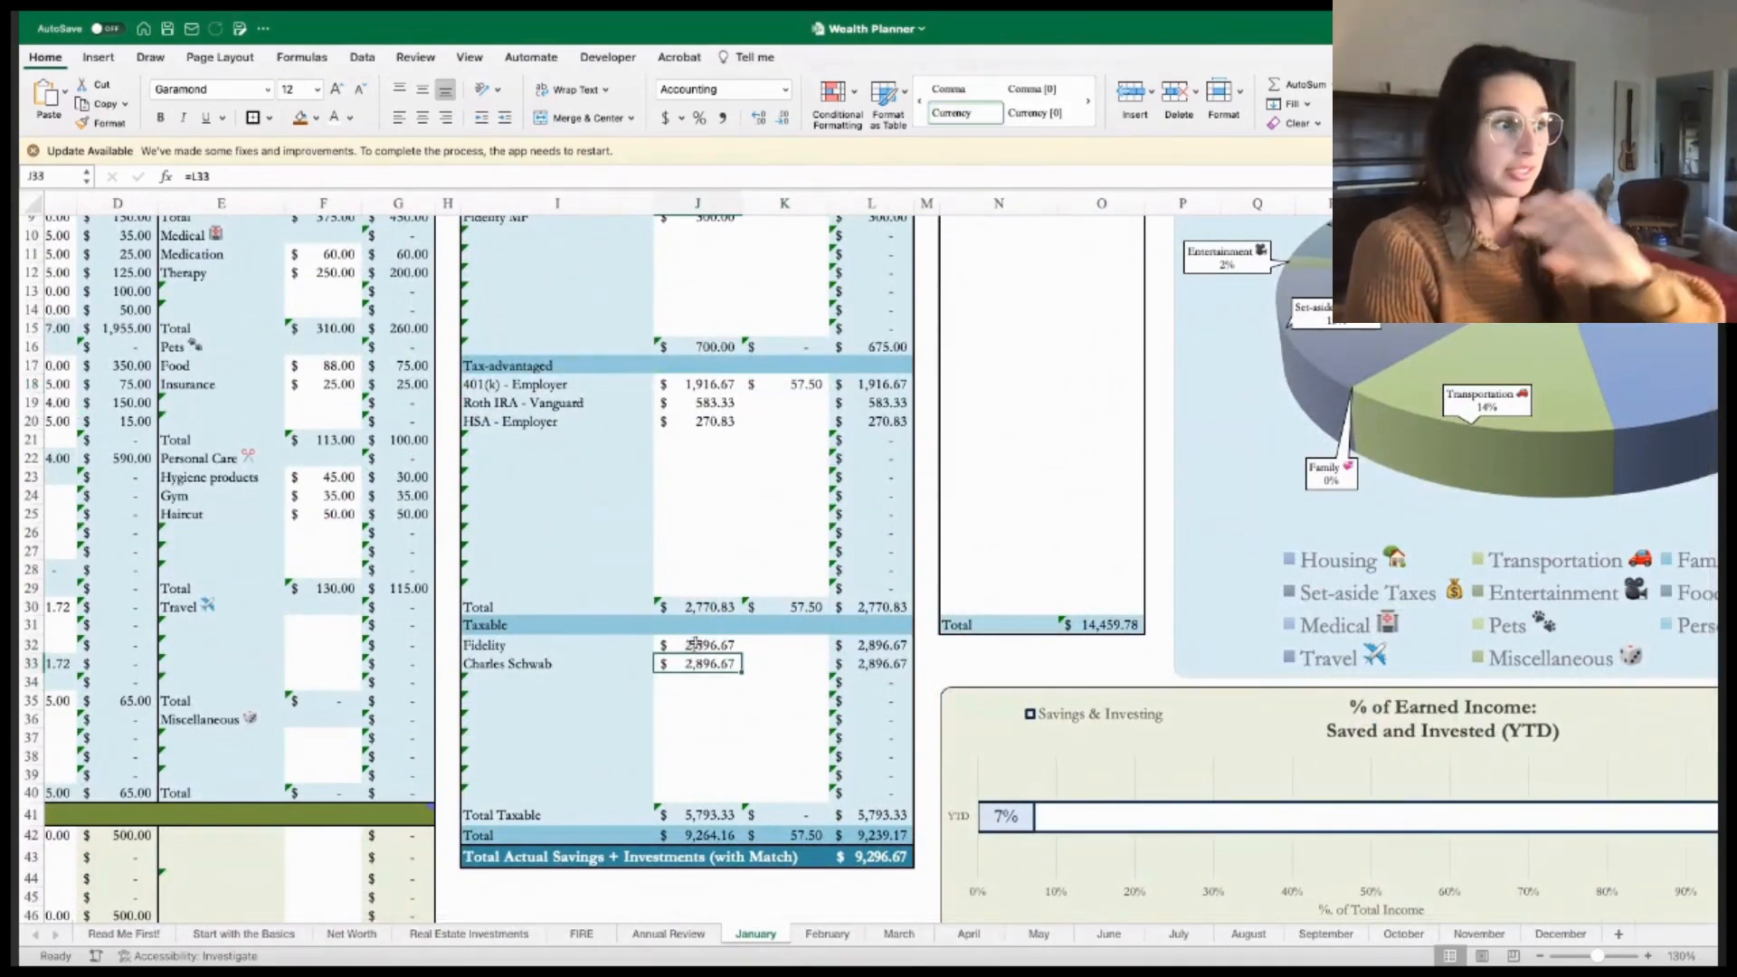
pyautogui.moveTo(672, 577)
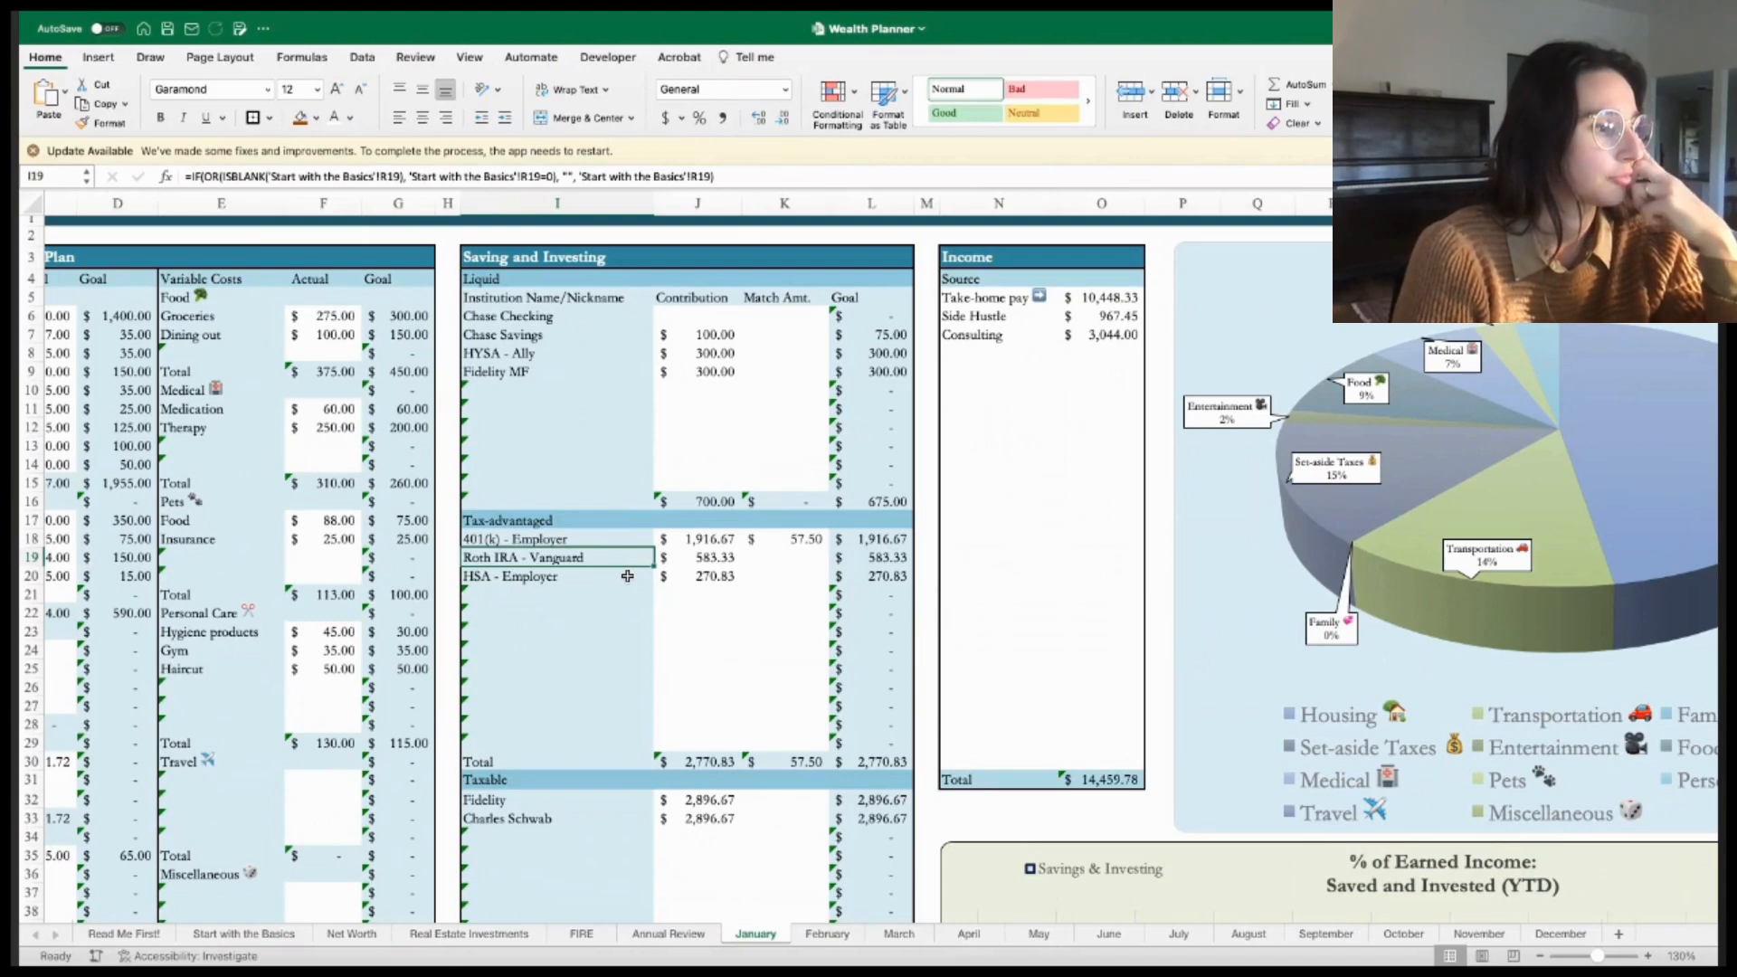
pyautogui.scroll(-3)
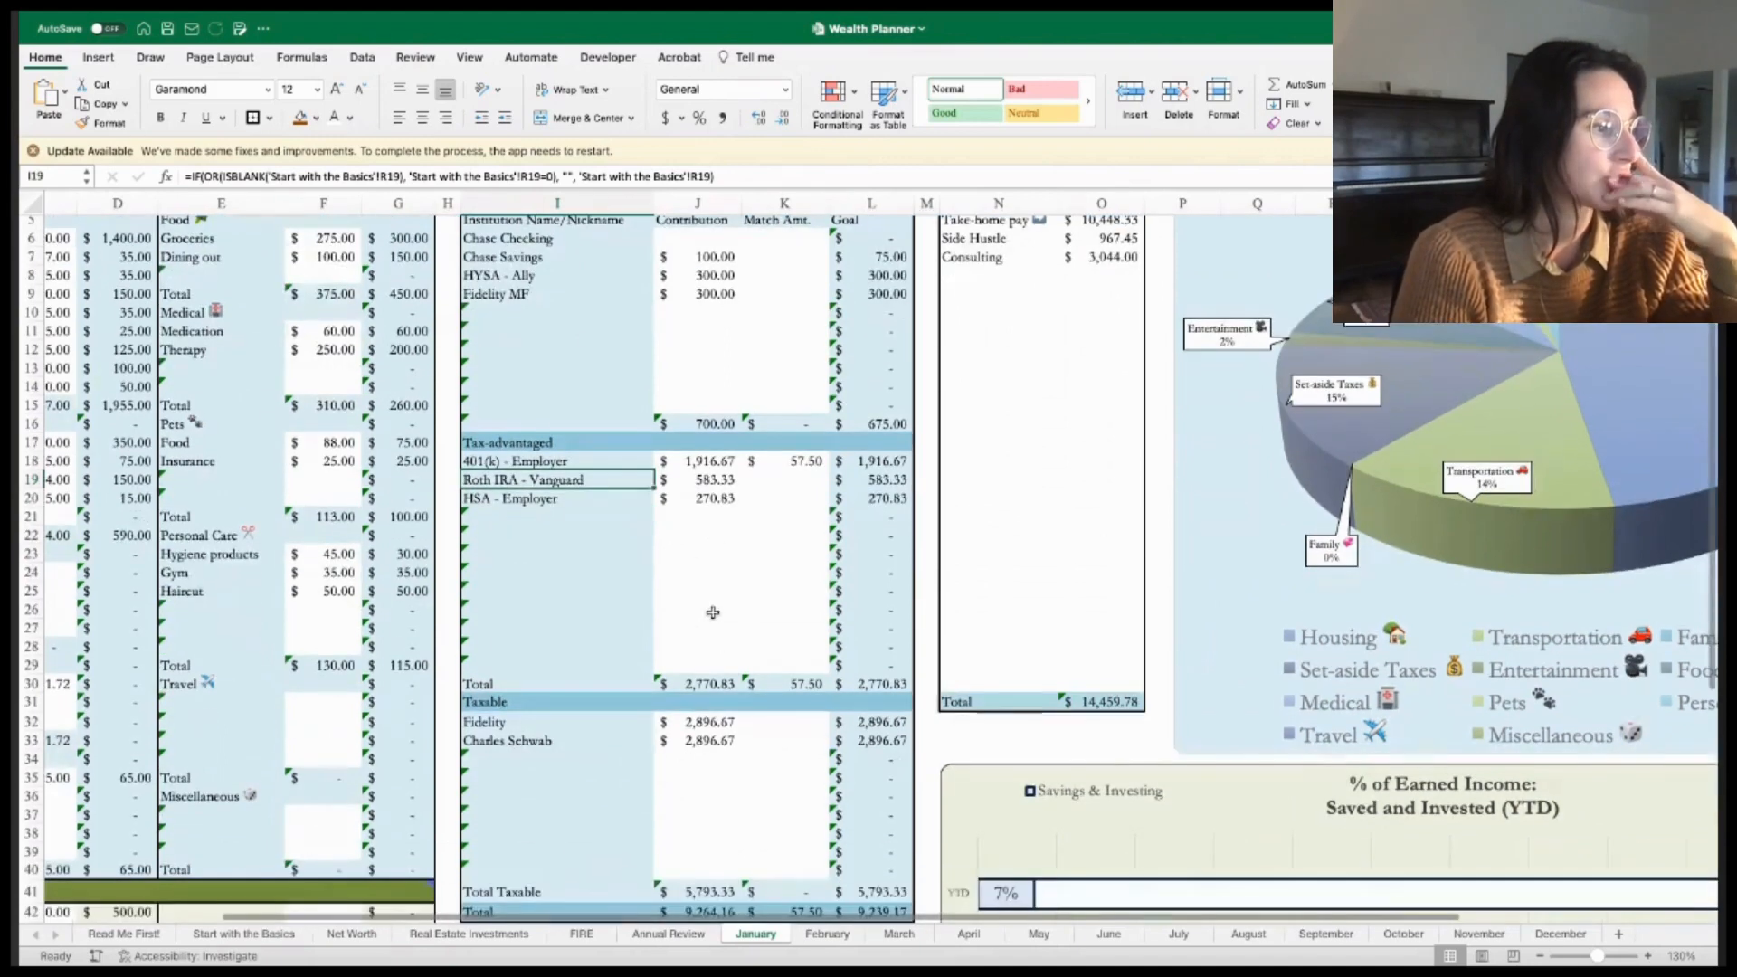
pyautogui.scroll(-3)
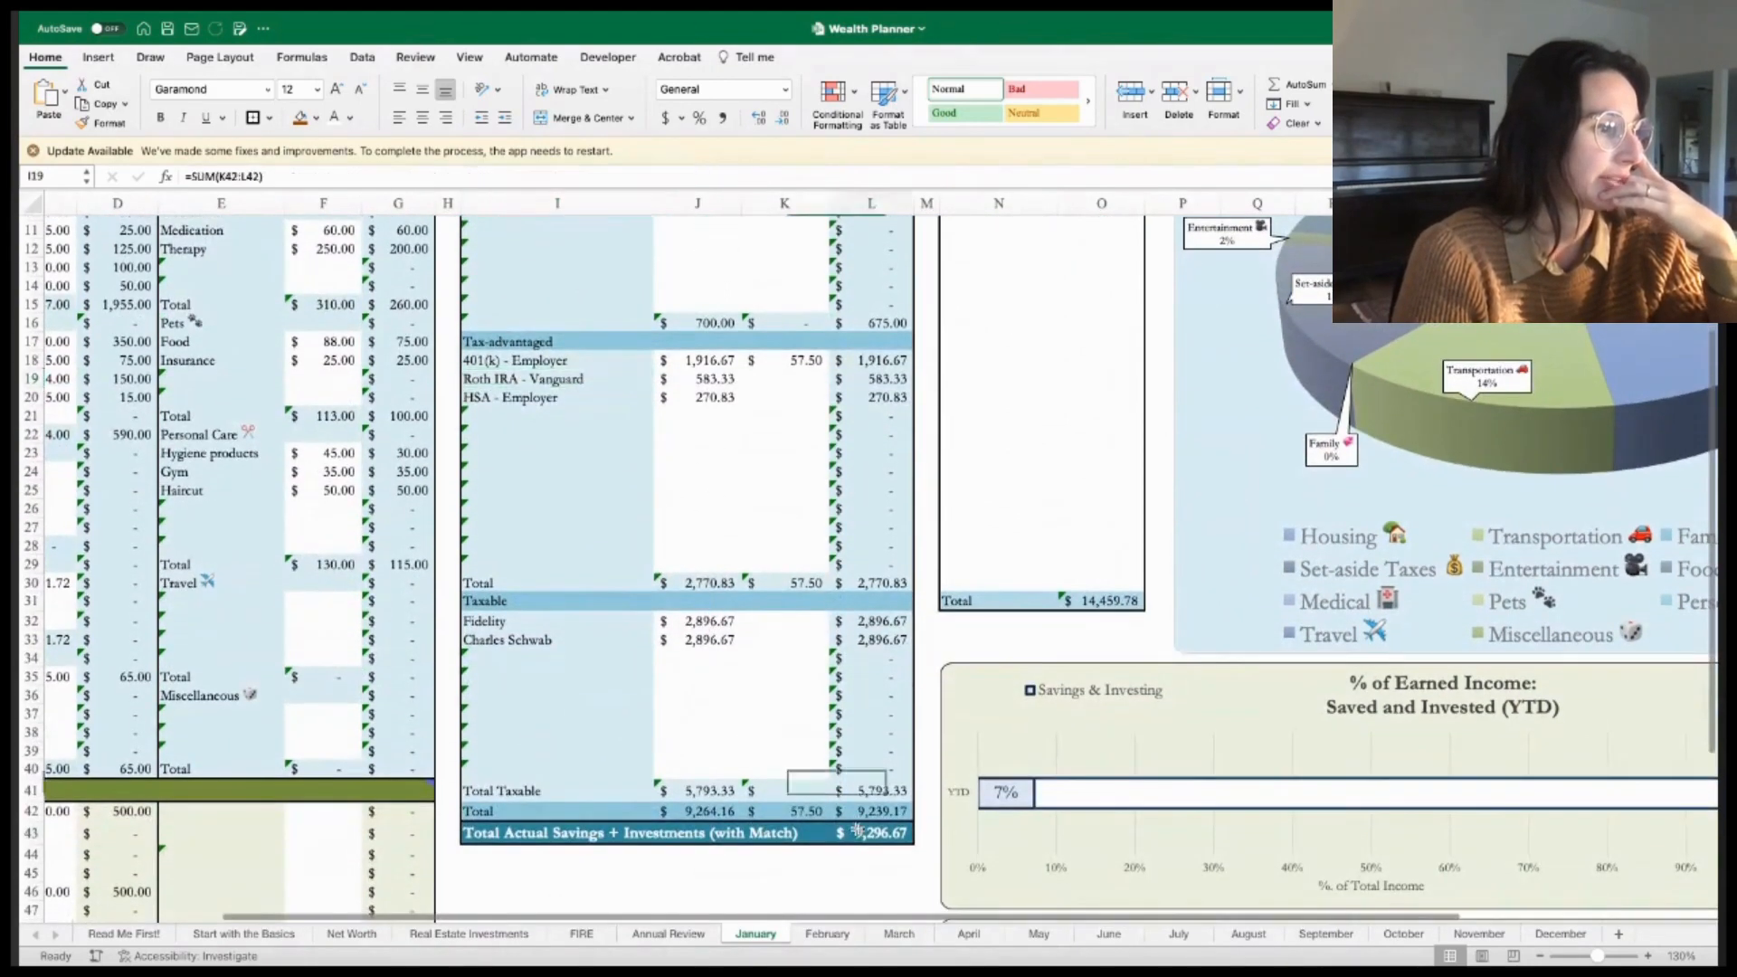
pyautogui.scroll(-3)
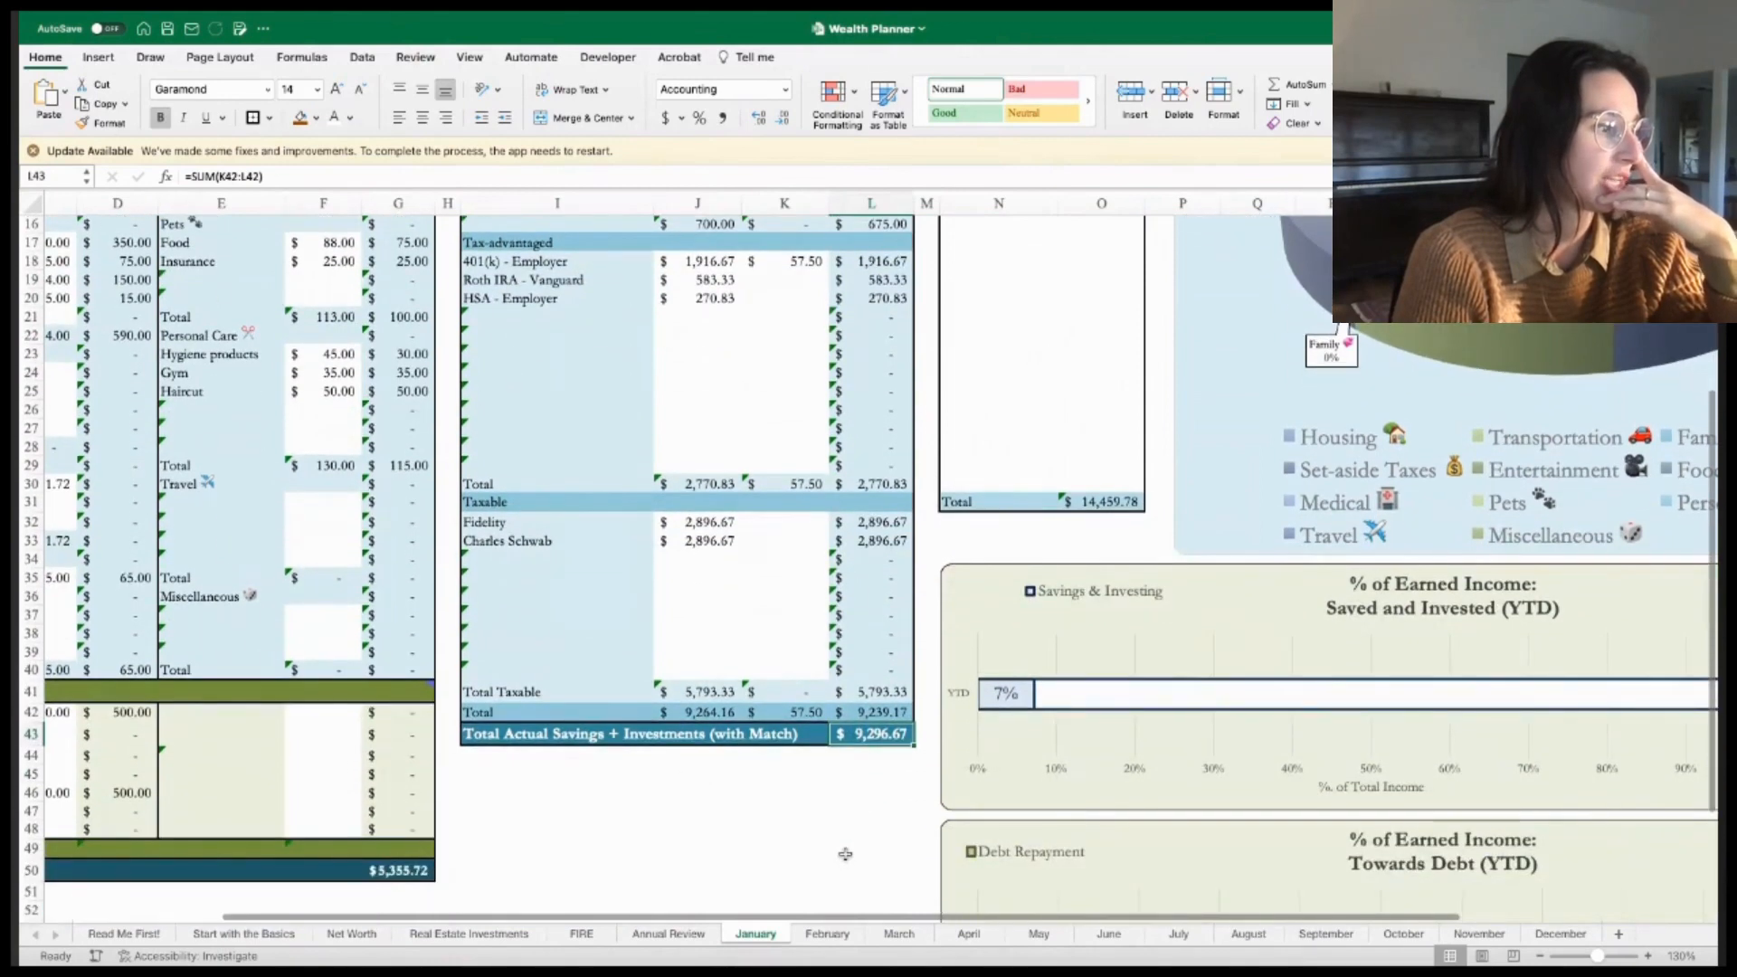
pyautogui.scroll(-3)
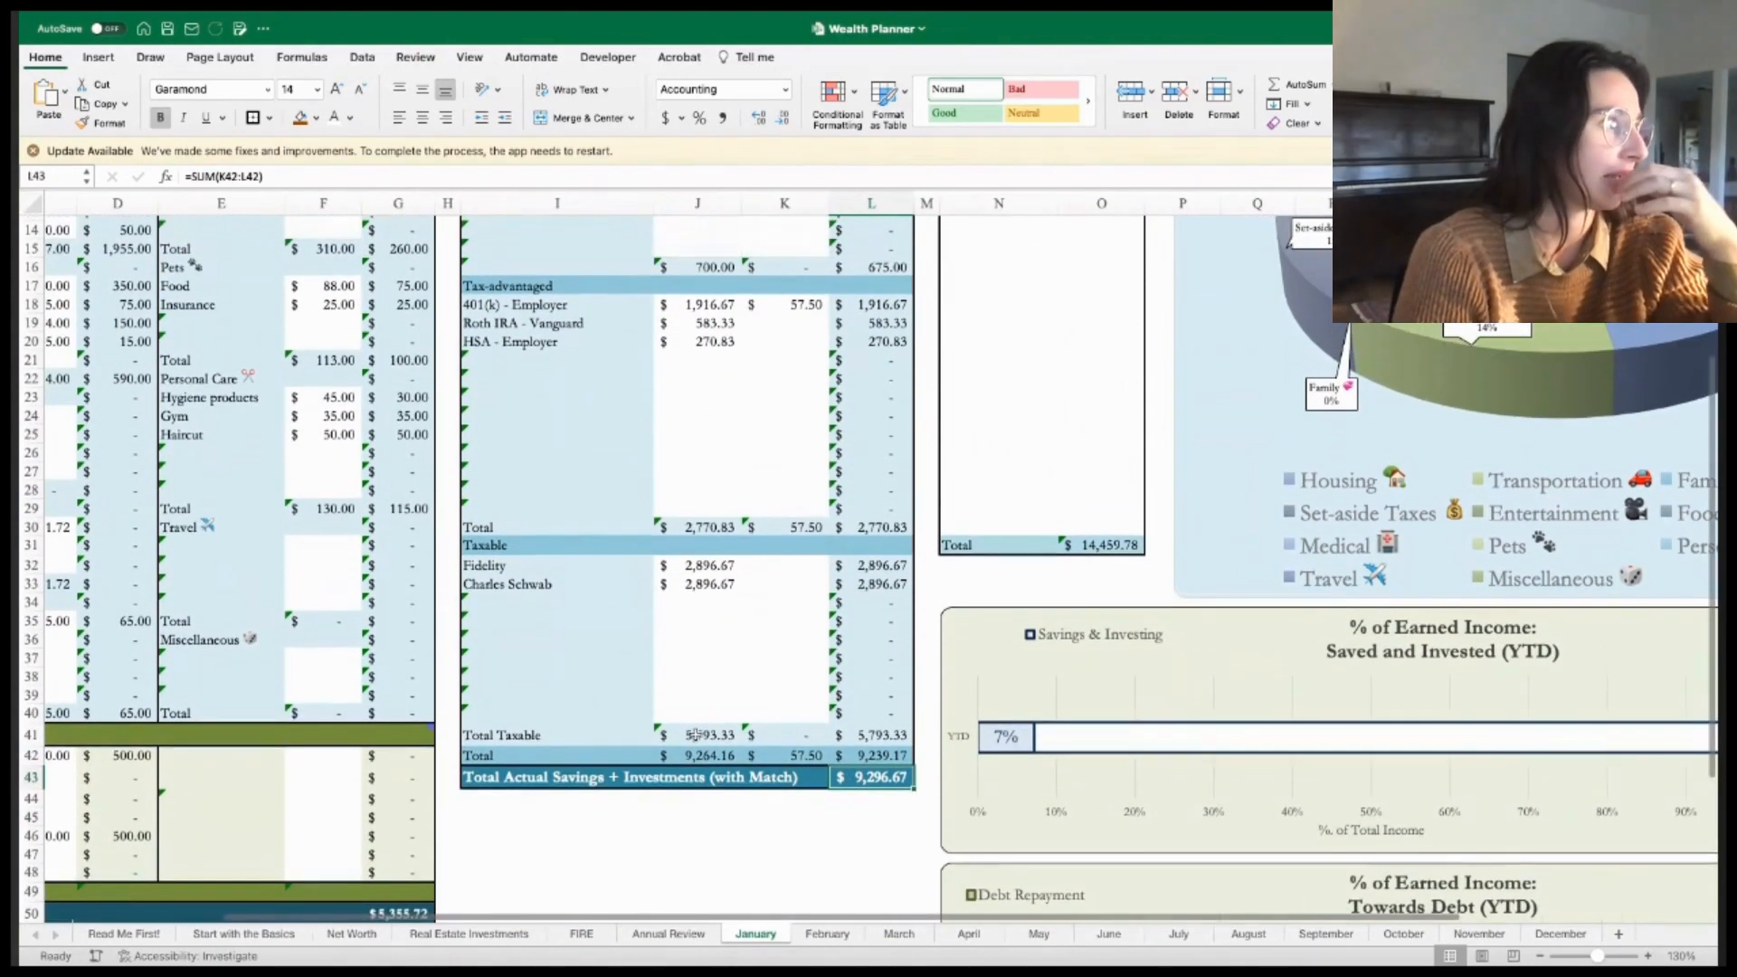
pyautogui.scroll(-3)
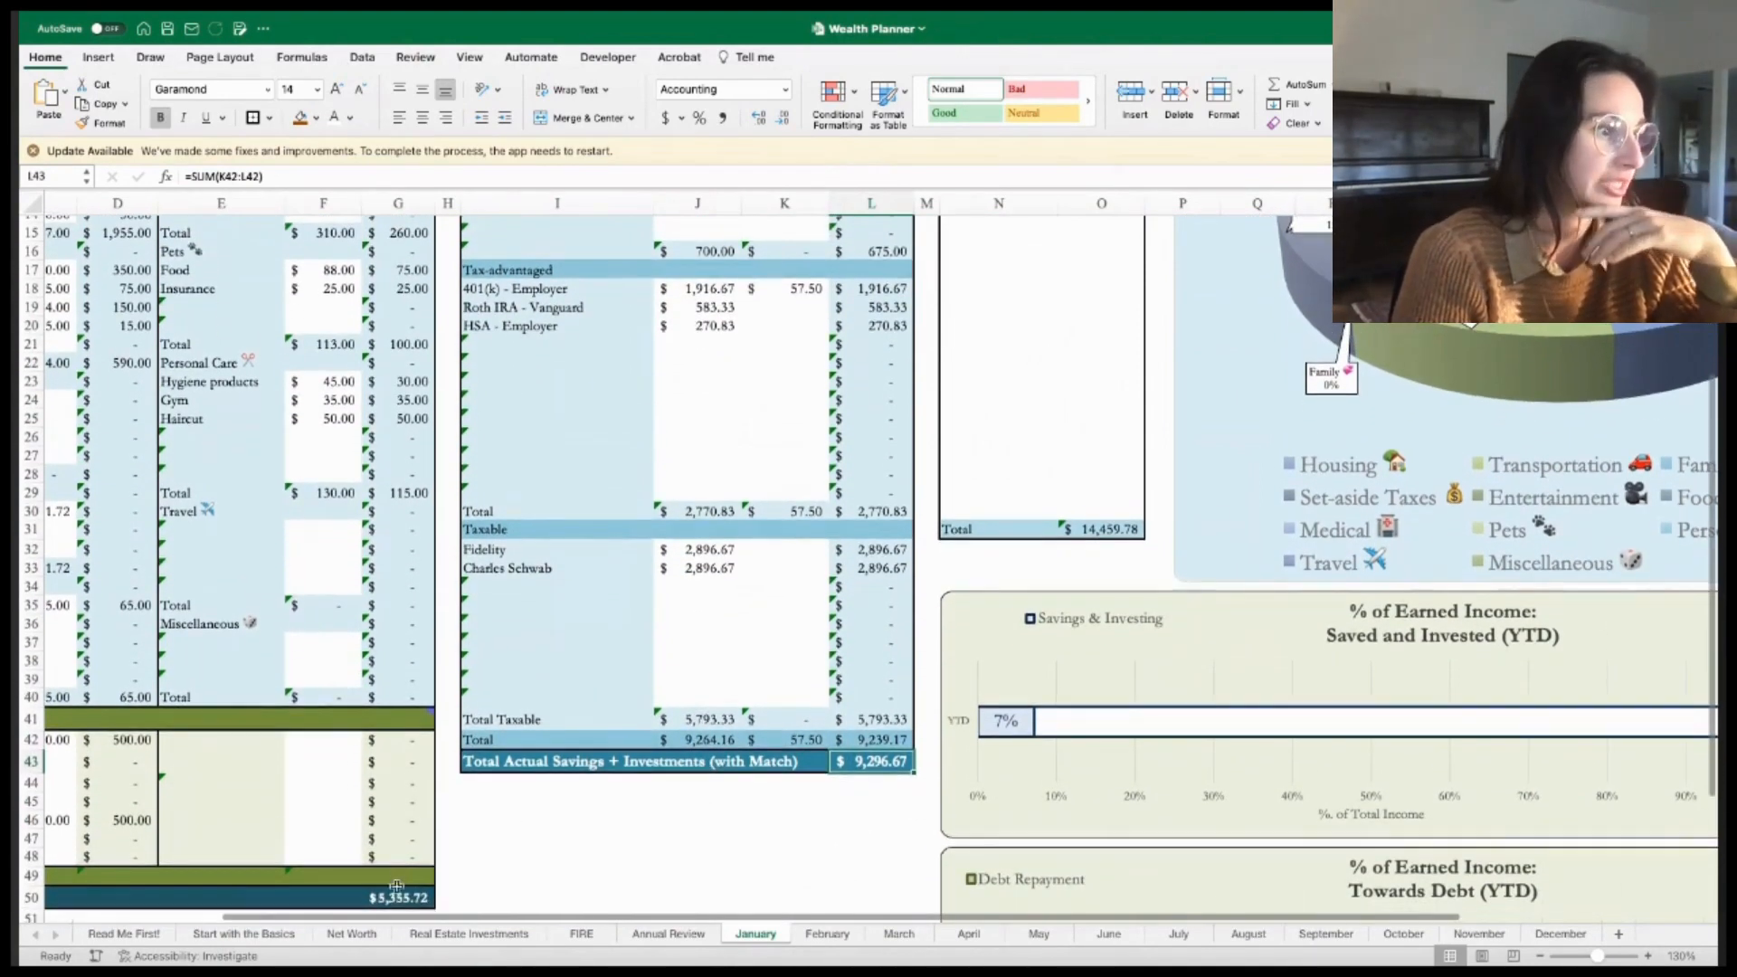
pyautogui.click(396, 897)
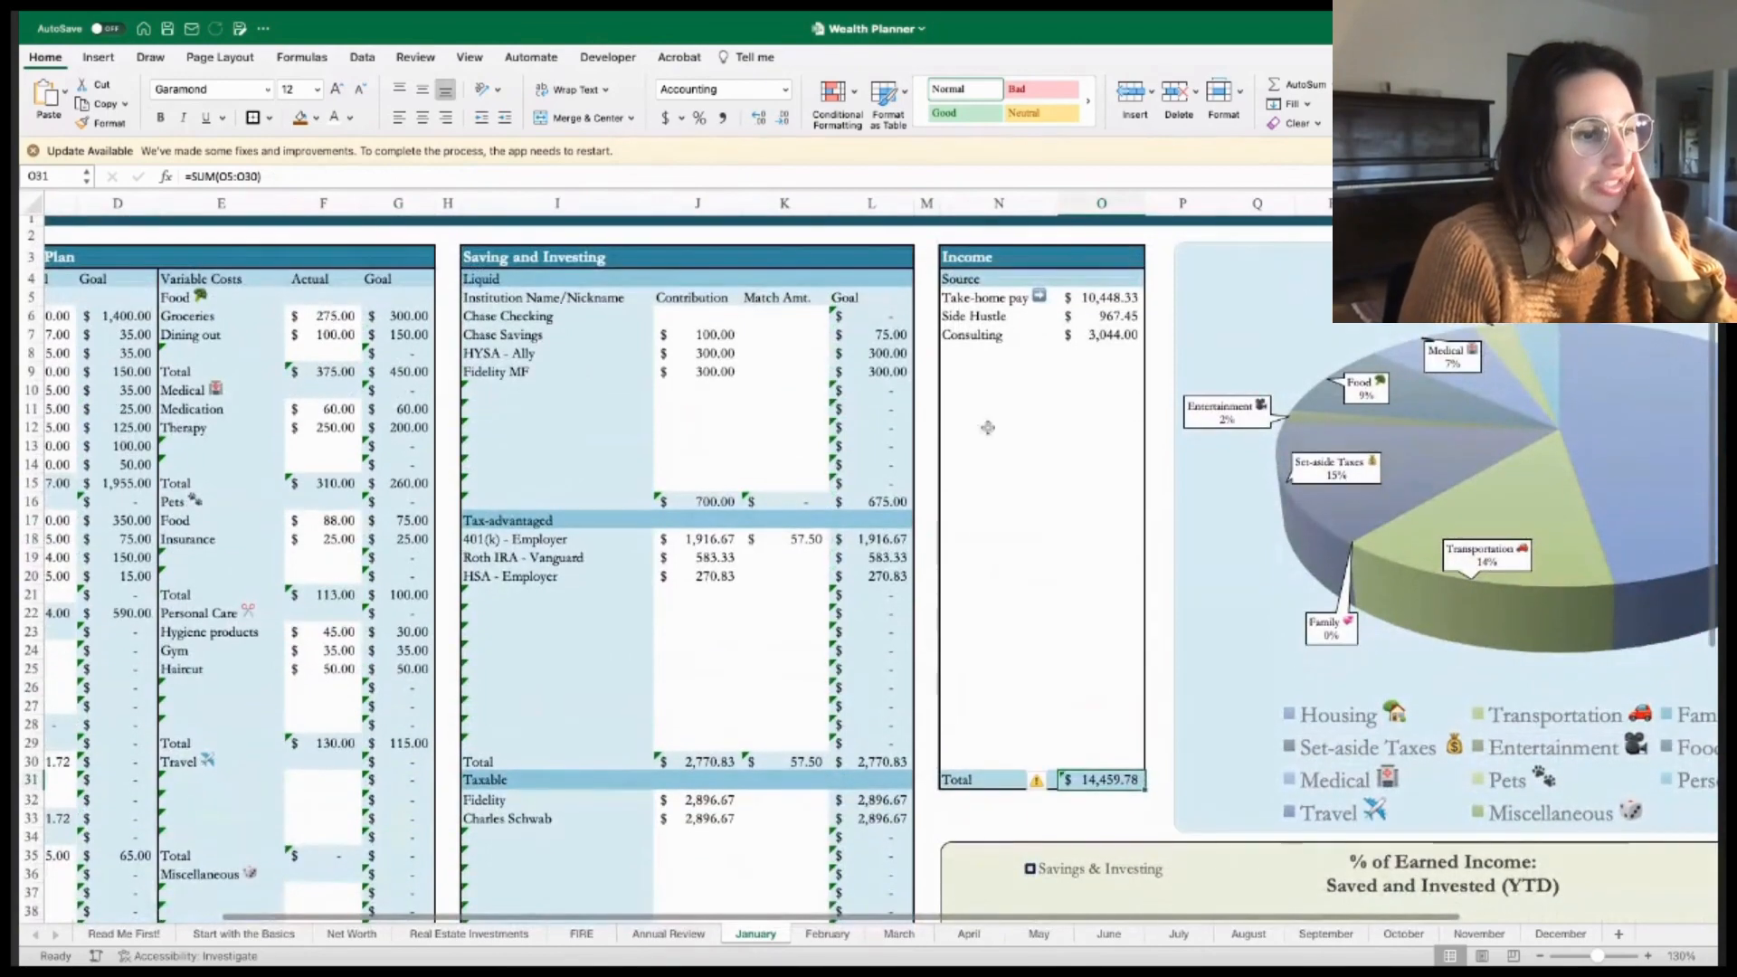
pyautogui.scroll(-3)
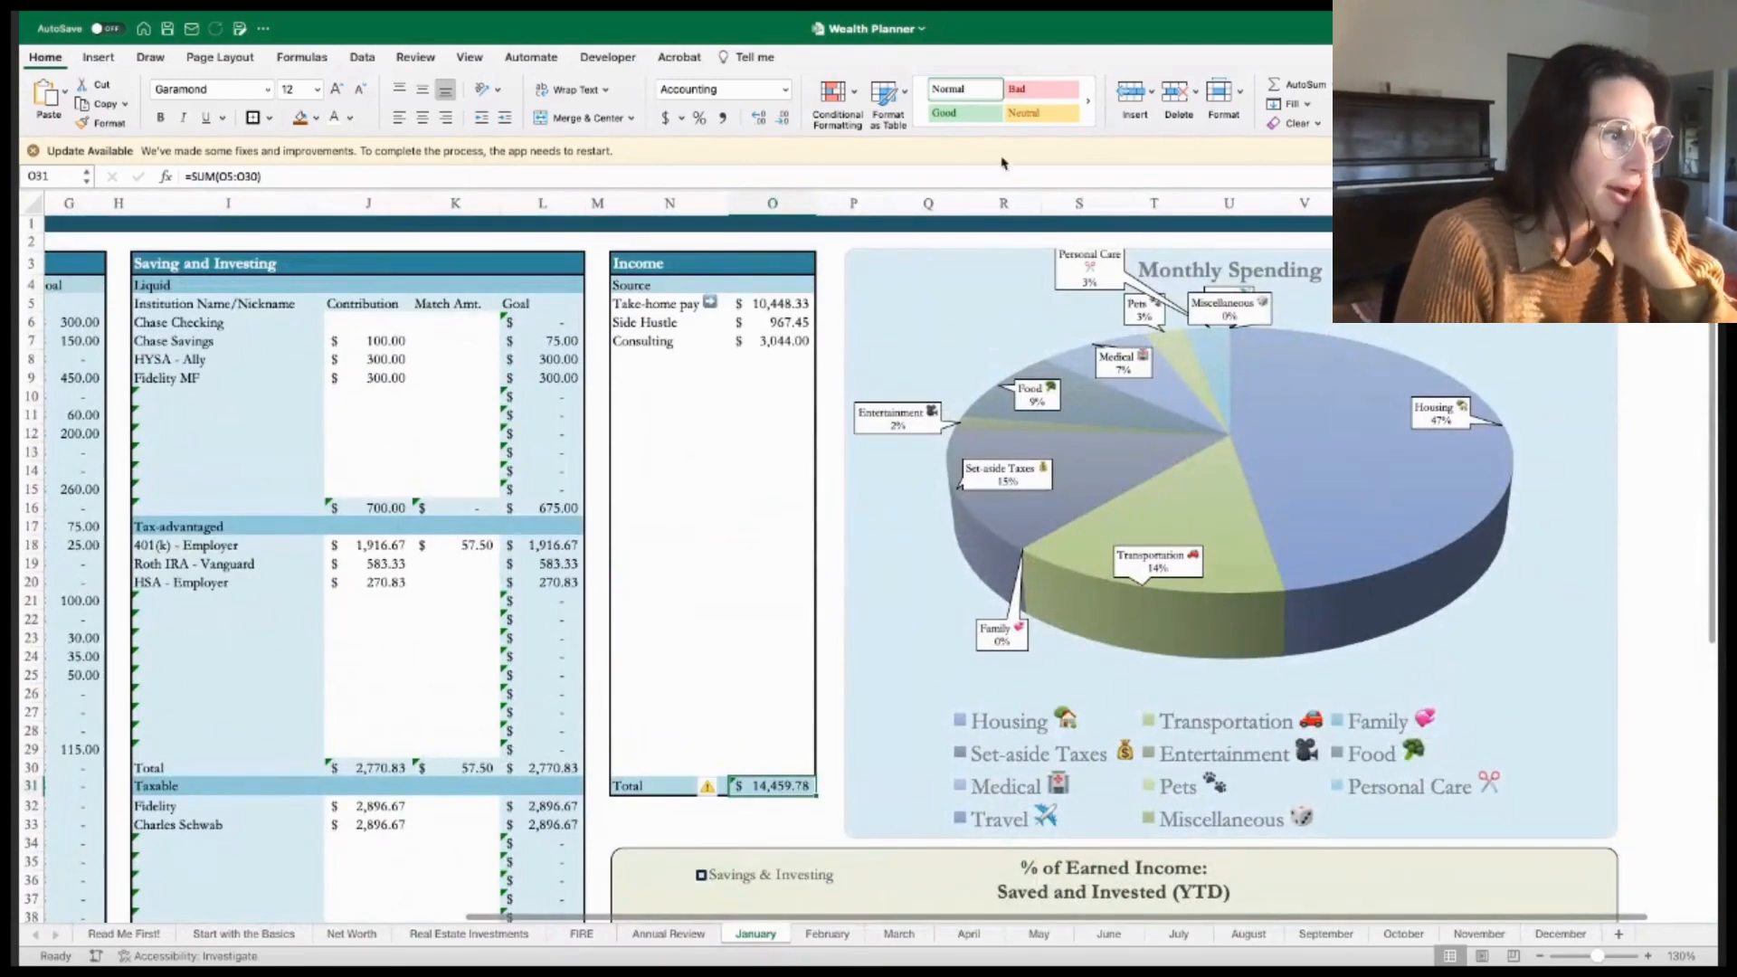
pyautogui.moveTo(1258, 470)
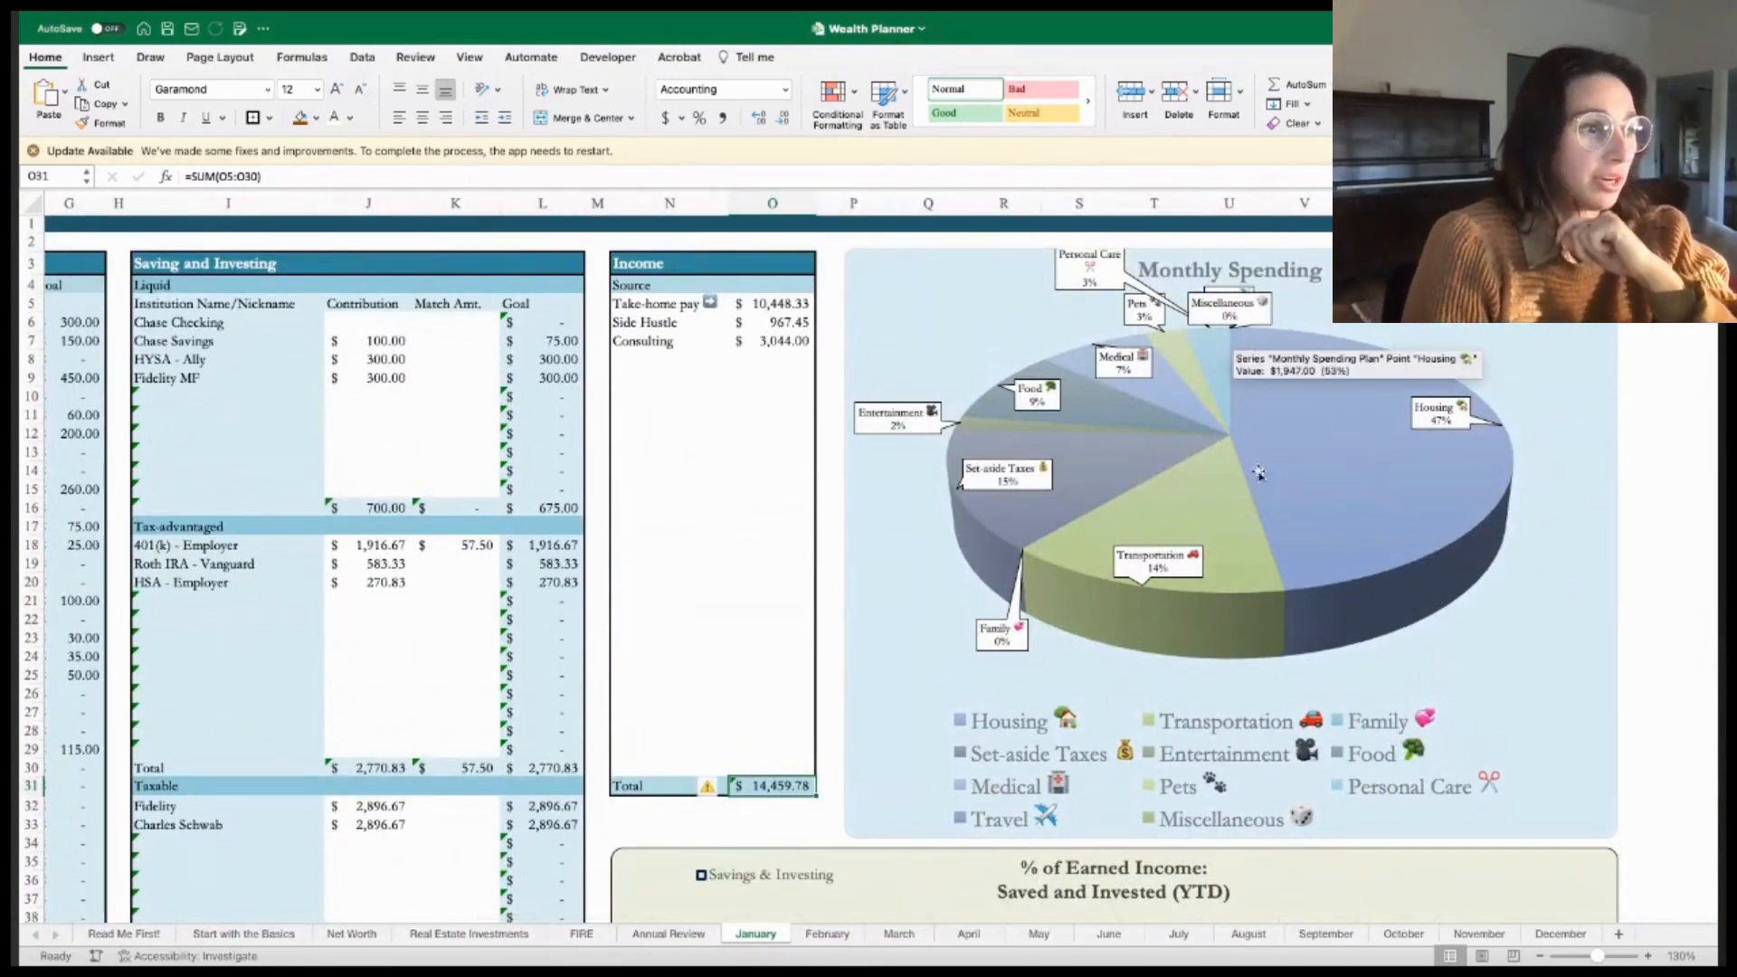
pyautogui.scroll(-3)
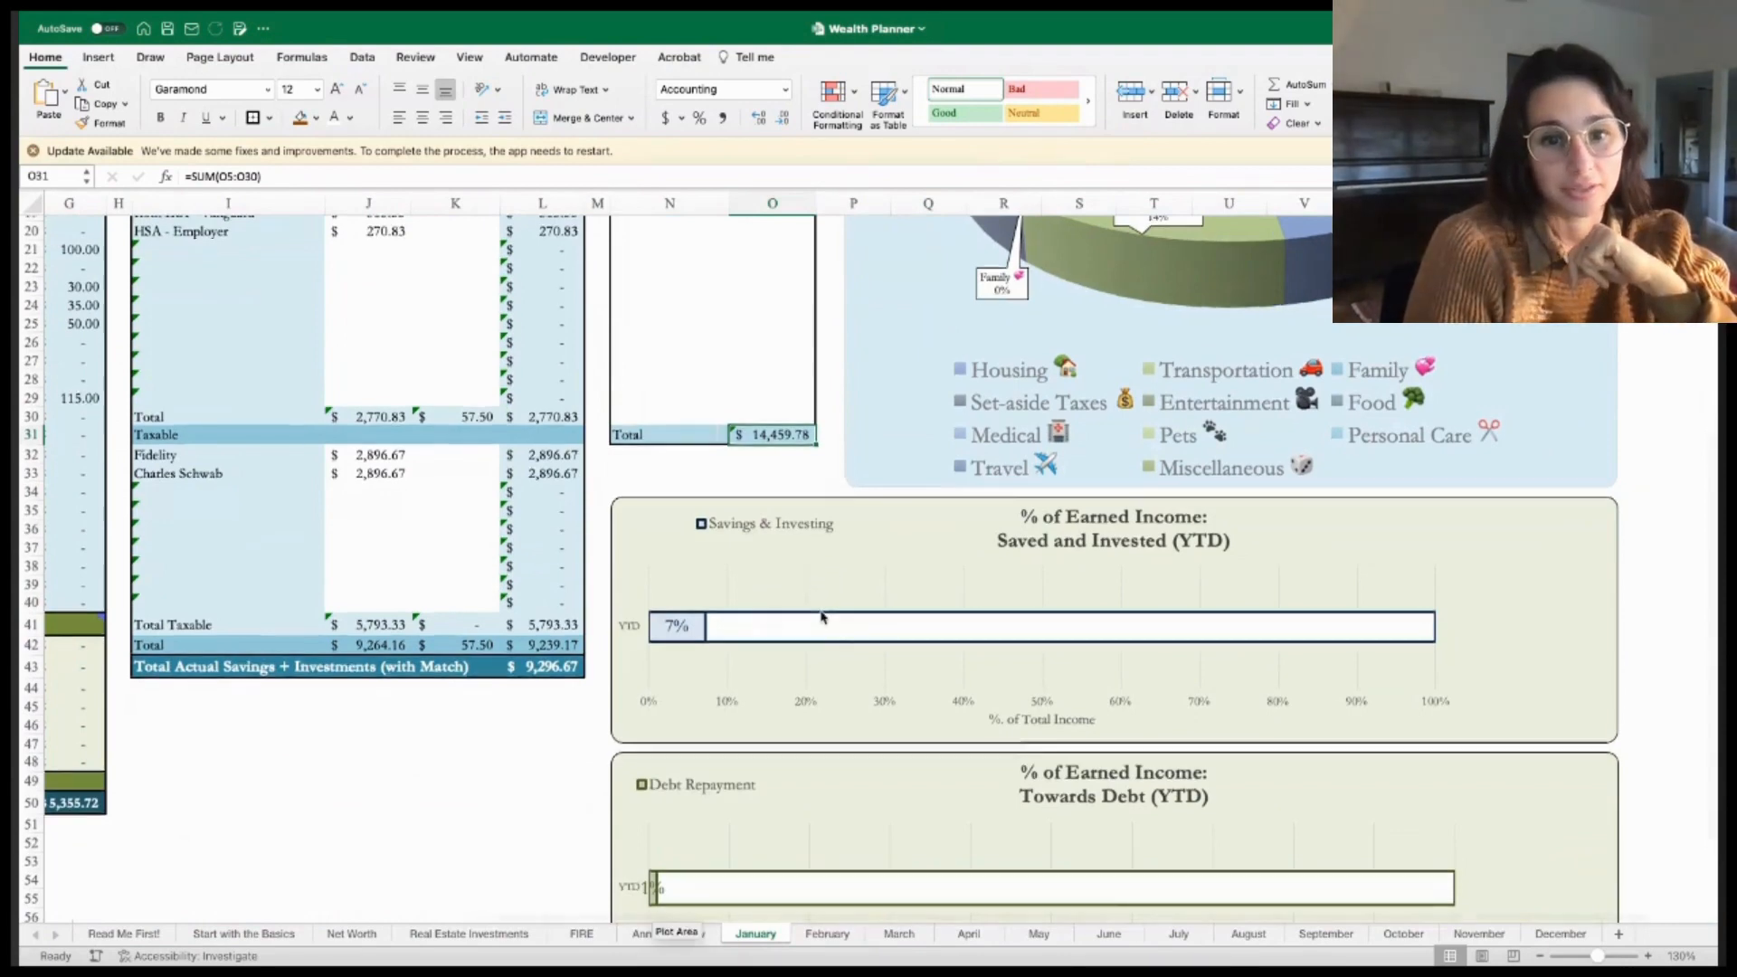
pyautogui.scroll(-3)
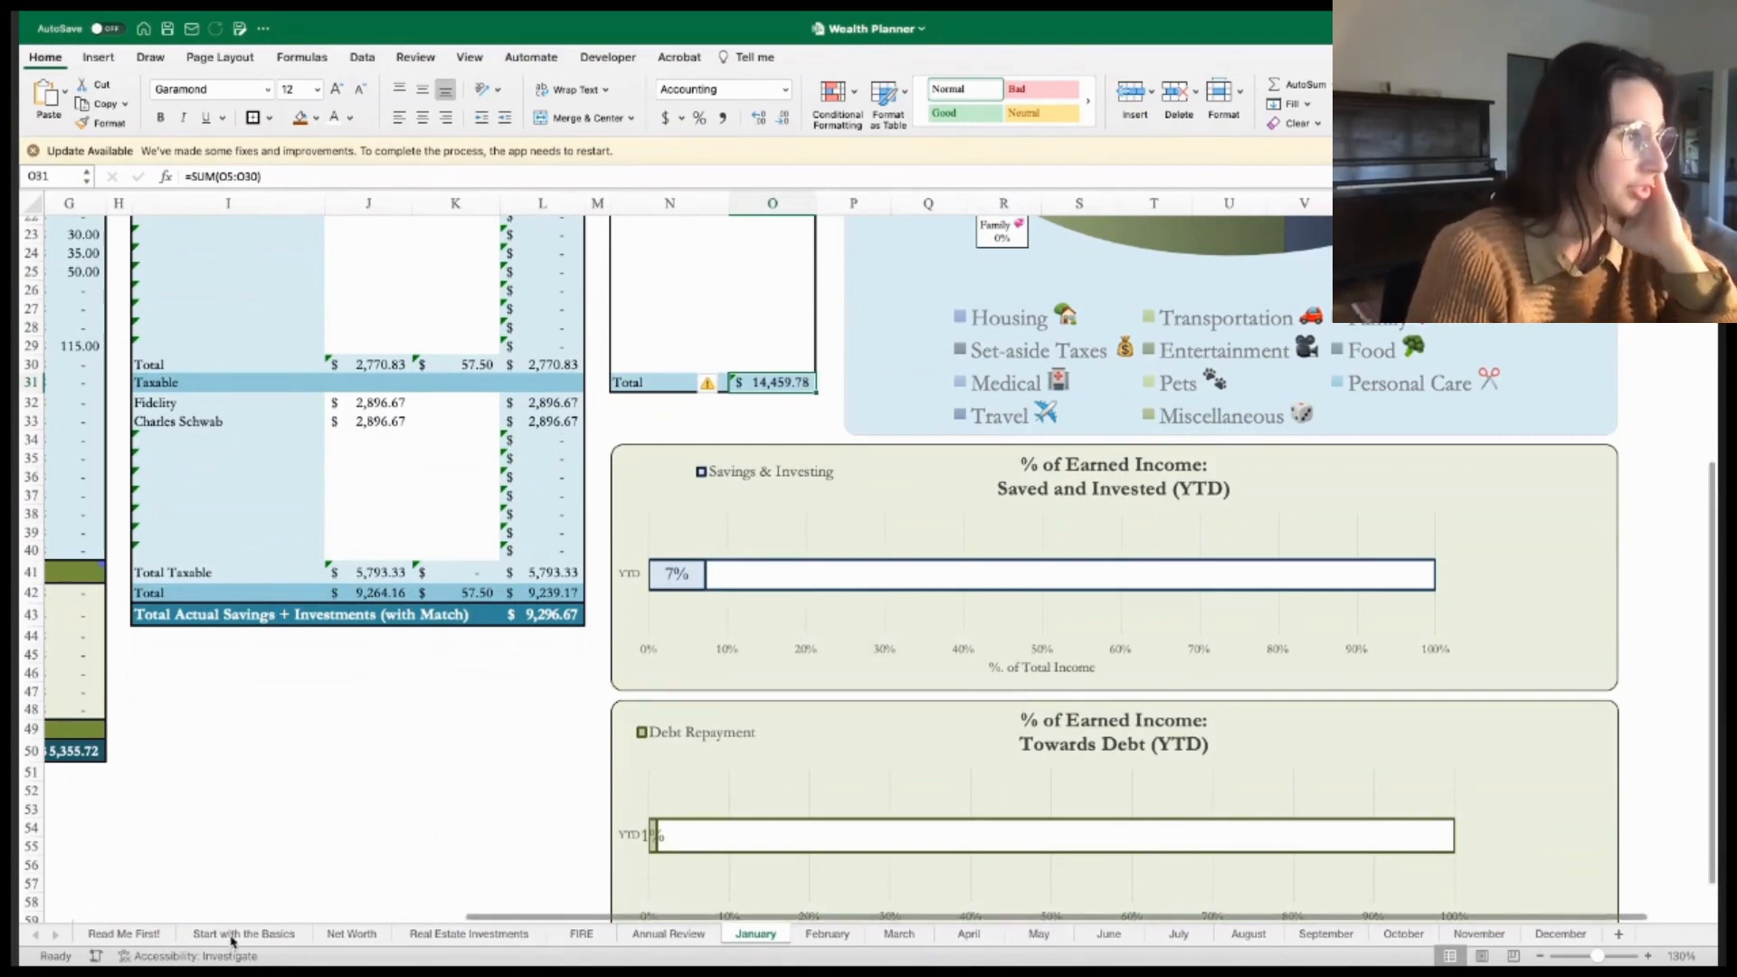
pyautogui.click(351, 934)
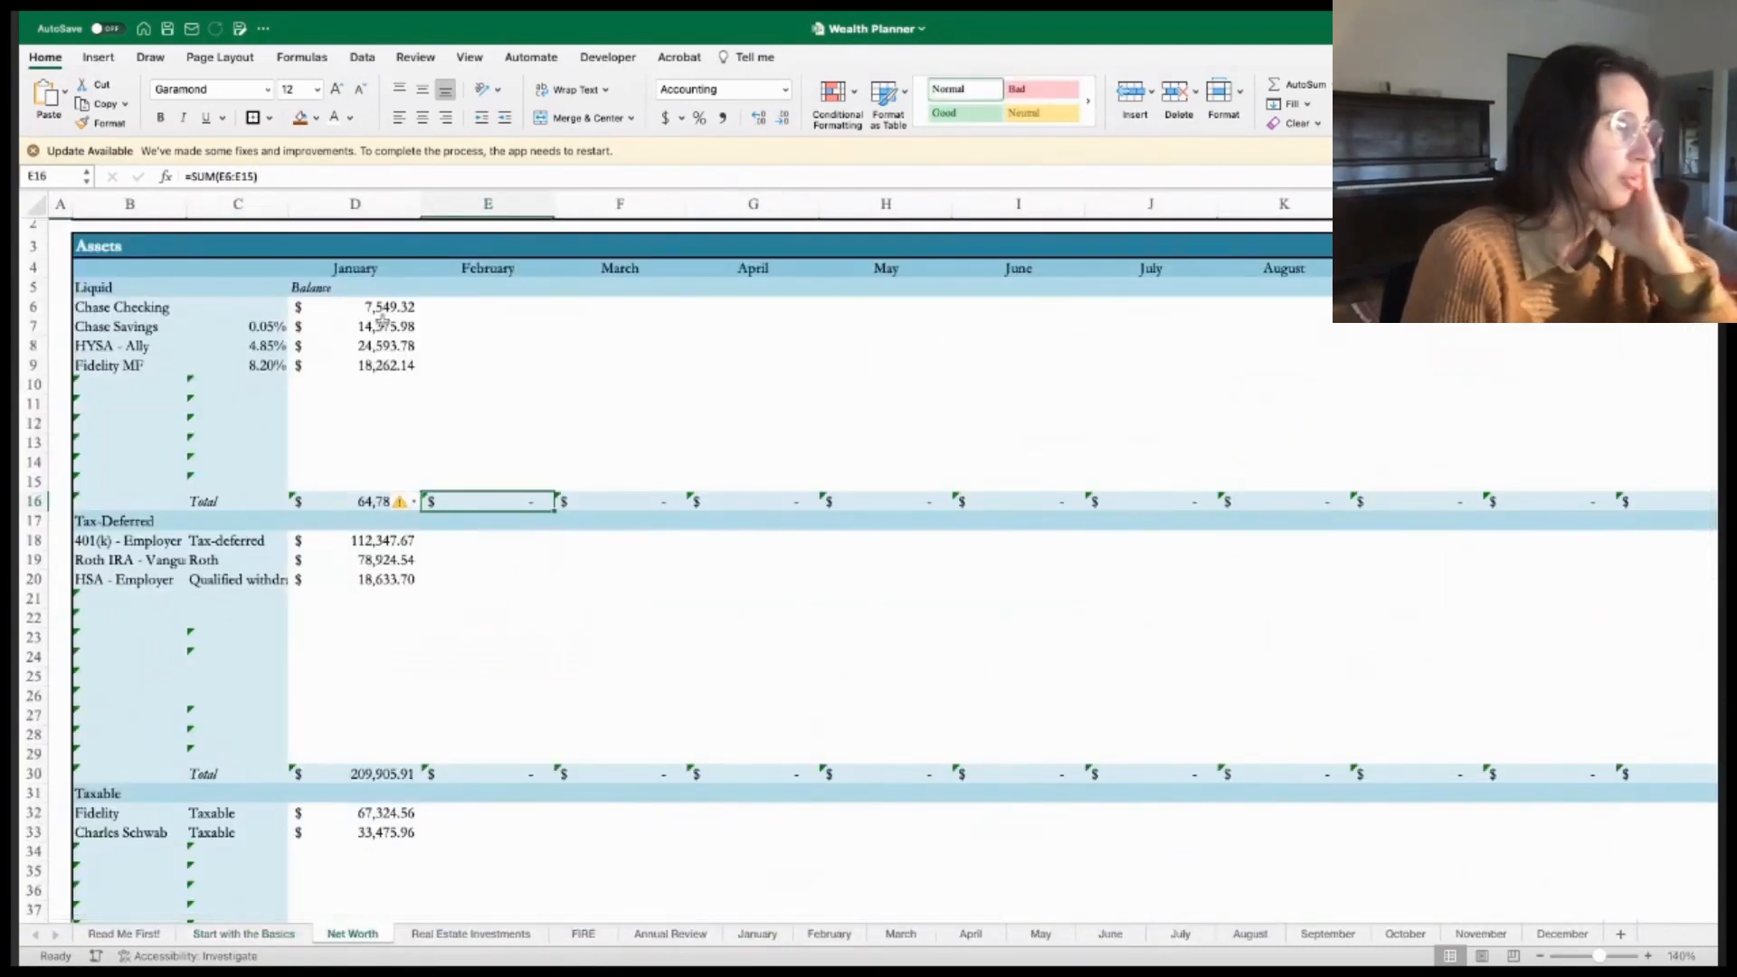
pyautogui.scroll(3)
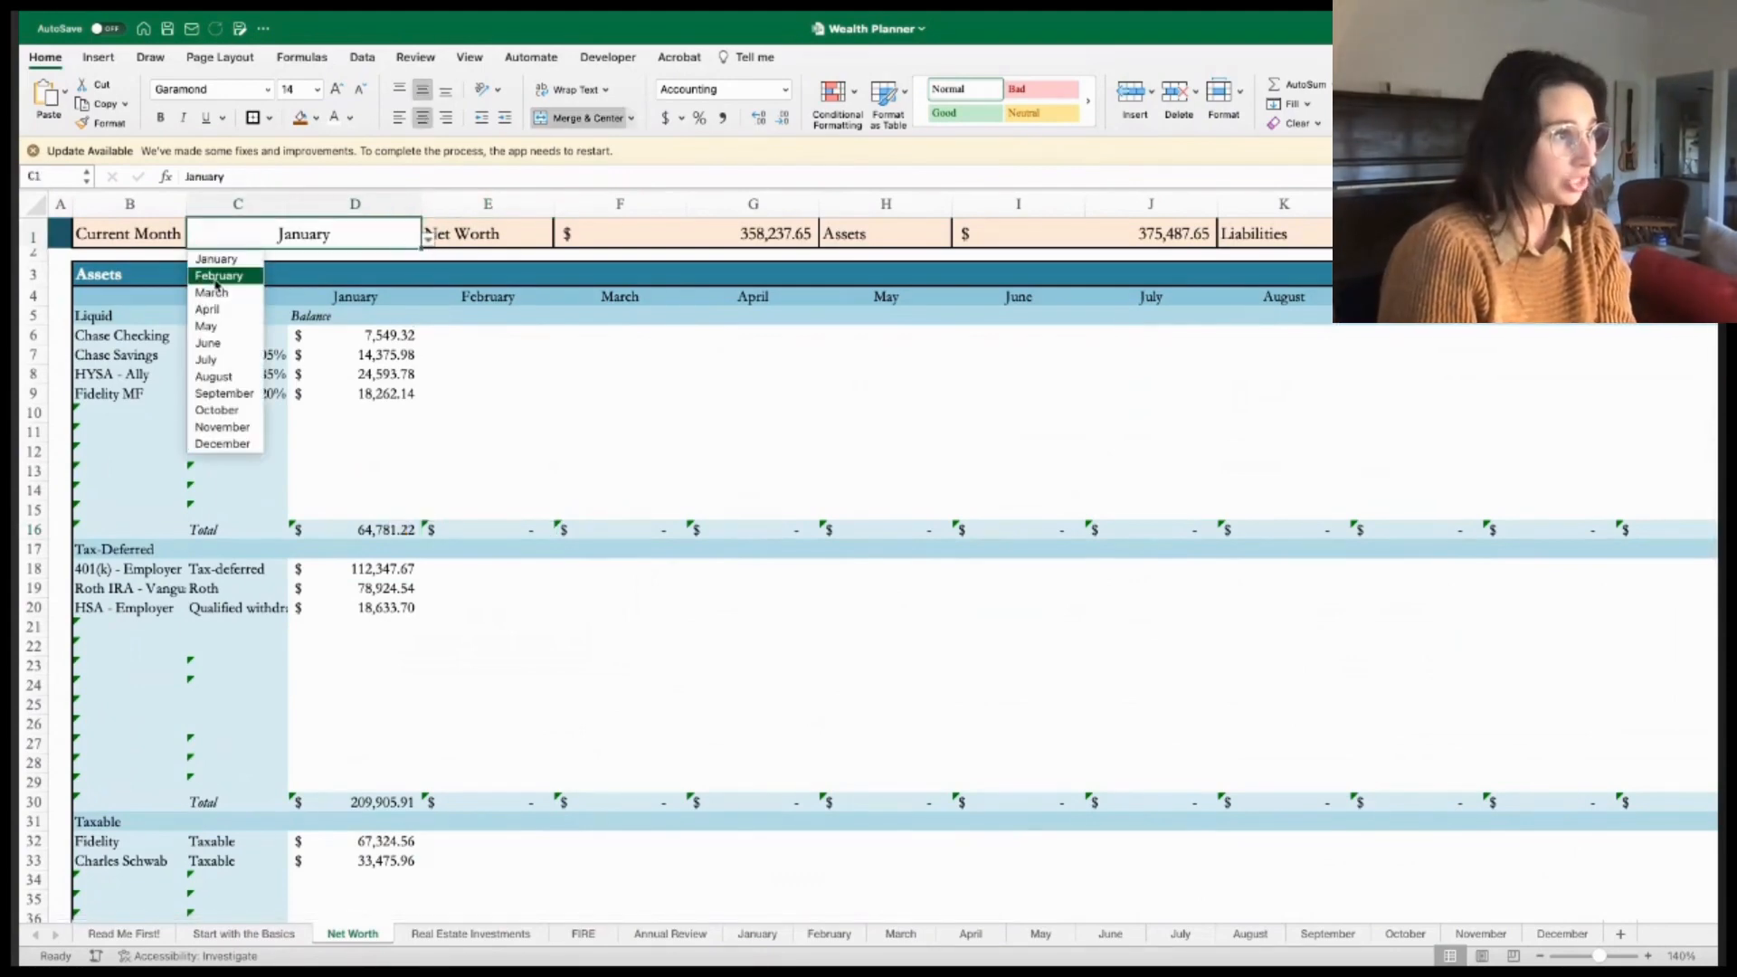
pyautogui.click(218, 275)
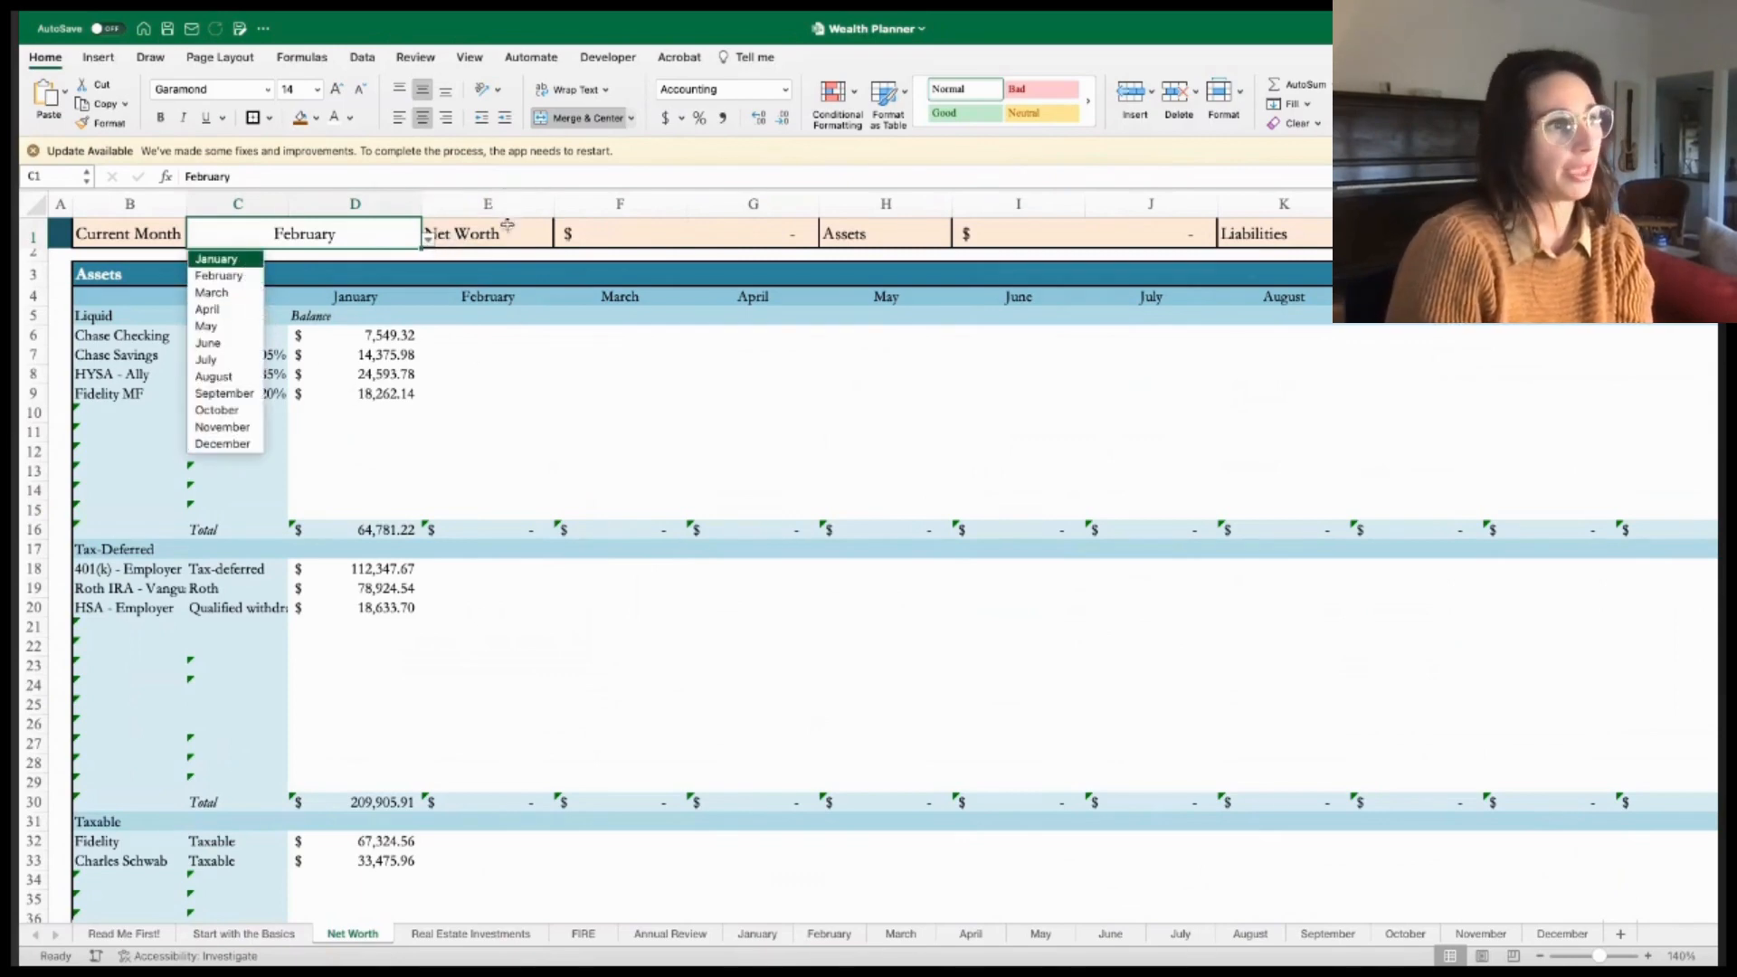
pyautogui.click(216, 258)
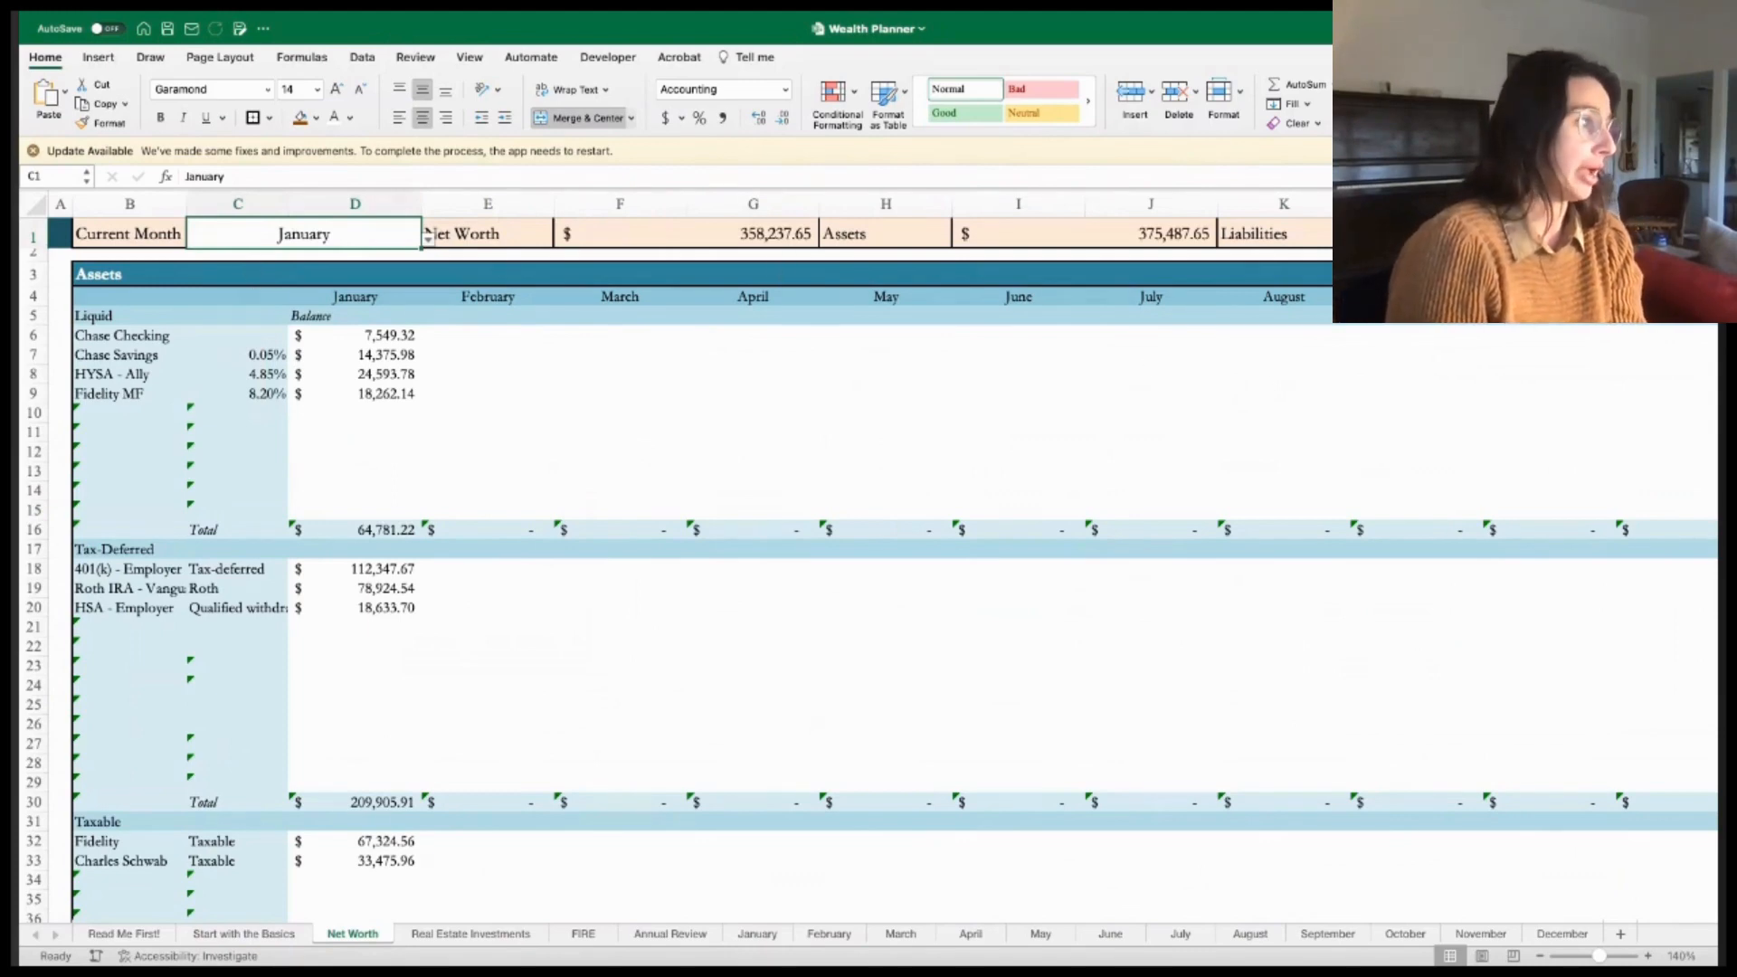
pyautogui.scroll(-3)
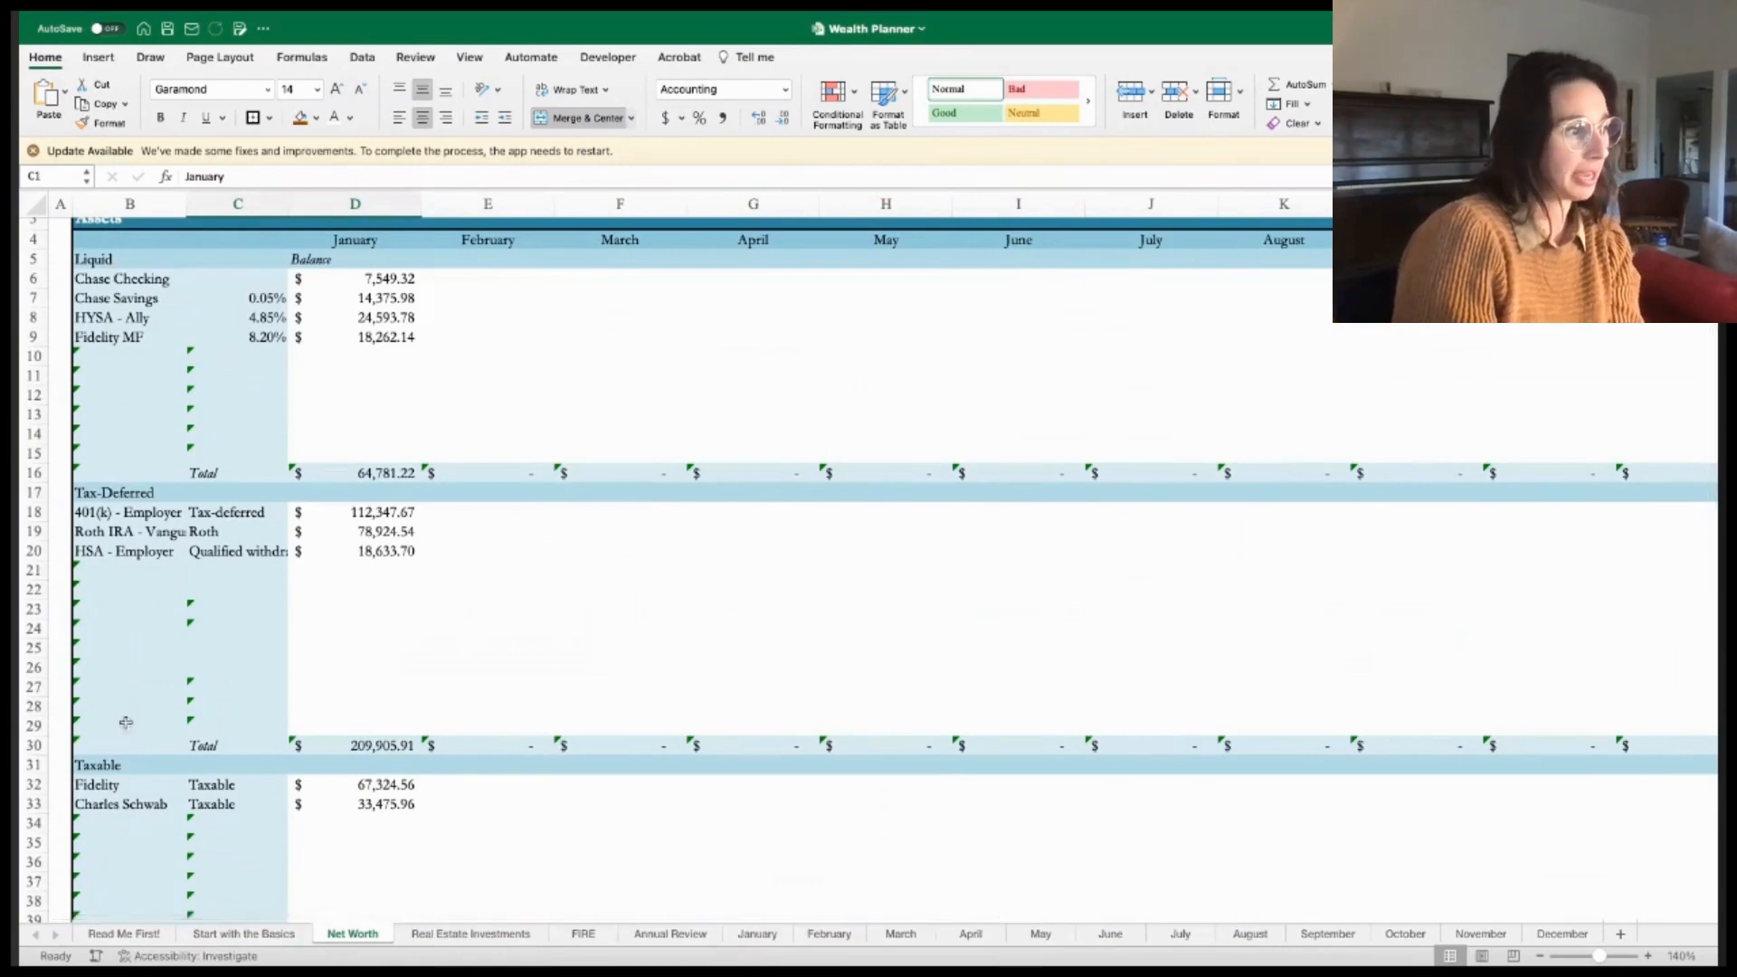
pyautogui.scroll(-3)
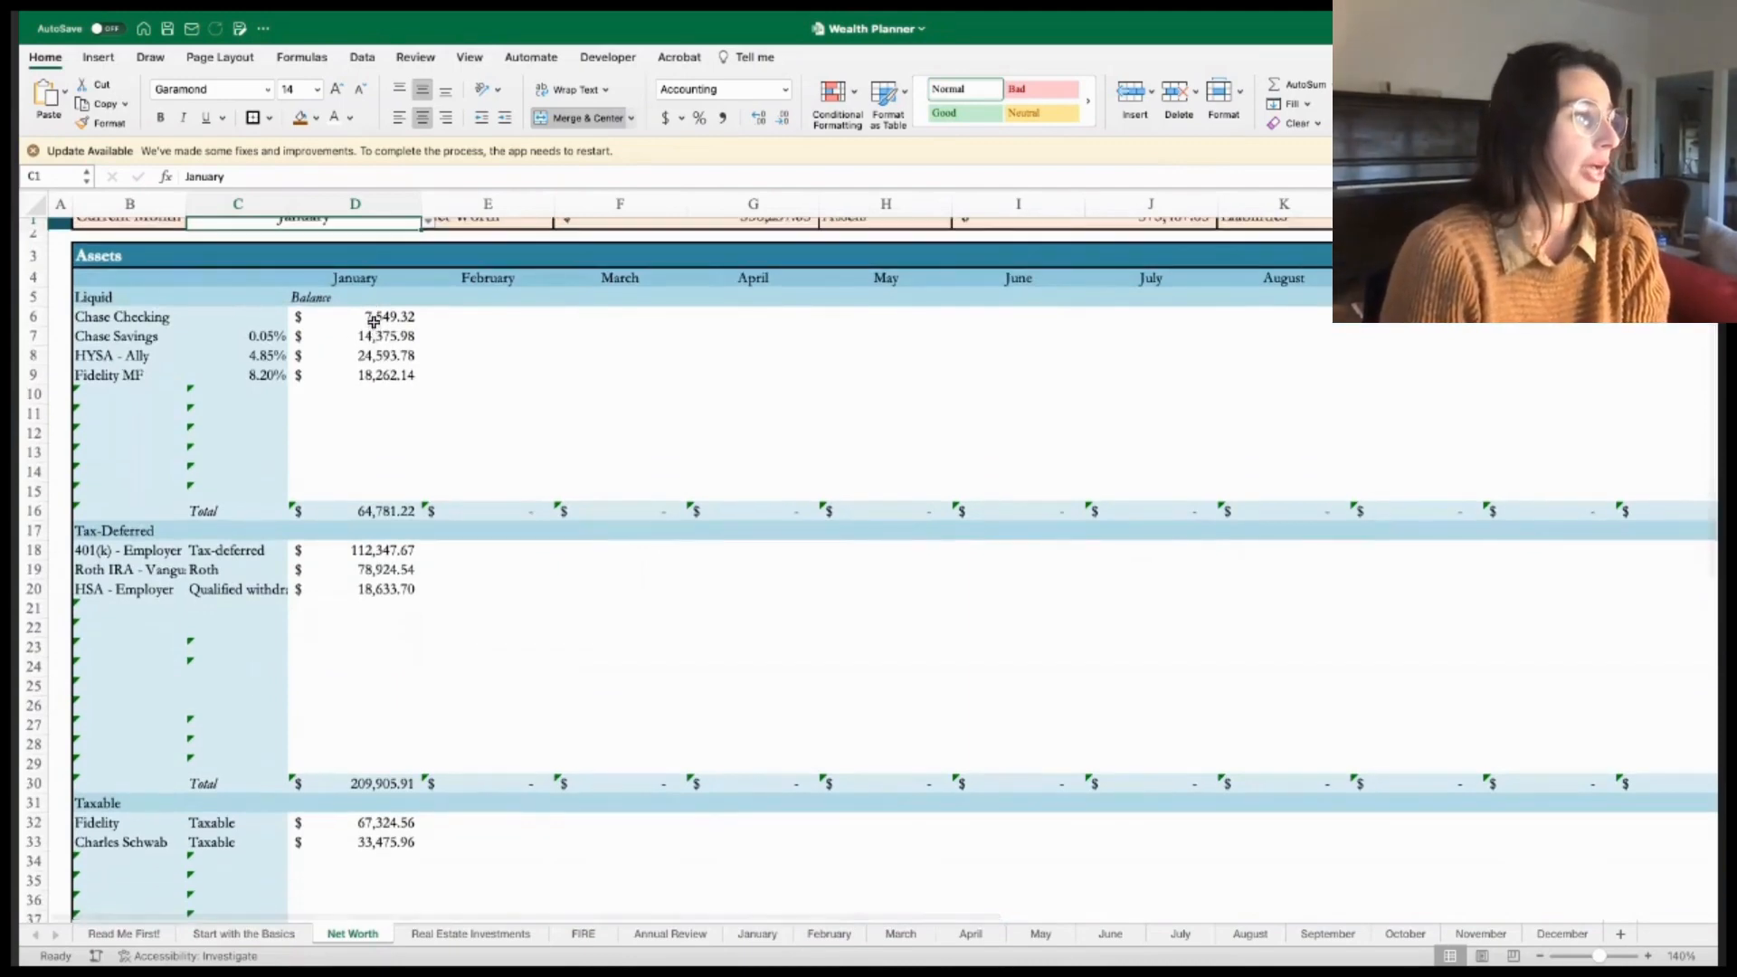
pyautogui.click(389, 316)
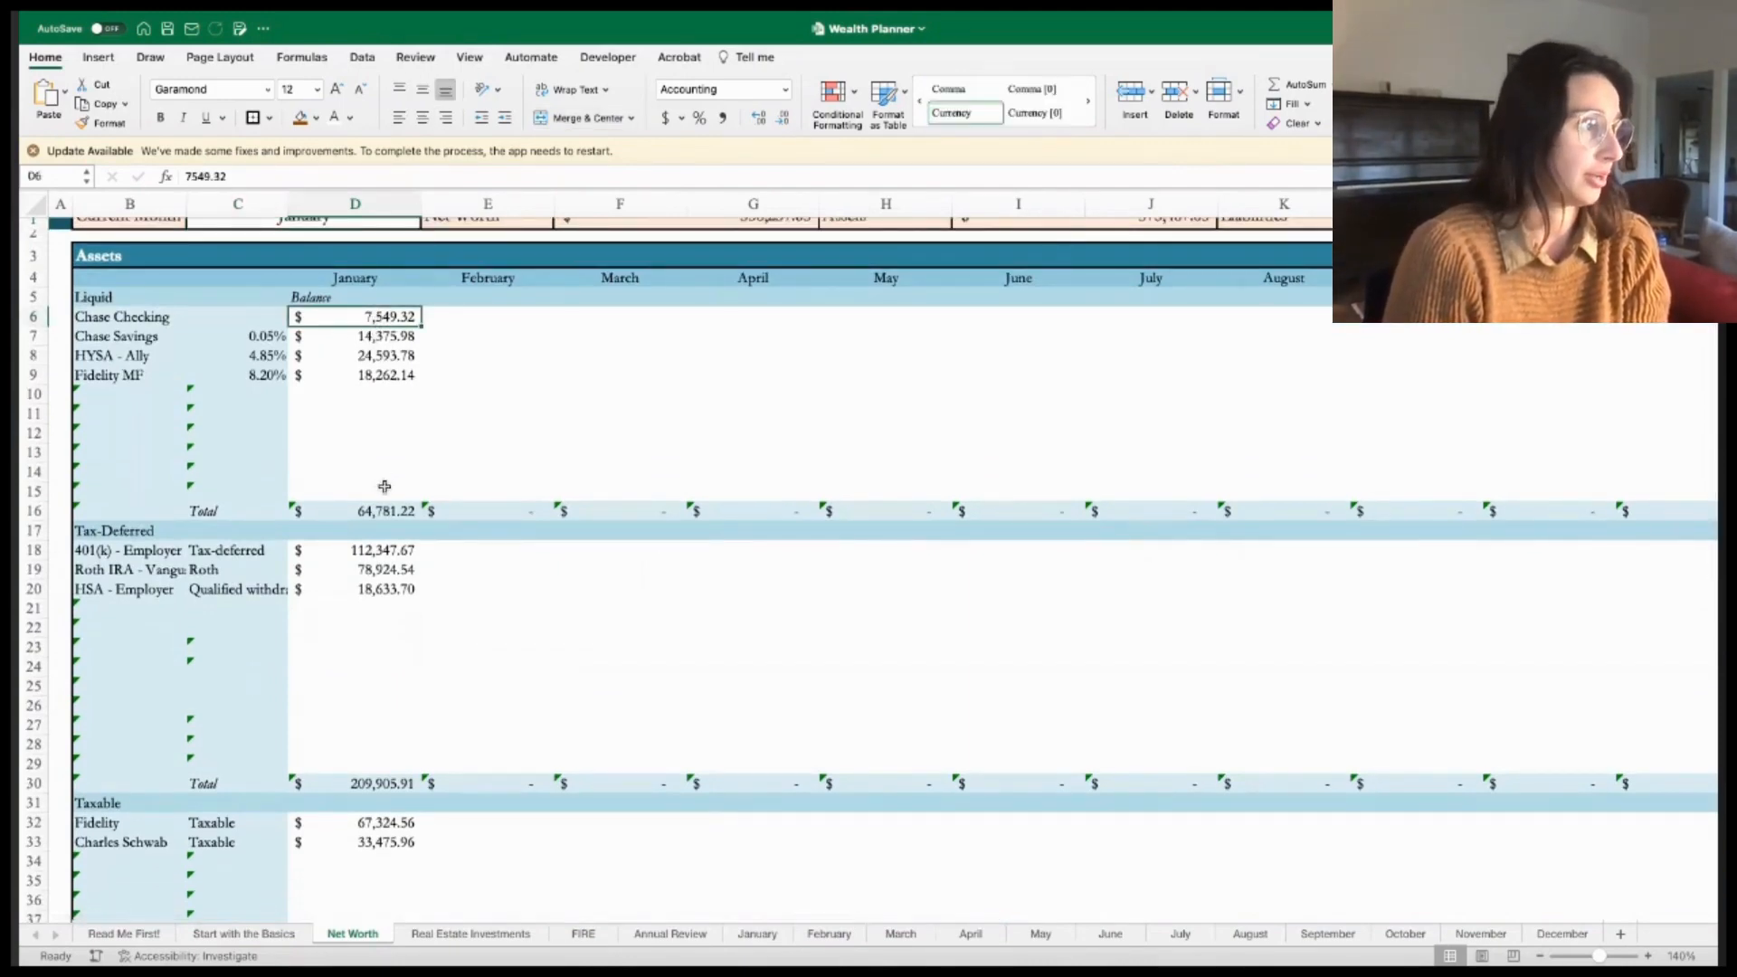
pyautogui.click(354, 511)
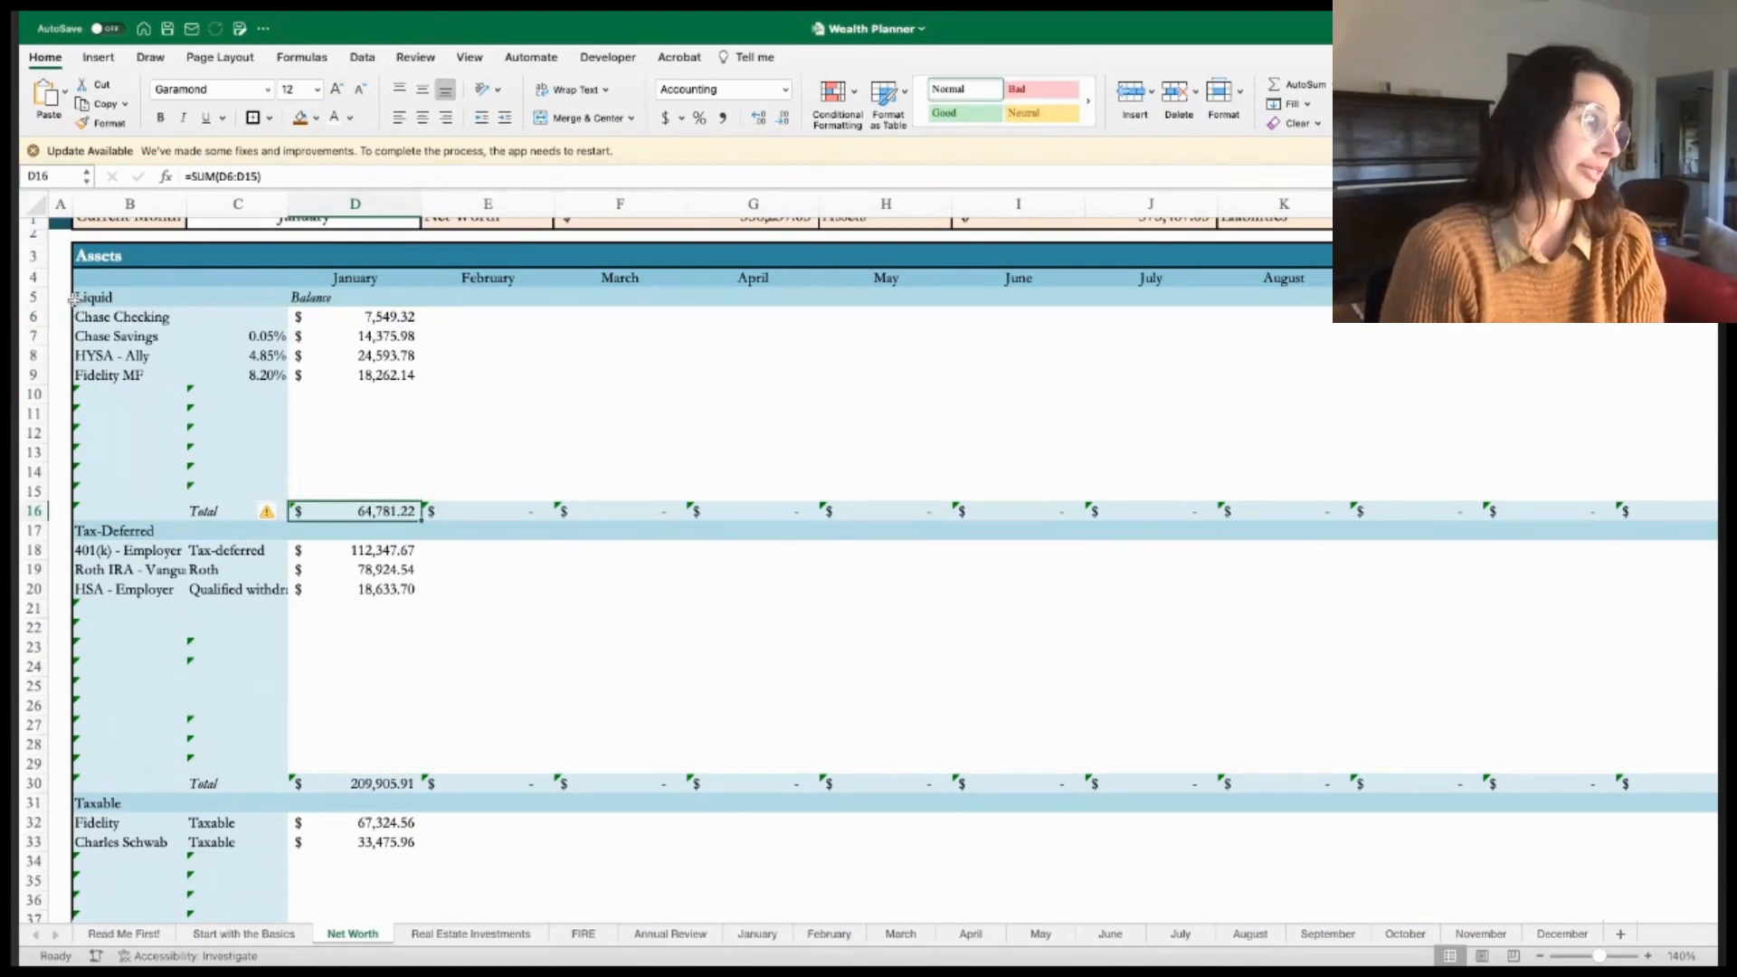
pyautogui.click(93, 296)
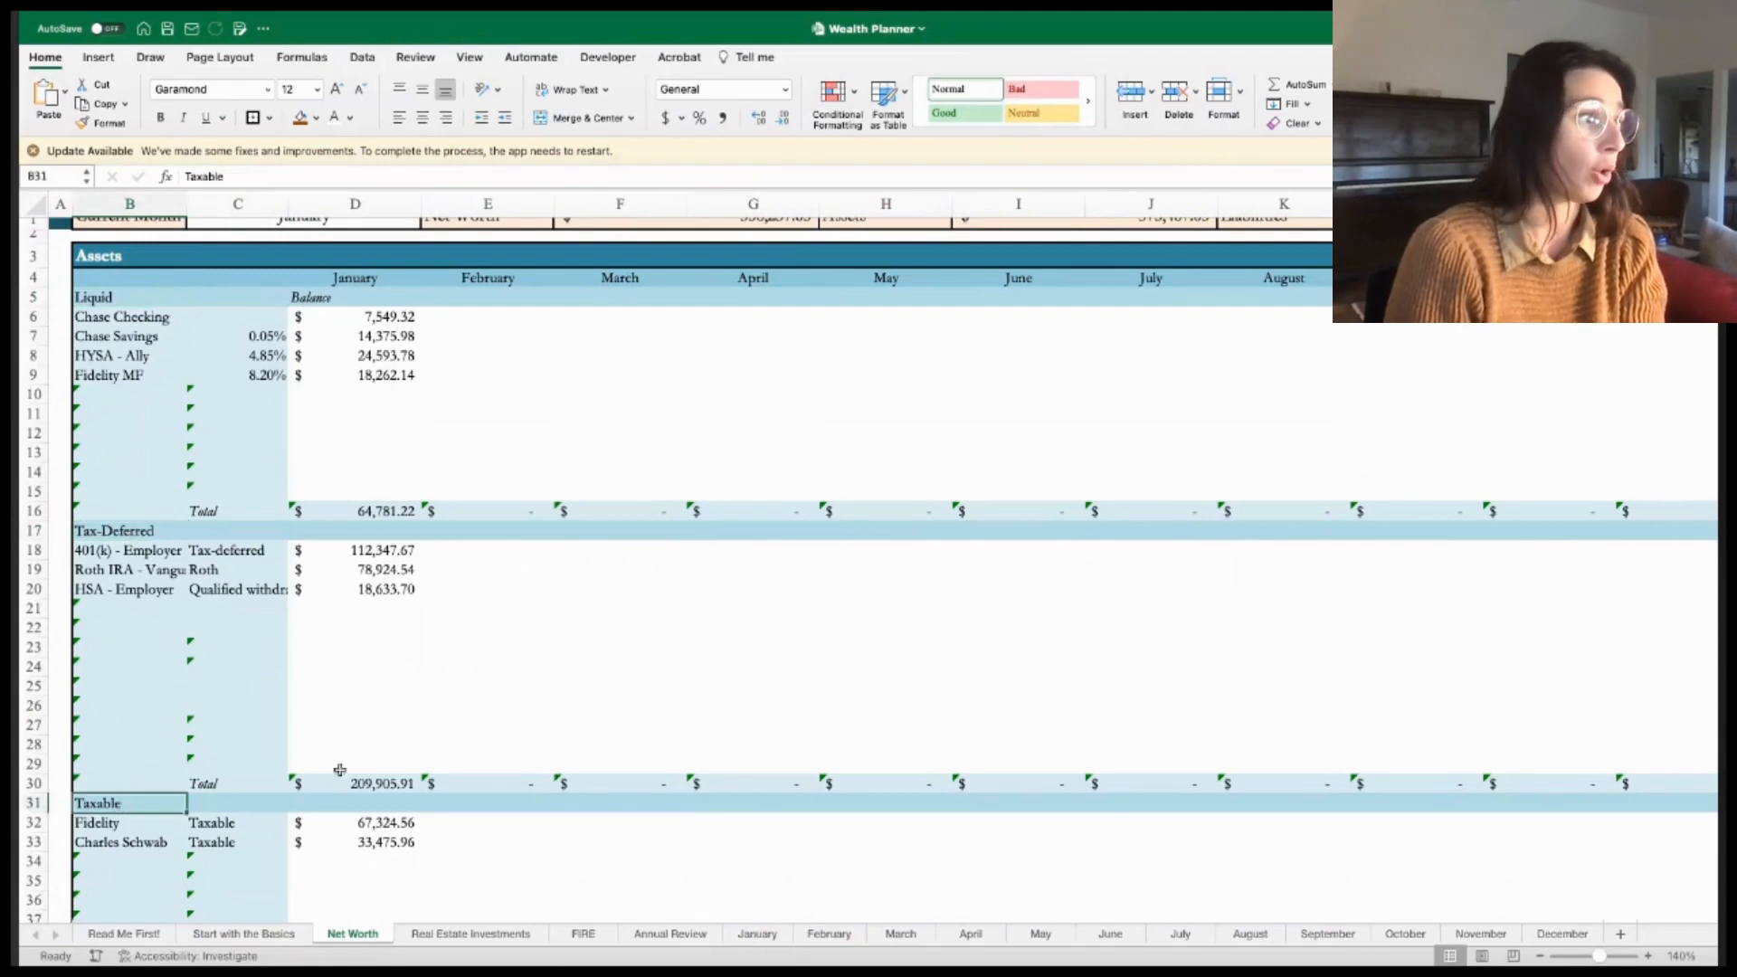
pyautogui.click(354, 784)
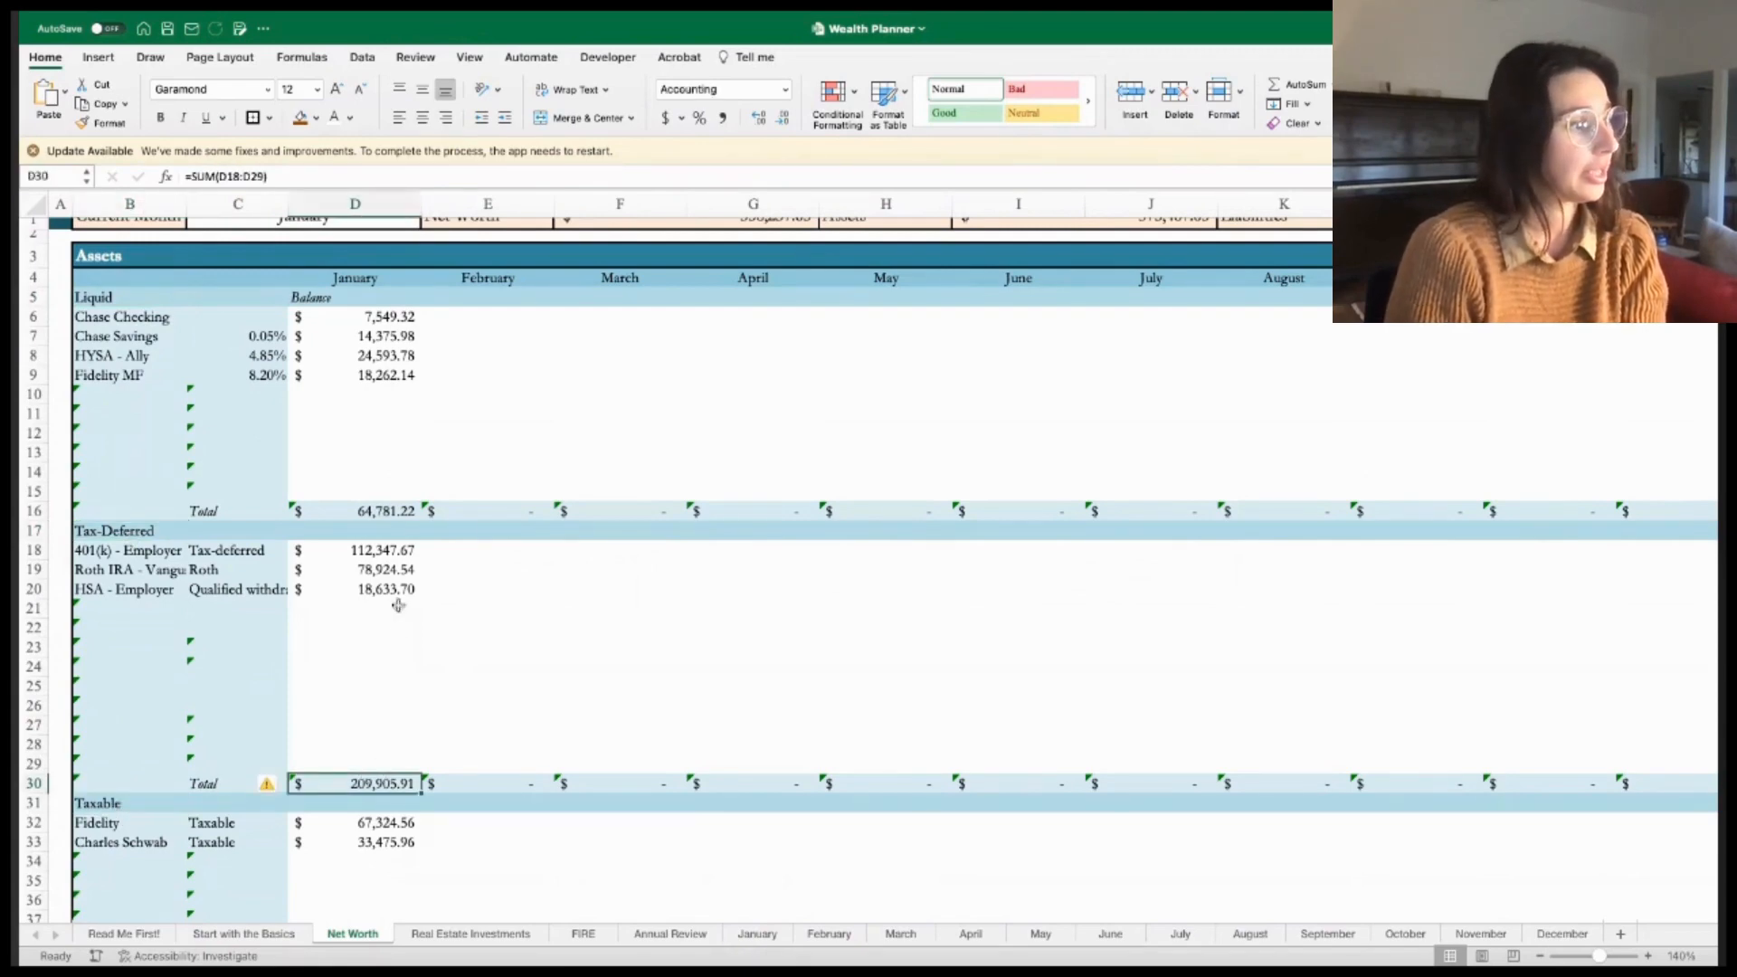
pyautogui.moveTo(449, 692)
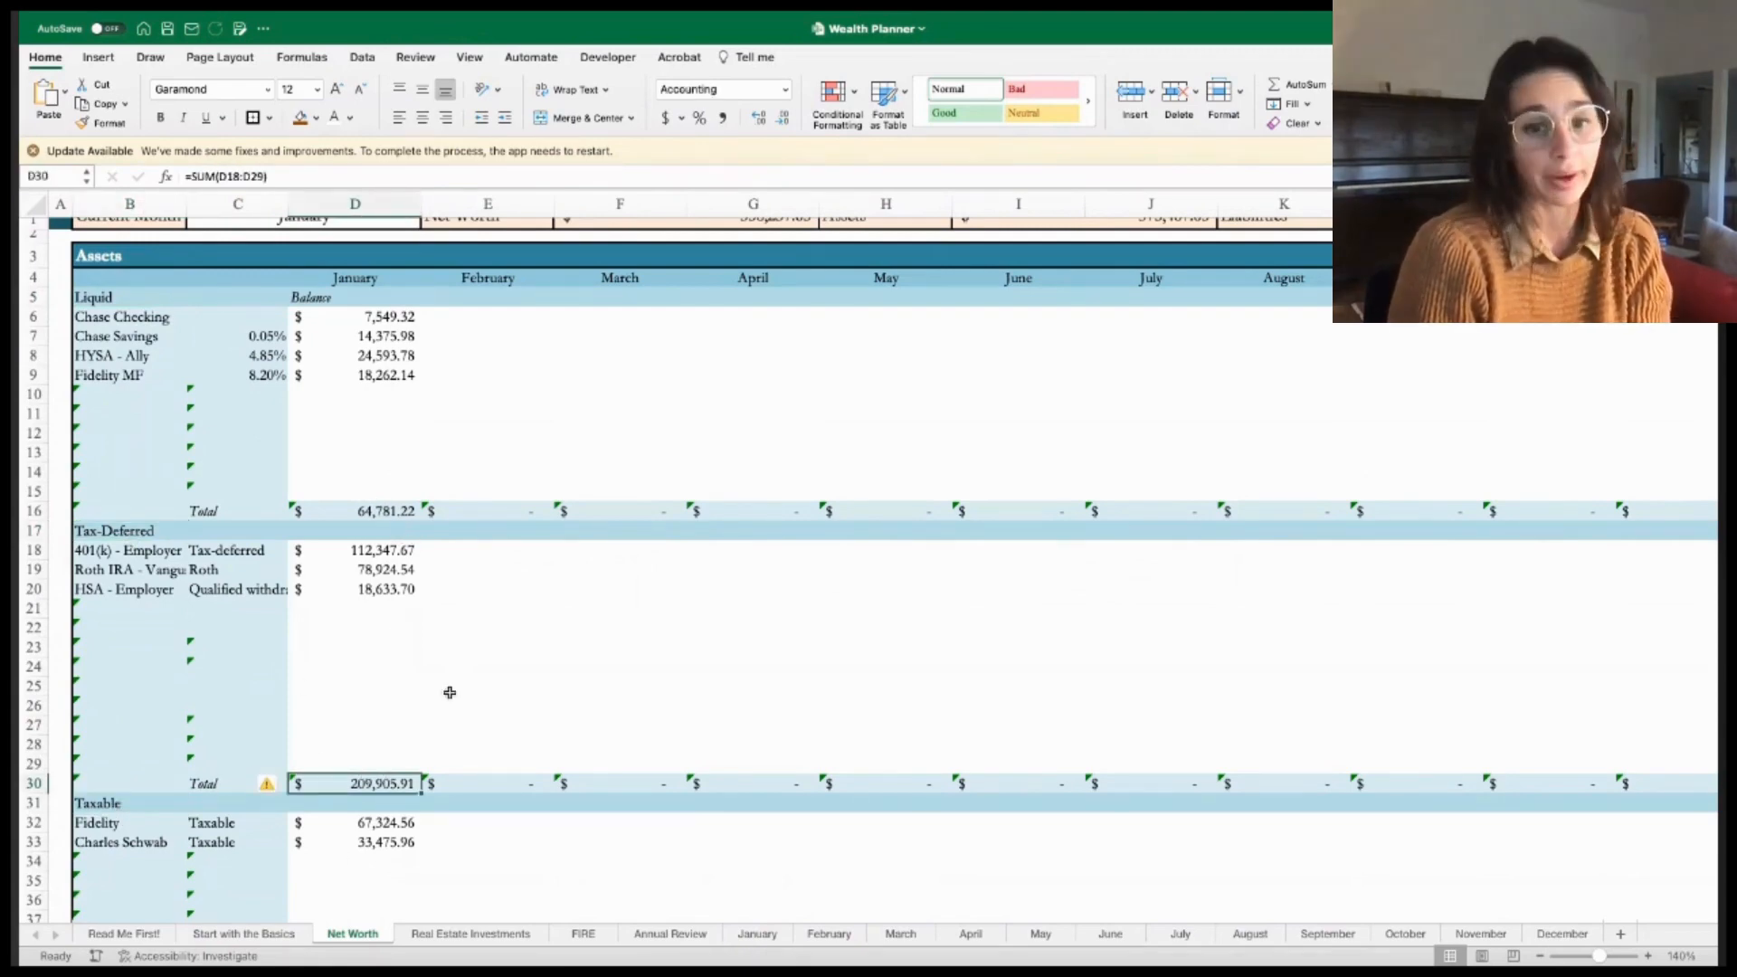
pyautogui.scroll(-3)
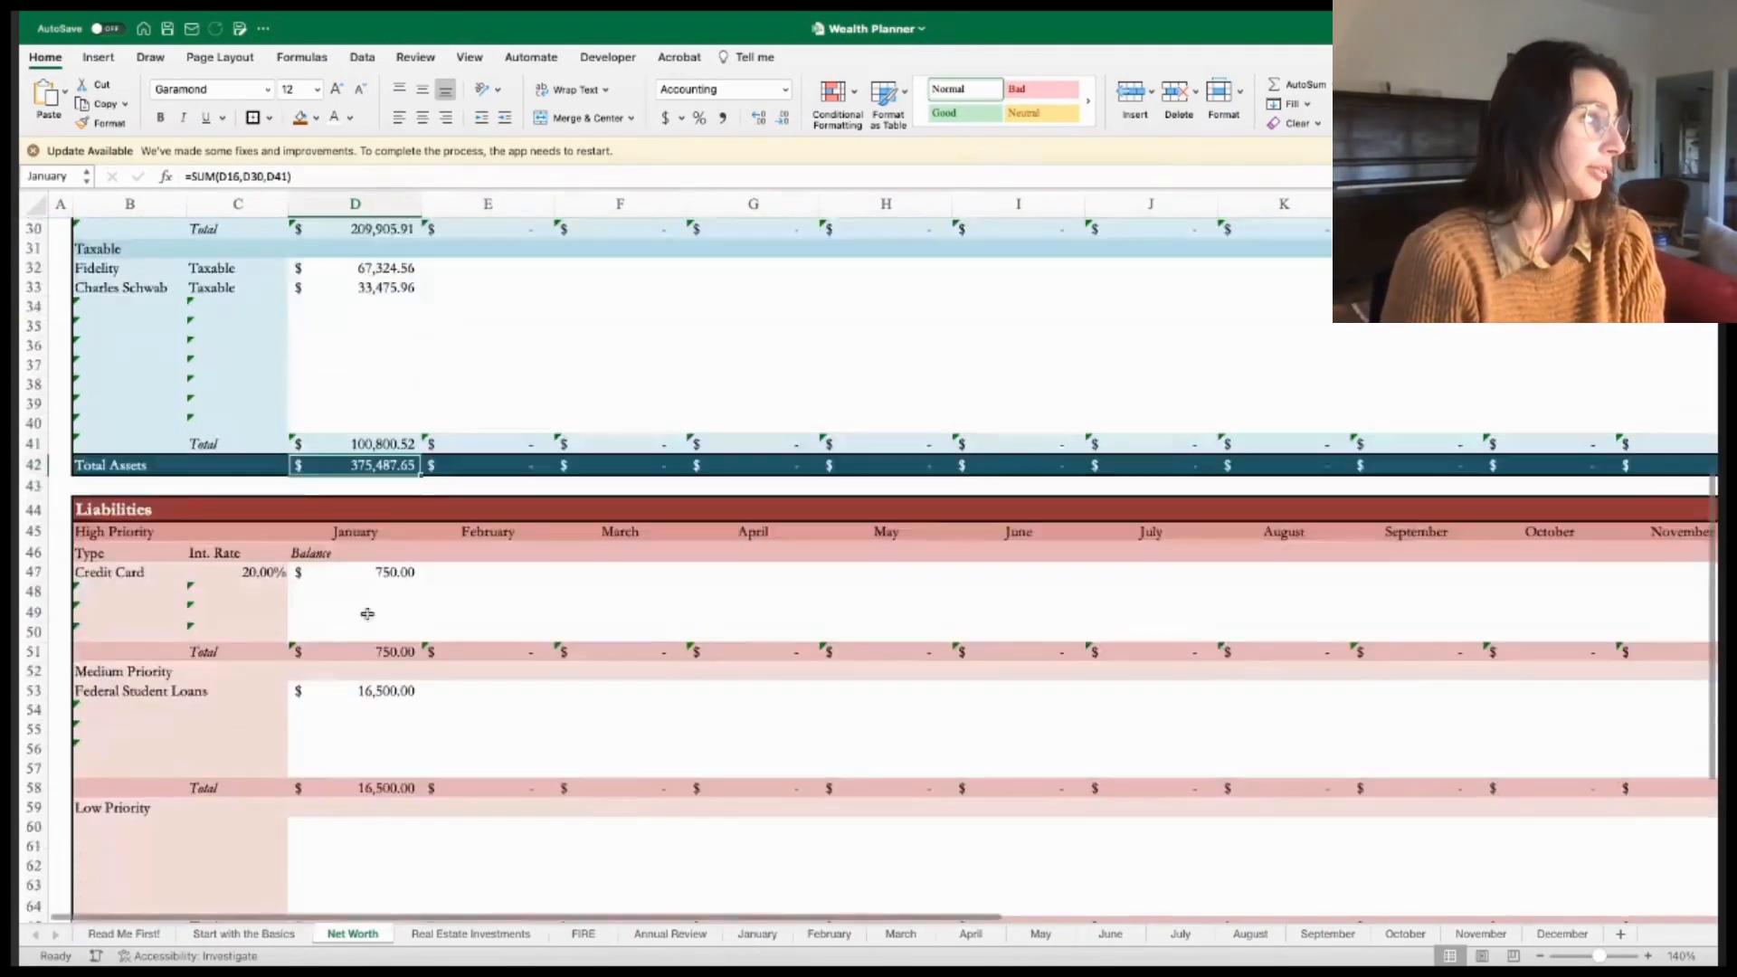
pyautogui.scroll(-3)
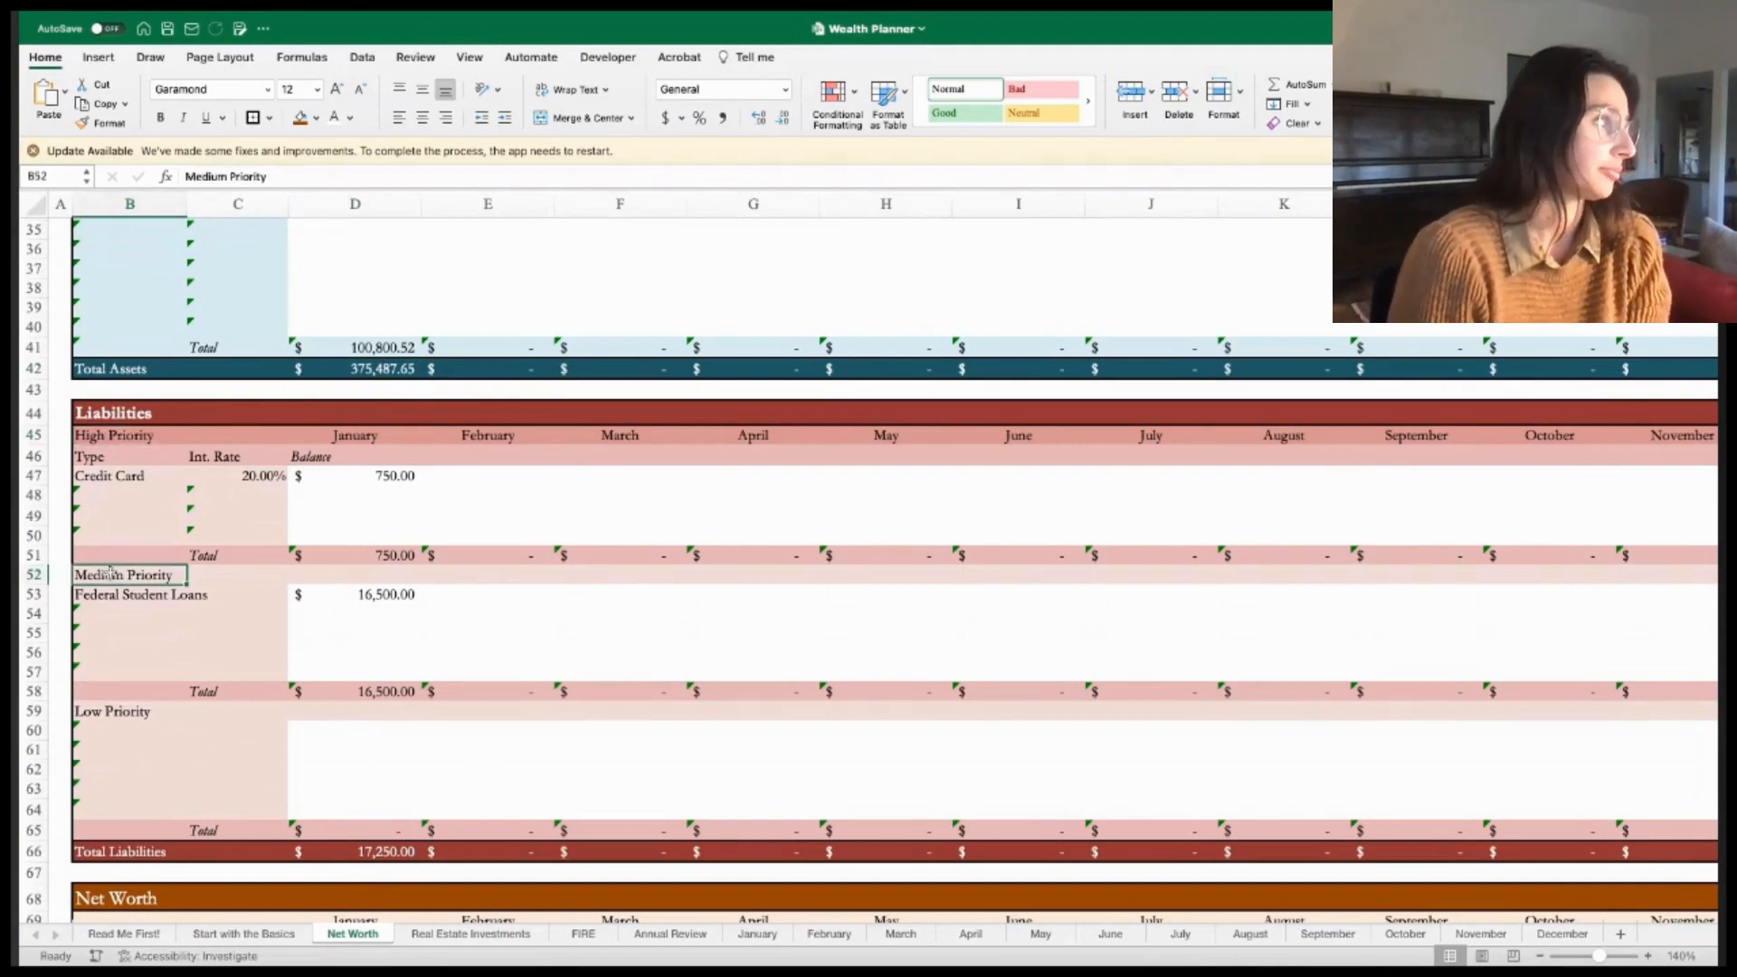
pyautogui.click(112, 710)
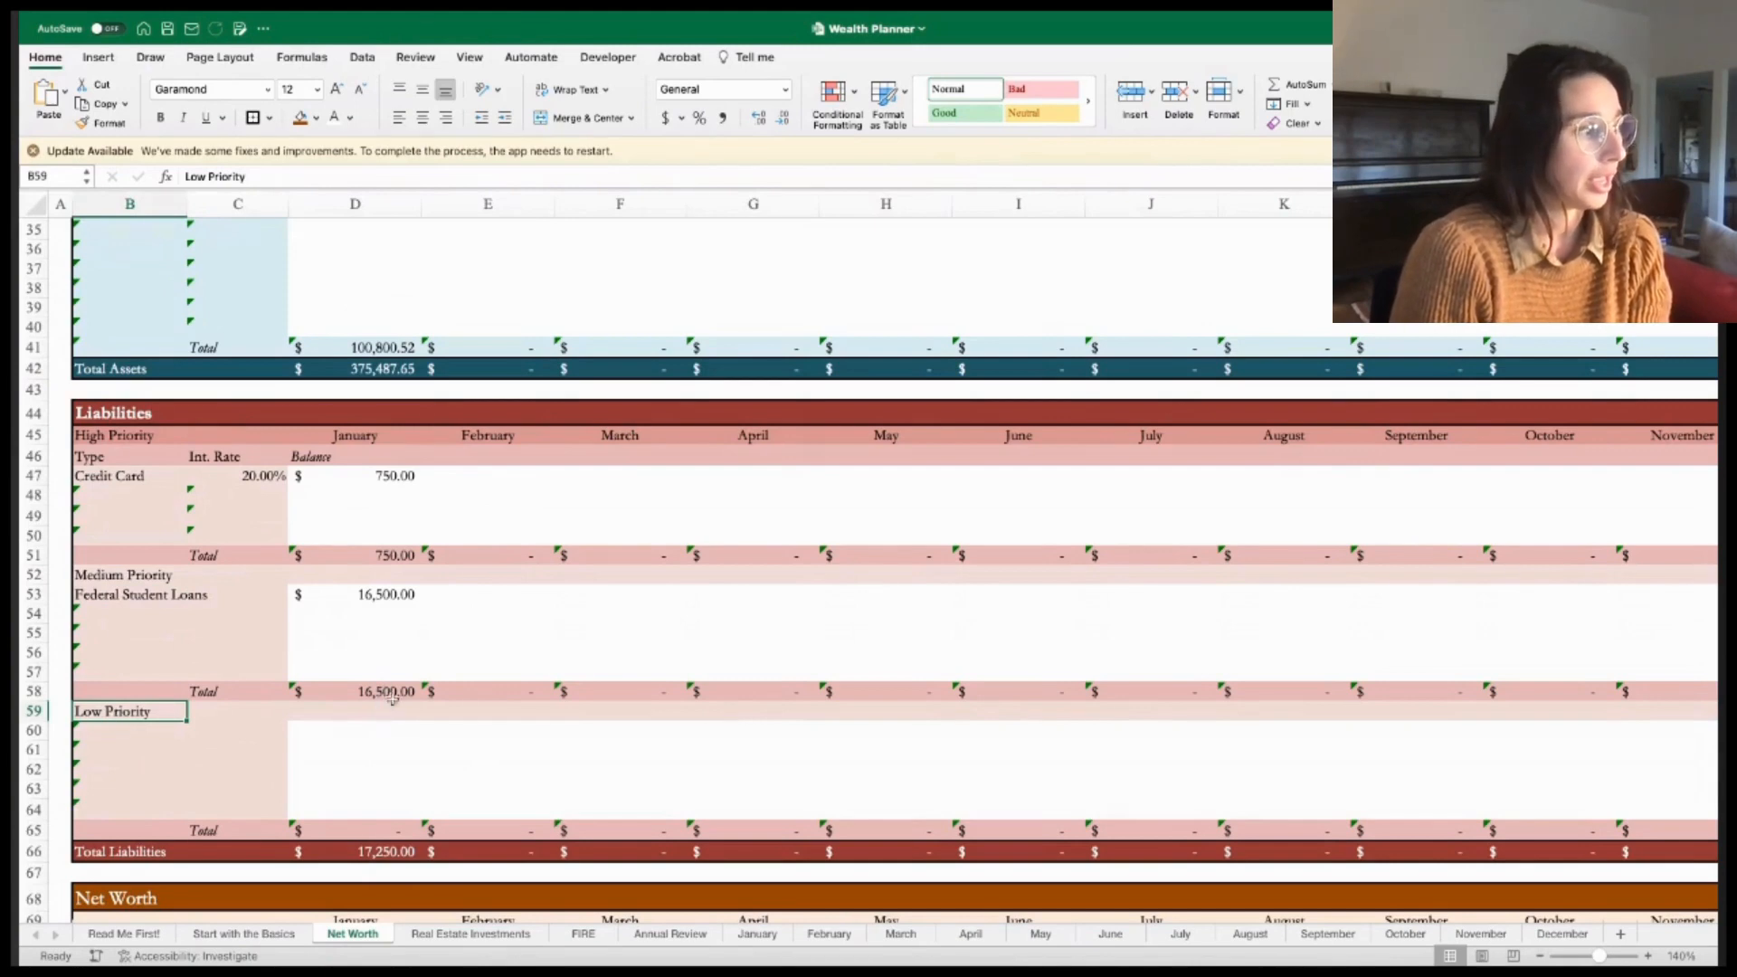
pyautogui.scroll(-3)
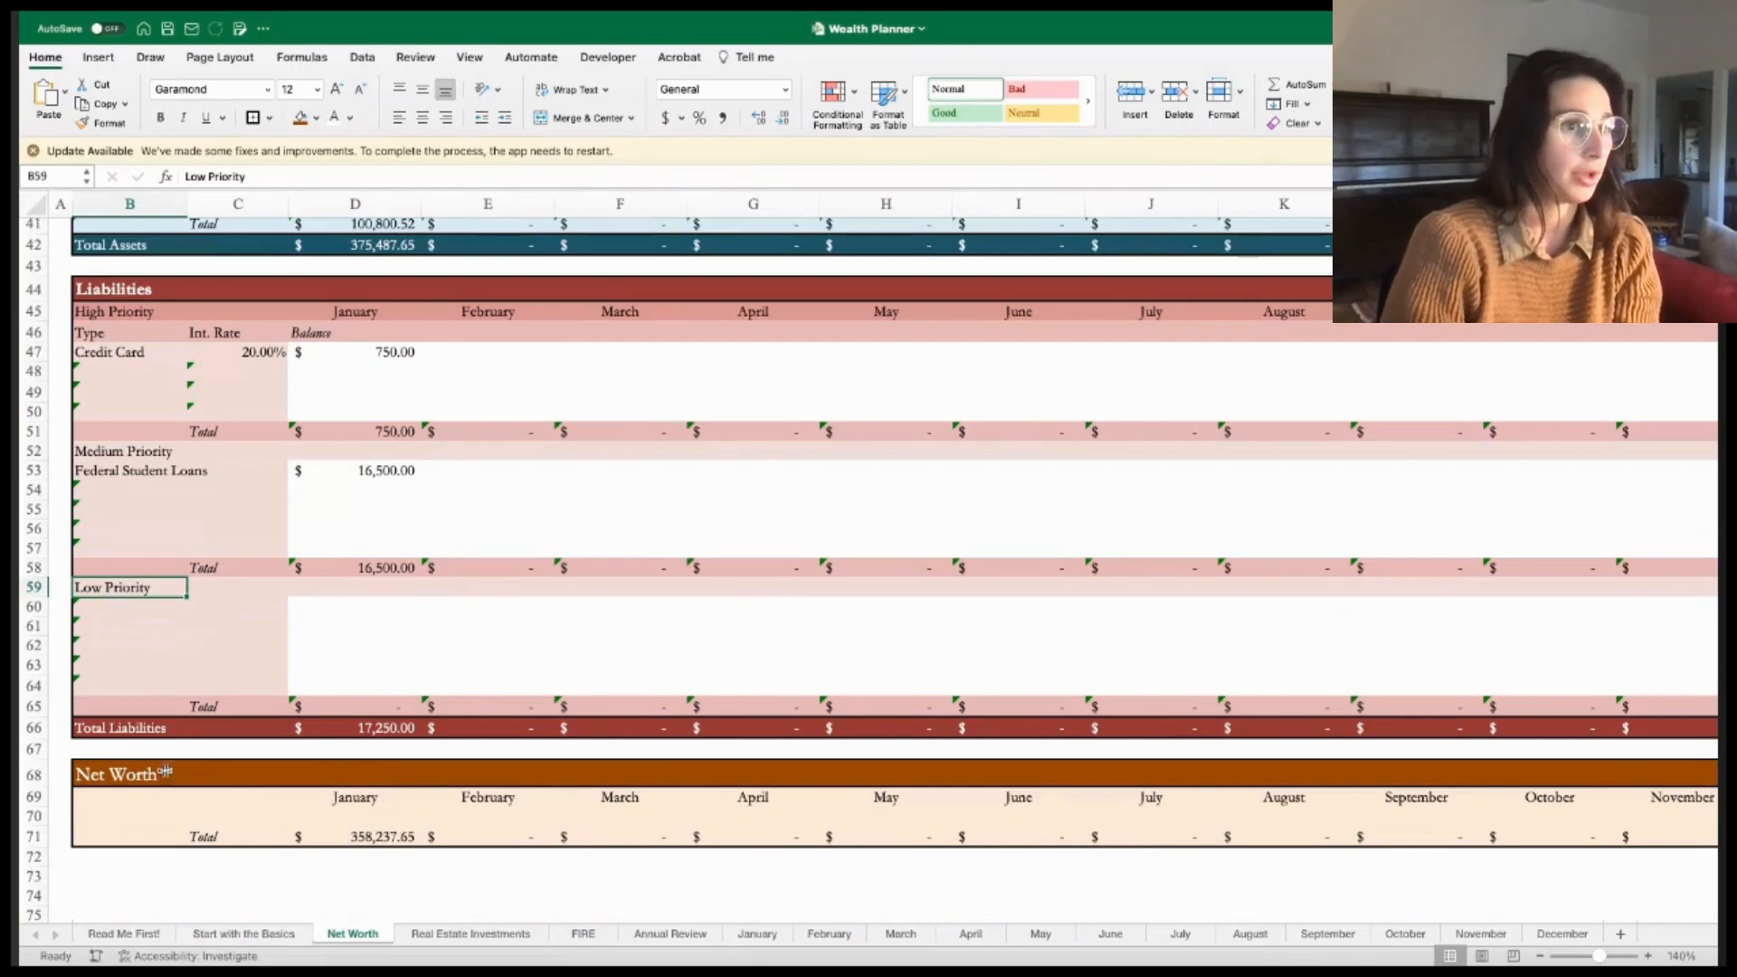
pyautogui.scroll(-3)
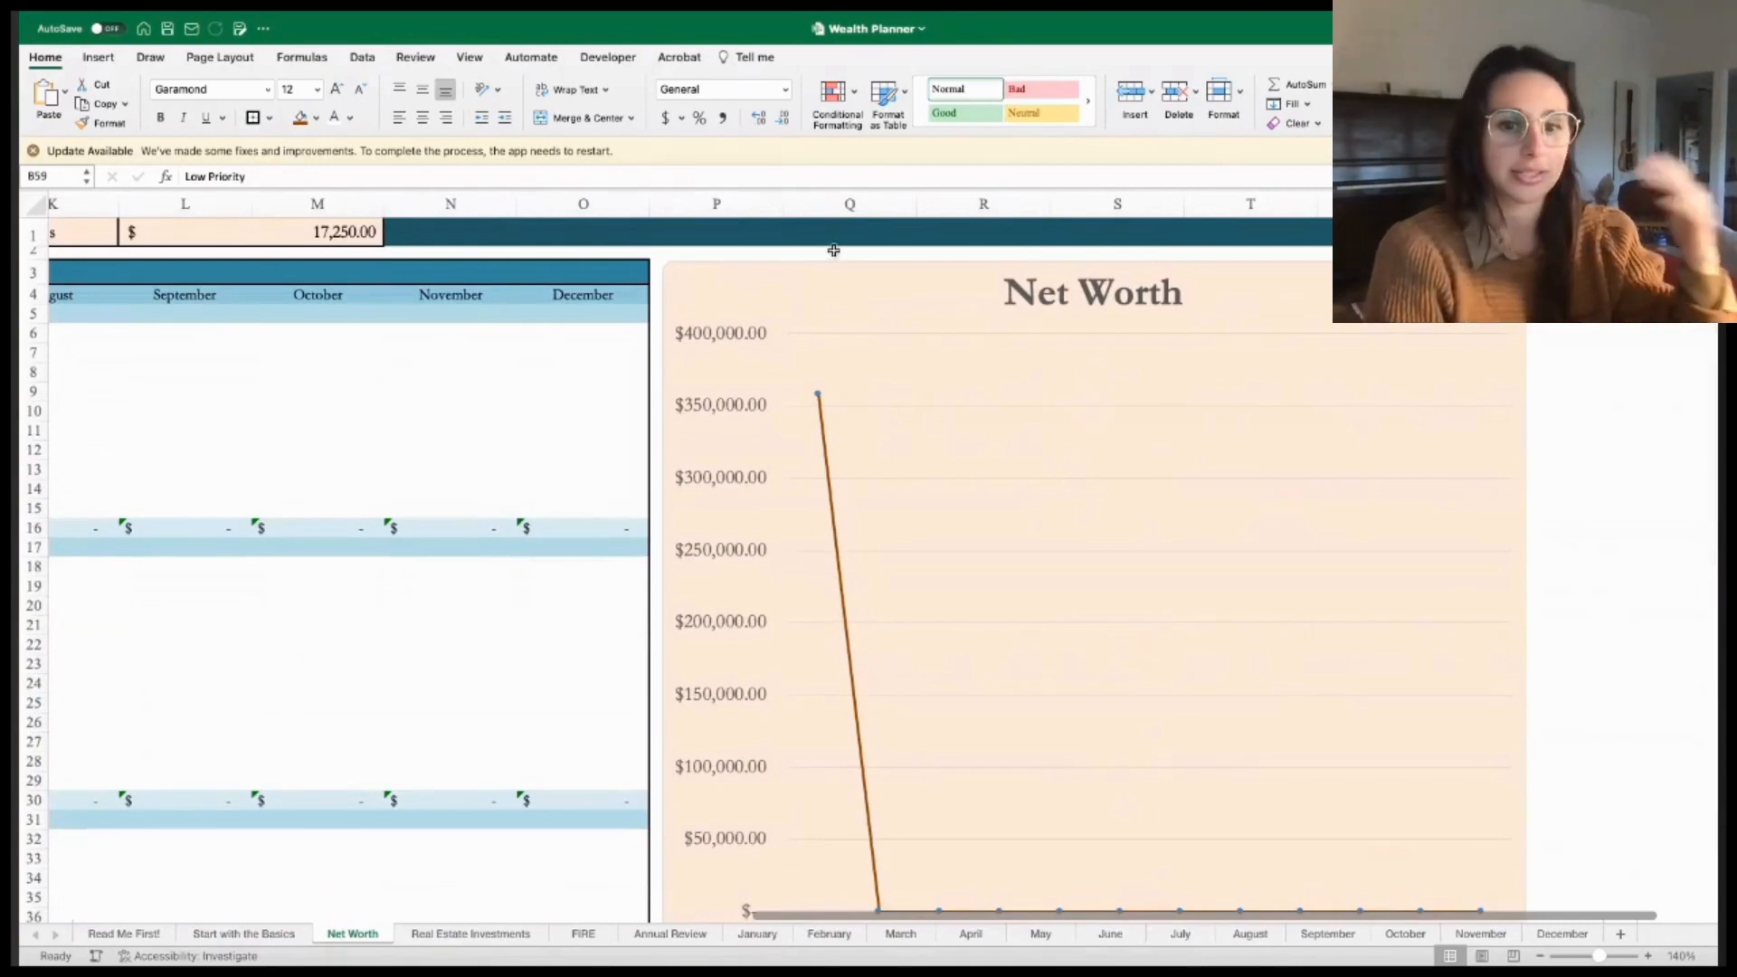
pyautogui.scroll(-3)
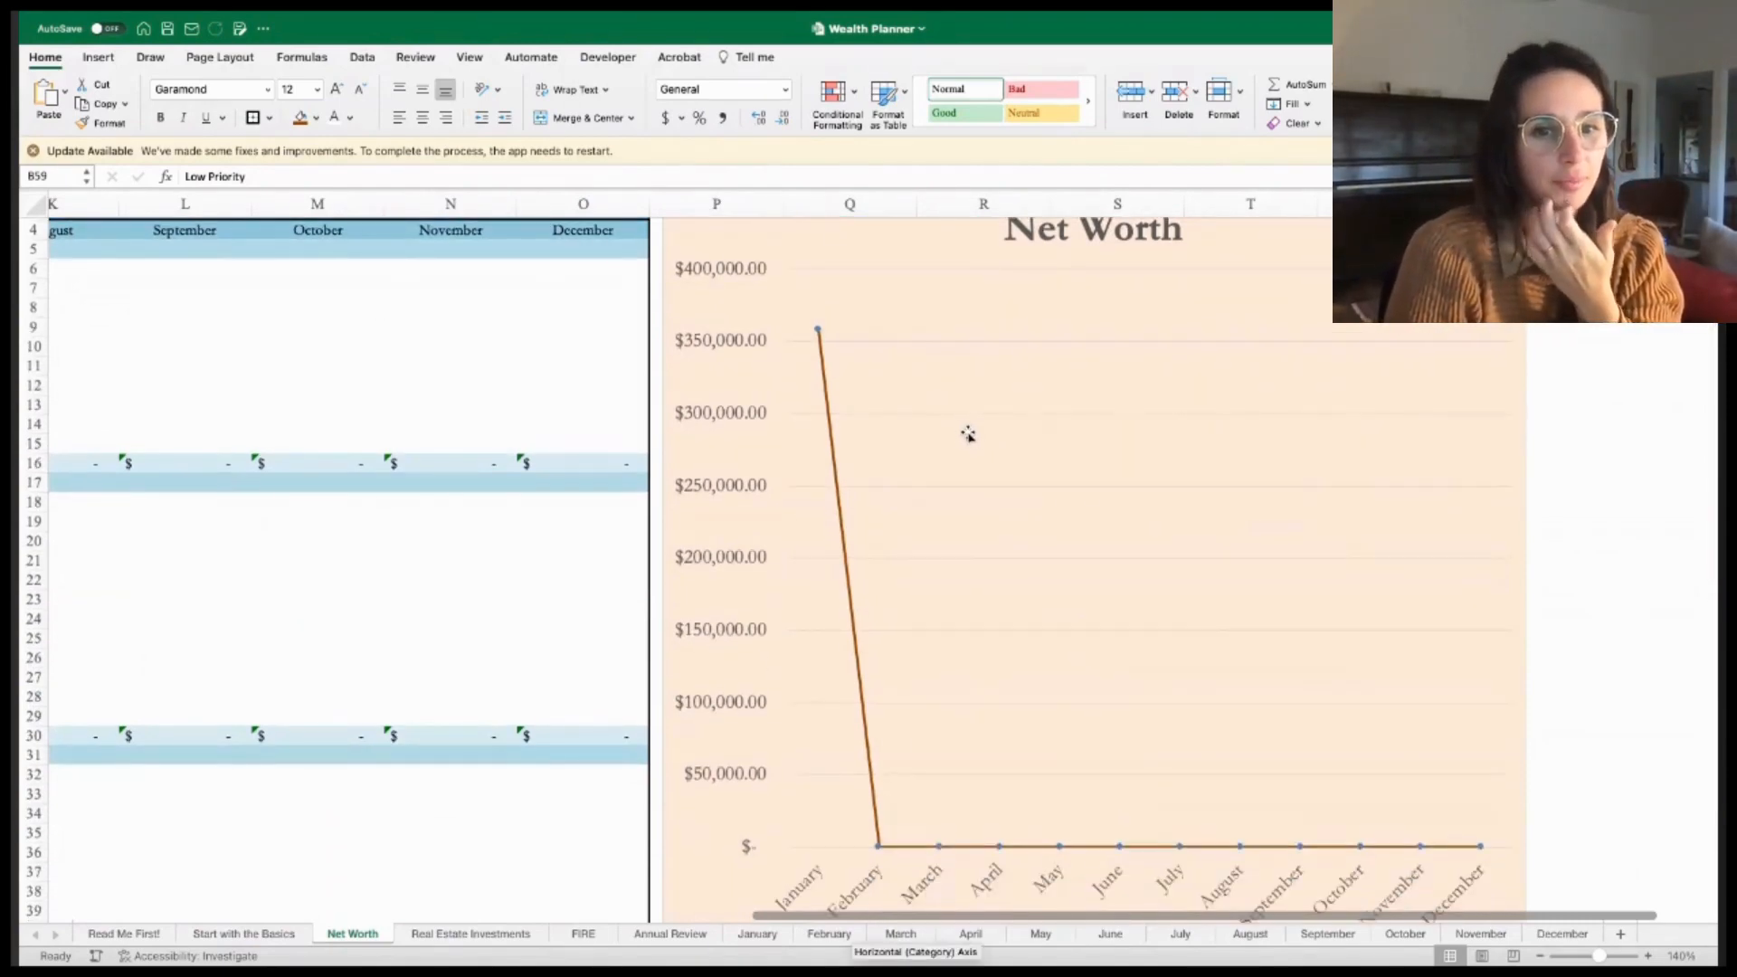
pyautogui.moveTo(983, 435)
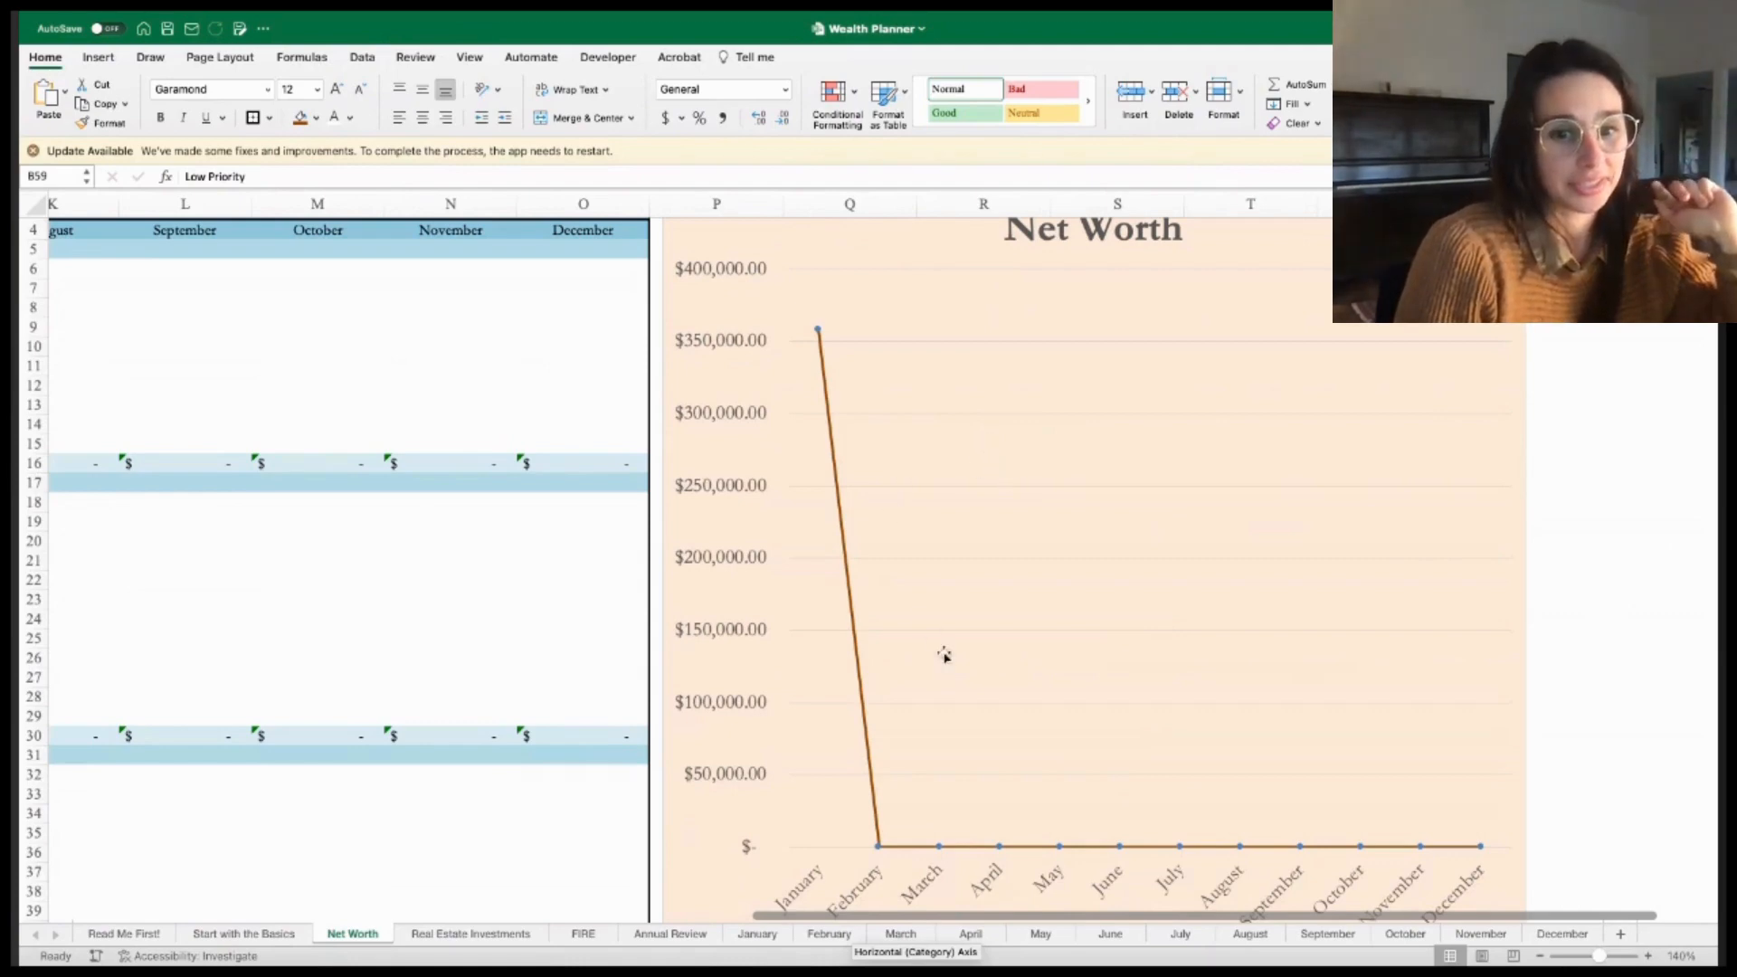
pyautogui.moveTo(957, 647)
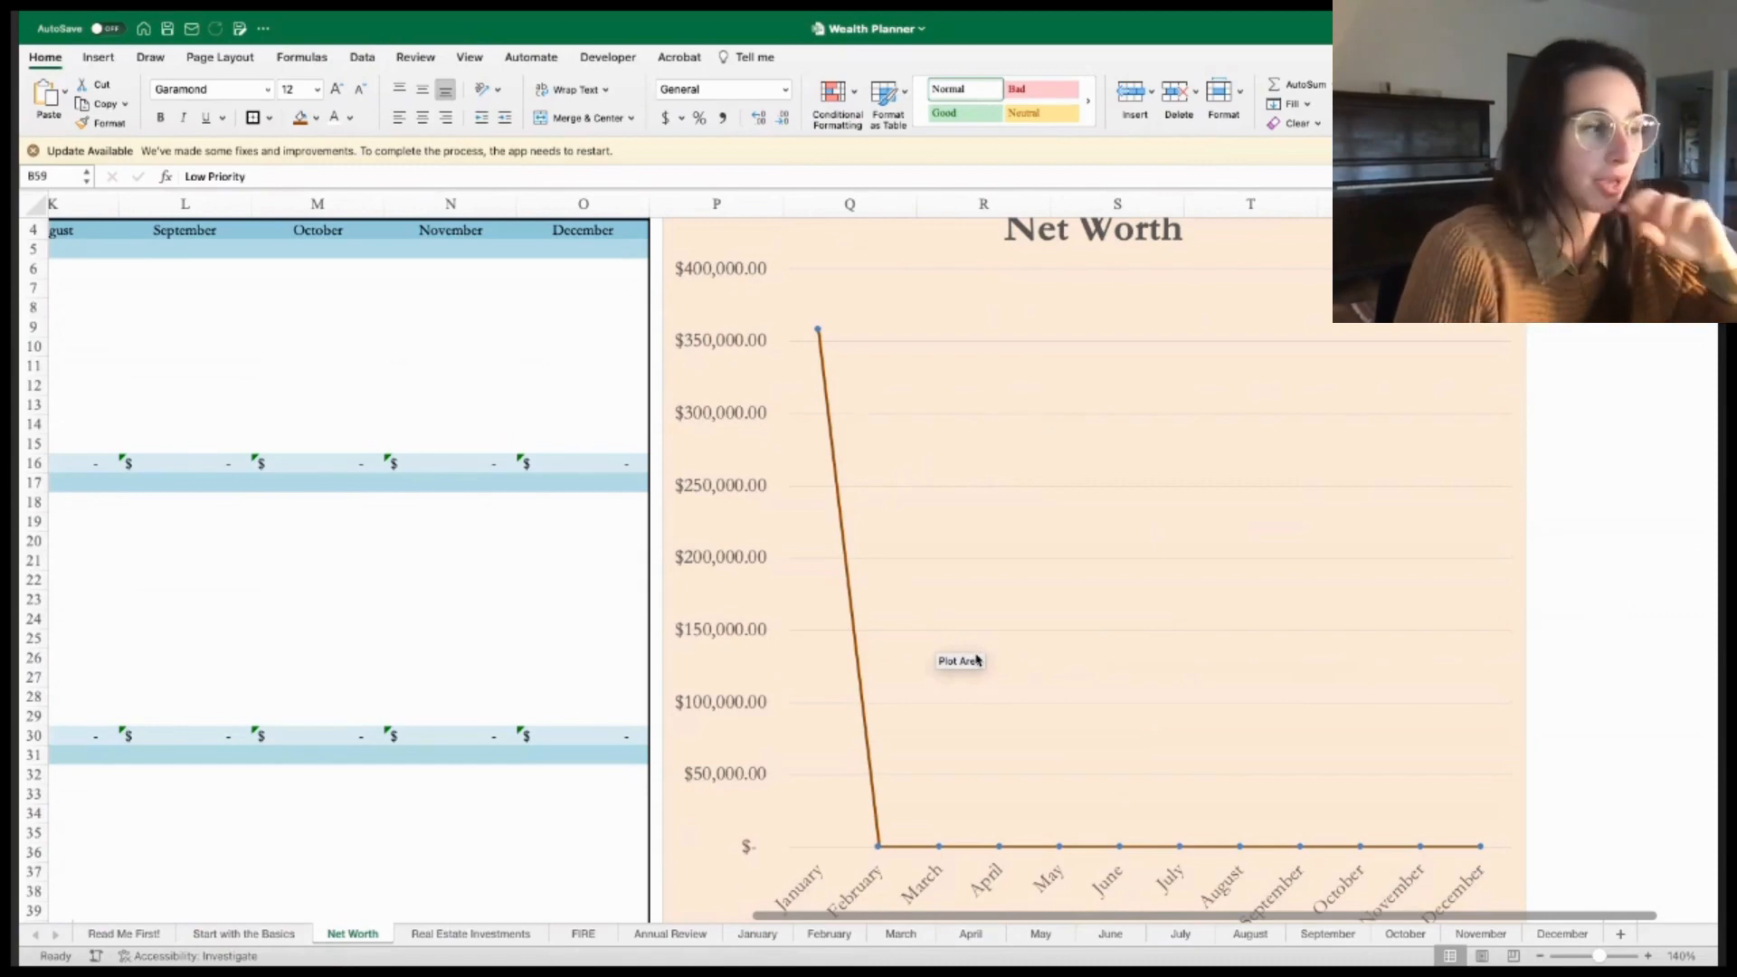
pyautogui.moveTo(922, 623)
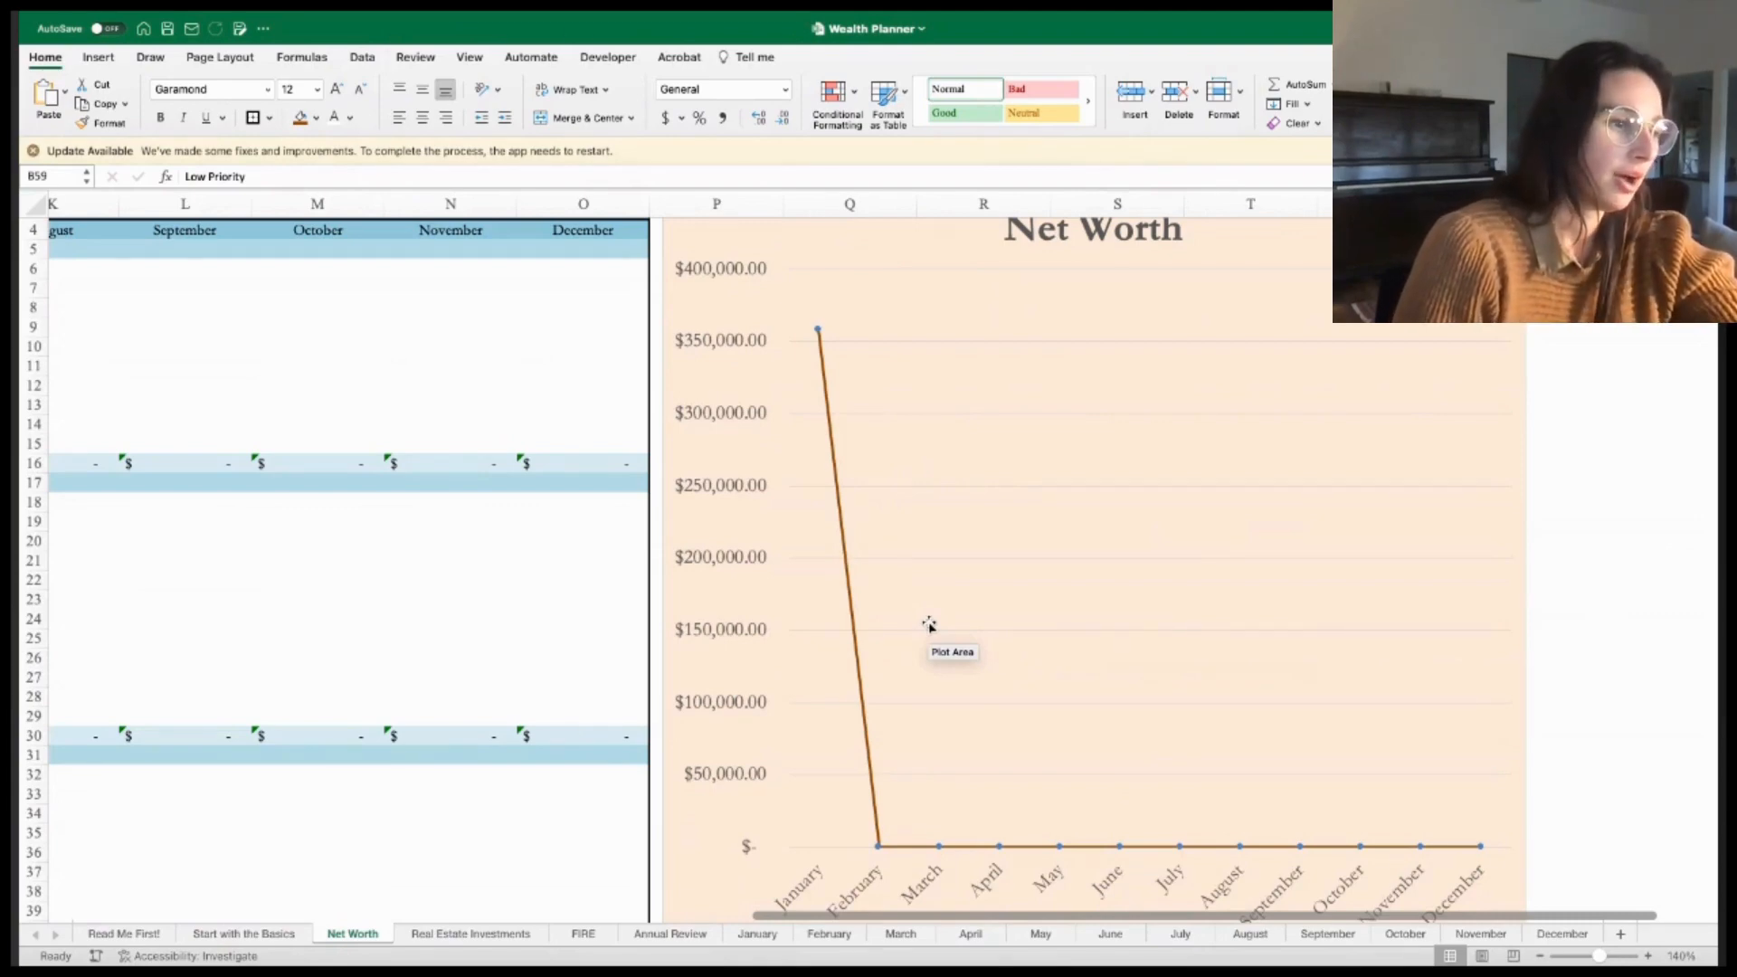
pyautogui.moveTo(875, 919)
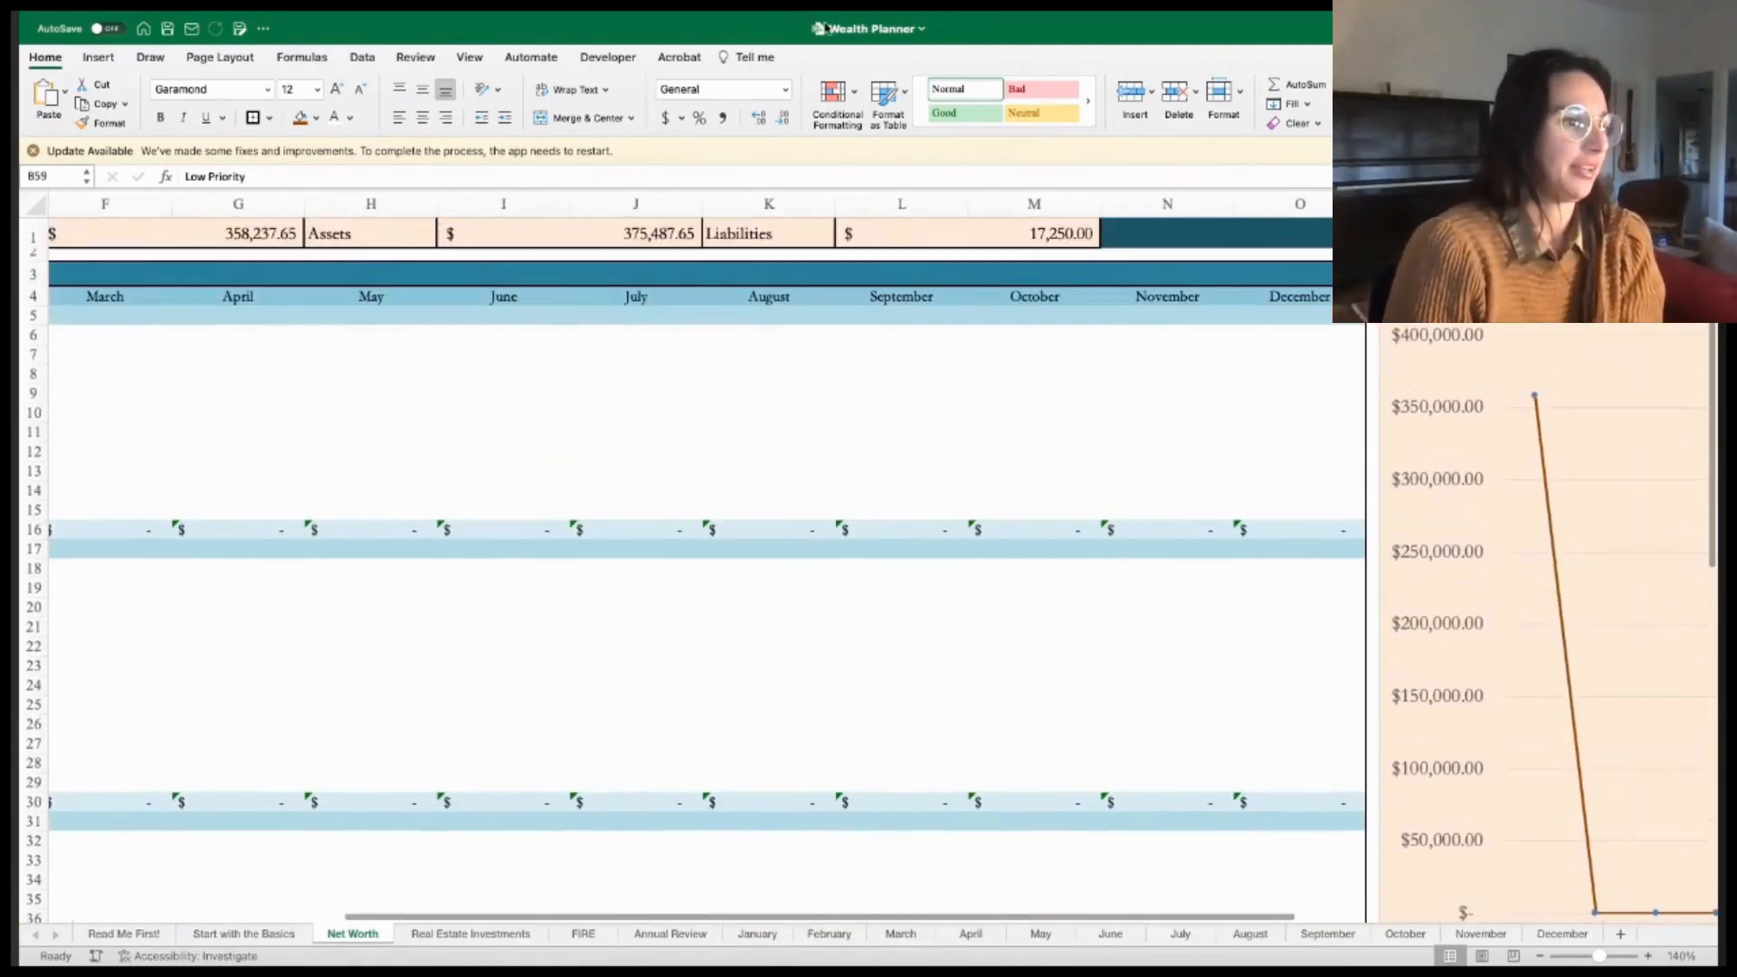
# - Open the Real Estate Investments sheet and set Cherry wood's type to Rental
pyautogui.click(469, 933)
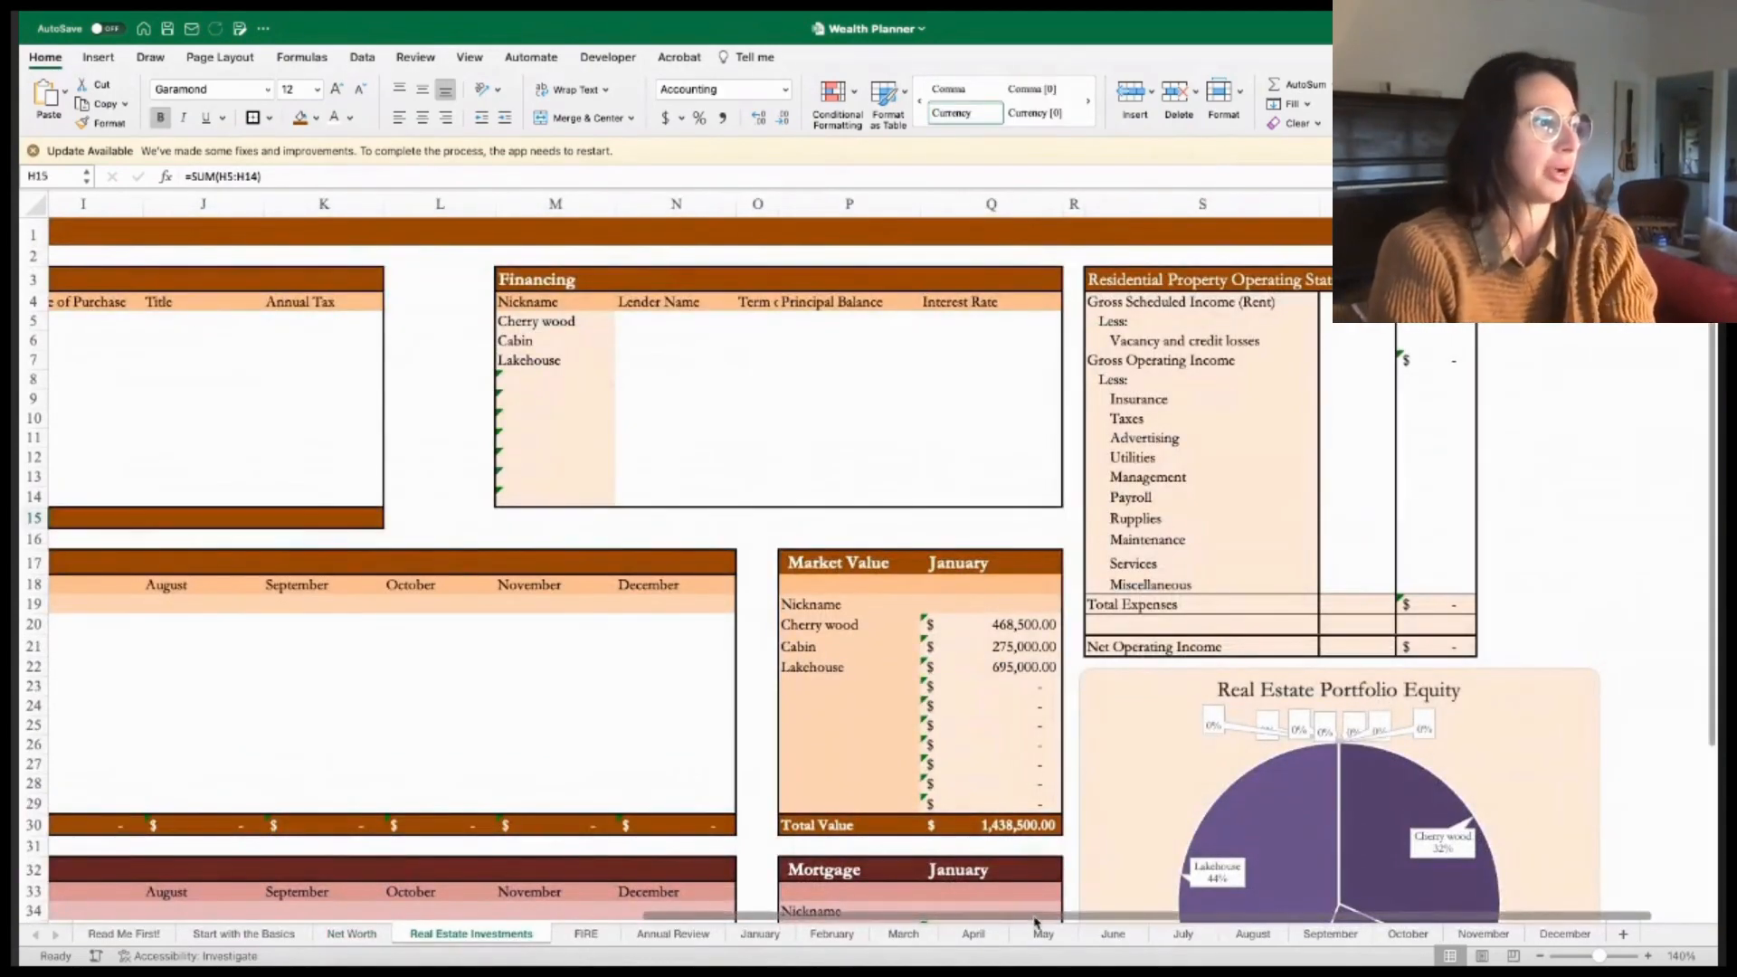
pyautogui.hscroll(-3)
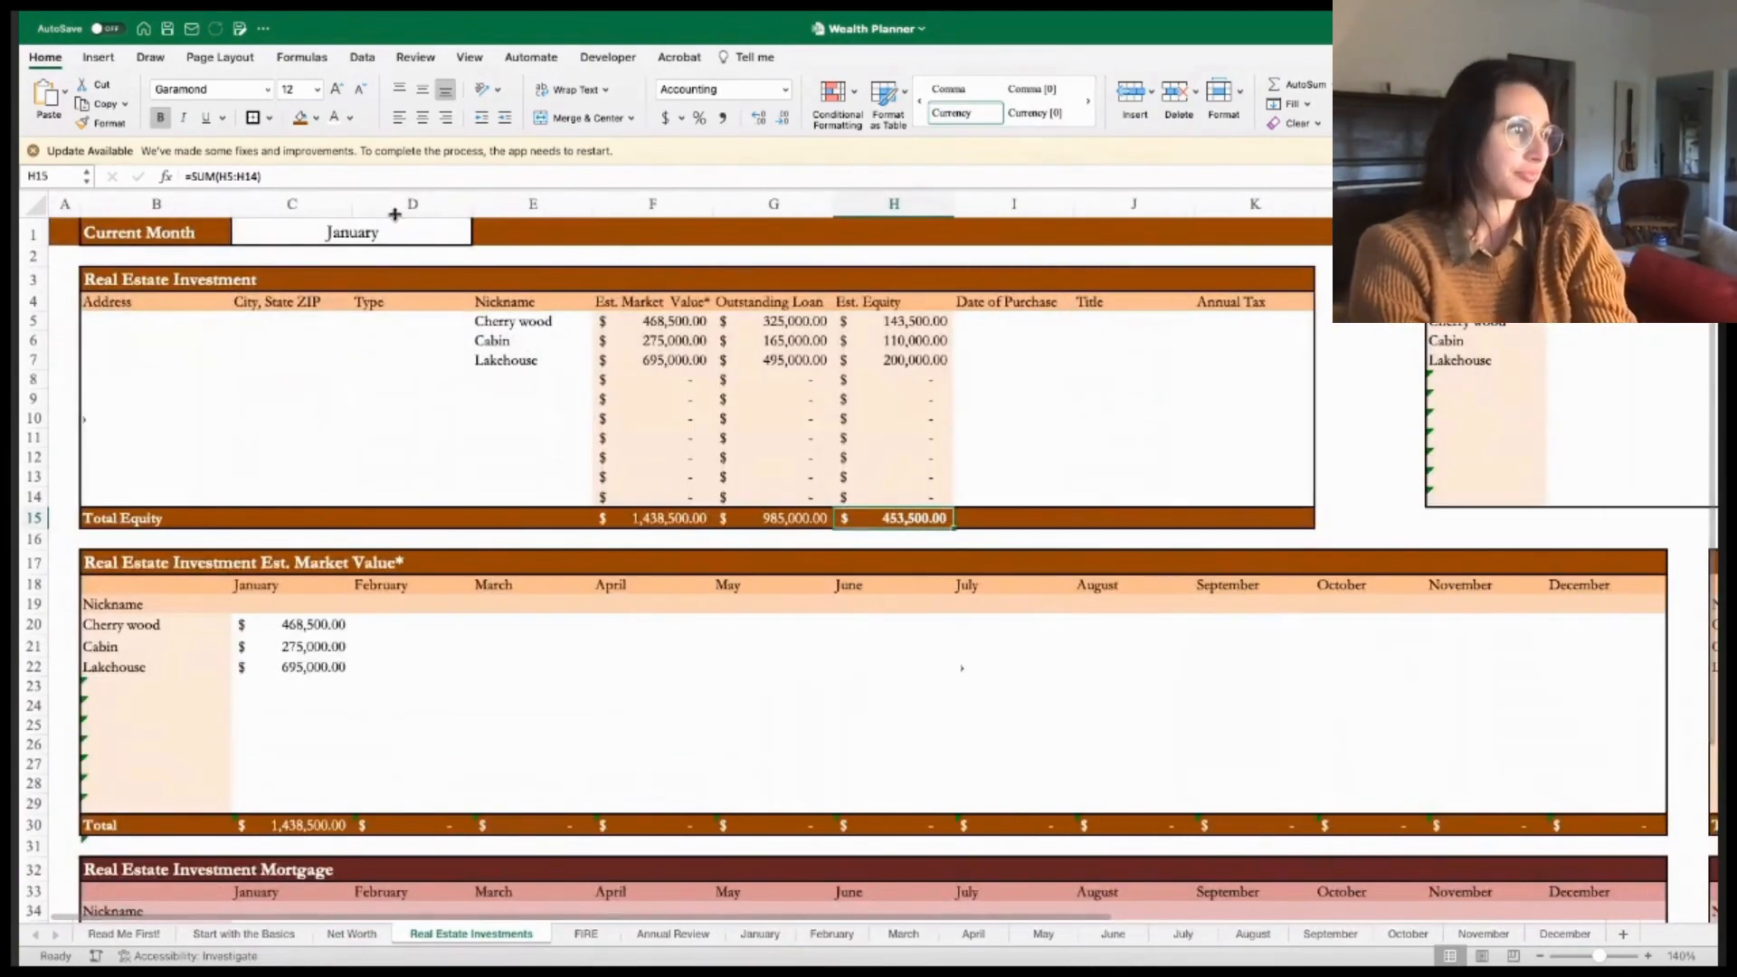
pyautogui.click(478, 236)
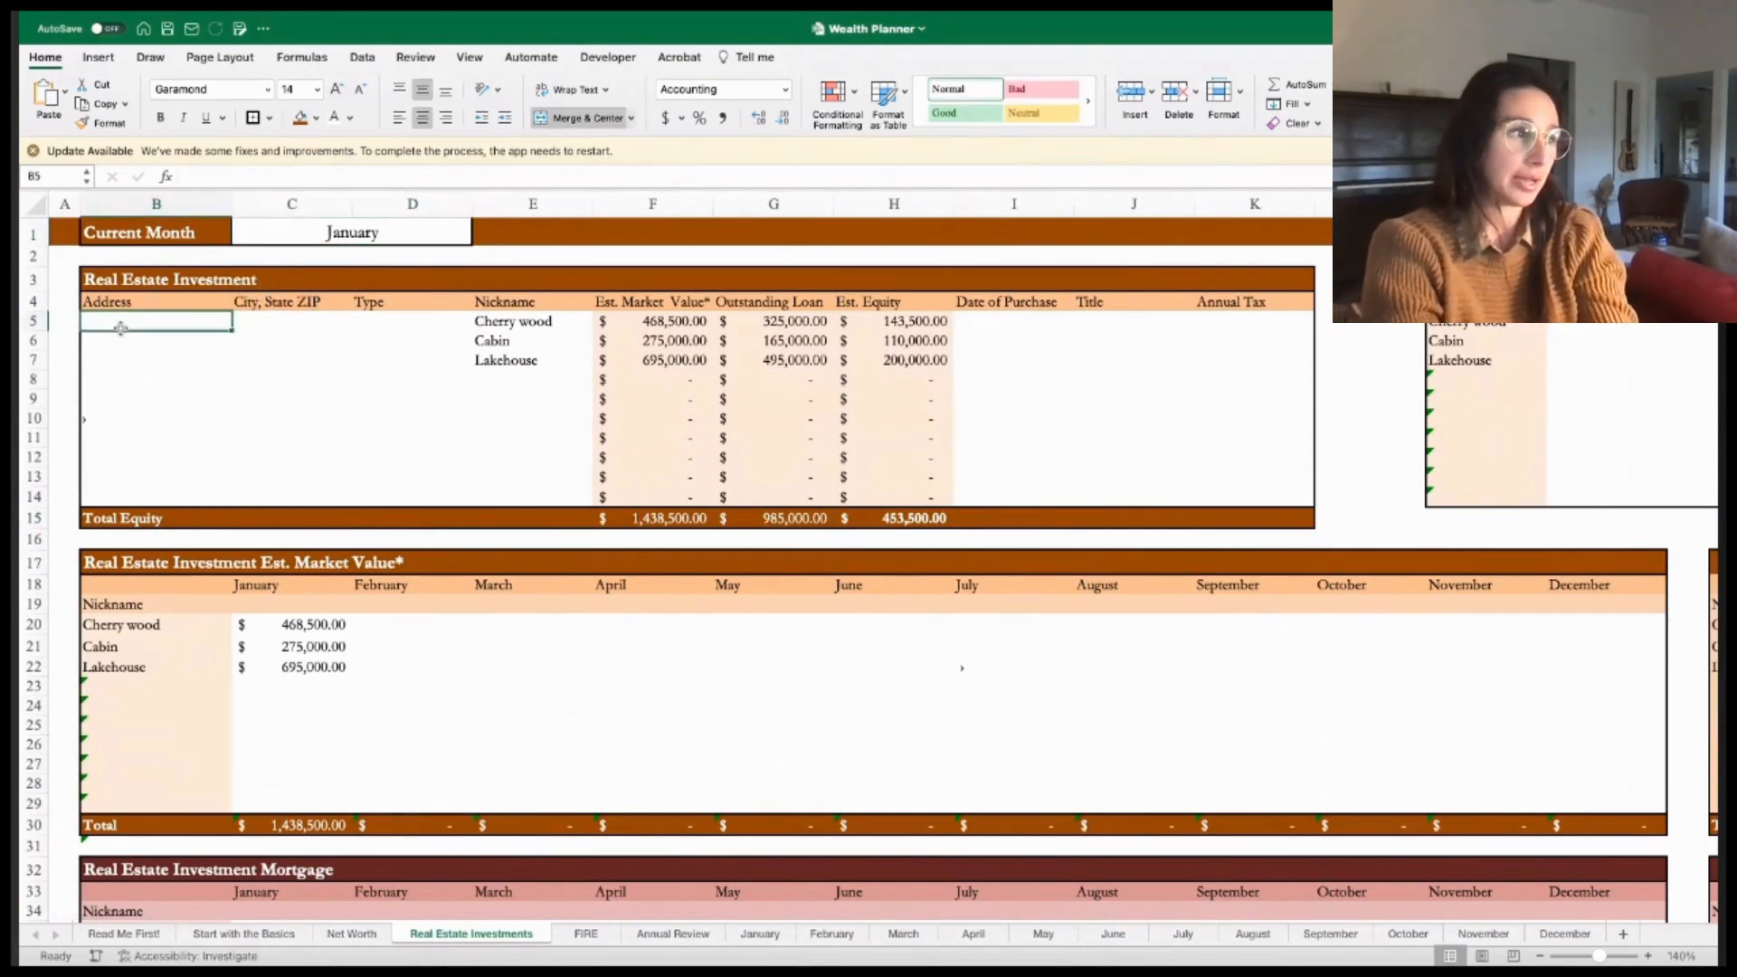
pyautogui.click(291, 321)
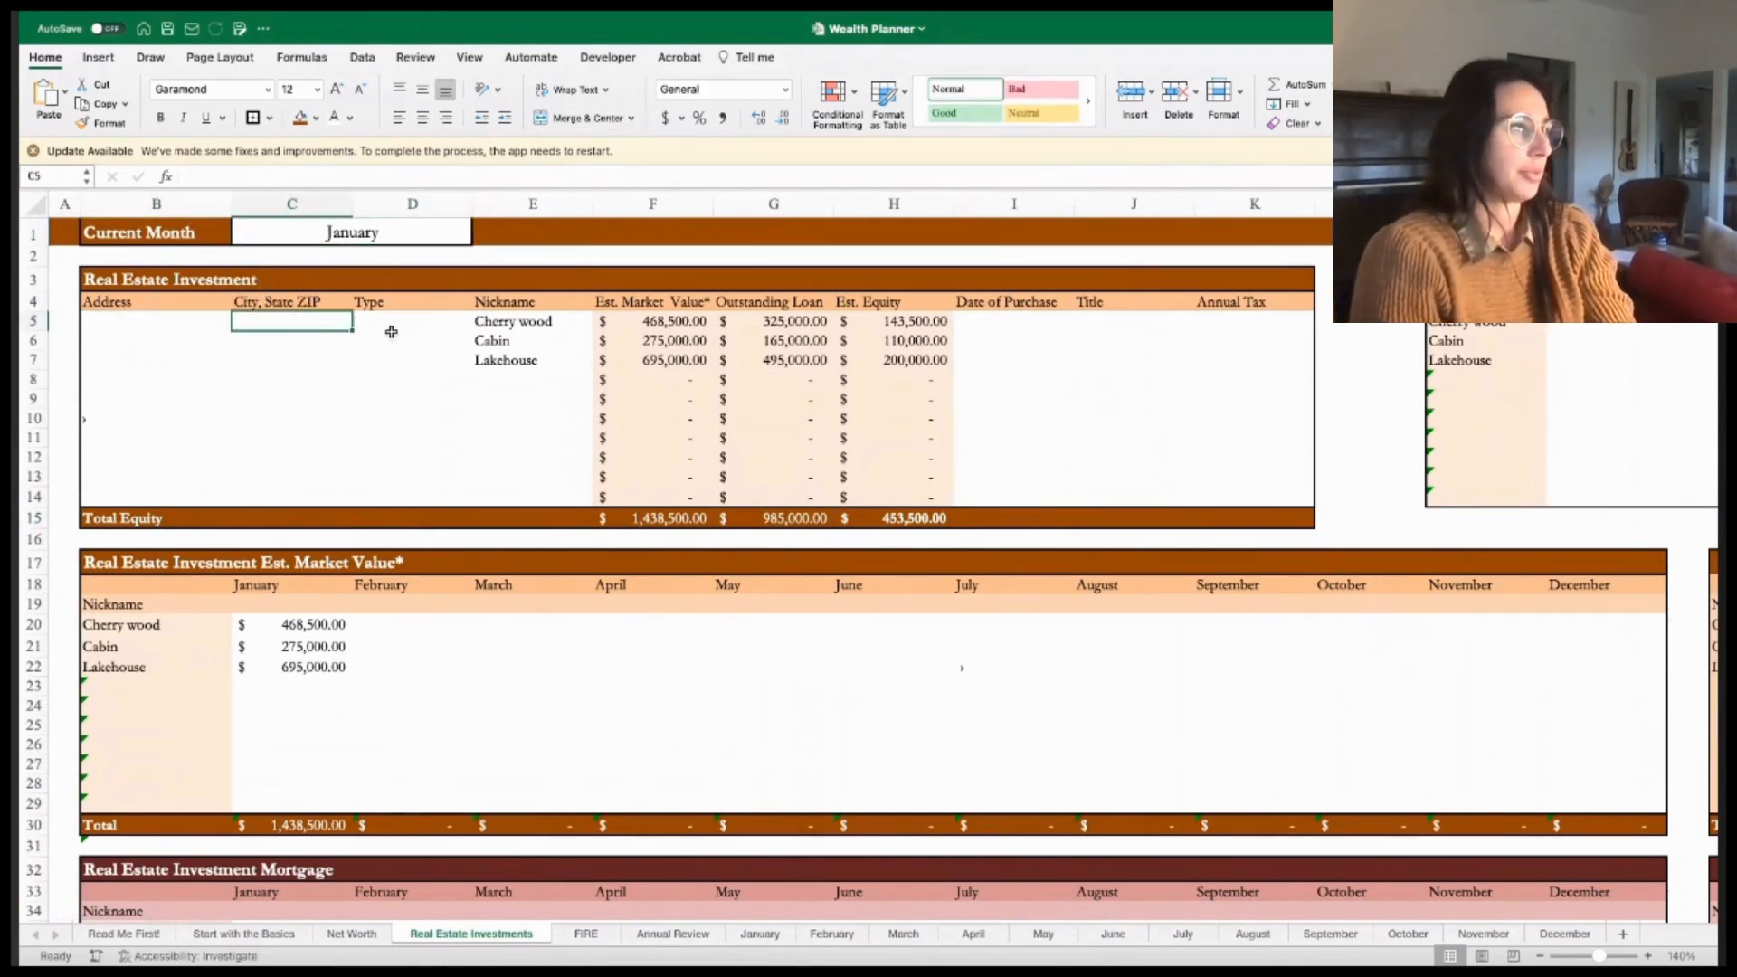
pyautogui.click(412, 321)
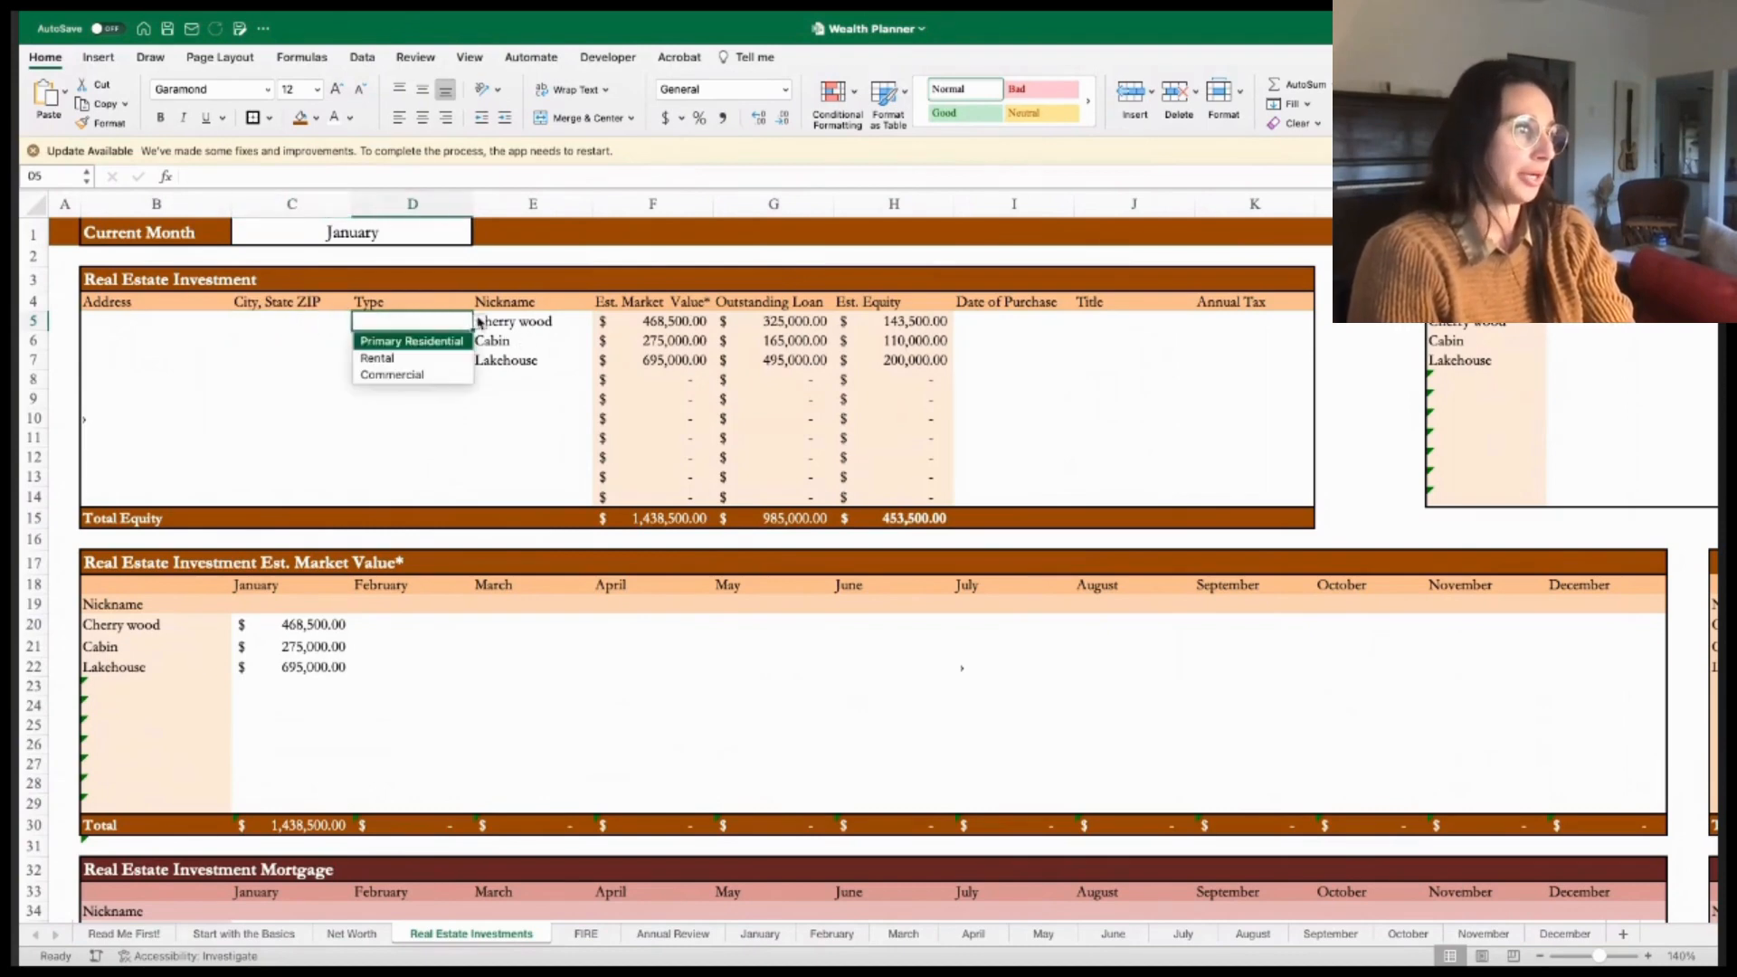
pyautogui.click(377, 358)
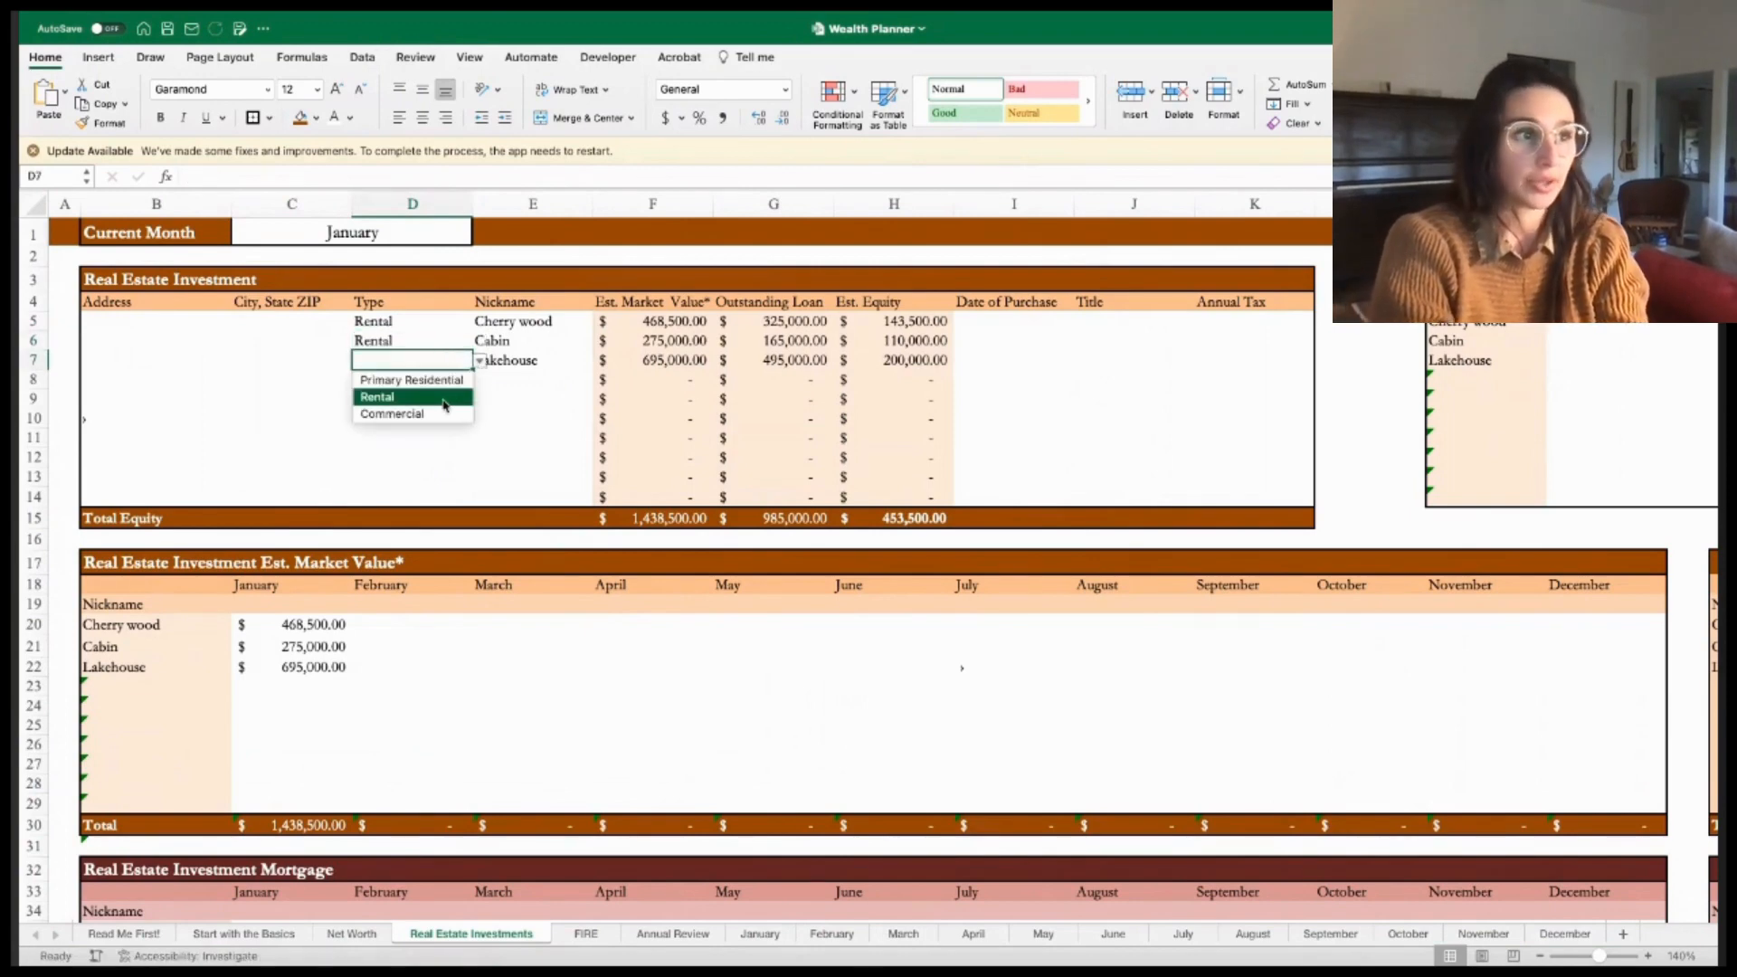
# - Set Lakehouse's type to Rental and select the Title and Annual Tax columns
pyautogui.click(376, 397)
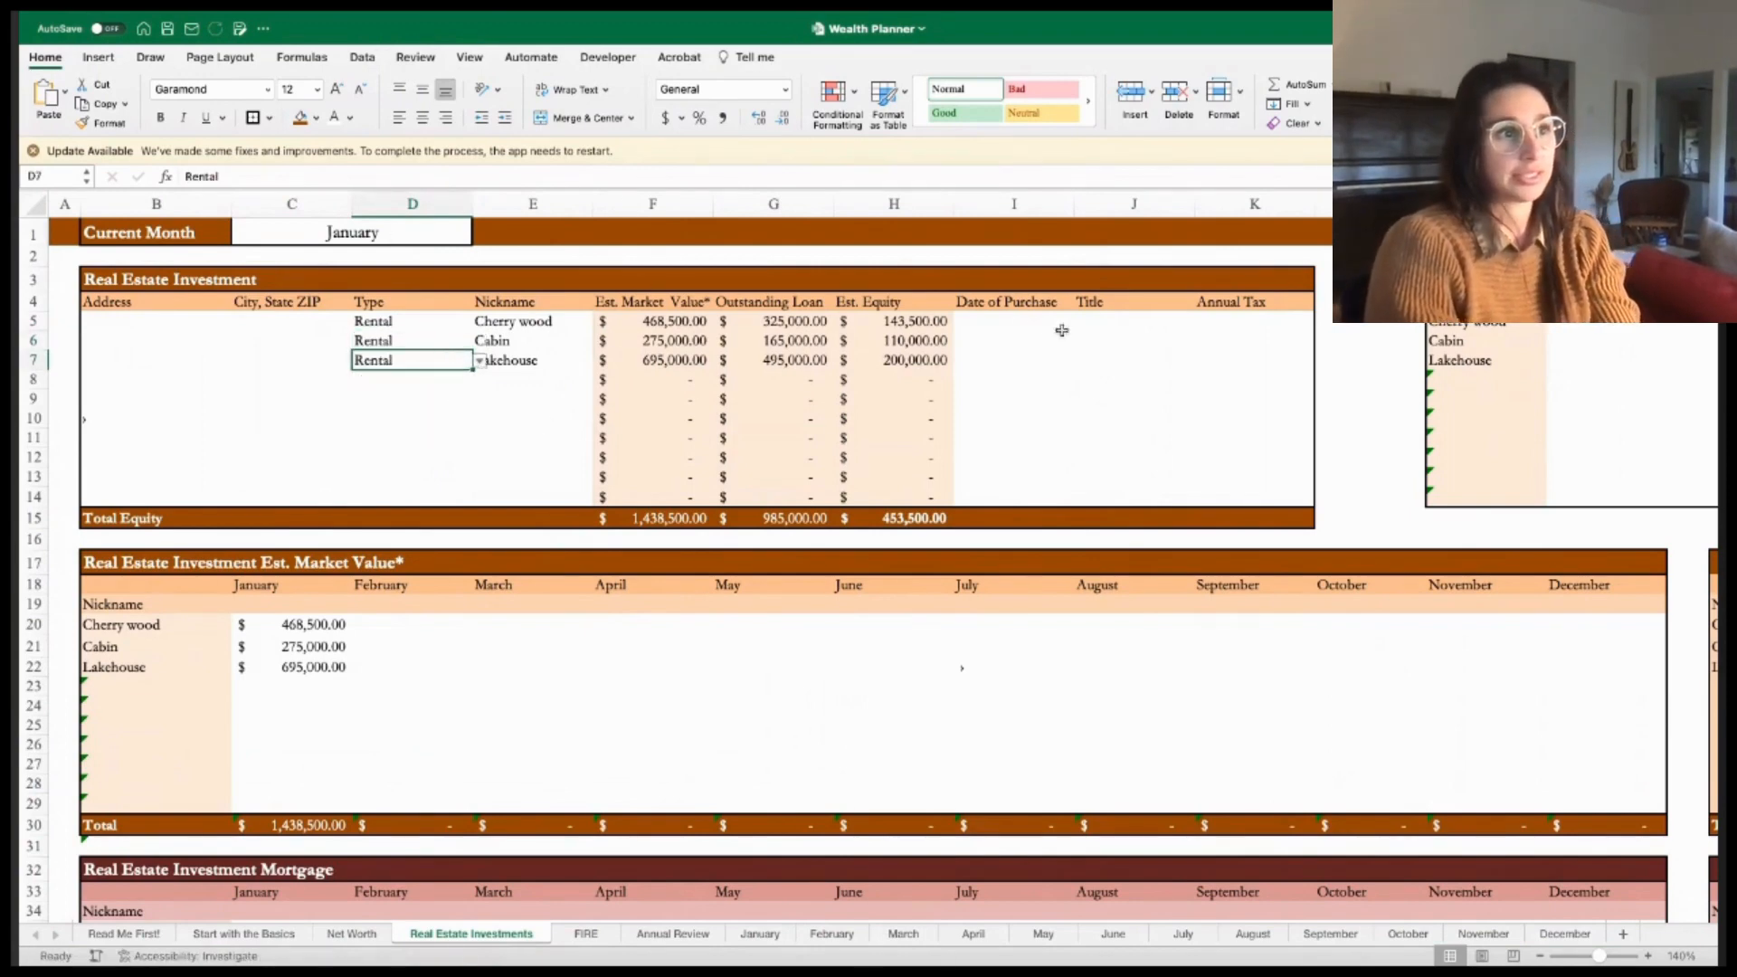
pyautogui.click(1131, 203)
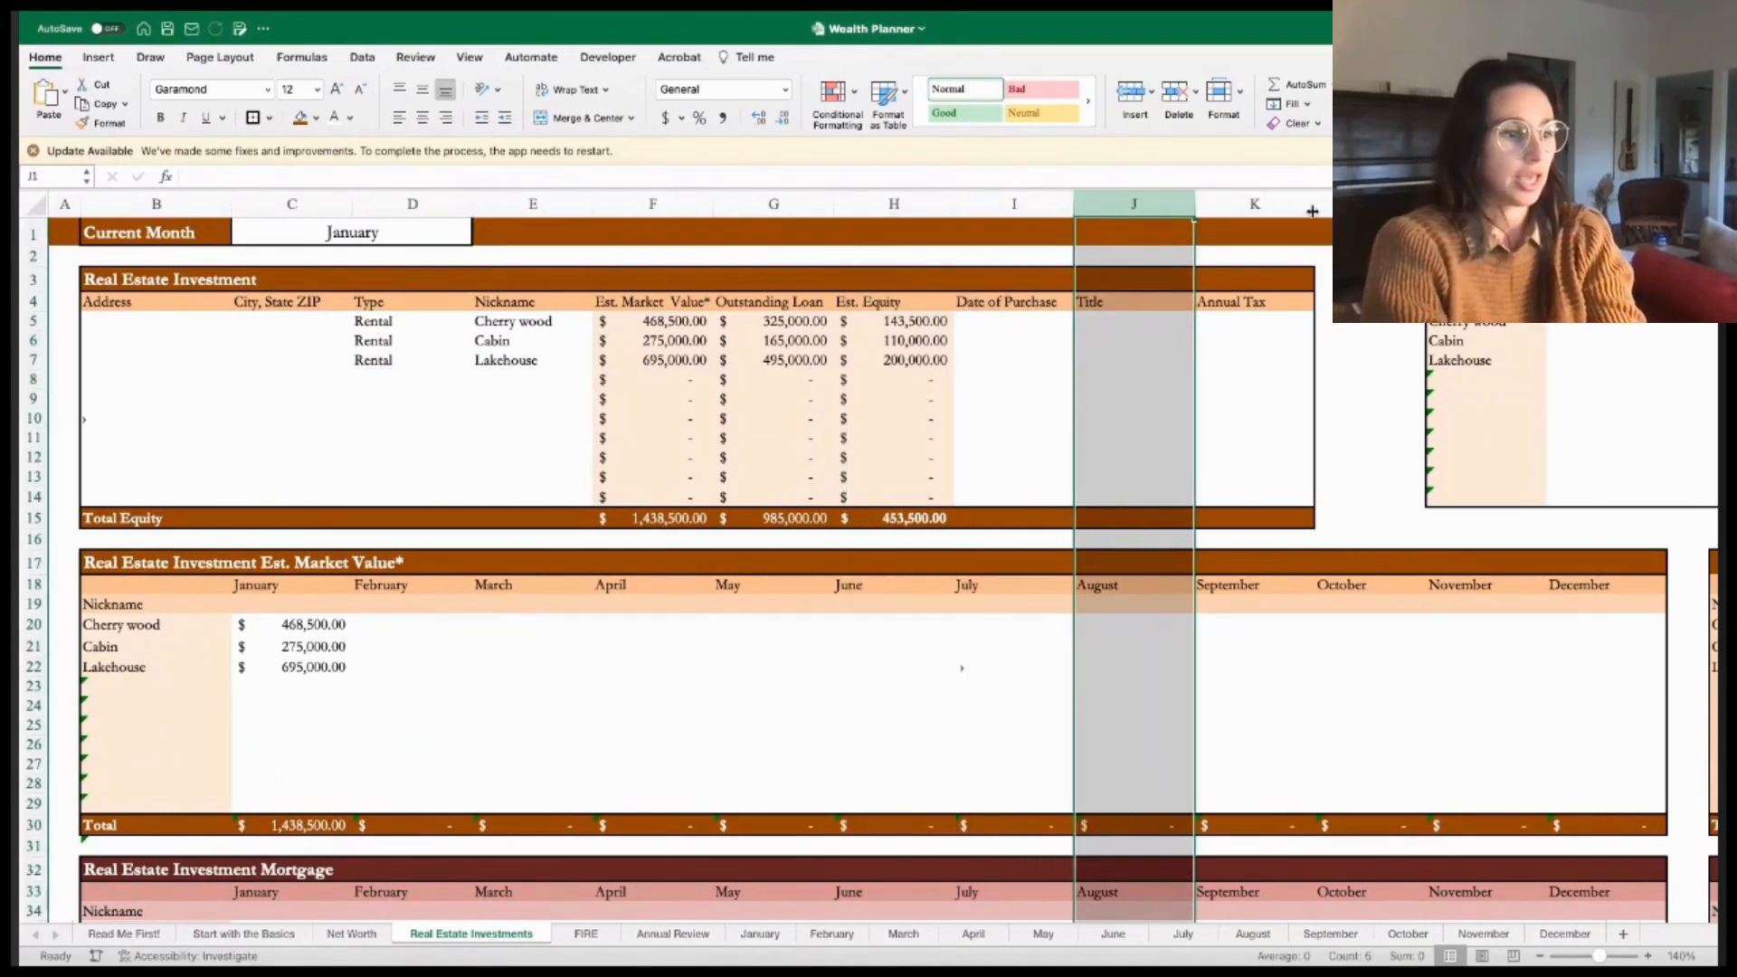
pyautogui.click(1253, 203)
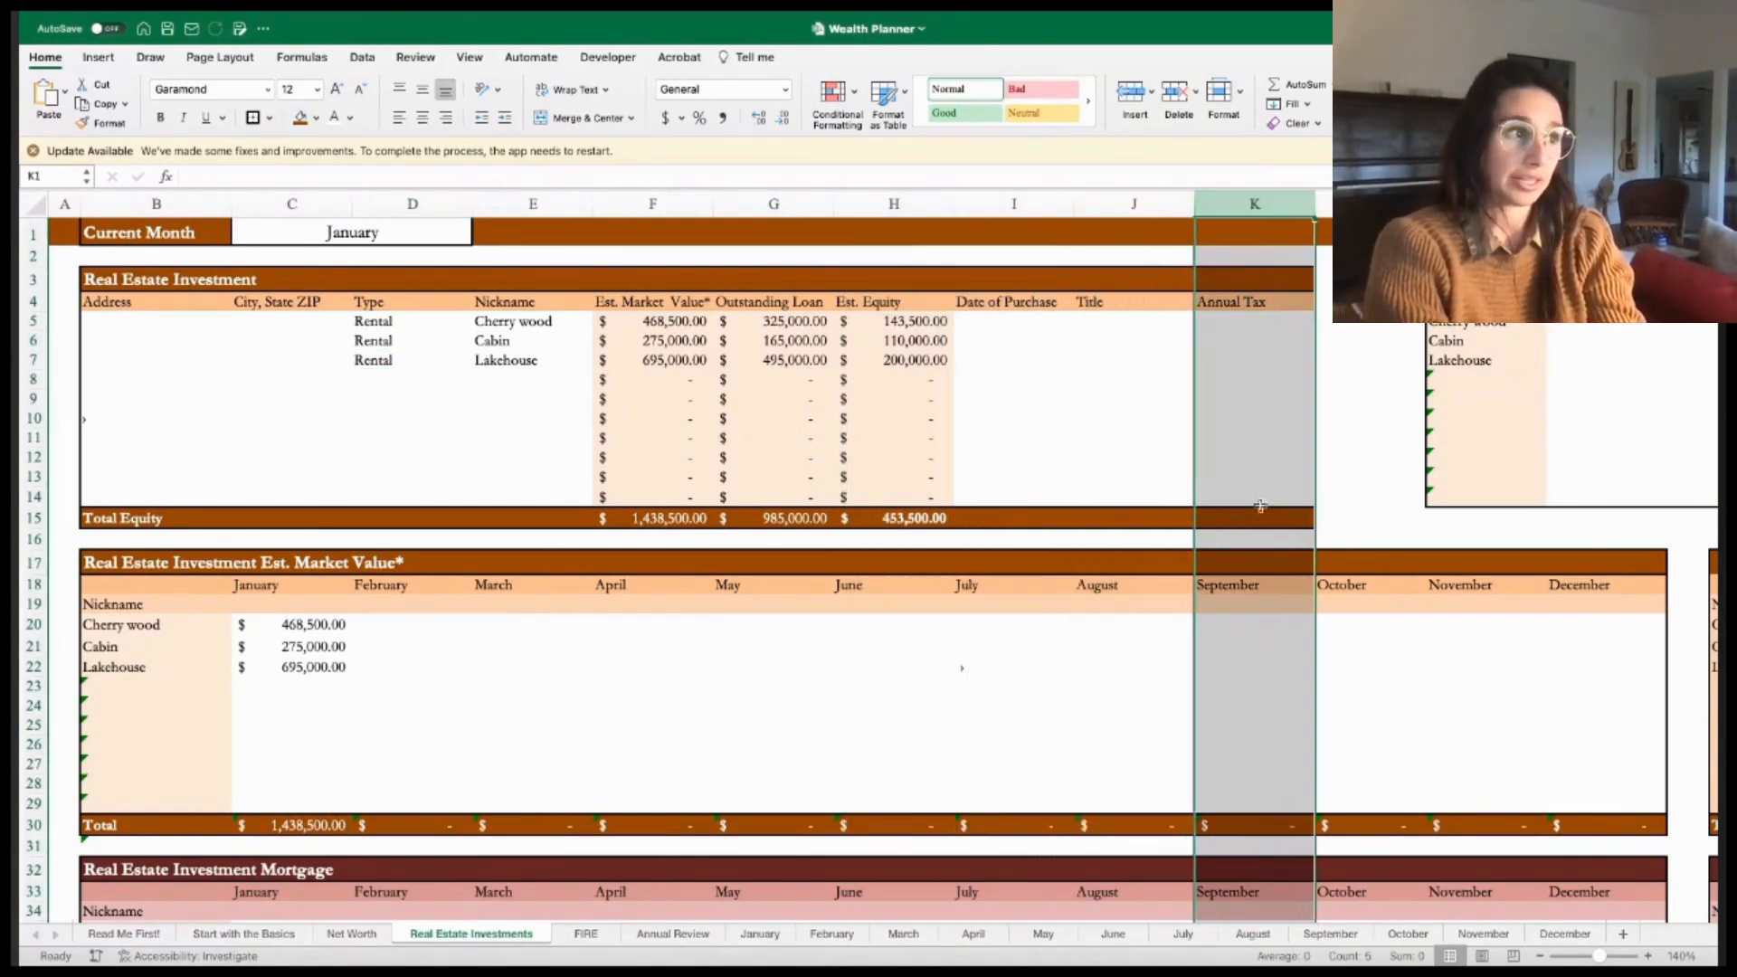
pyautogui.hscroll(3)
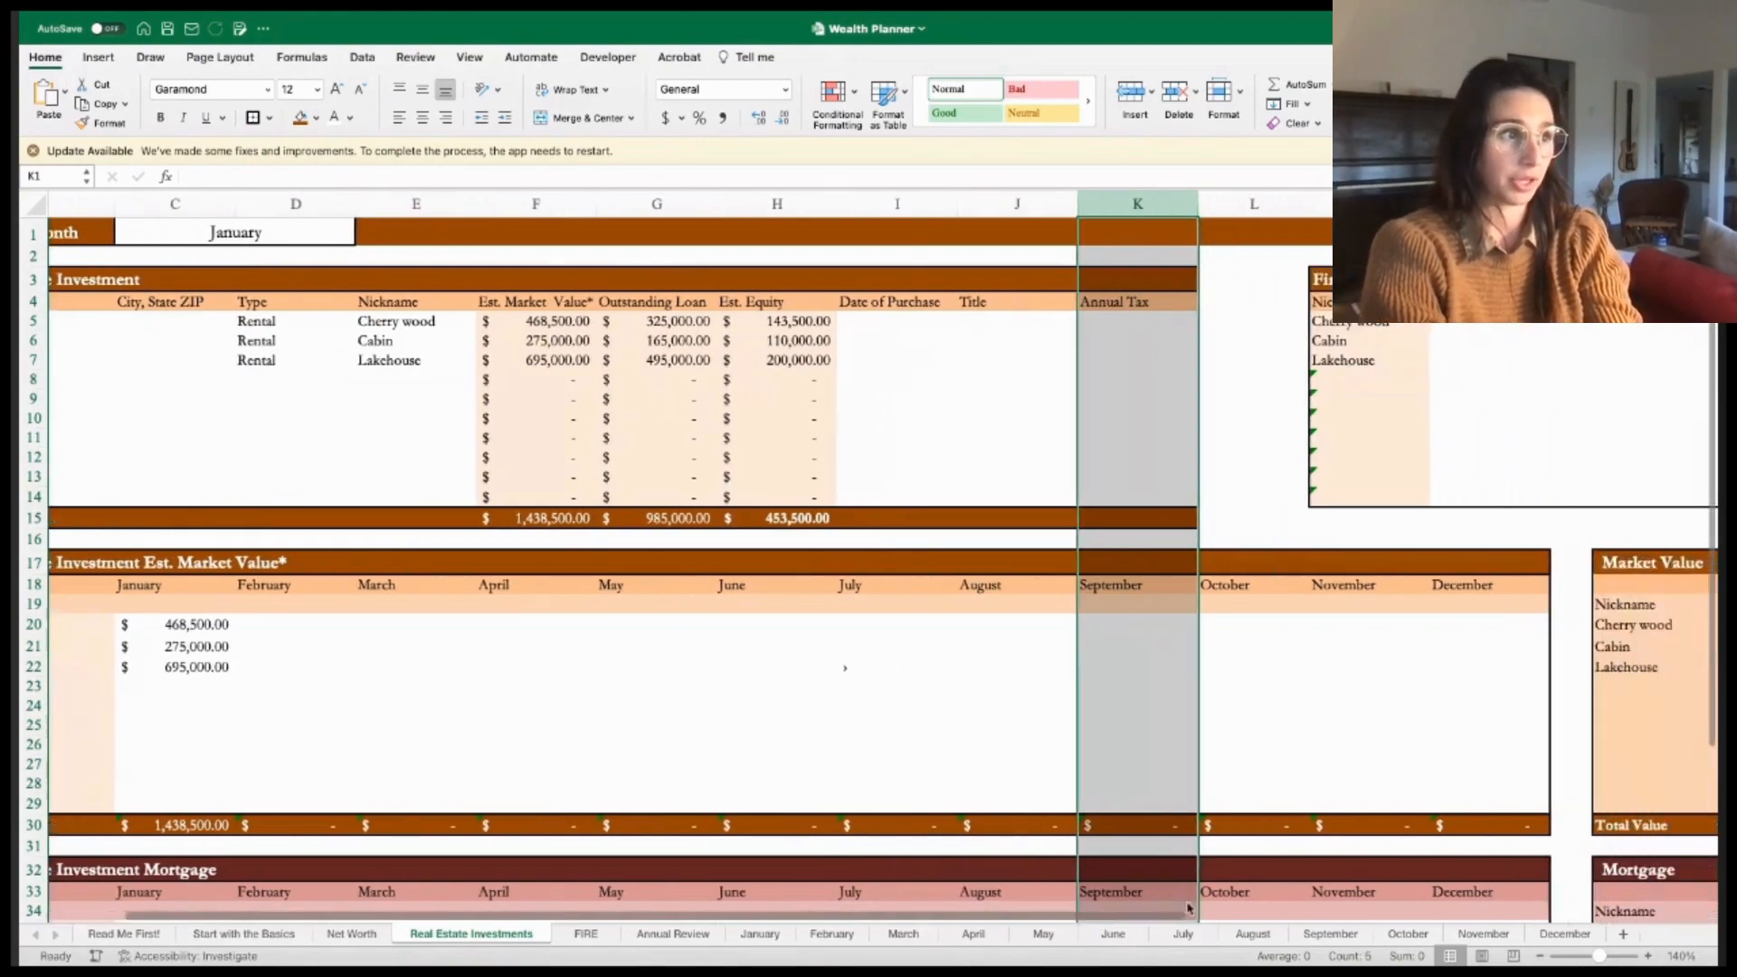
pyautogui.hscroll(3)
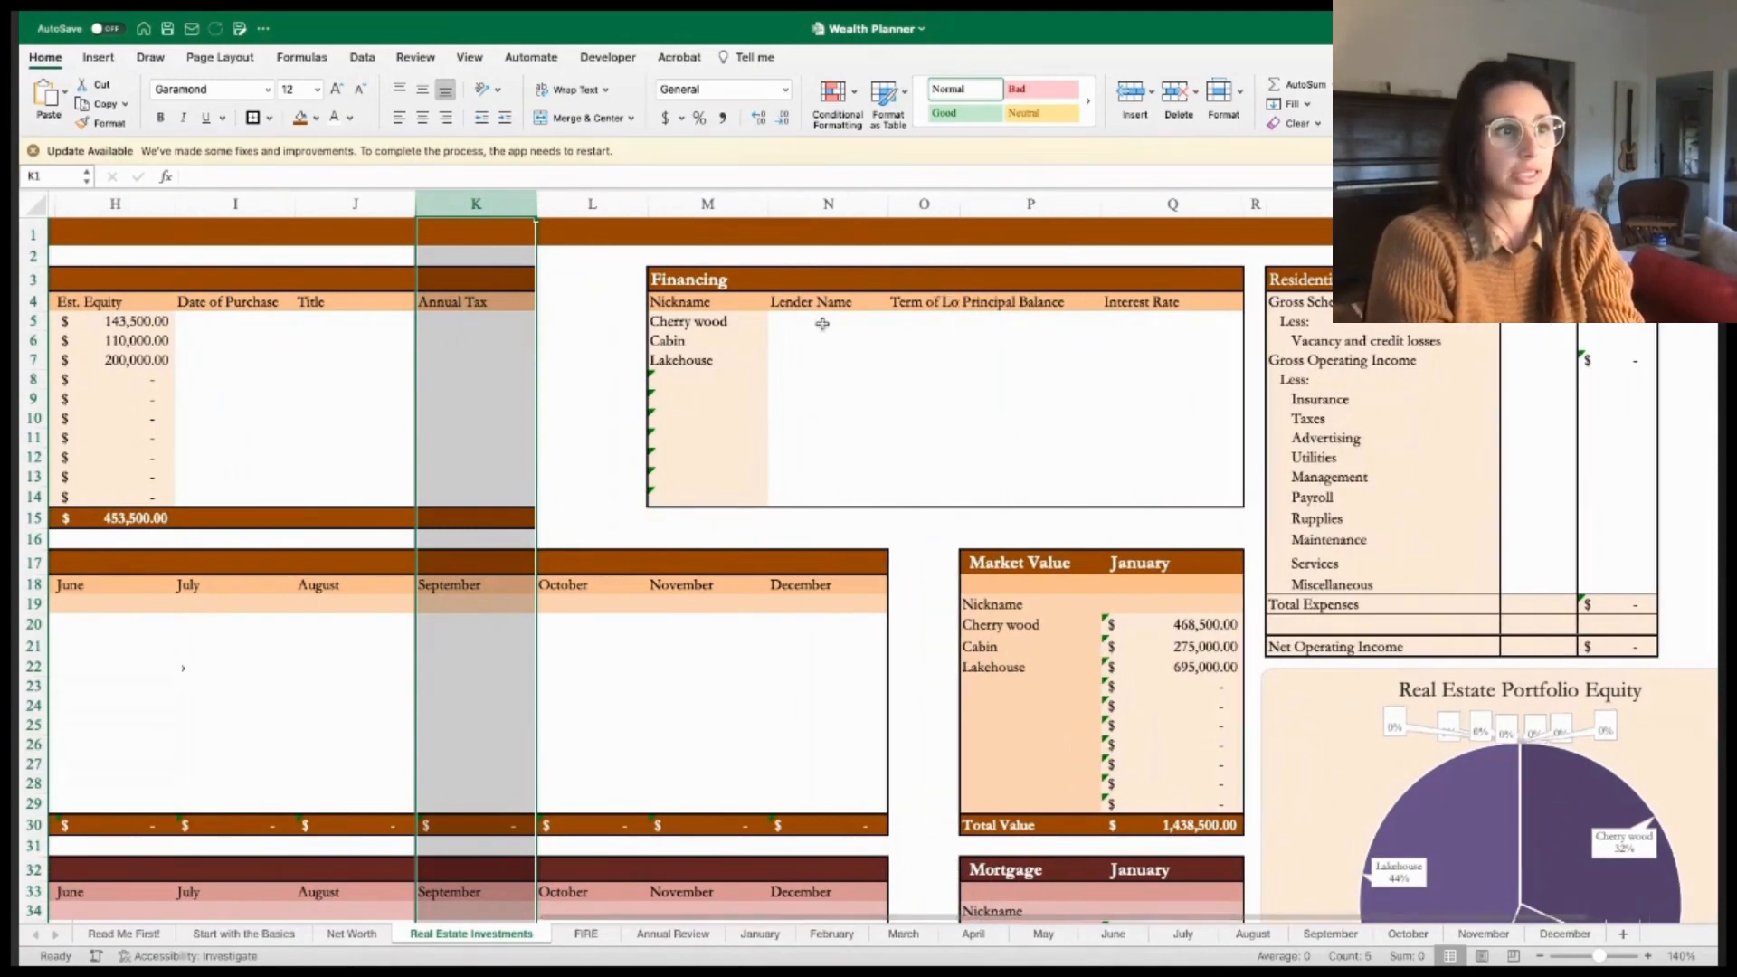
pyautogui.click(1027, 301)
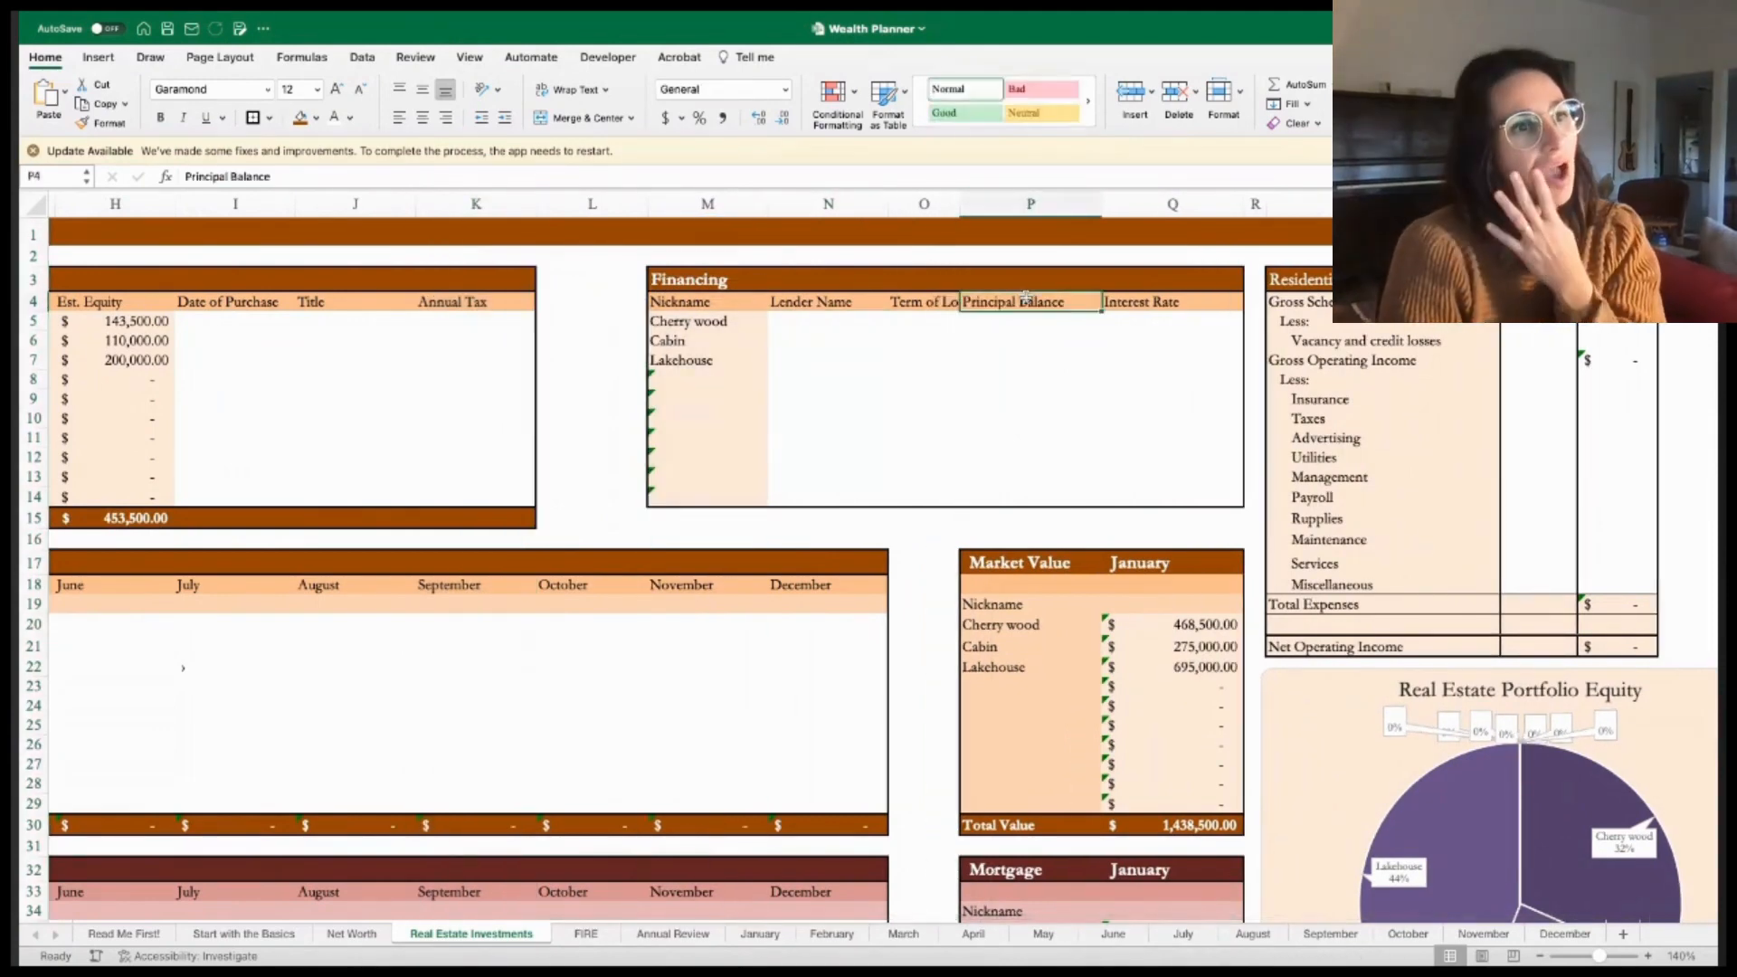
pyautogui.click(1172, 301)
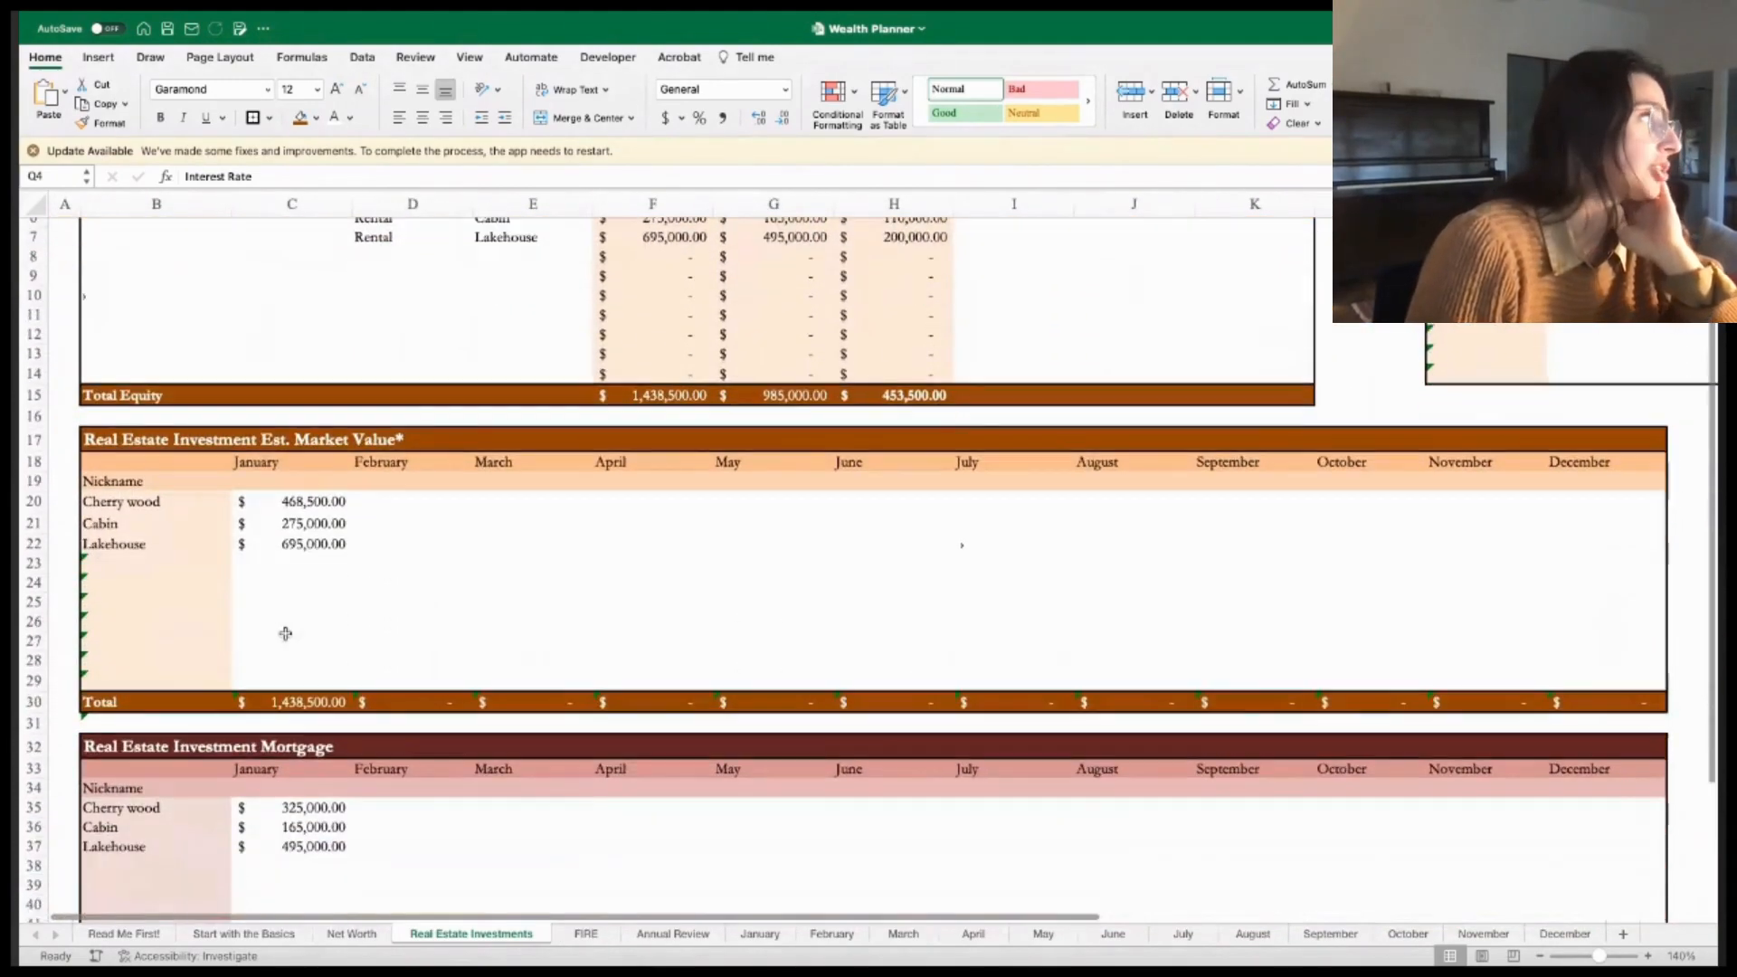
pyautogui.scroll(-3)
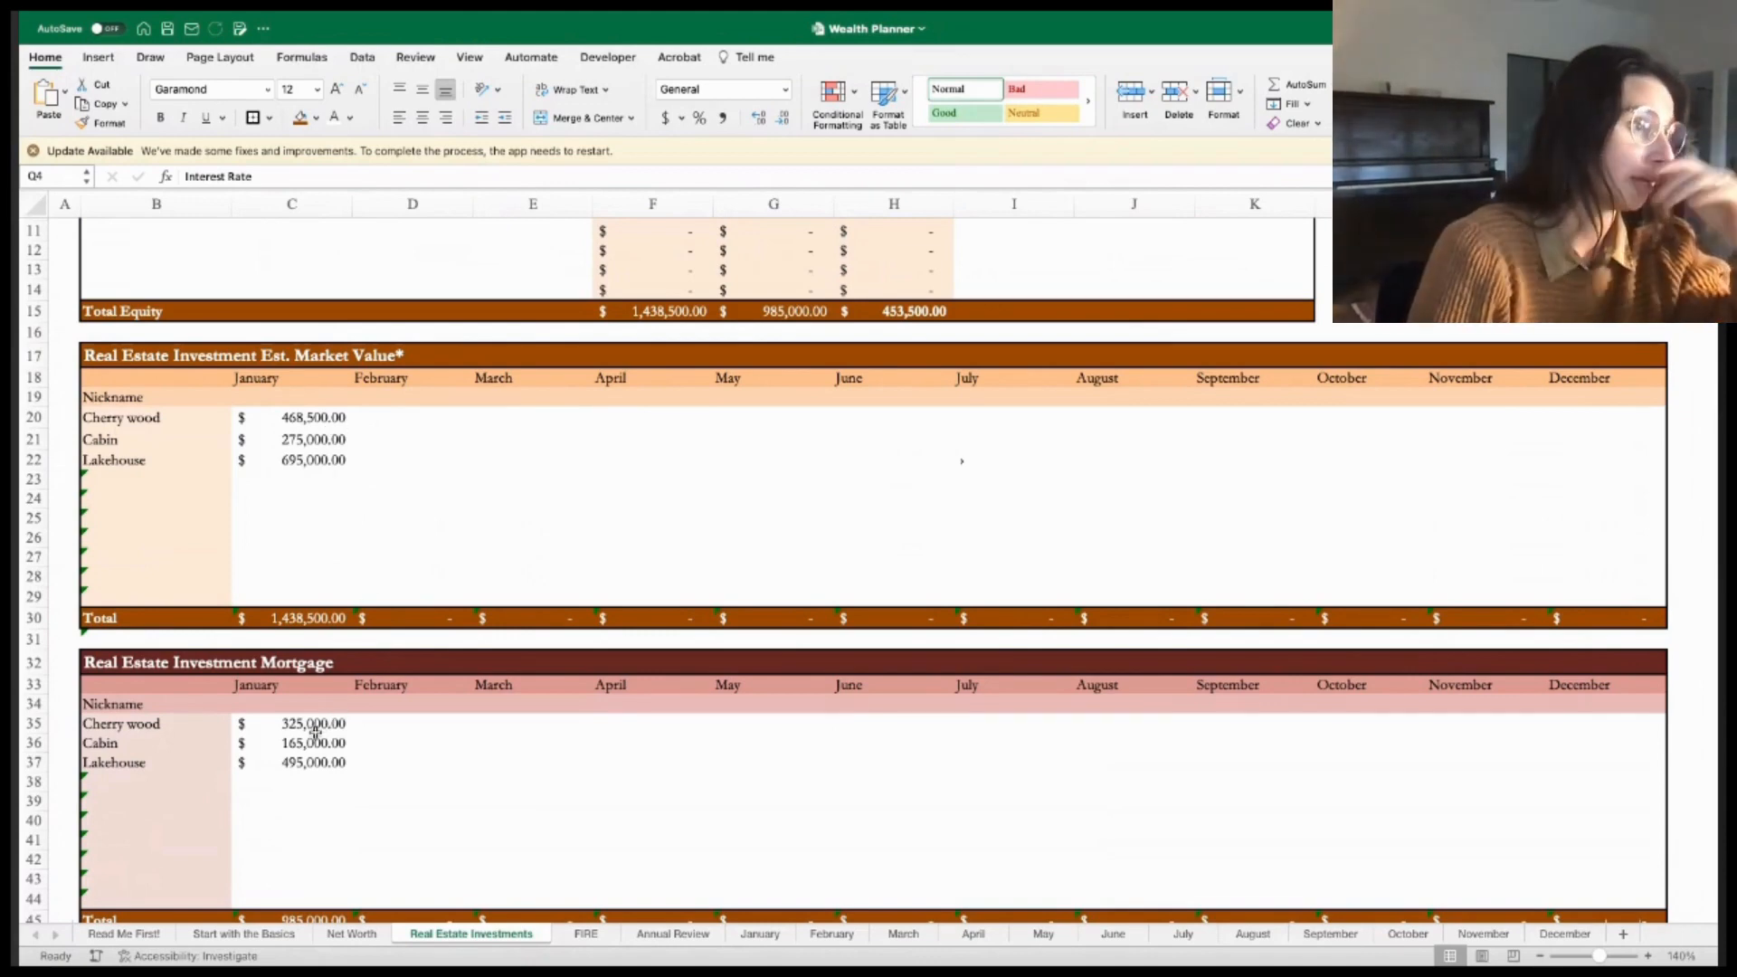
pyautogui.click(313, 723)
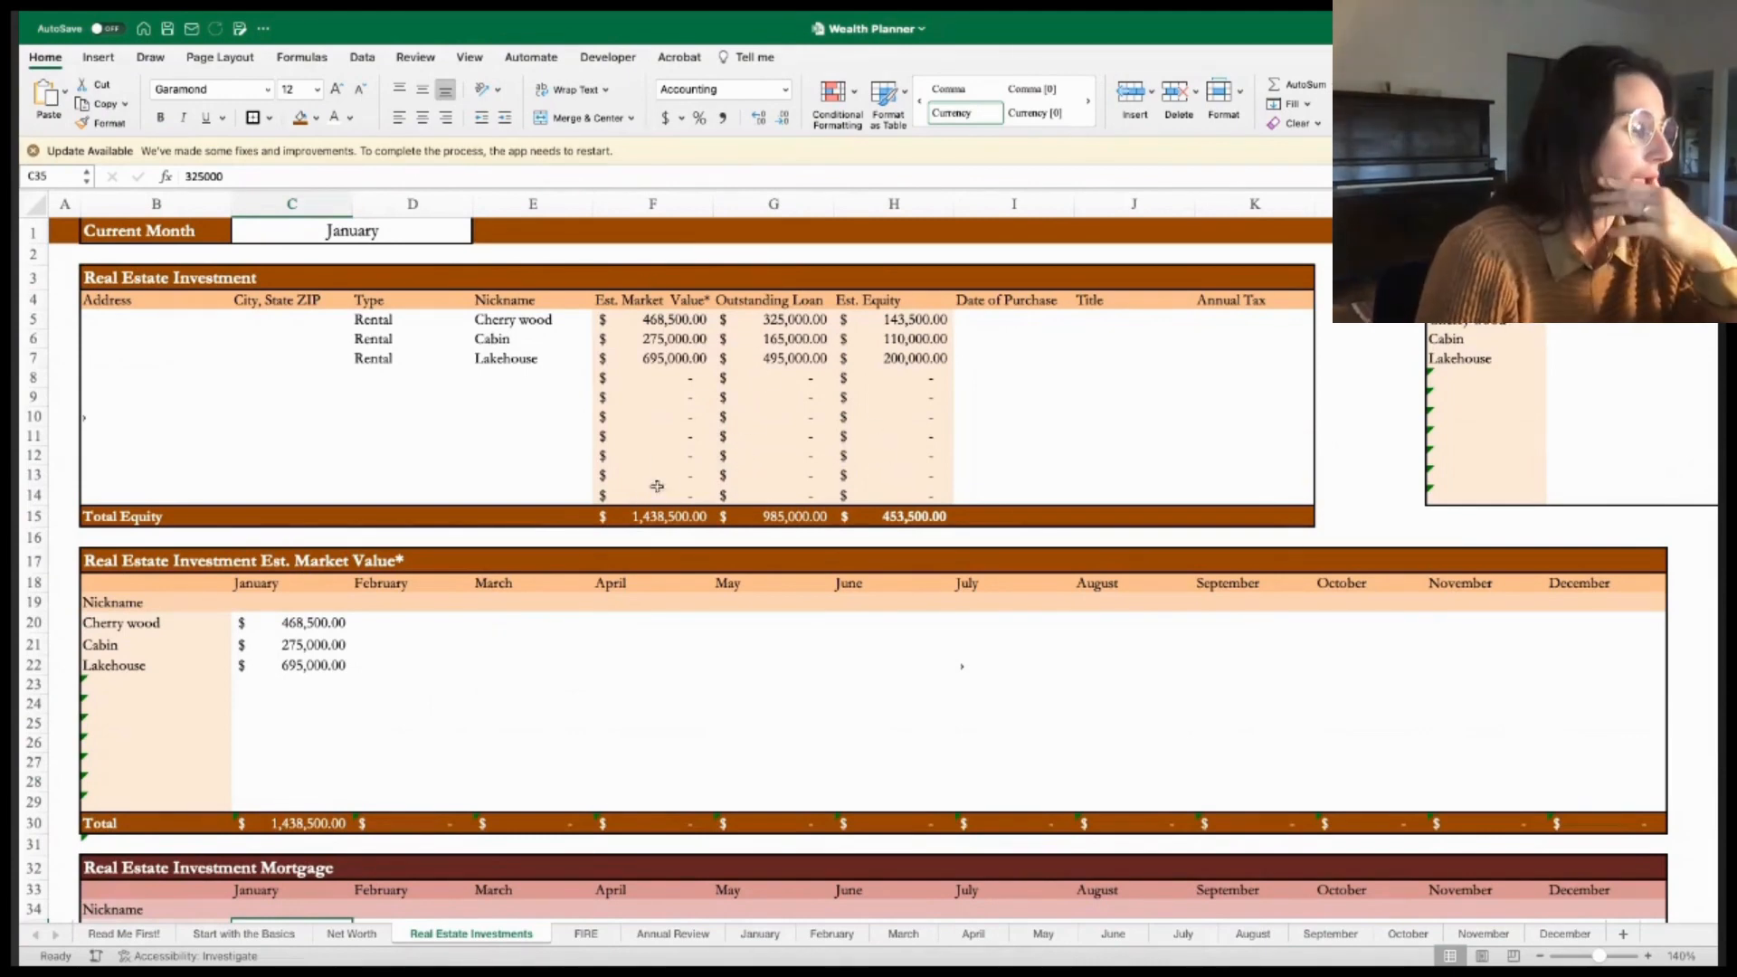
pyautogui.moveTo(867, 270)
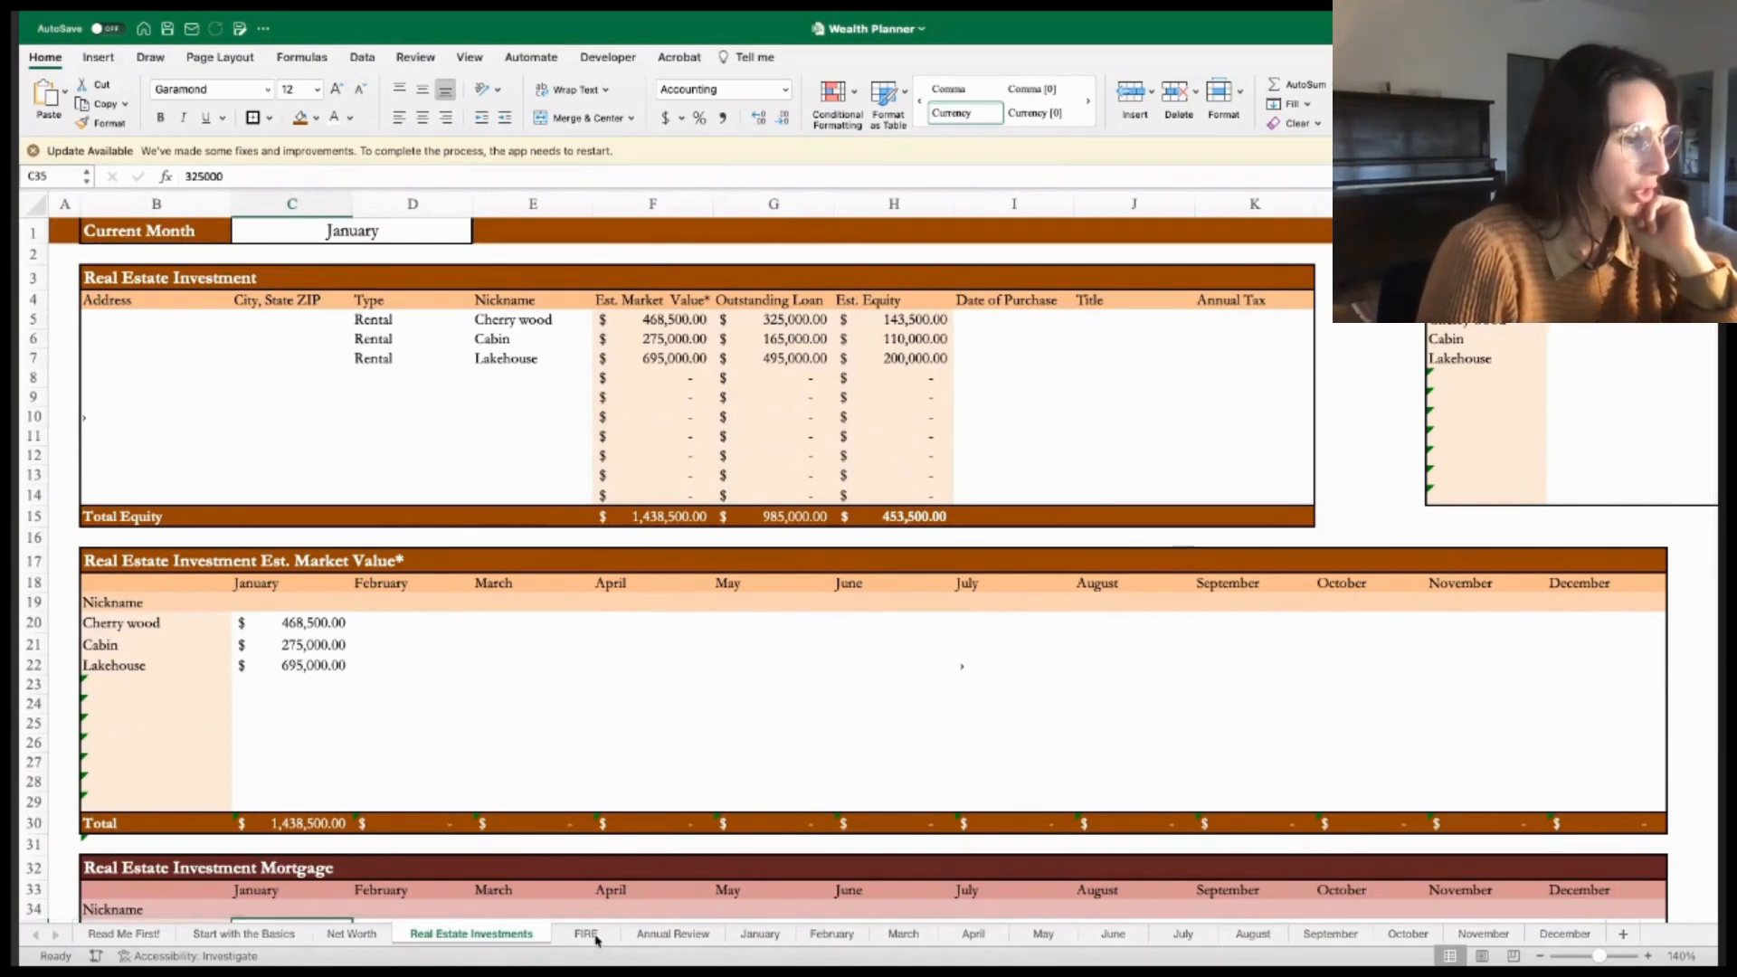
# - Open the FIRE sheet, cross-checking its figures against the Net Worth and Real Estate Investments sheets
pyautogui.click(582, 933)
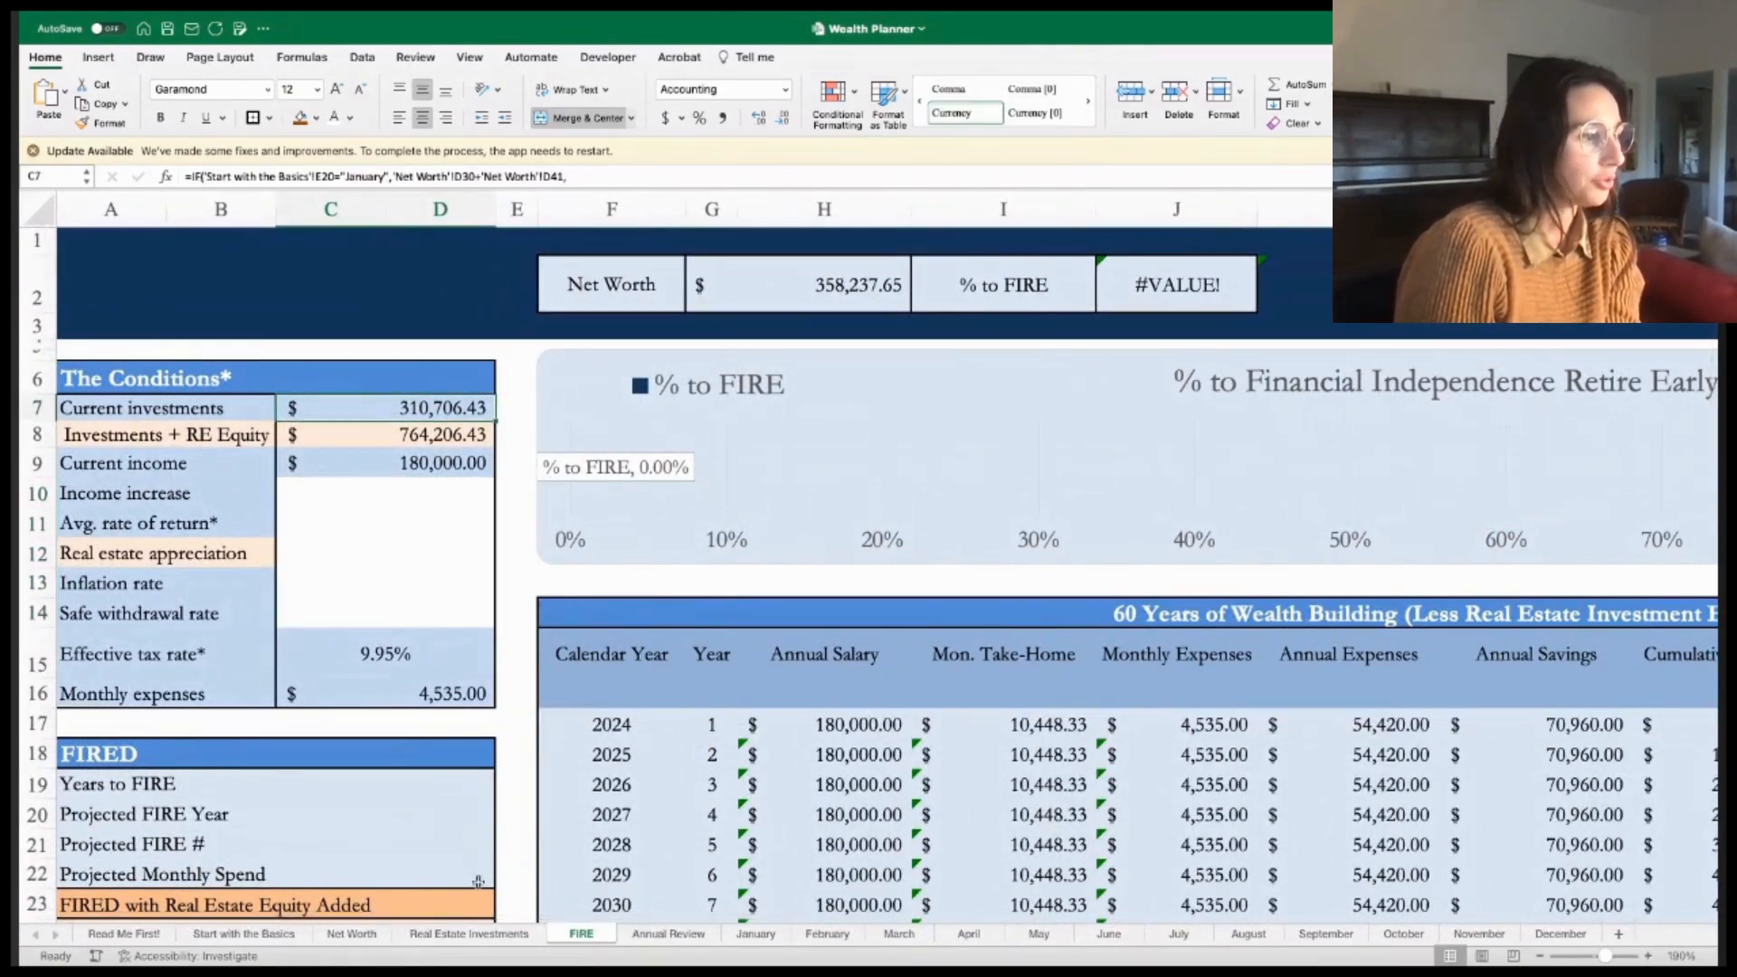
pyautogui.click(352, 932)
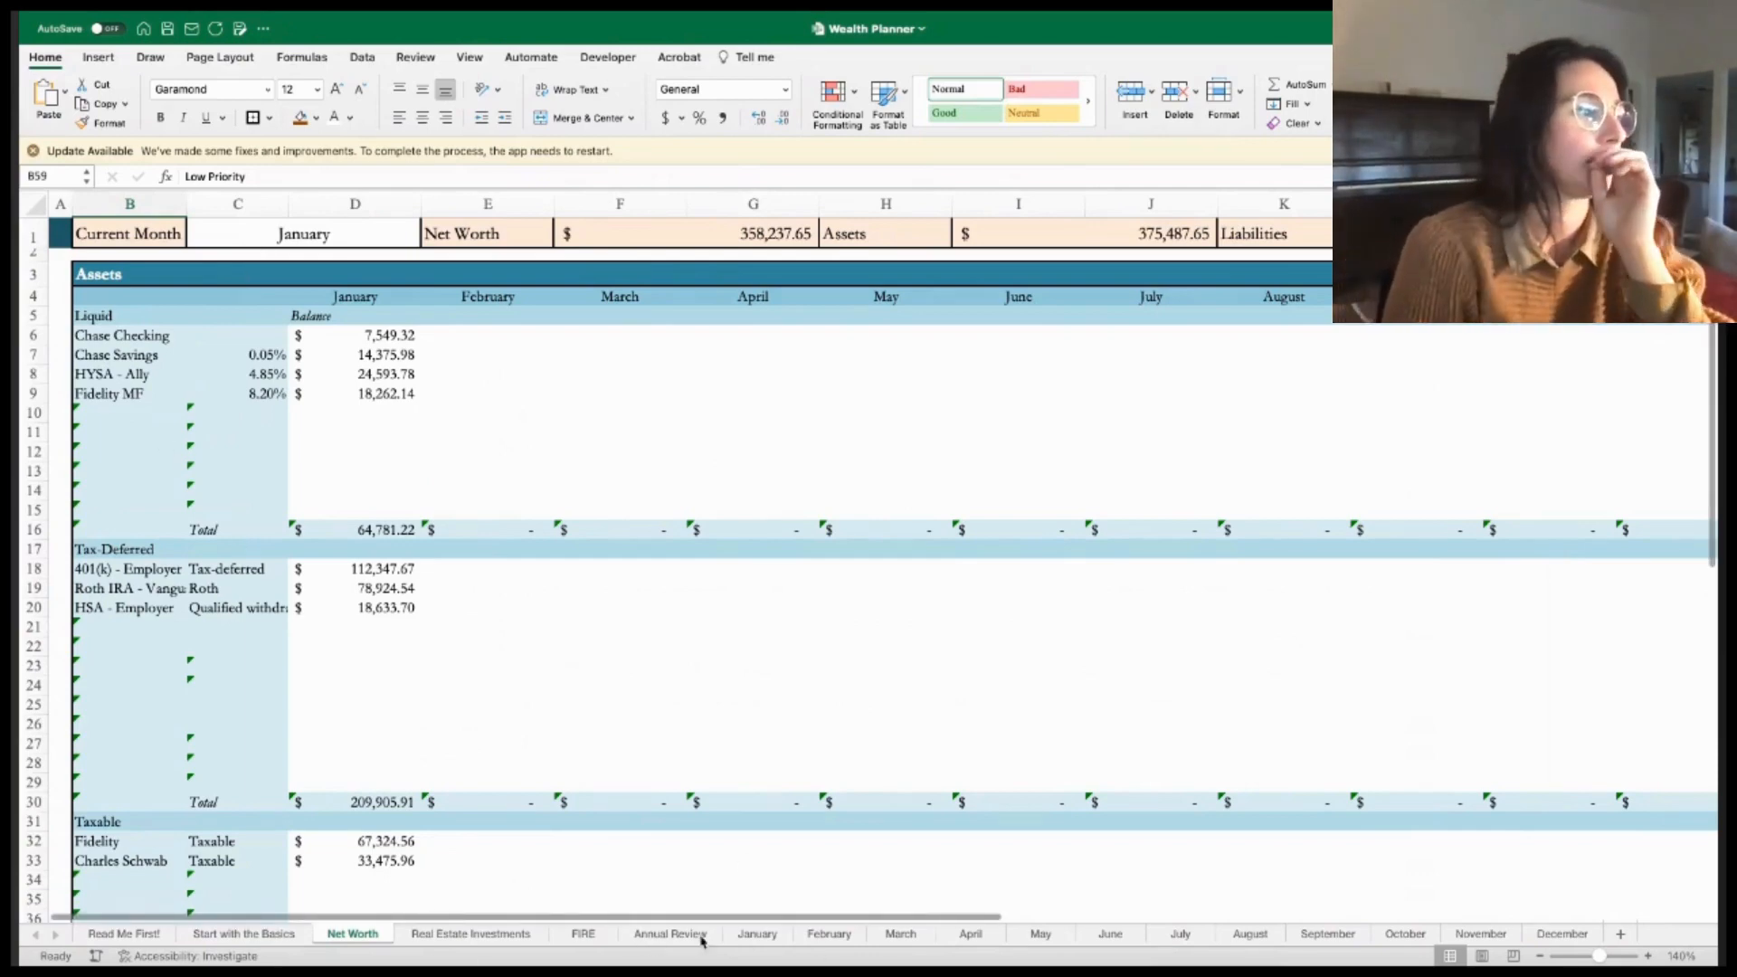
pyautogui.click(581, 932)
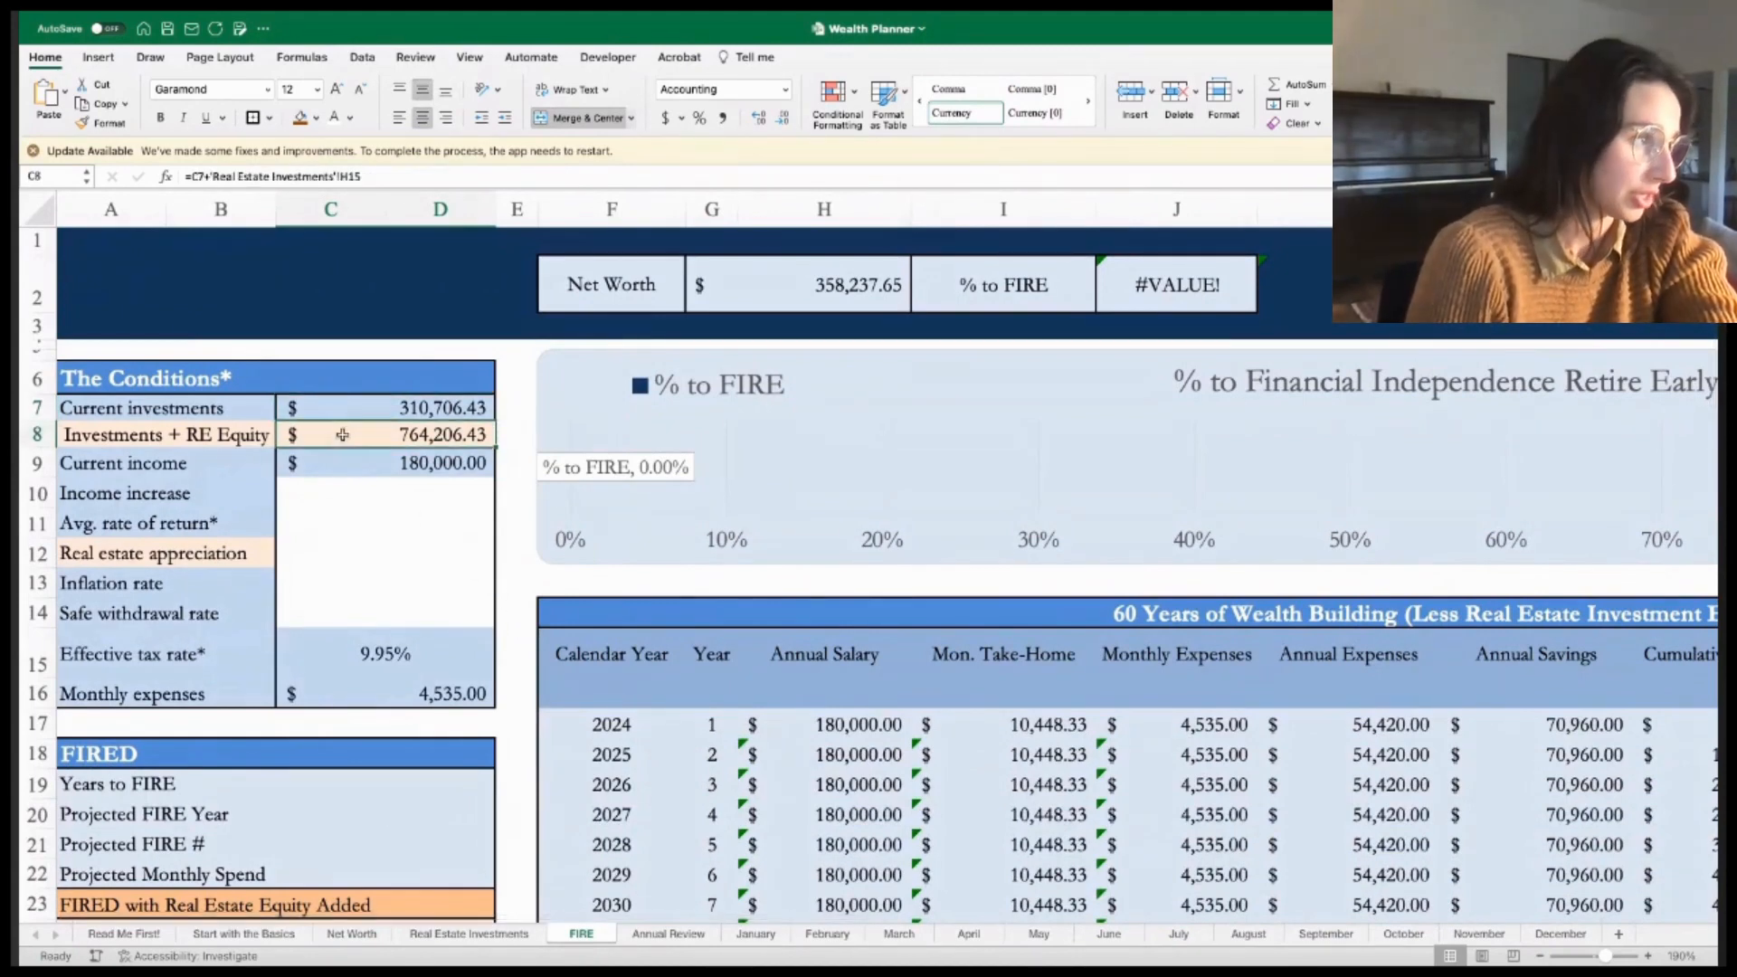
pyautogui.moveTo(255, 435)
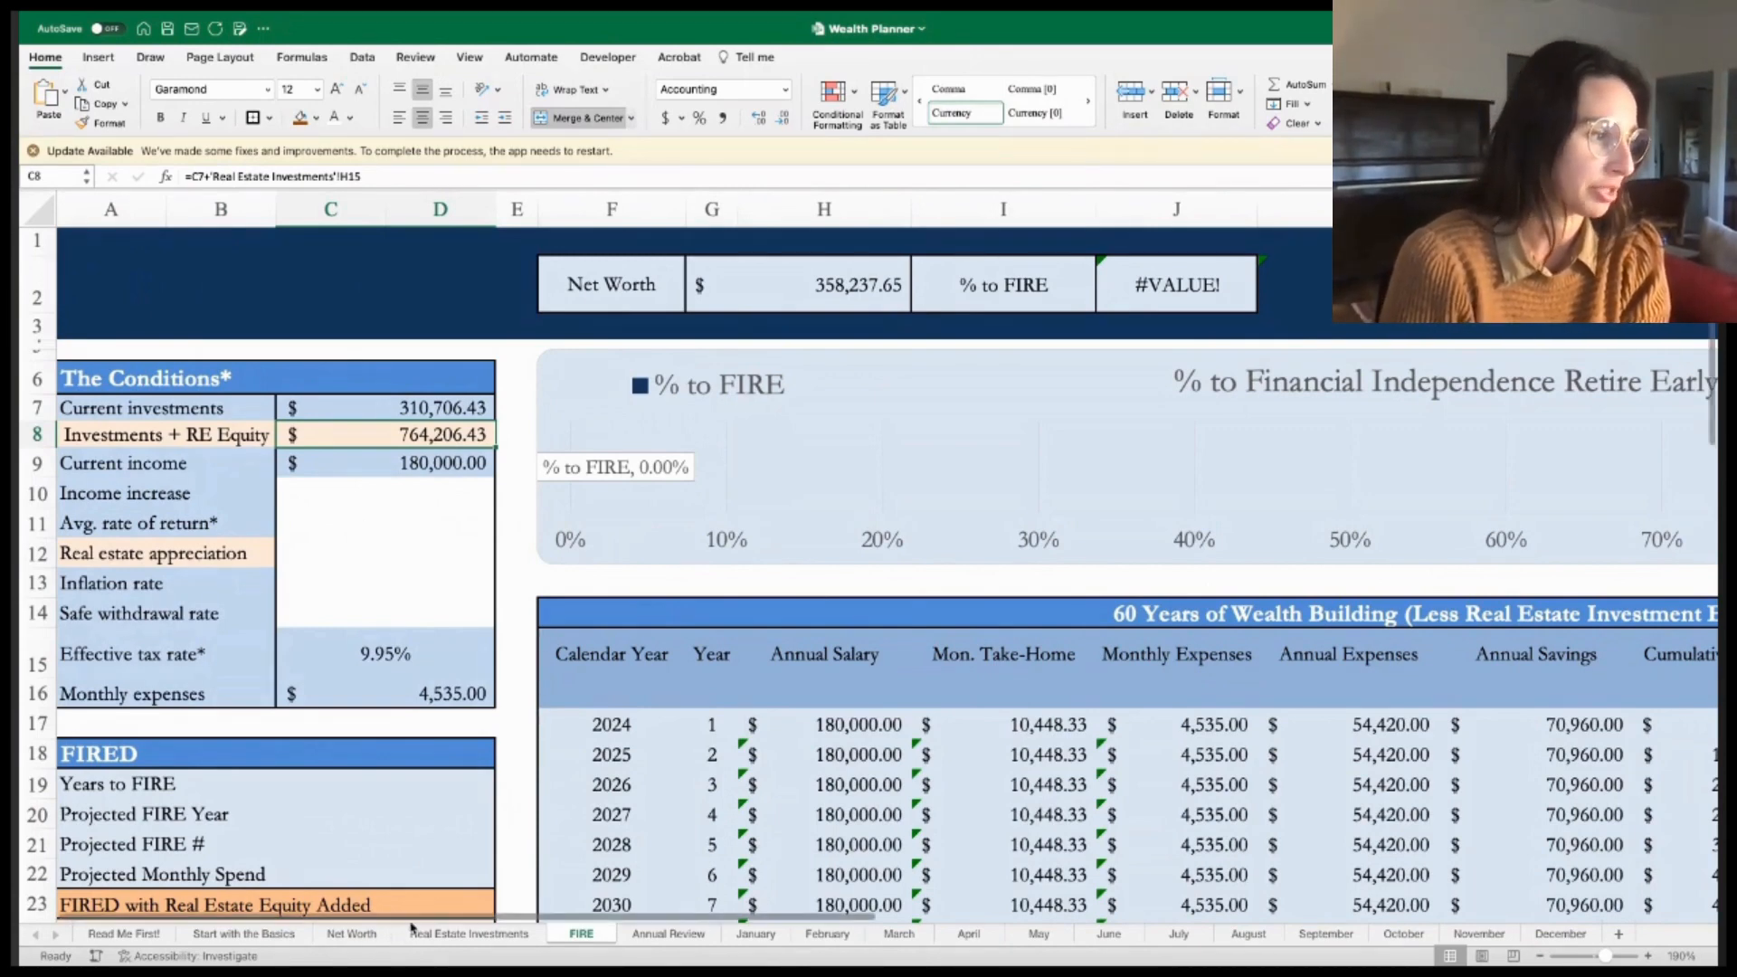
pyautogui.click(468, 933)
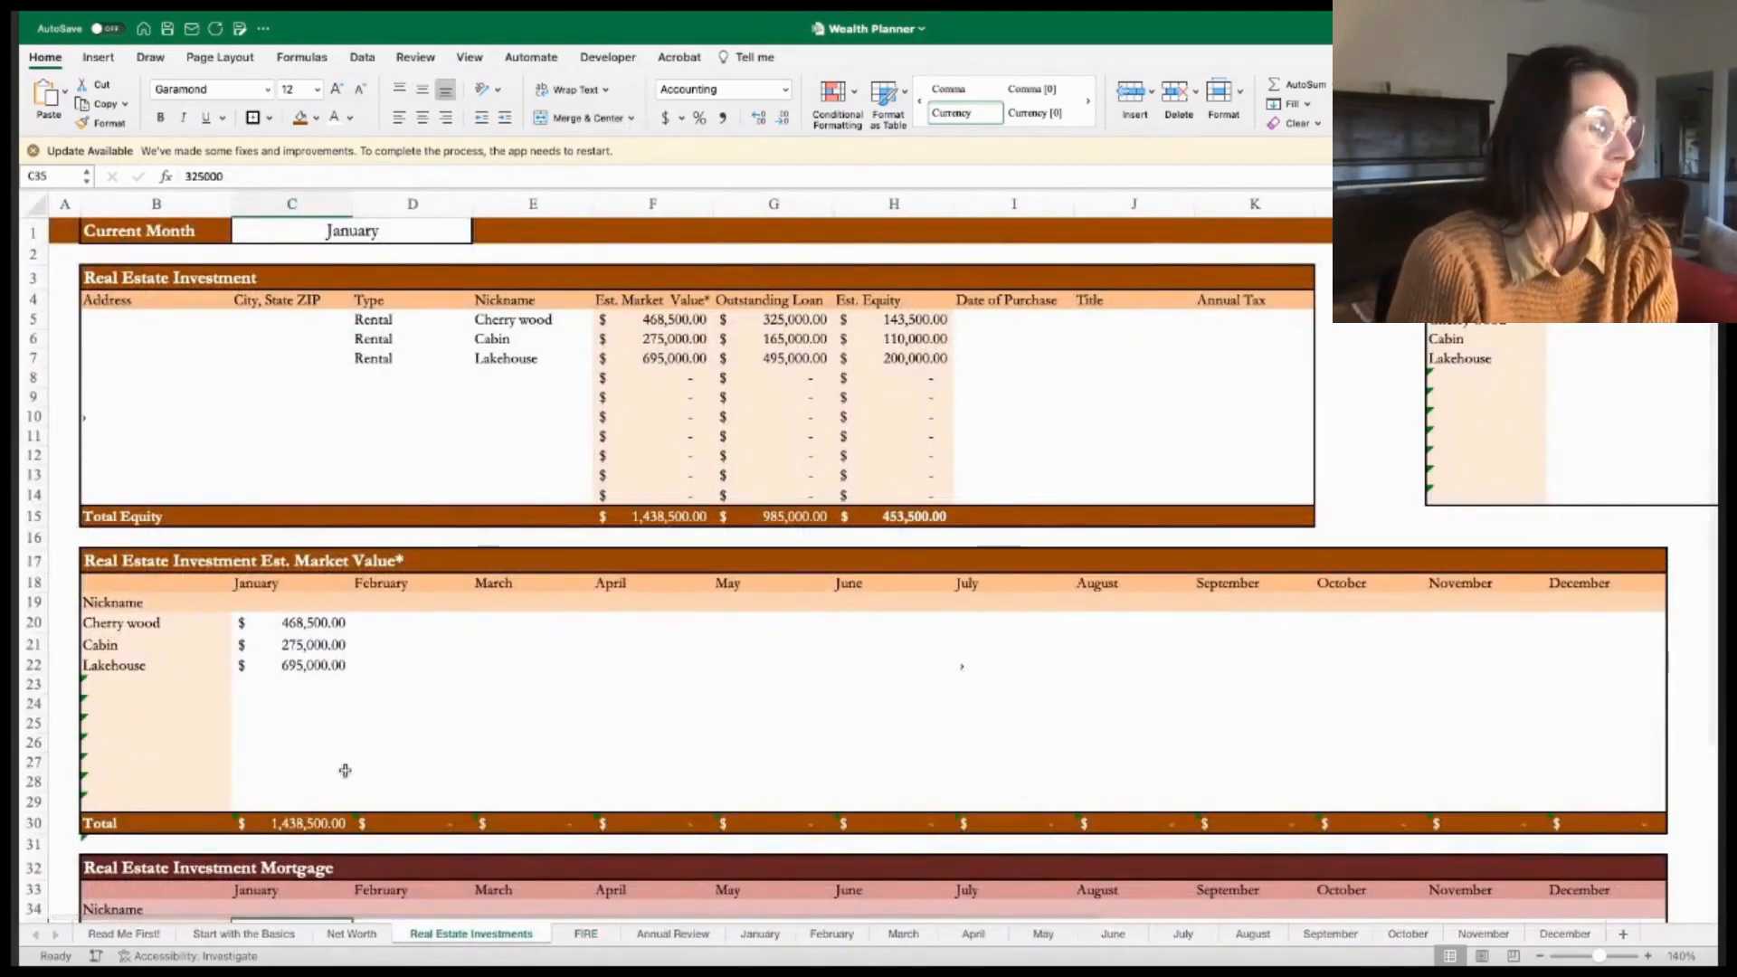
pyautogui.click(583, 933)
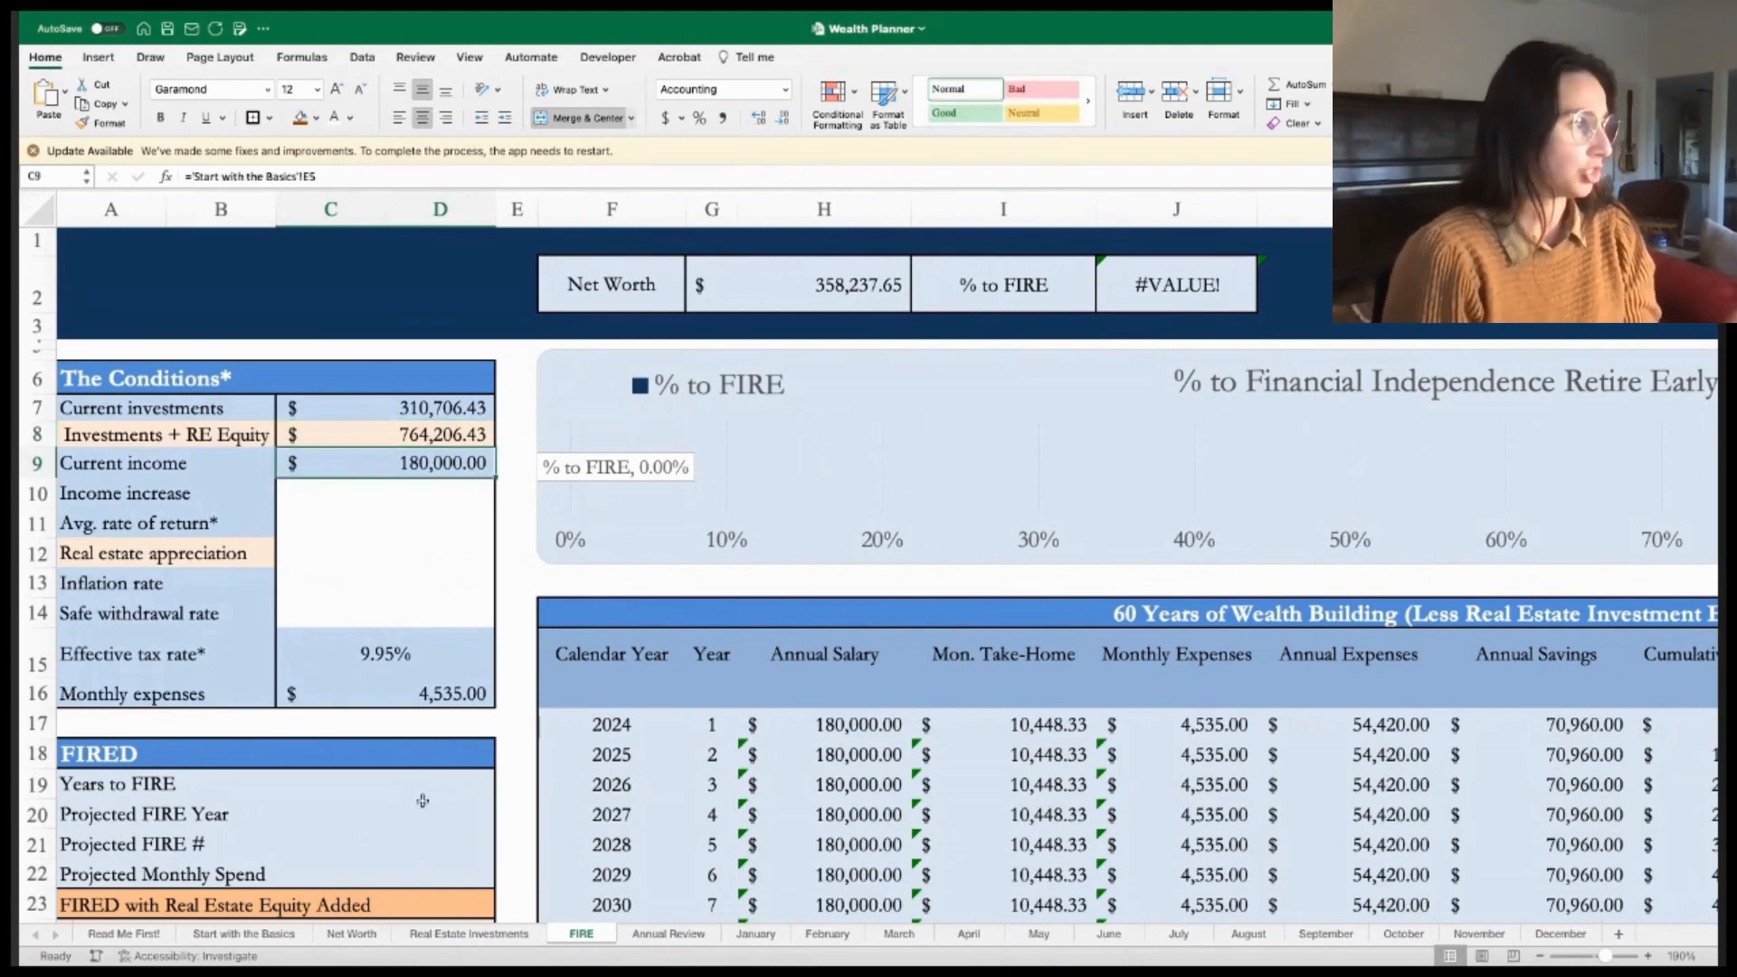
pyautogui.click(385, 493)
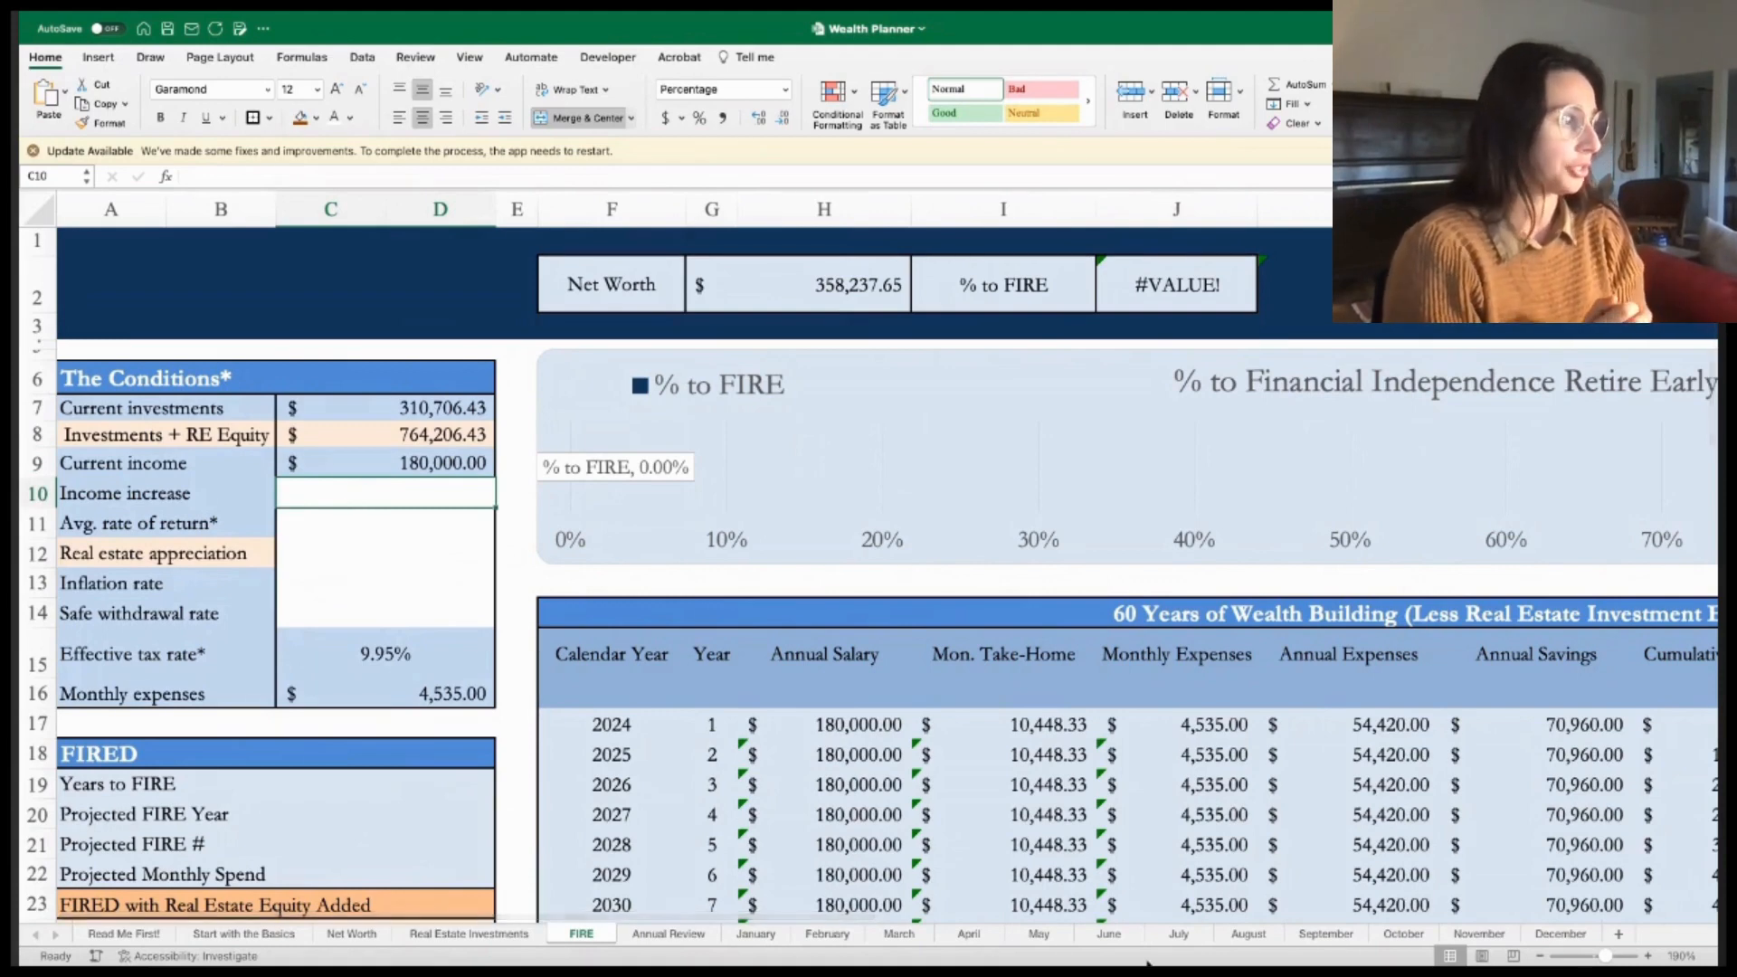
# - Enter 4% income increase, 9.00% return, 4.5% appreciation and 3.00% inflation in FIRE conditions
pyautogui.write('4%')
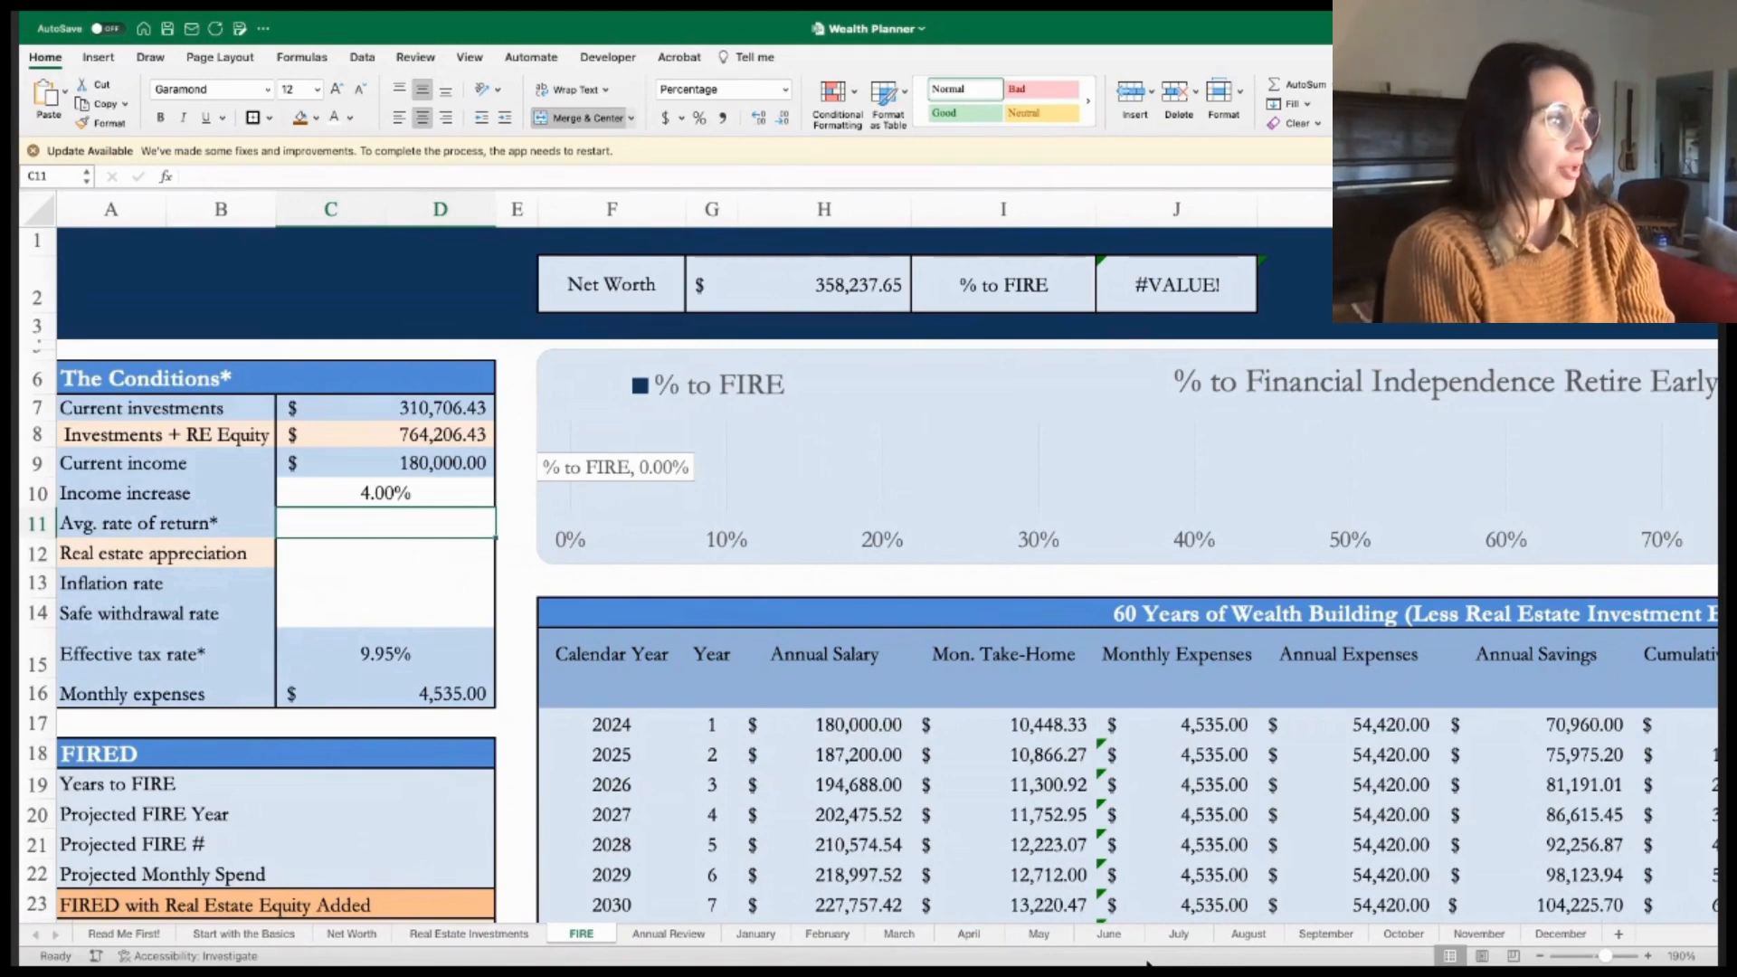
pyautogui.write('9.00%')
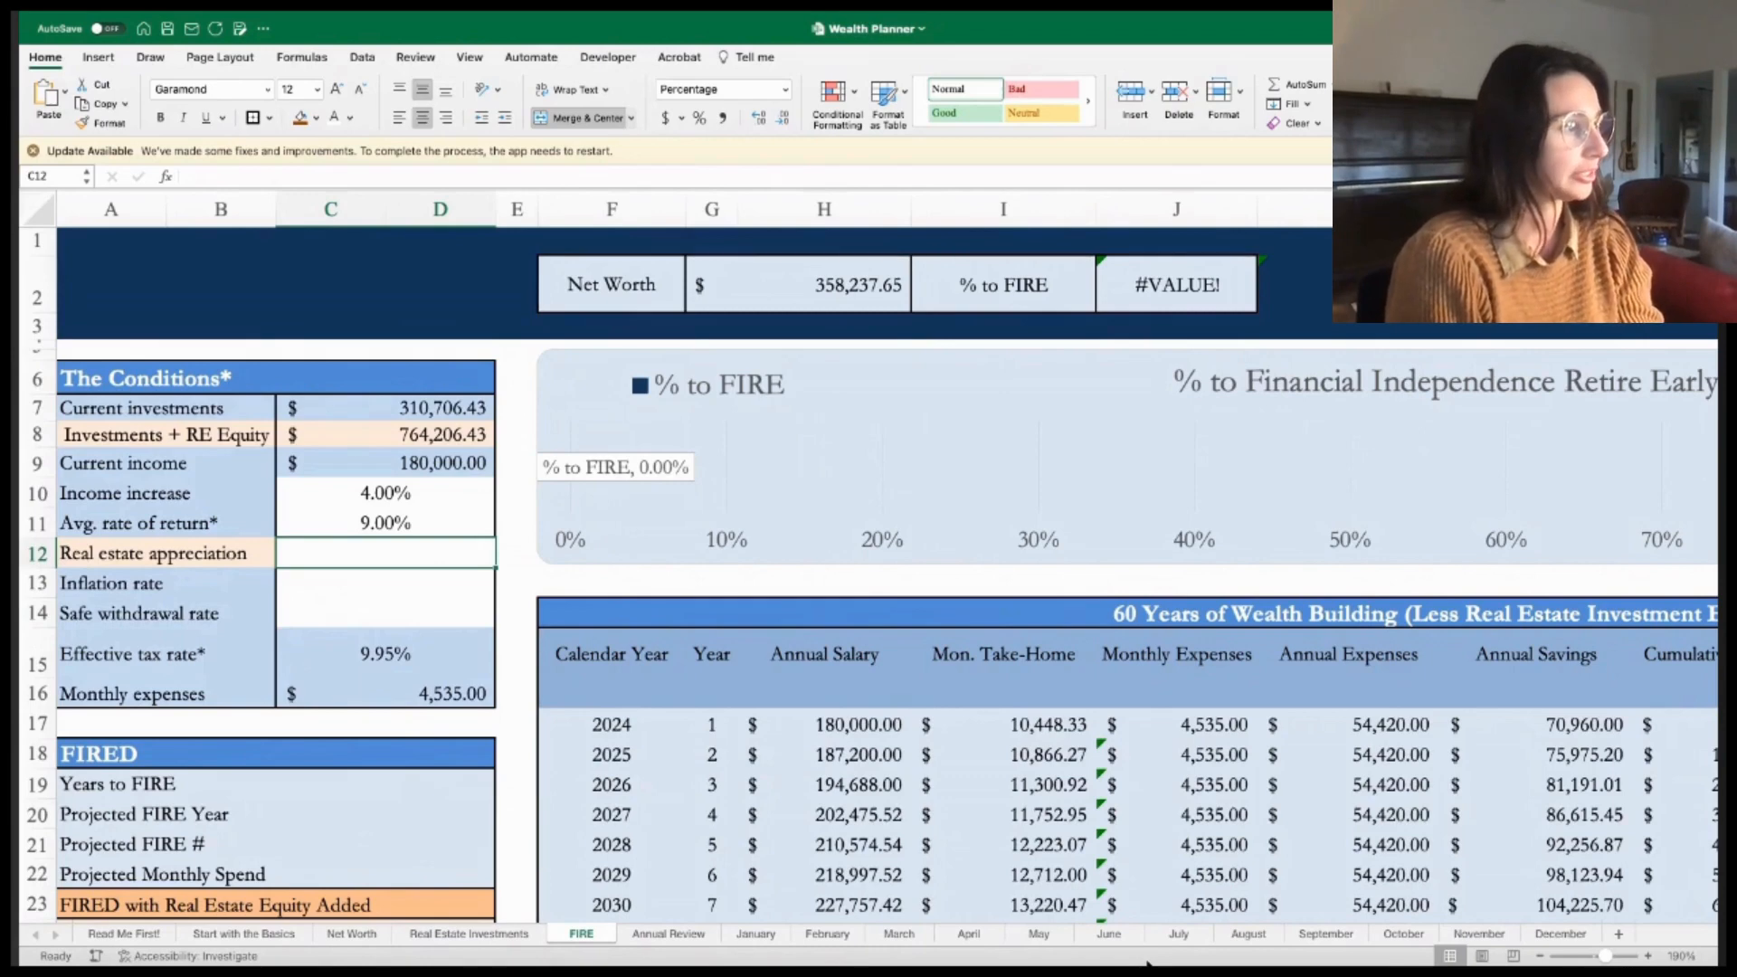
pyautogui.write('4.5%')
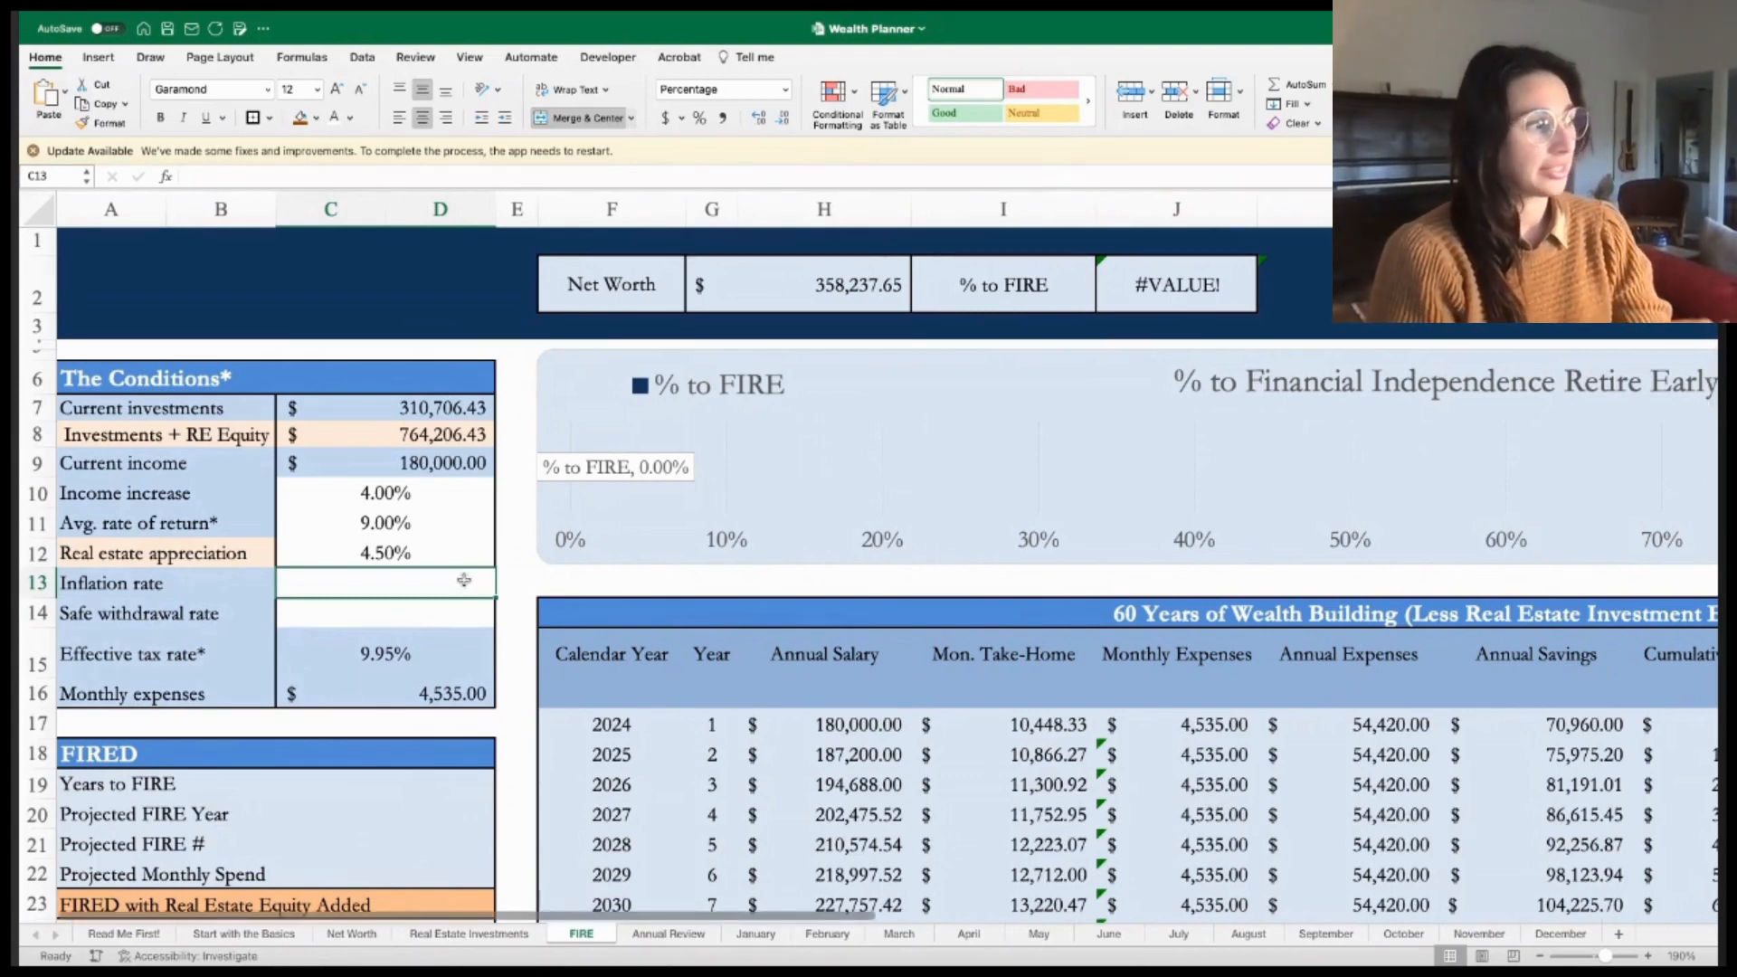
pyautogui.write('3.00%')
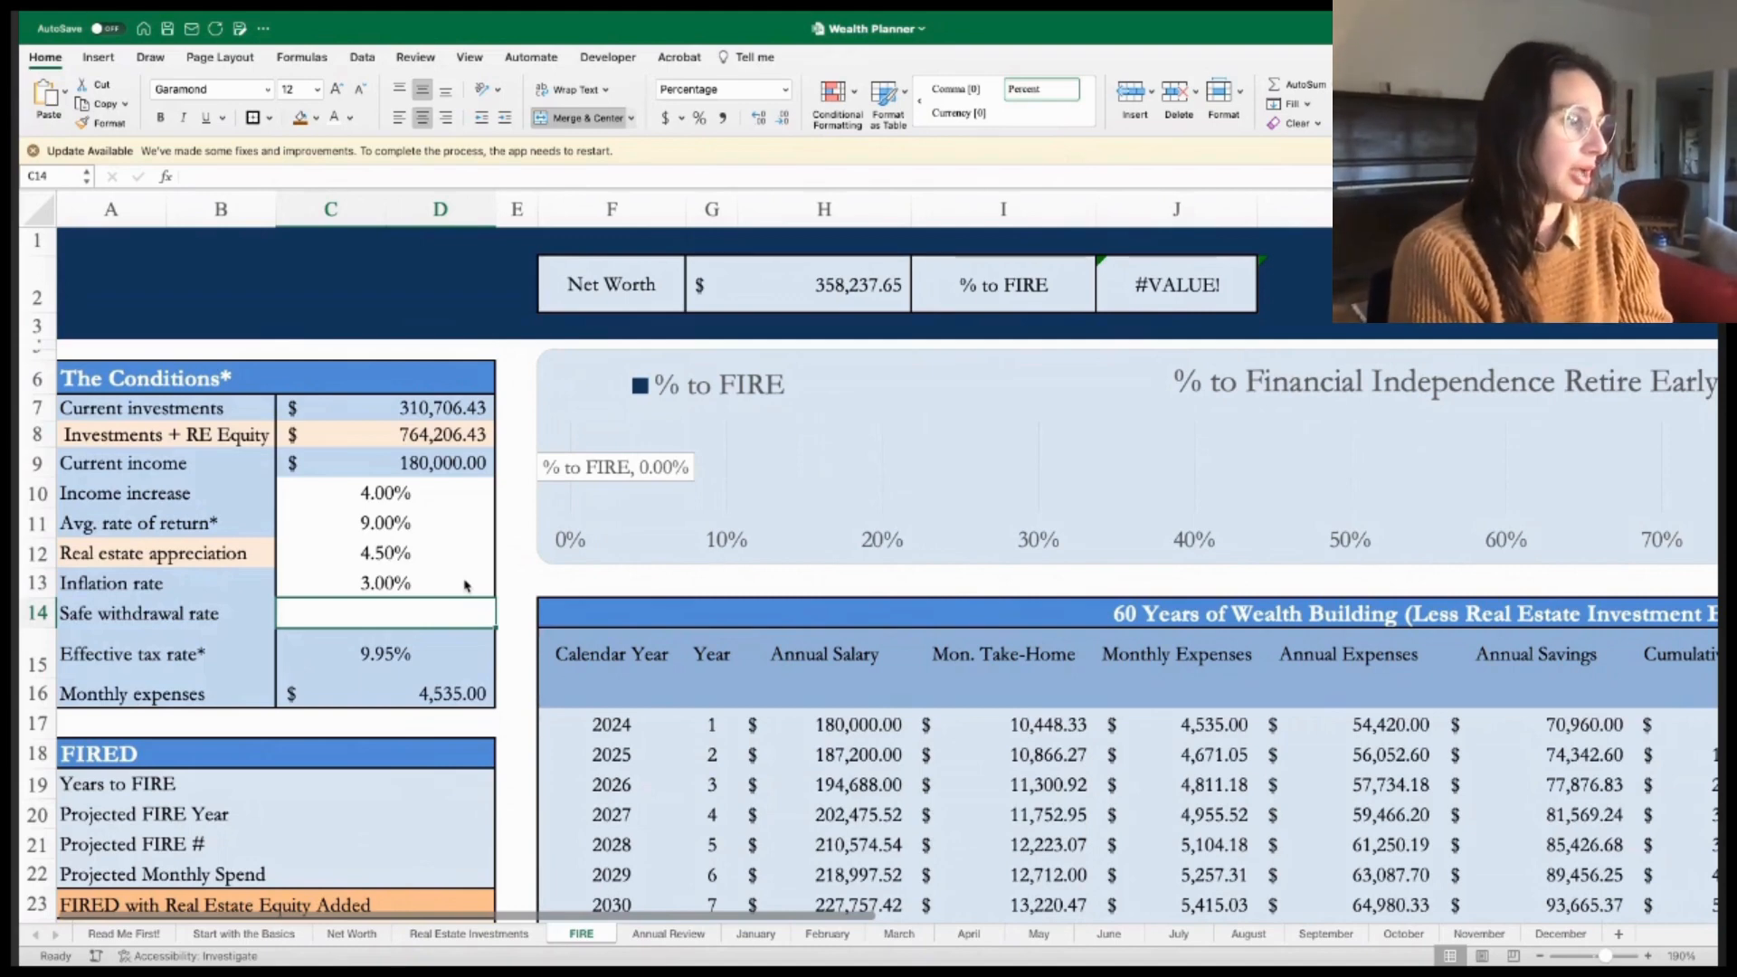
pyautogui.moveTo(463, 586)
pyautogui.write('4')
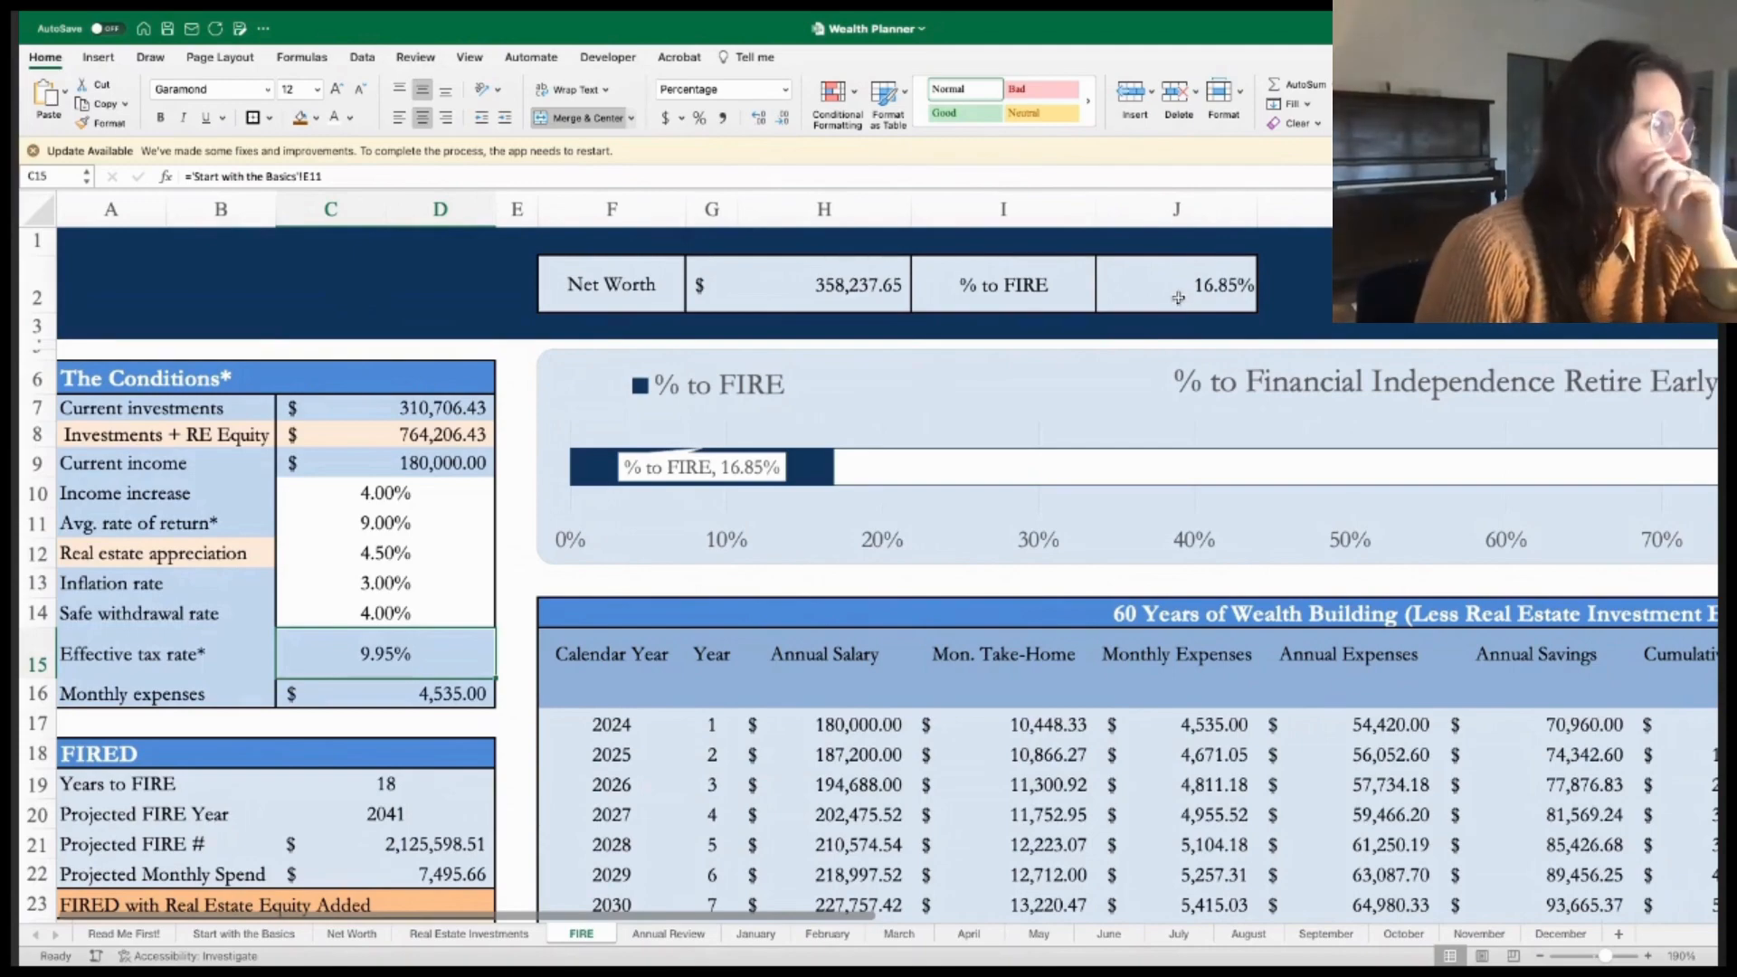
# - Scroll the FIRE sheet down and right to reveal the 60 Years of Wealth Building table
pyautogui.scroll(-3)
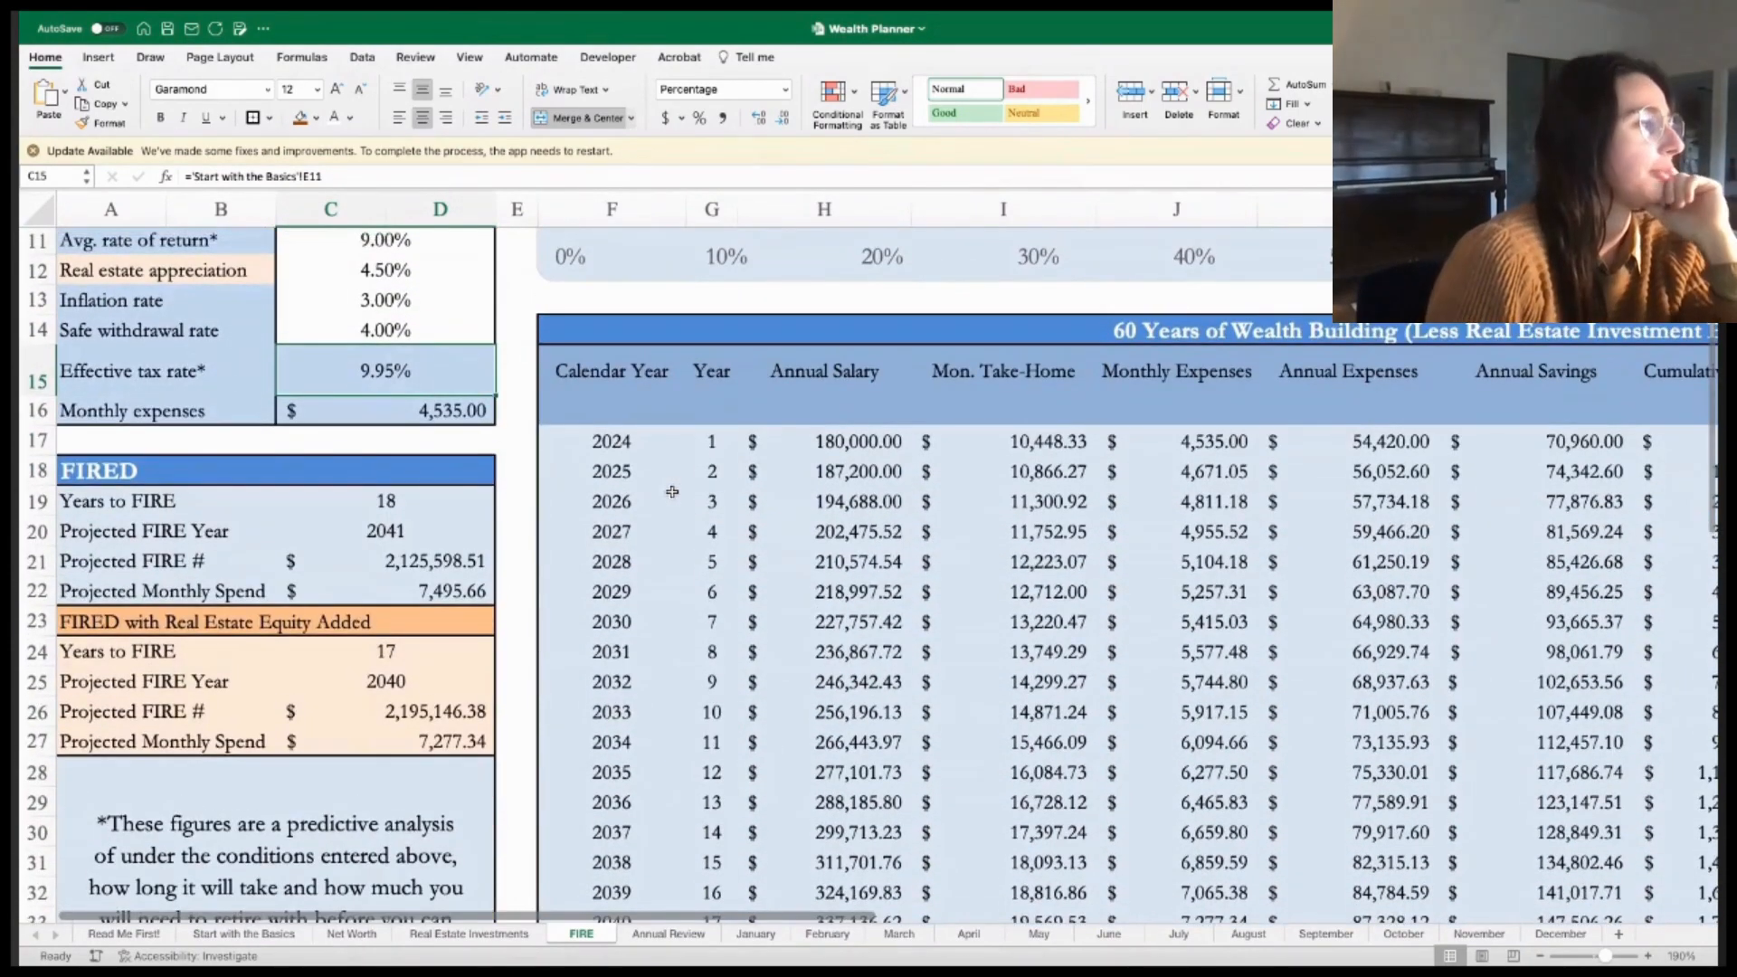
pyautogui.scroll(-3)
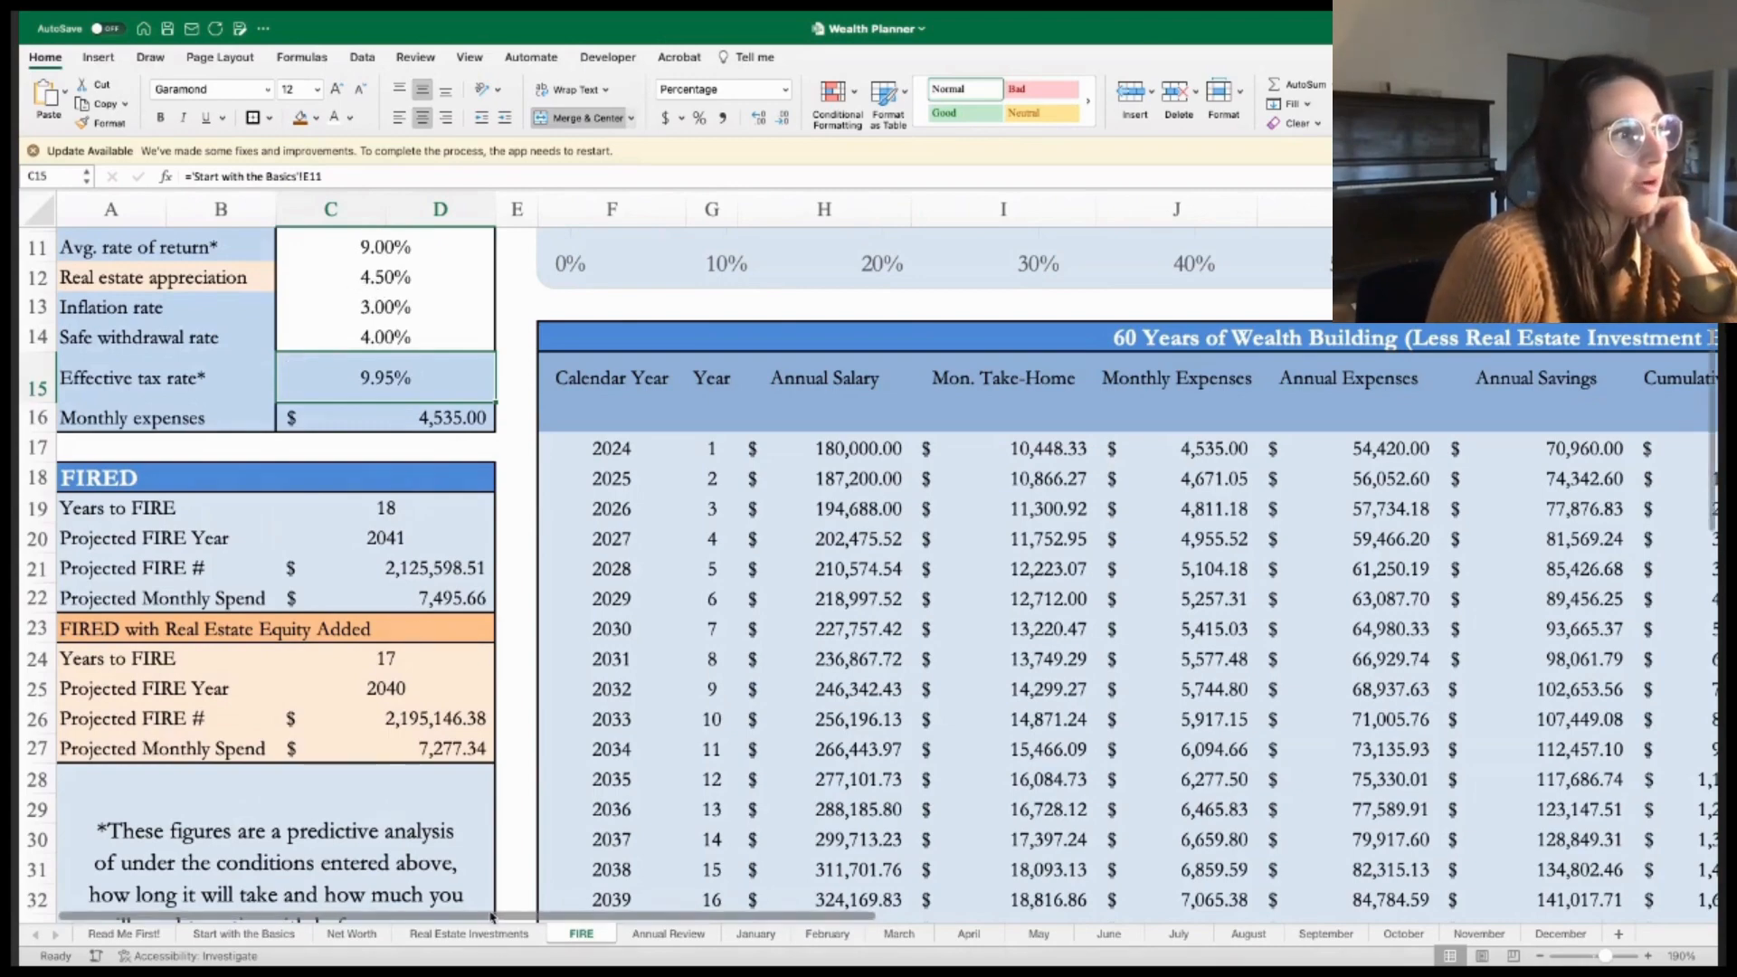
pyautogui.hscroll(3)
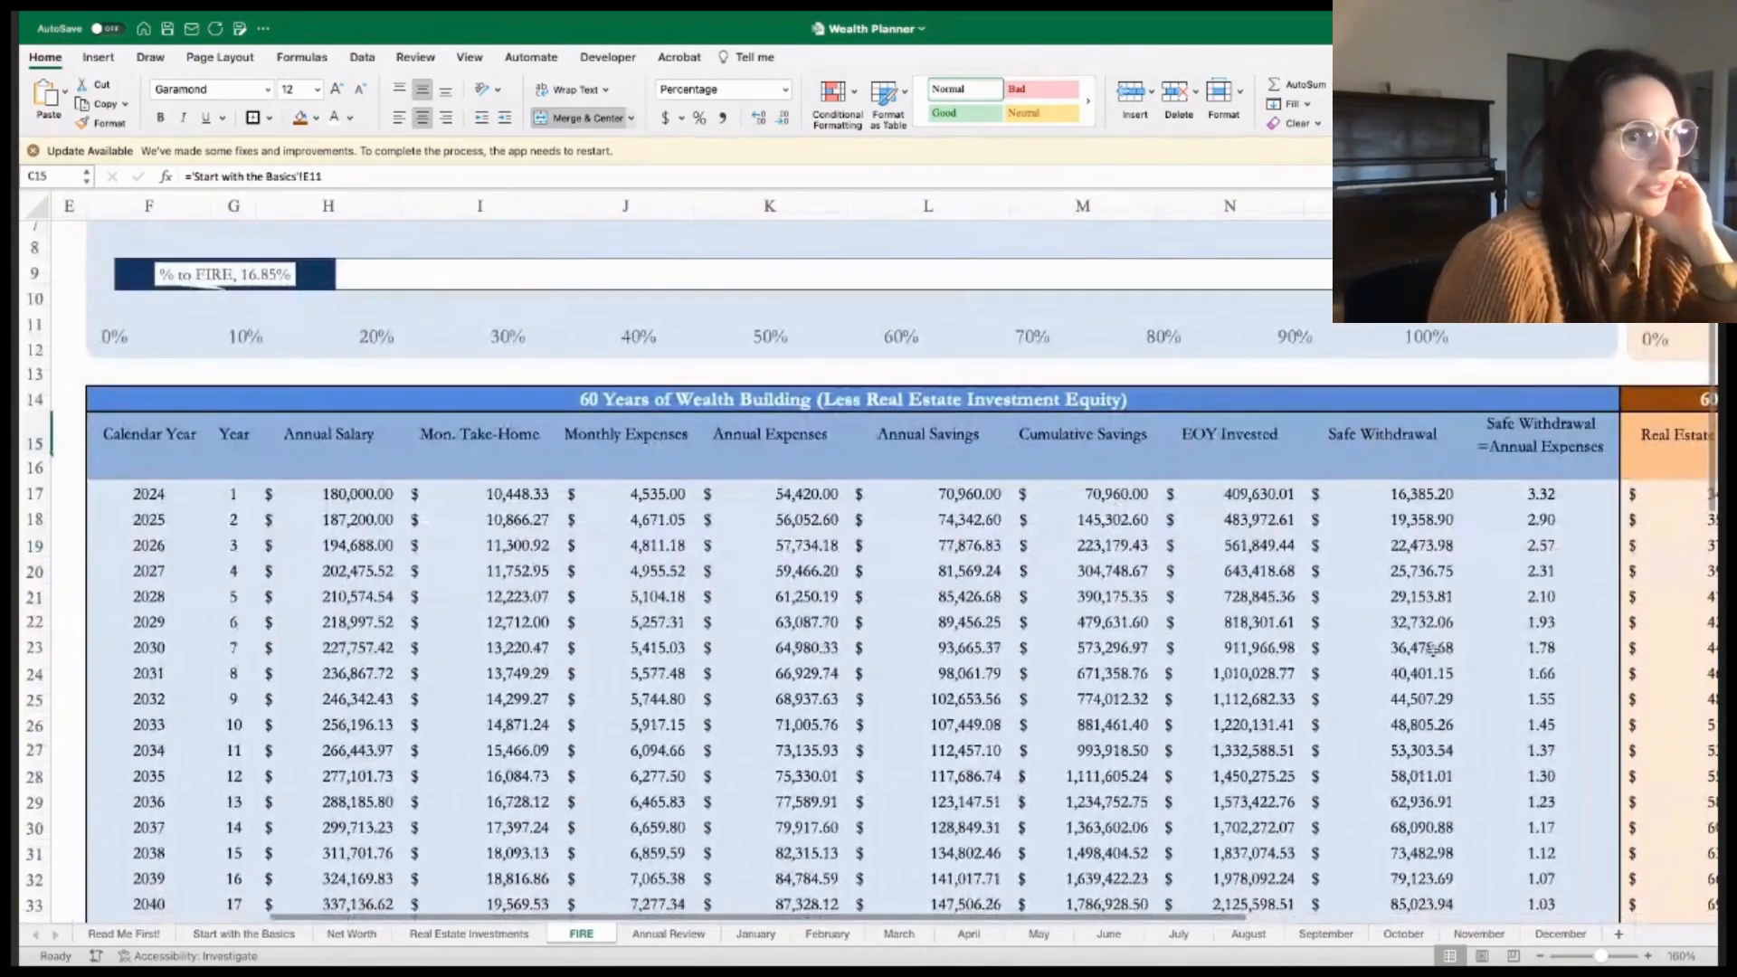
pyautogui.scroll(-3)
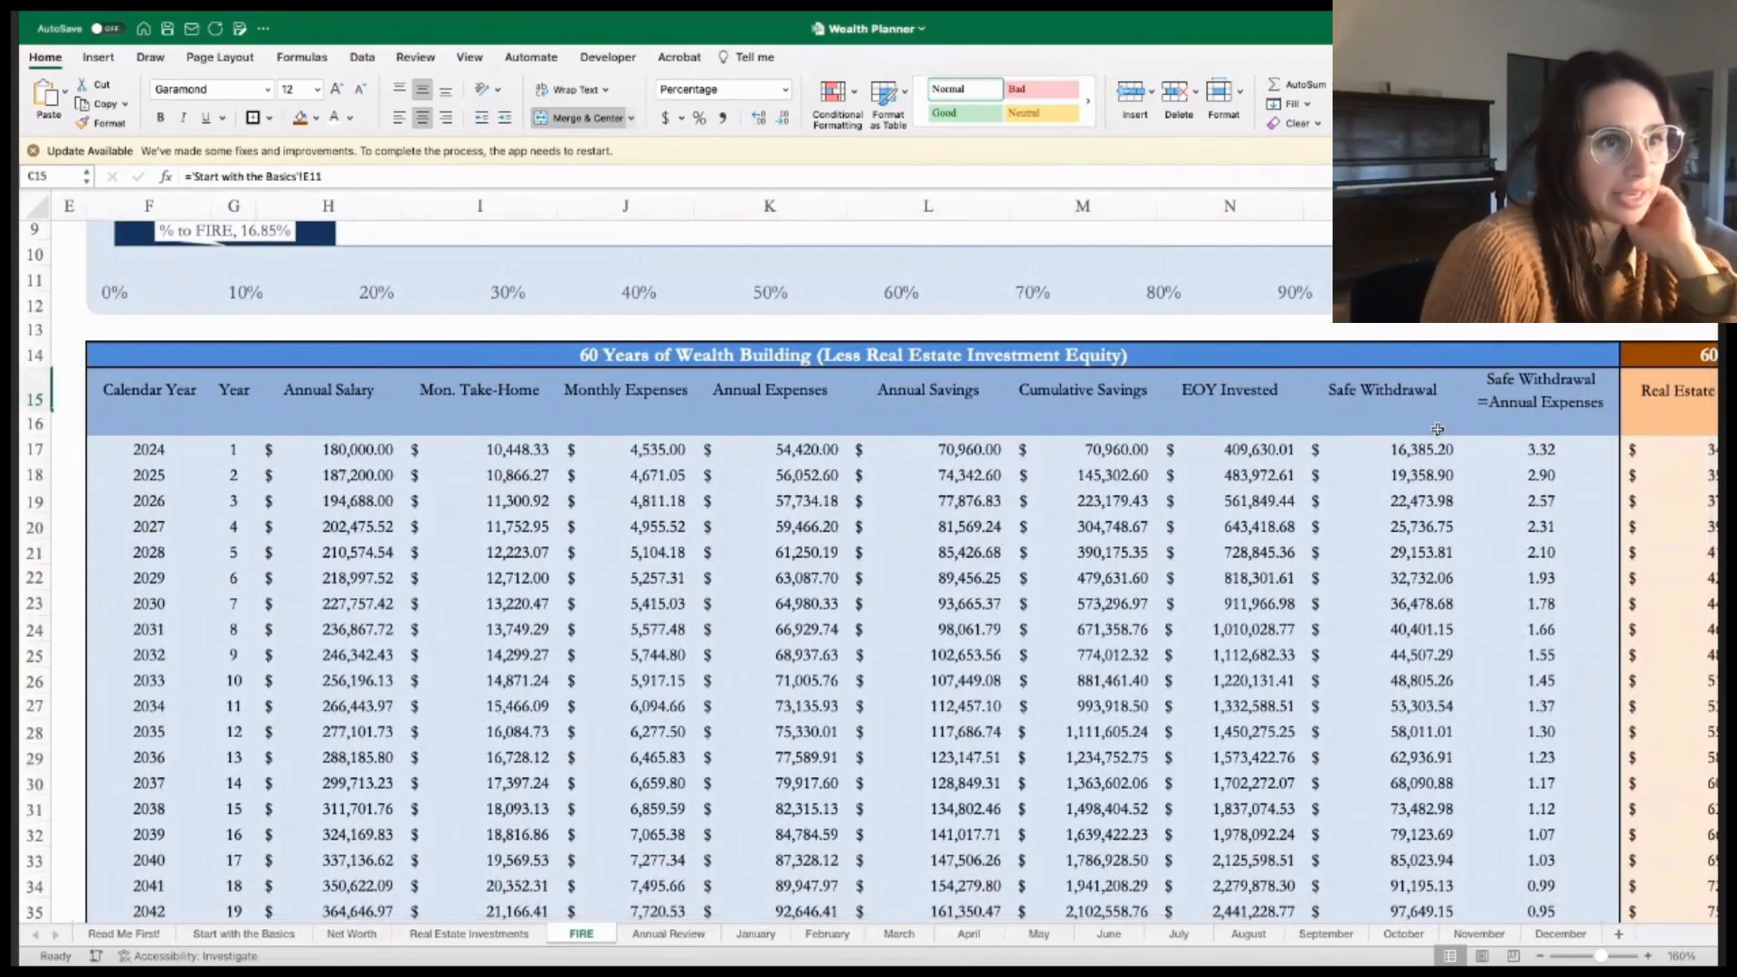
pyautogui.scroll(-3)
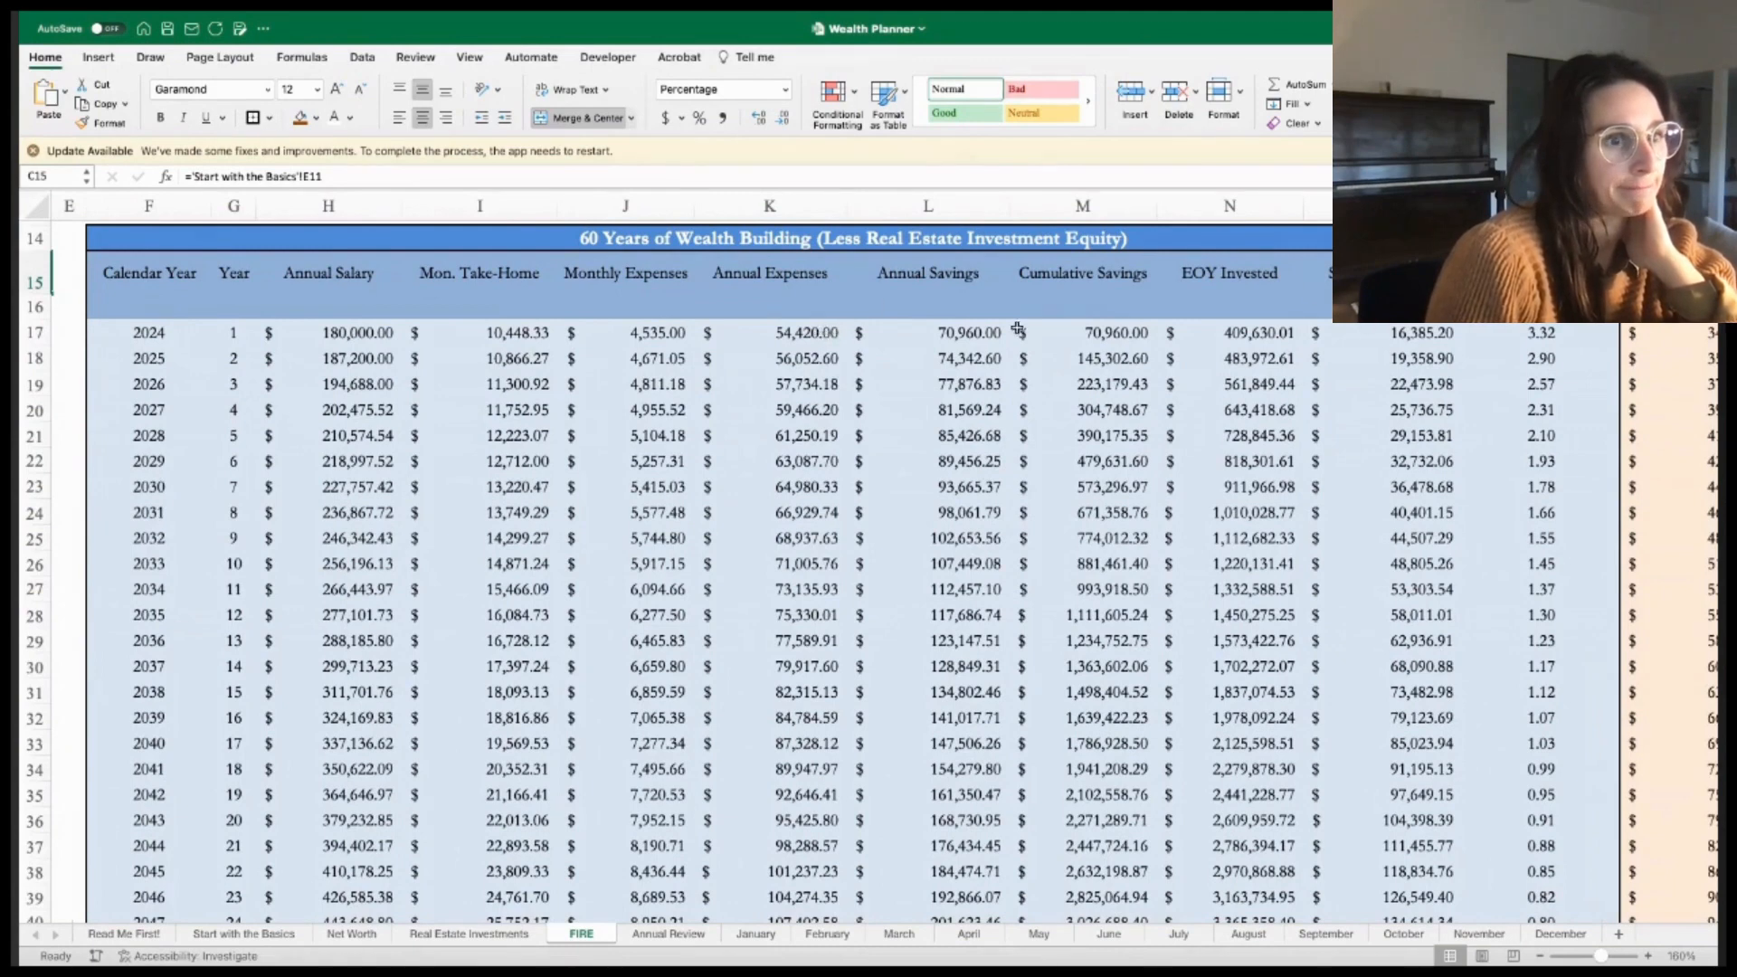
pyautogui.moveTo(927, 423)
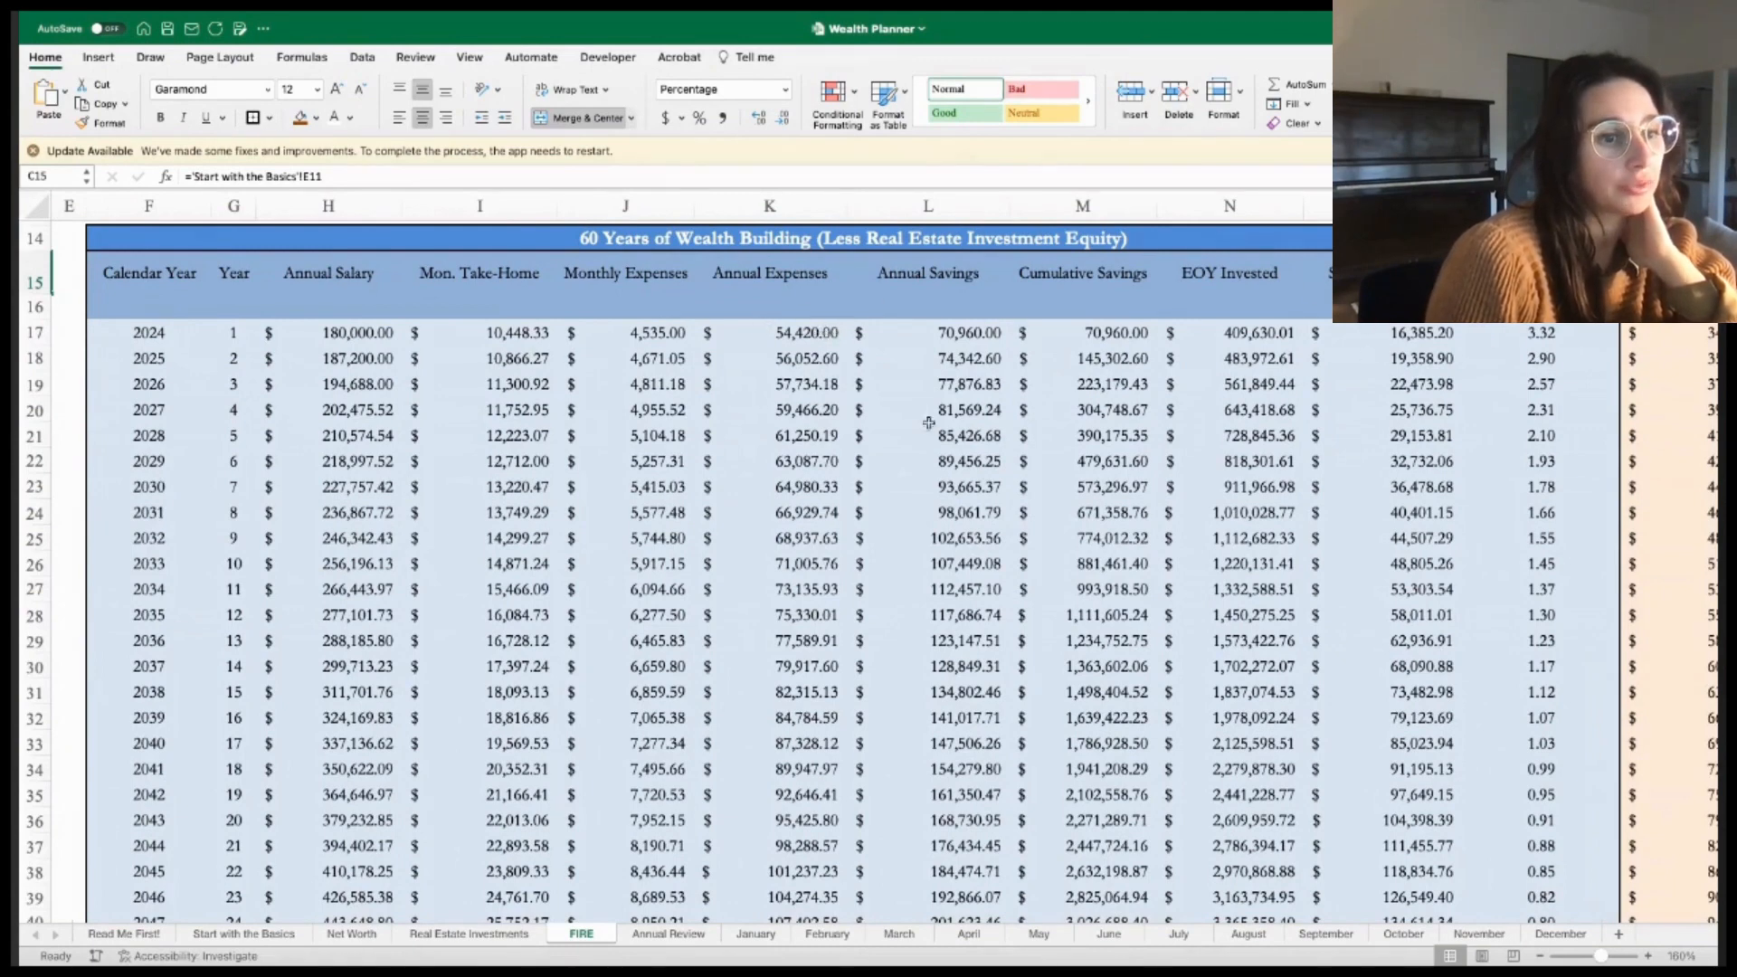
pyautogui.scroll(-3)
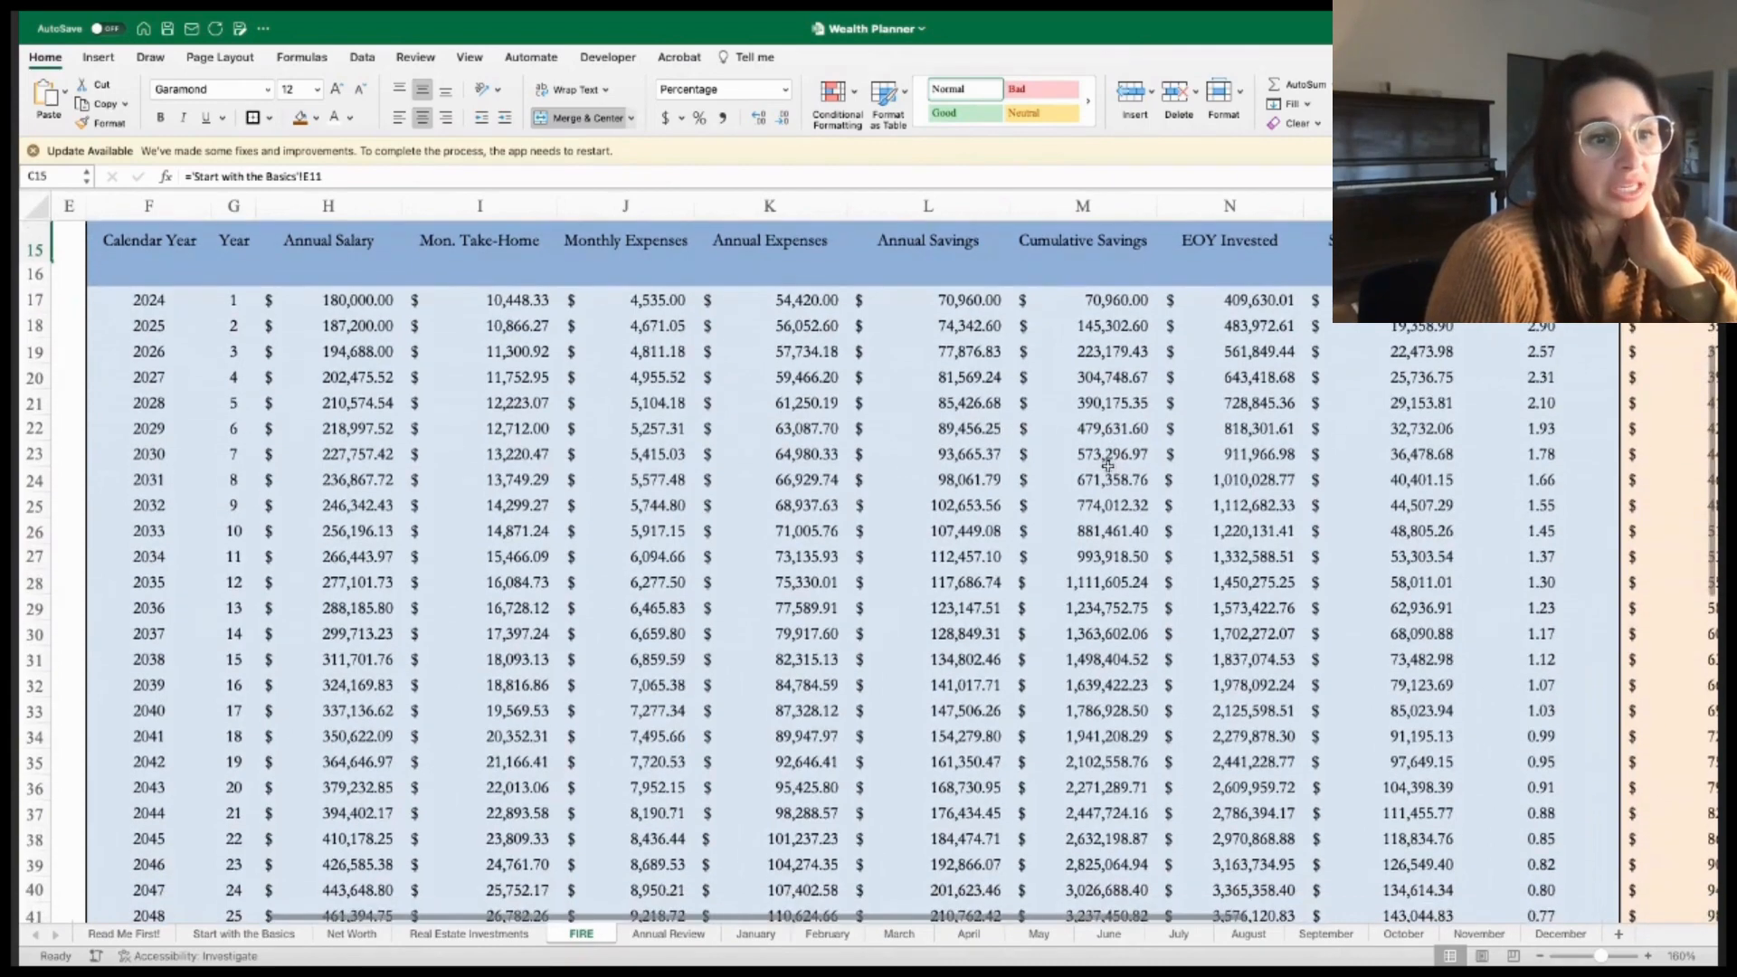
pyautogui.scroll(-3)
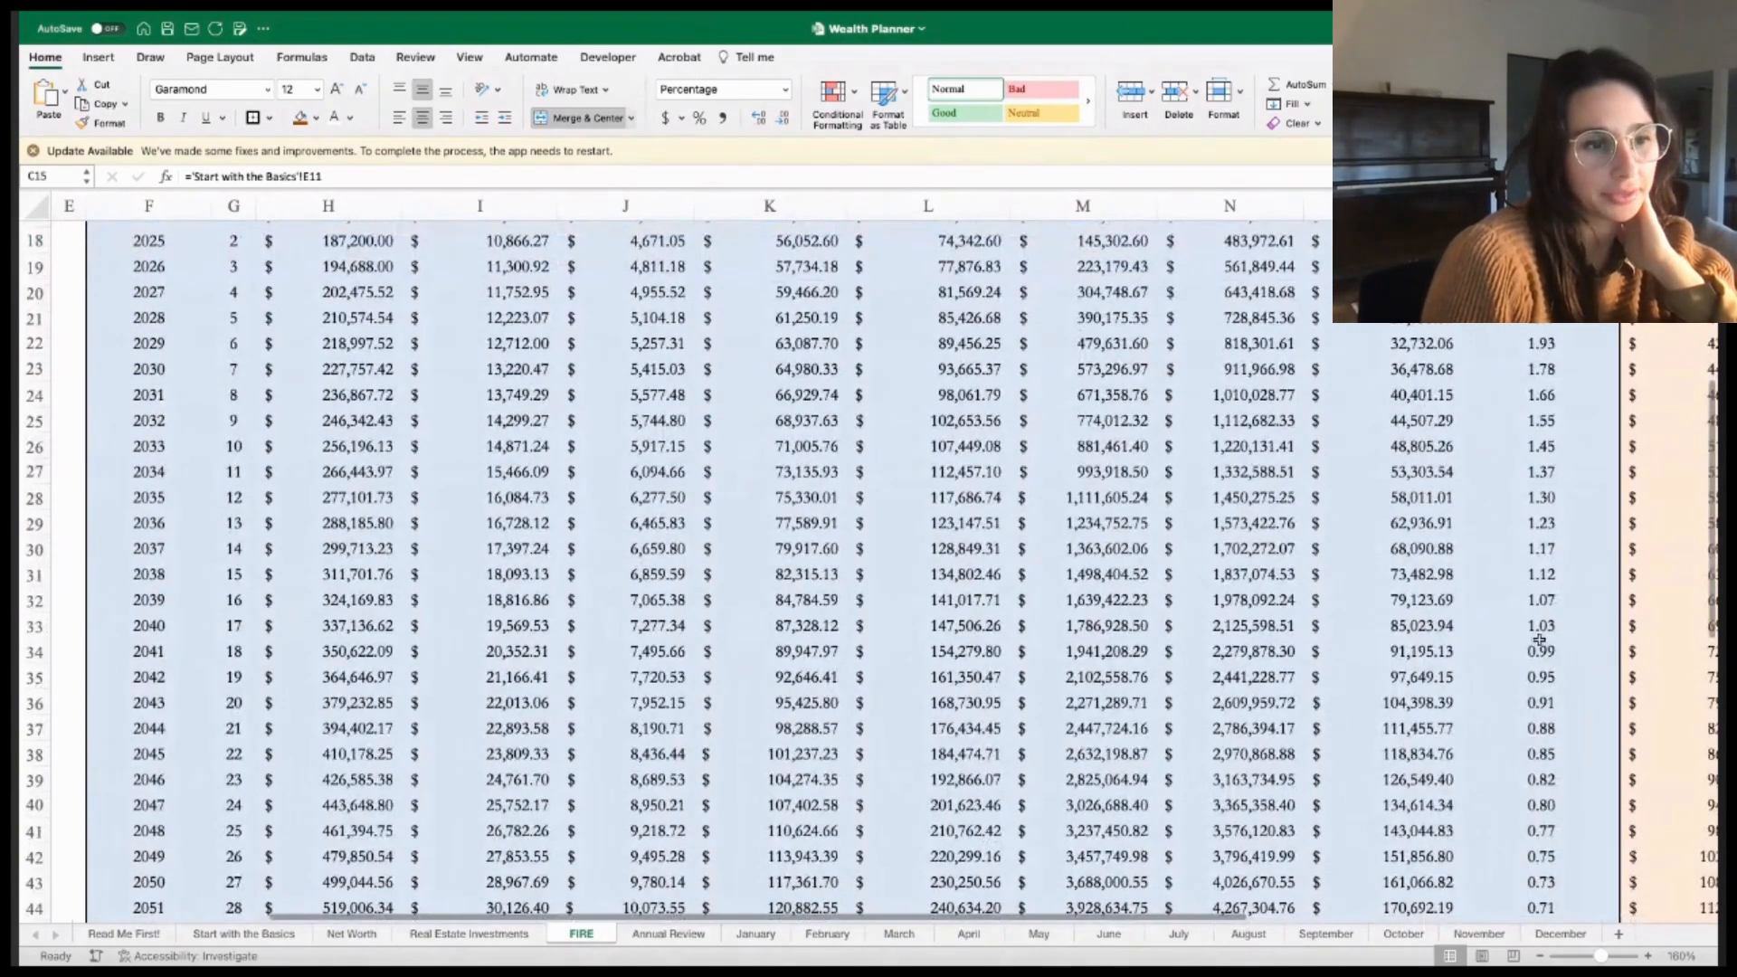
pyautogui.click(1539, 625)
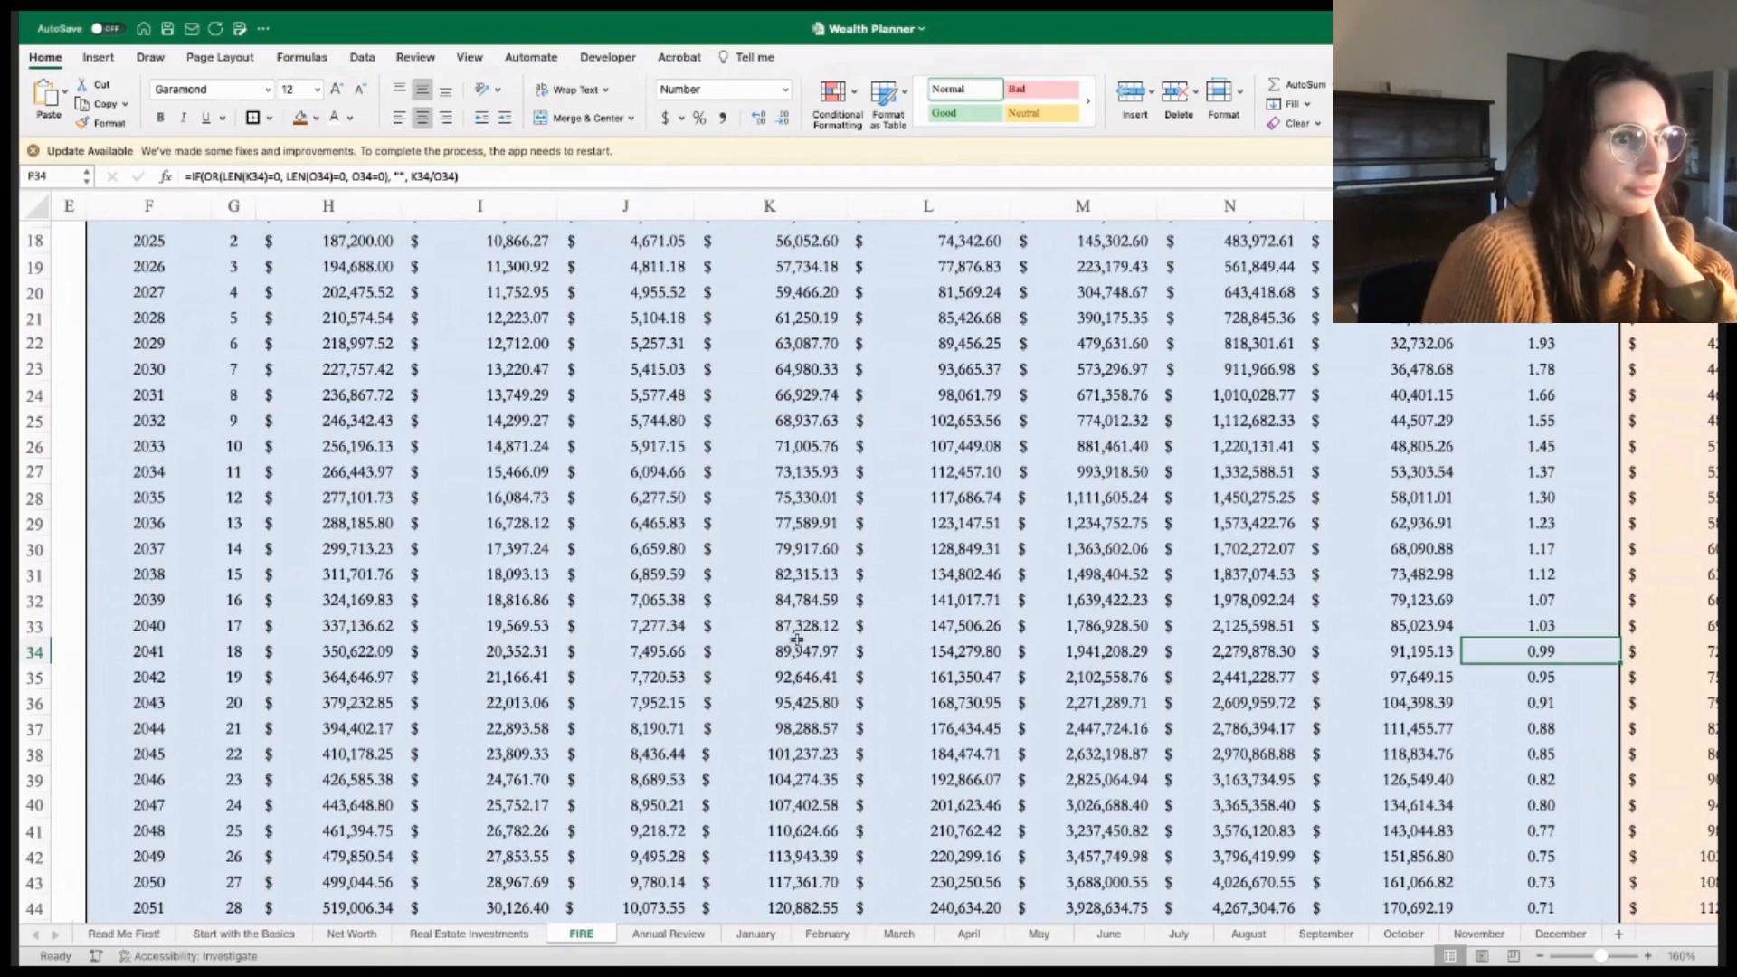
pyautogui.click(769, 651)
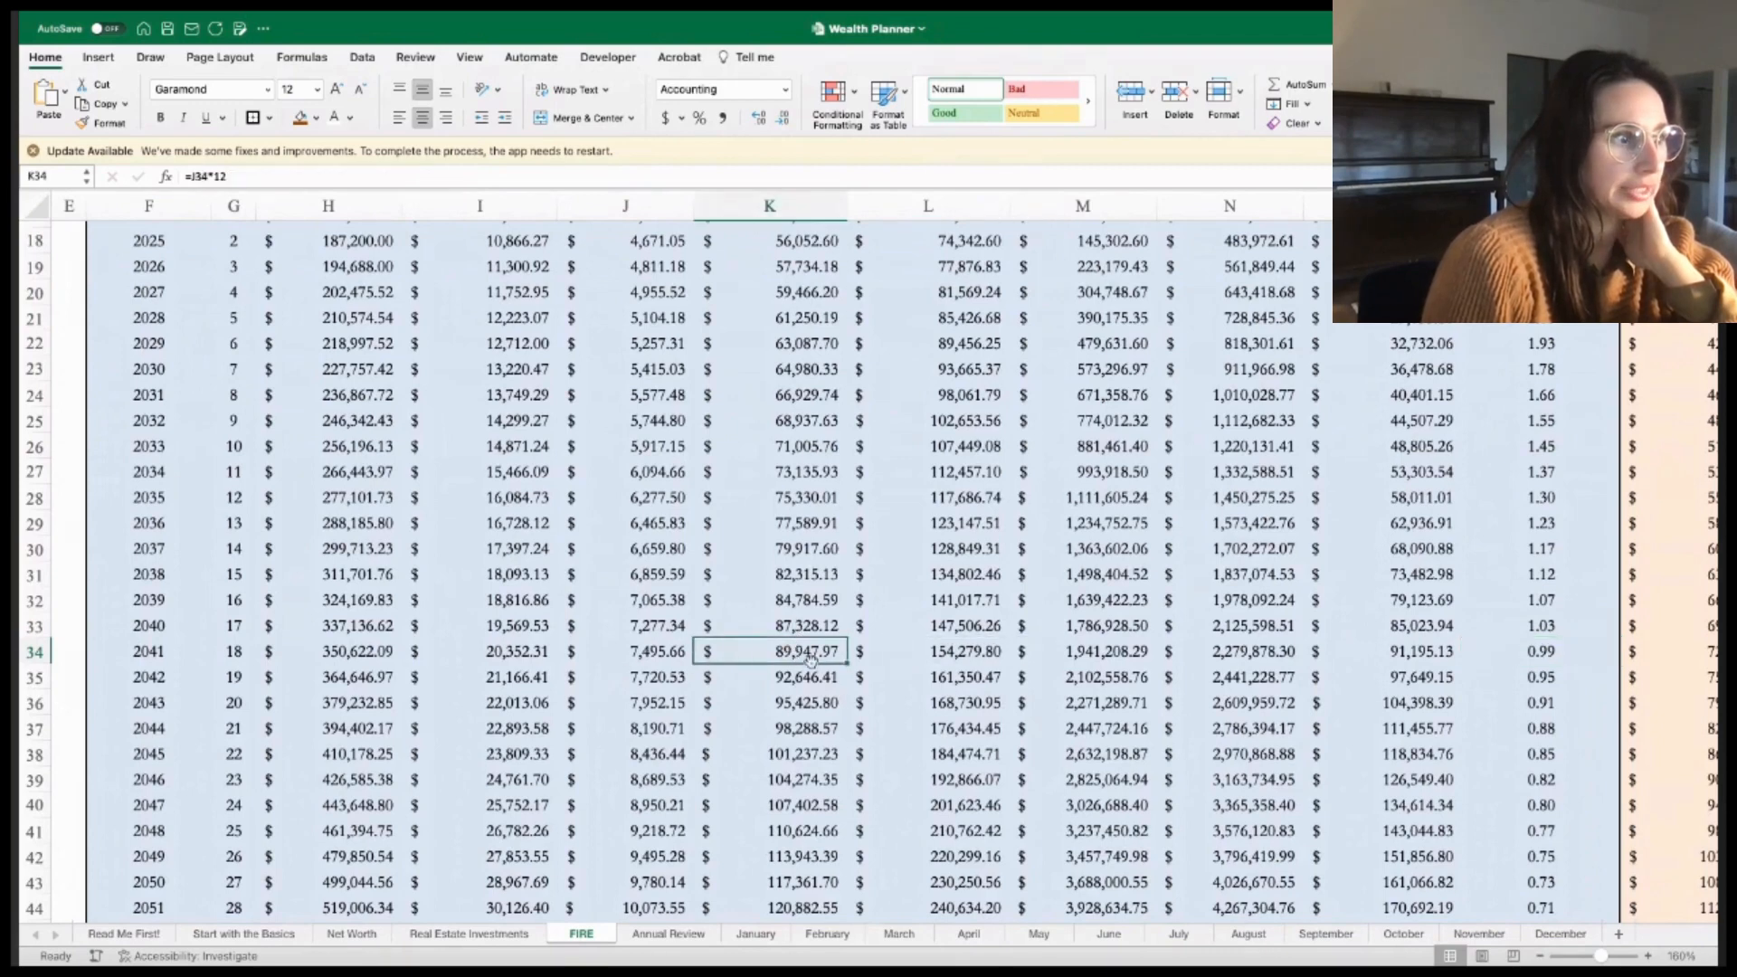
pyautogui.click(1378, 650)
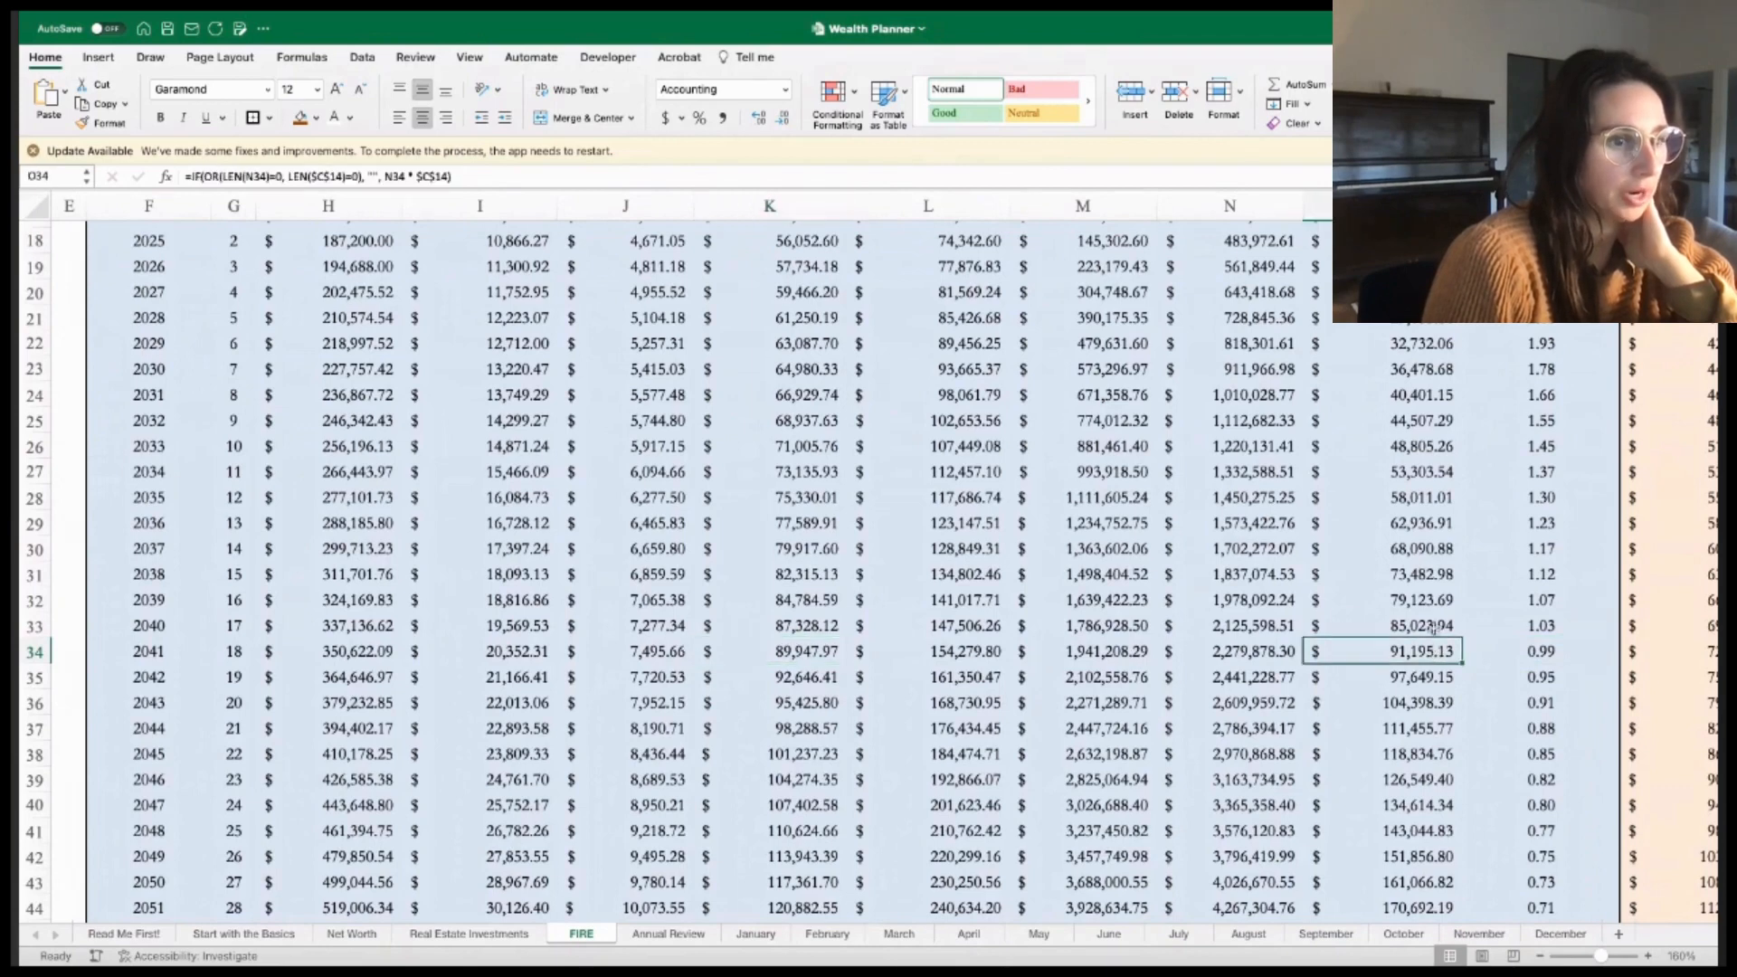
pyautogui.click(769, 625)
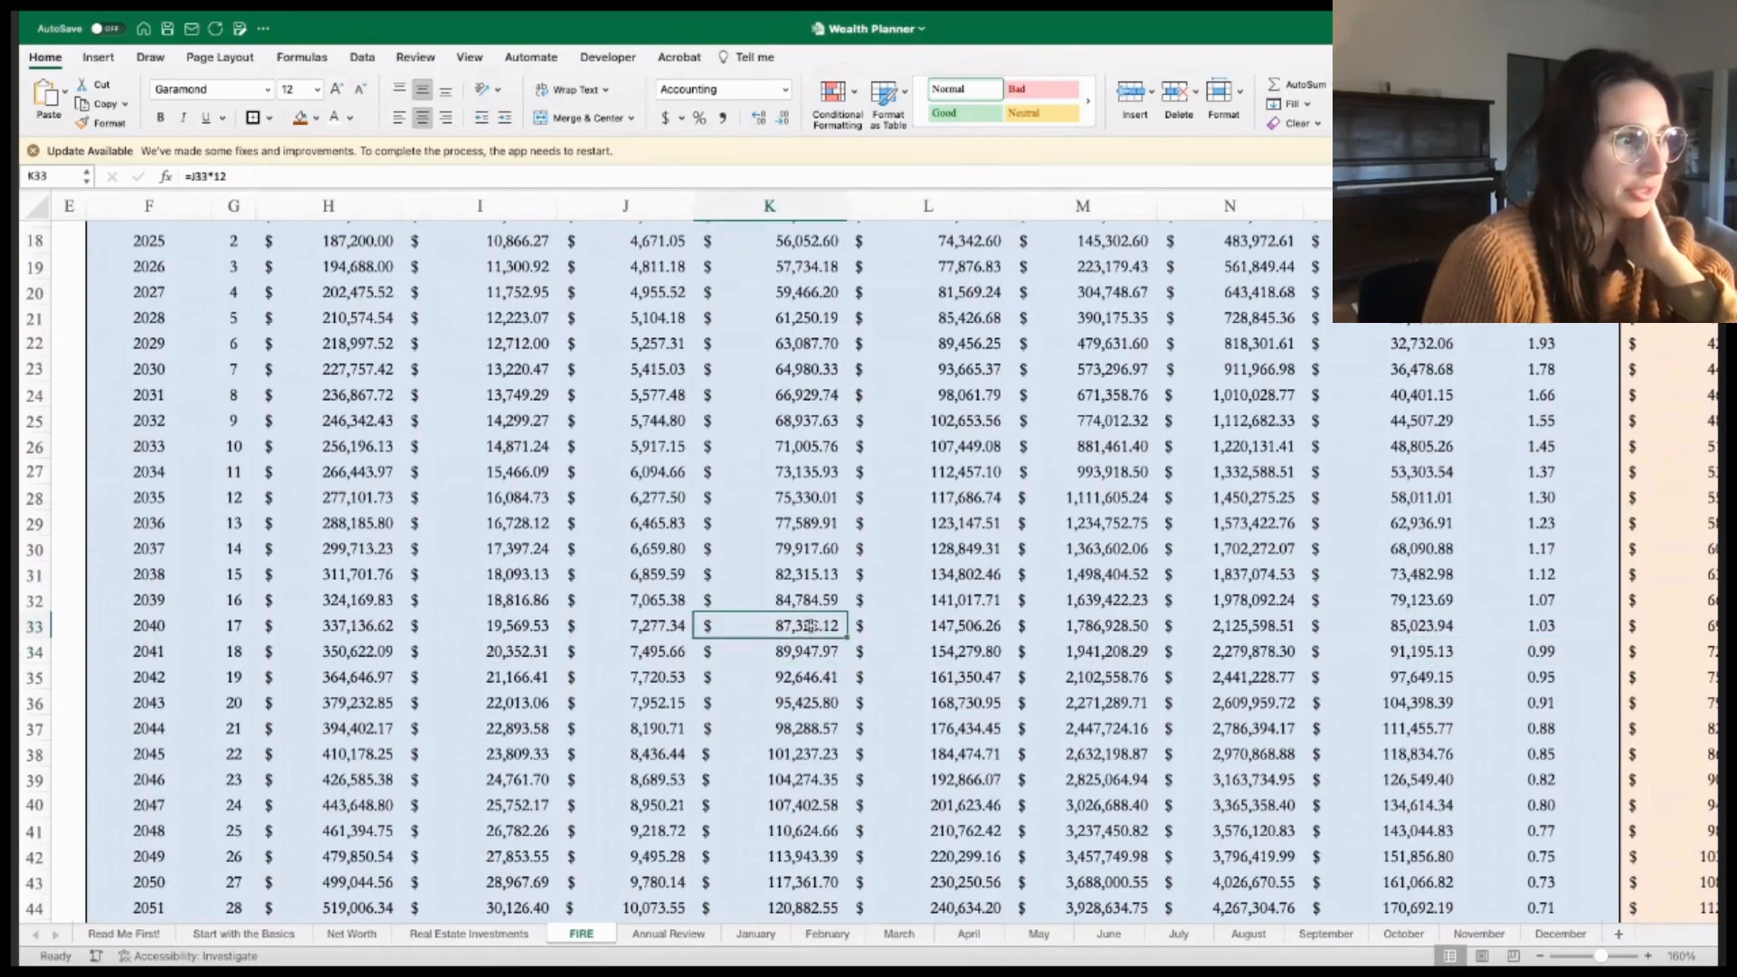
pyautogui.click(1385, 650)
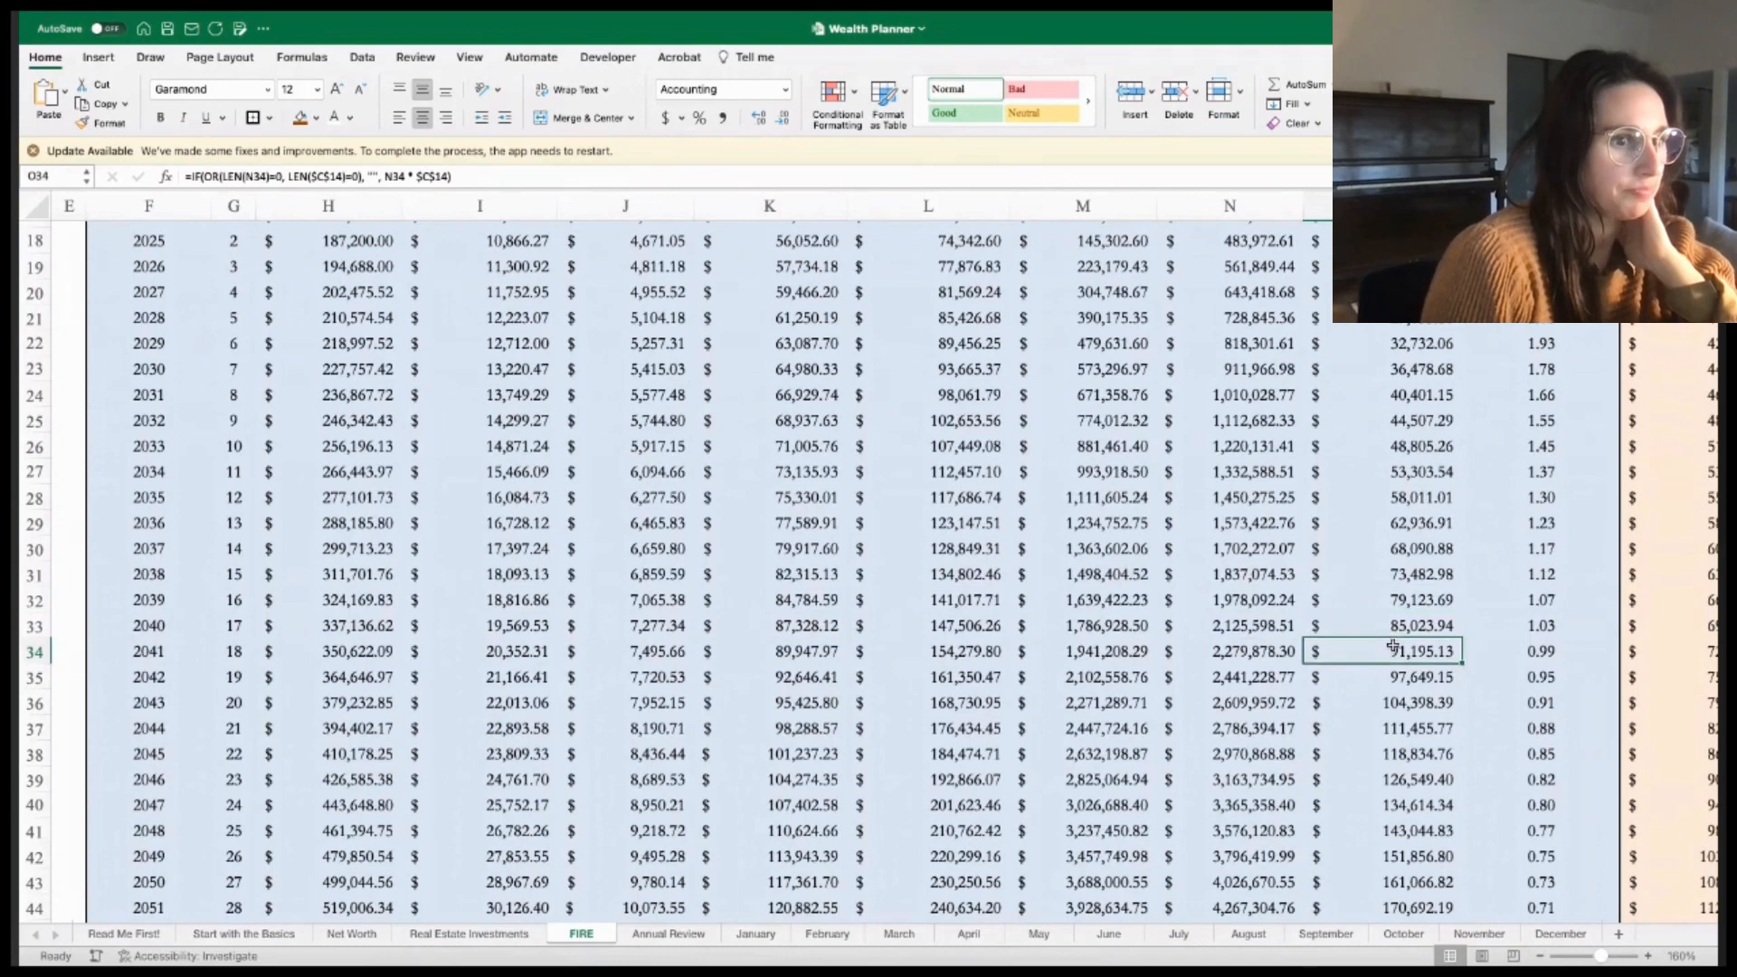
pyautogui.click(770, 625)
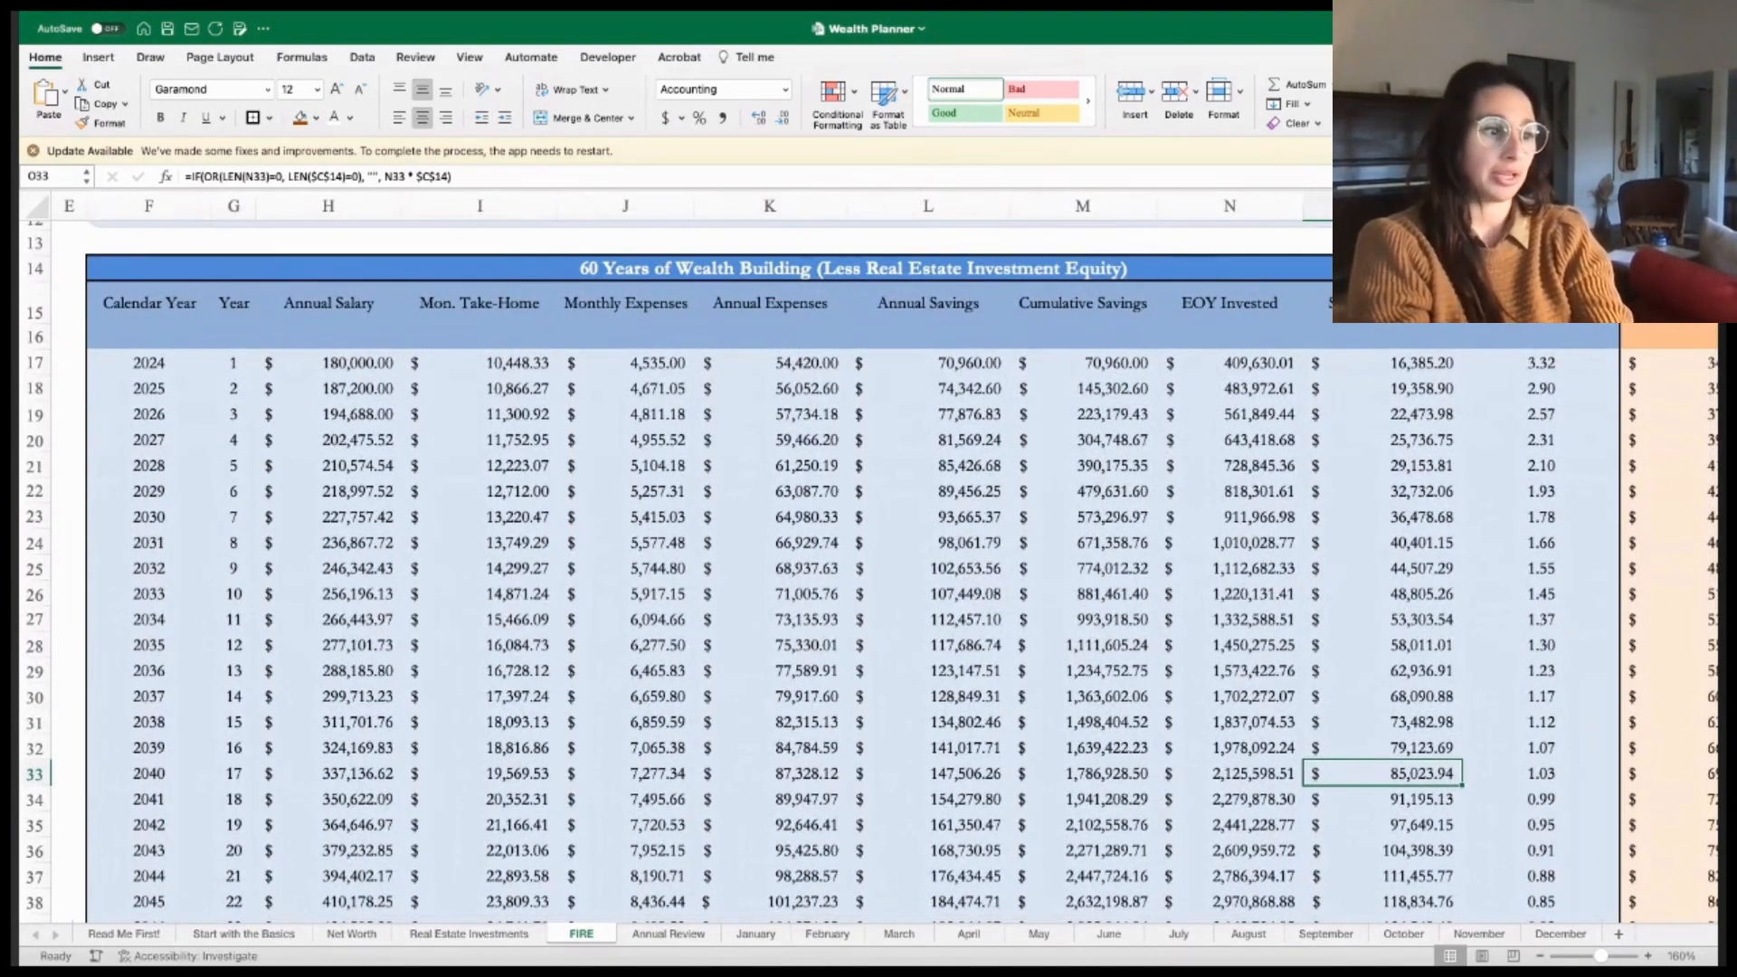
pyautogui.moveTo(1302, 764)
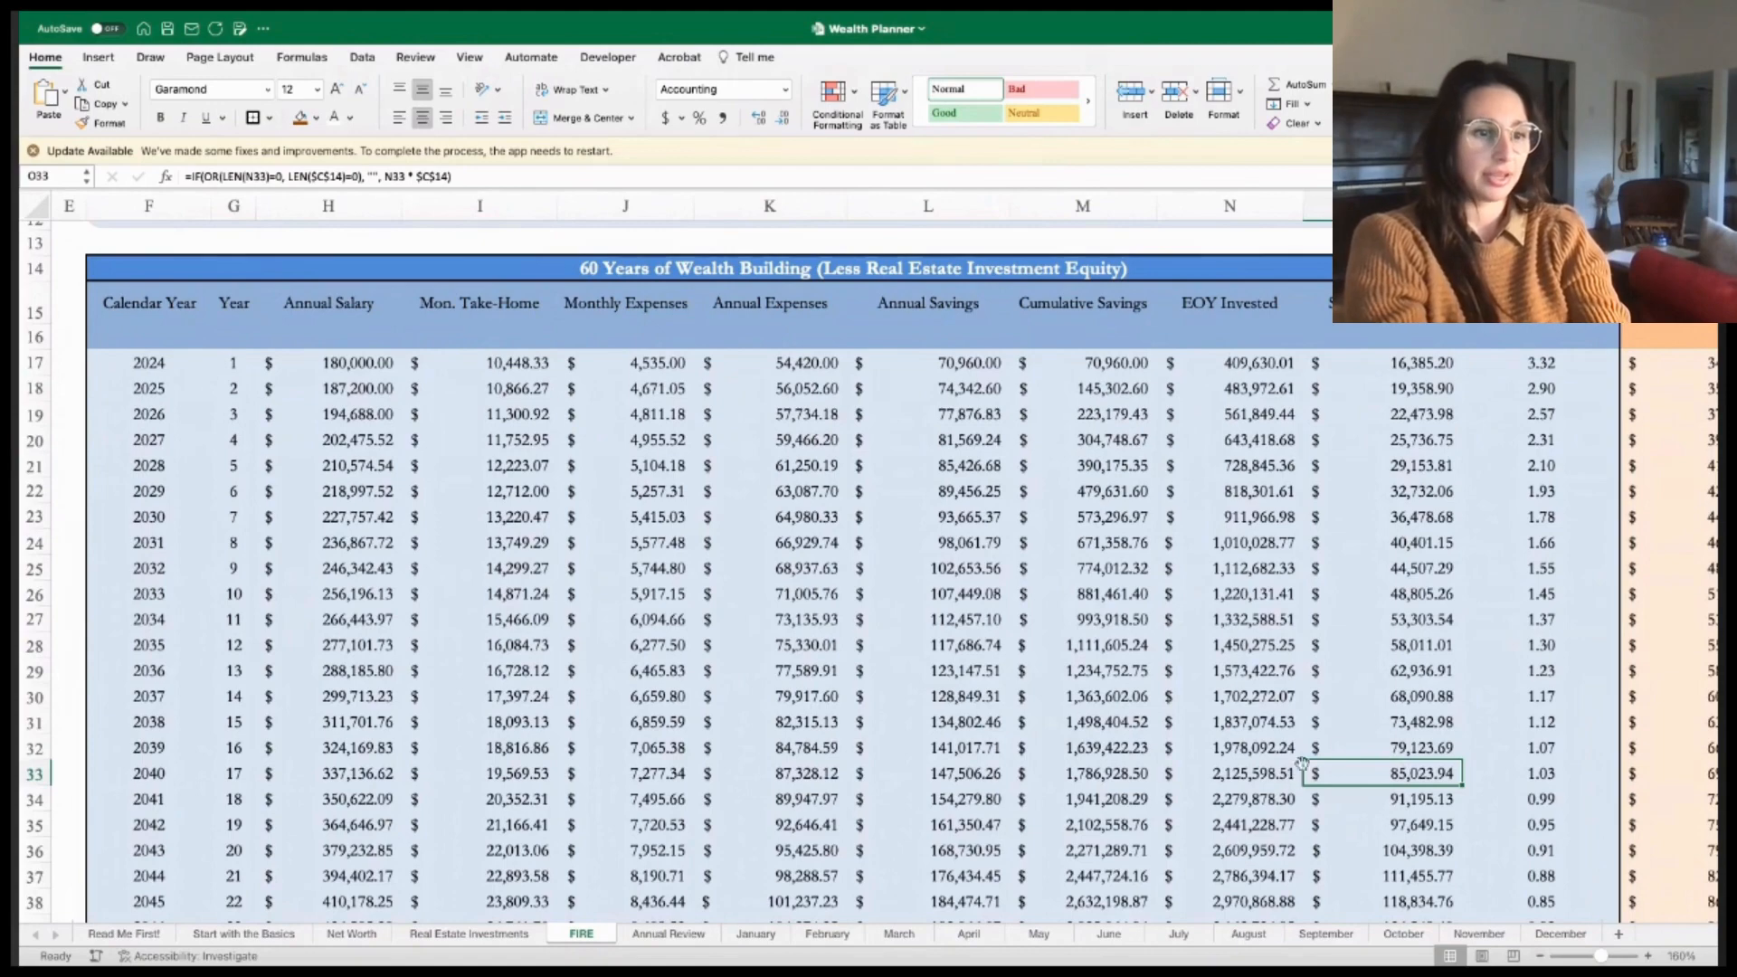
pyautogui.click(769, 773)
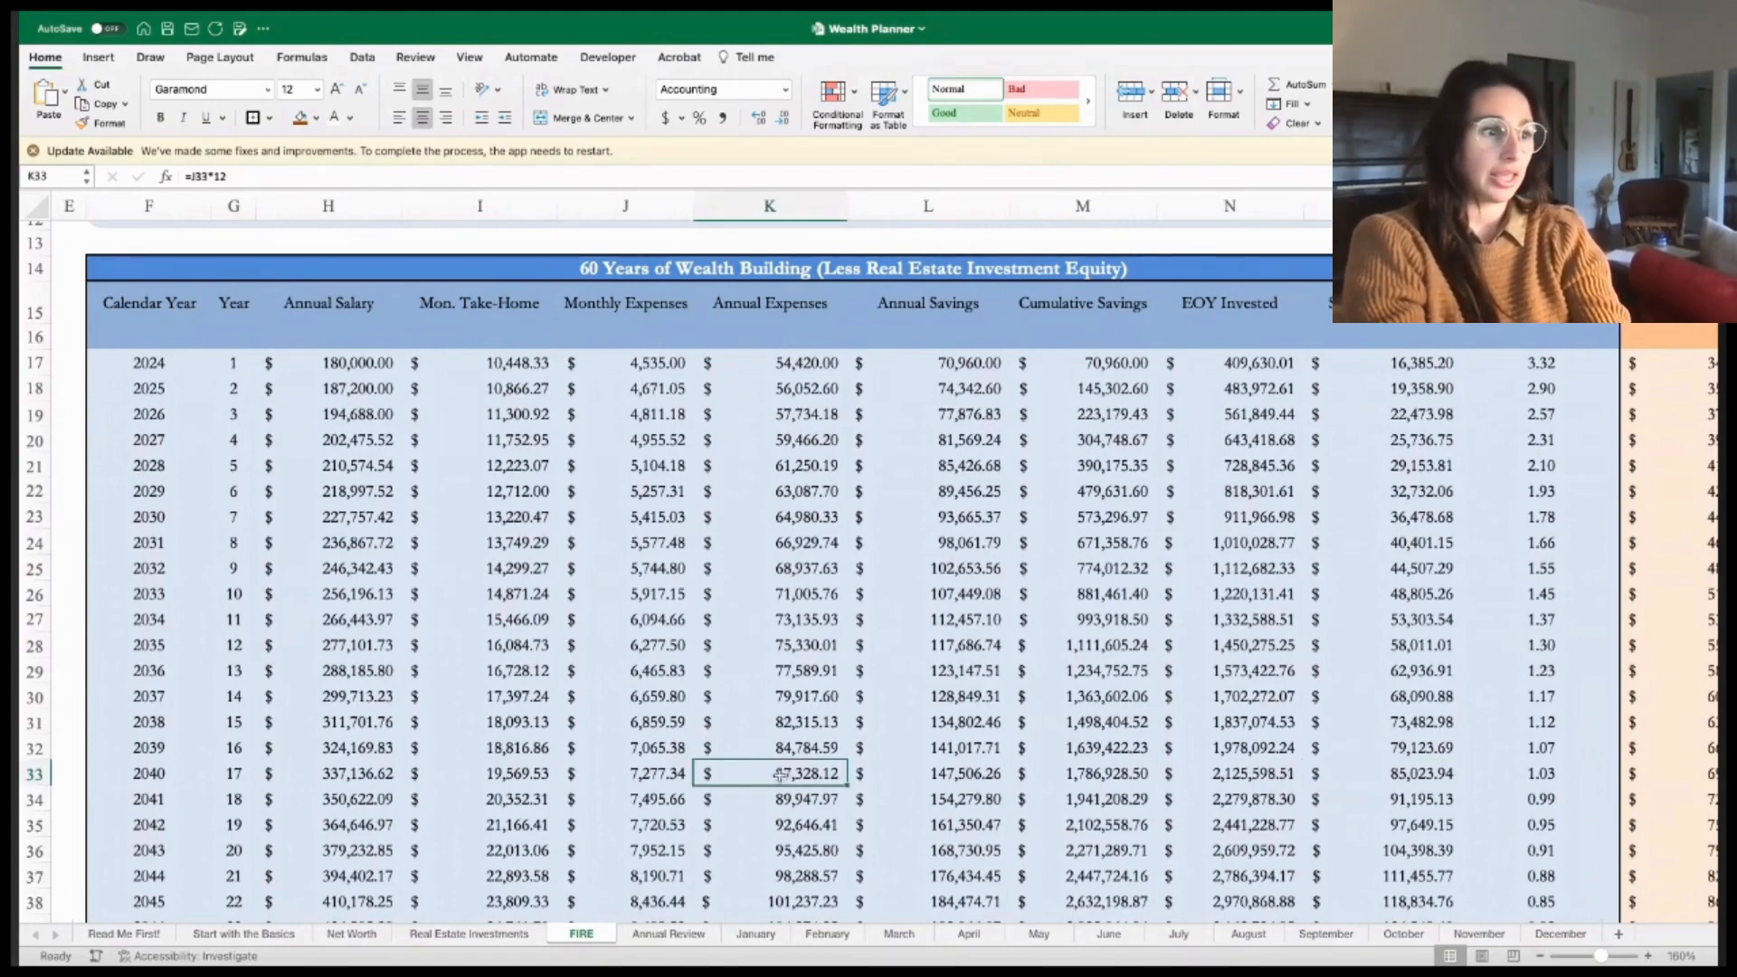
pyautogui.scroll(-3)
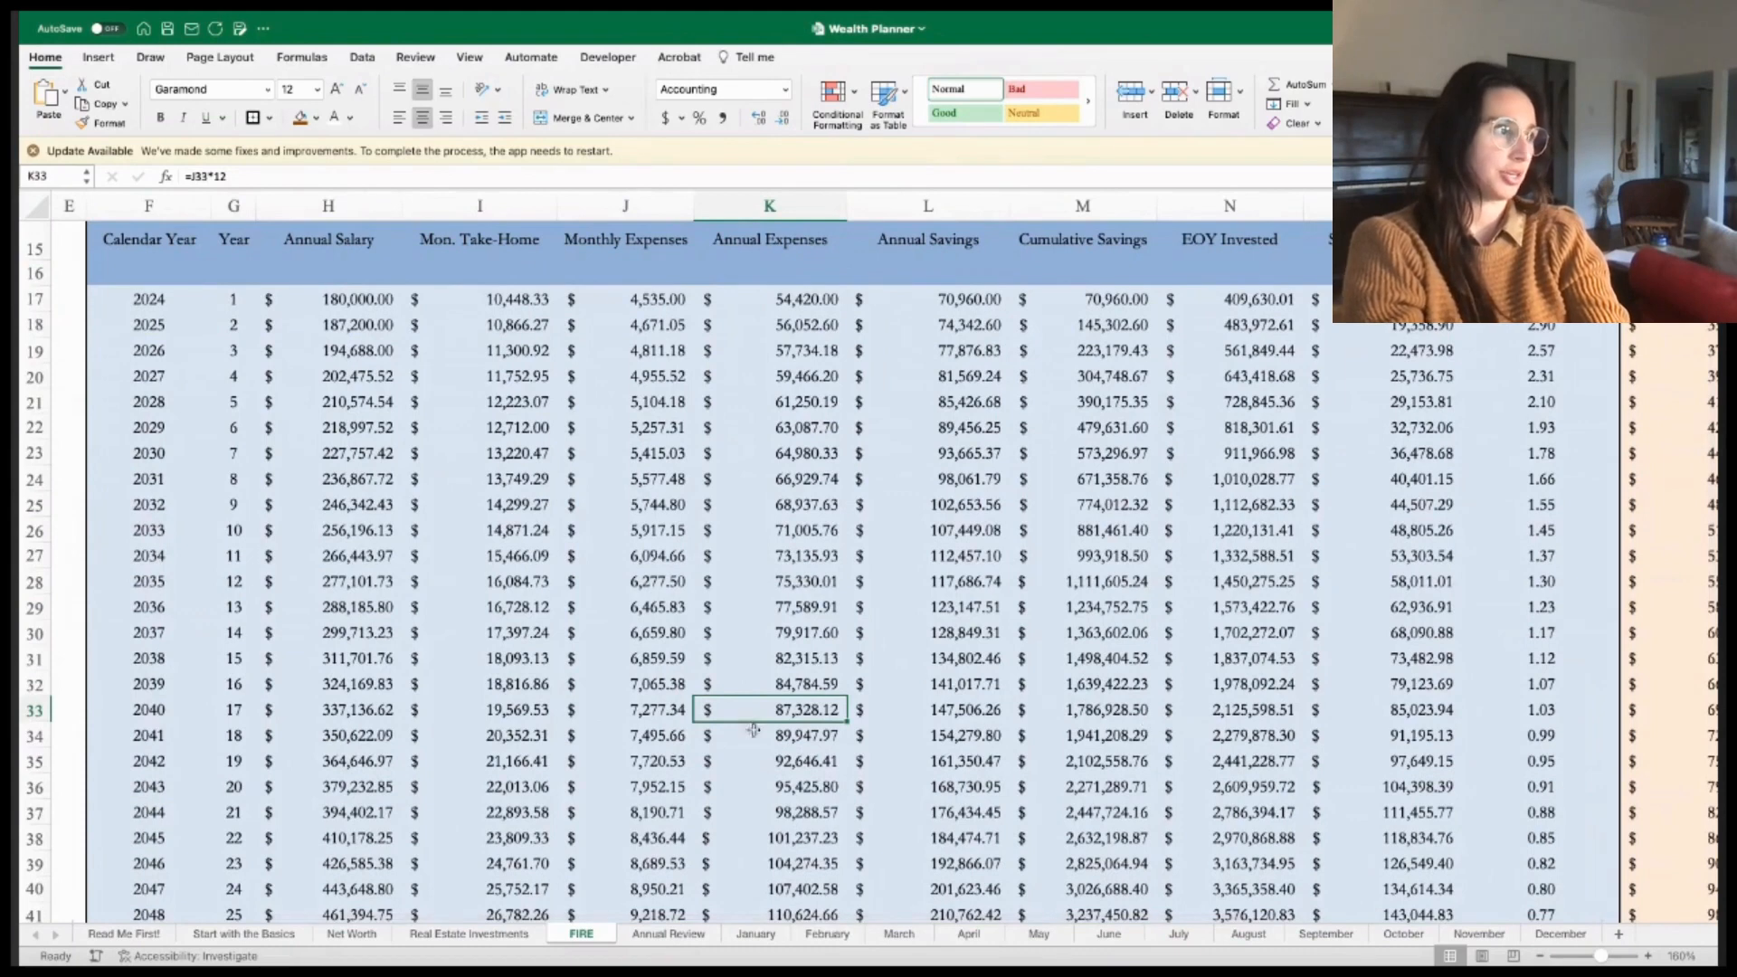
pyautogui.click(36, 709)
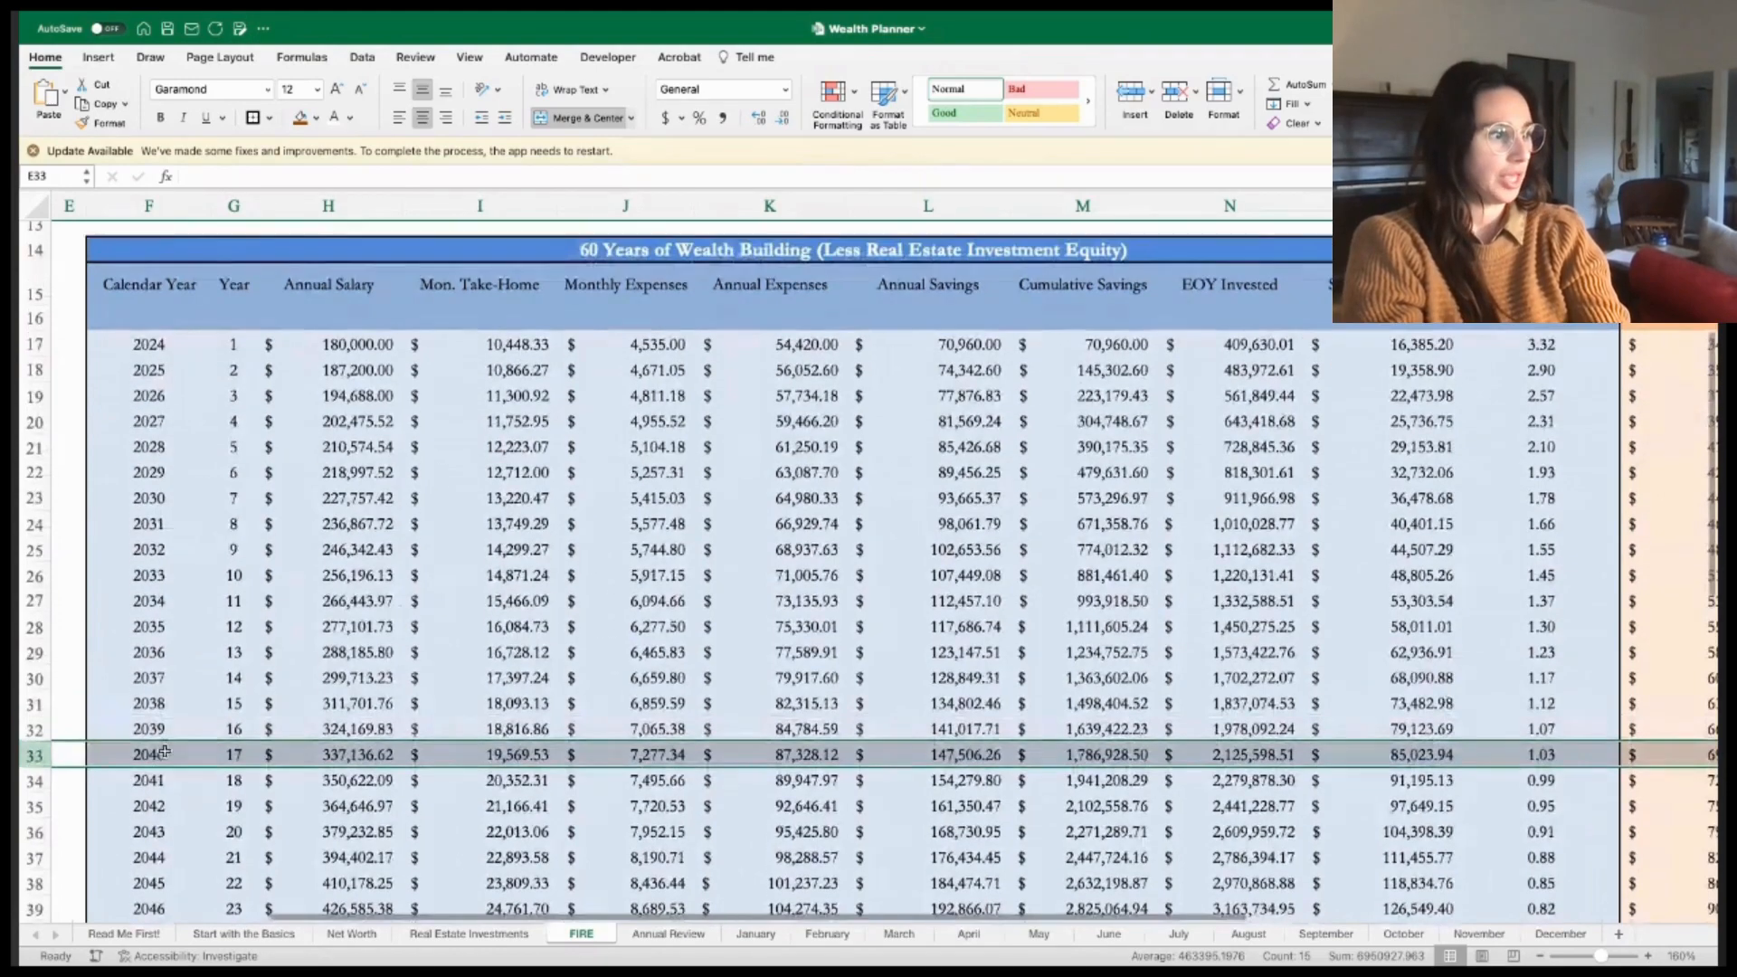
pyautogui.scroll(-3)
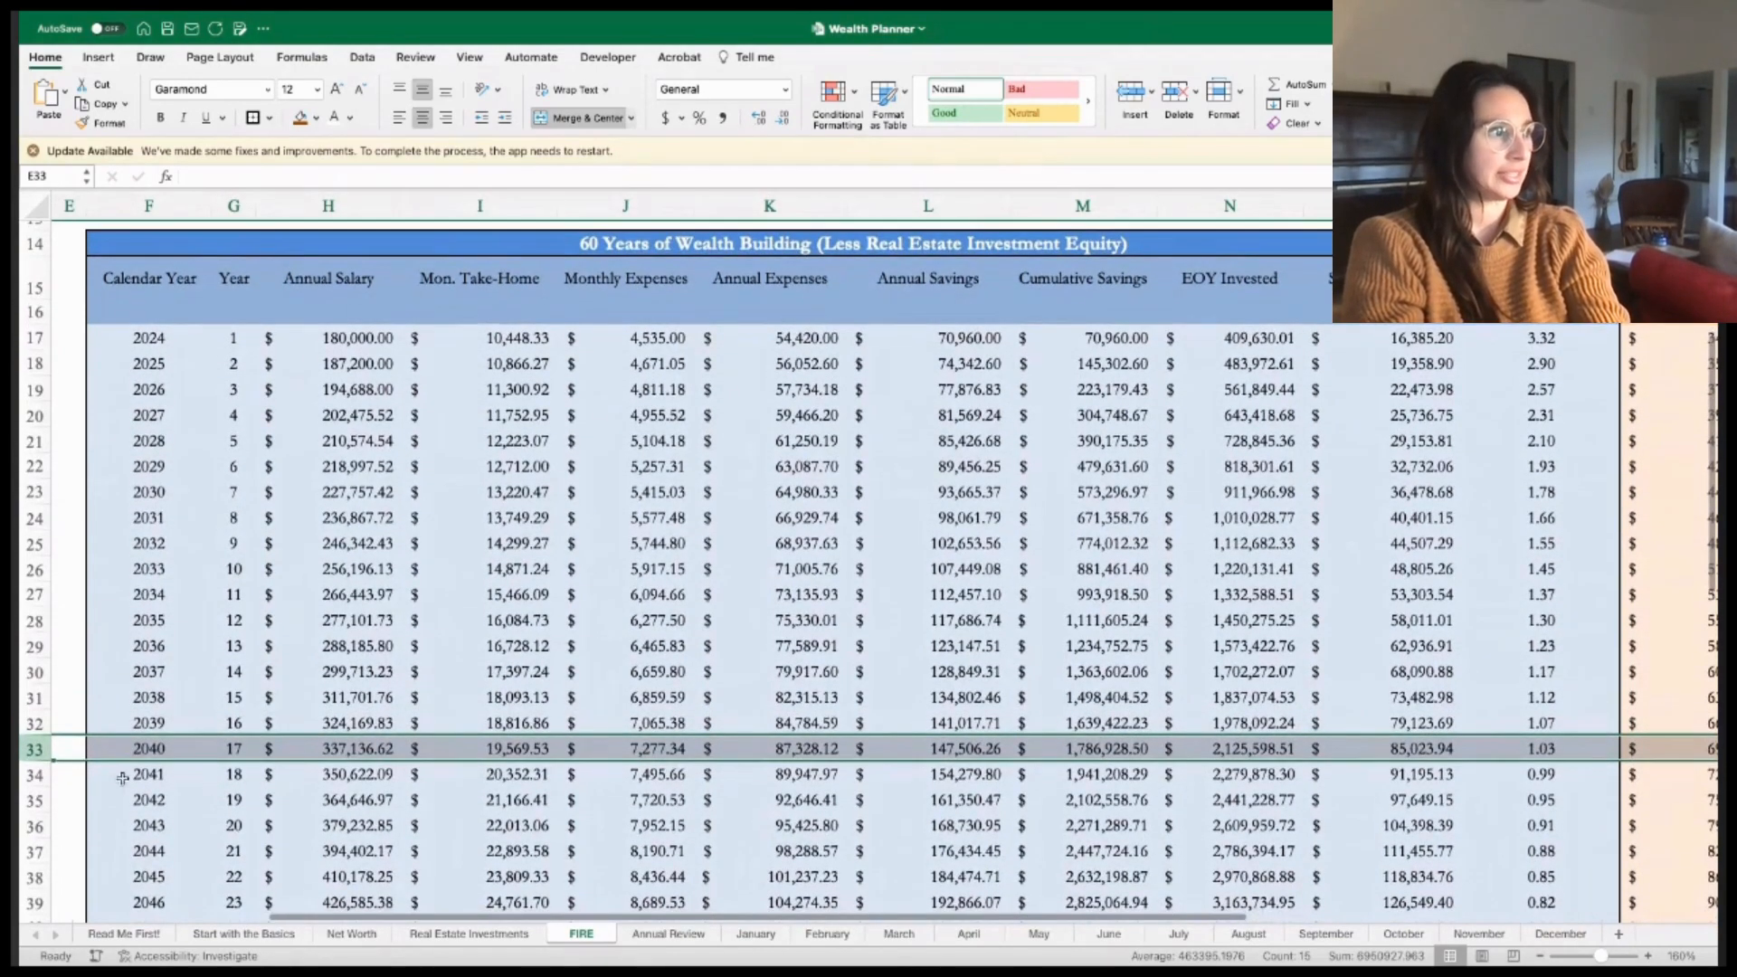
pyautogui.hscroll(-3)
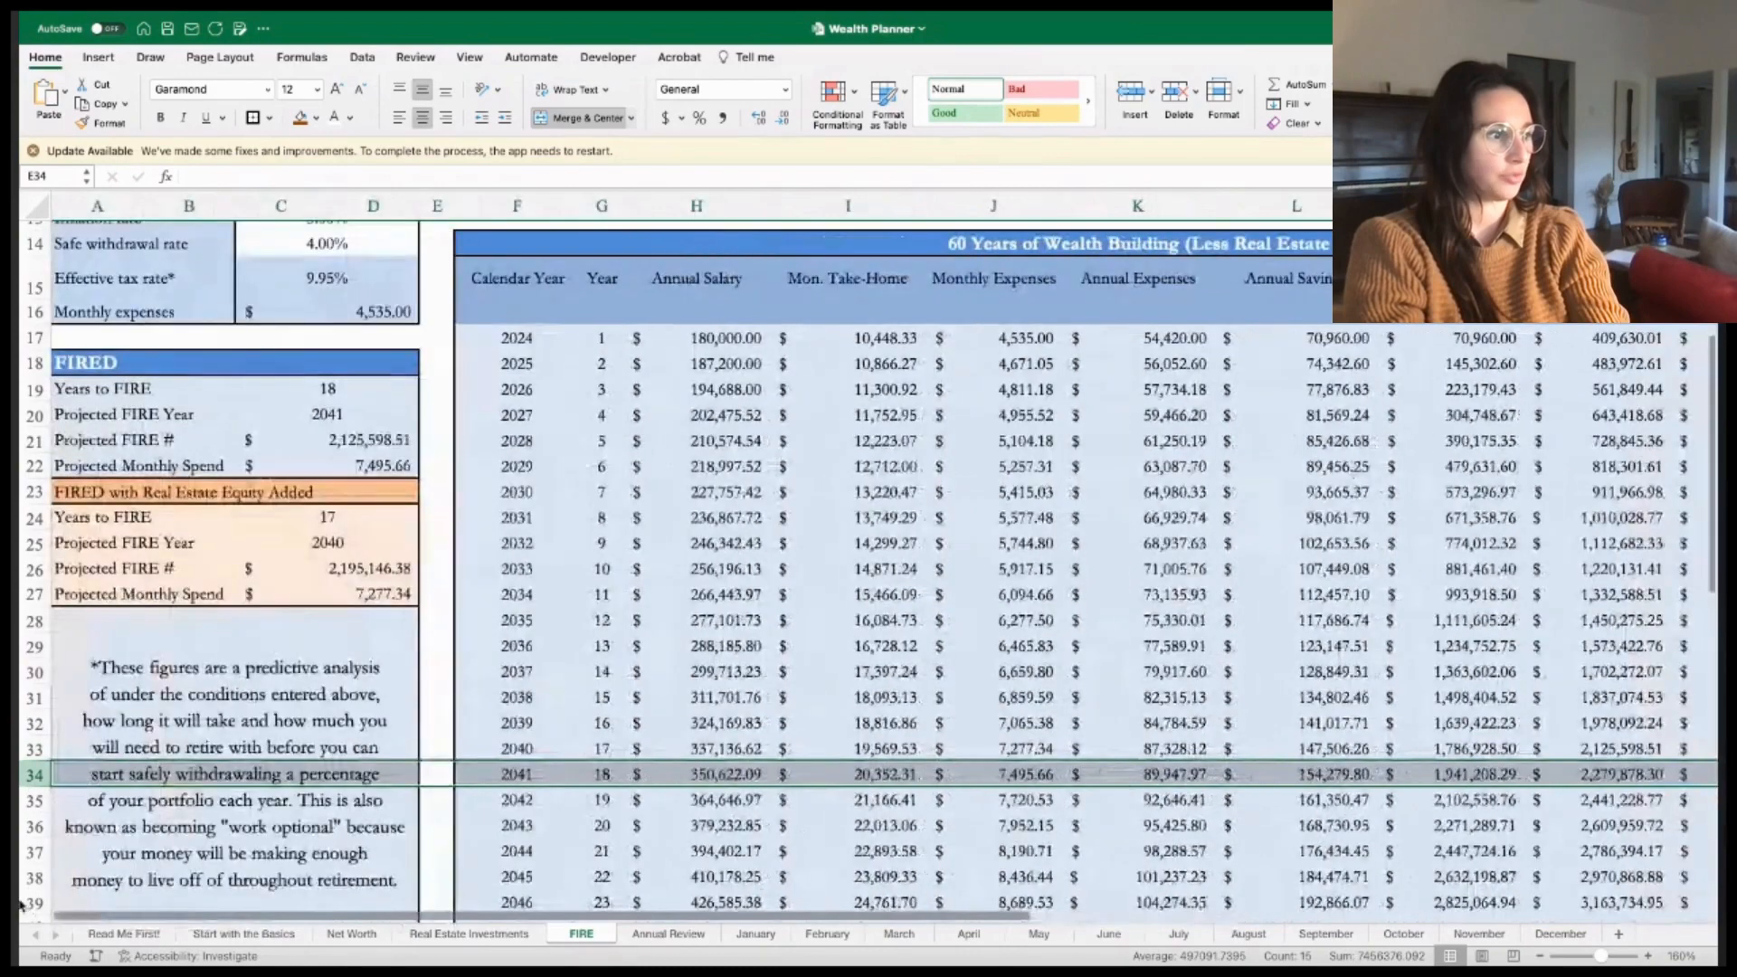
pyautogui.click(326, 389)
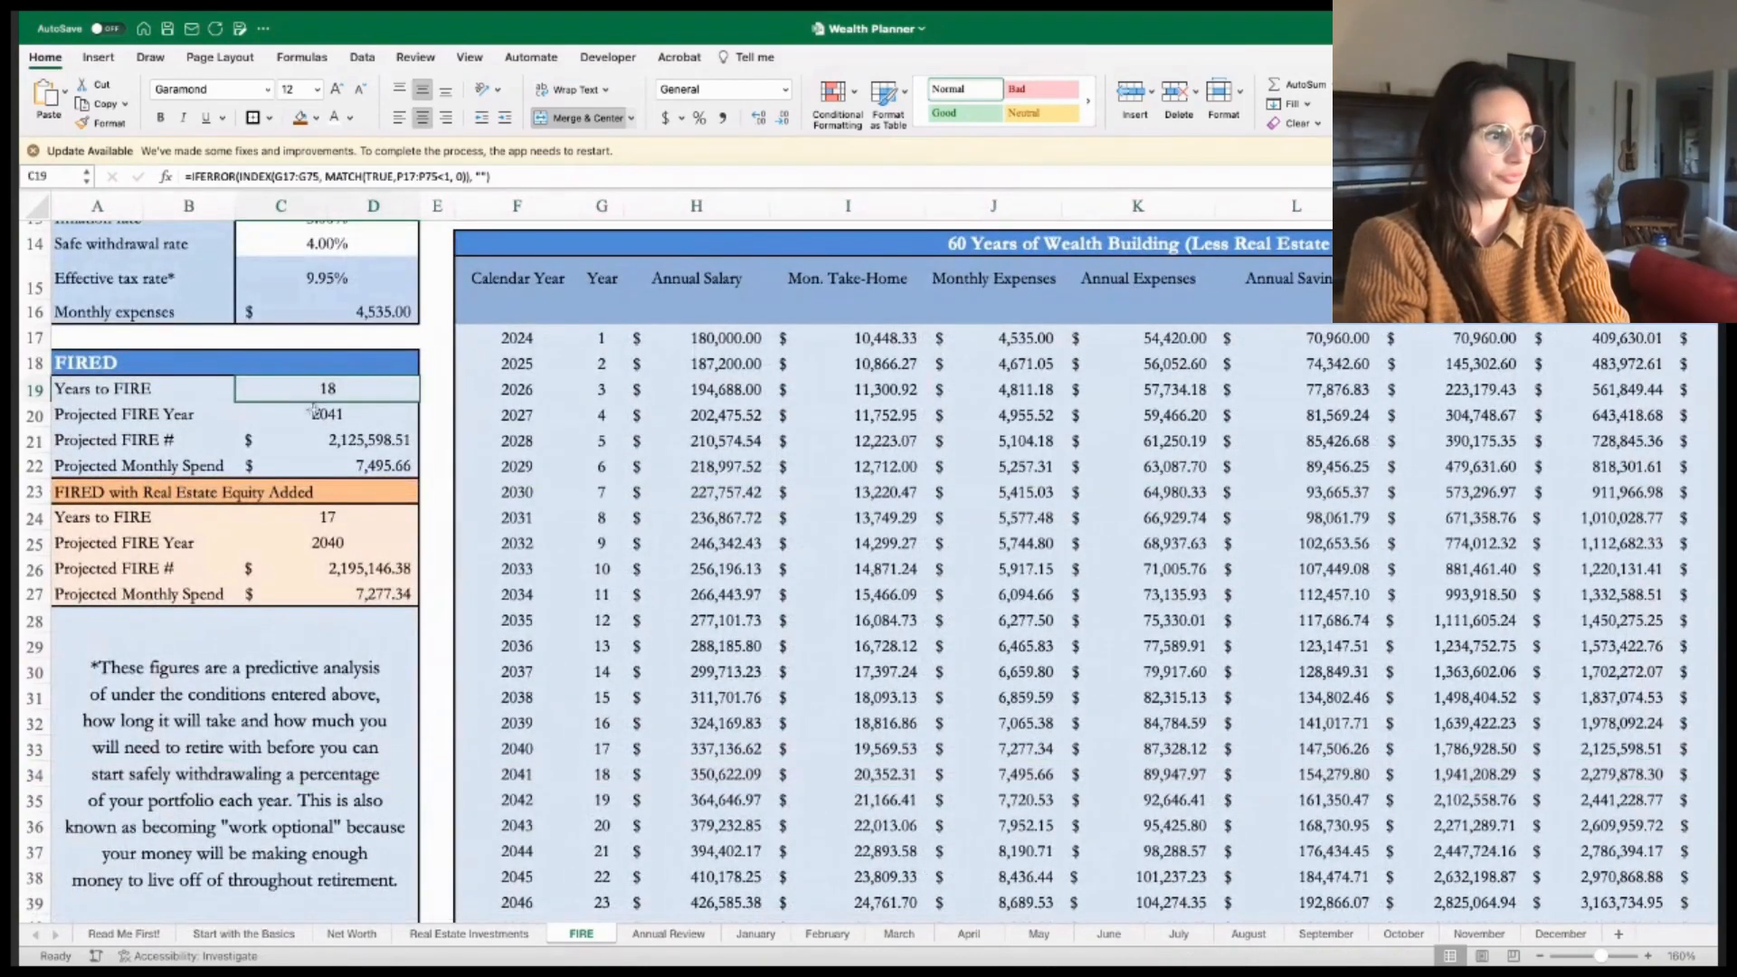
pyautogui.click(326, 414)
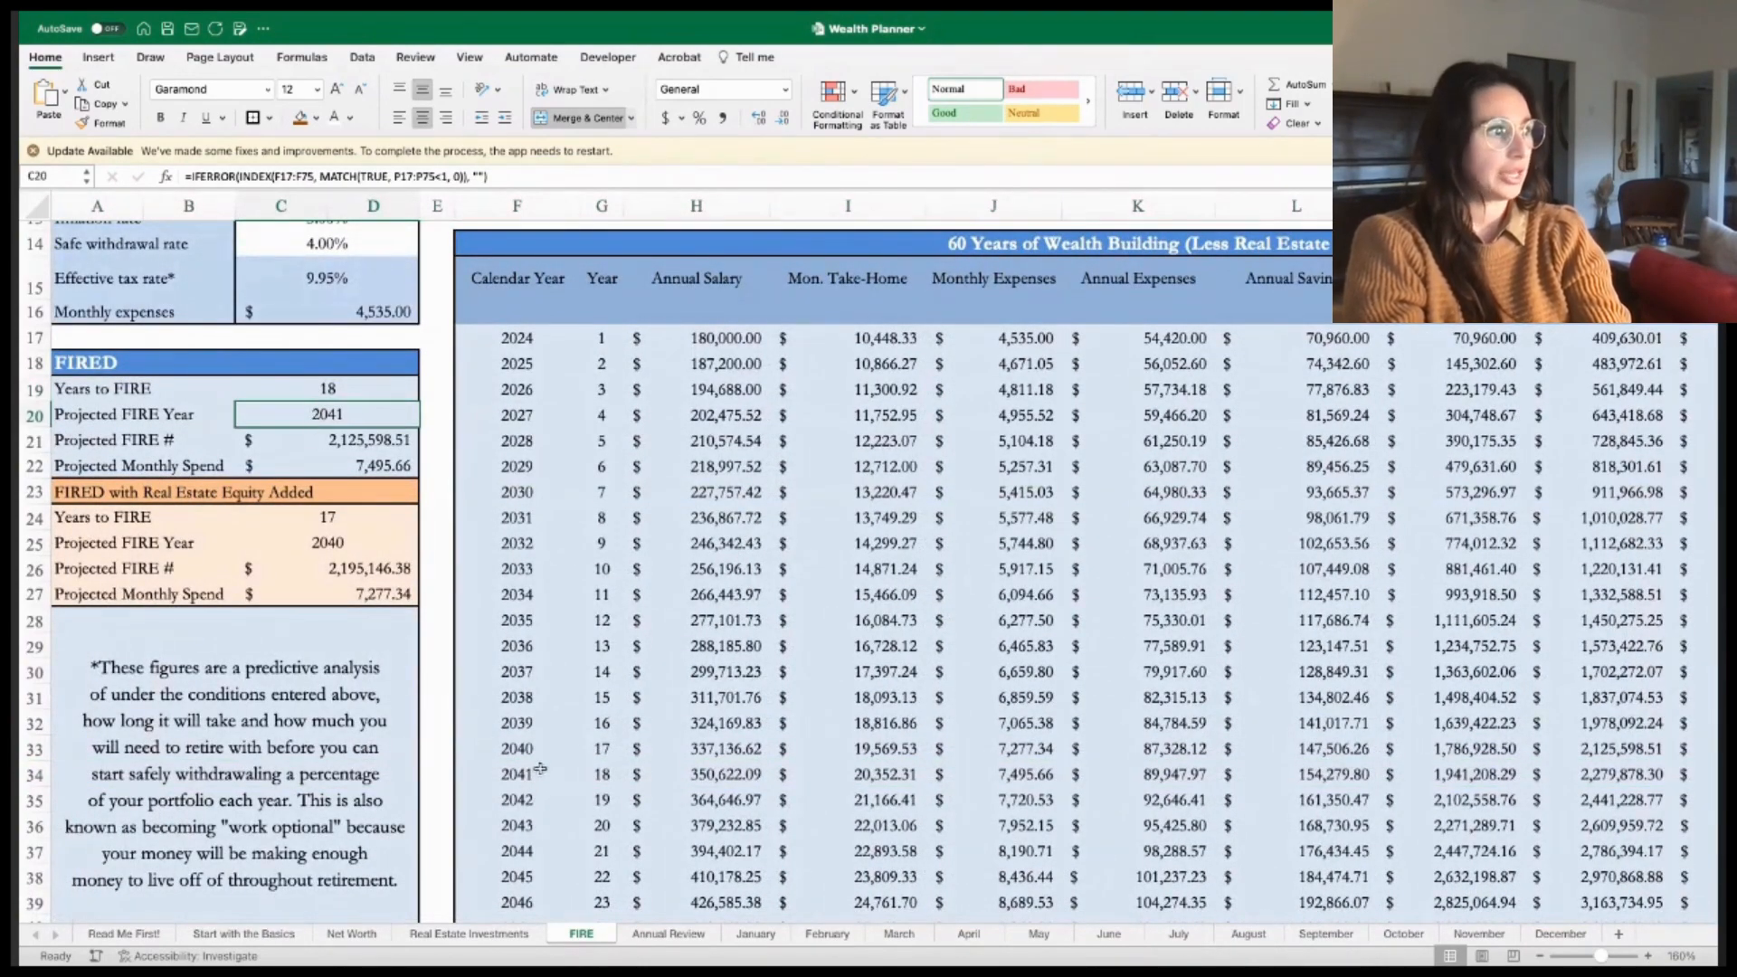
pyautogui.click(602, 773)
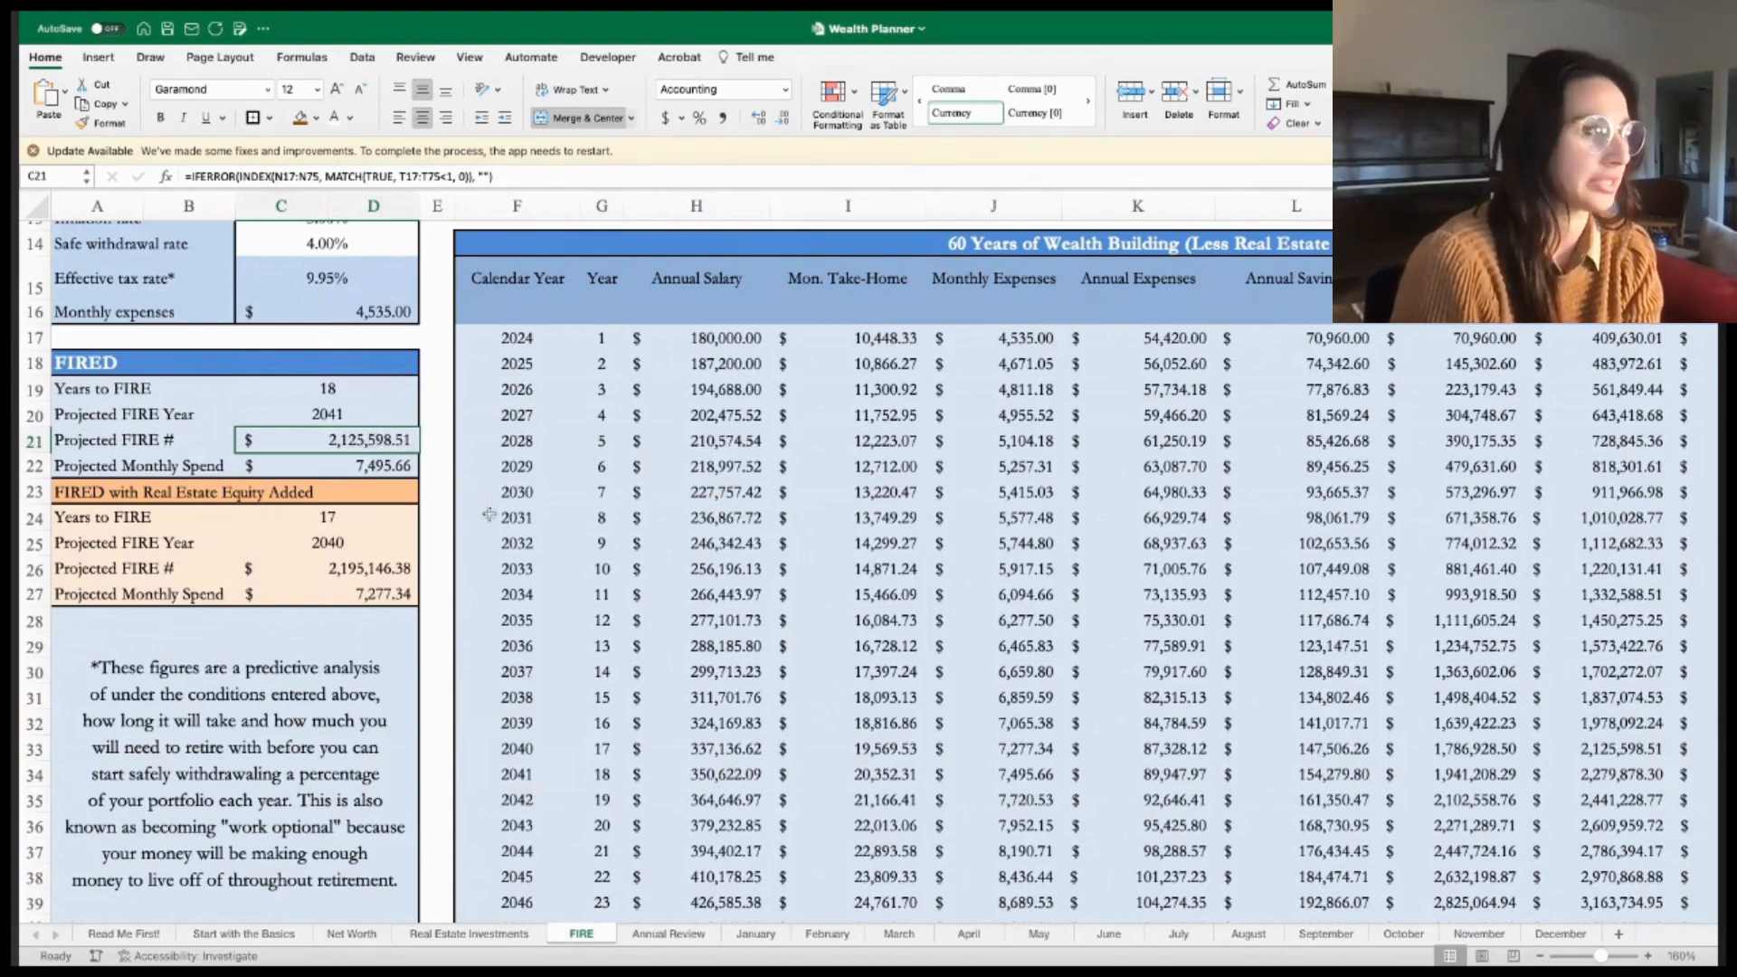
pyautogui.click(326, 568)
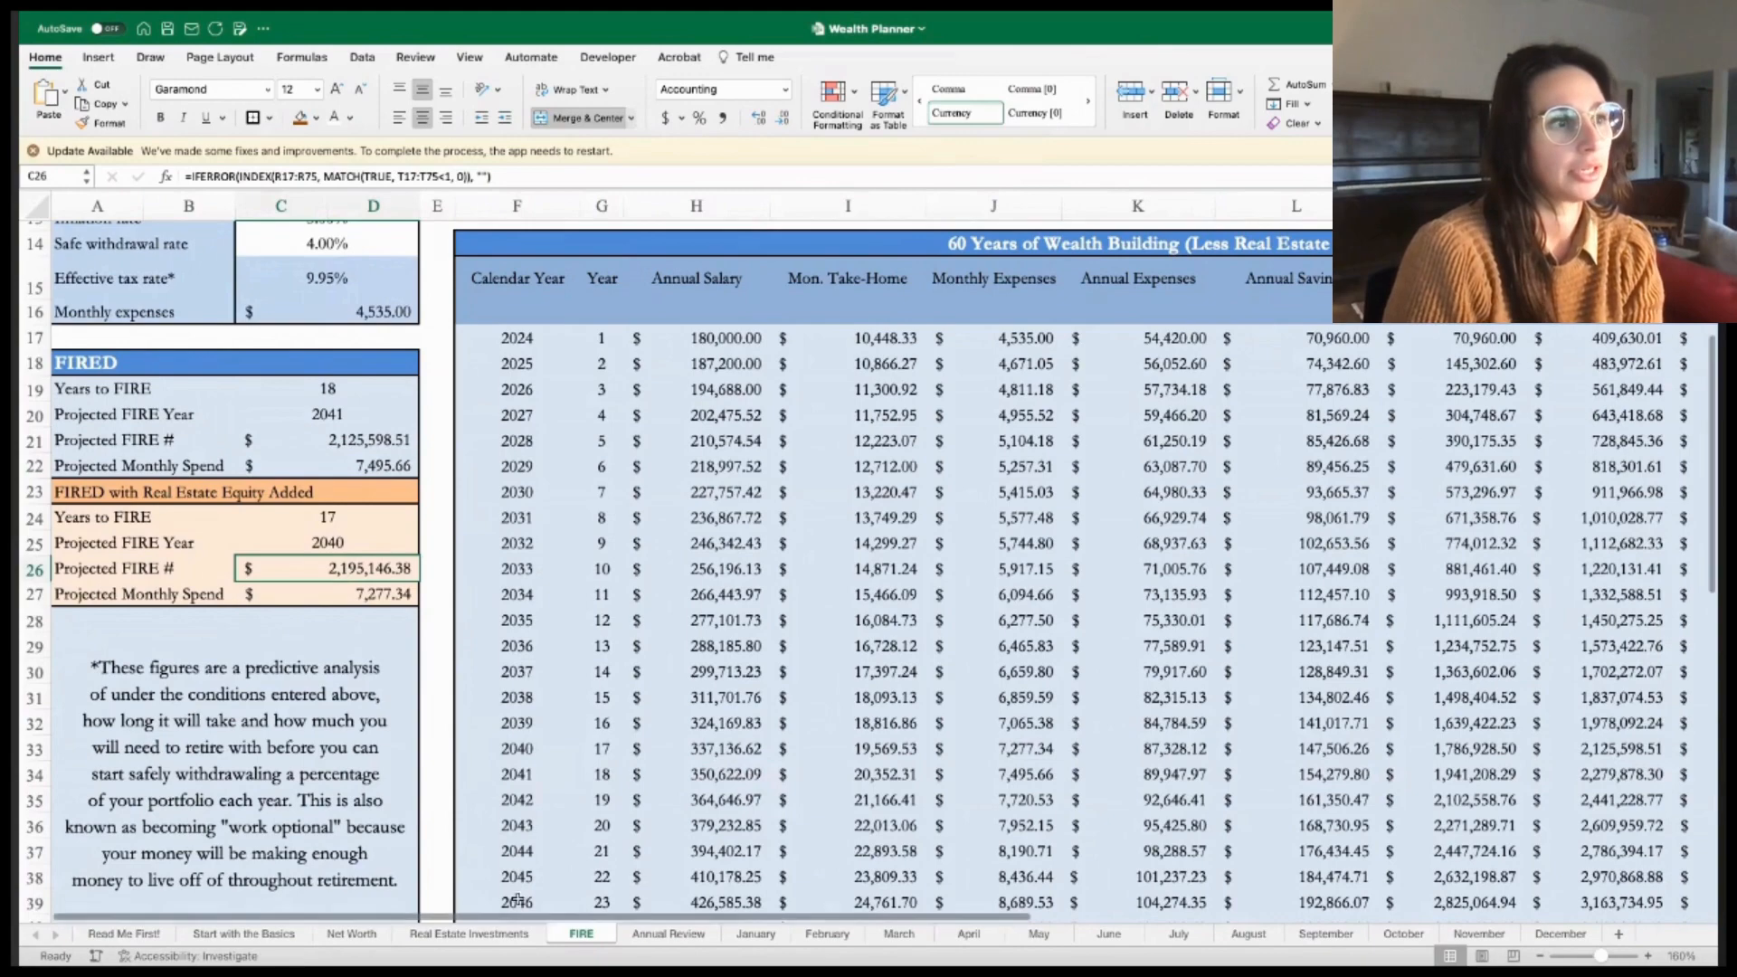
pyautogui.hscroll(3)
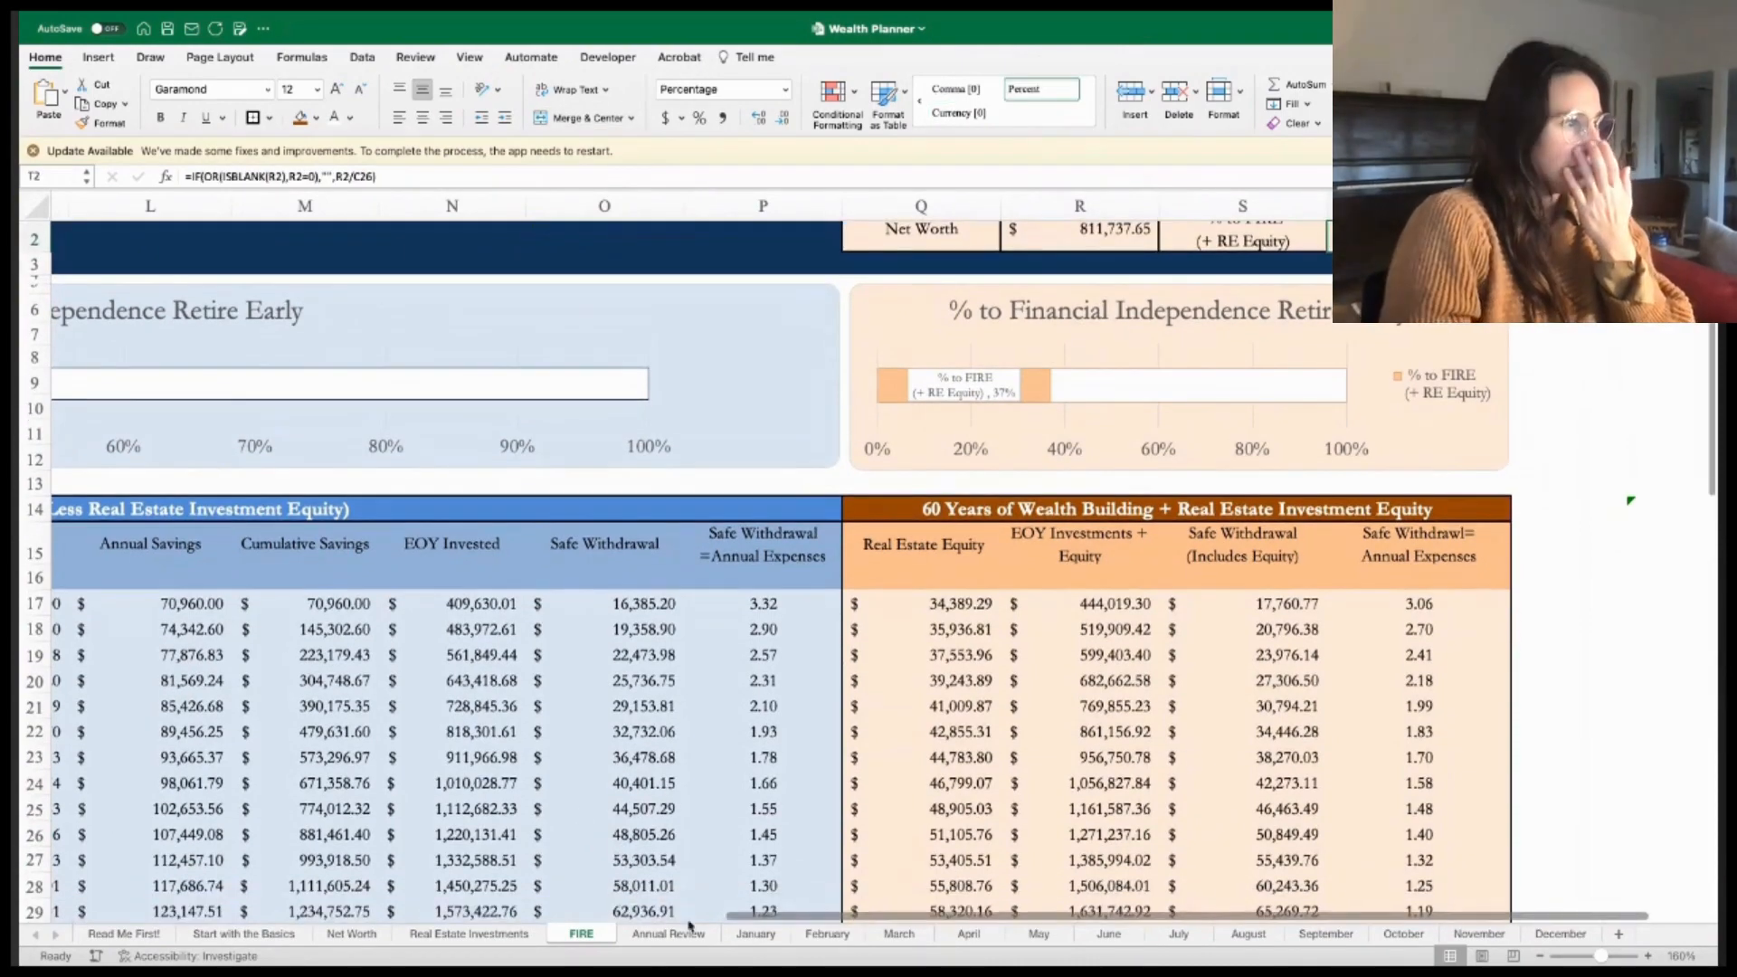
pyautogui.hscroll(-3)
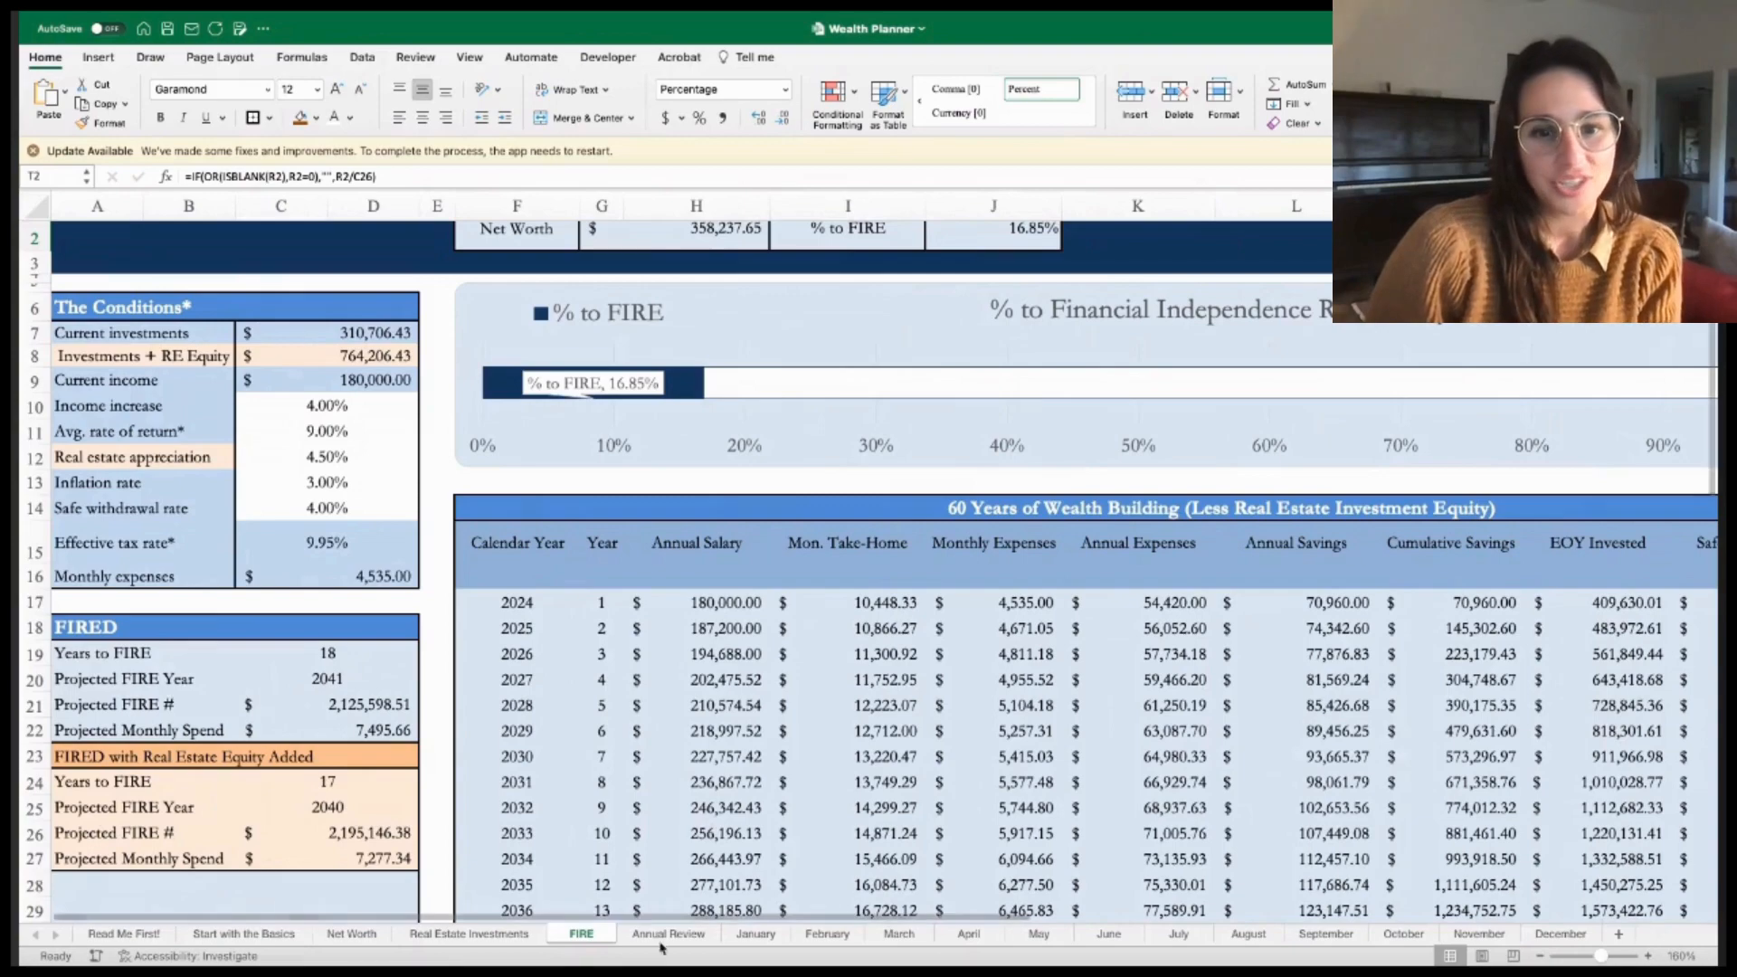
pyautogui.click(669, 933)
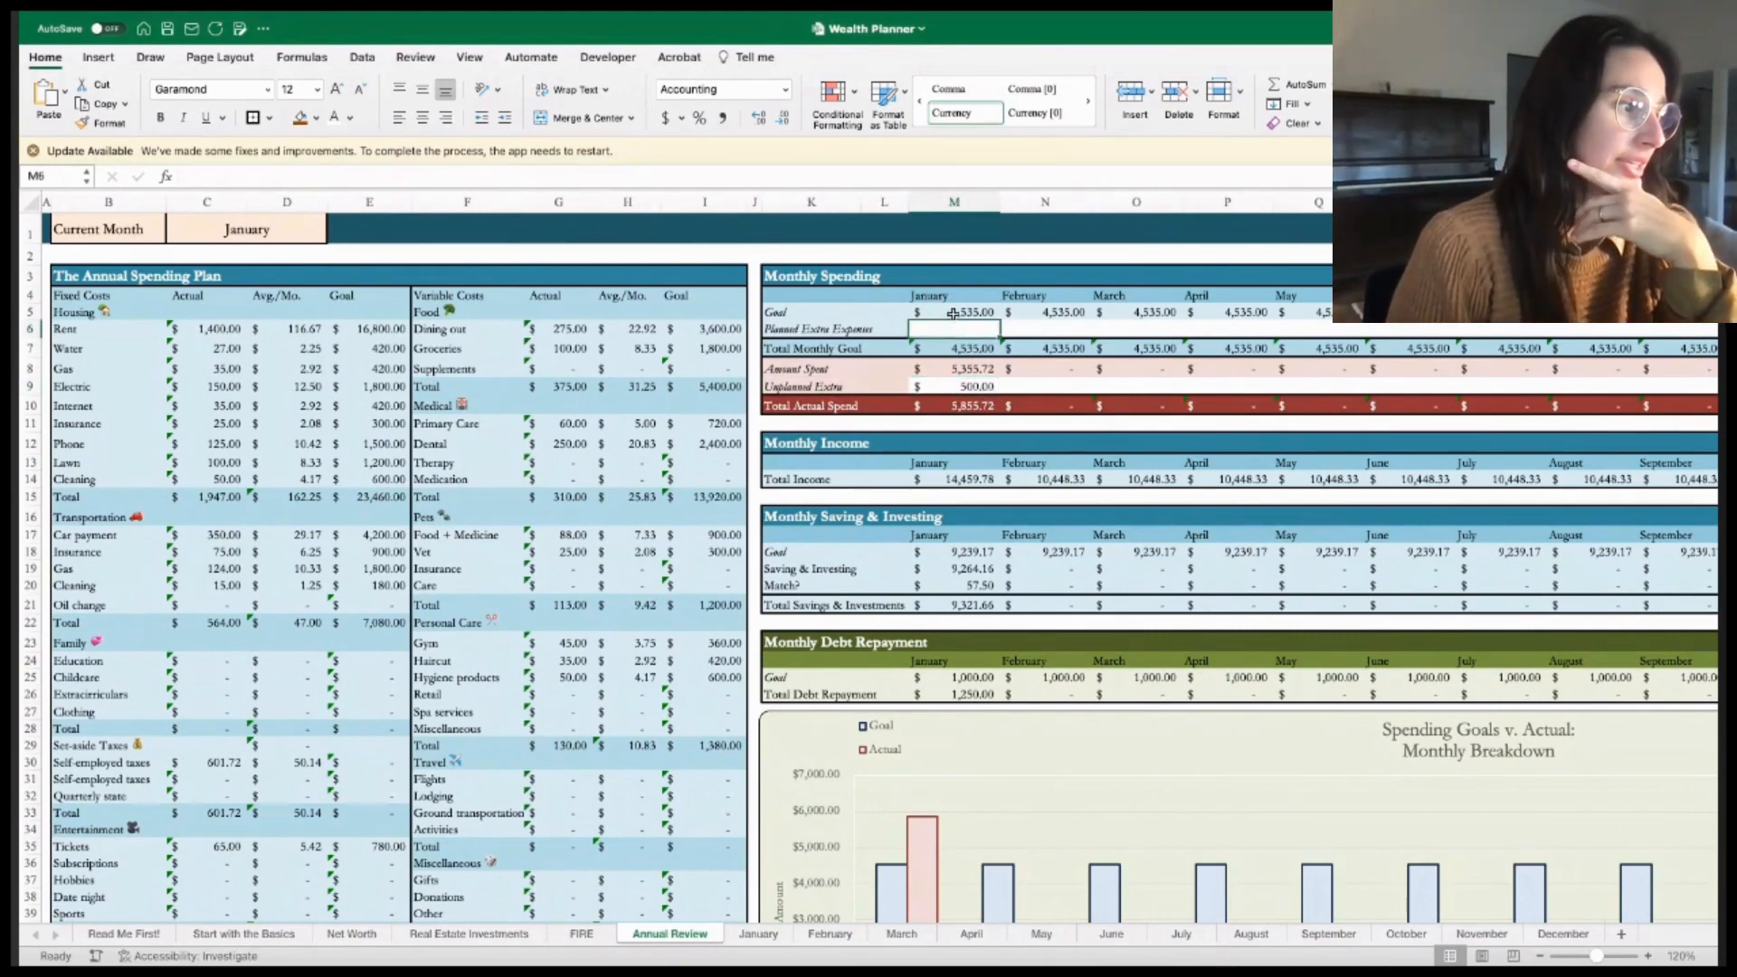
pyautogui.scroll(-3)
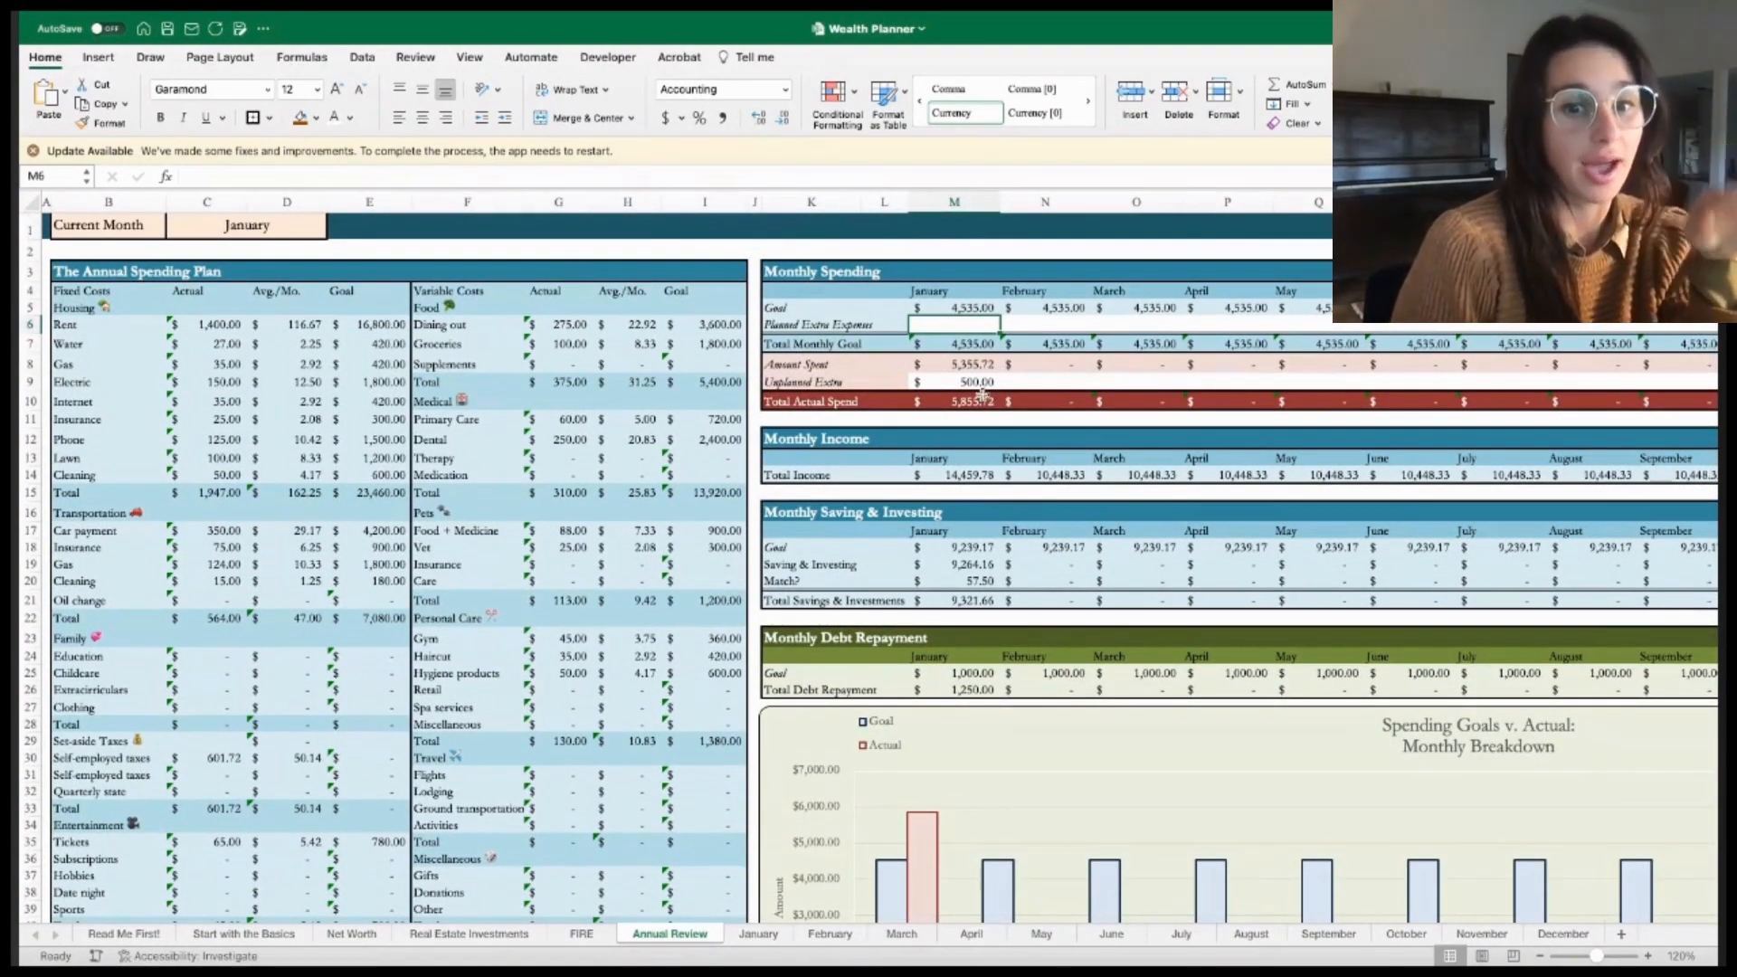
pyautogui.click(953, 382)
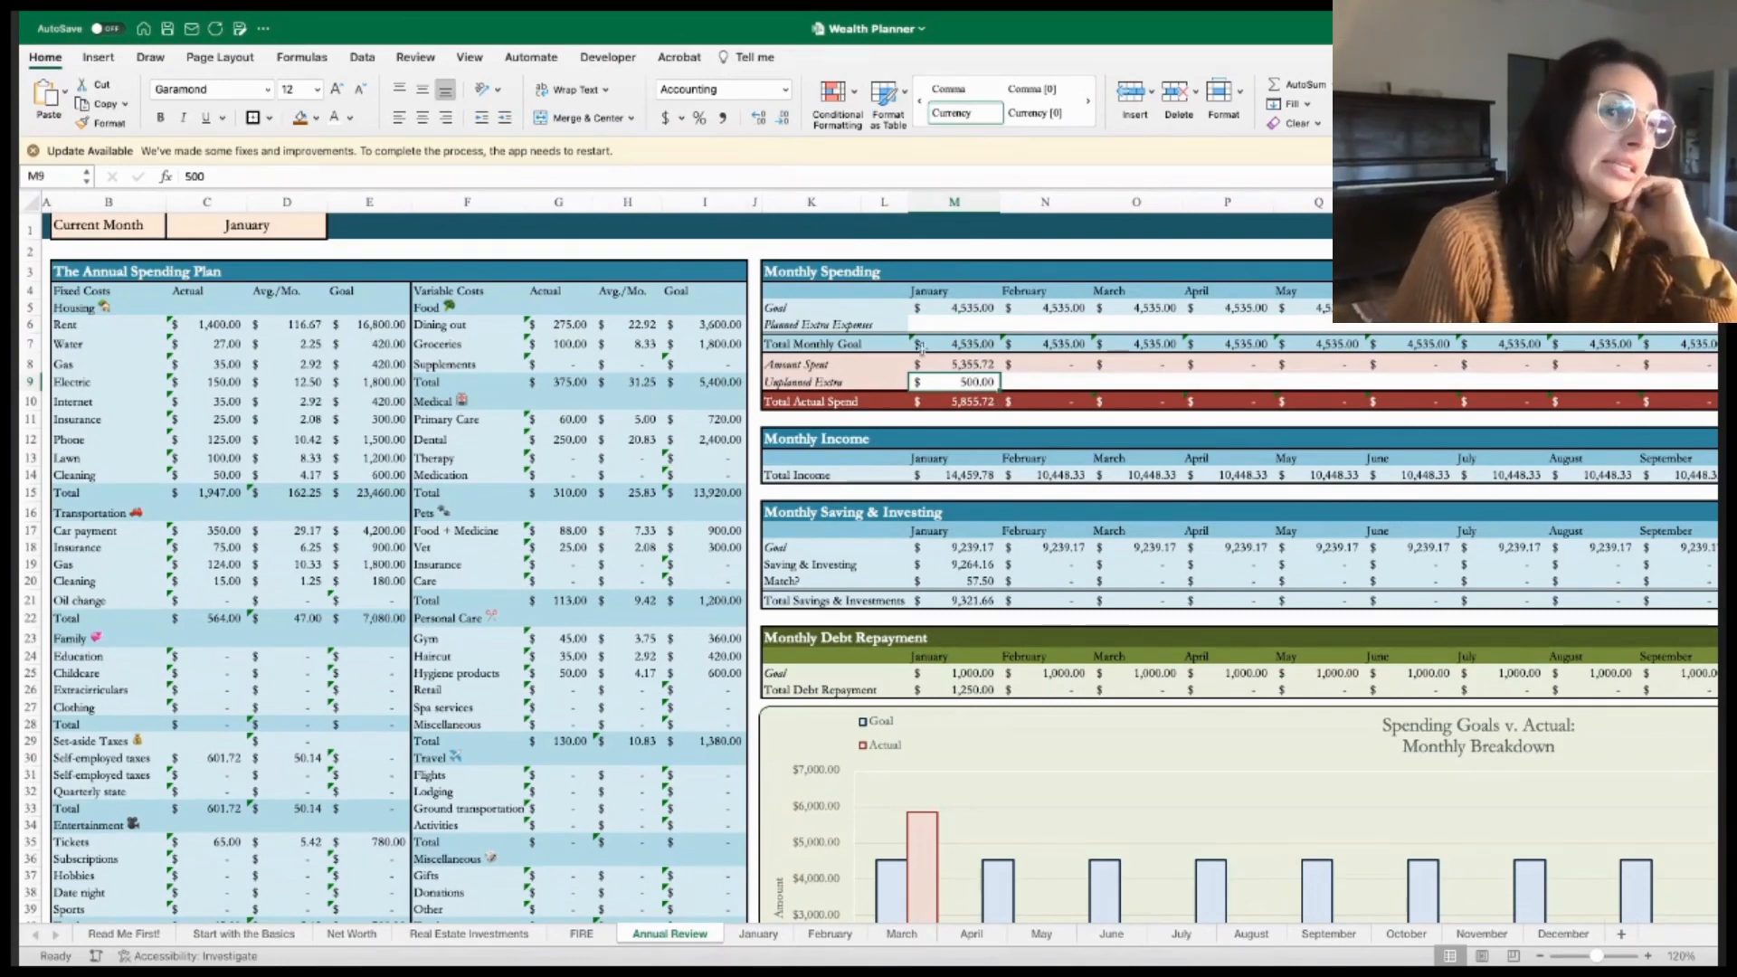
pyautogui.moveTo(420, 514)
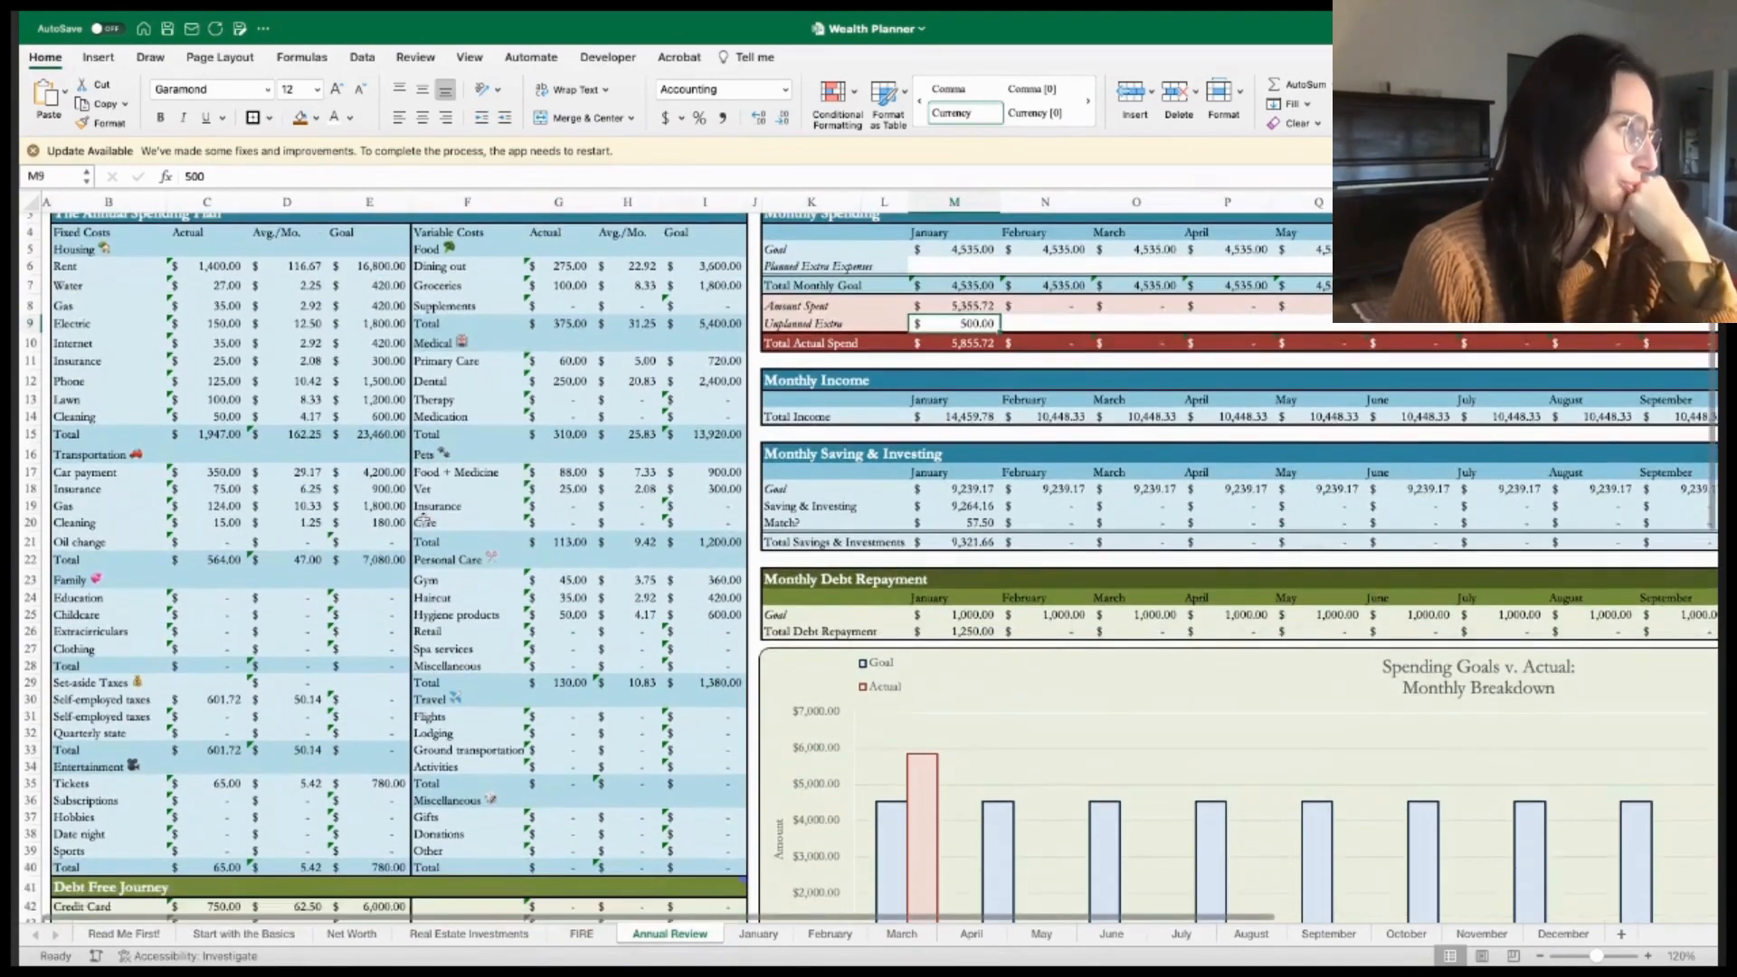
pyautogui.scroll(-3)
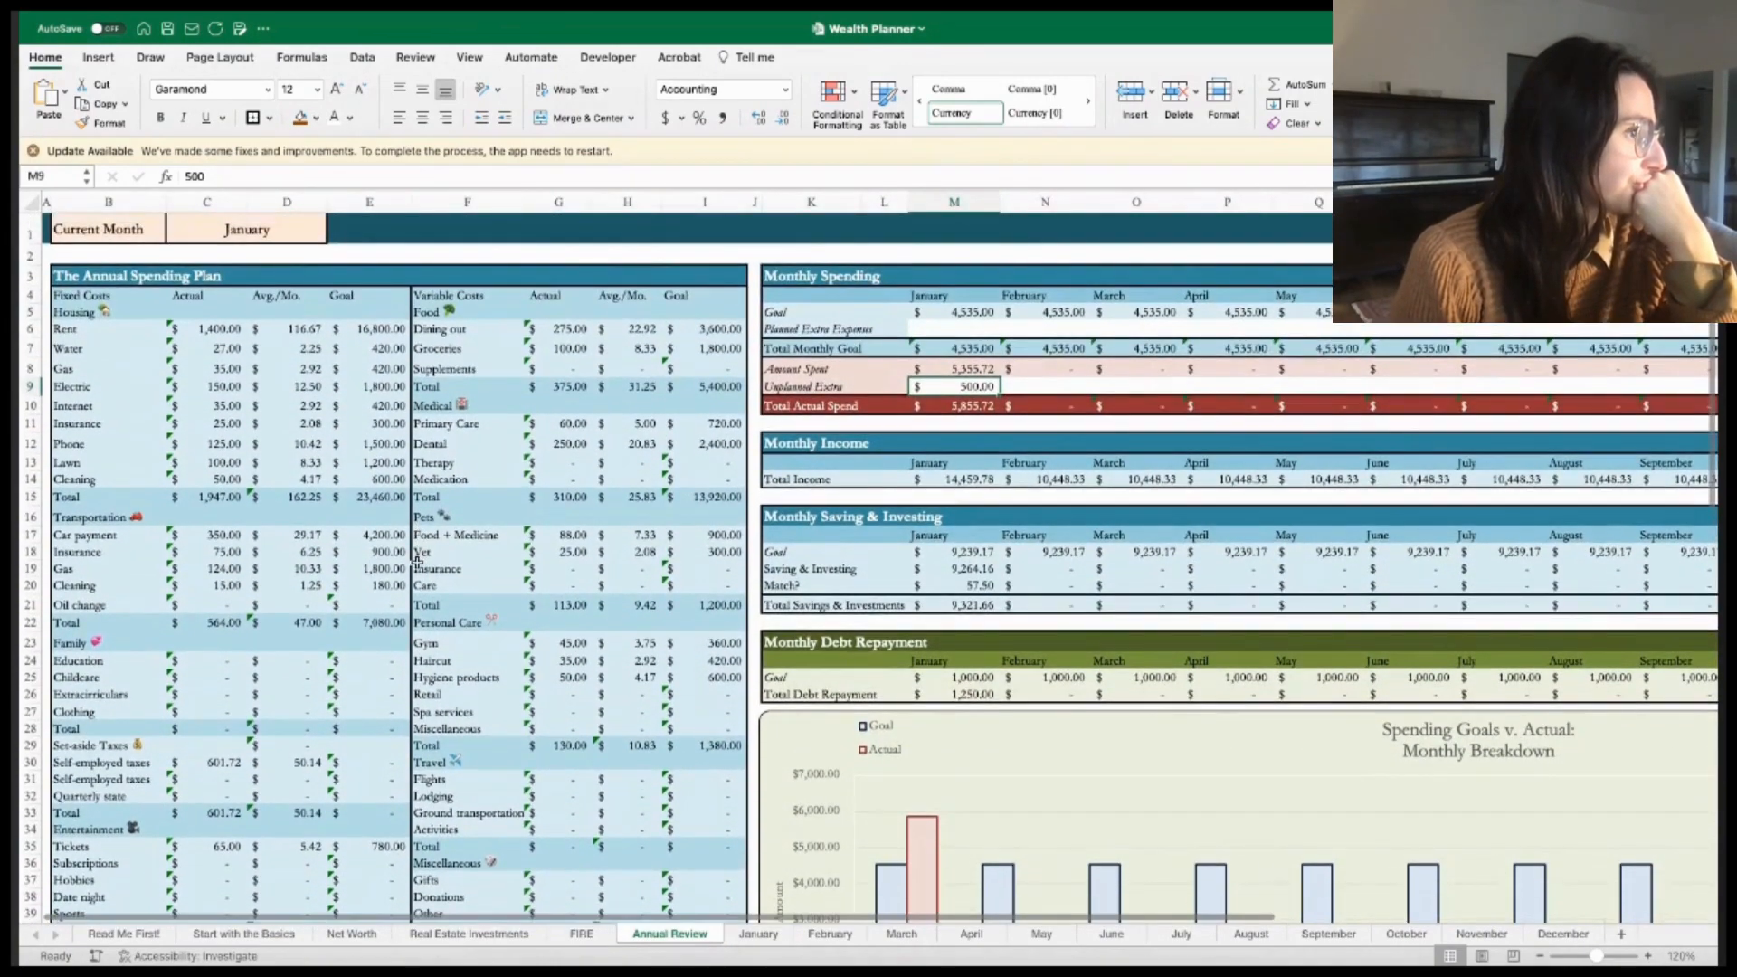
pyautogui.click(467, 551)
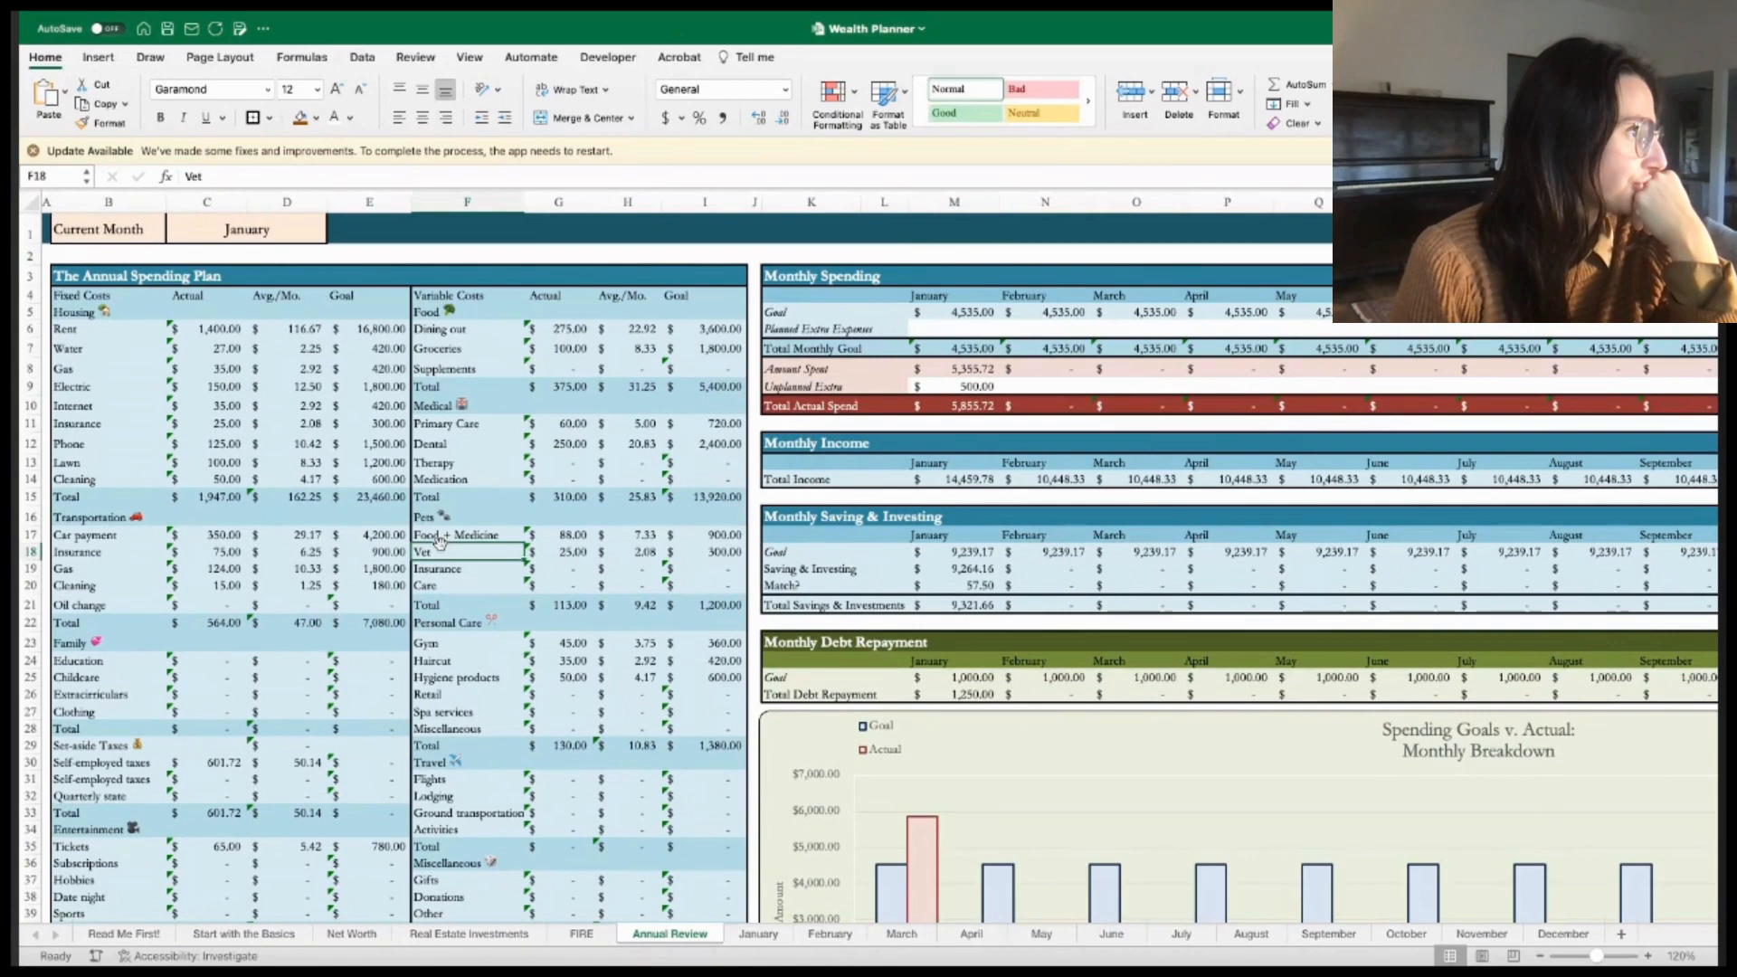
pyautogui.moveTo(440, 537)
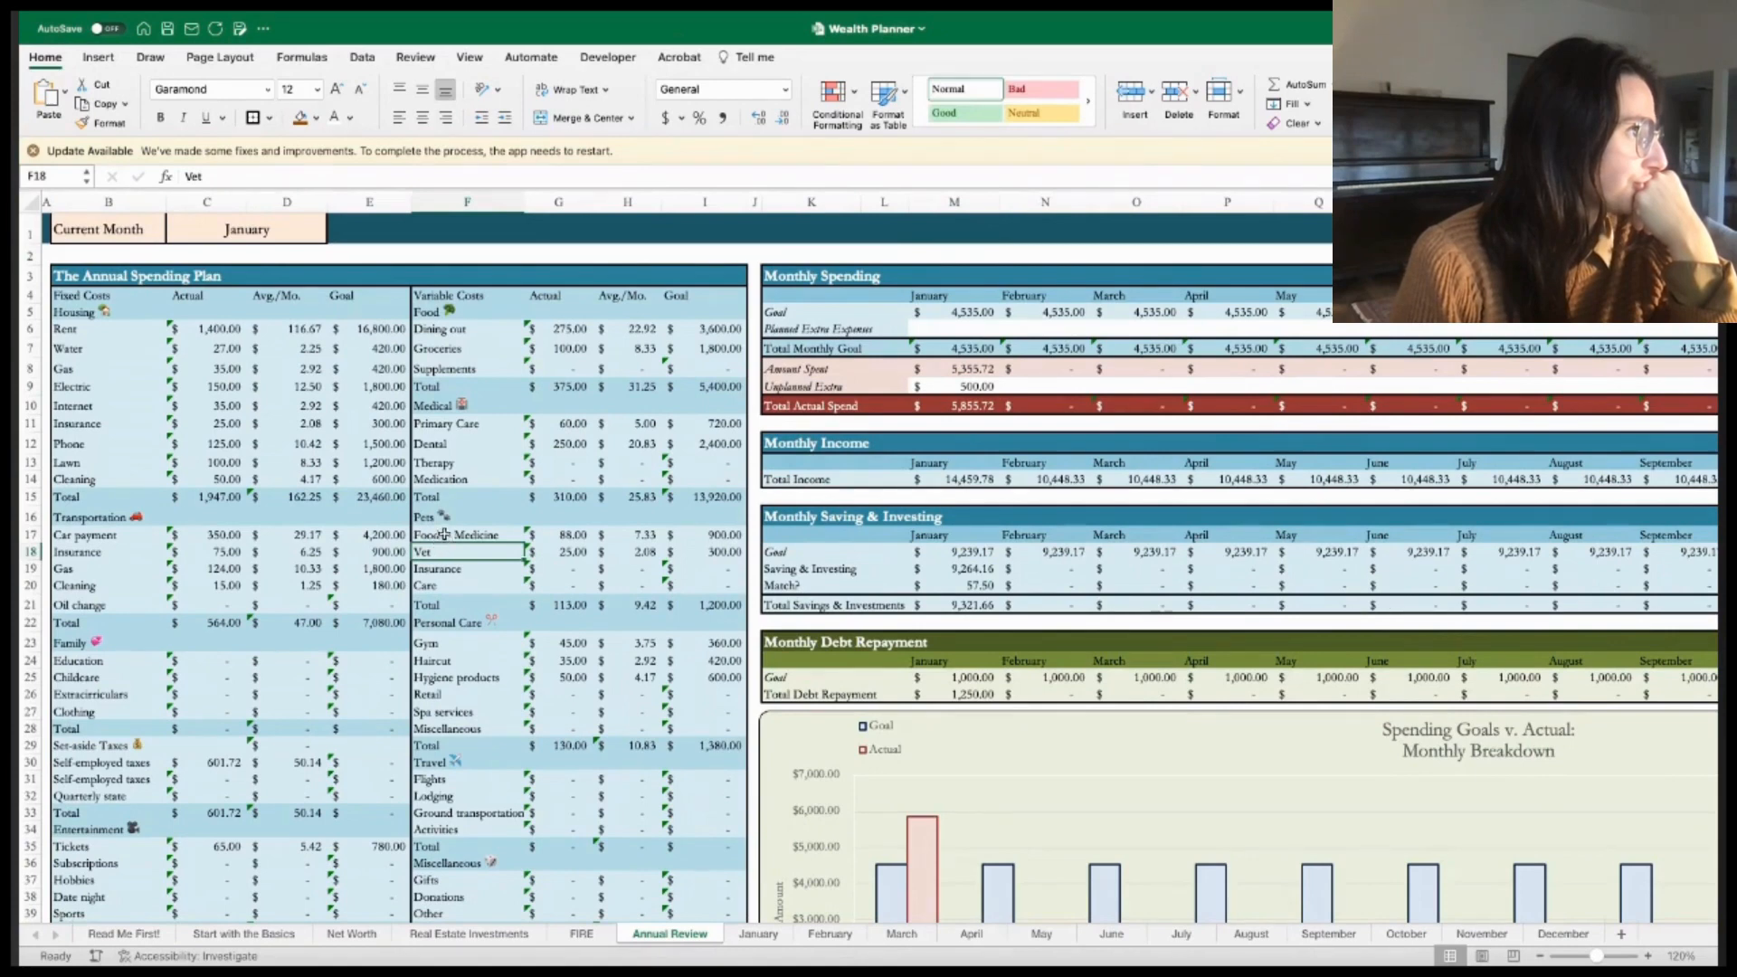
pyautogui.click(109, 329)
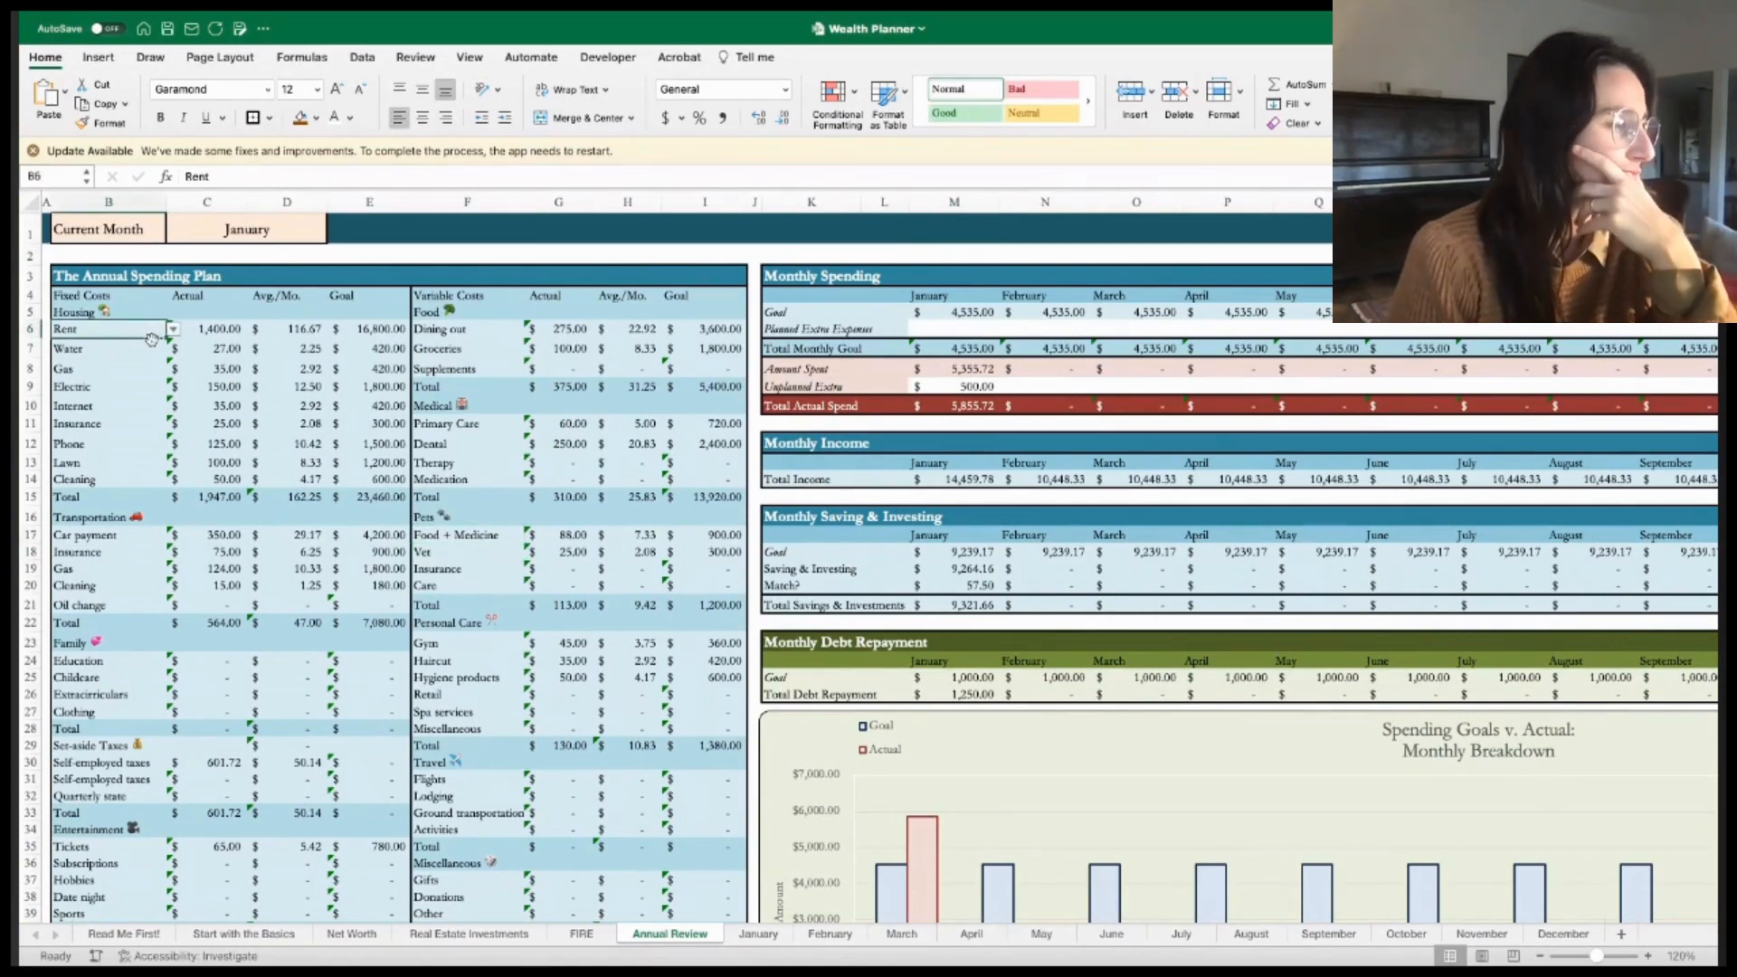
pyautogui.scroll(-3)
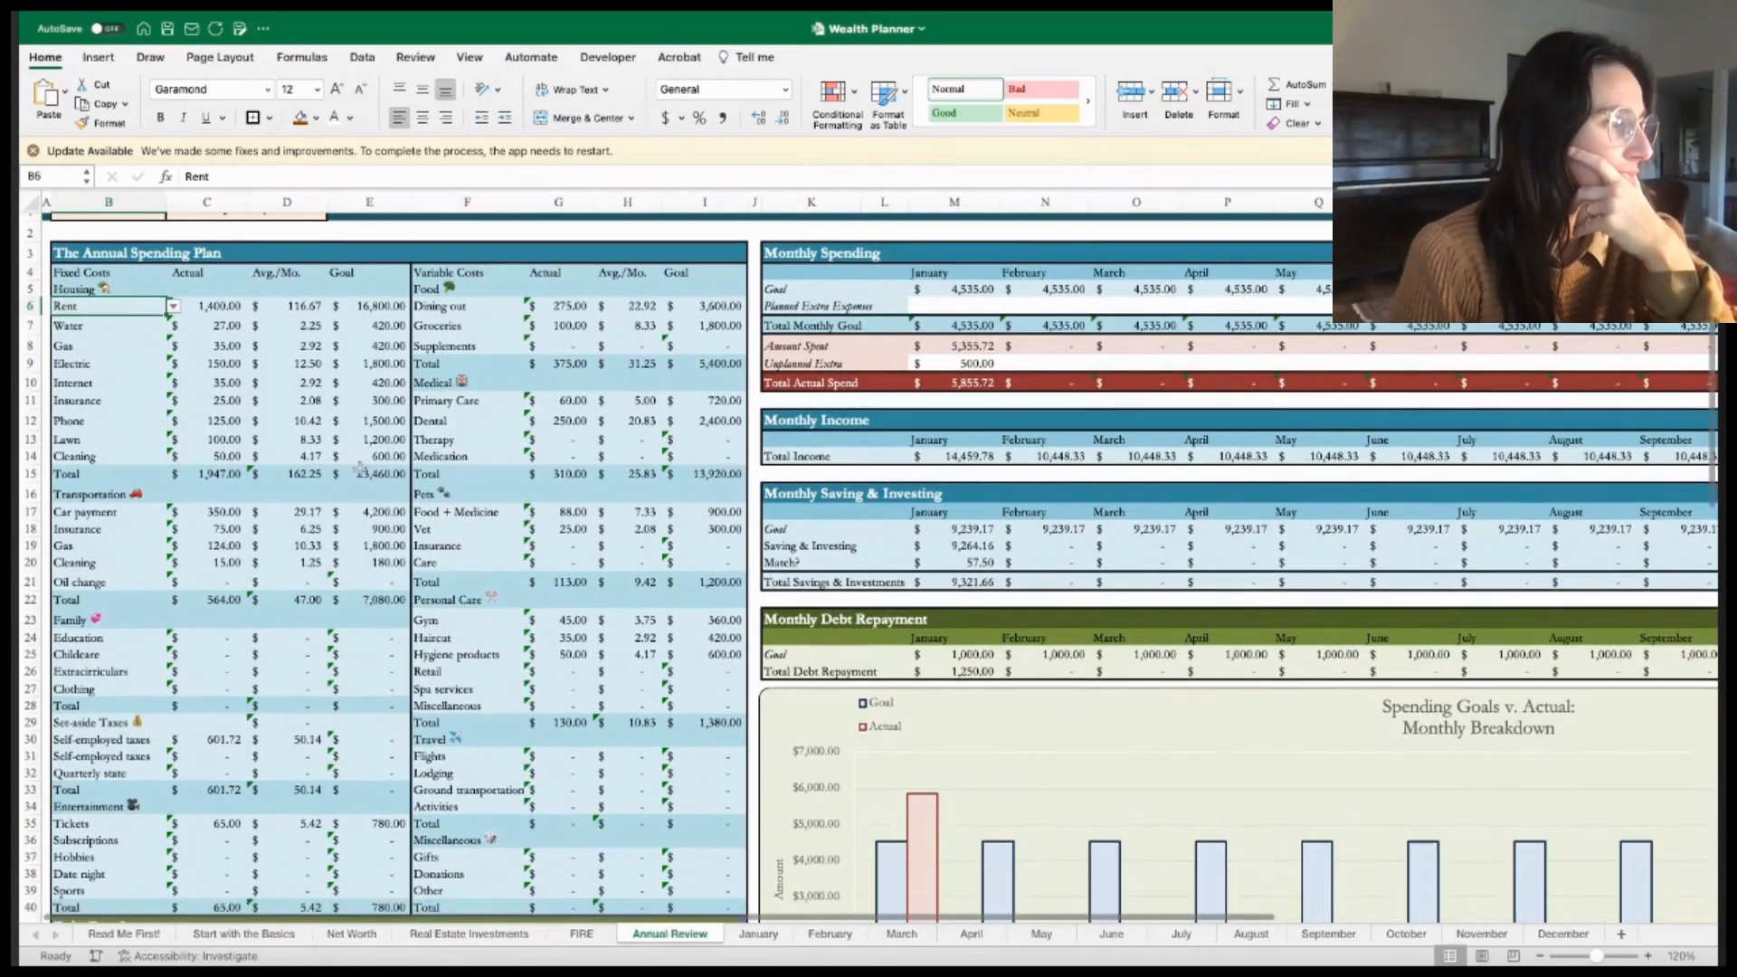
pyautogui.scroll(-3)
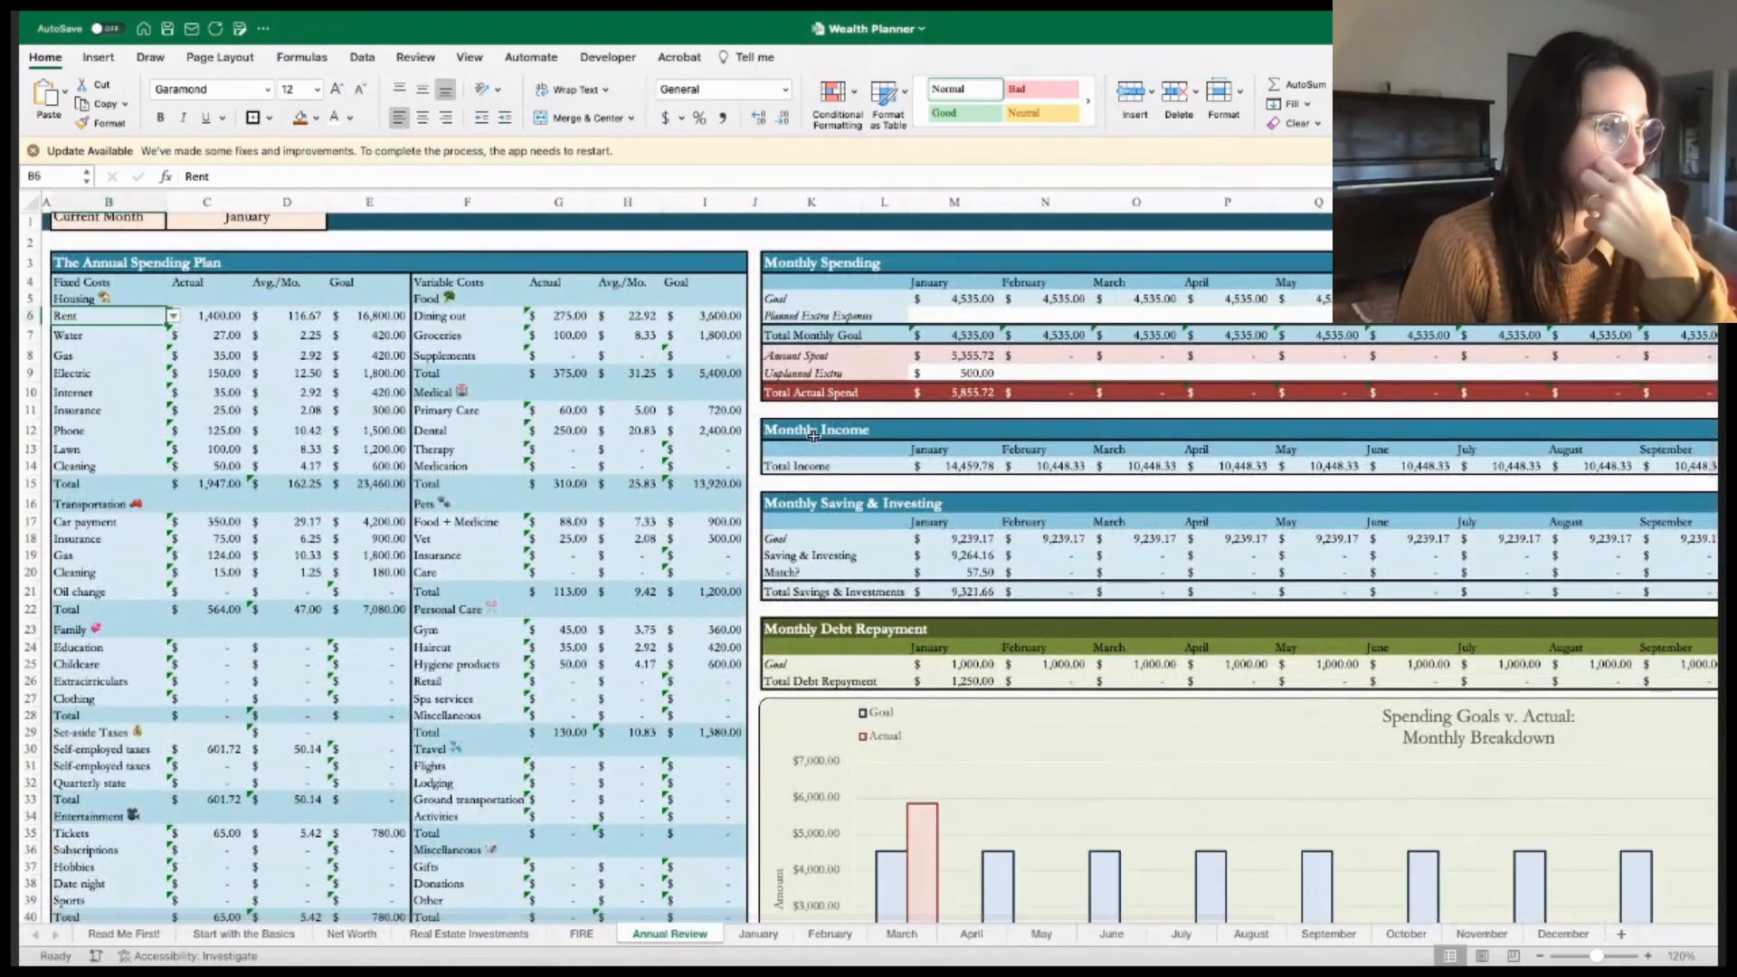
pyautogui.click(953, 465)
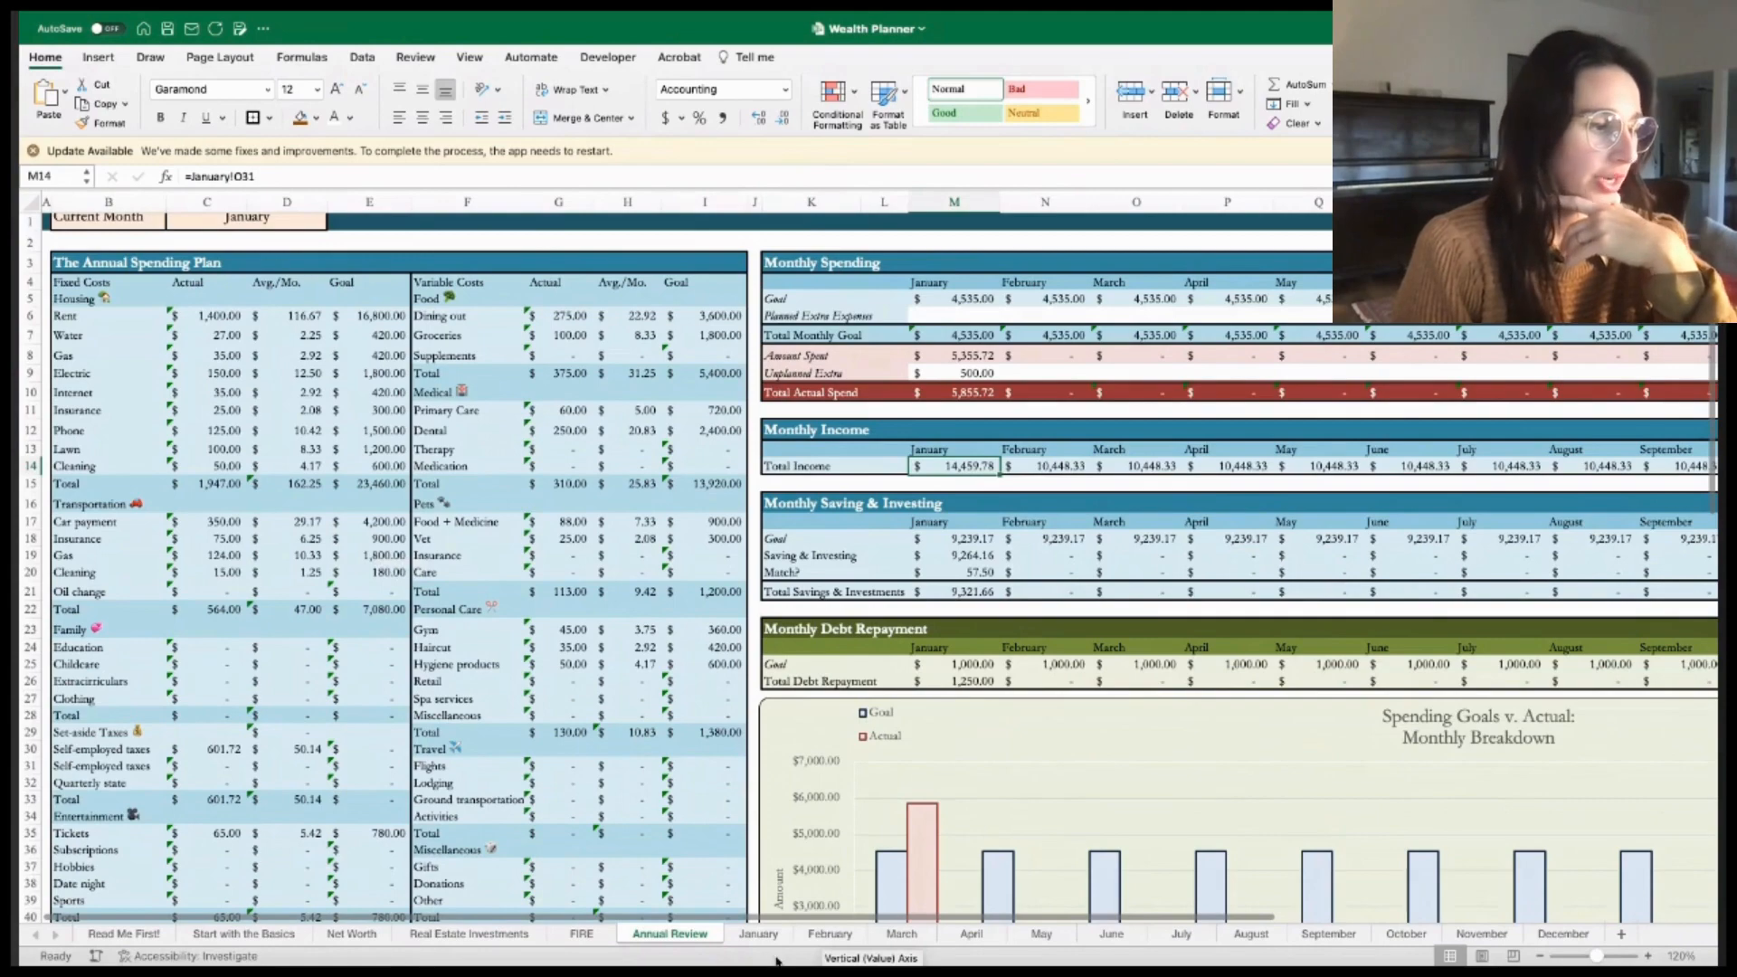
pyautogui.click(1043, 465)
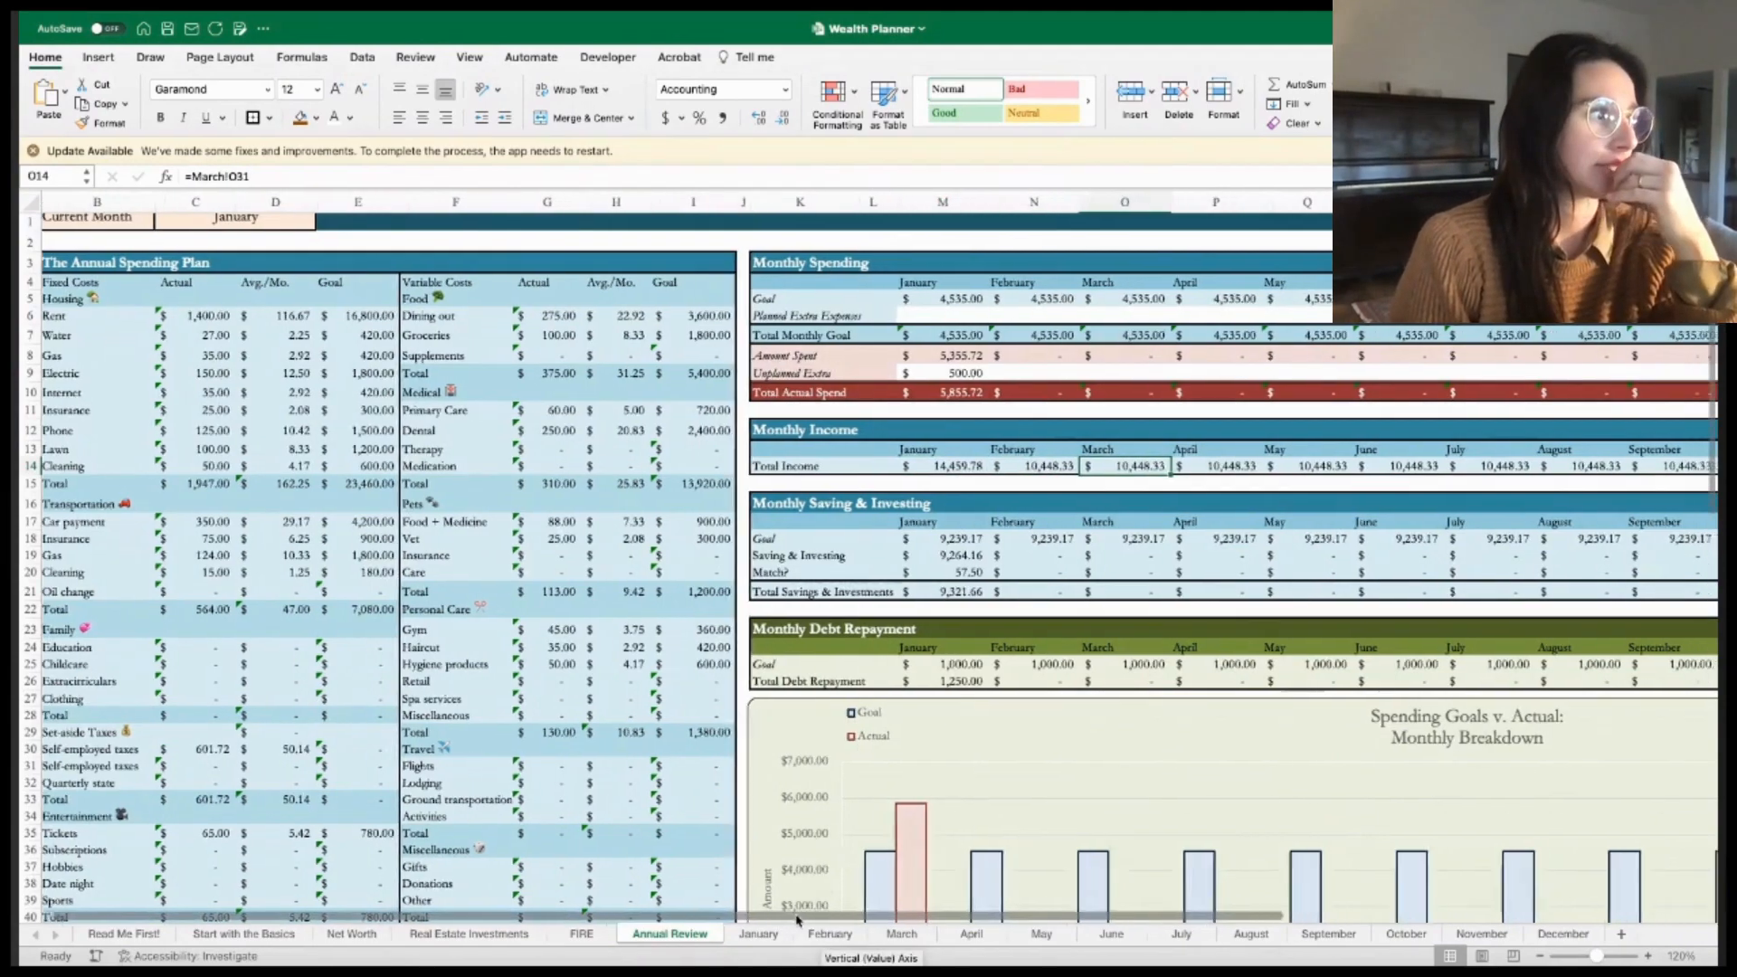
pyautogui.hscroll(3)
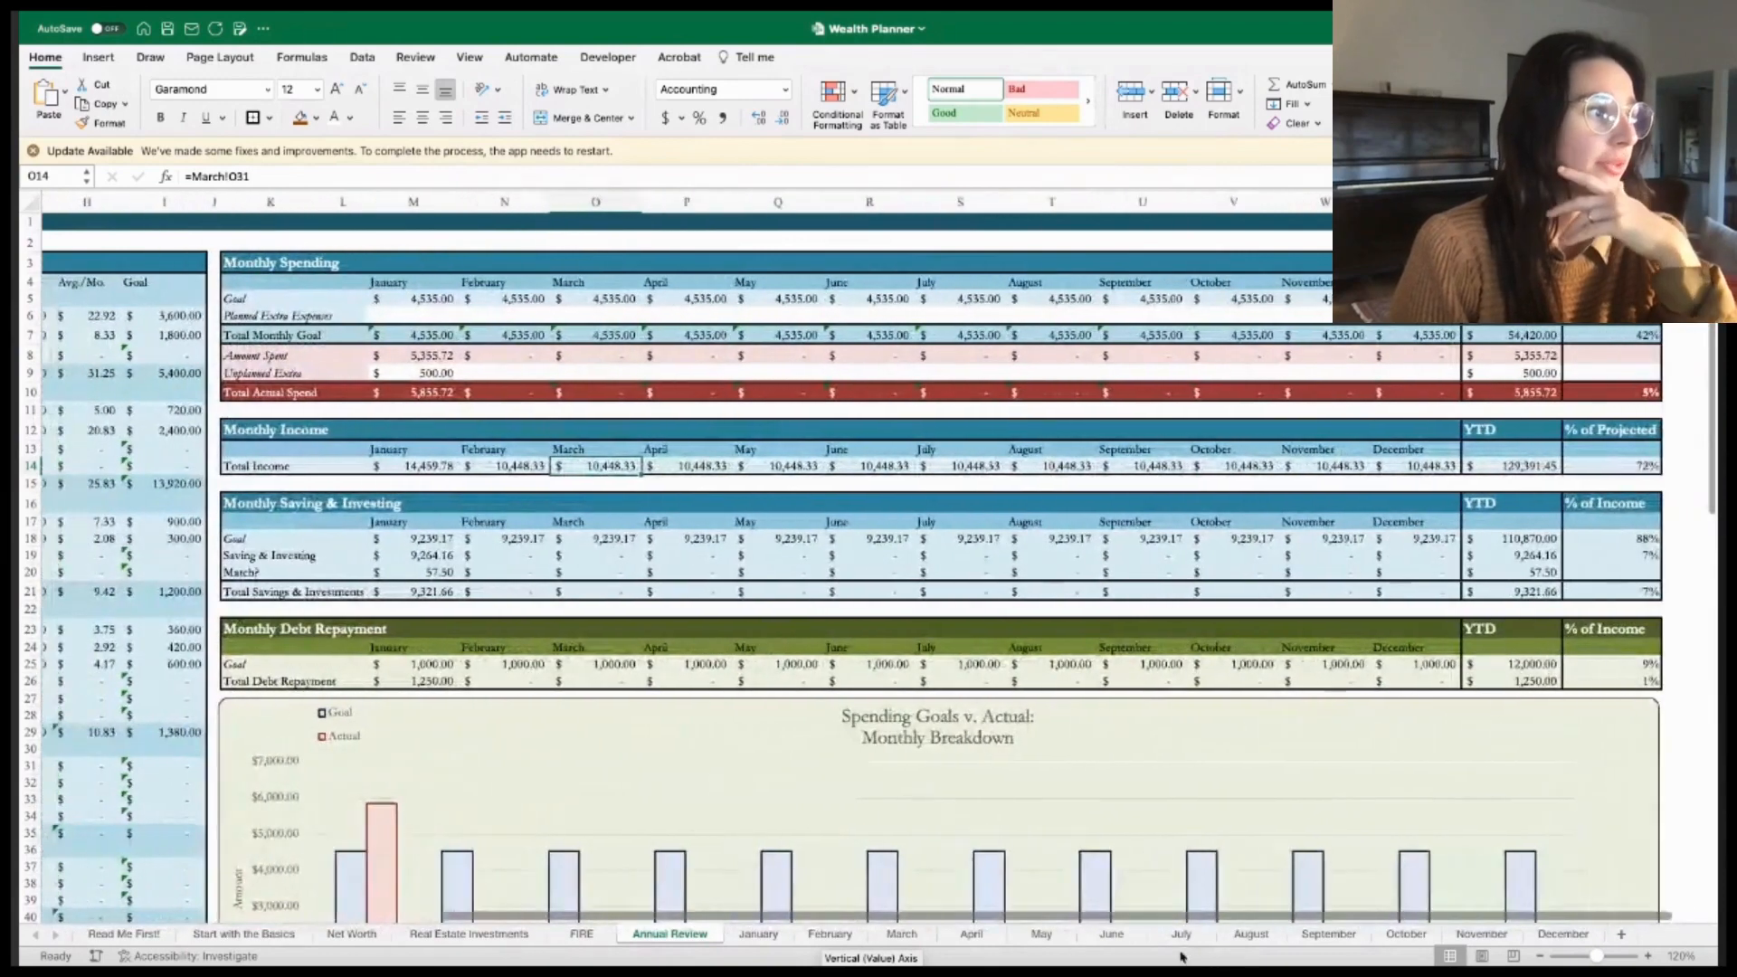
pyautogui.hscroll(-3)
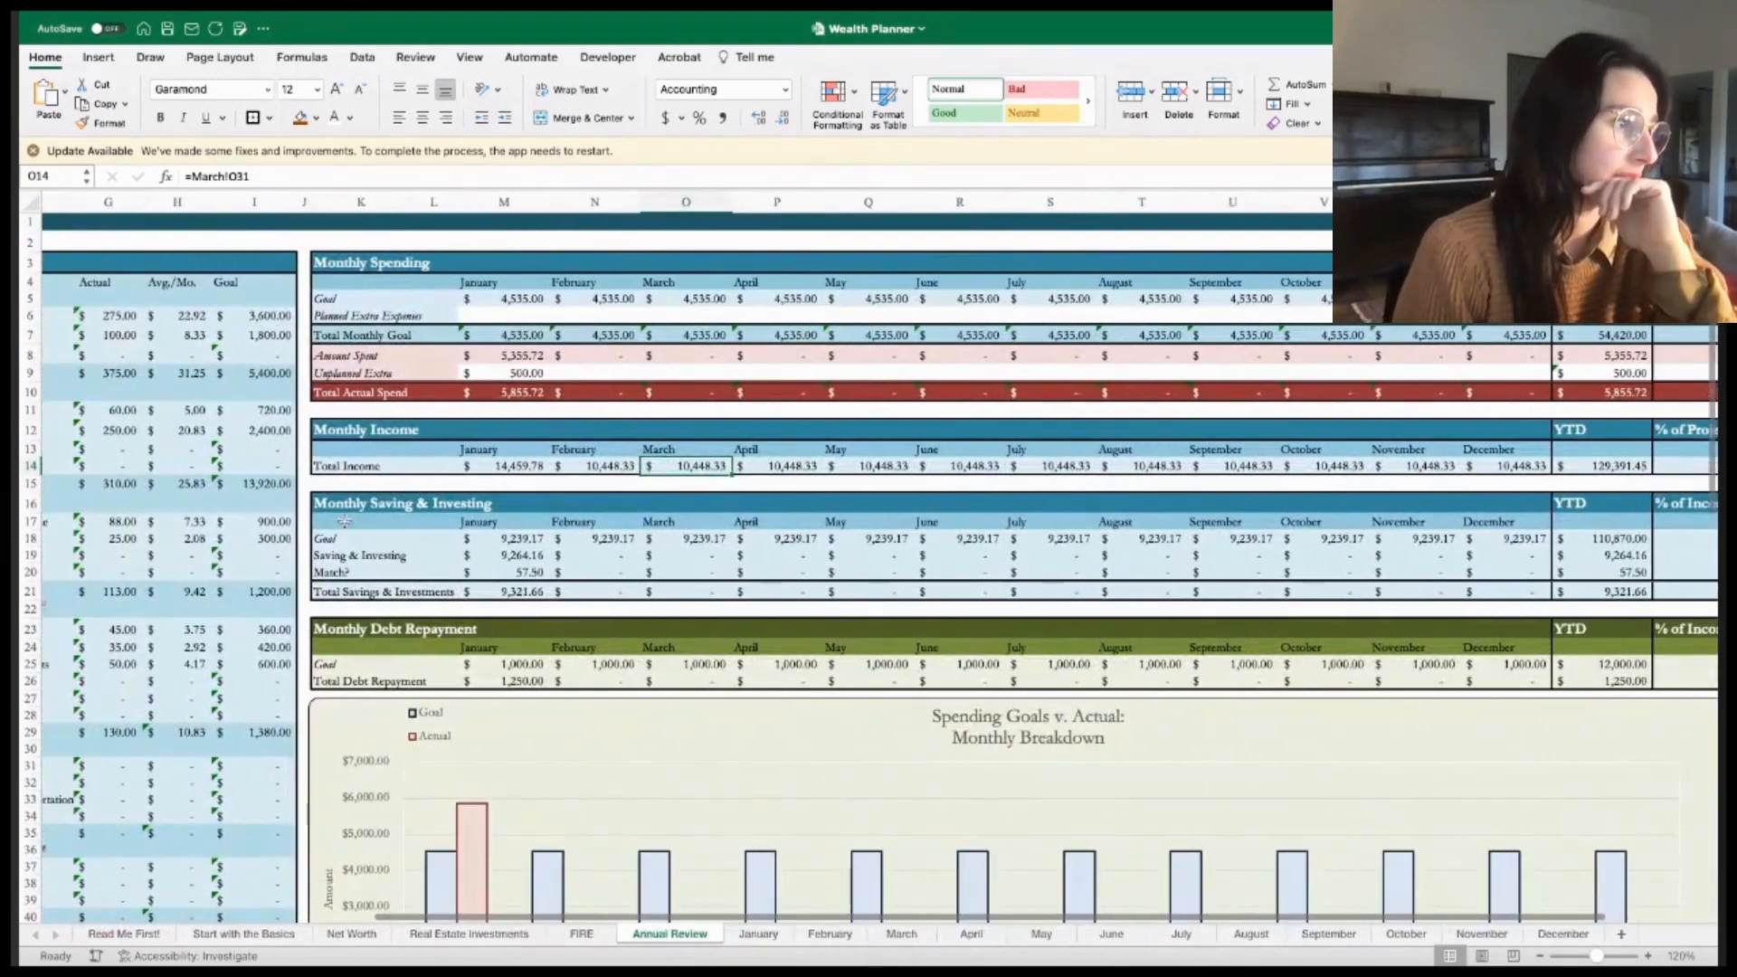
pyautogui.click(504, 538)
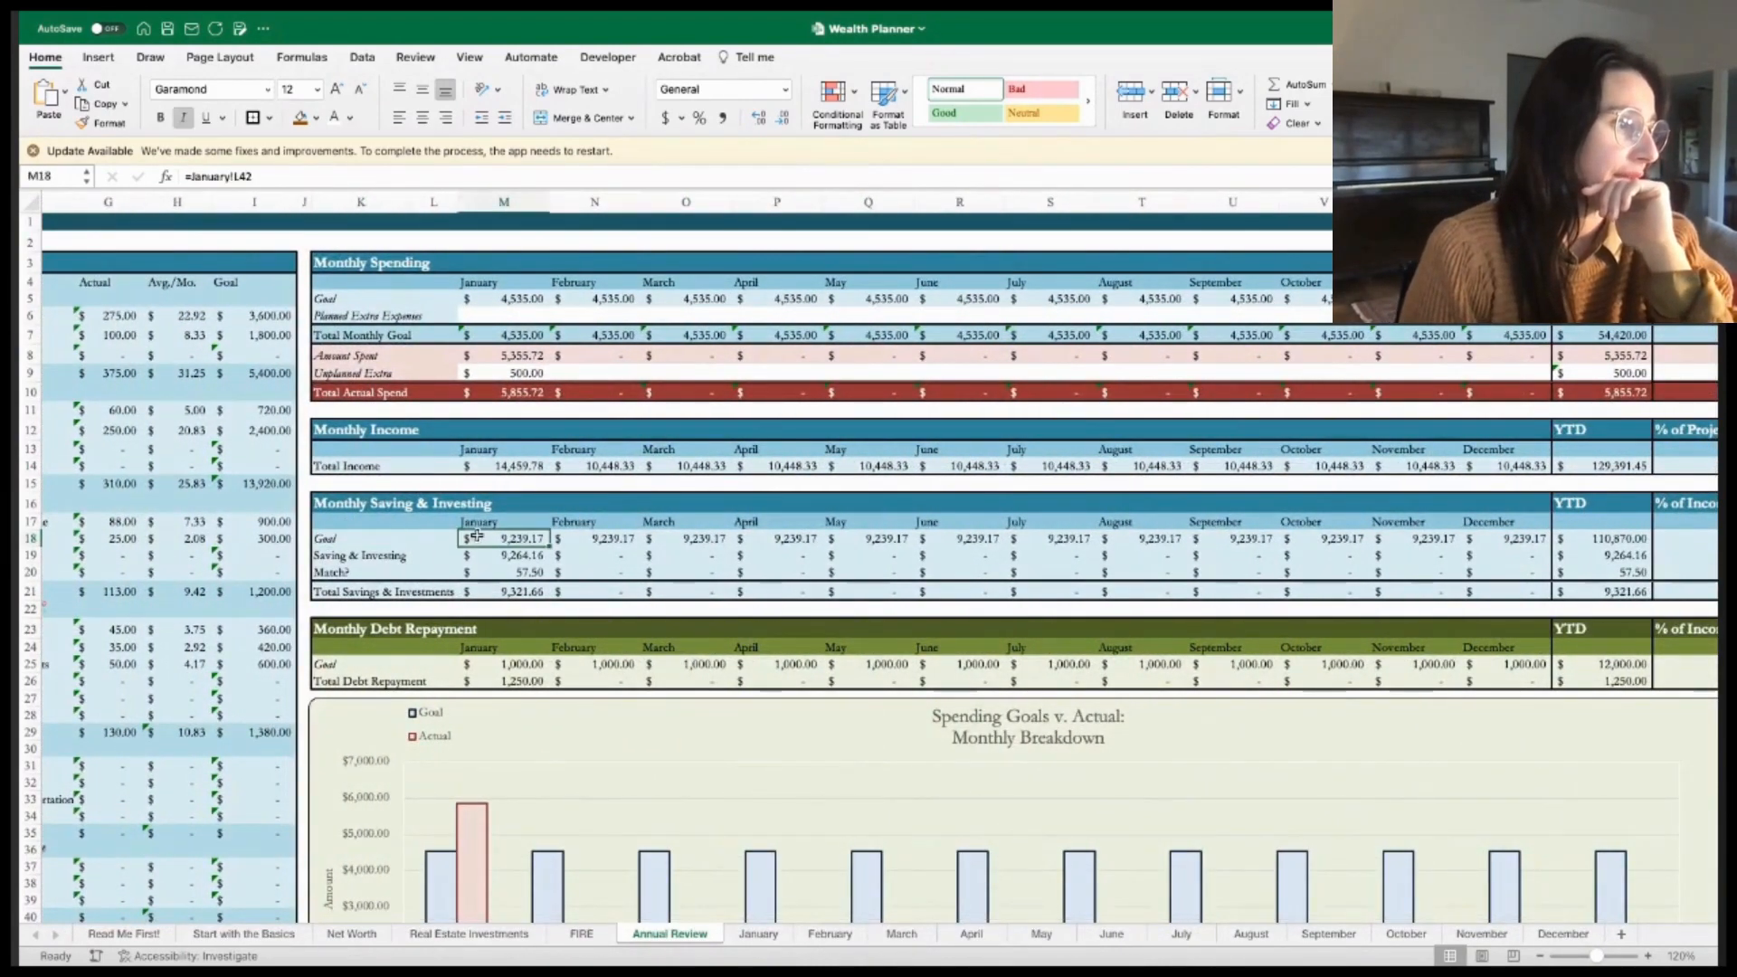
pyautogui.click(715, 89)
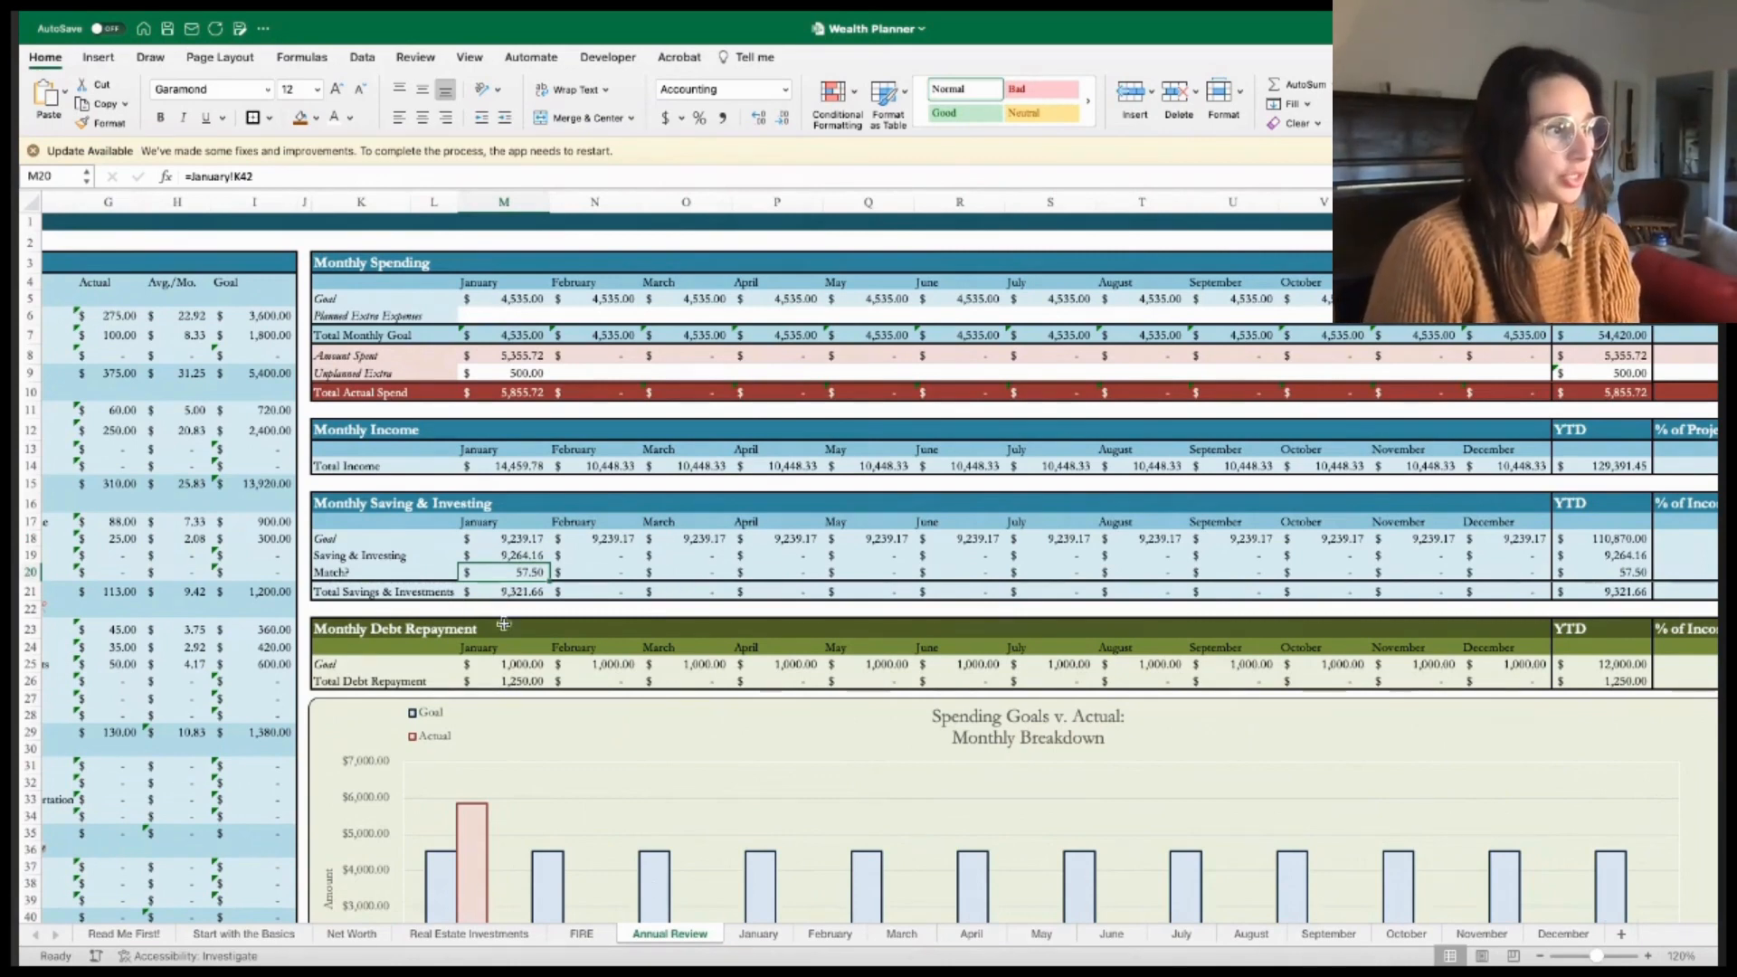
pyautogui.click(756, 933)
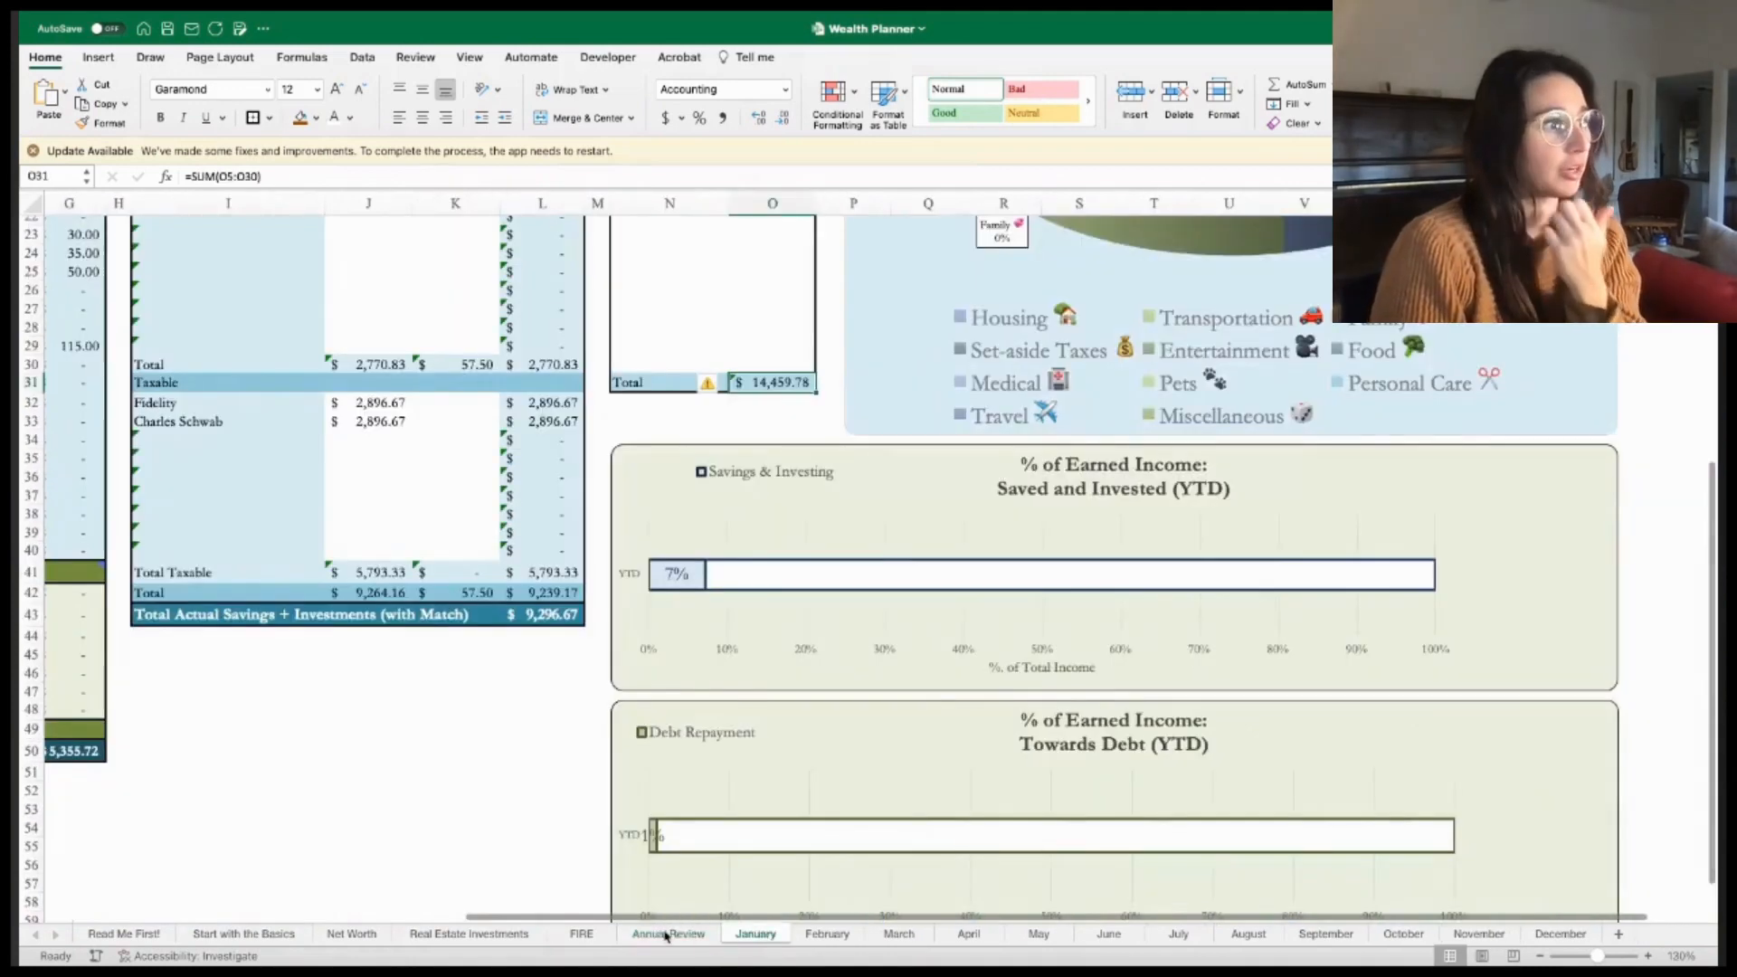
pyautogui.click(667, 933)
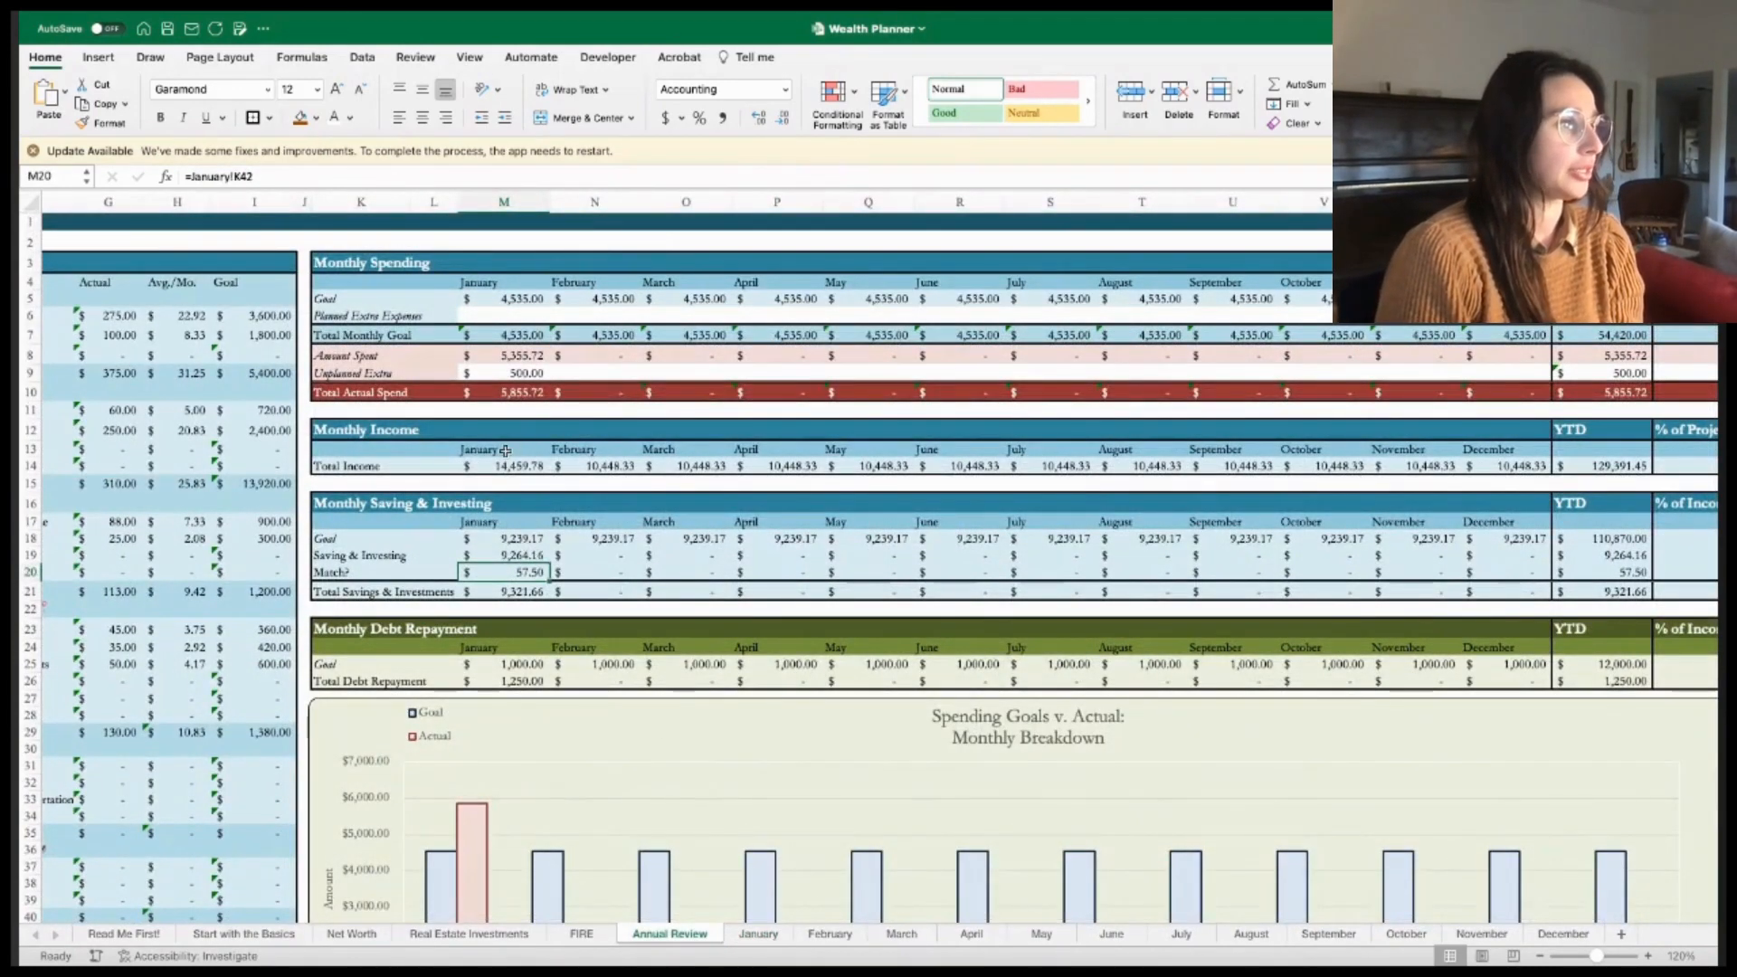
pyautogui.click(503, 465)
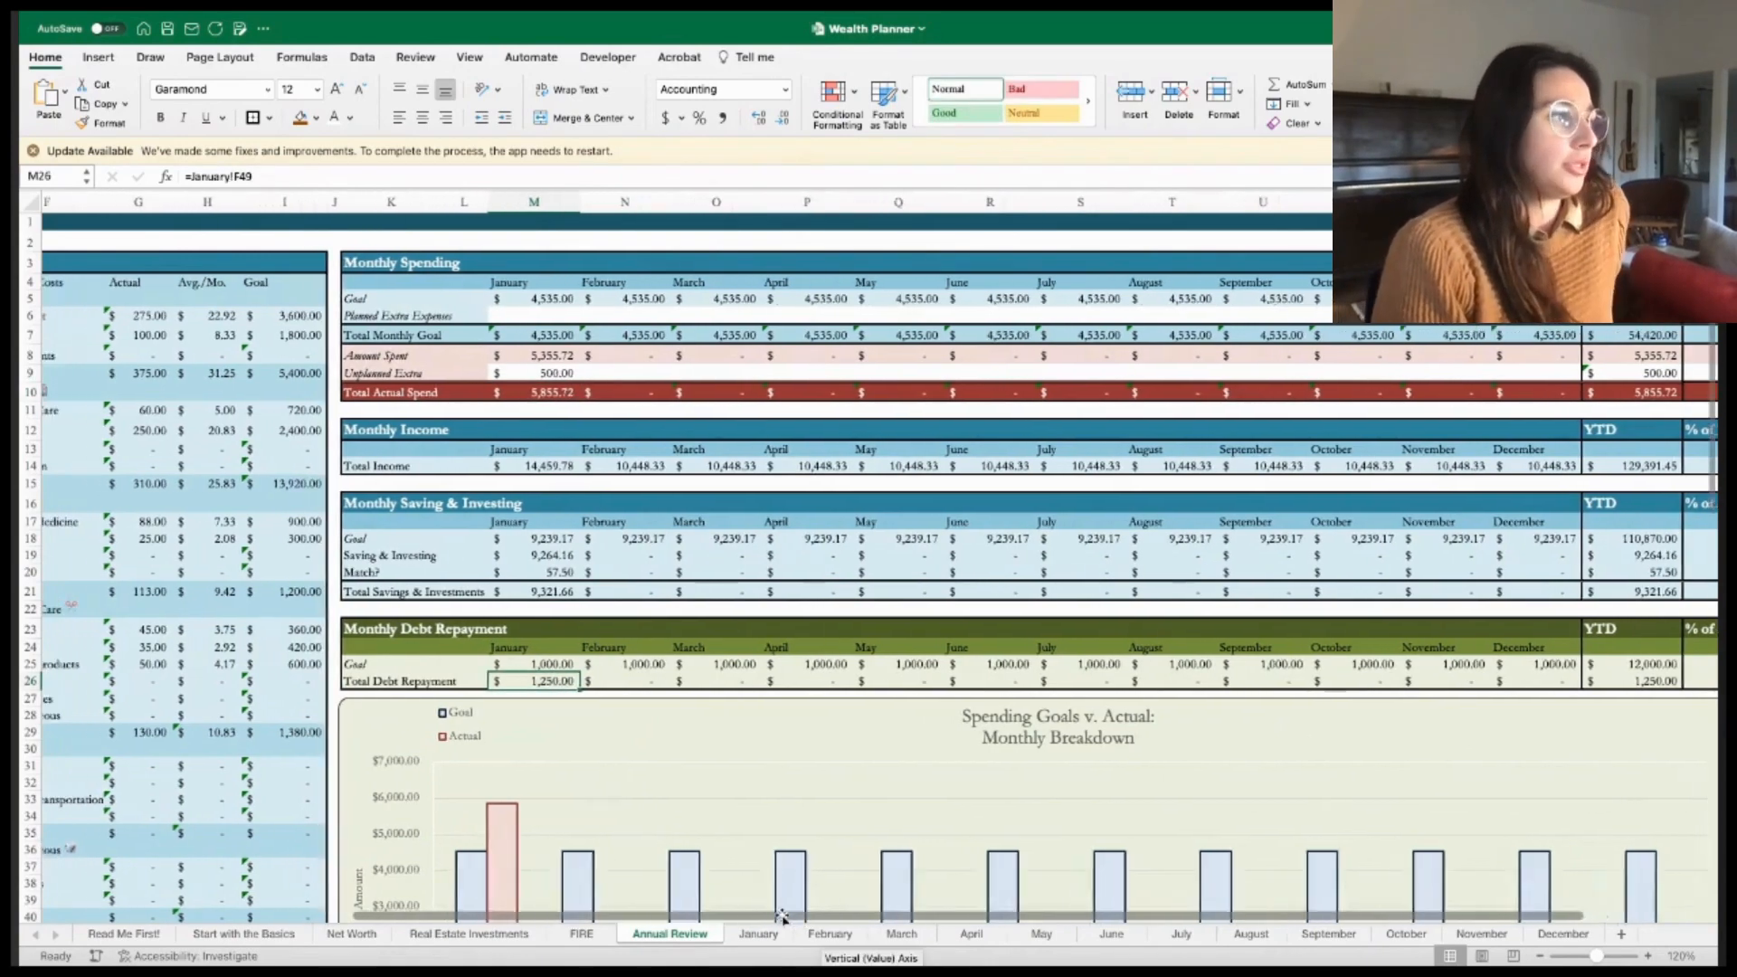
pyautogui.hscroll(-3)
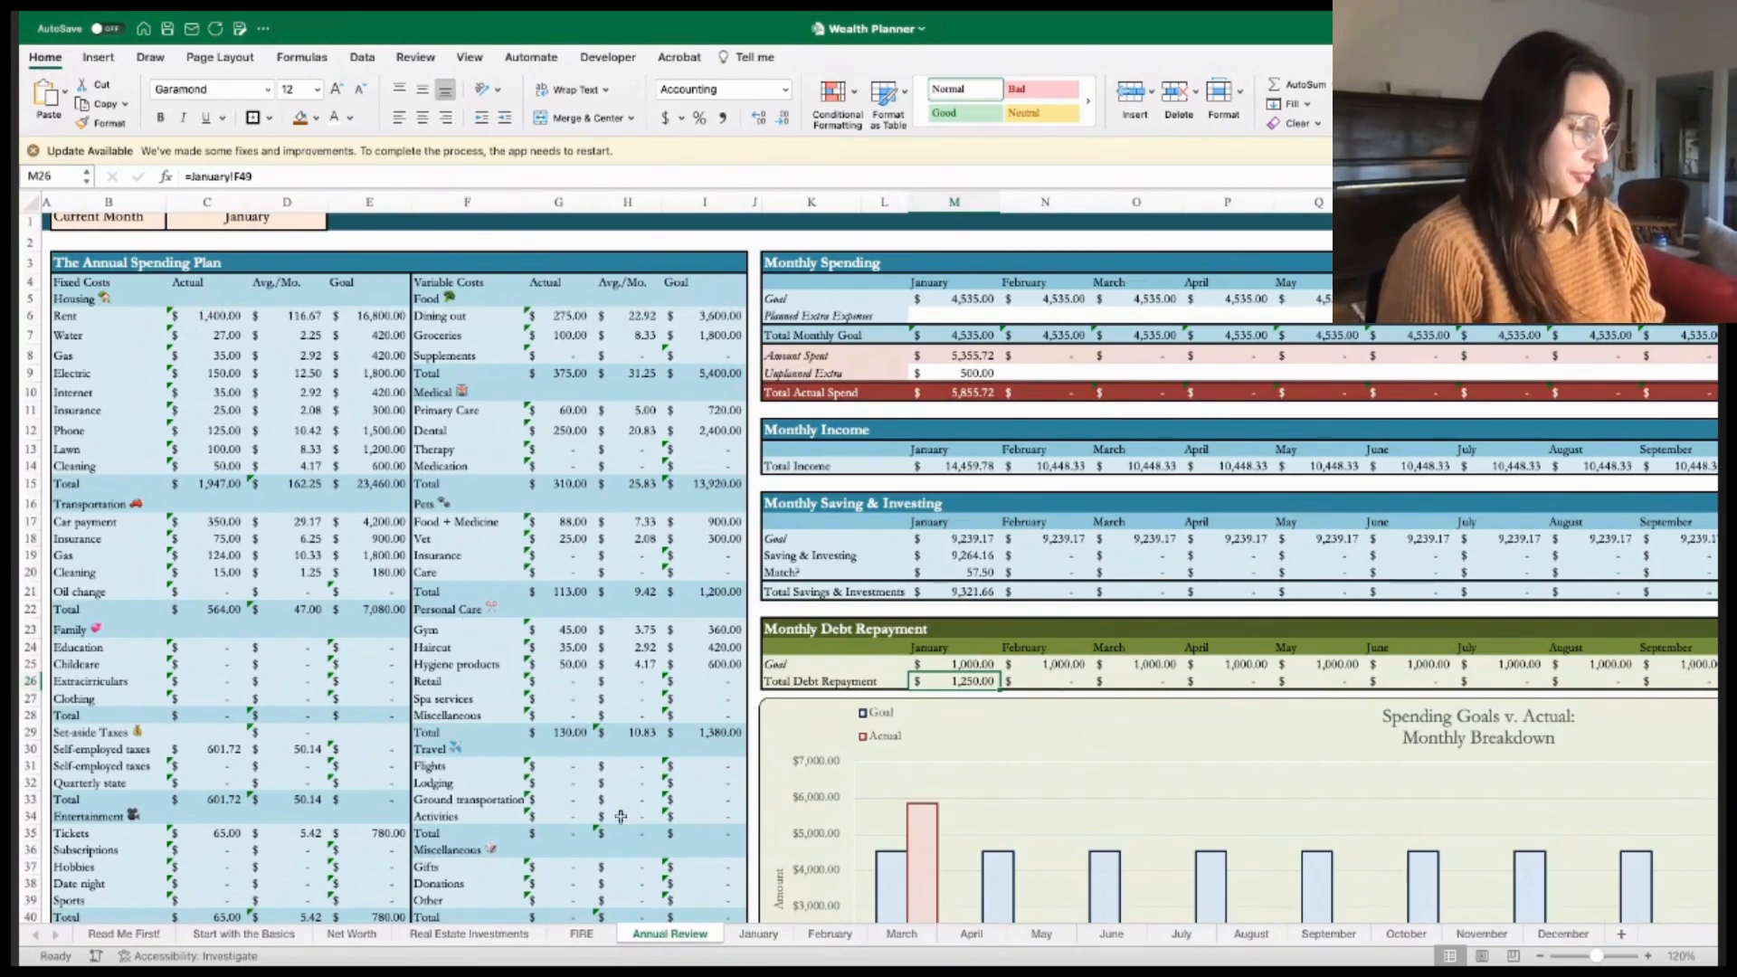
pyautogui.click(827, 934)
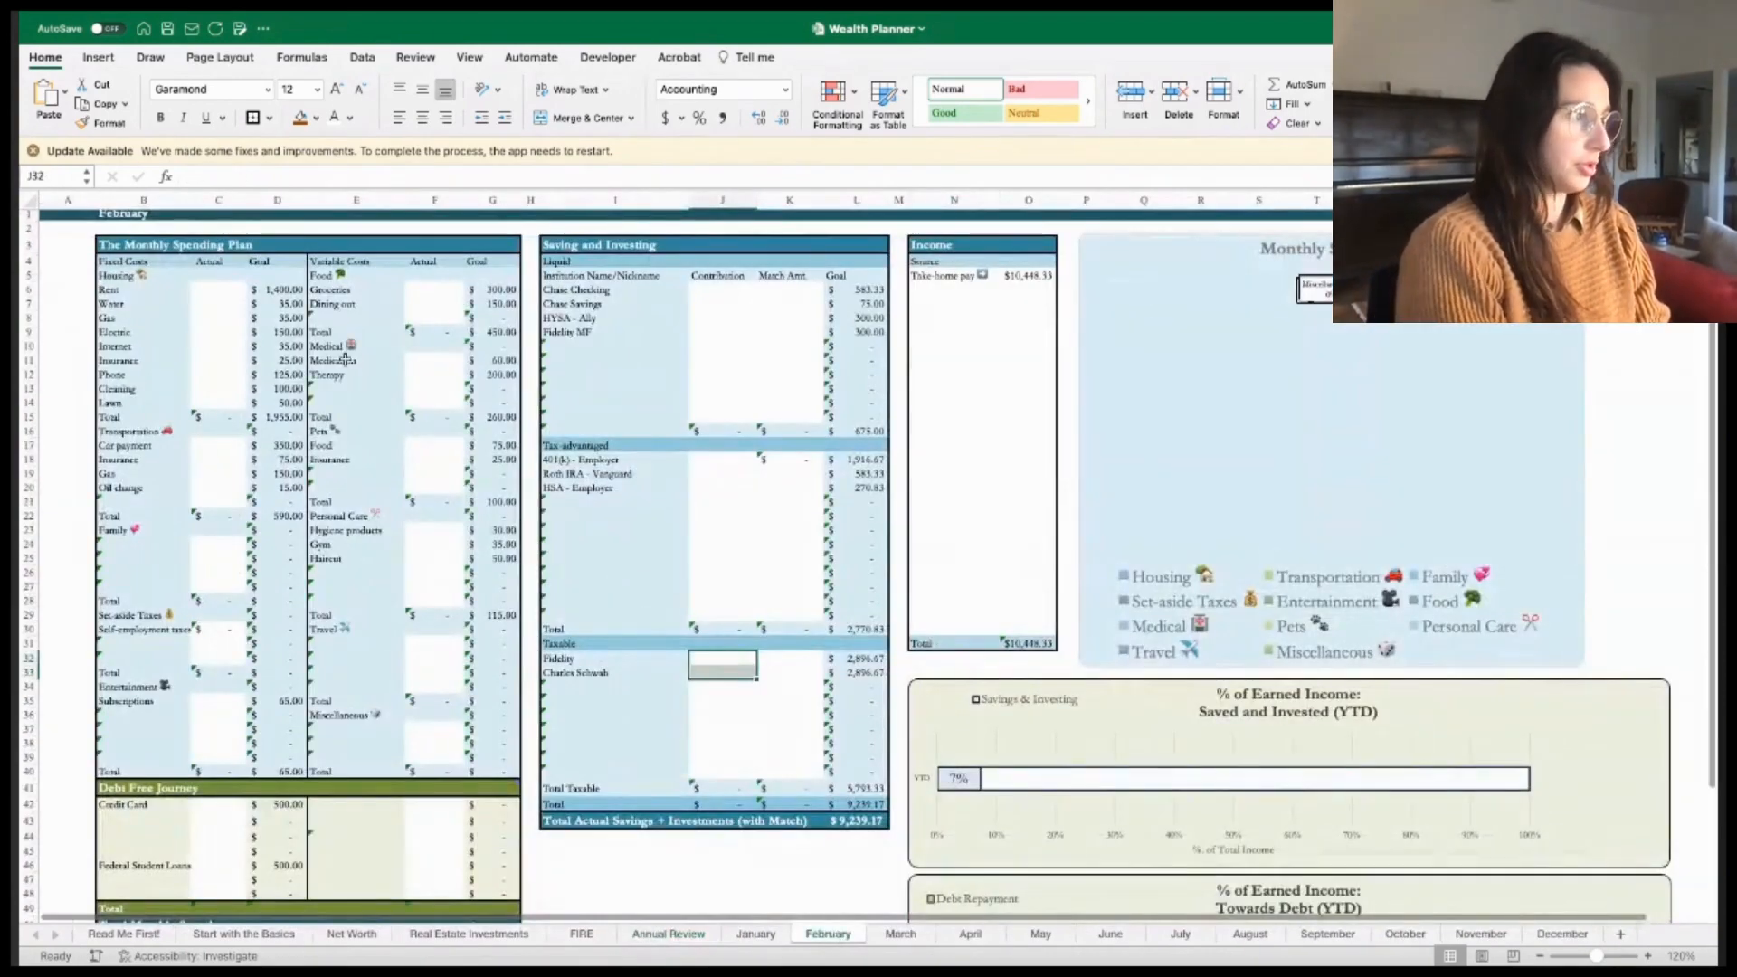
pyautogui.click(218, 288)
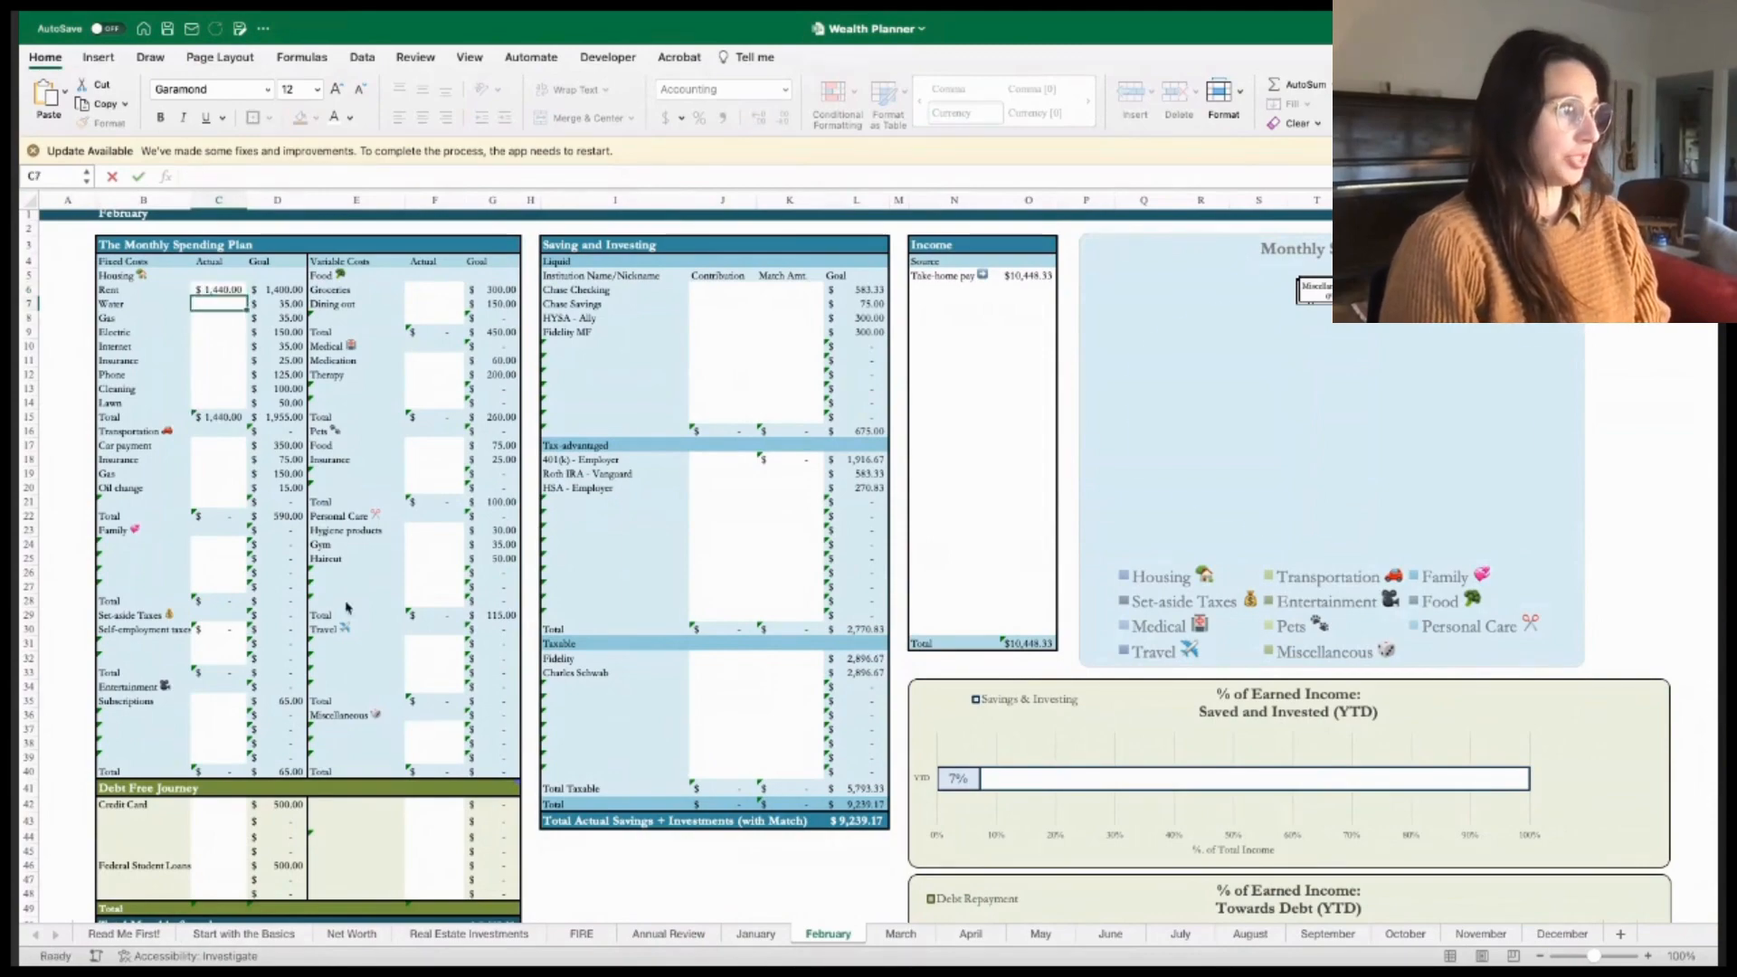
pyautogui.click(668, 933)
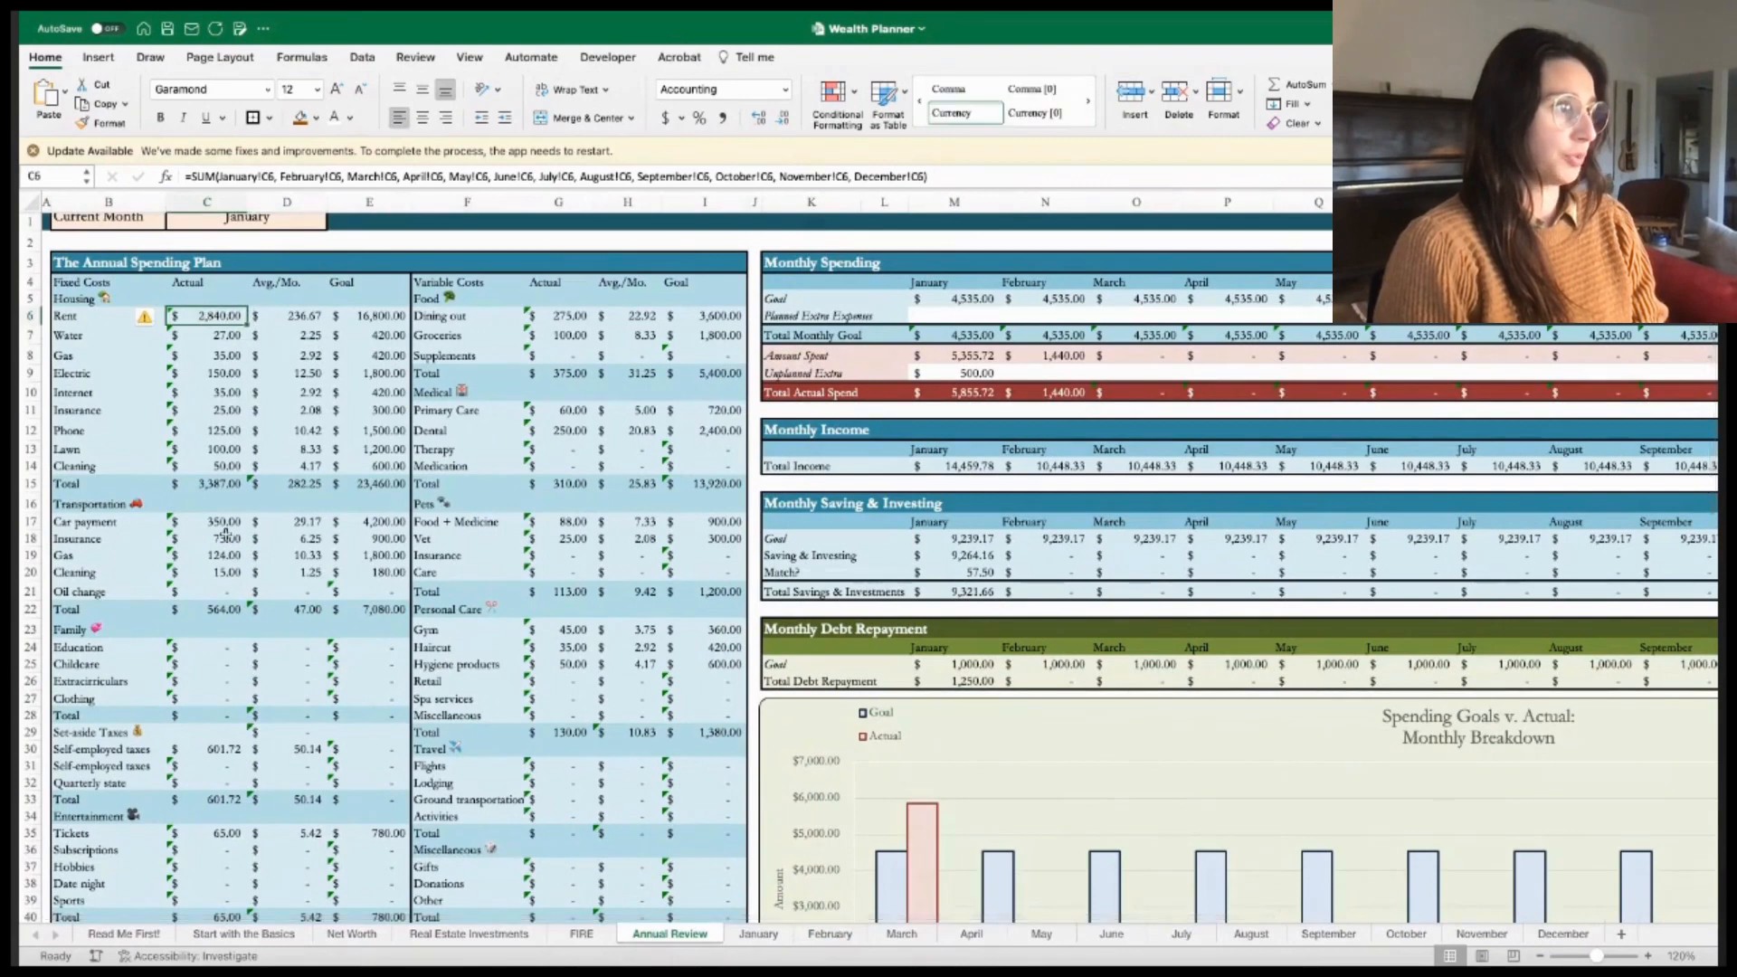
pyautogui.click(206, 334)
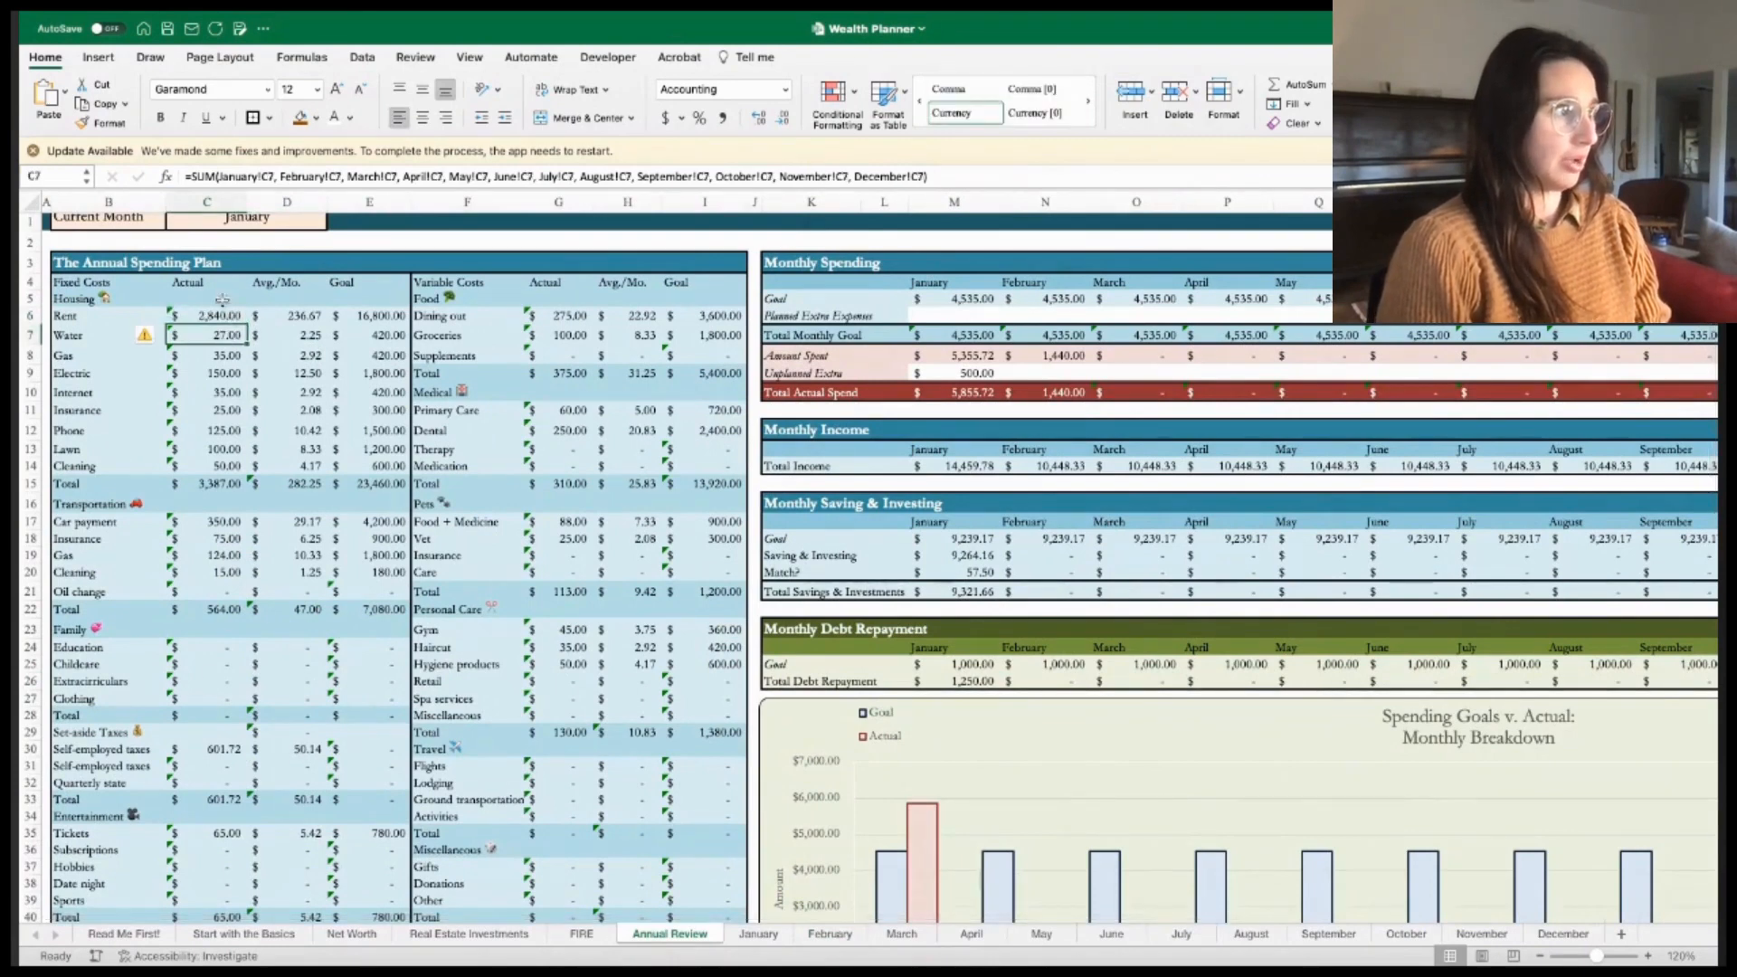
pyautogui.click(206, 316)
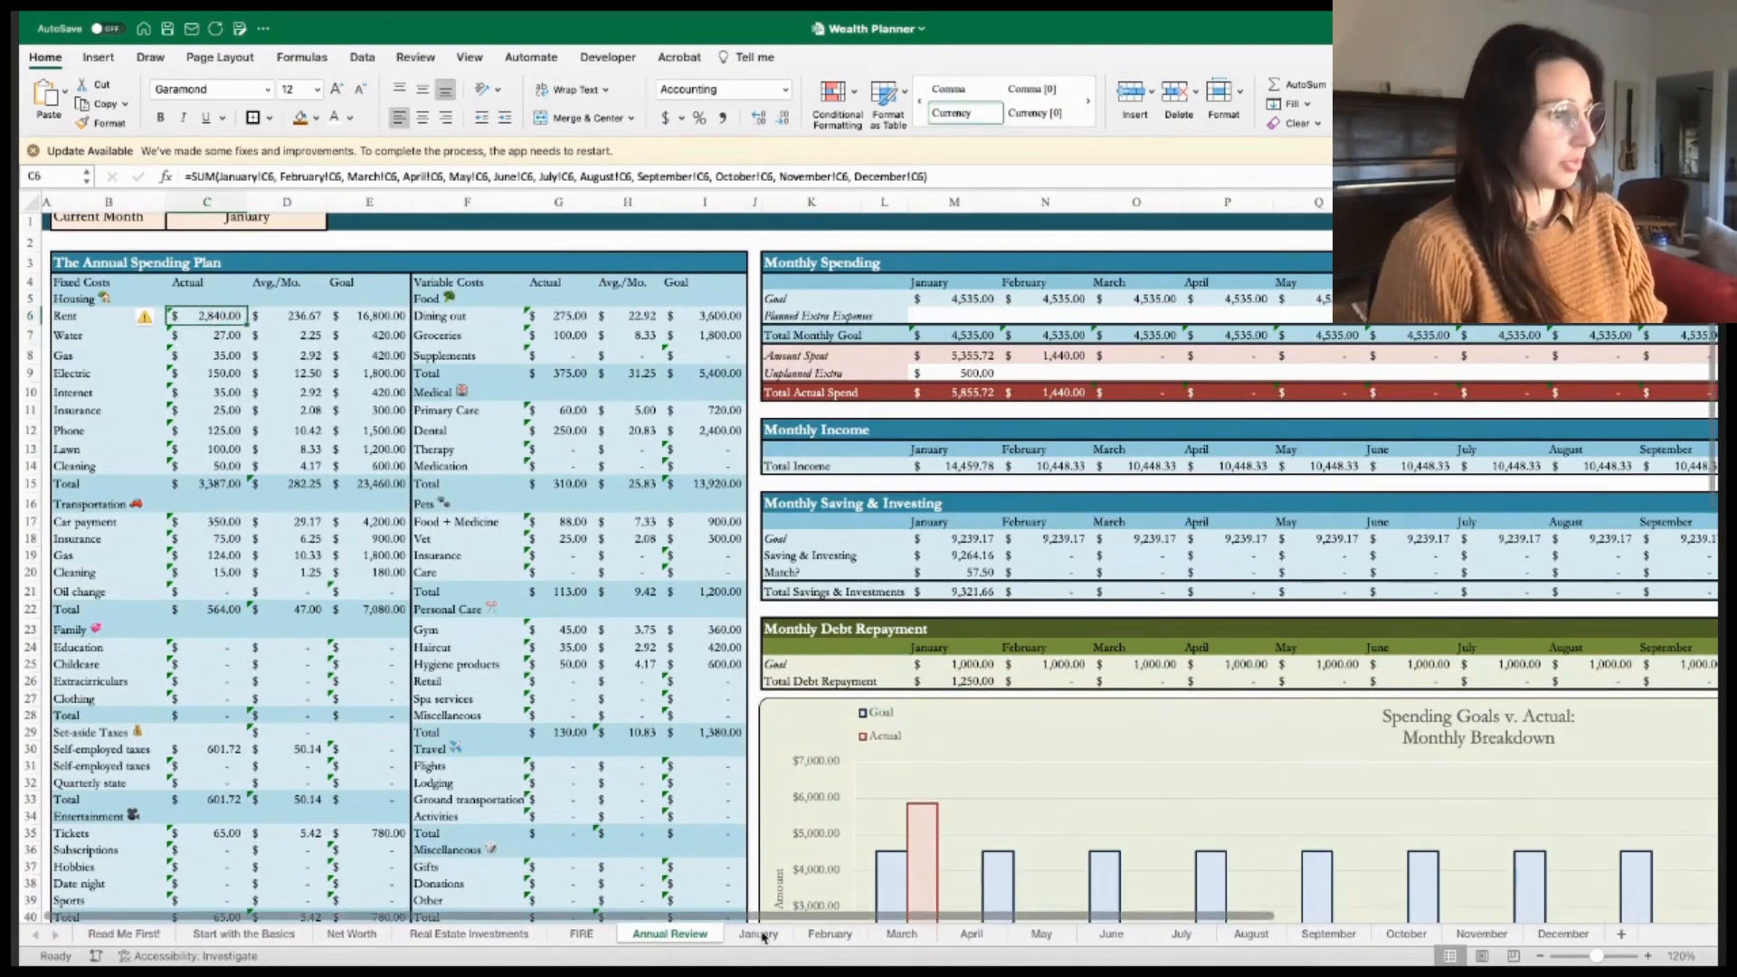
pyautogui.click(827, 934)
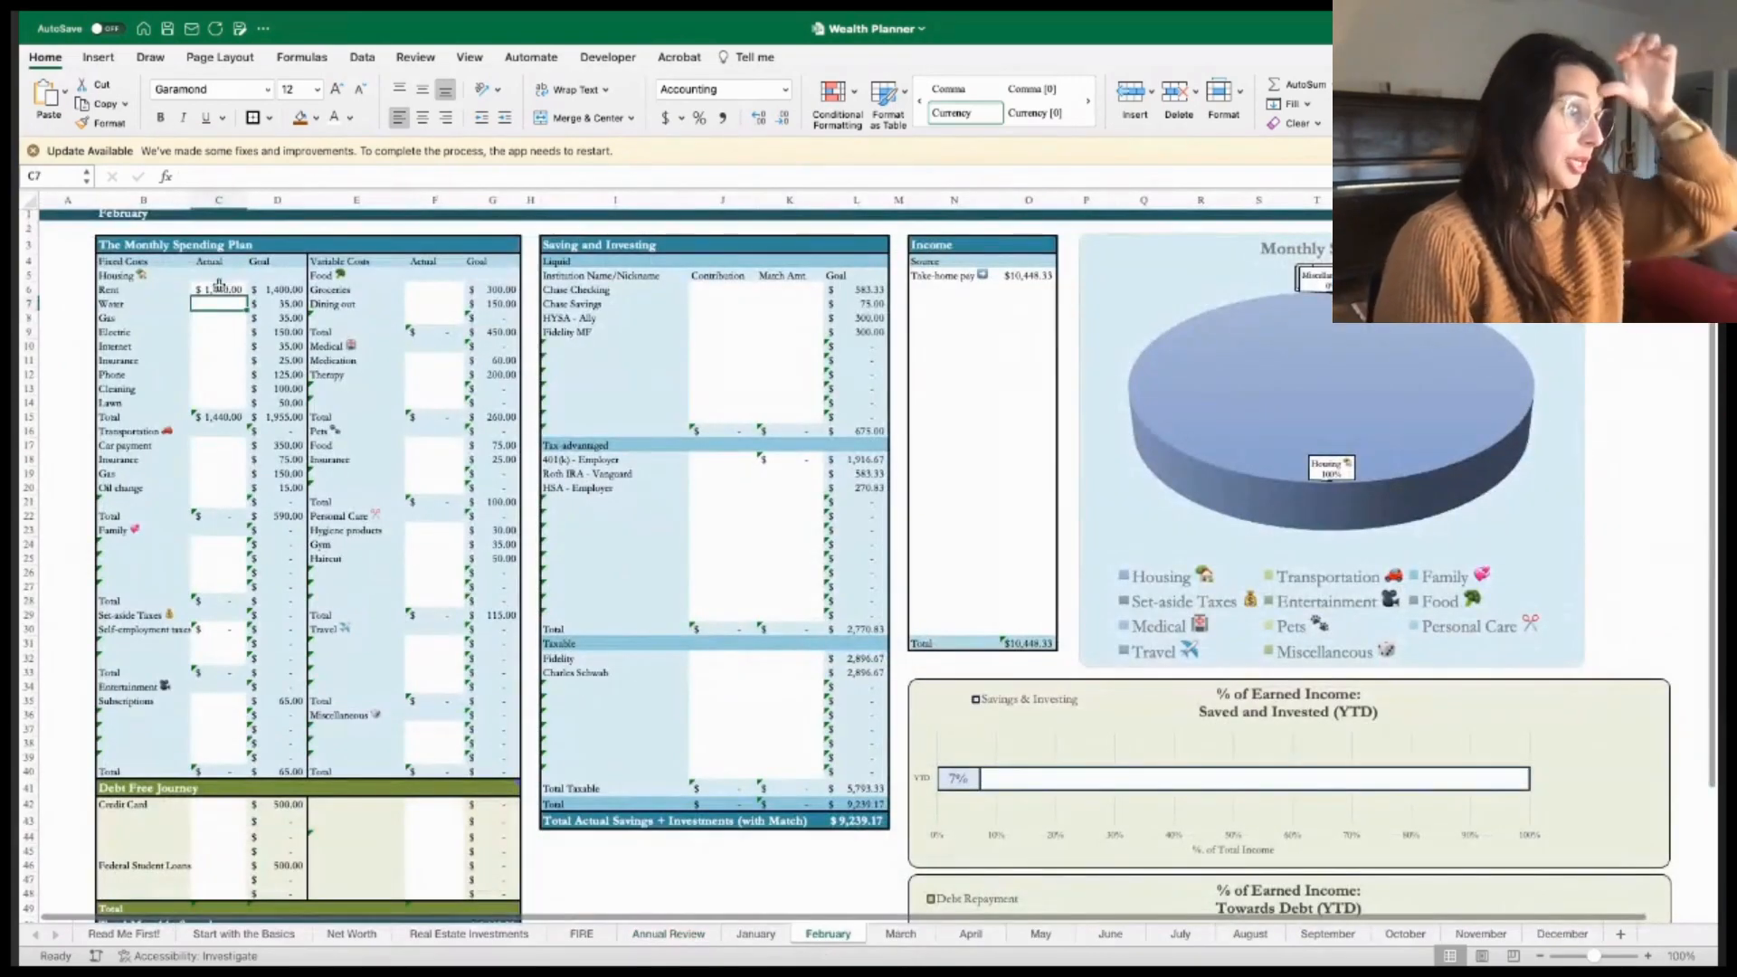
pyautogui.click(668, 934)
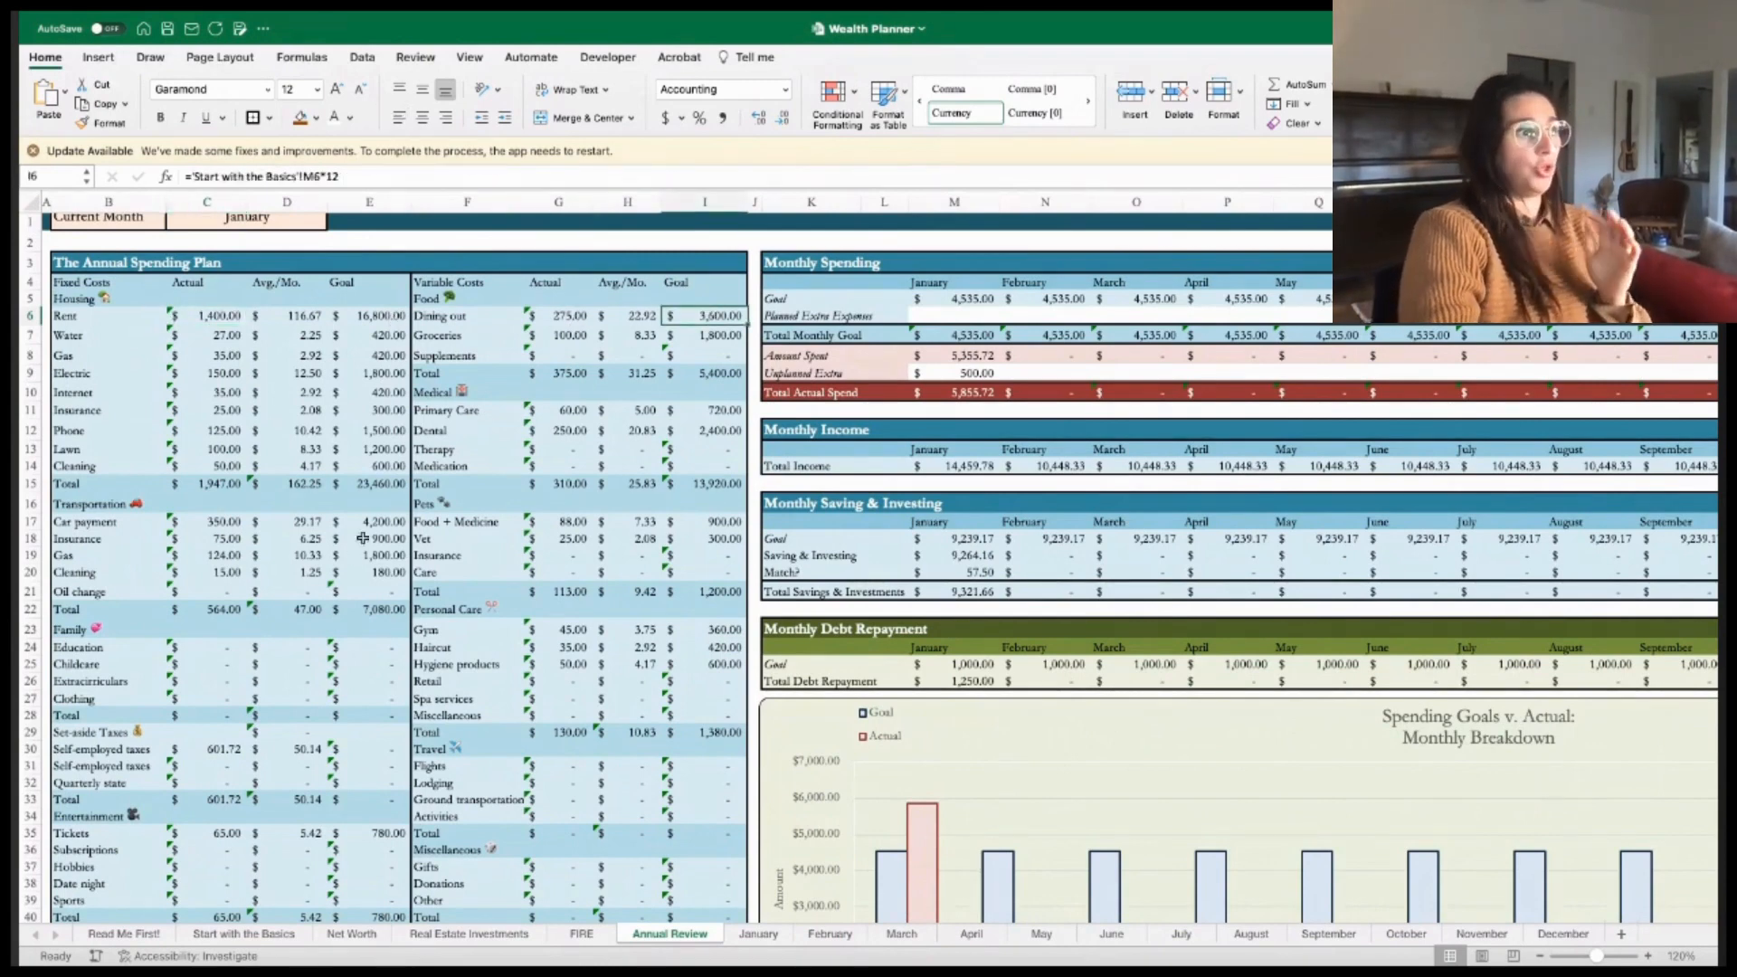
pyautogui.moveTo(518, 386)
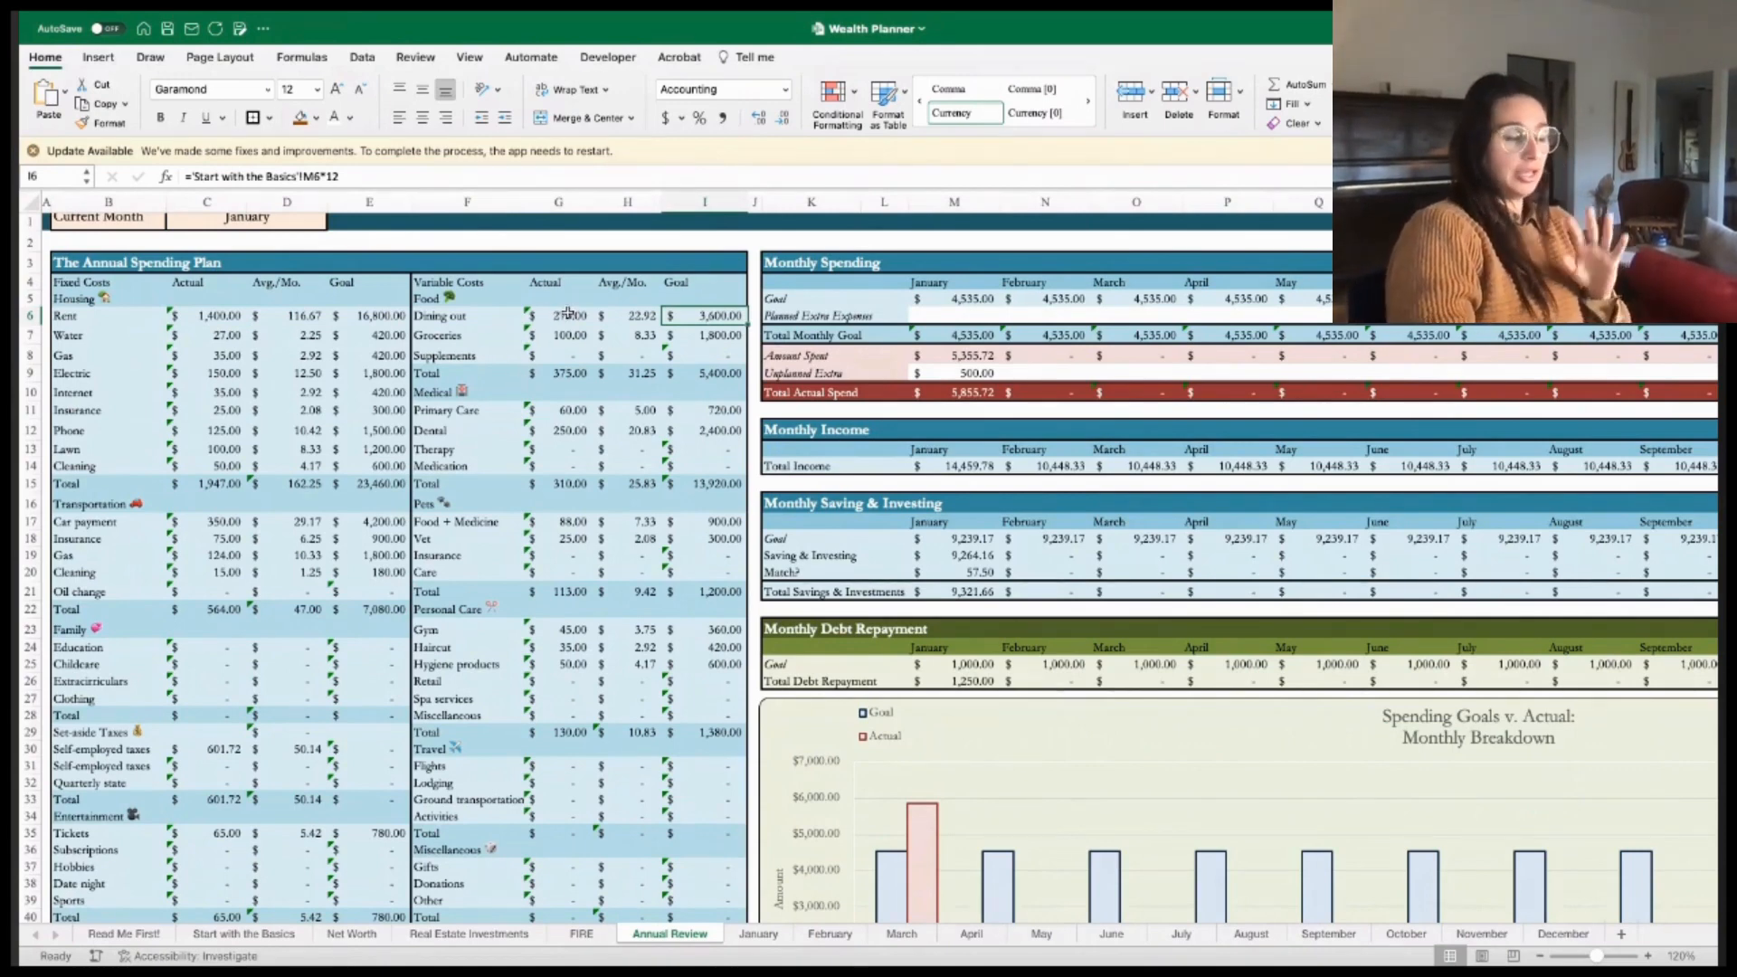
pyautogui.moveTo(532, 321)
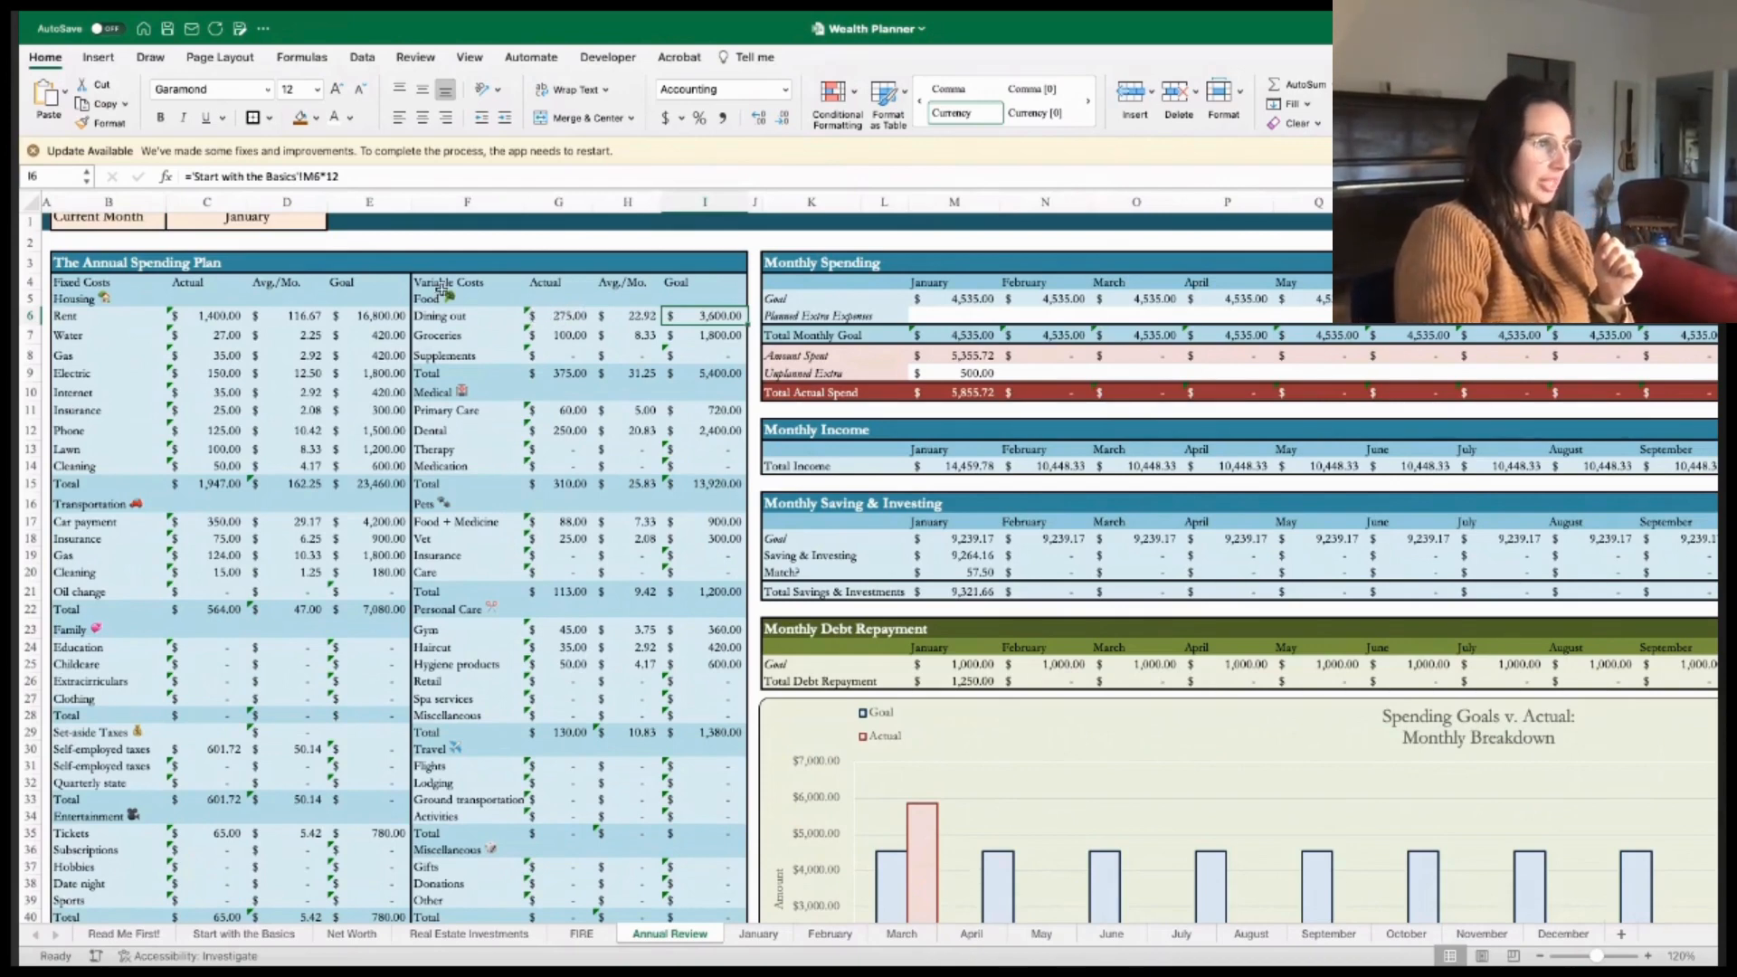
pyautogui.scroll(-3)
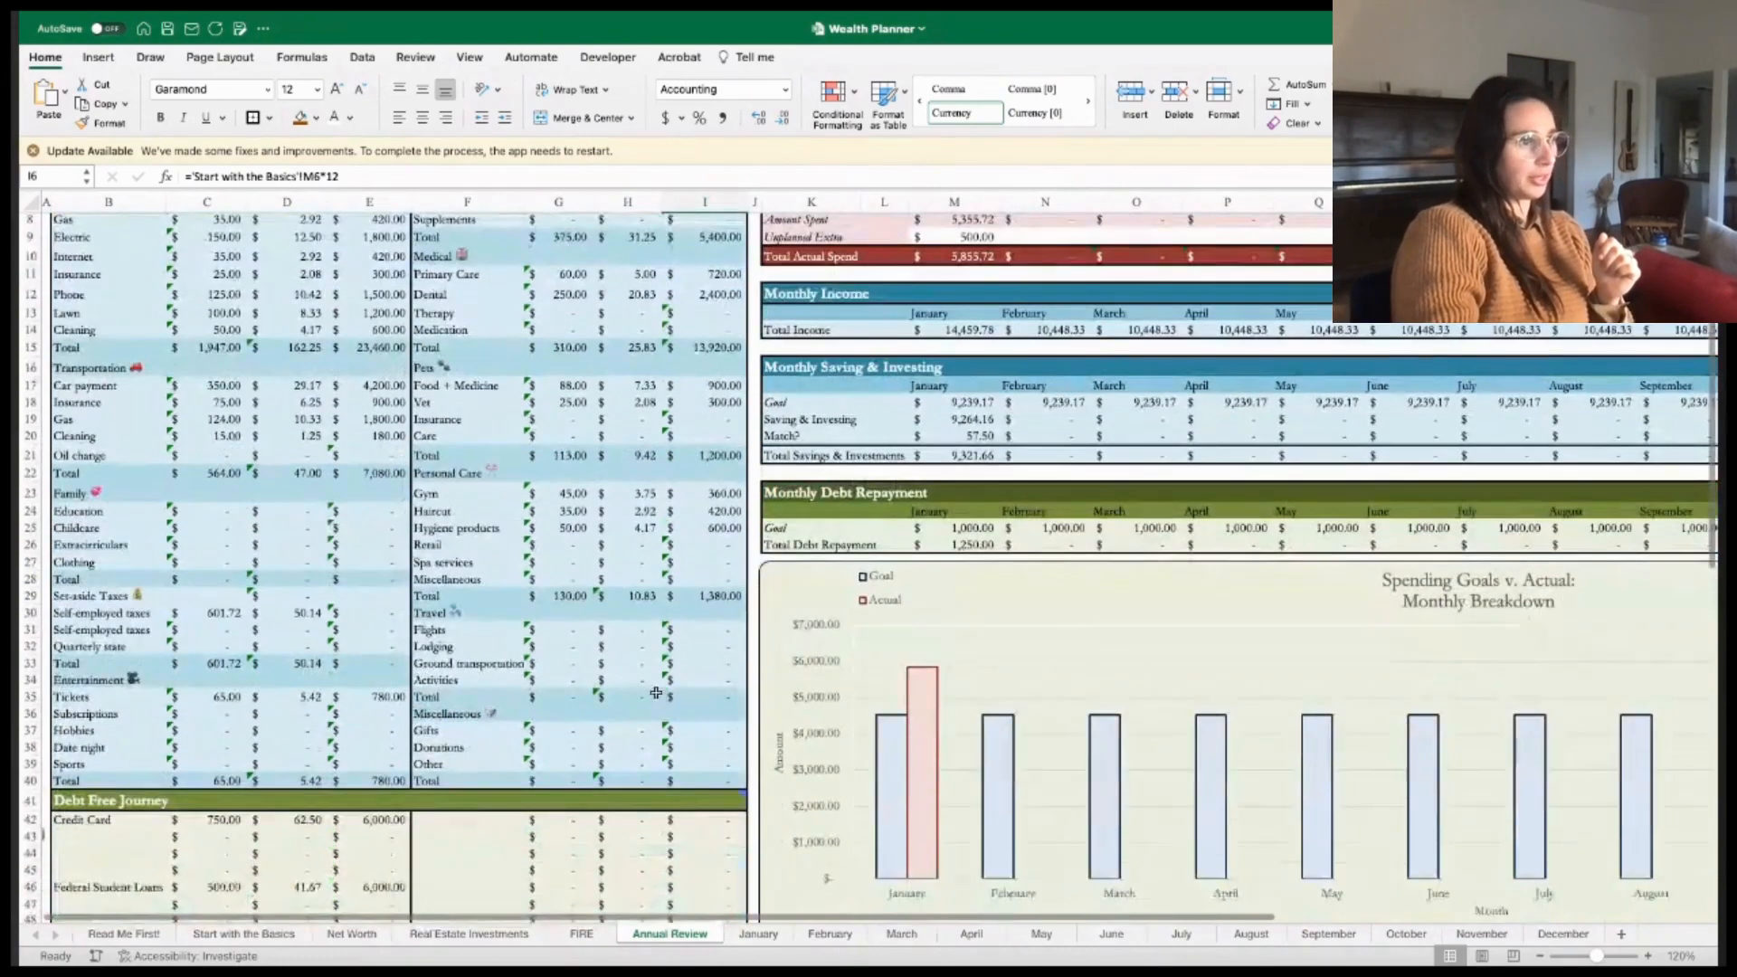
pyautogui.scroll(-3)
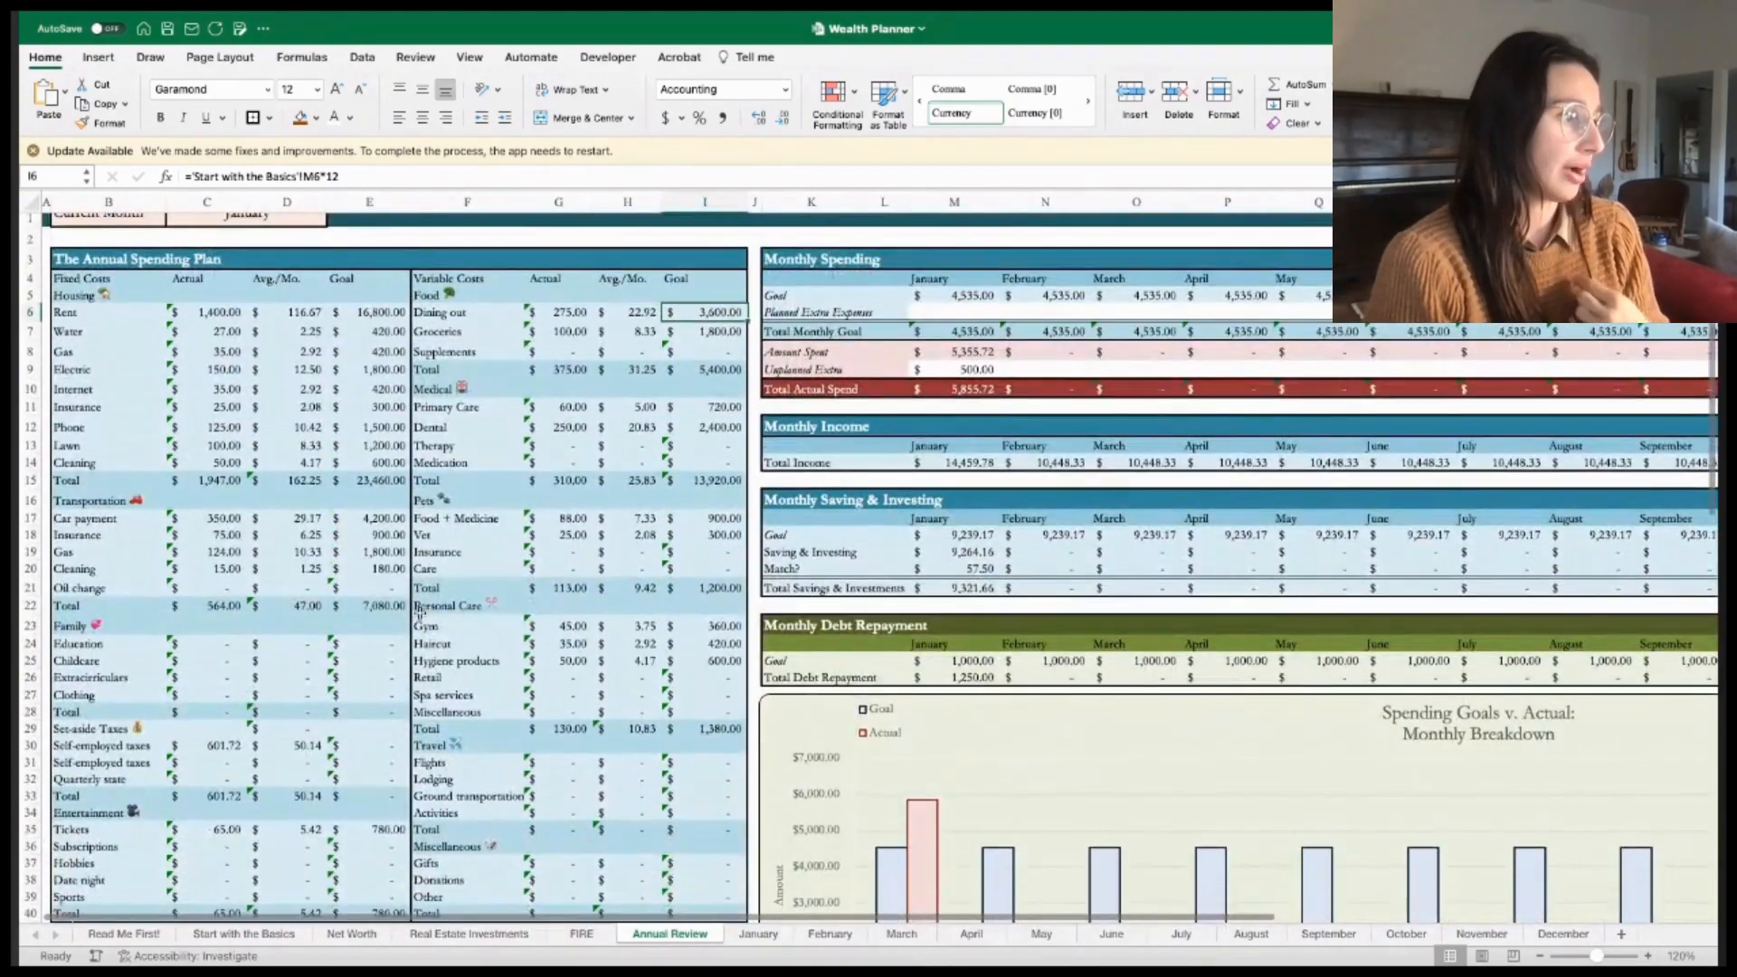
pyautogui.scroll(-3)
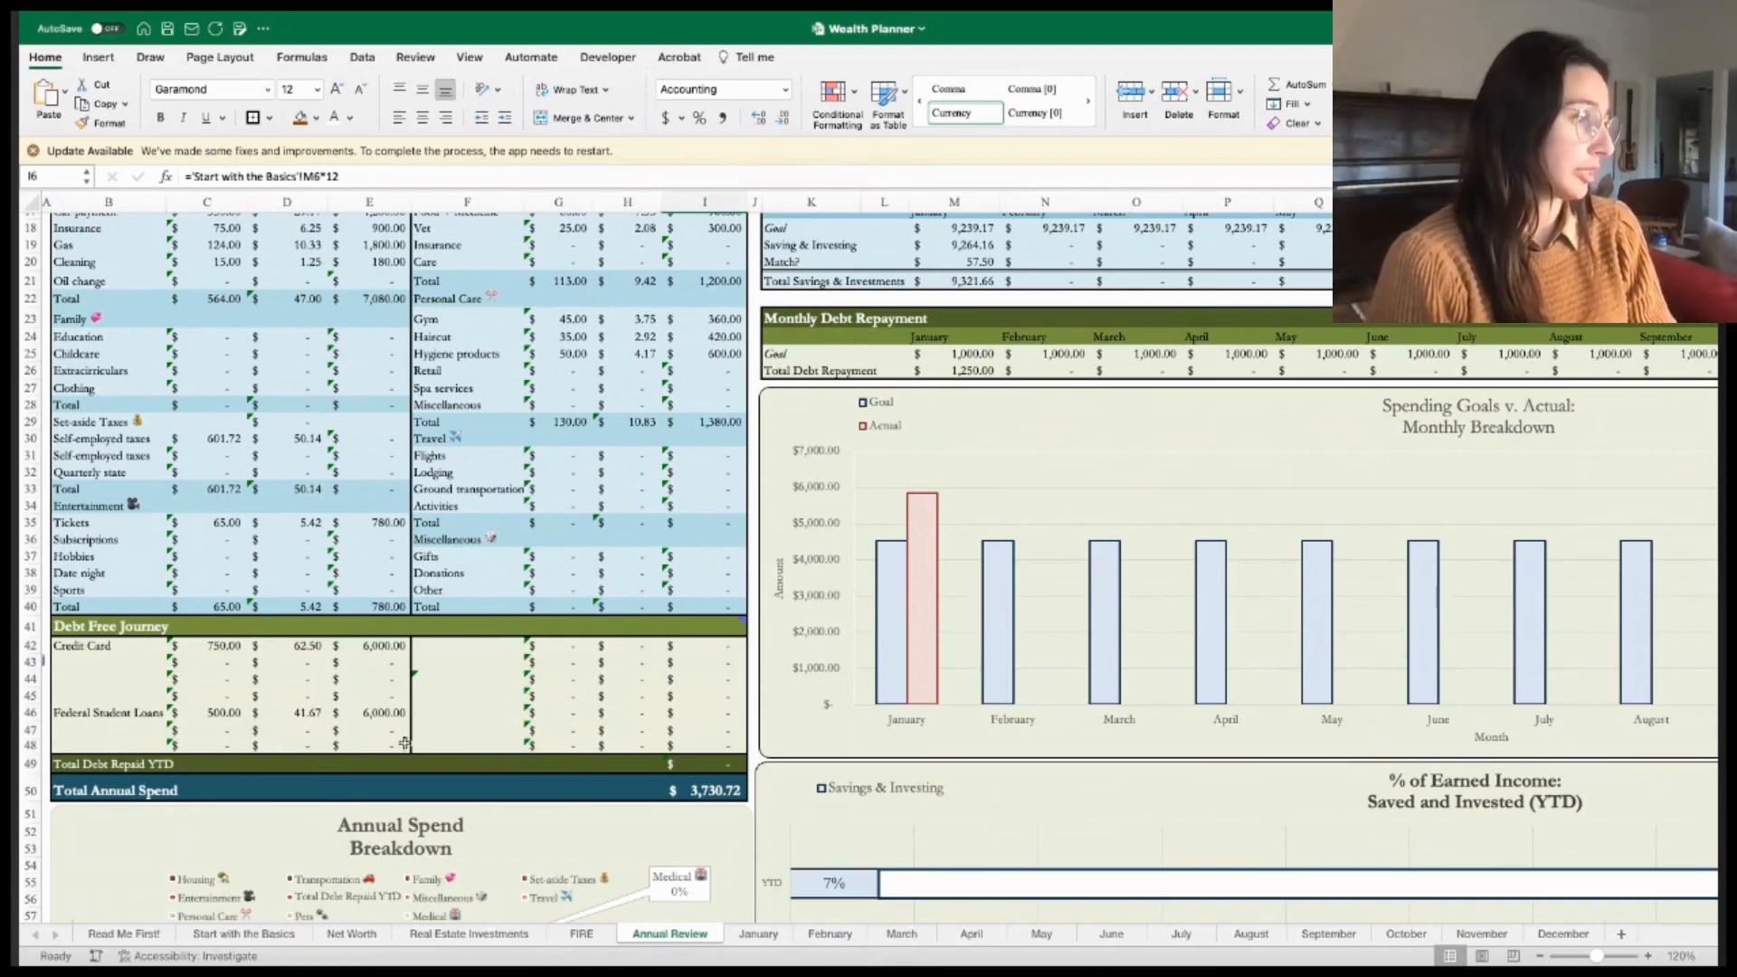
pyautogui.scroll(-3)
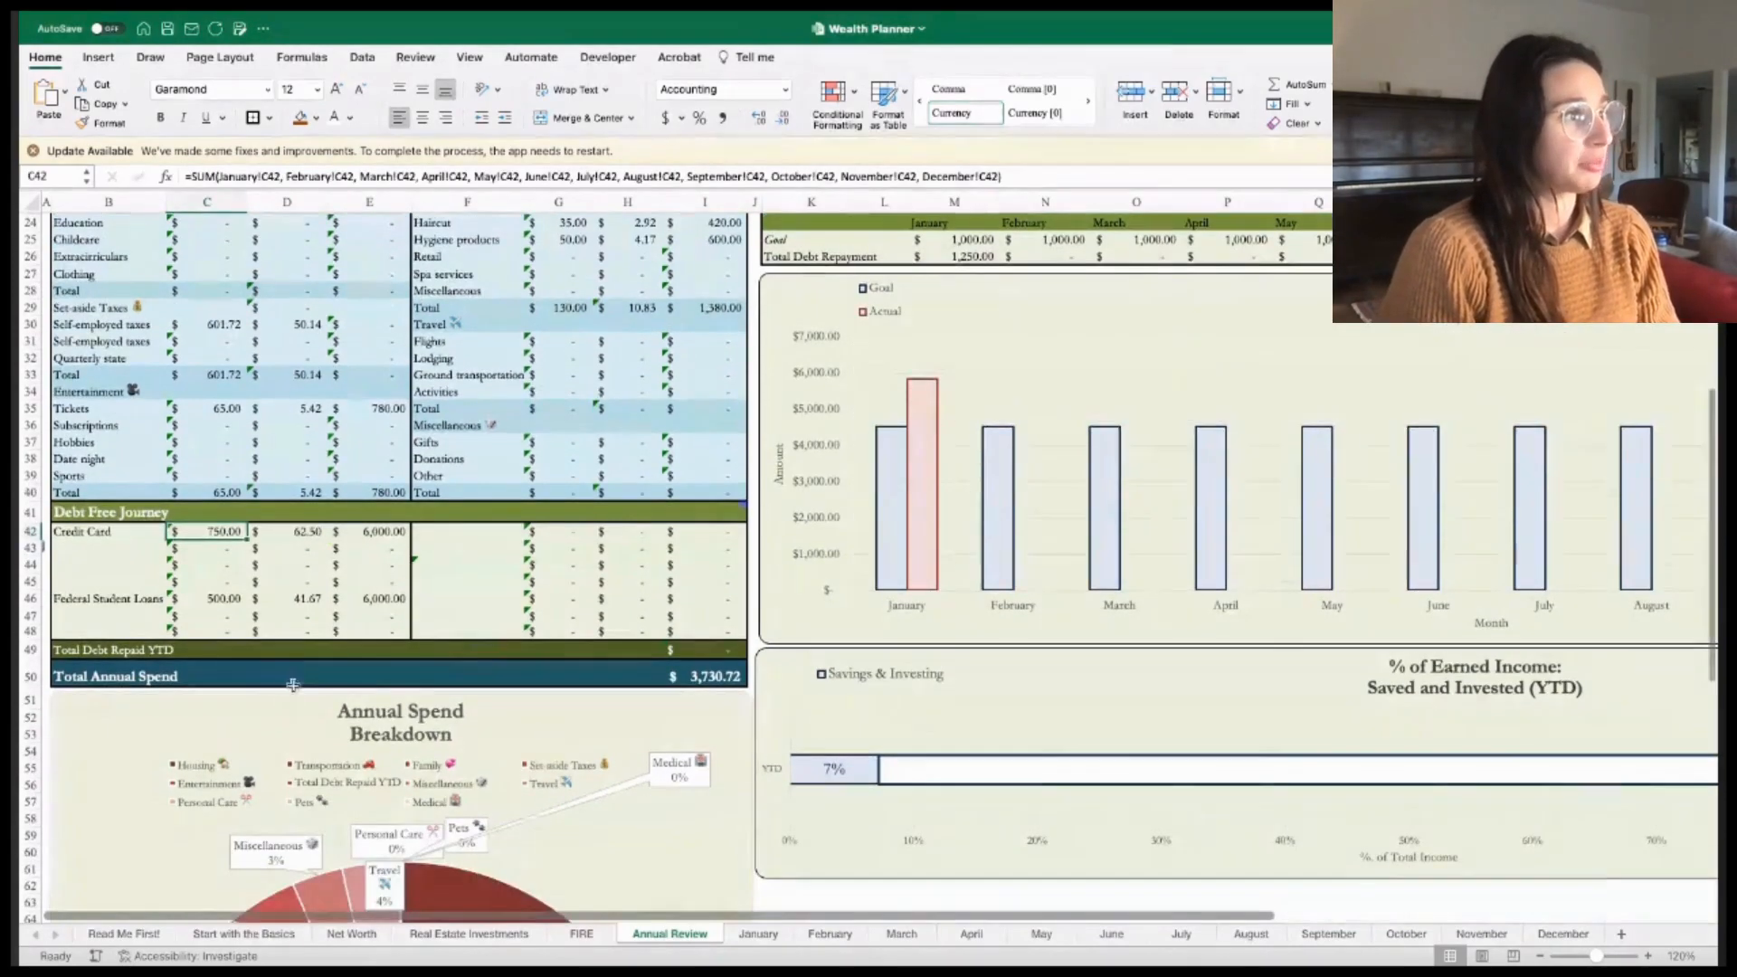
pyautogui.scroll(-3)
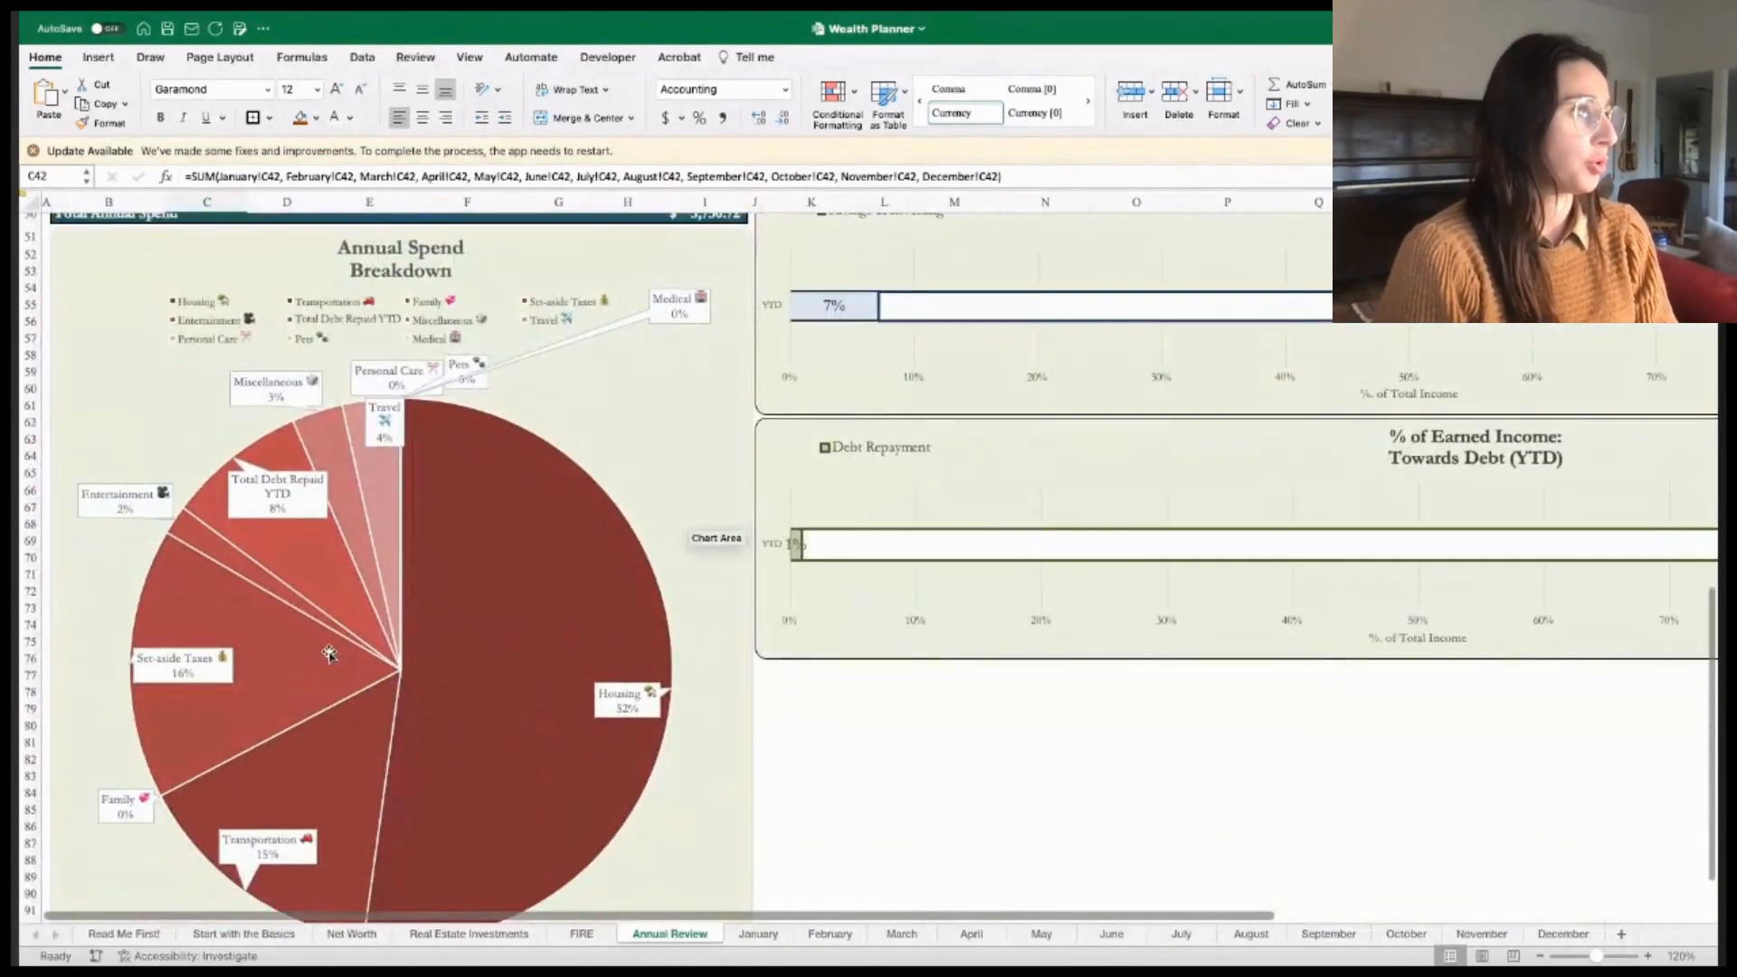
pyautogui.scroll(-3)
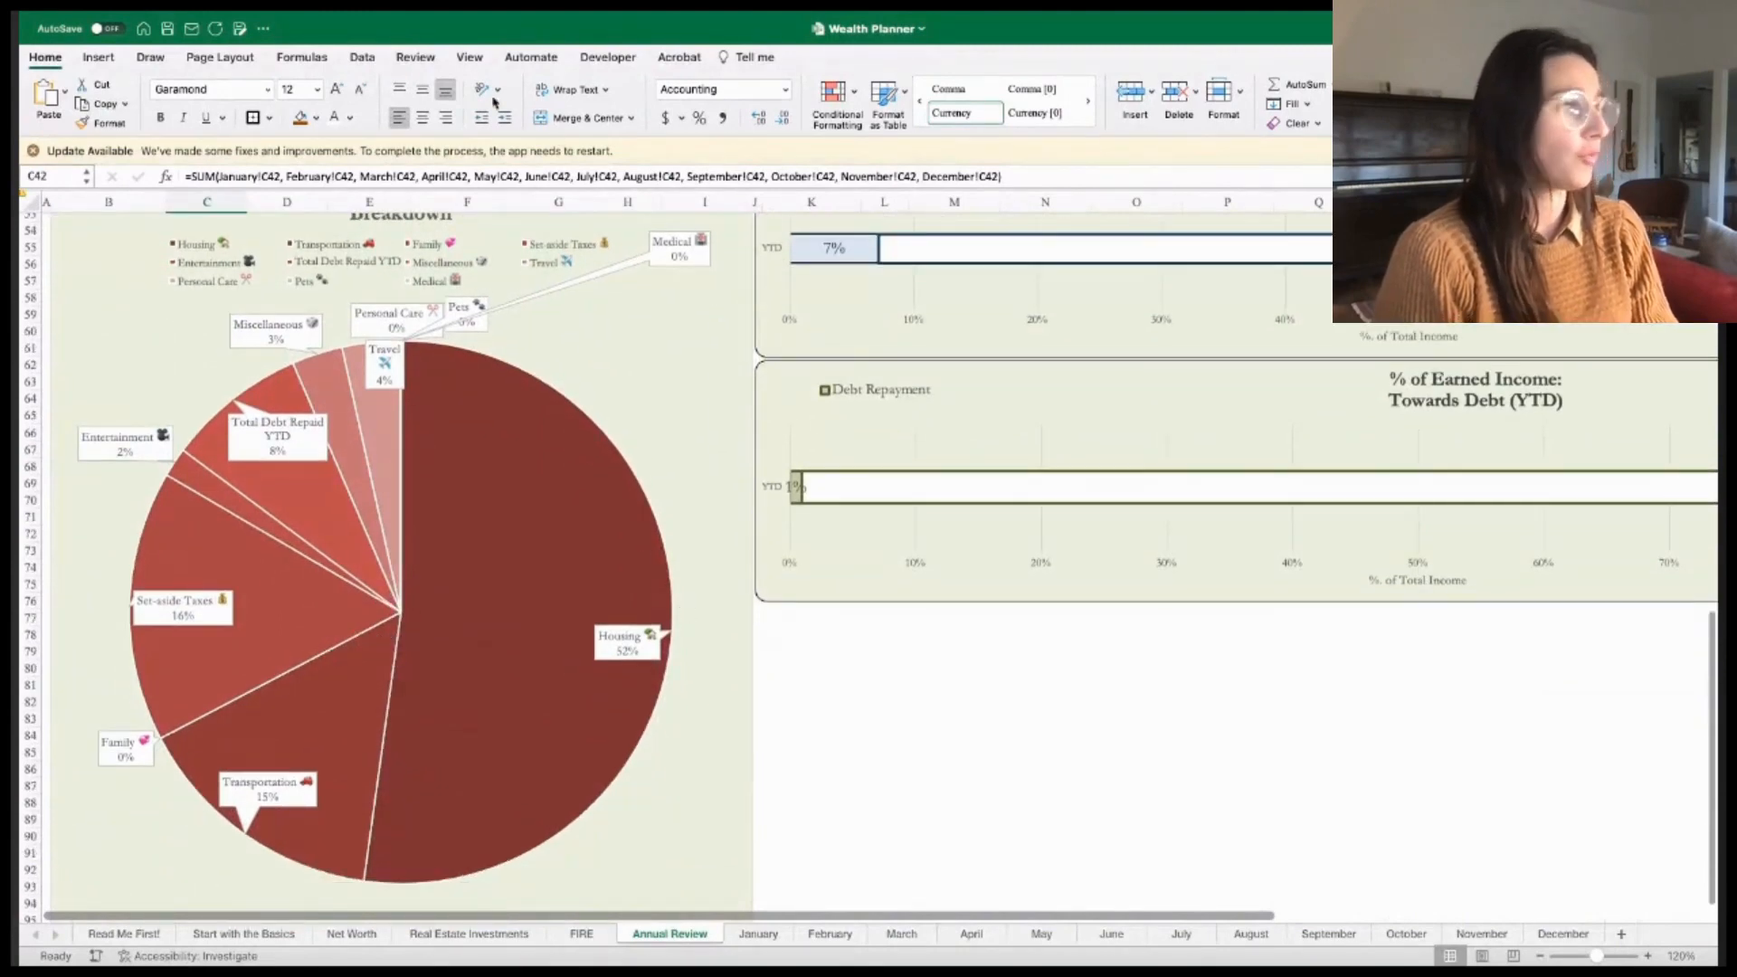
pyautogui.moveTo(517, 256)
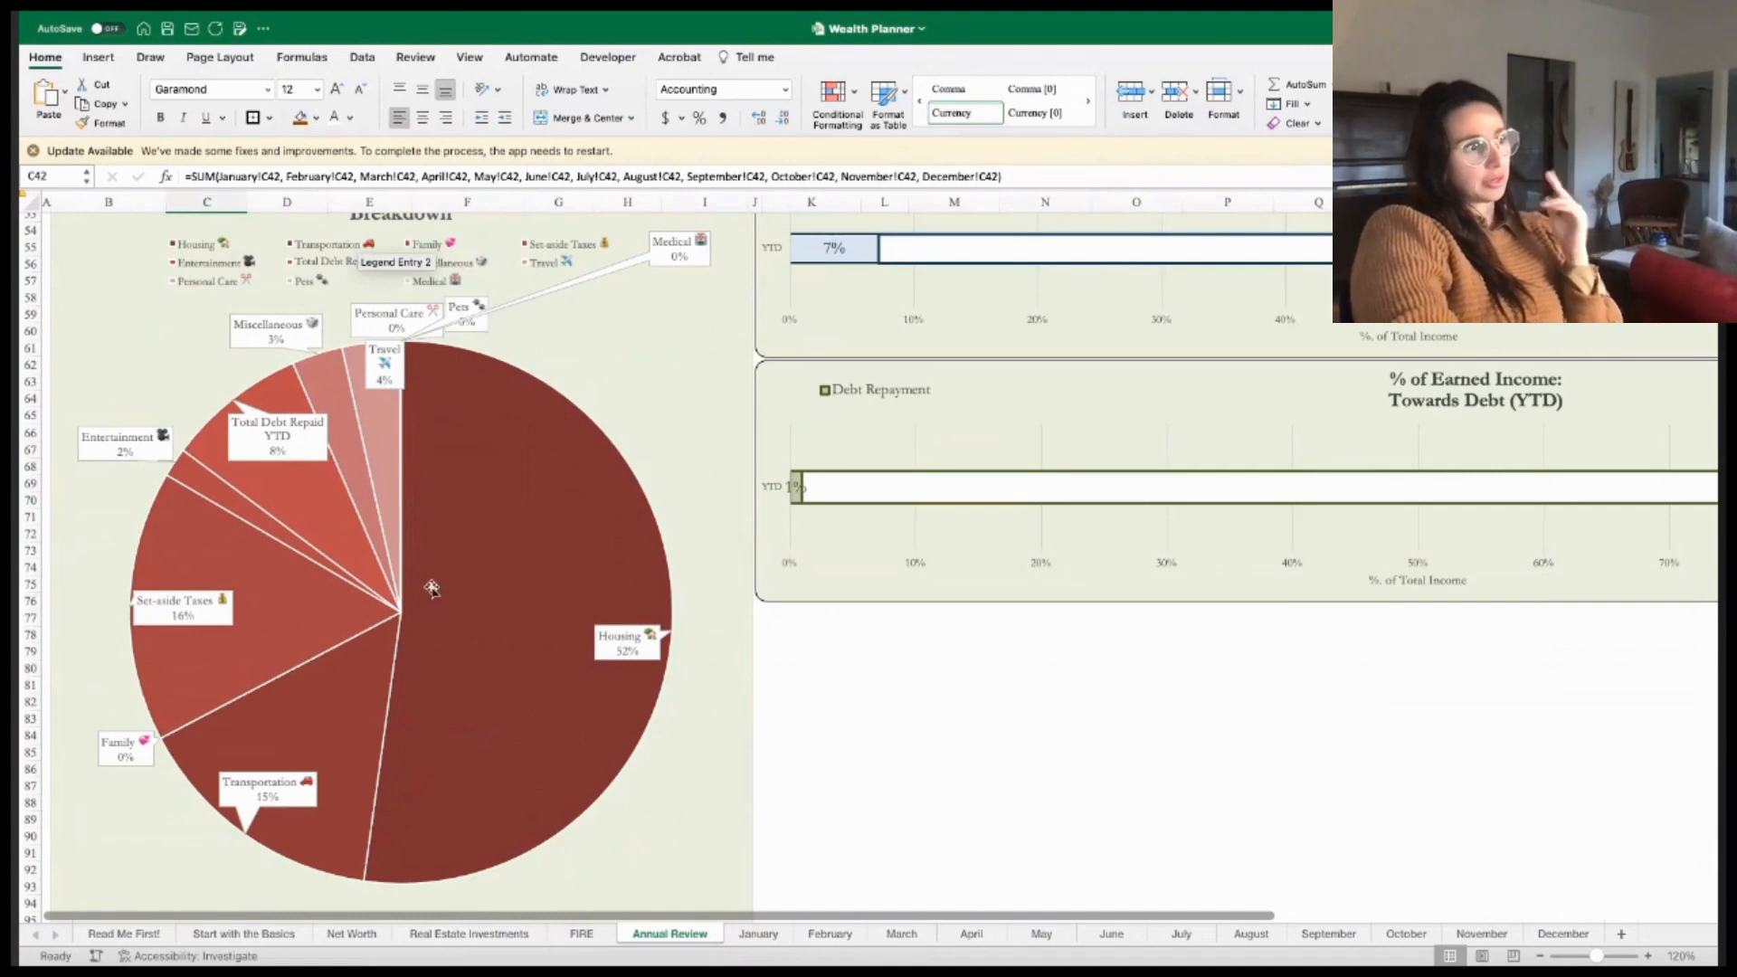
pyautogui.moveTo(545, 481)
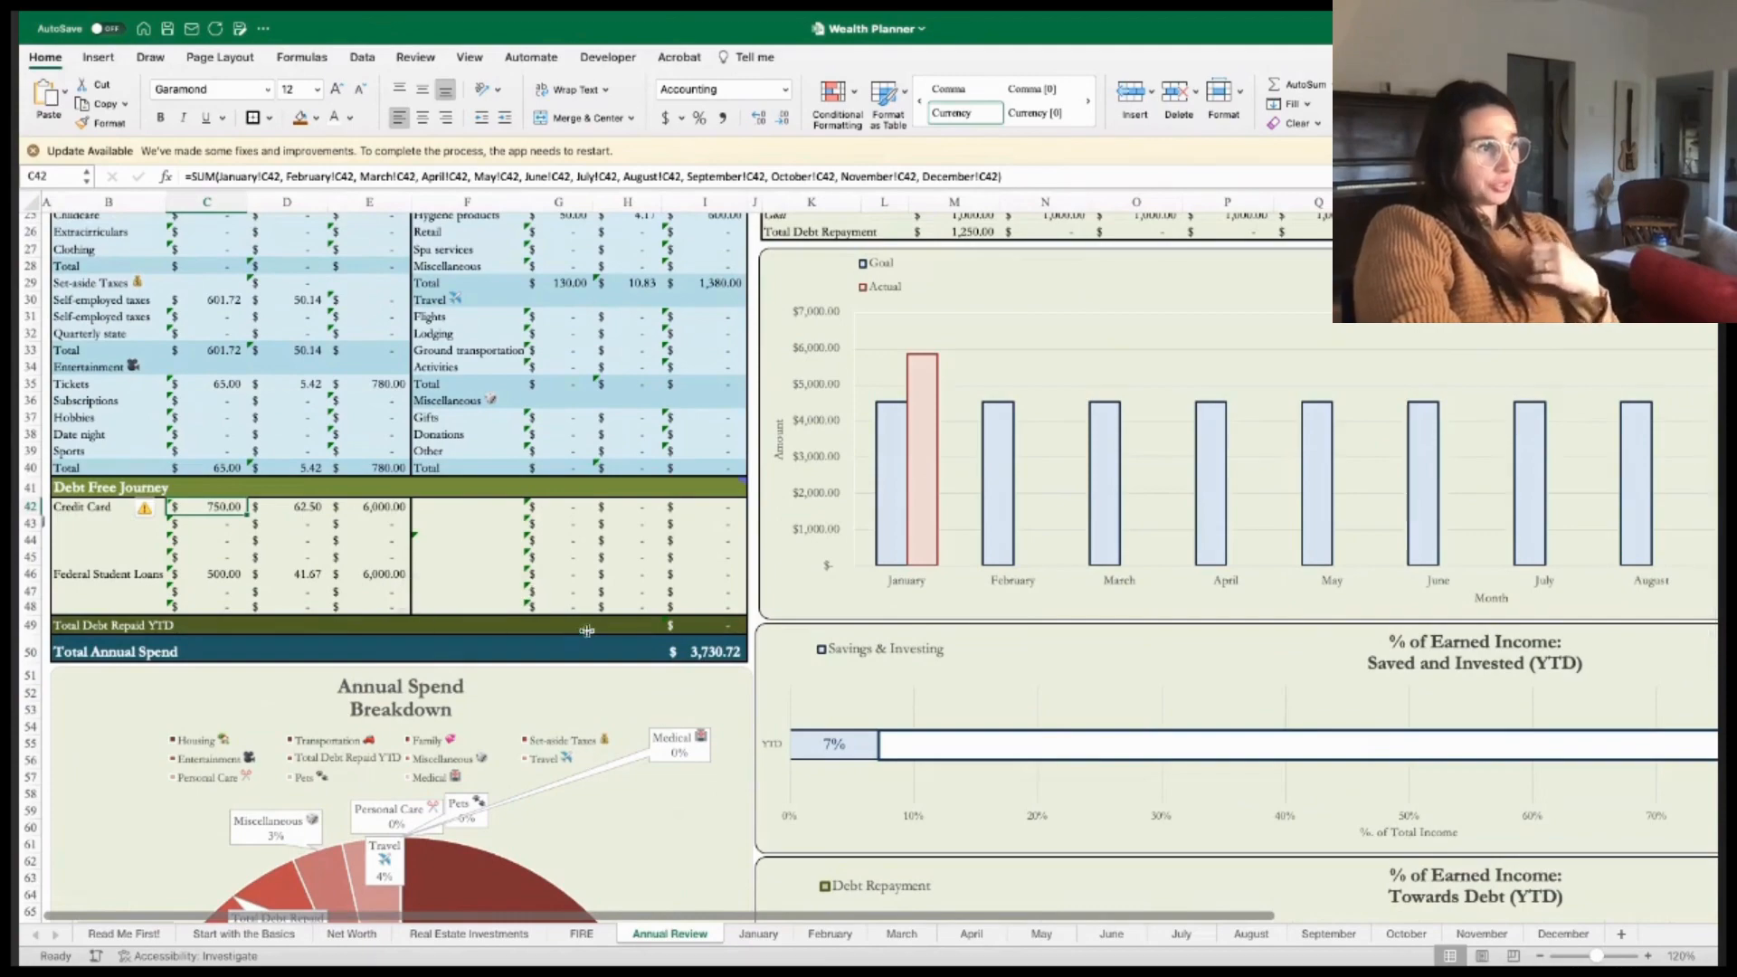
pyautogui.scroll(3)
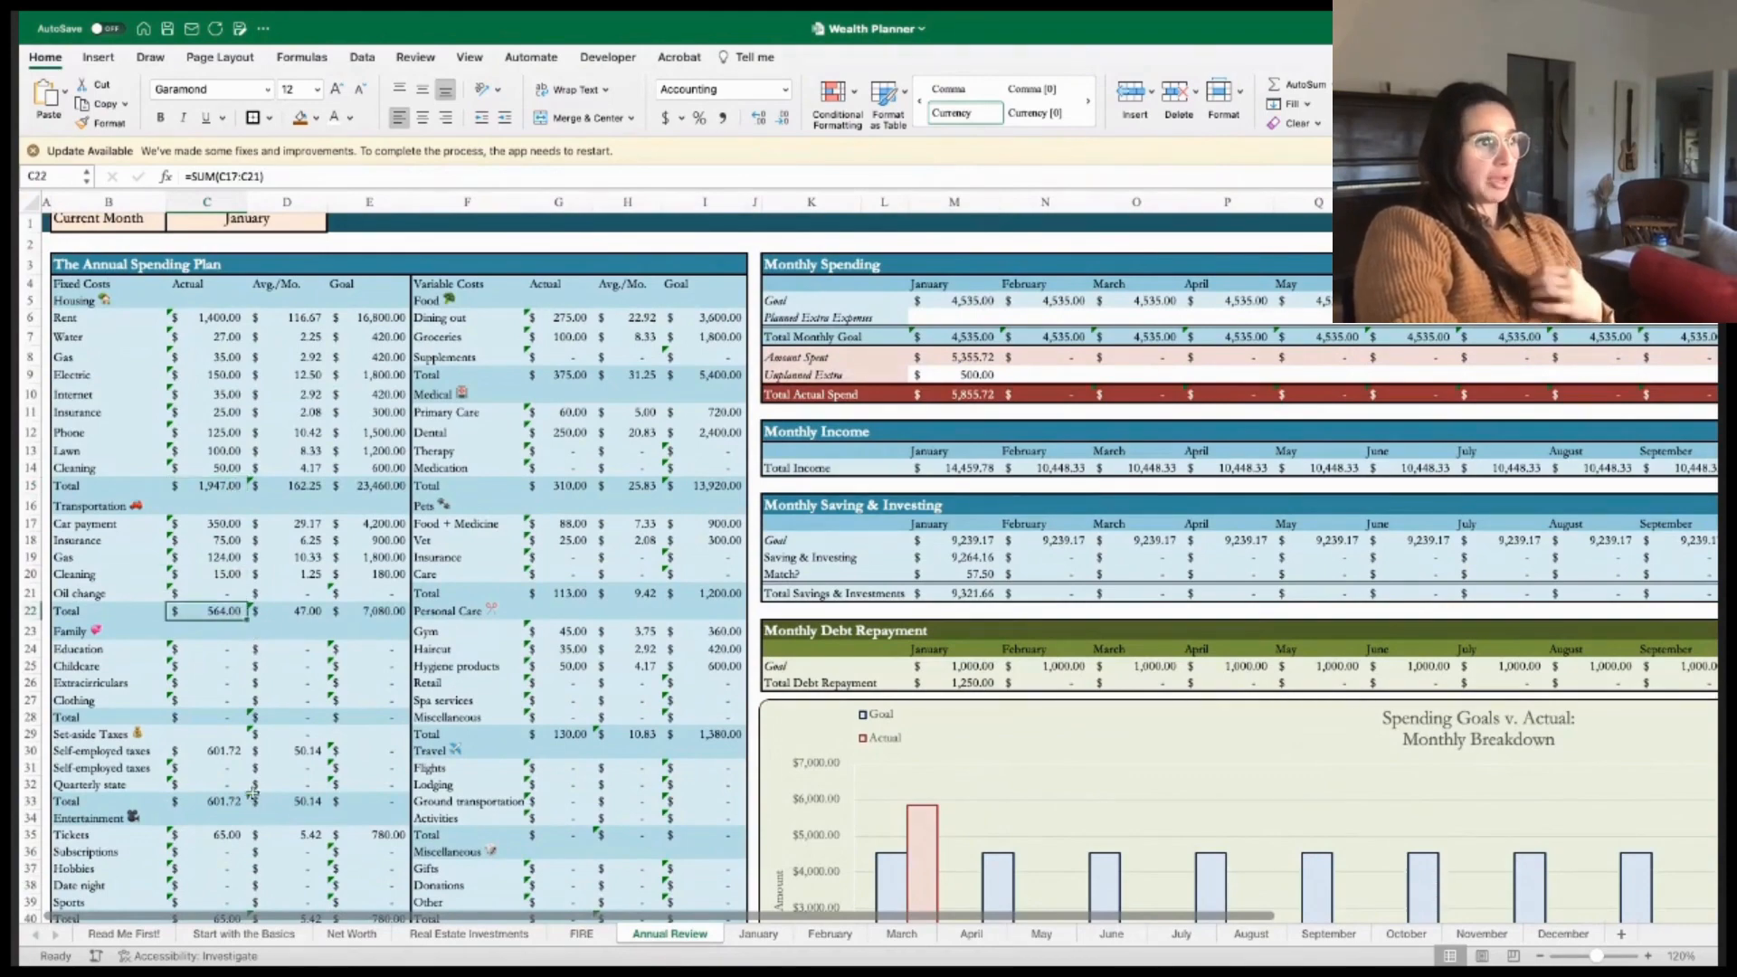
pyautogui.scroll(-3)
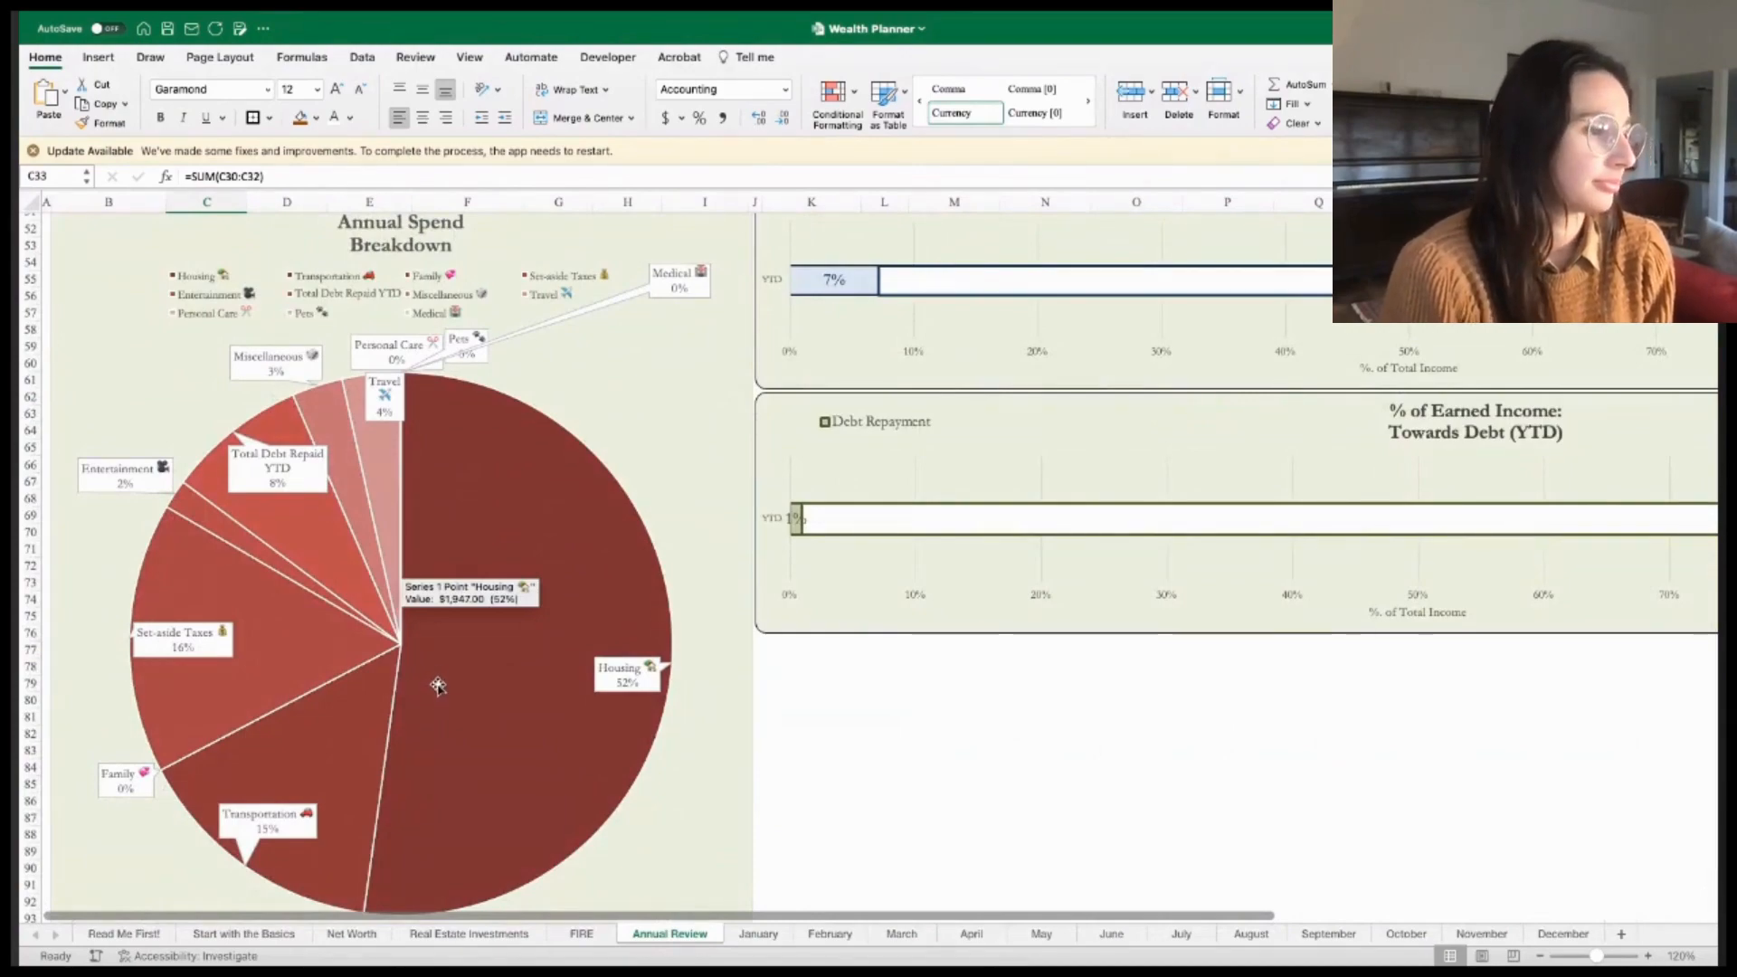
pyautogui.scroll(3)
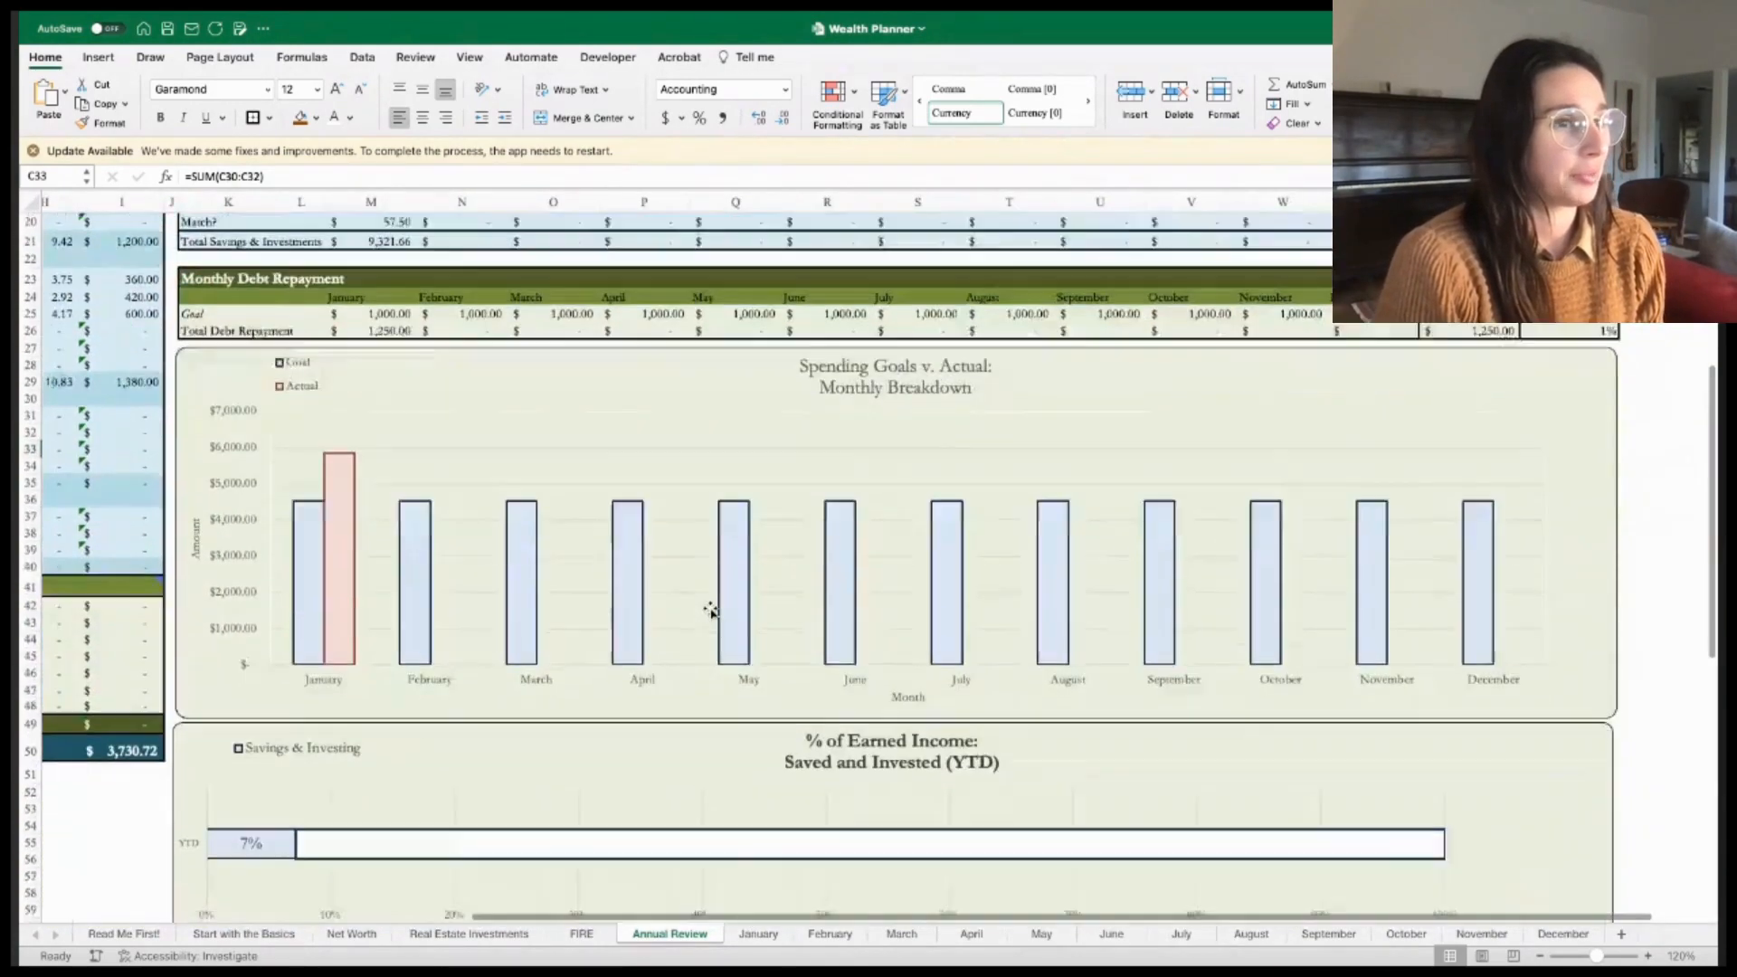
pyautogui.scroll(-3)
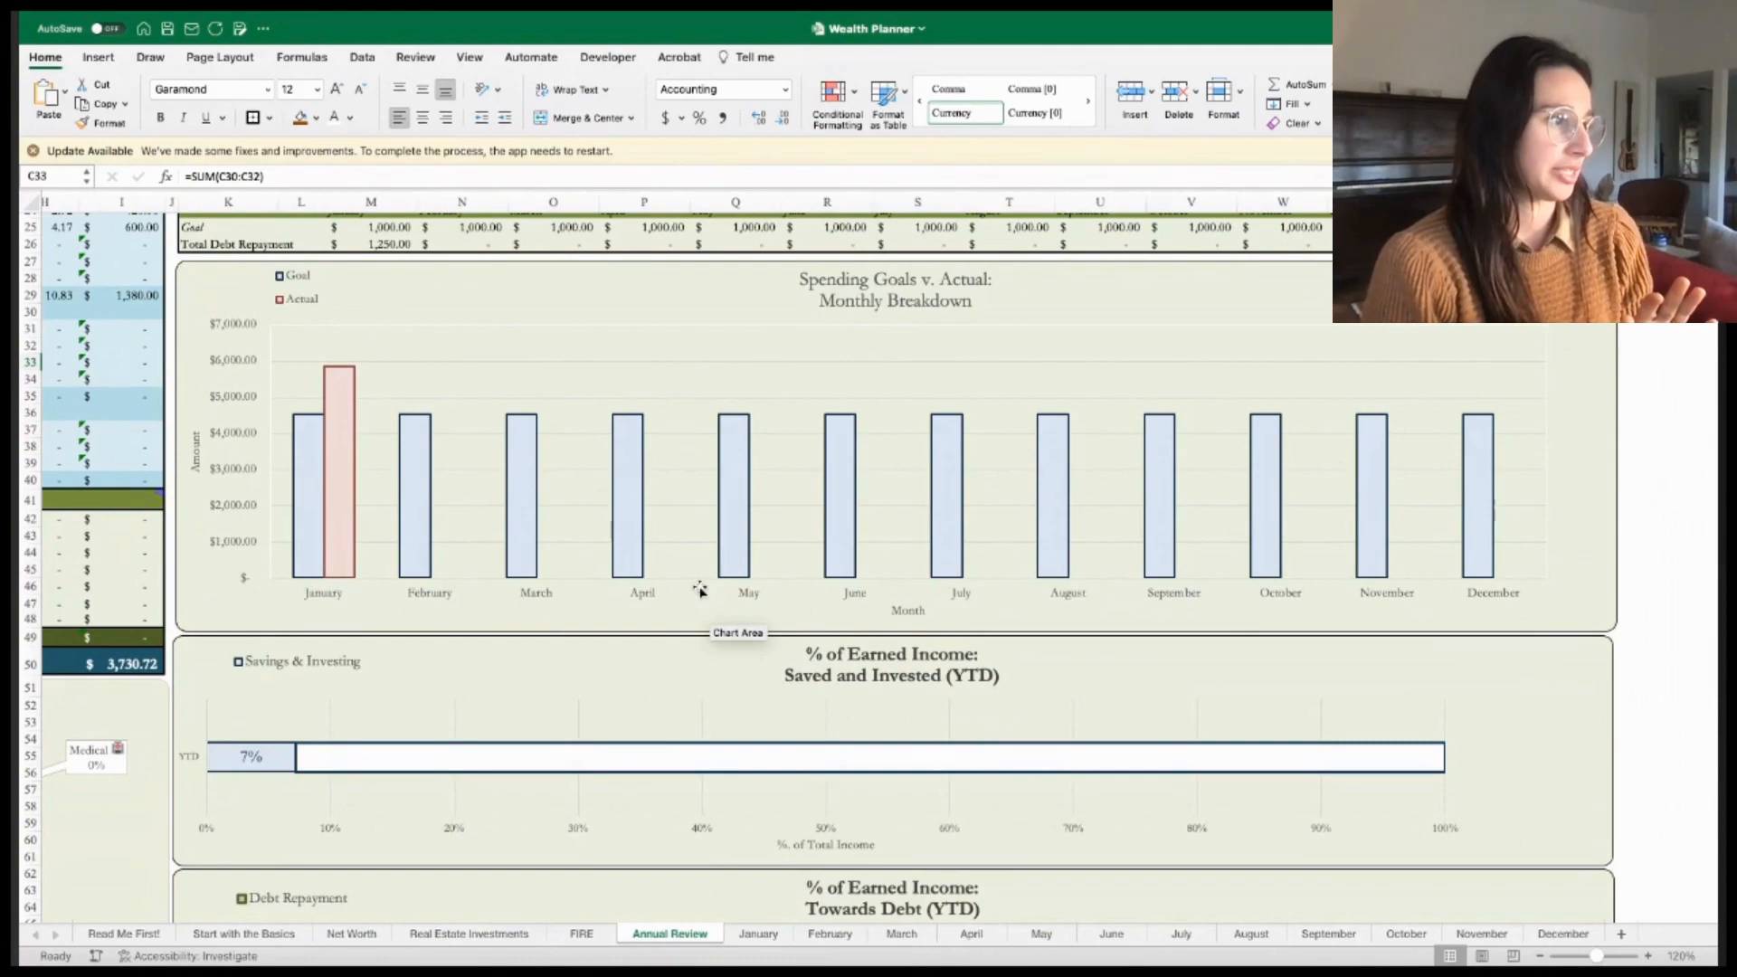
pyautogui.moveTo(340, 373)
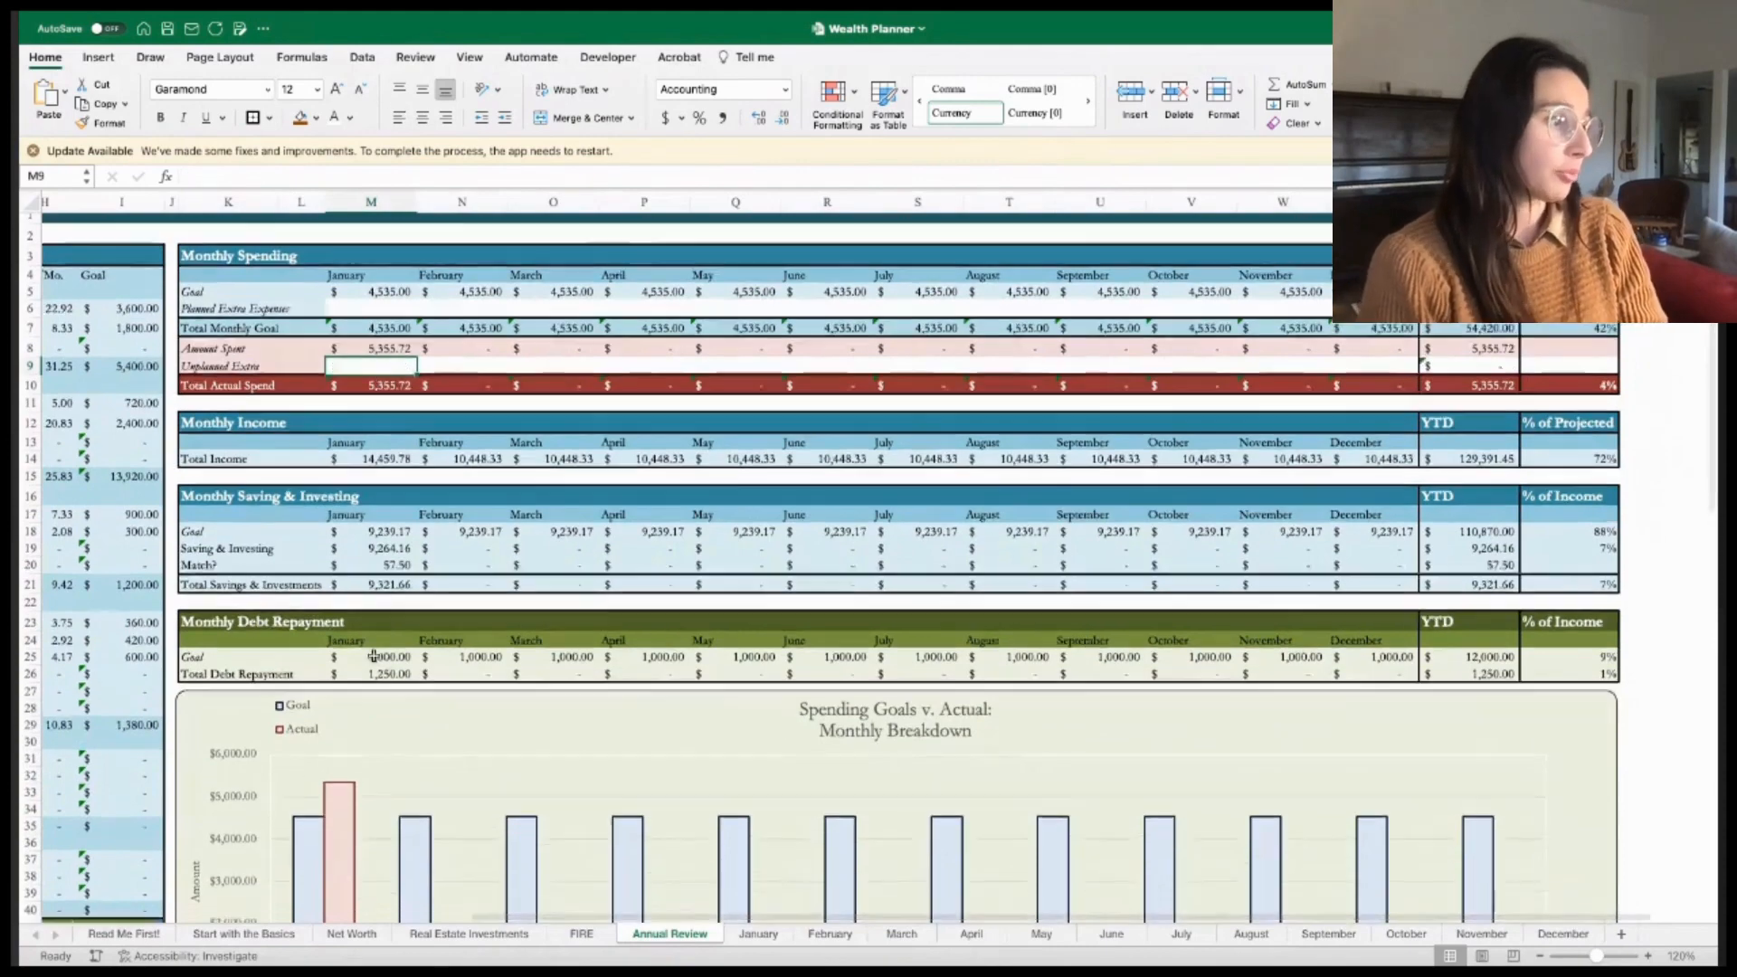
pyautogui.scroll(-3)
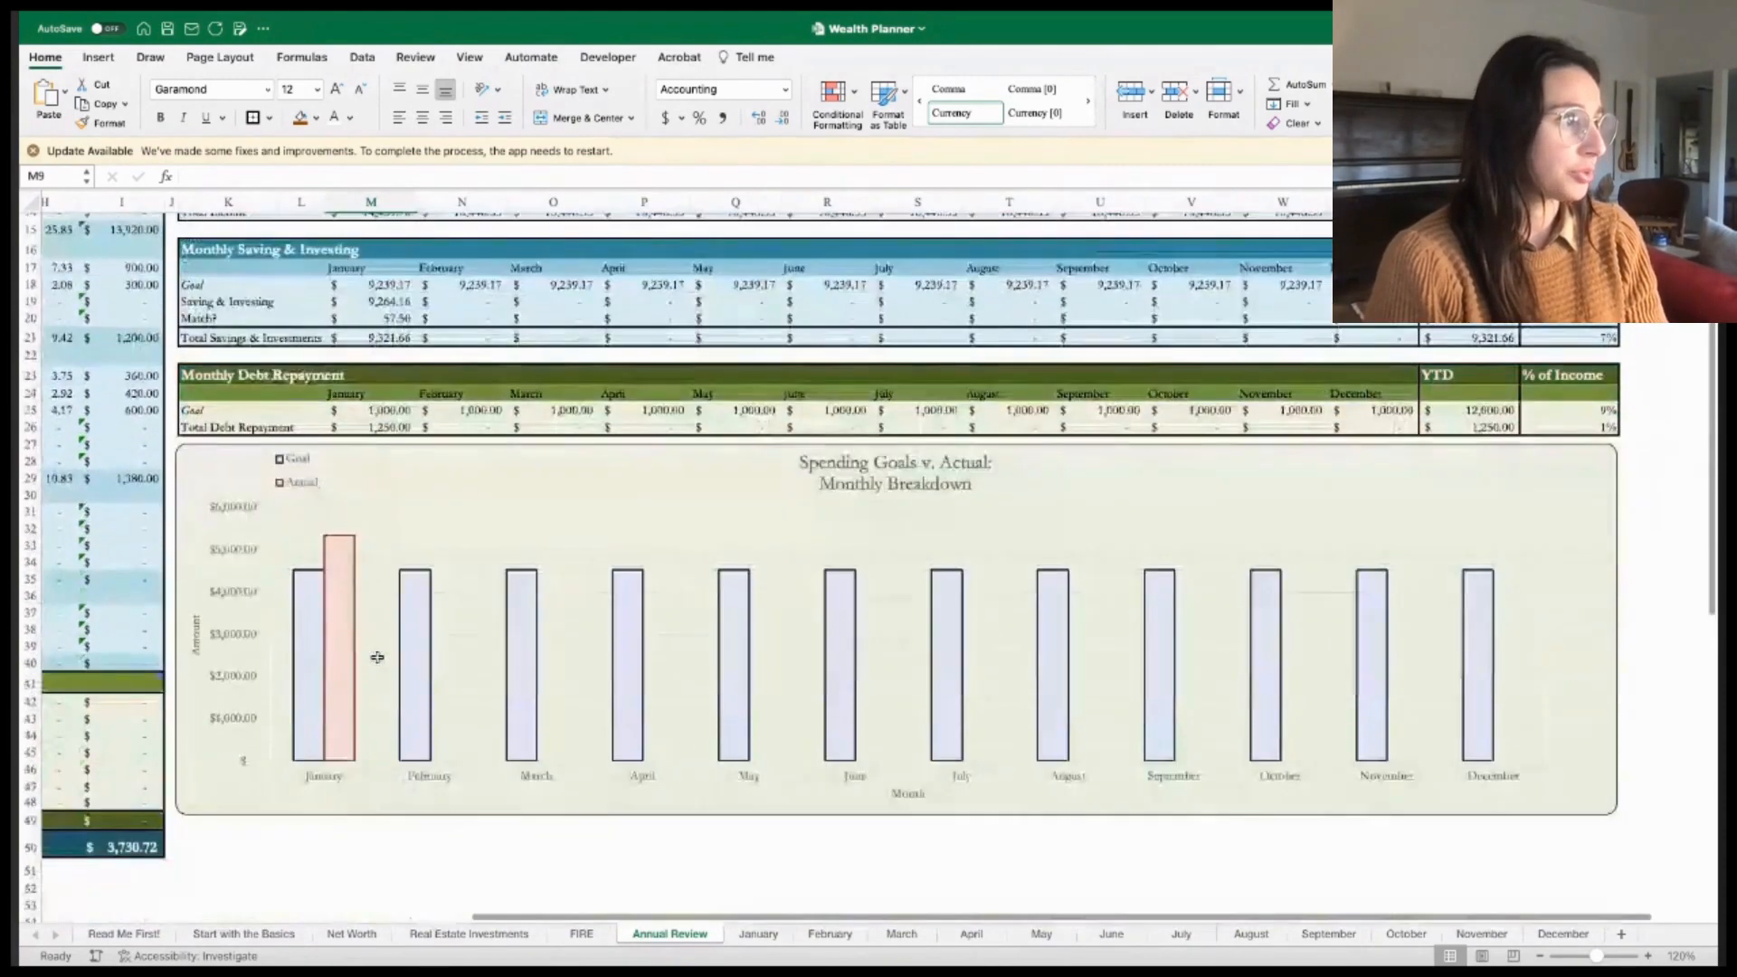
pyautogui.scroll(-3)
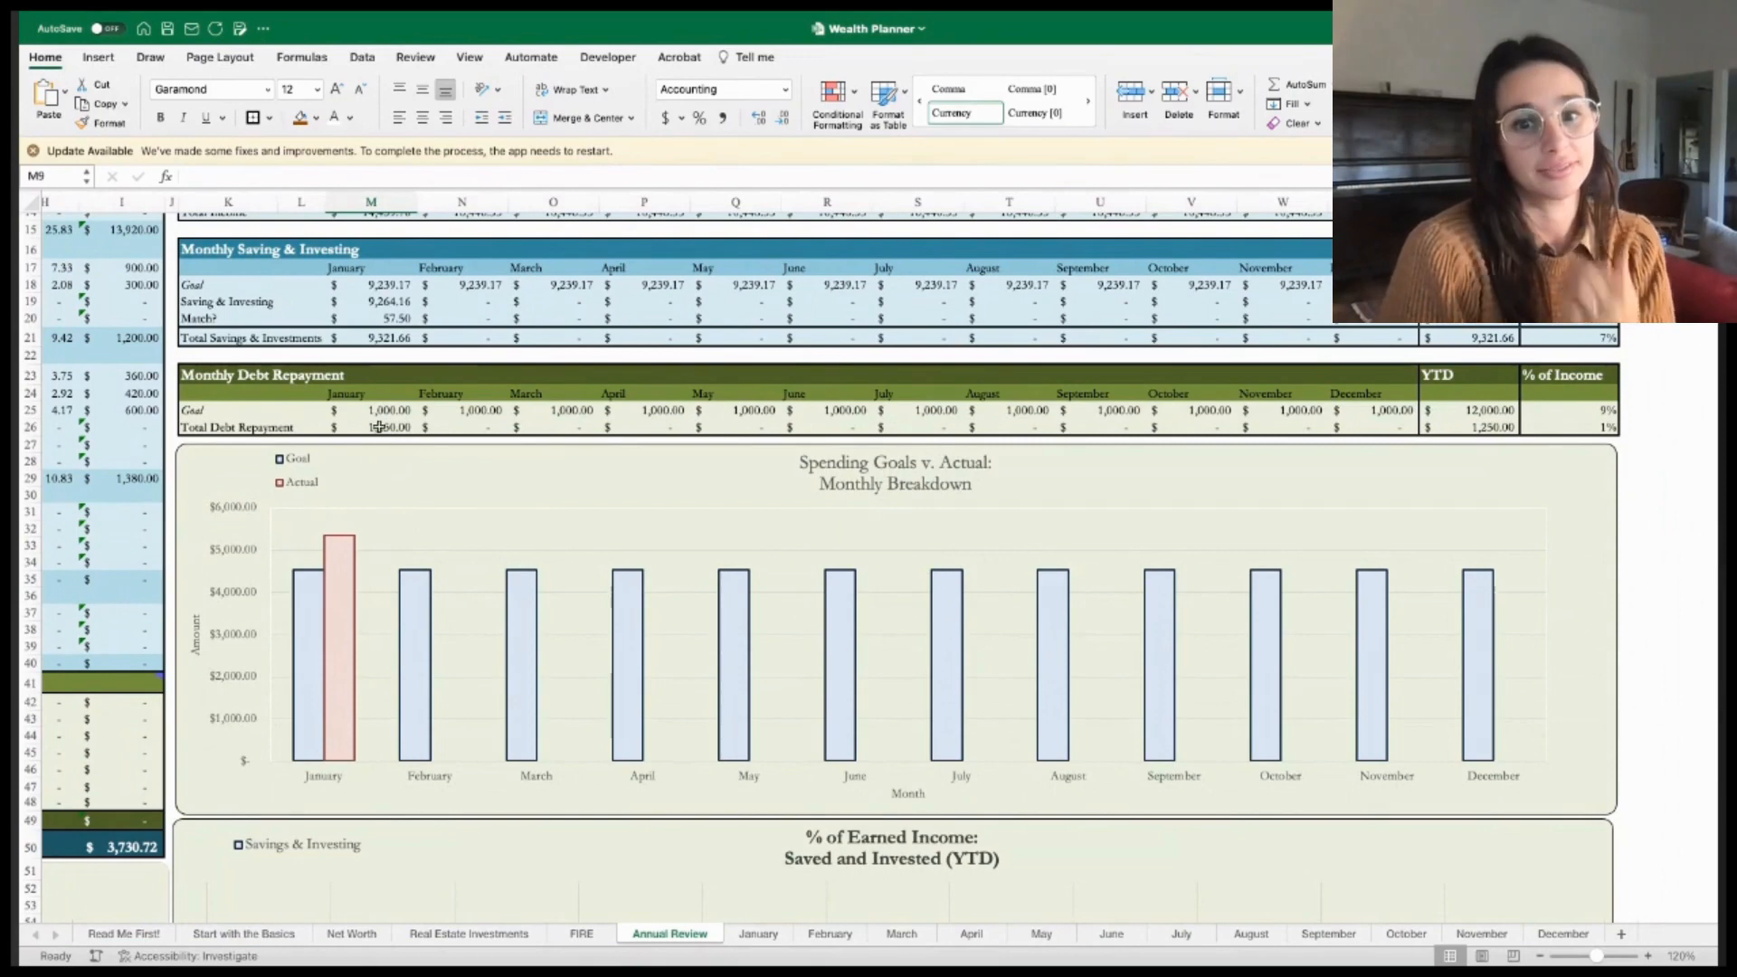
pyautogui.click(388, 426)
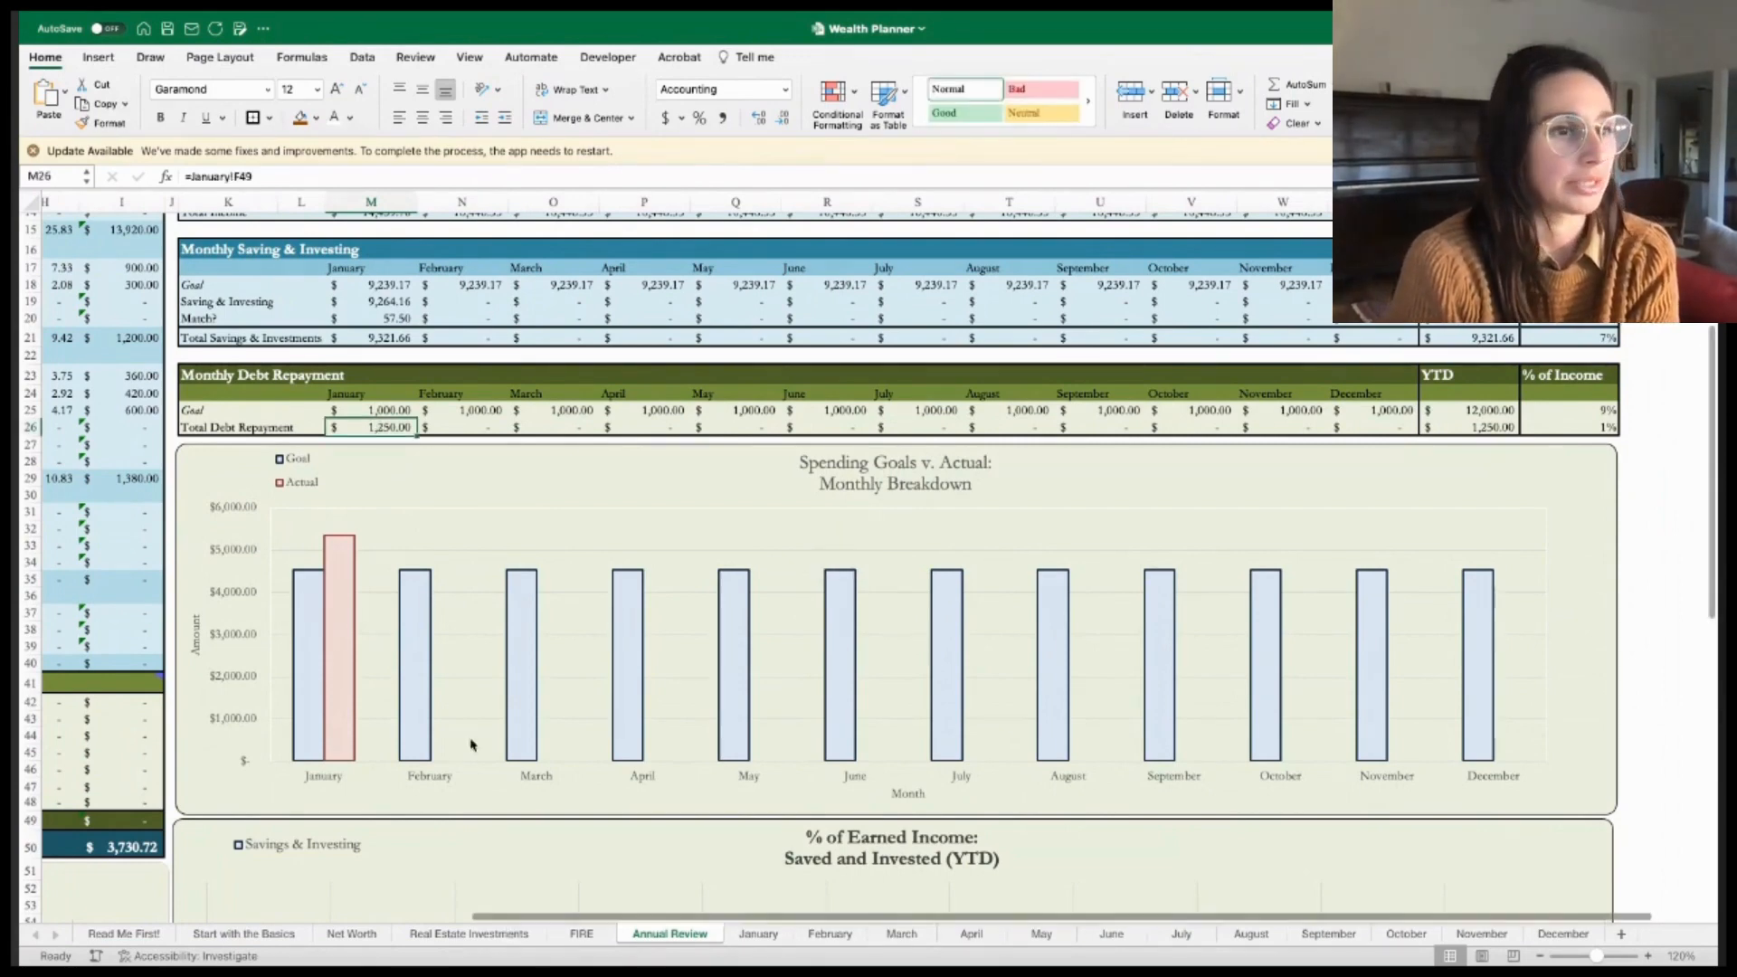
pyautogui.scroll(-3)
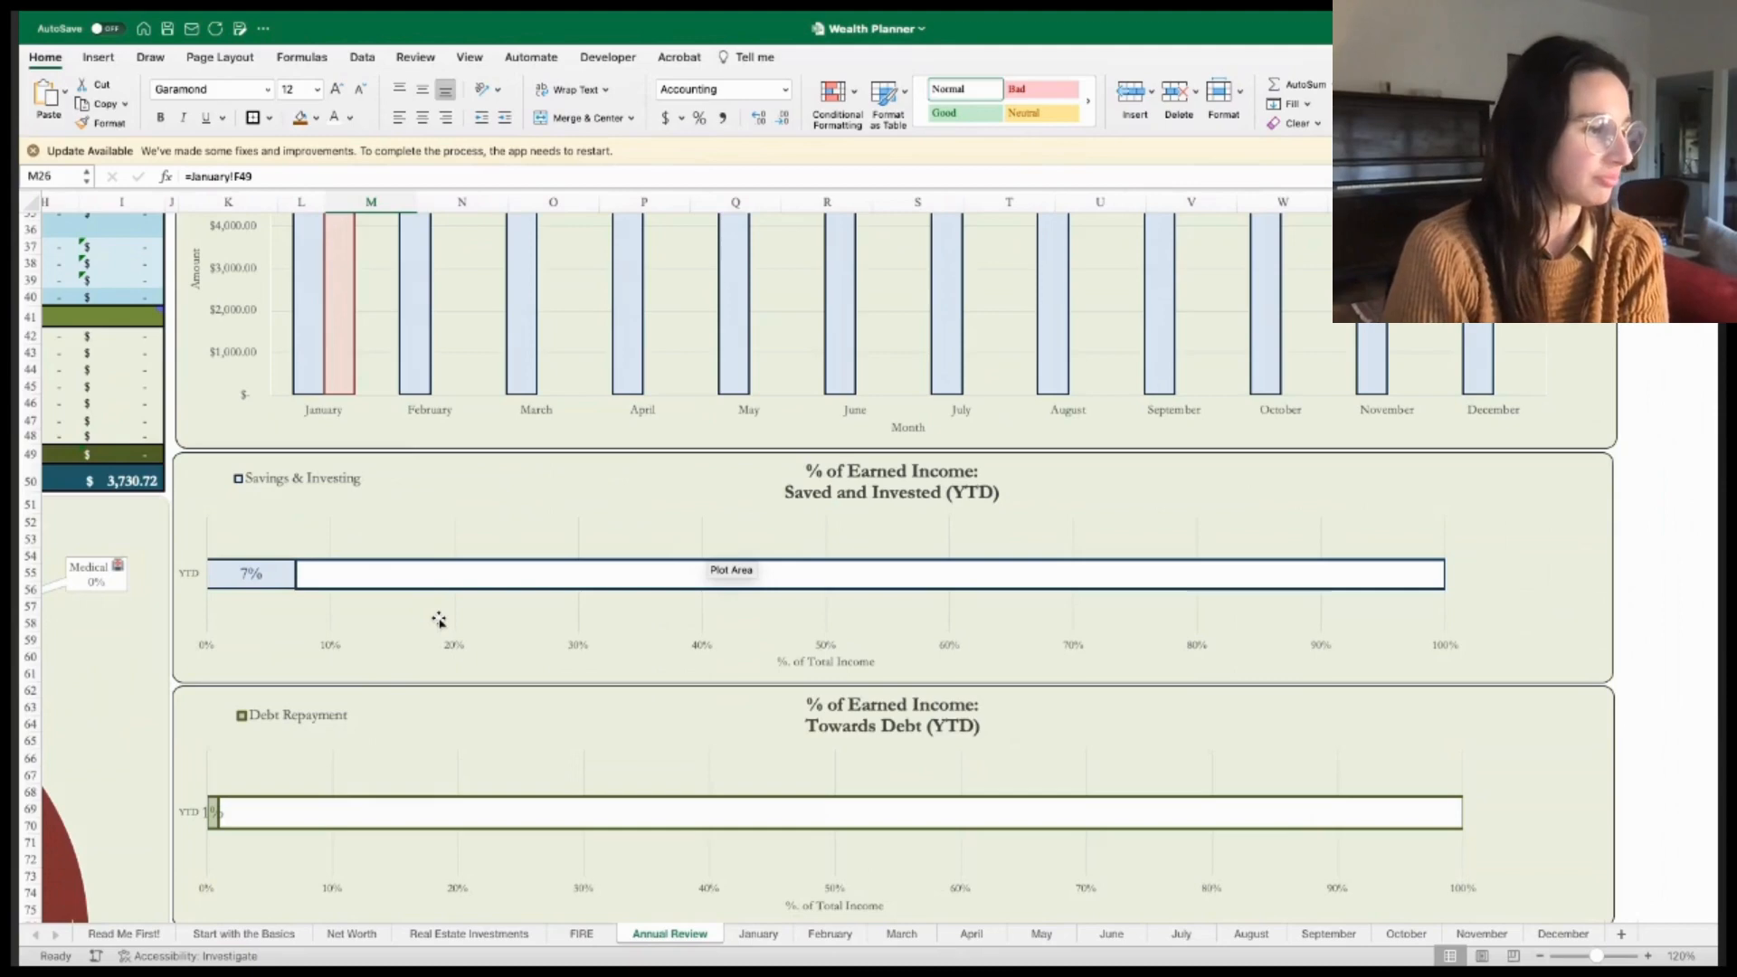
pyautogui.scroll(-3)
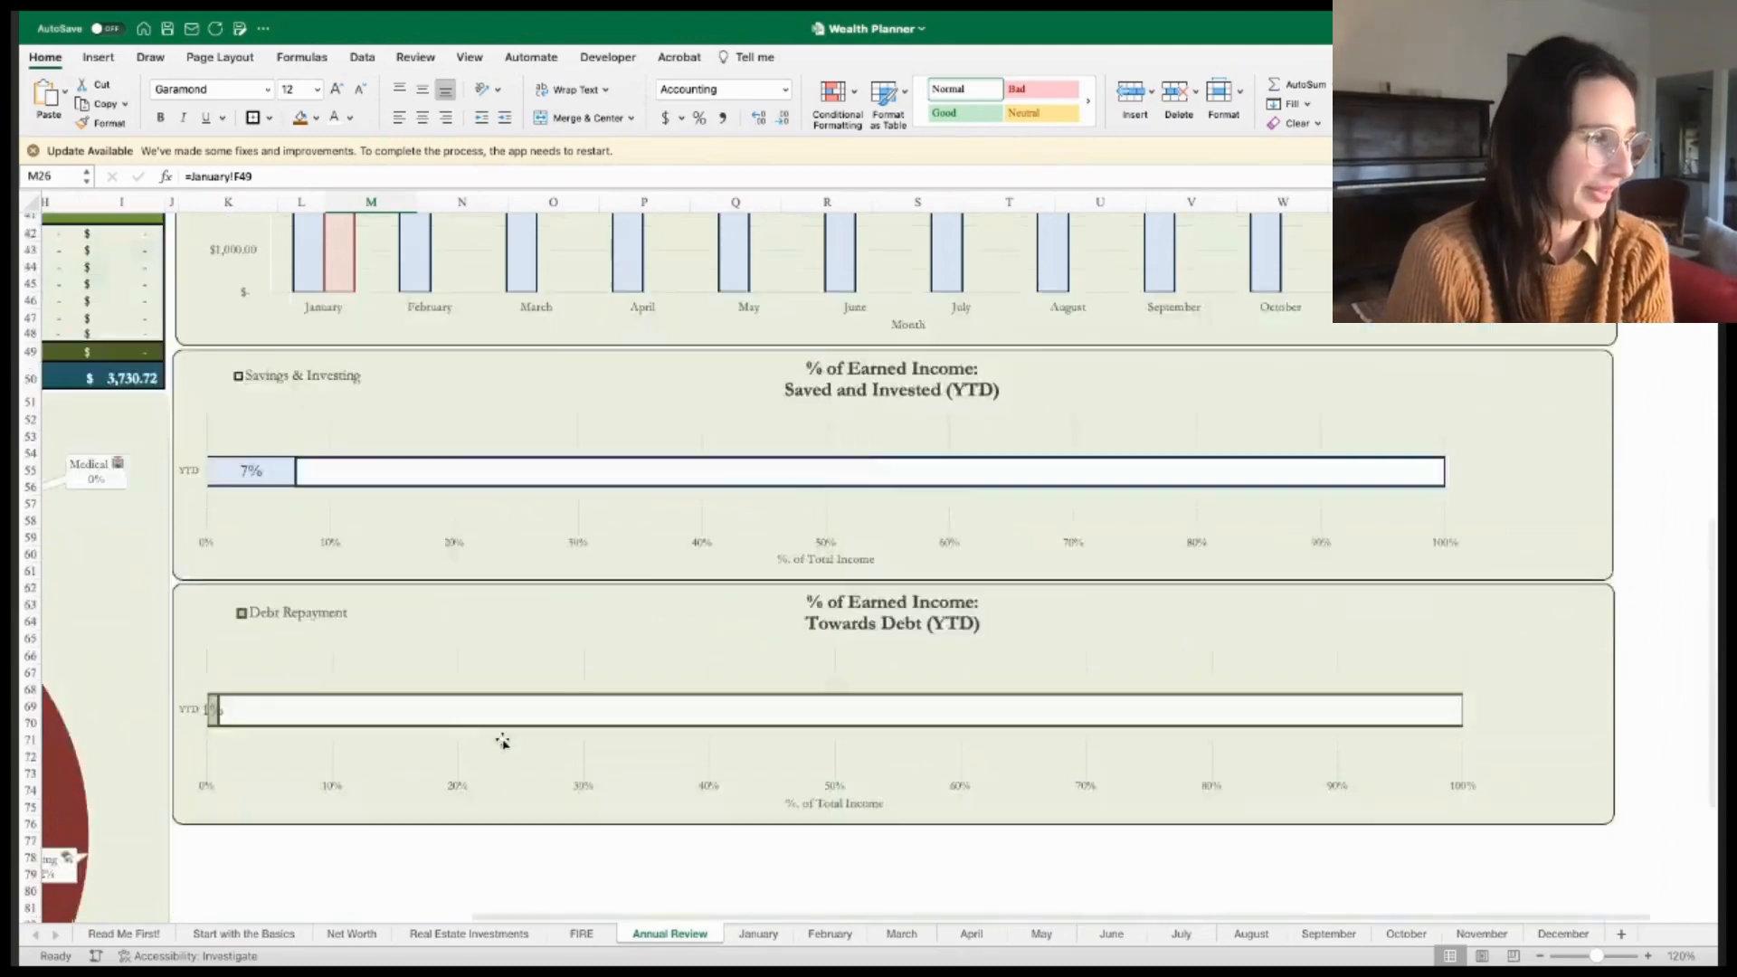